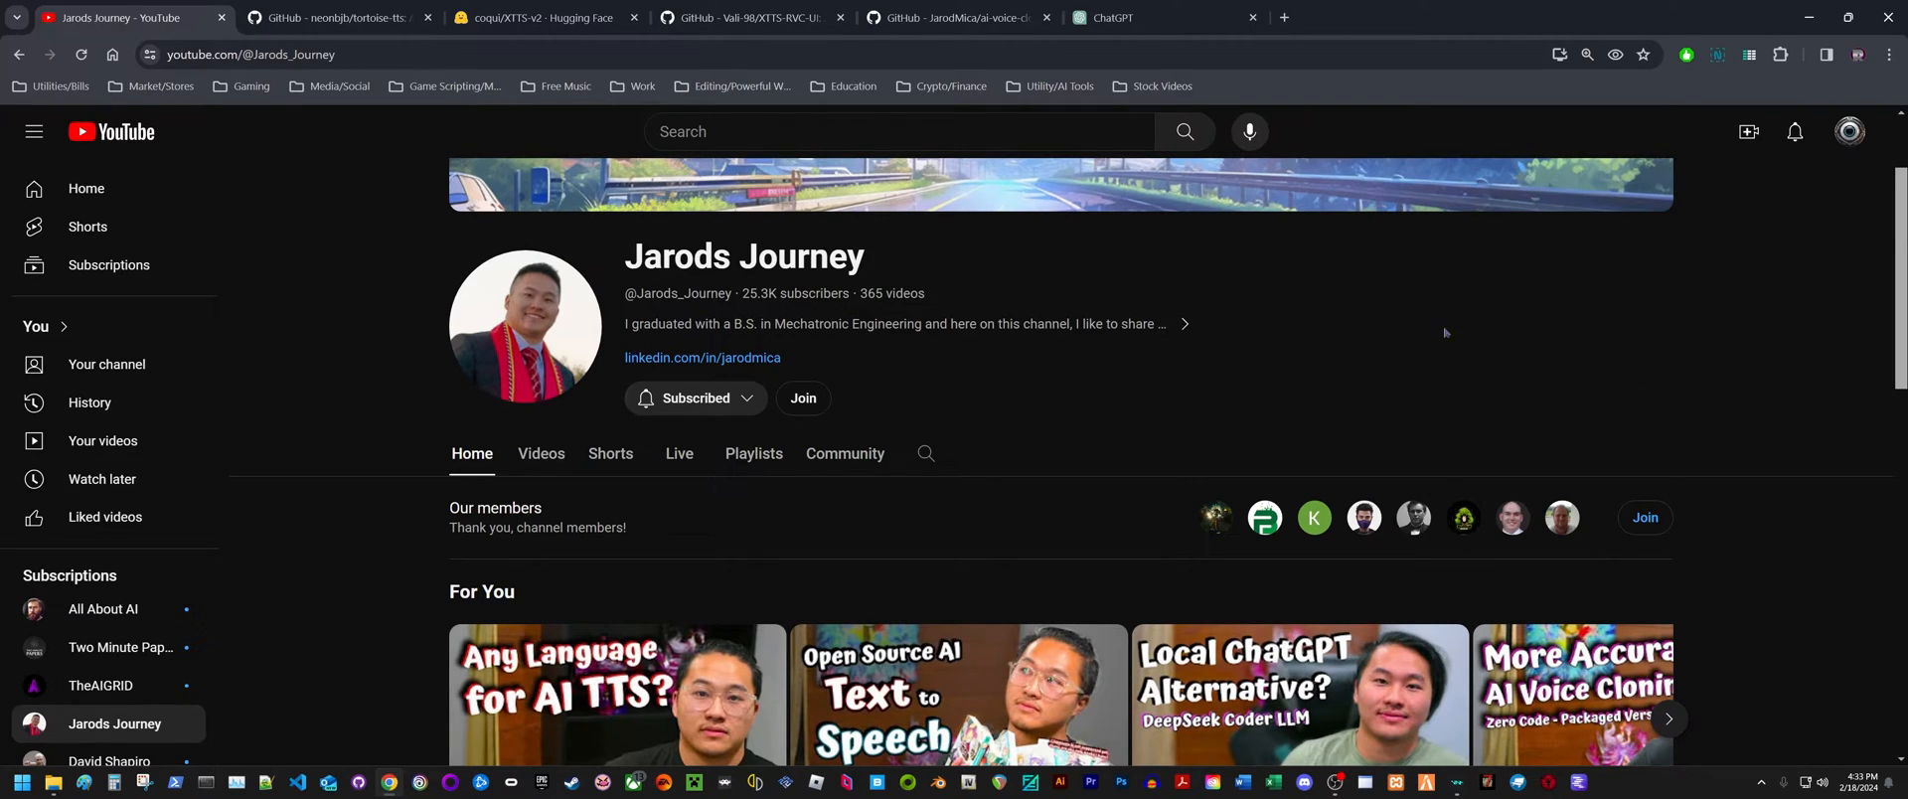
Switch to the Vali-98/XTTS-RVC-UI GitHub tab and scroll down to its README
scroll(up, 3)
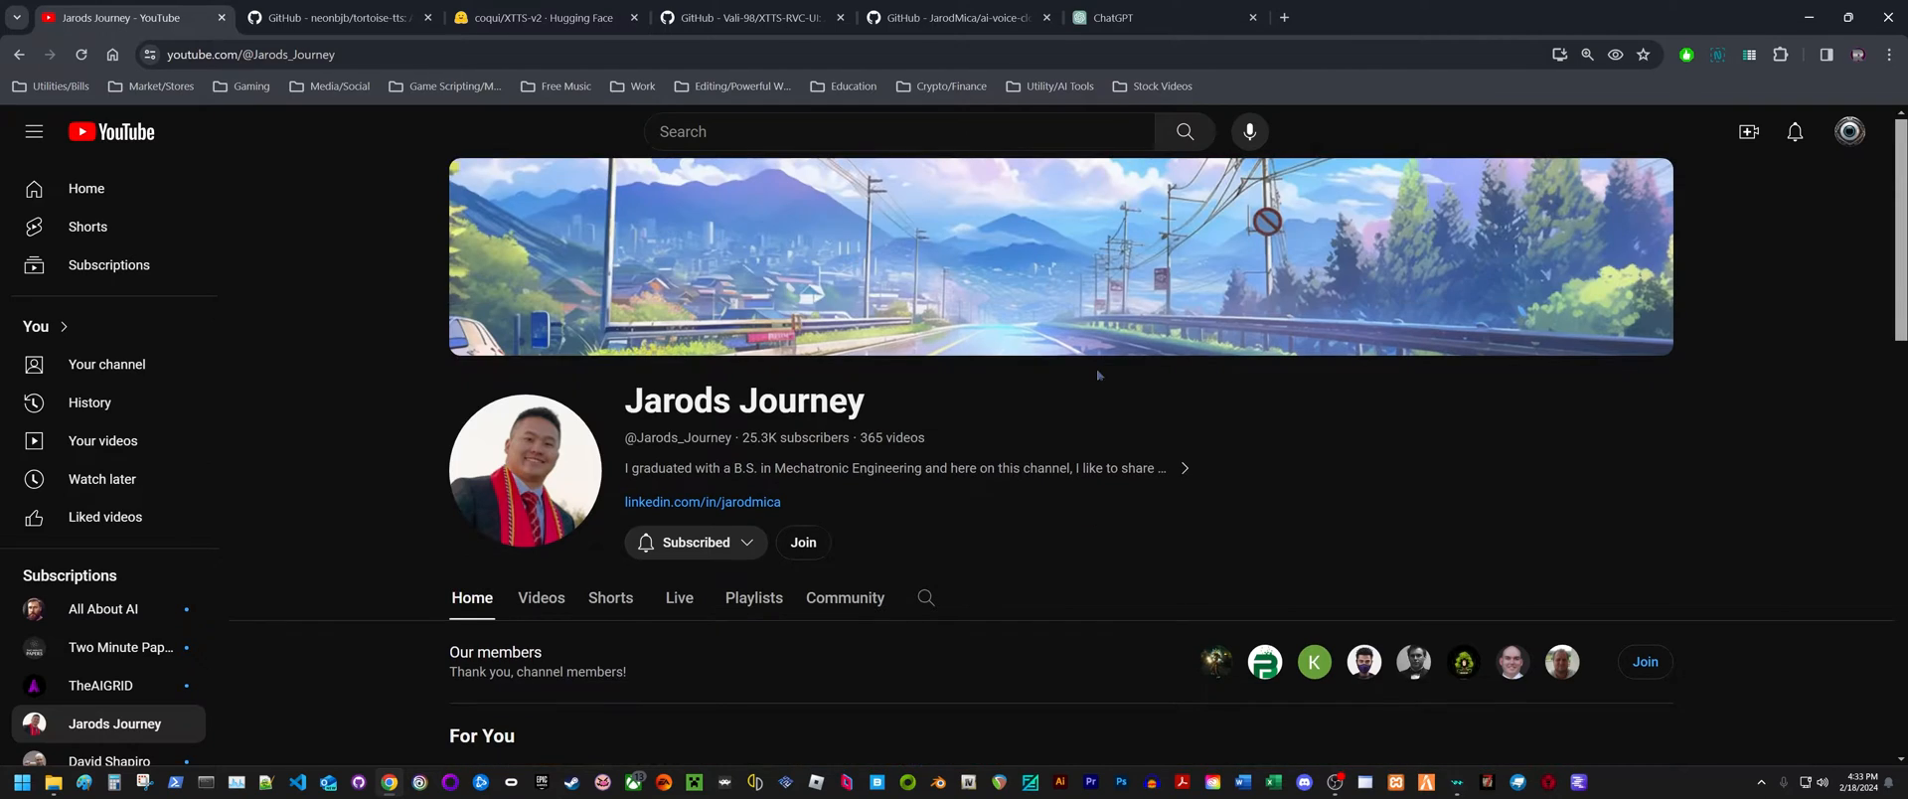
mouse_move(1366, 418)
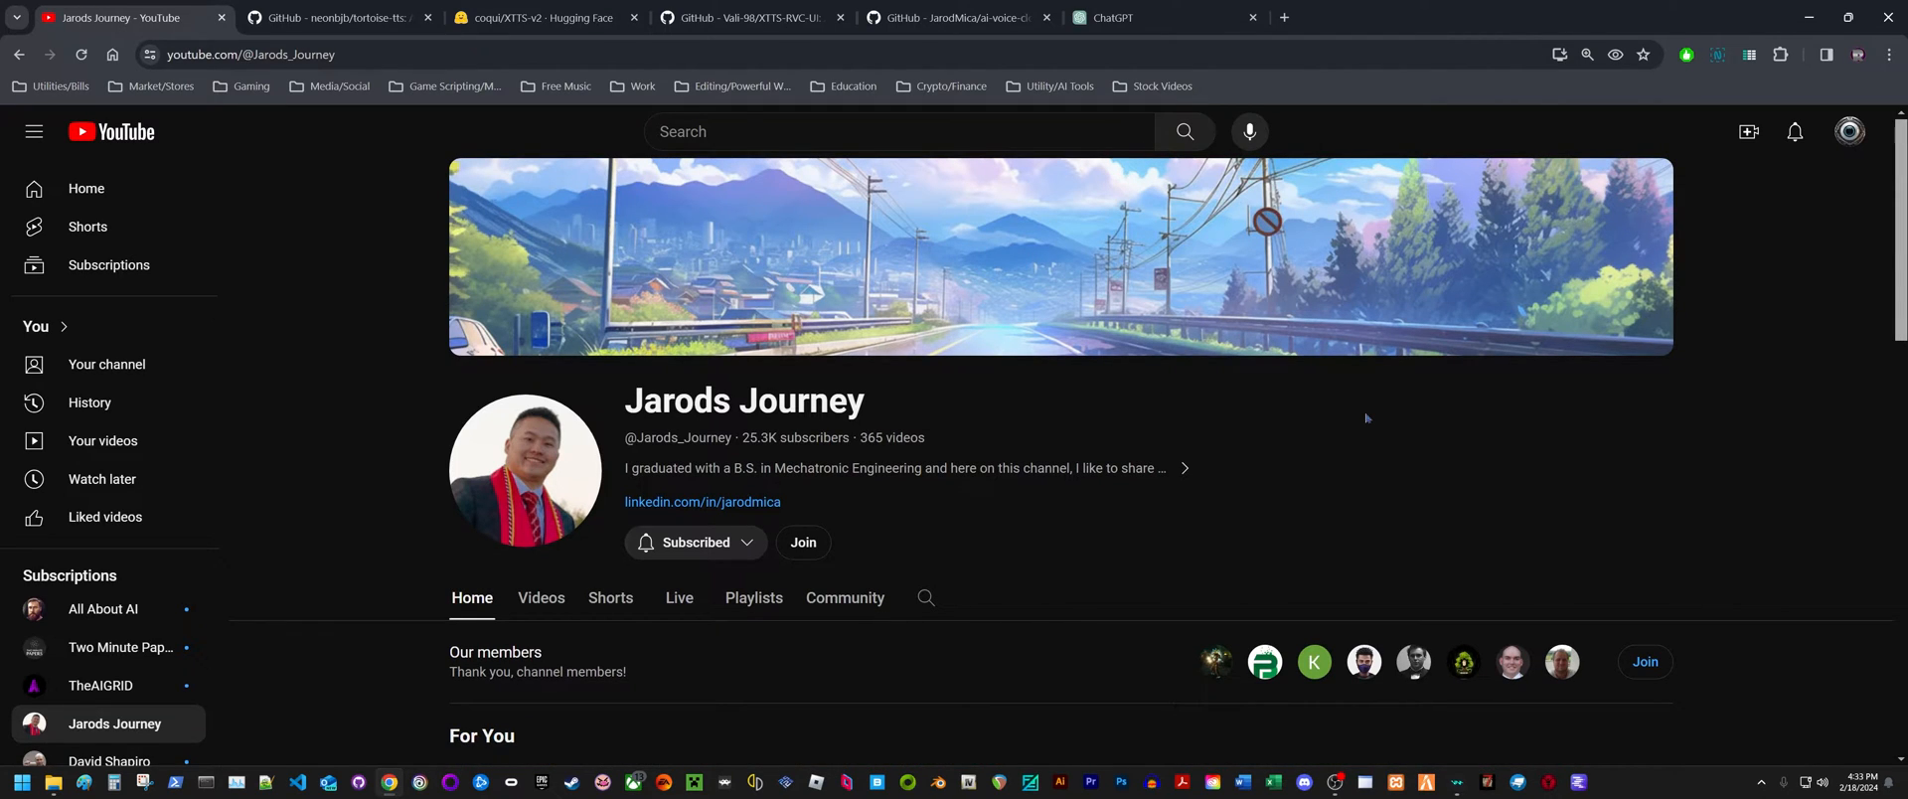
mouse_move(1412, 395)
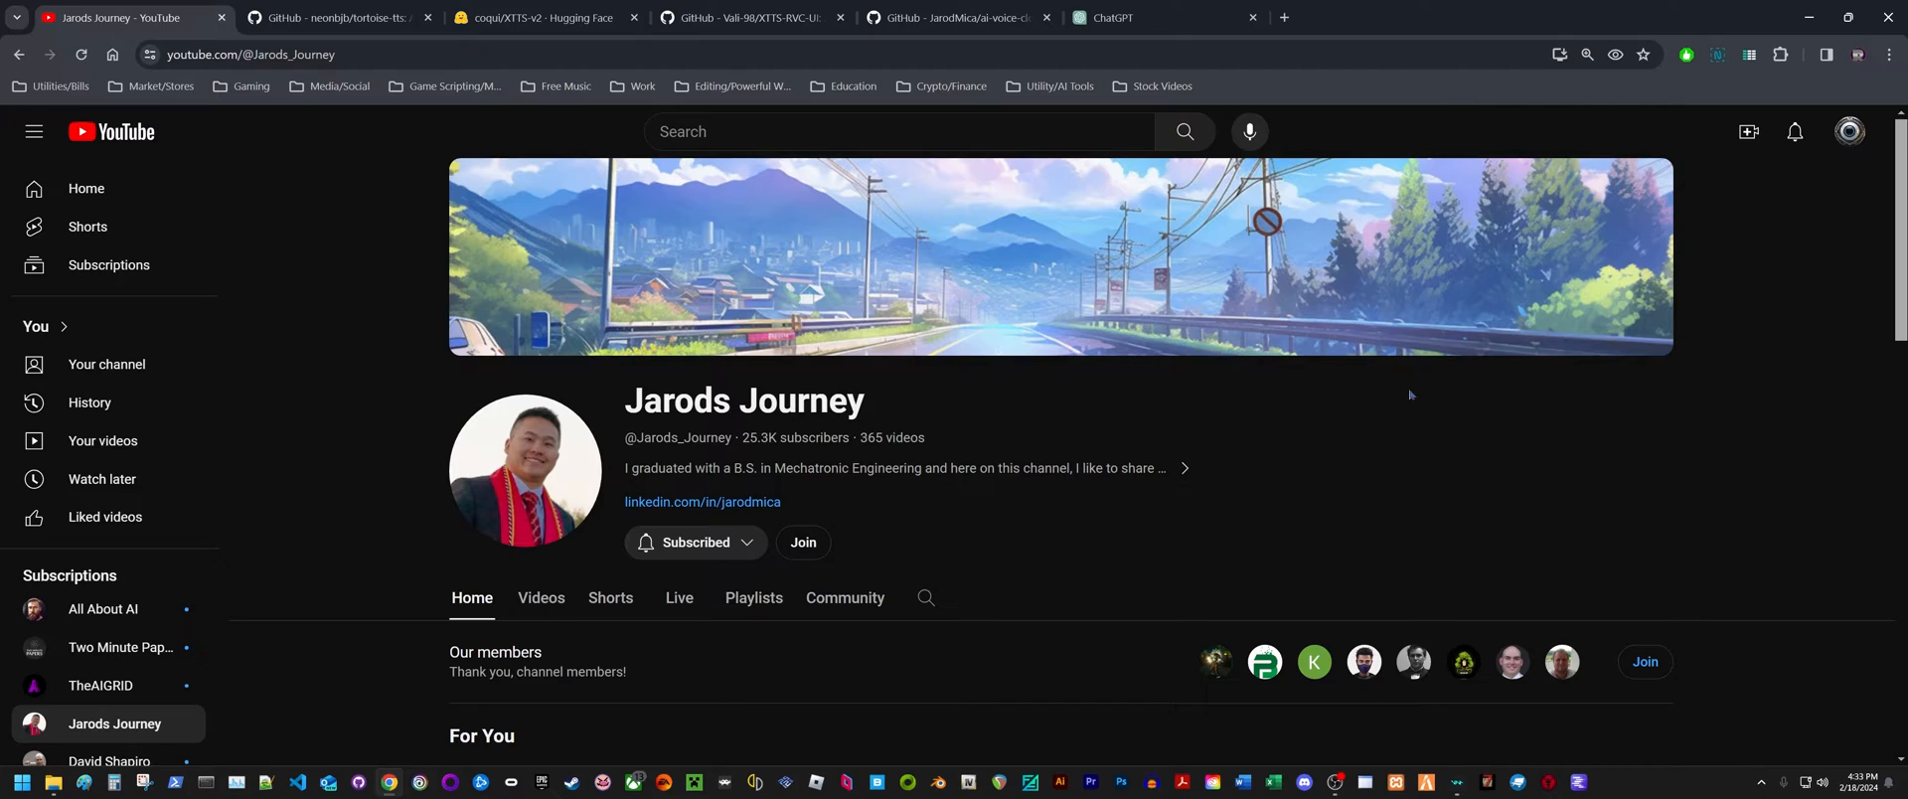
mouse_move(1383, 404)
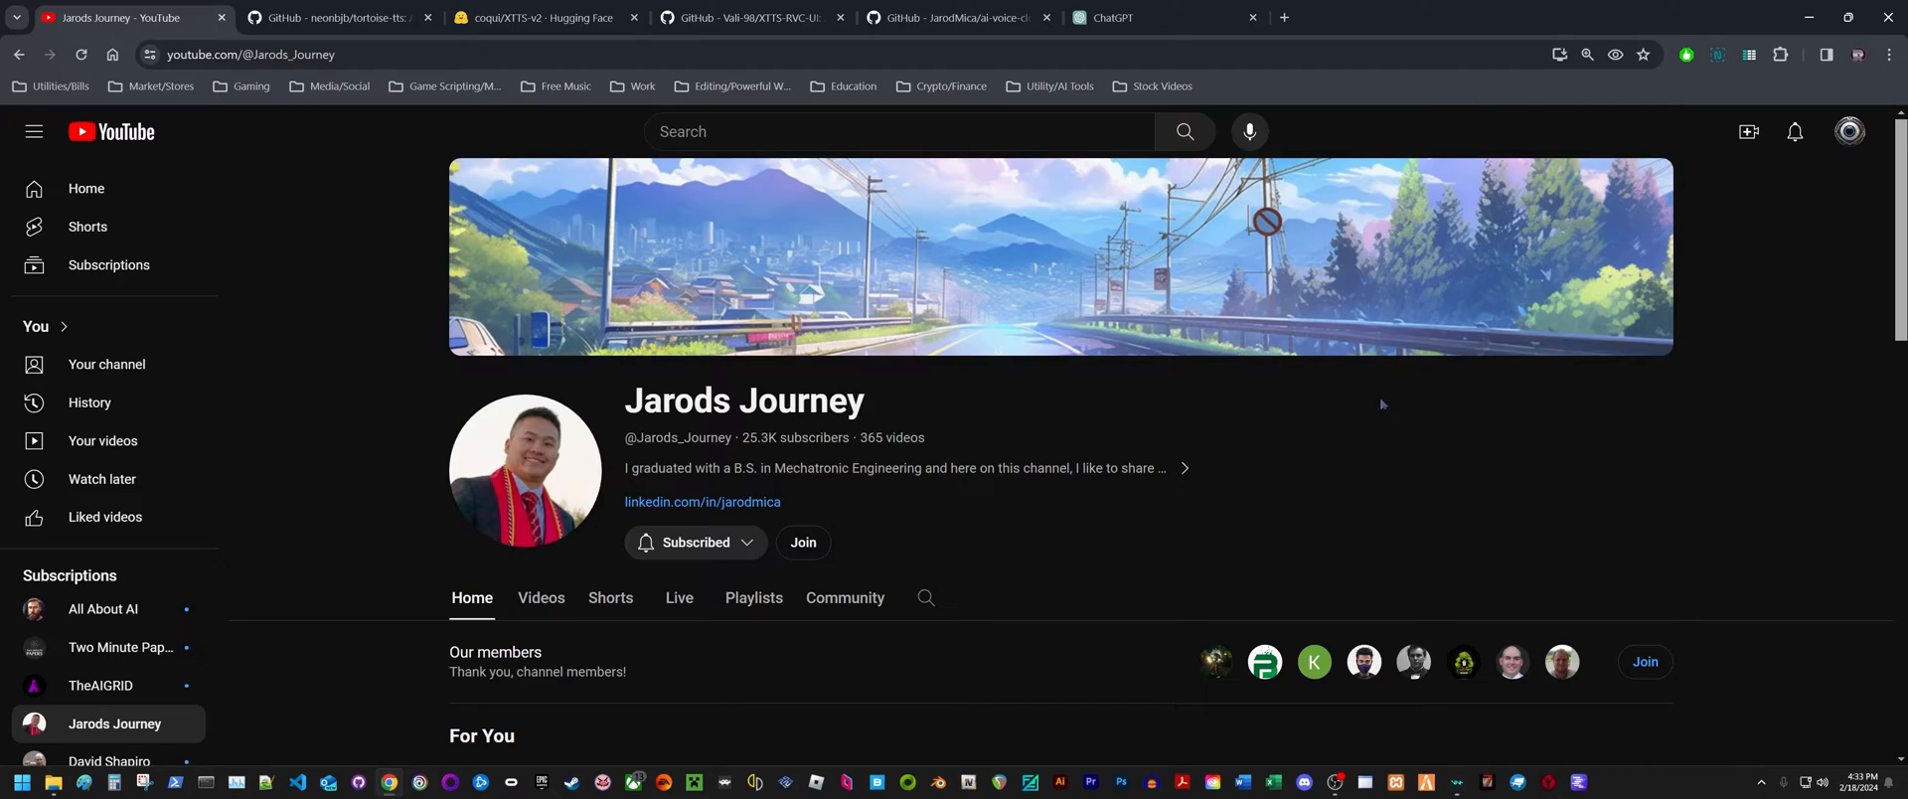
mouse_move(1291, 426)
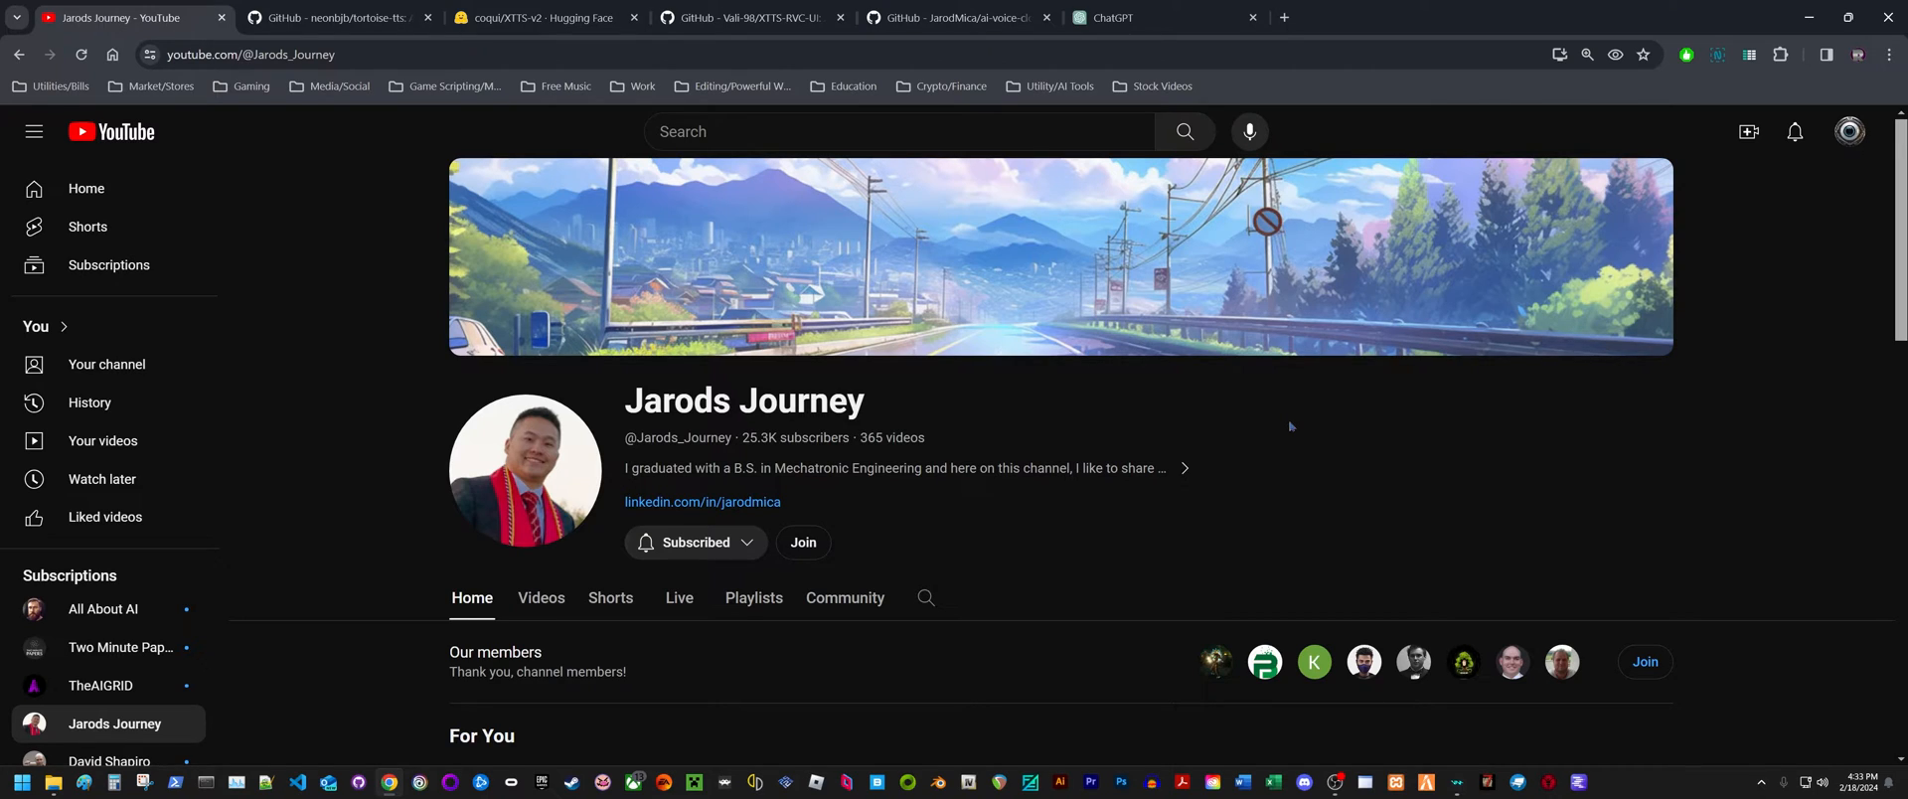
mouse_move(1116, 411)
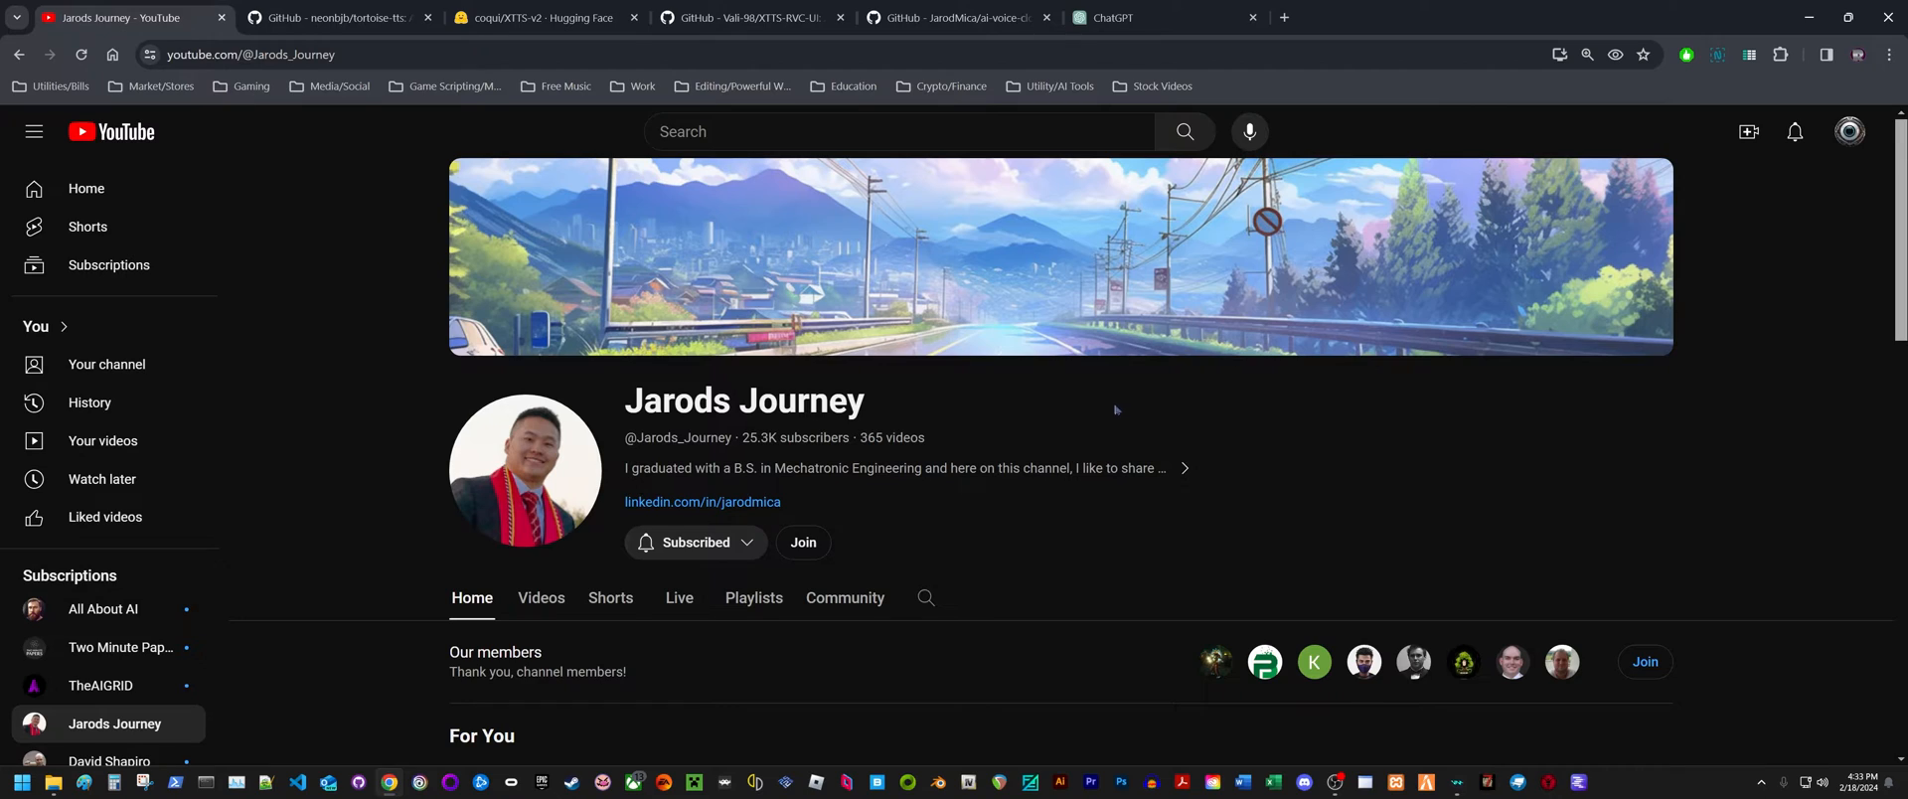
mouse_move(1267, 399)
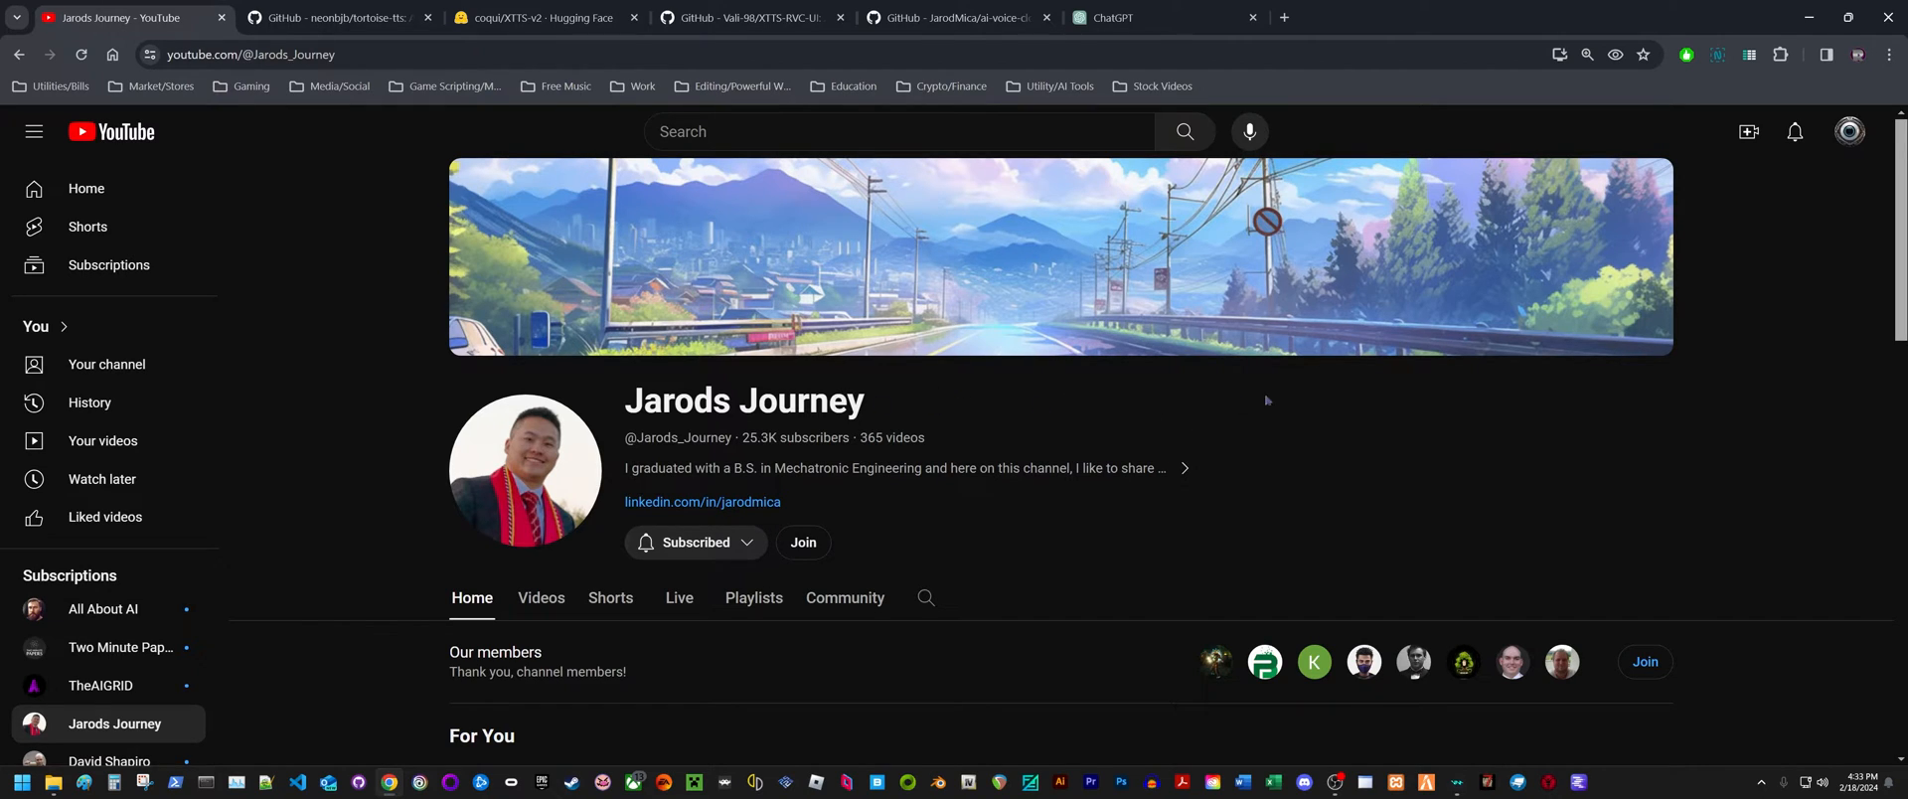
scroll(down, 3)
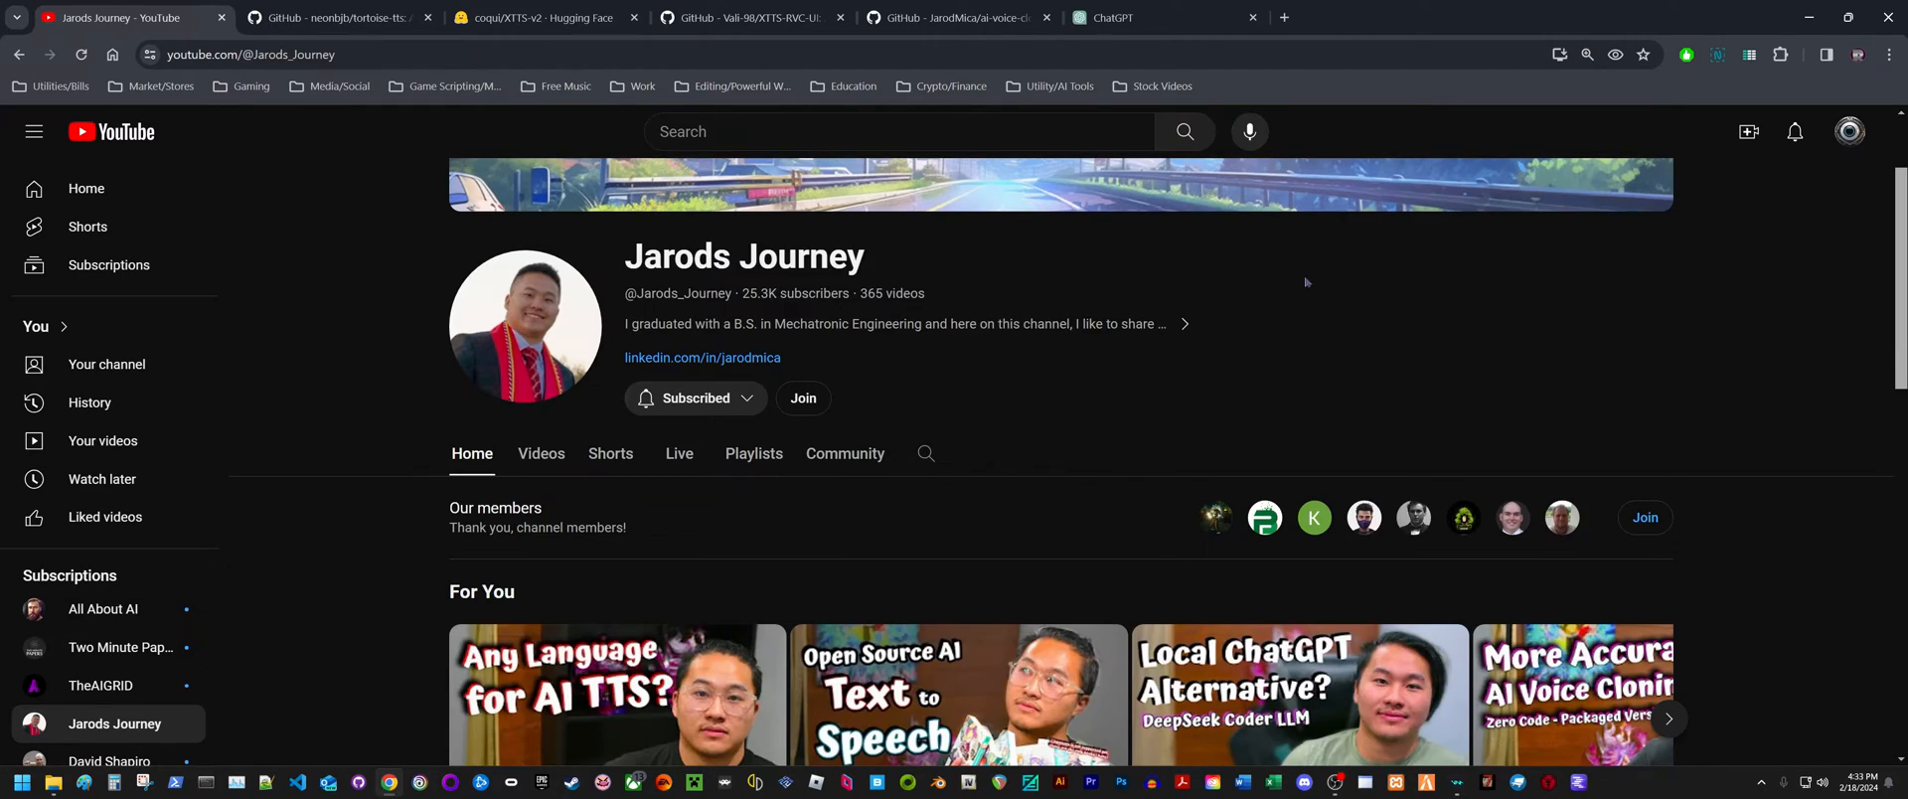
mouse_move(1000, 330)
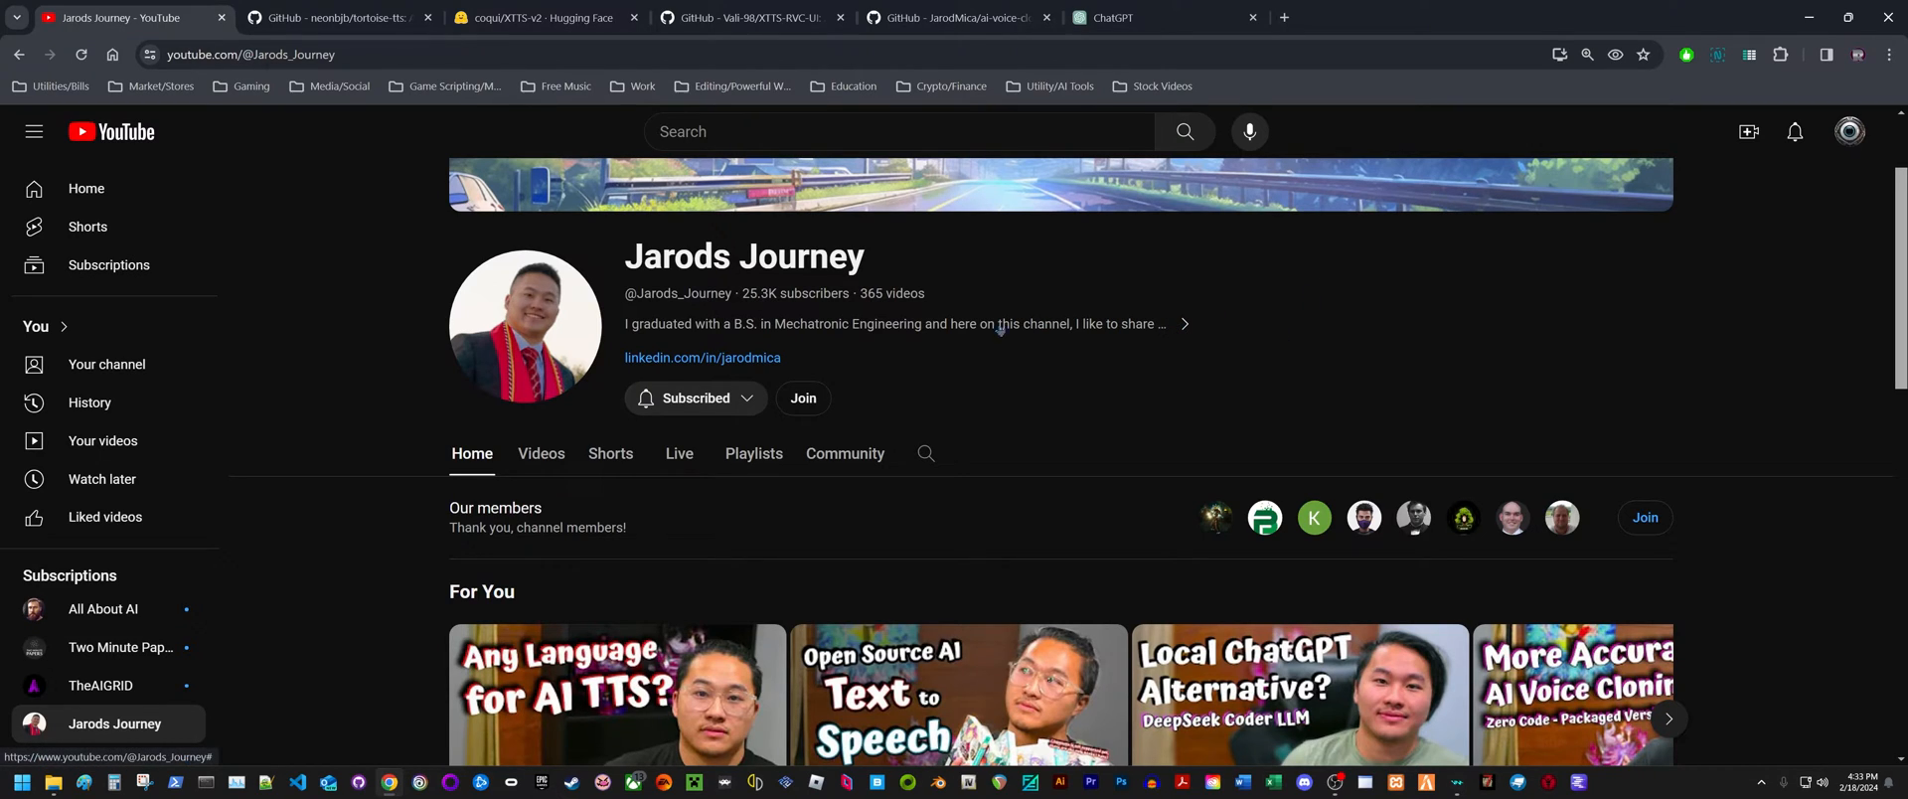
mouse_move(1177, 303)
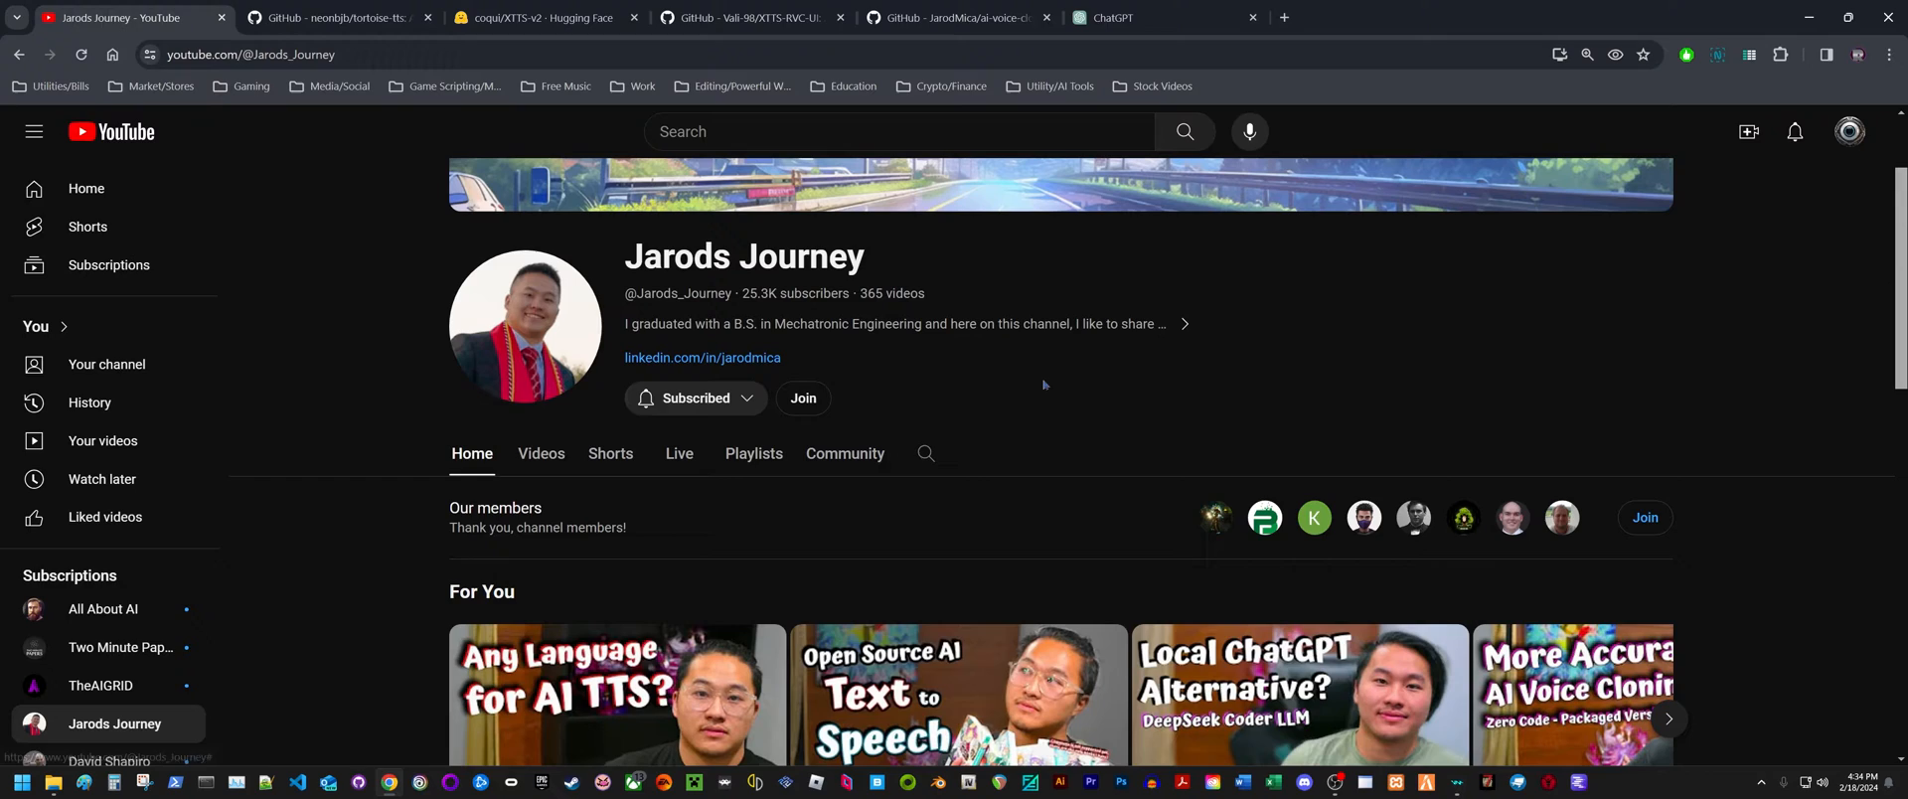
mouse_move(1056, 394)
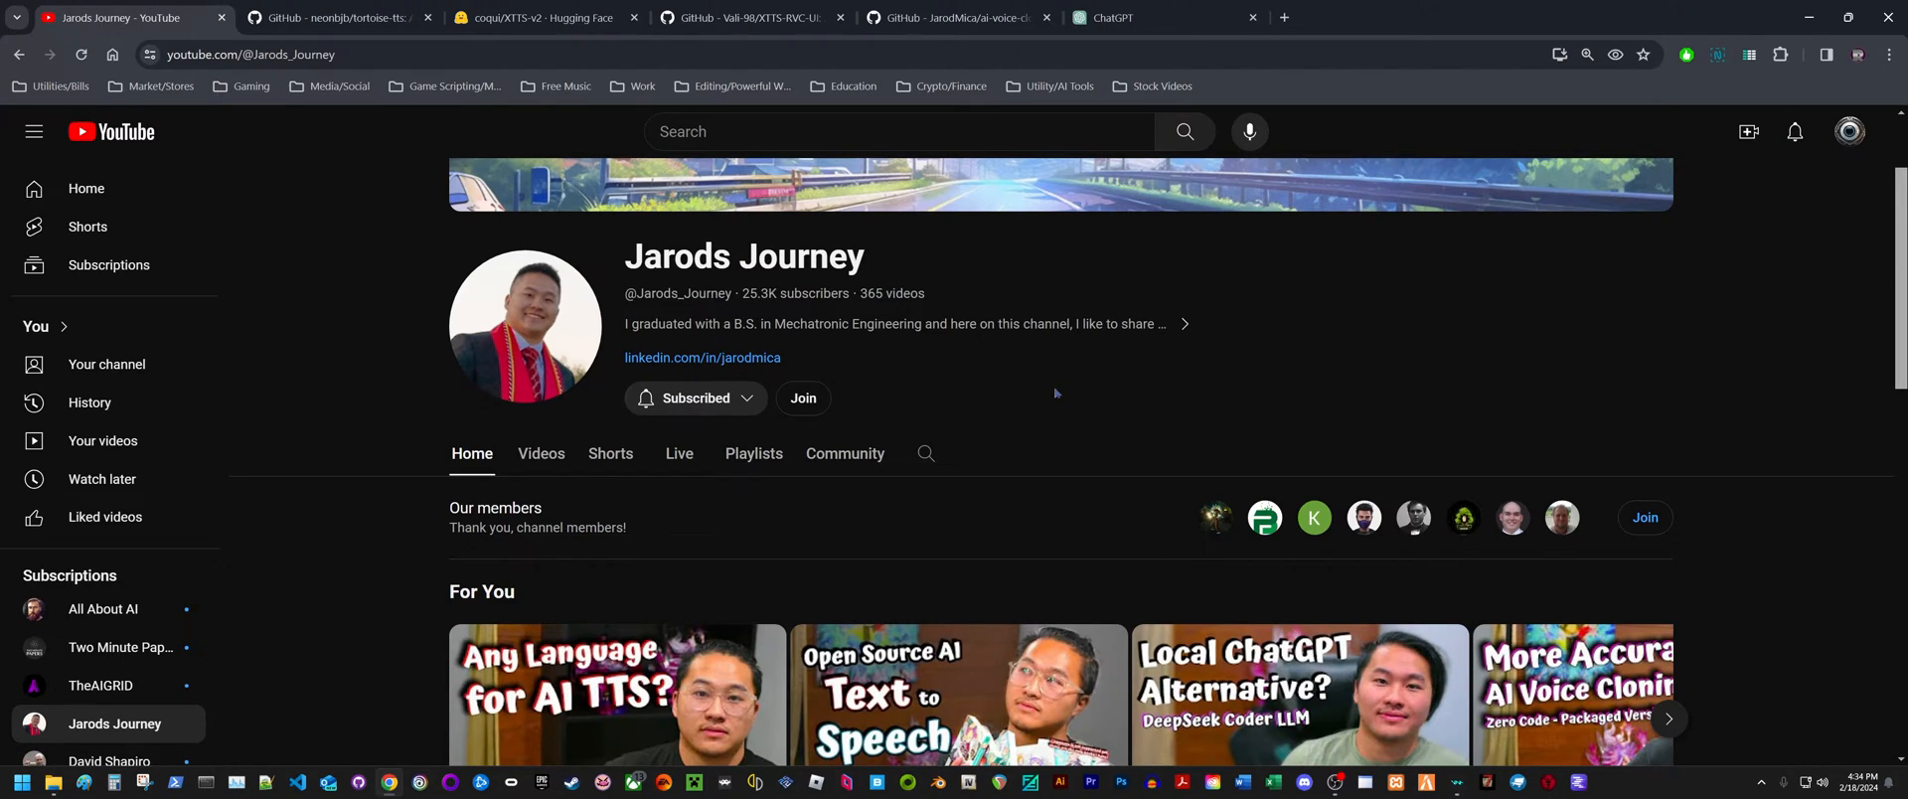
mouse_move(1201, 390)
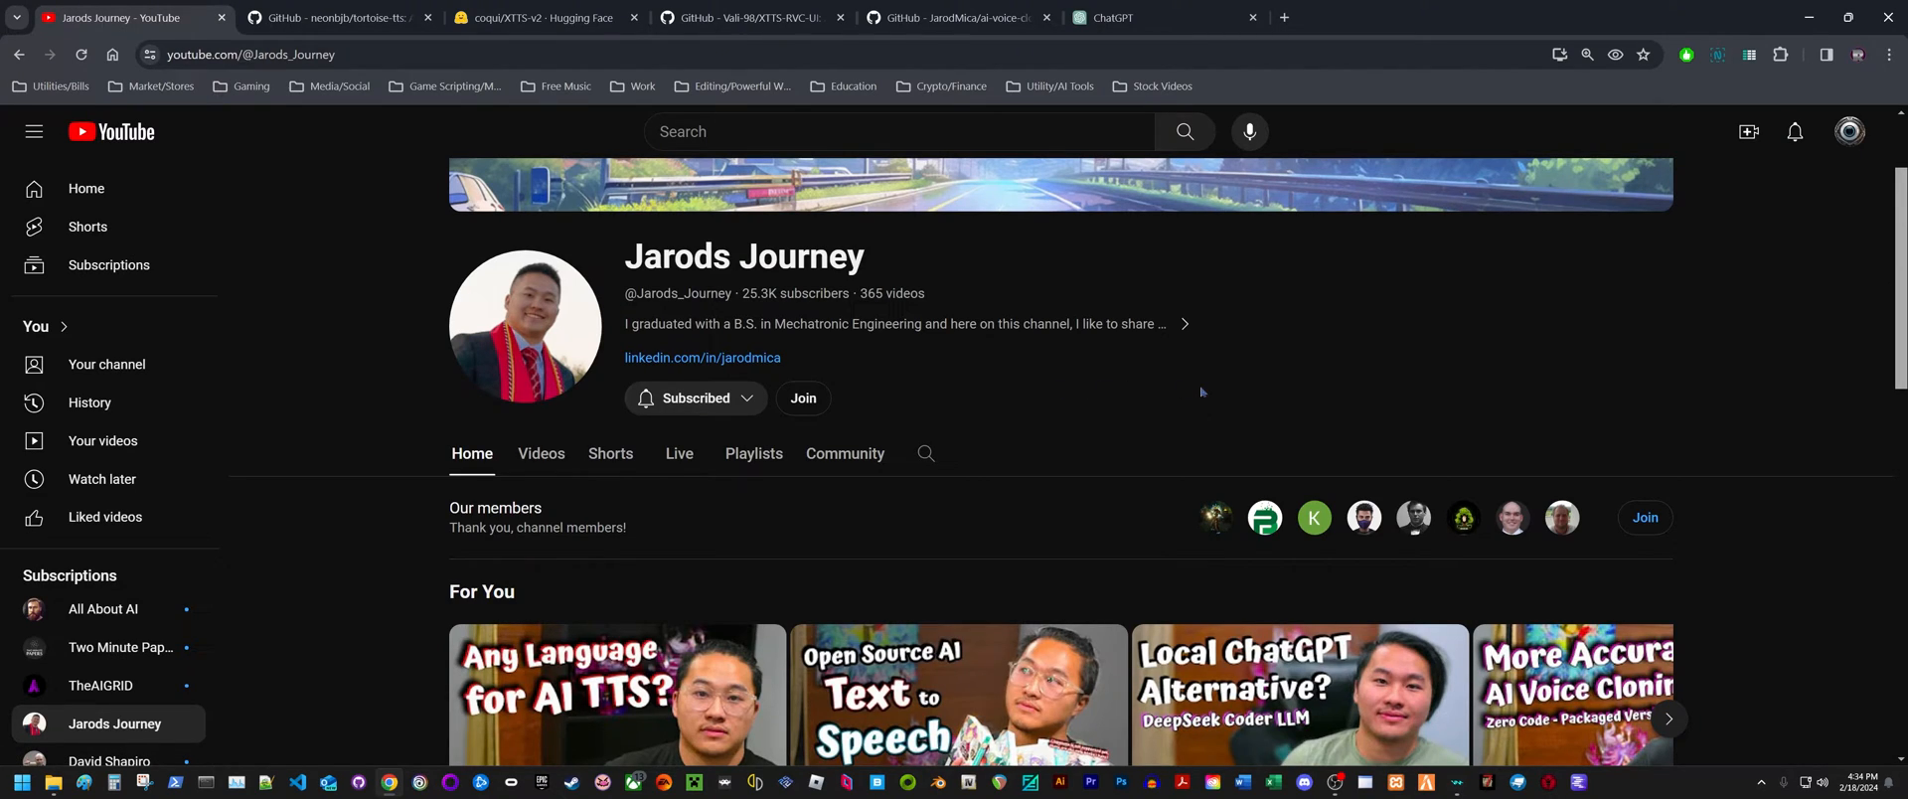
mouse_move(1230, 418)
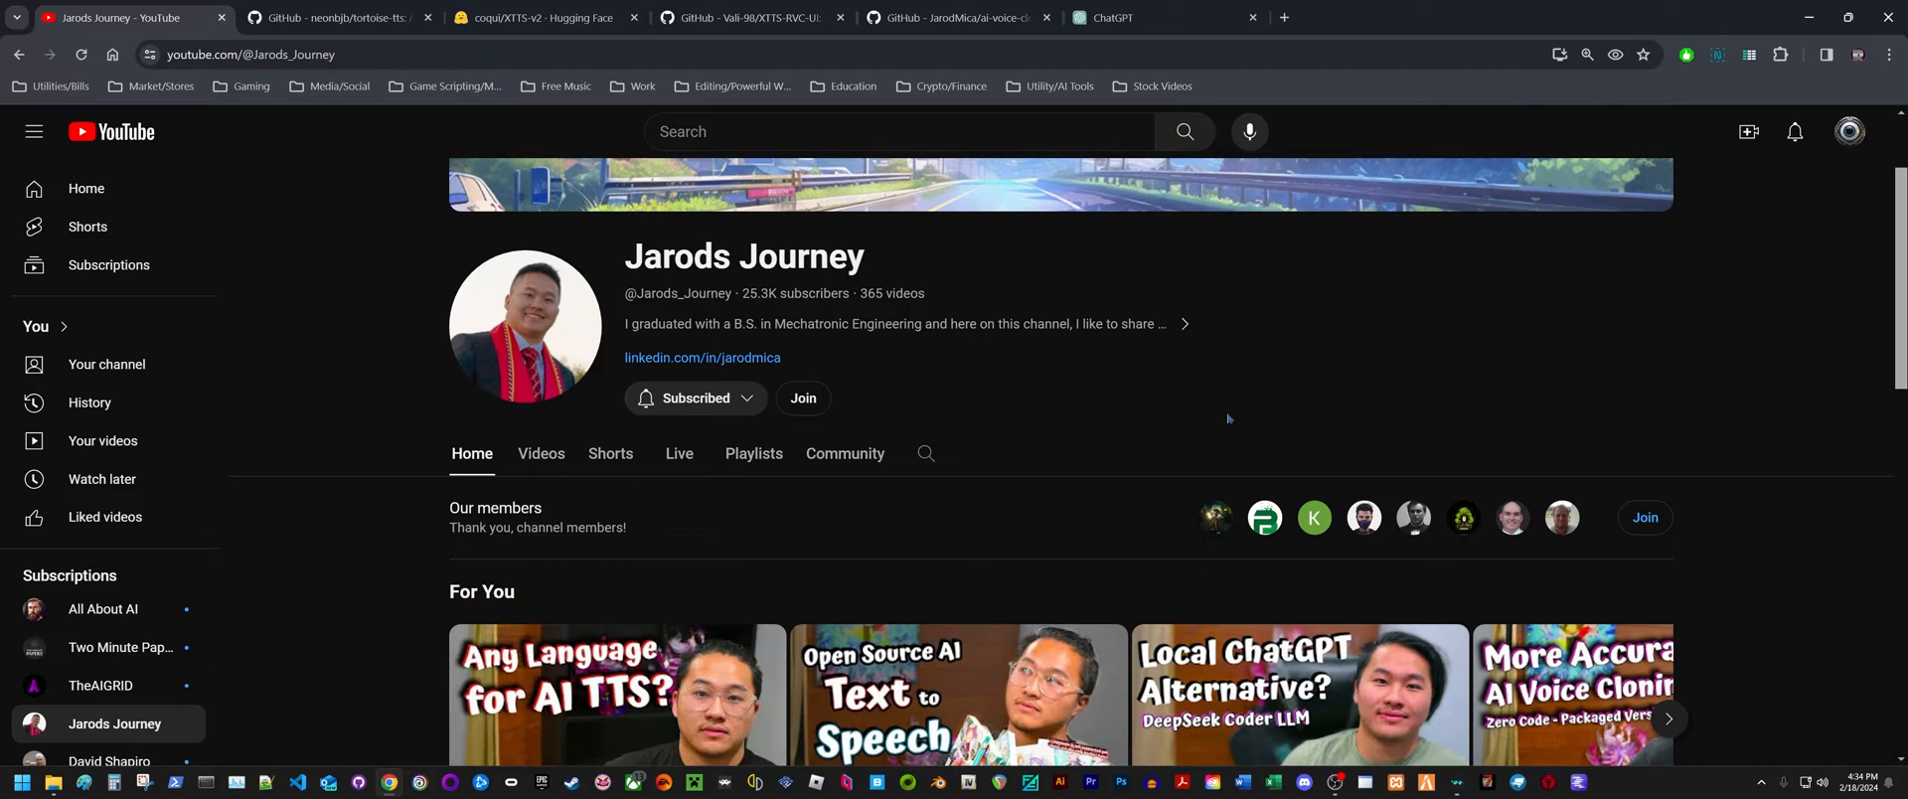
mouse_move(1353, 369)
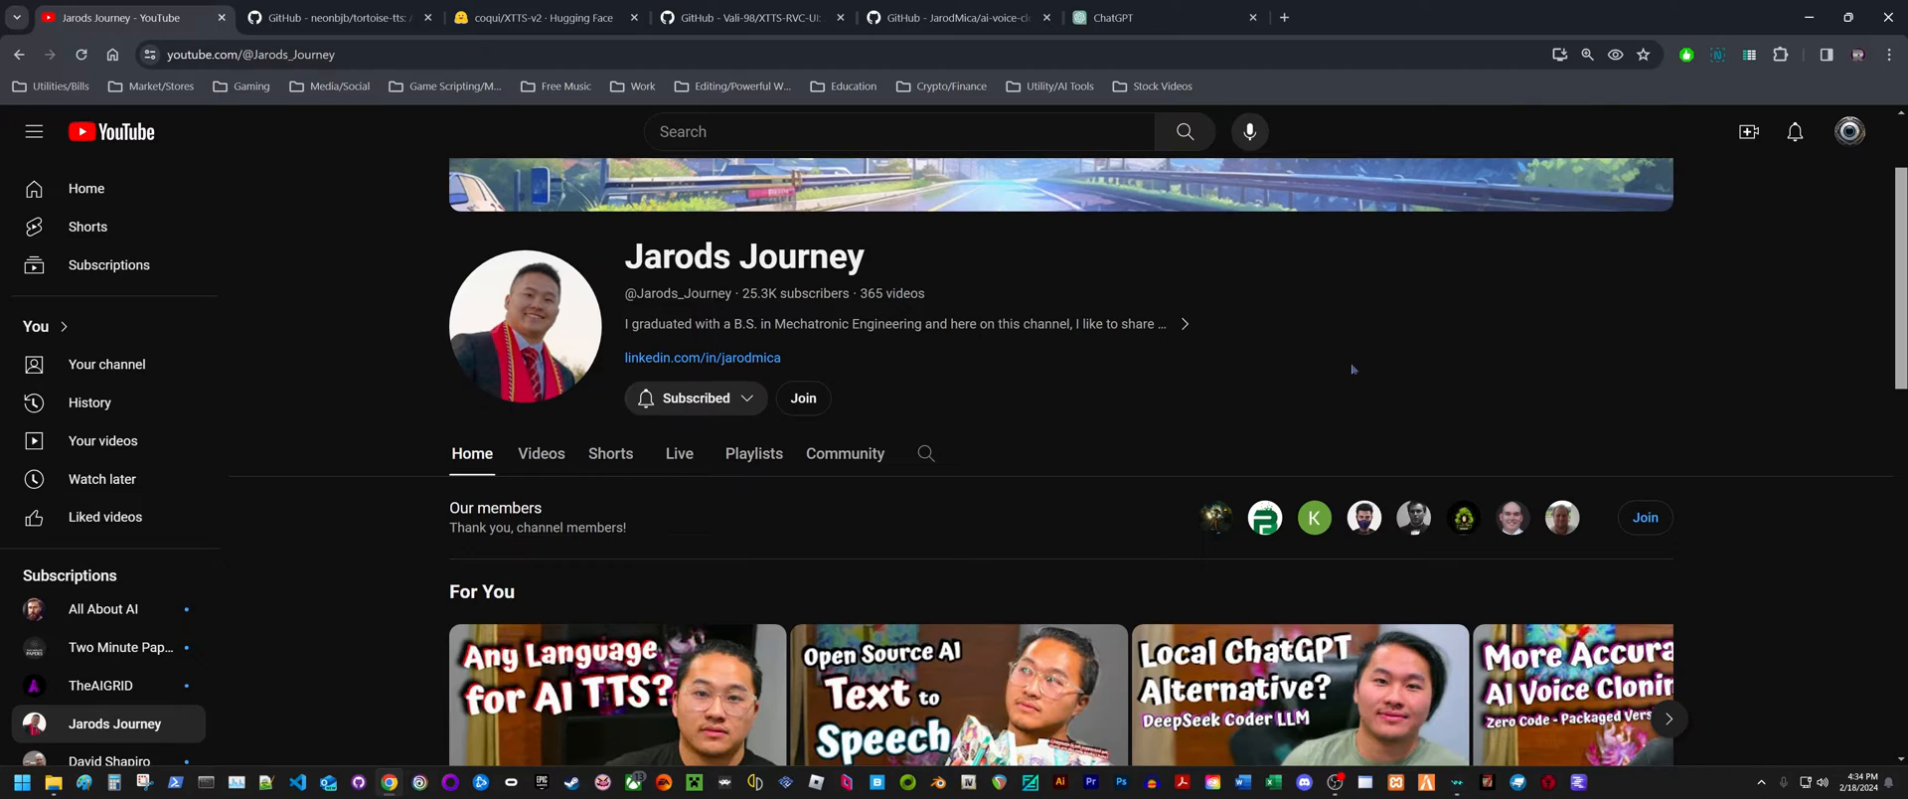
mouse_move(1300, 353)
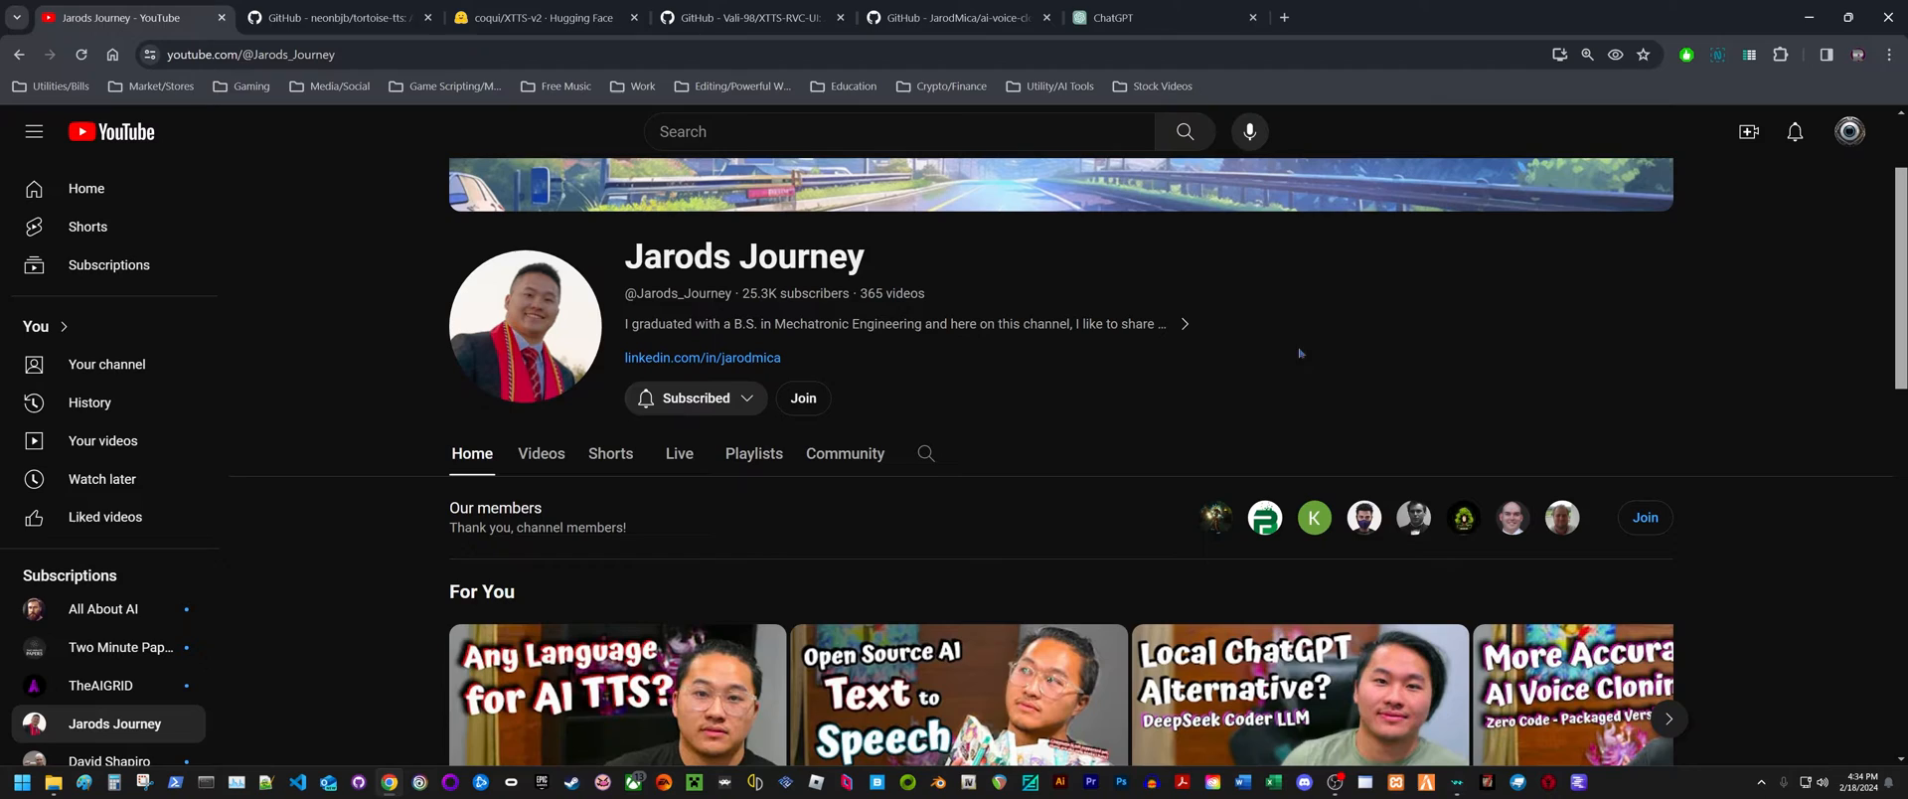
mouse_move(1196, 313)
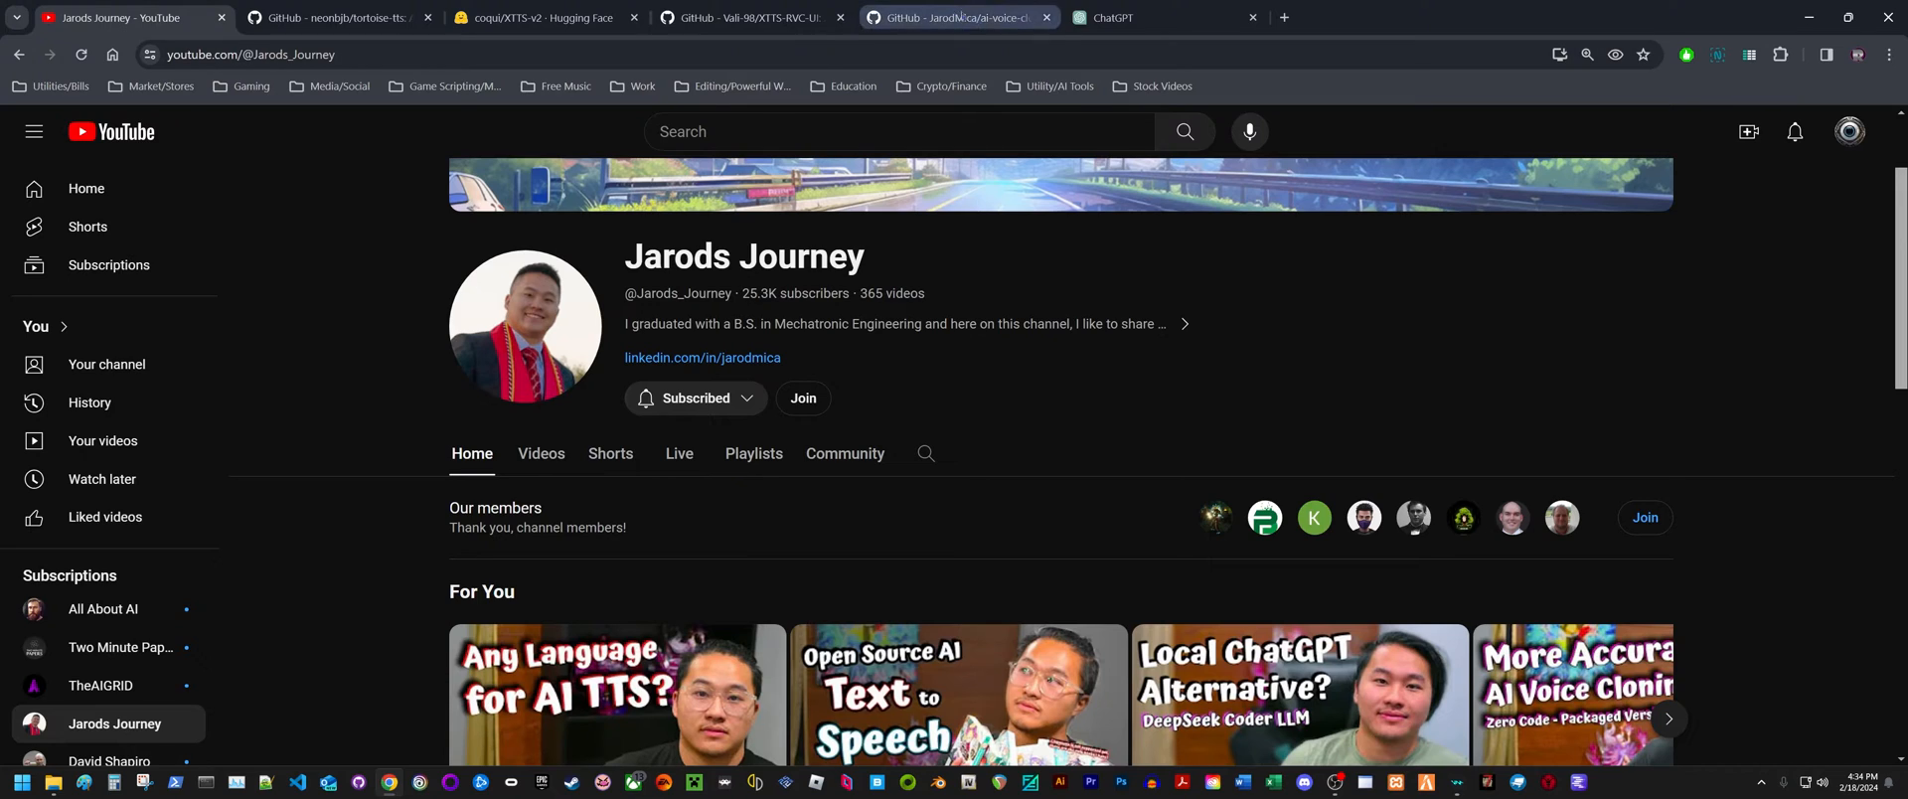
click(751, 16)
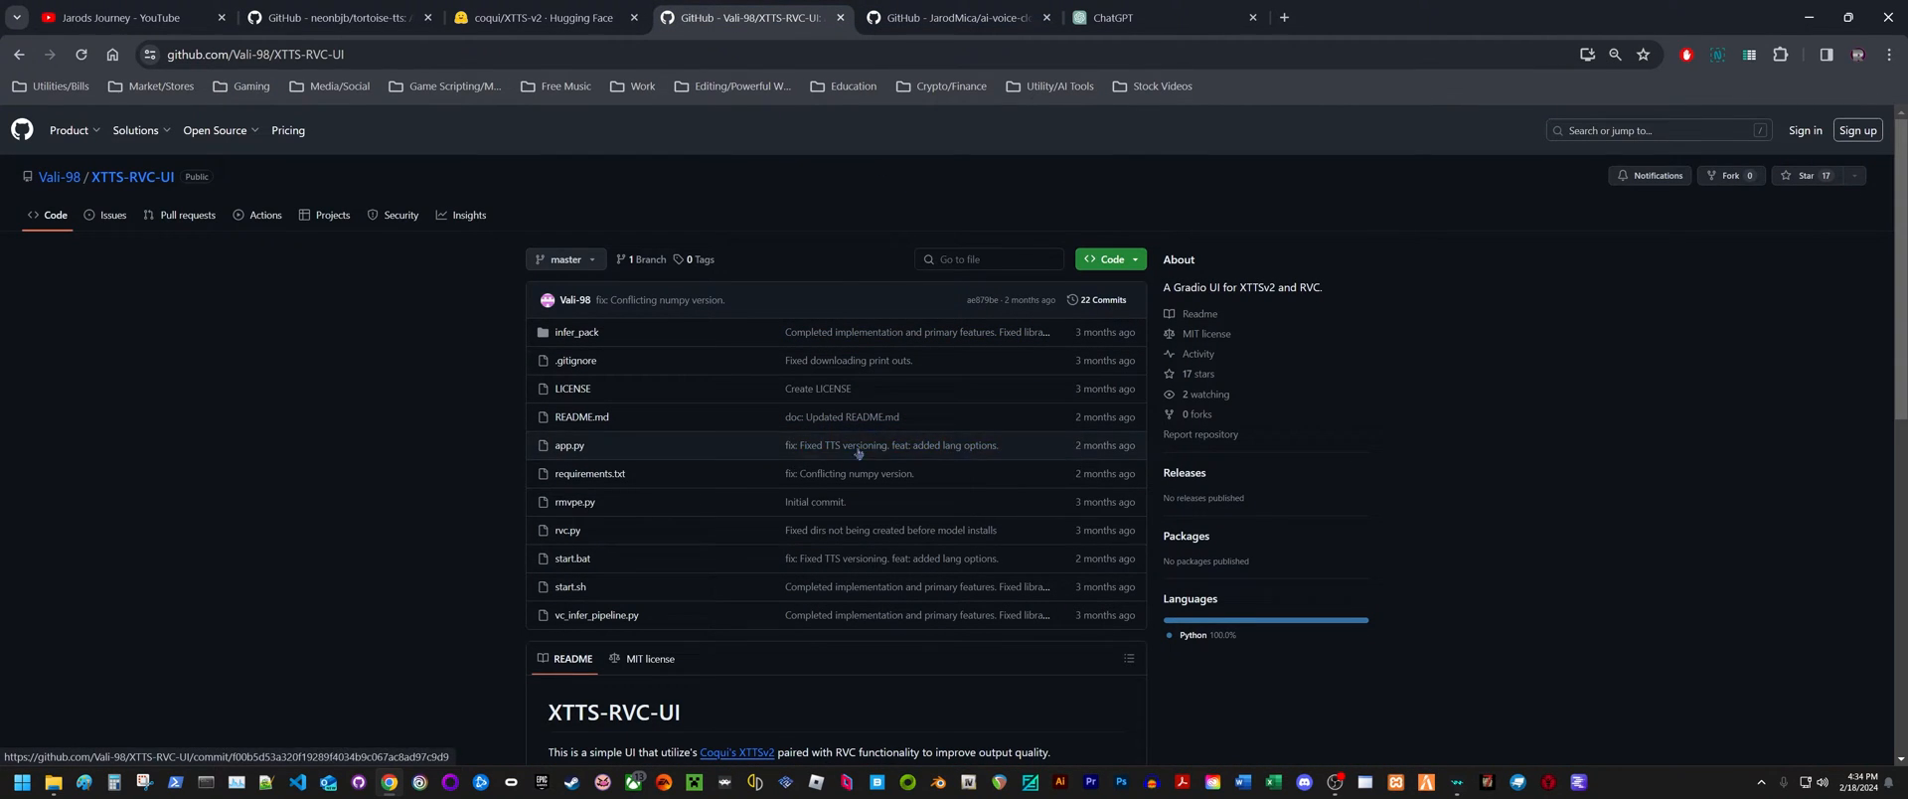
scroll(down, 3)
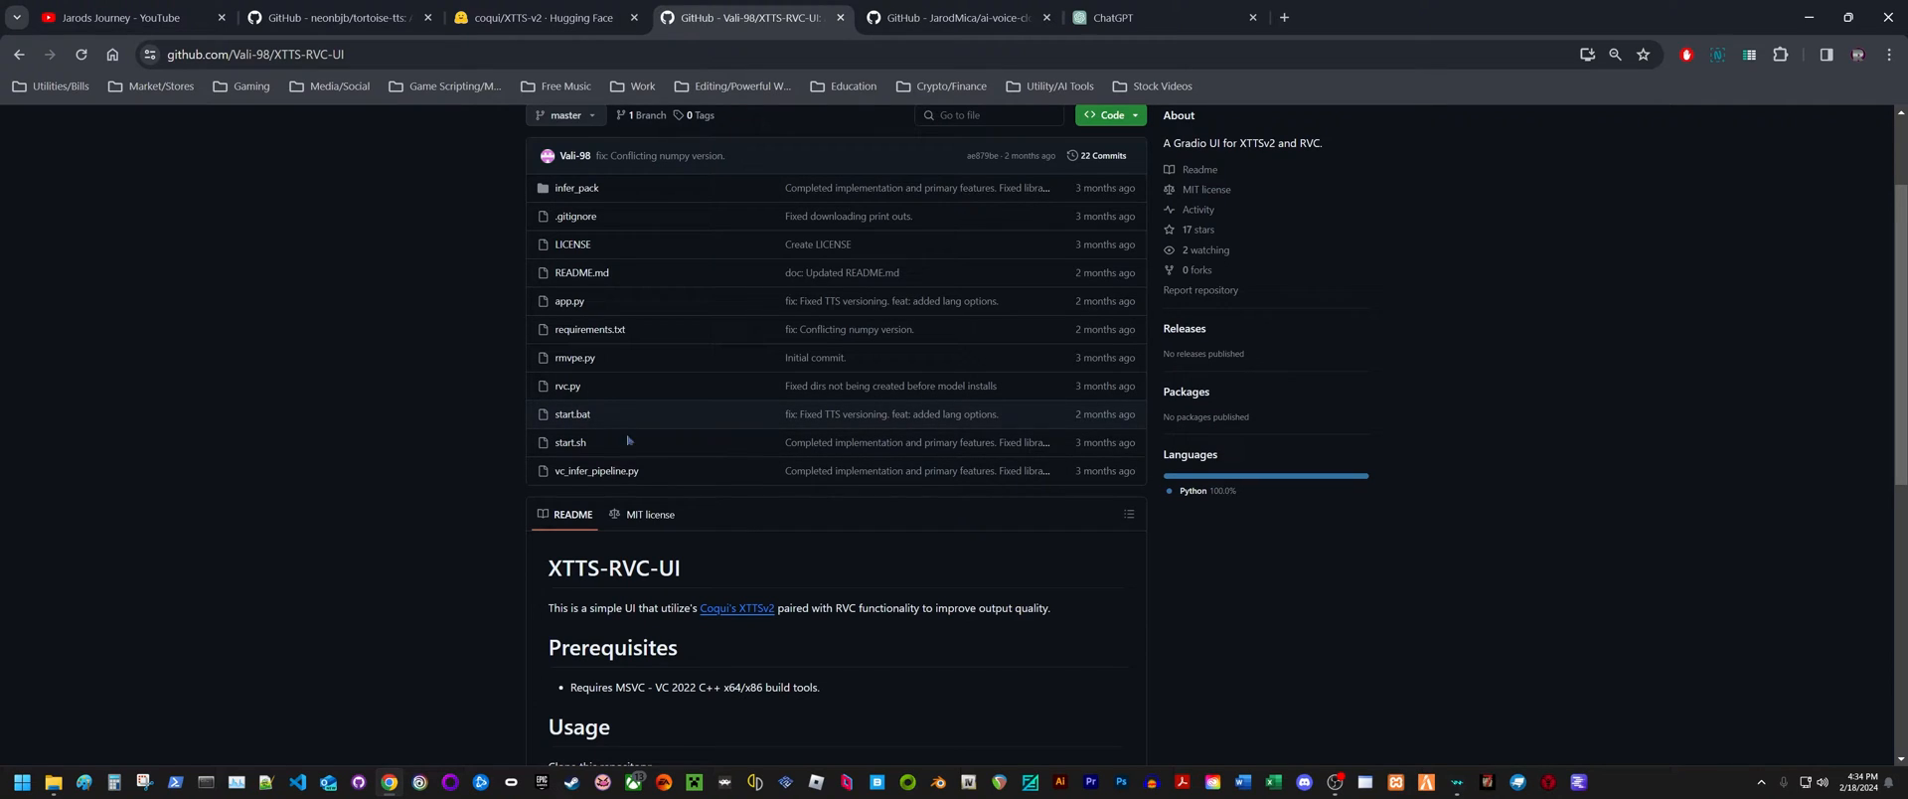
mouse_move(658, 552)
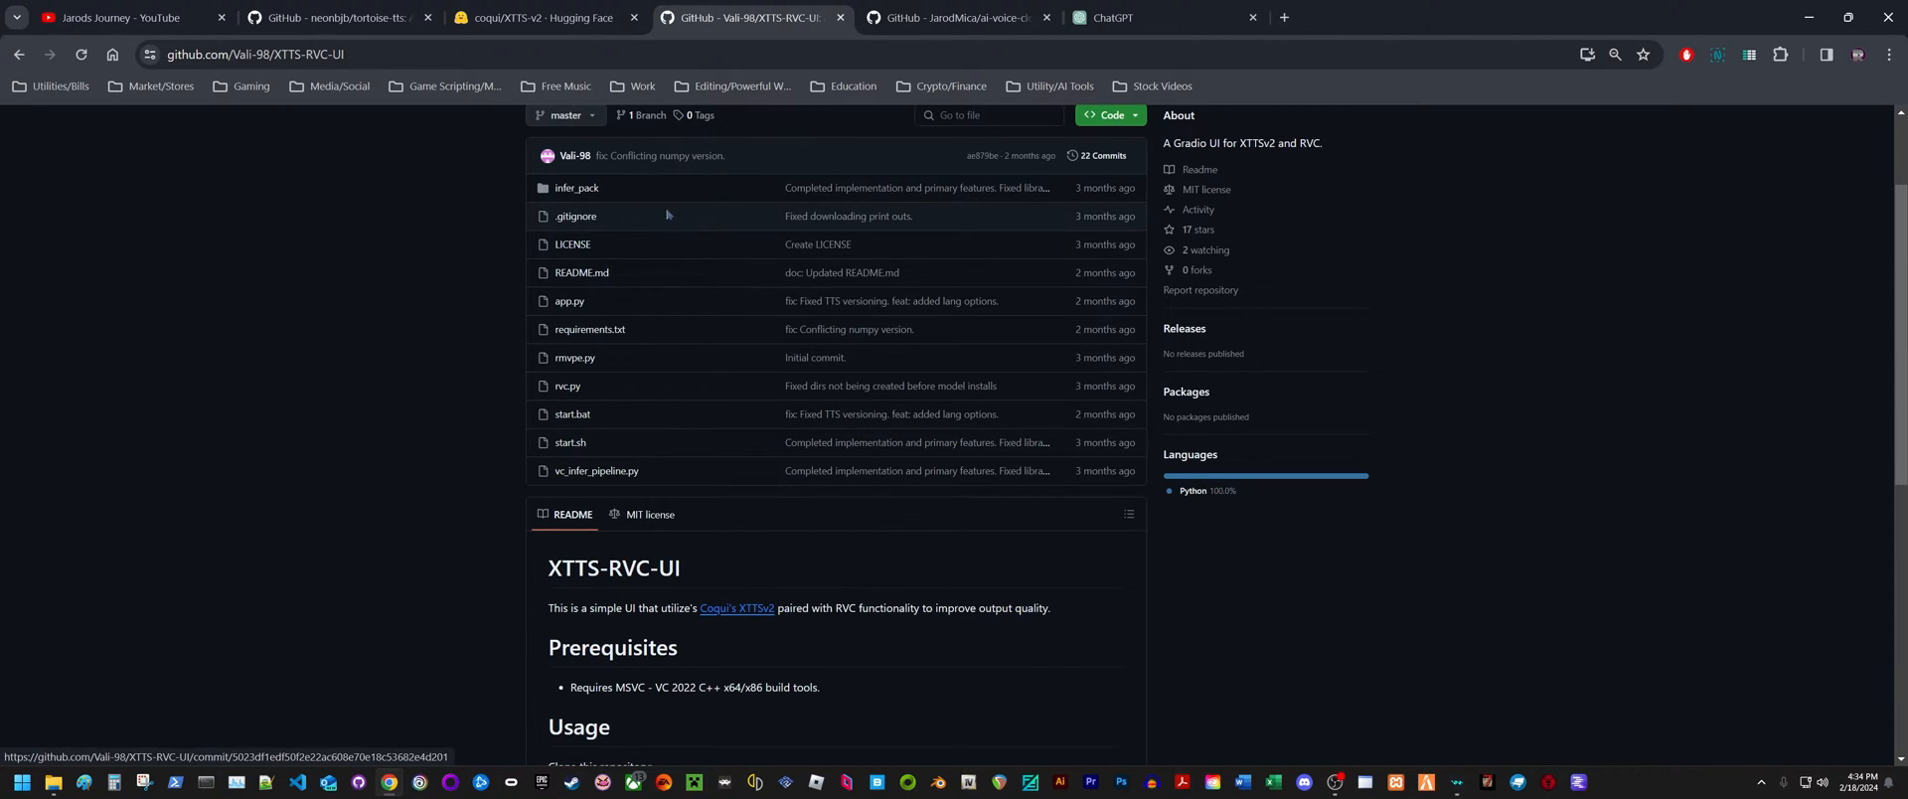
mouse_move(721, 621)
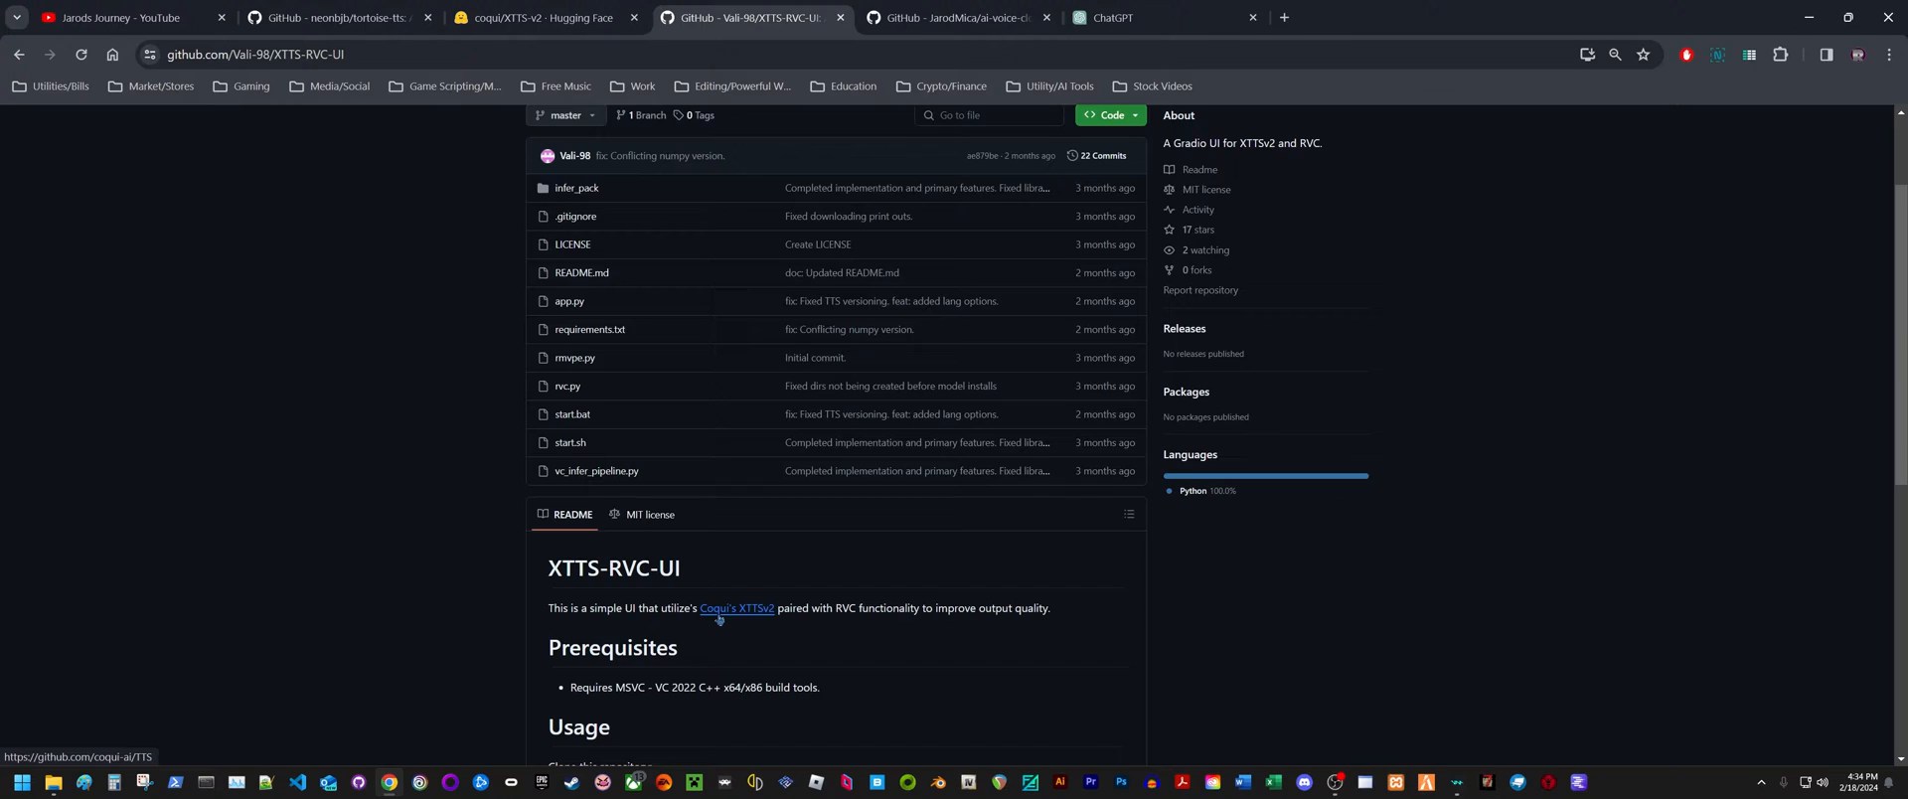
mouse_move(761, 621)
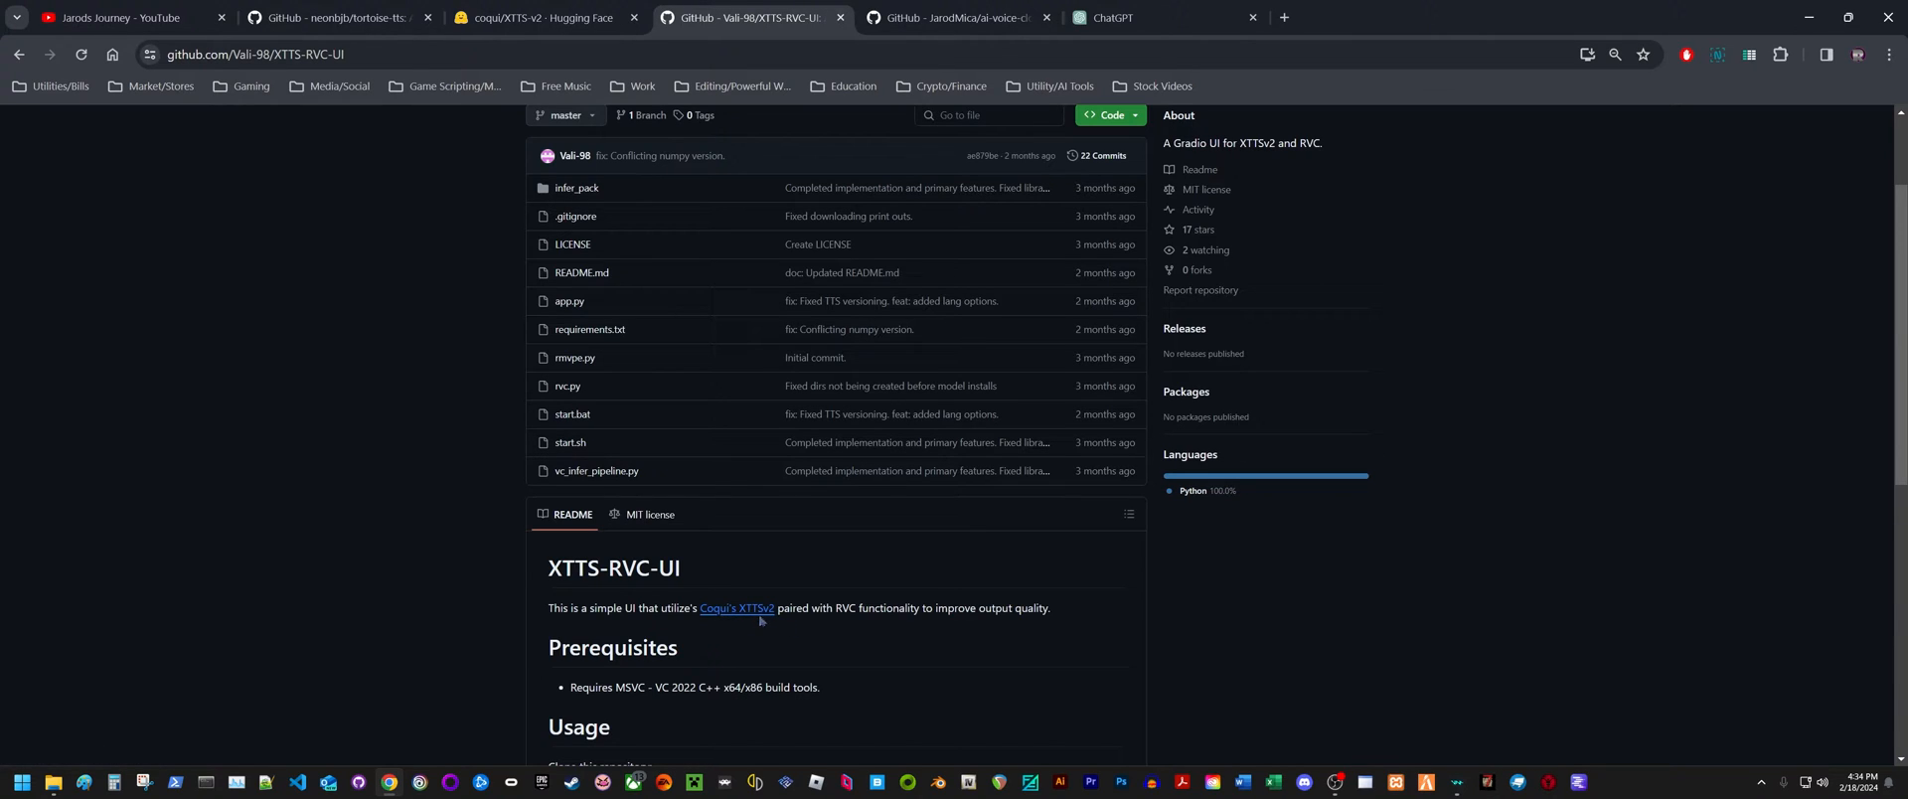
mouse_move(972, 613)
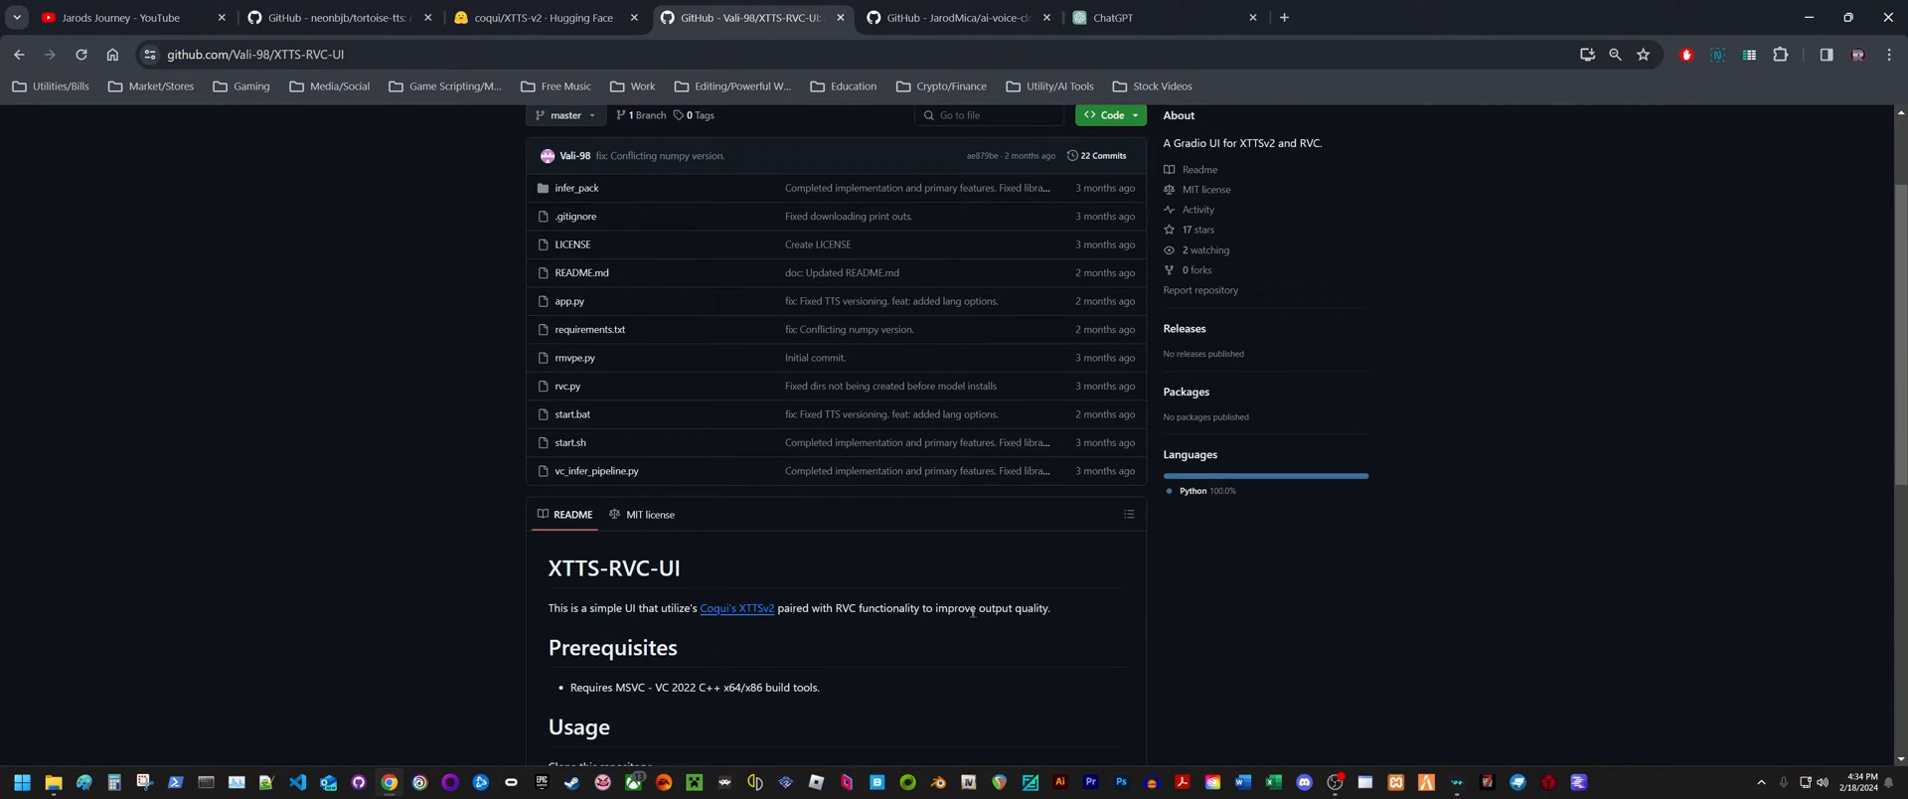
Switch to the neonbjb/tortoise-tts GitHub tab showing the TorToiSe README
click(343, 18)
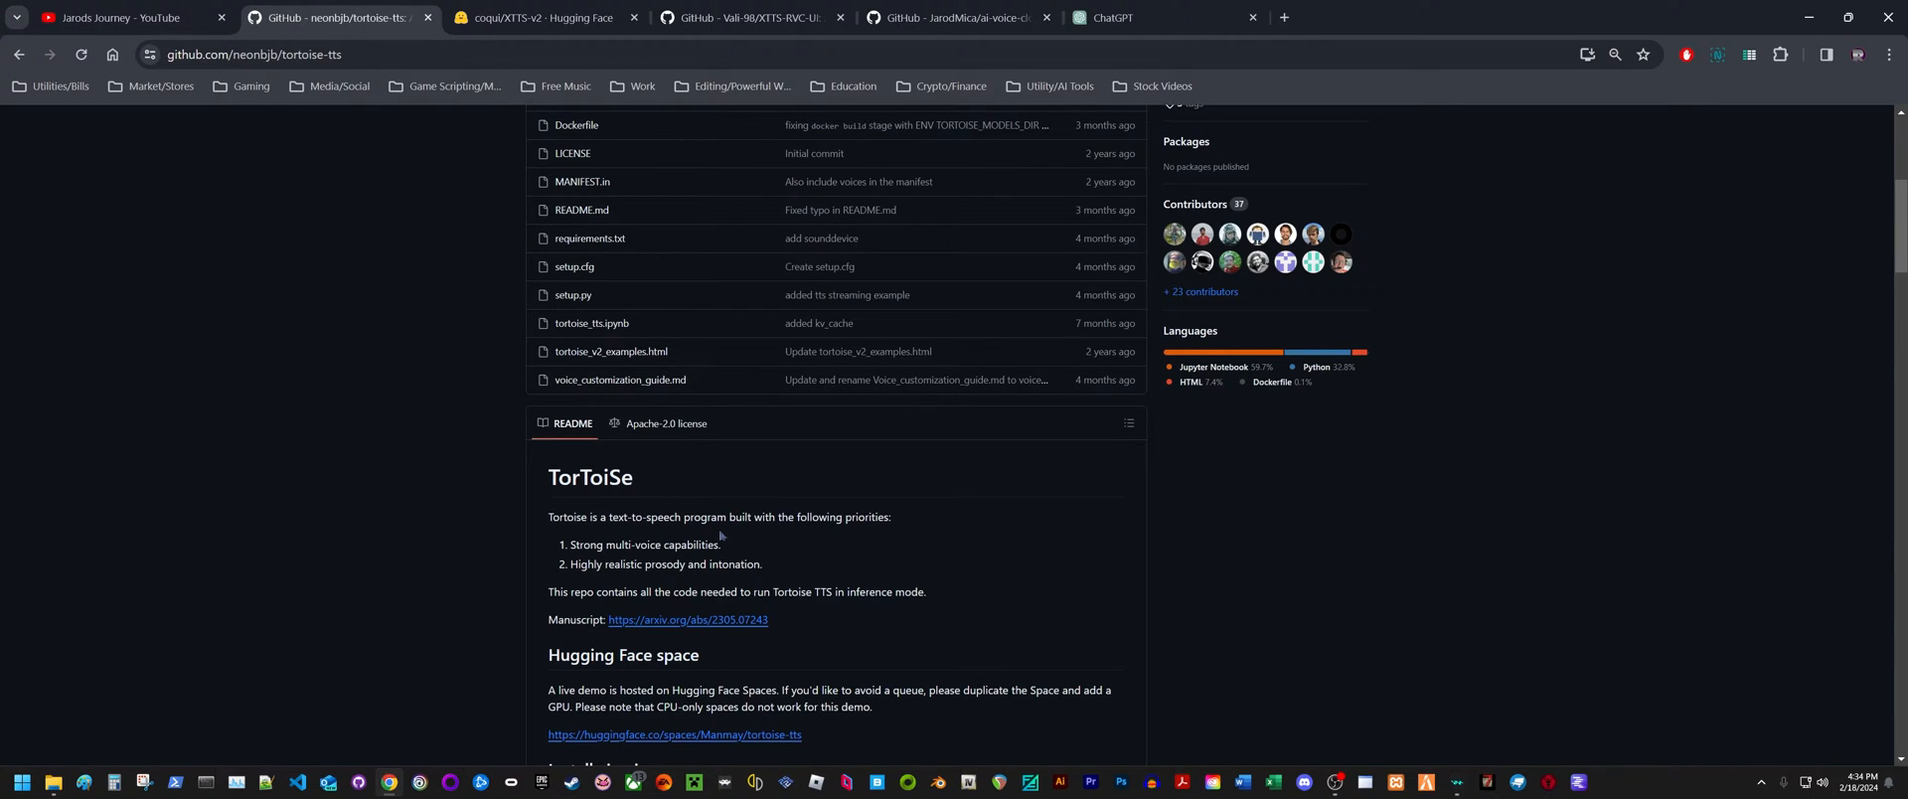
mouse_move(871, 536)
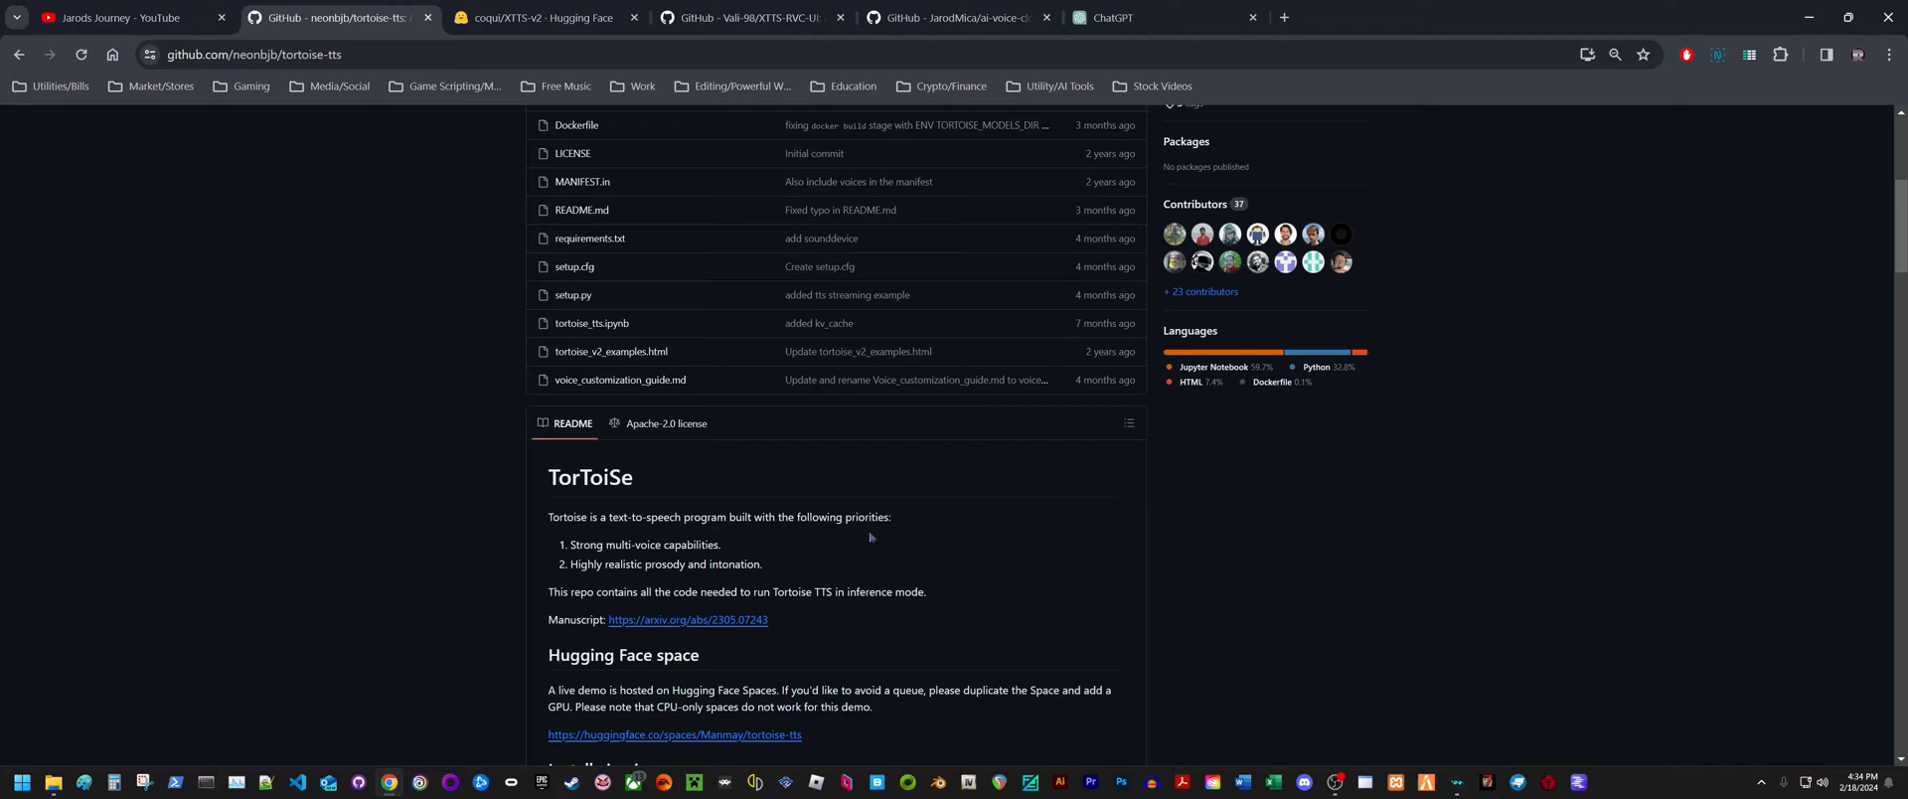
mouse_move(712, 547)
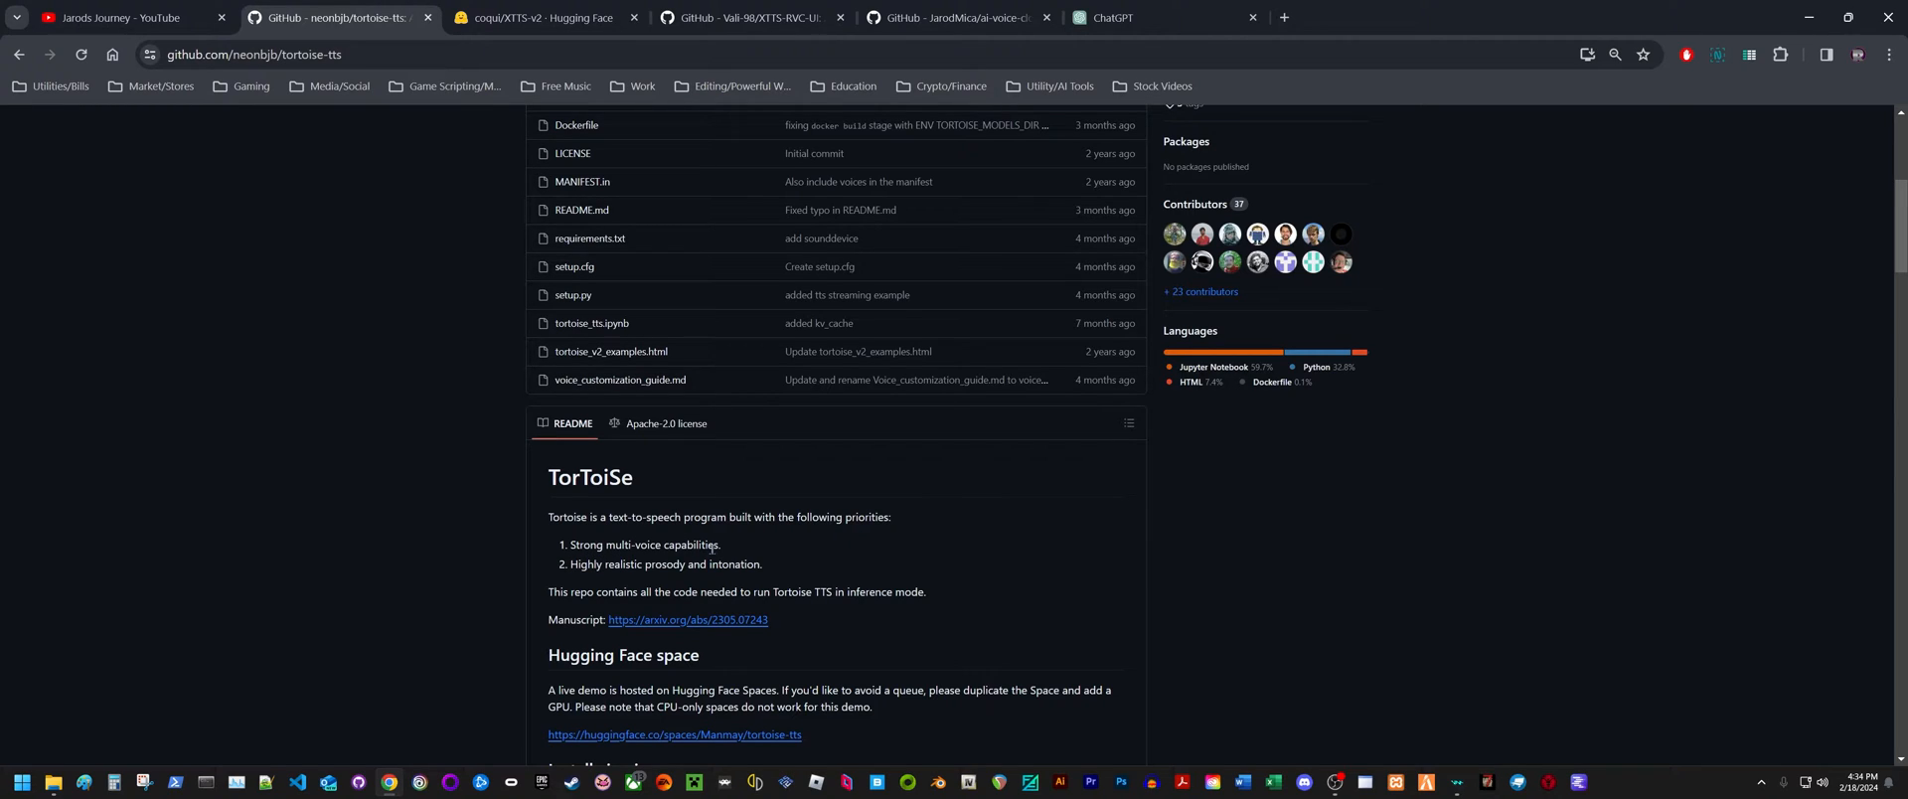
mouse_move(638, 570)
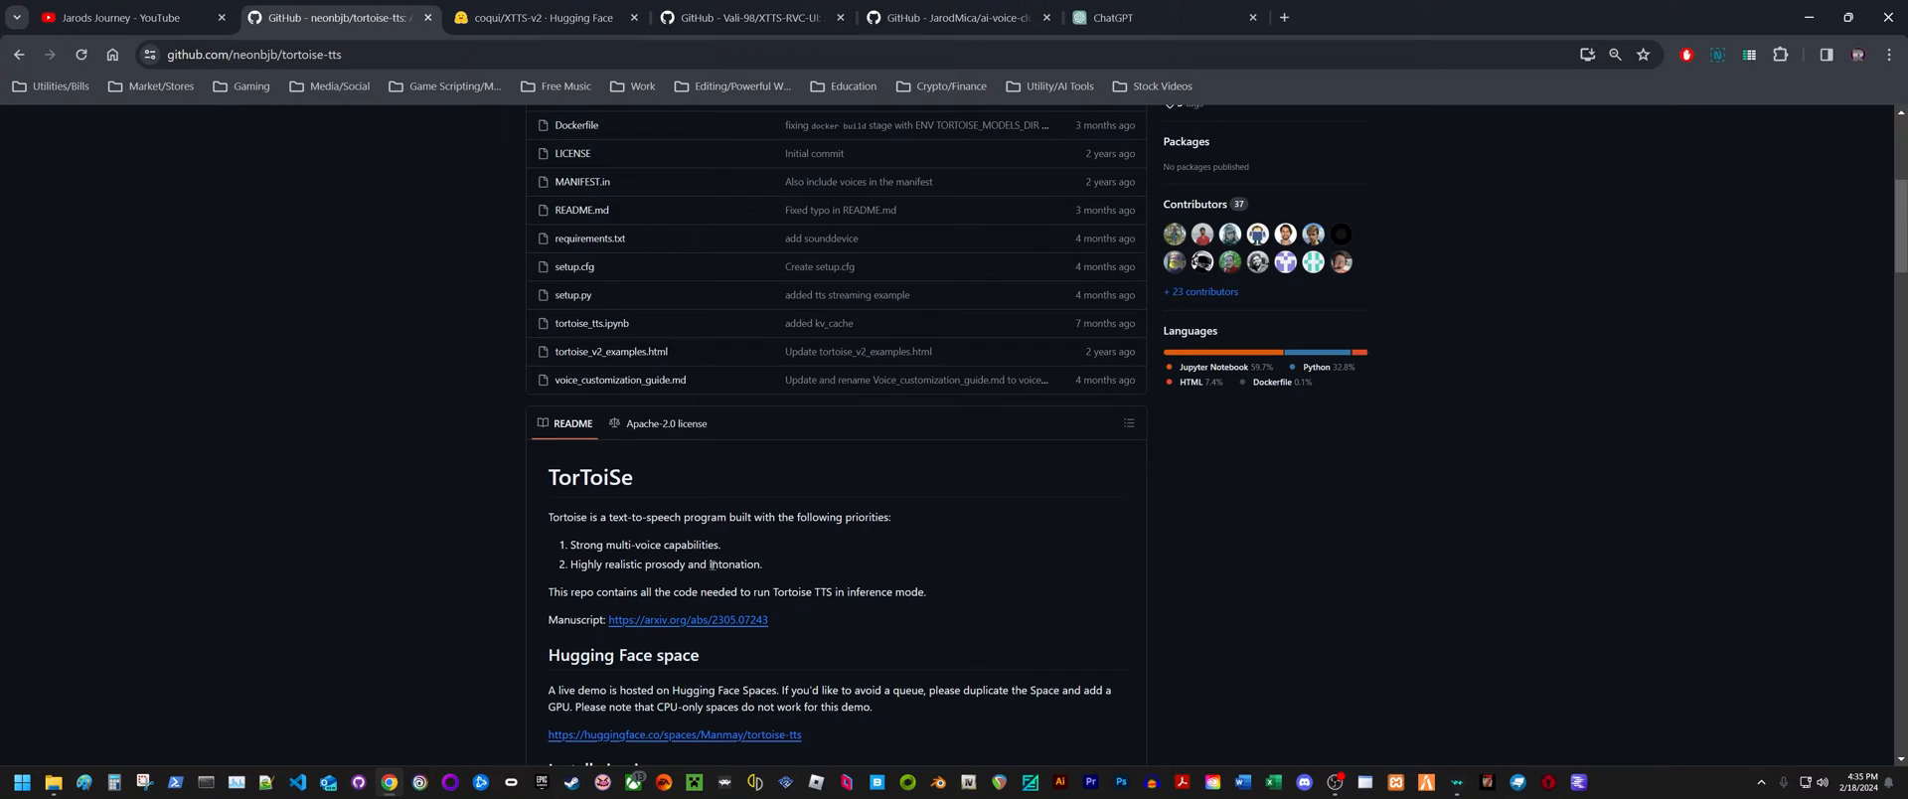
View the coqui/XTTS-v2 model card, return to tortoise-tts, then show the Audio_Tools folder
click(534, 18)
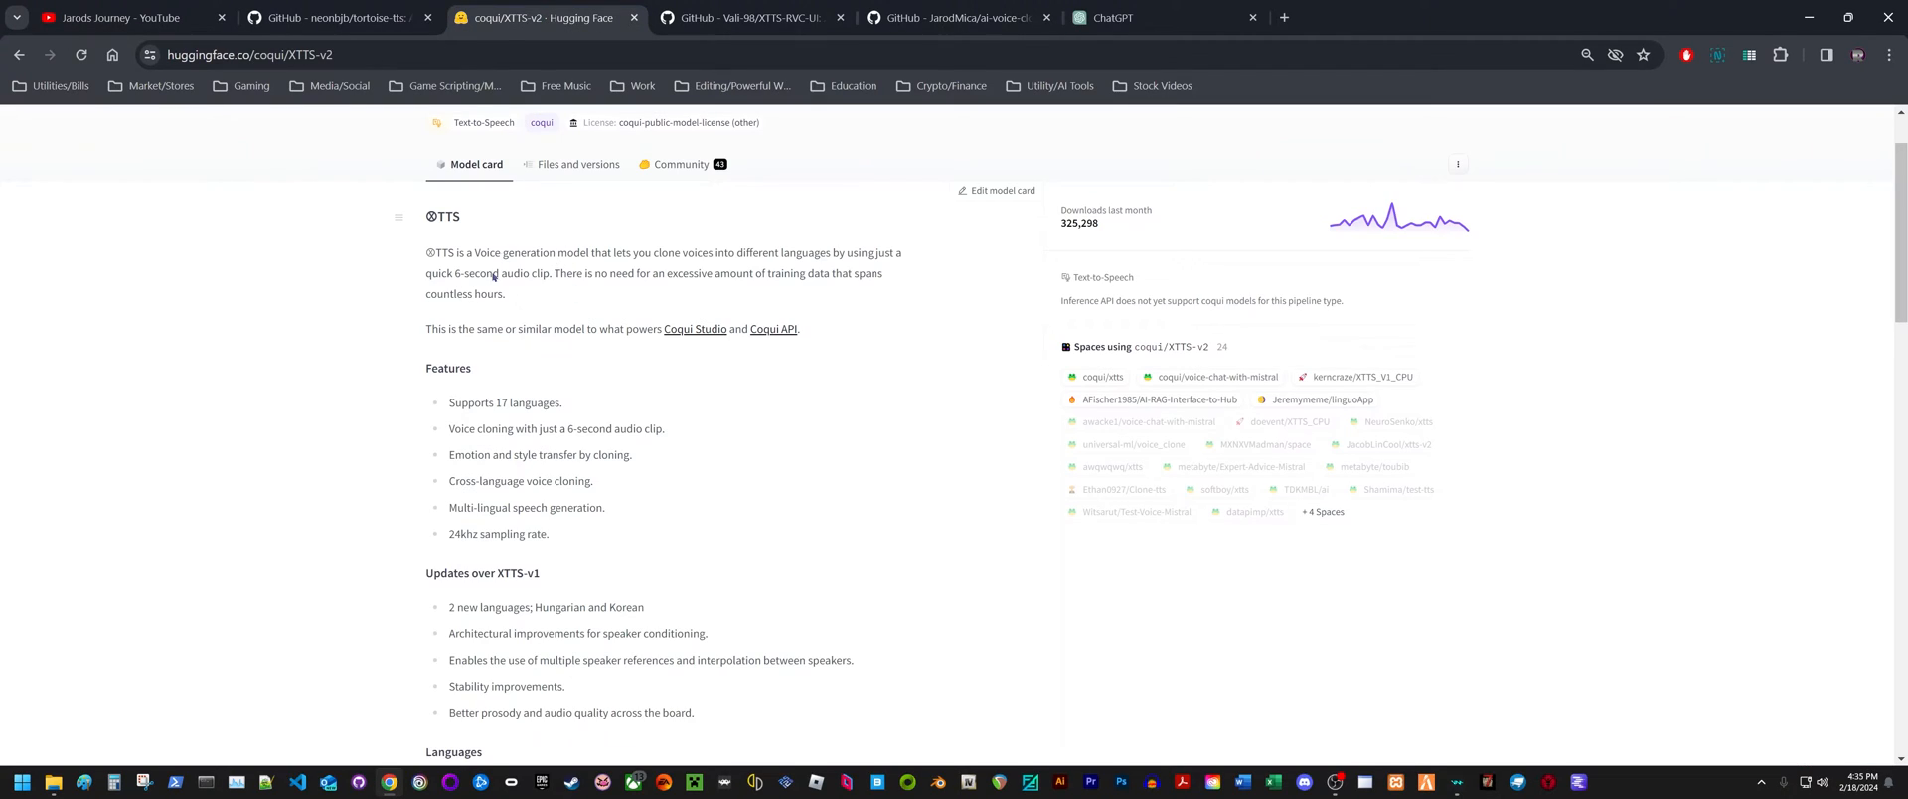
mouse_move(568, 305)
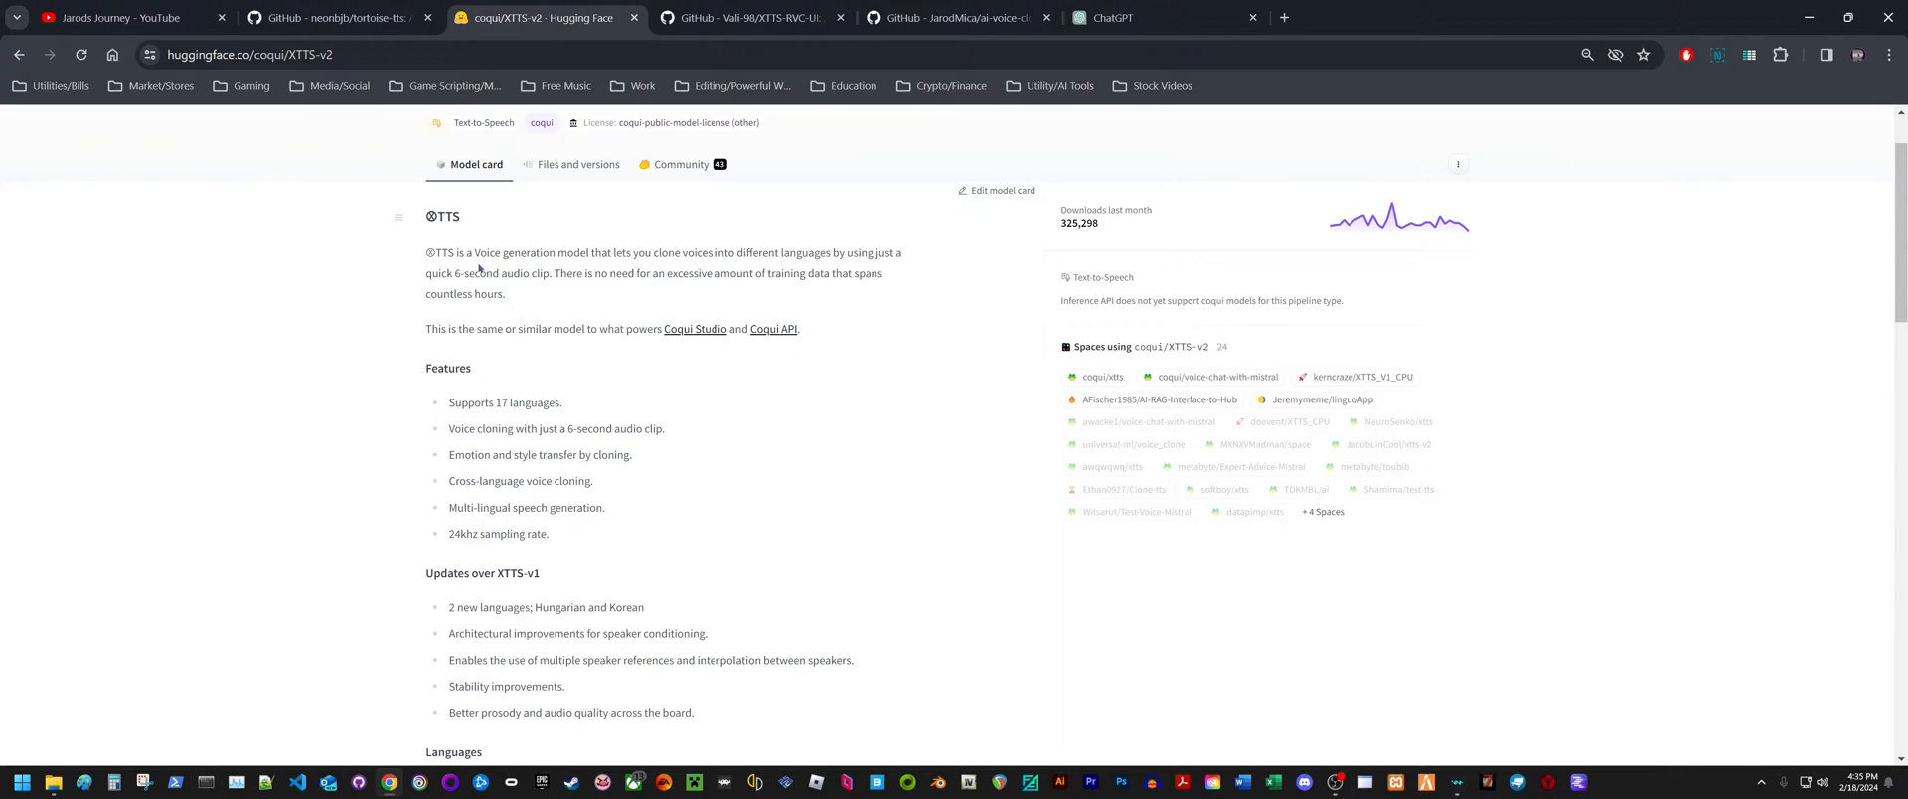
mouse_move(707, 268)
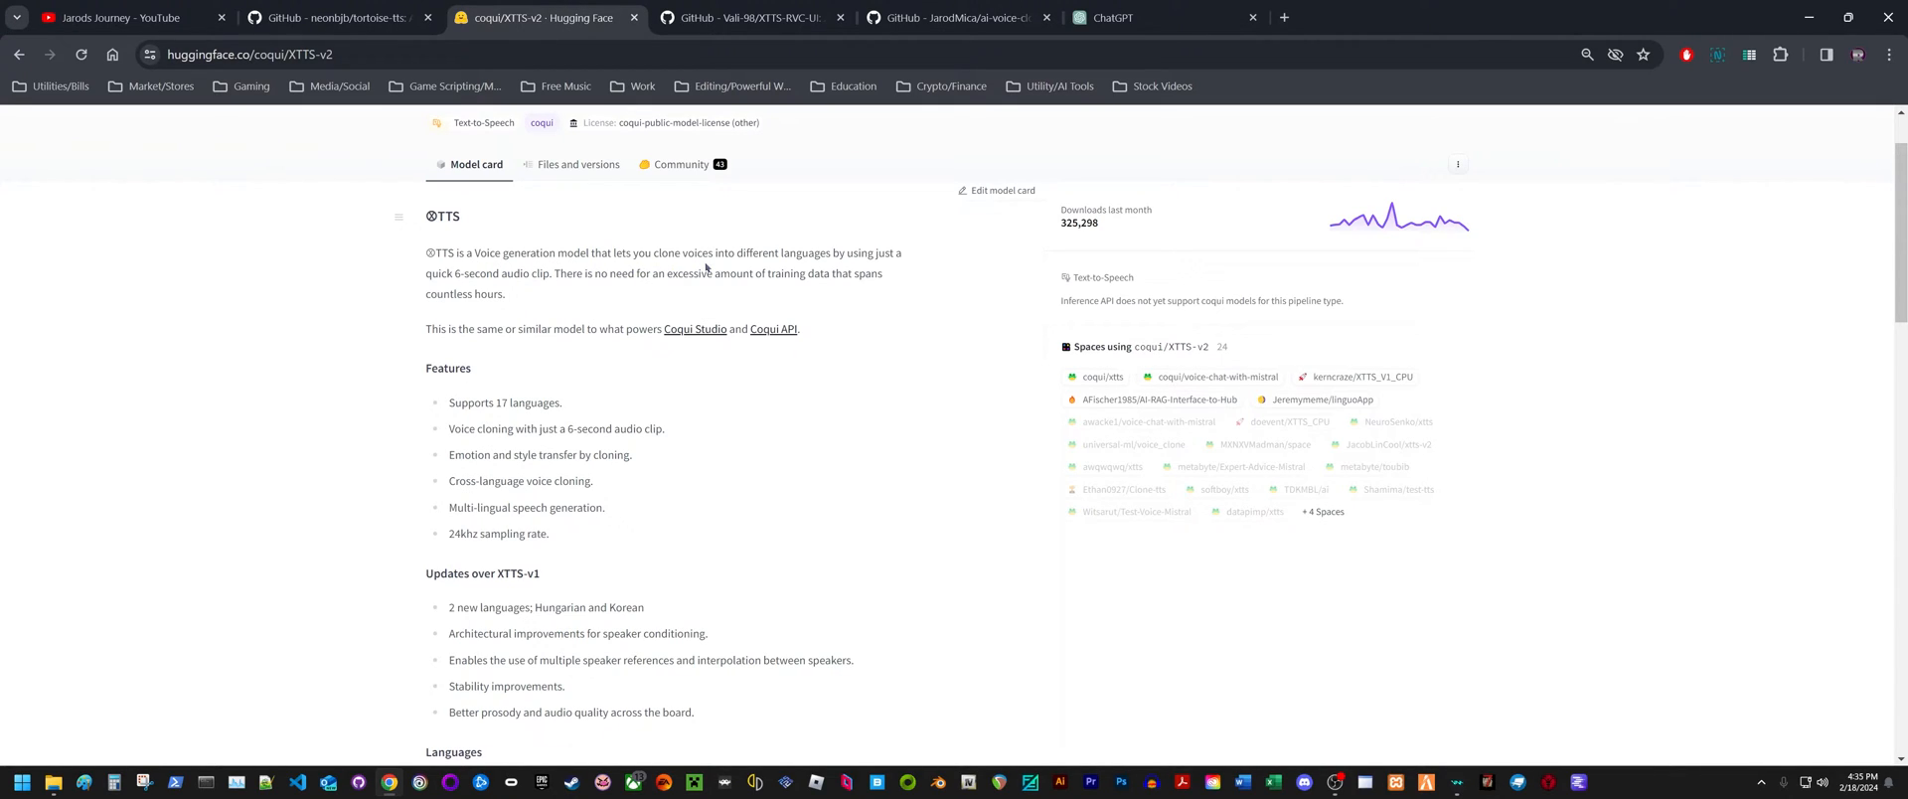
mouse_move(886, 270)
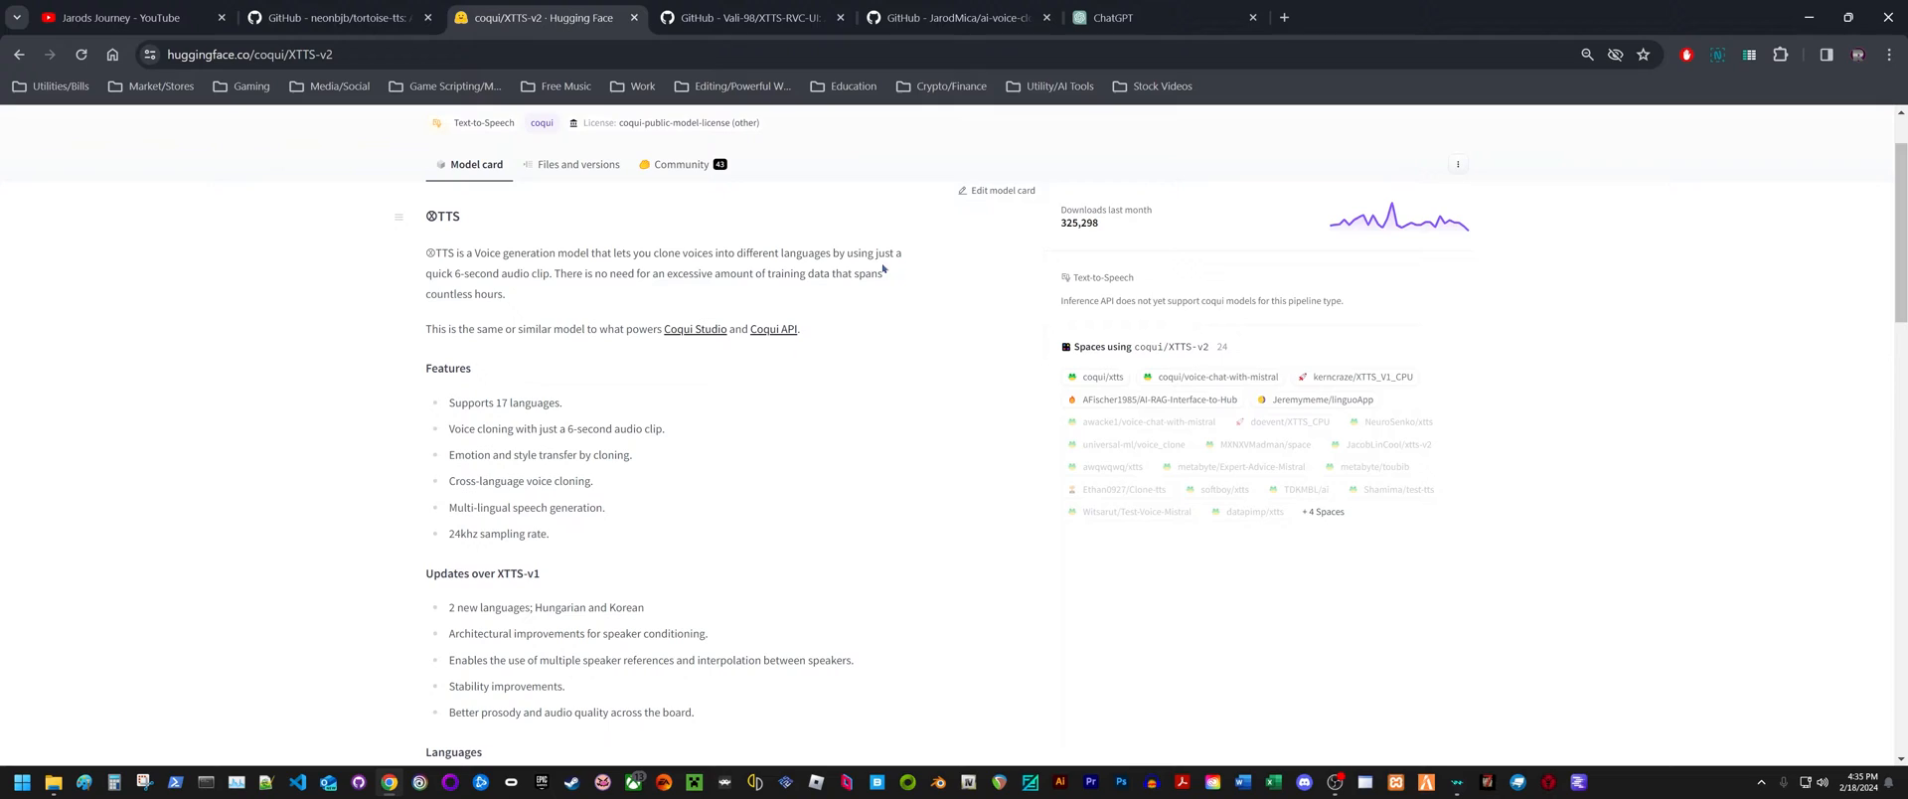
mouse_move(455, 283)
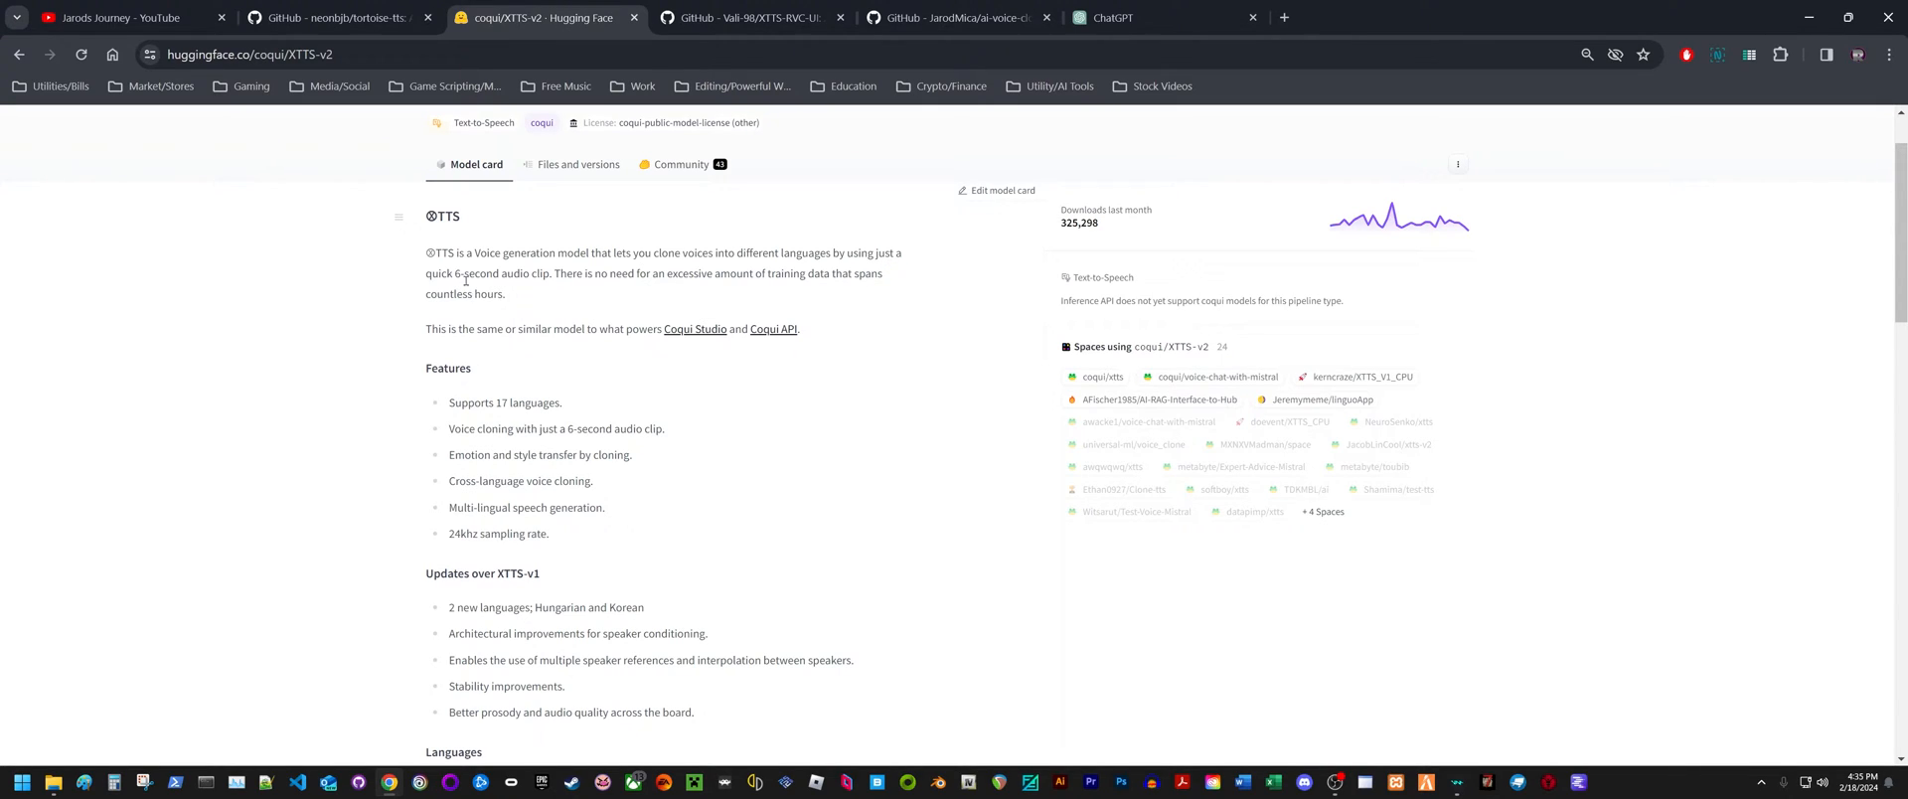
mouse_move(531, 288)
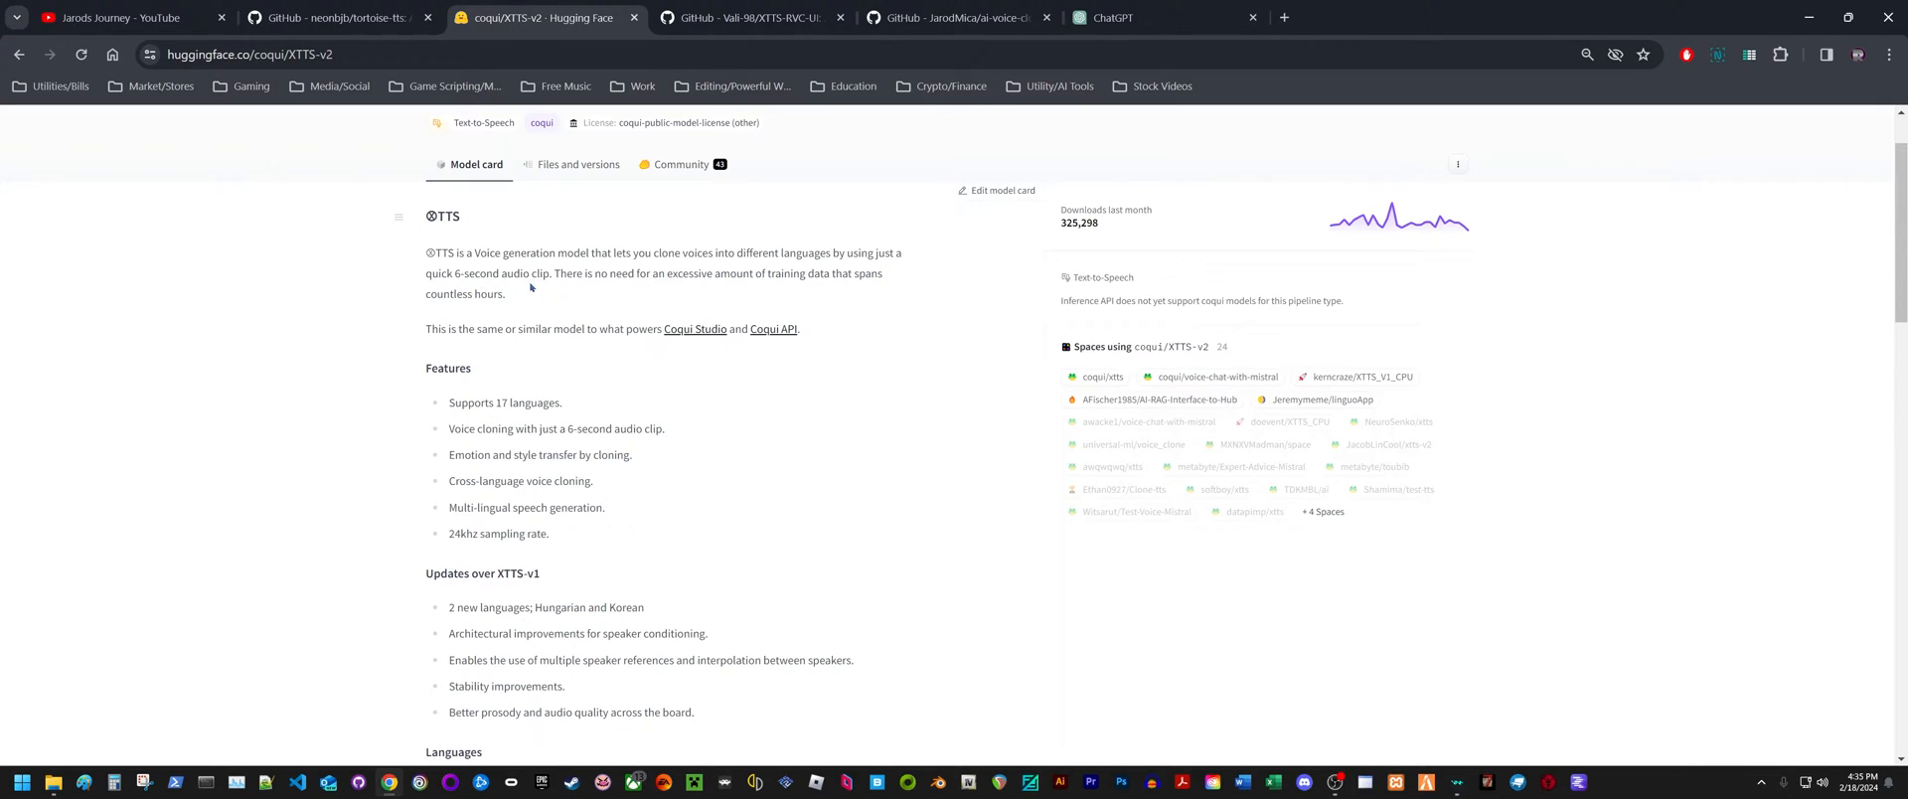
mouse_move(637, 286)
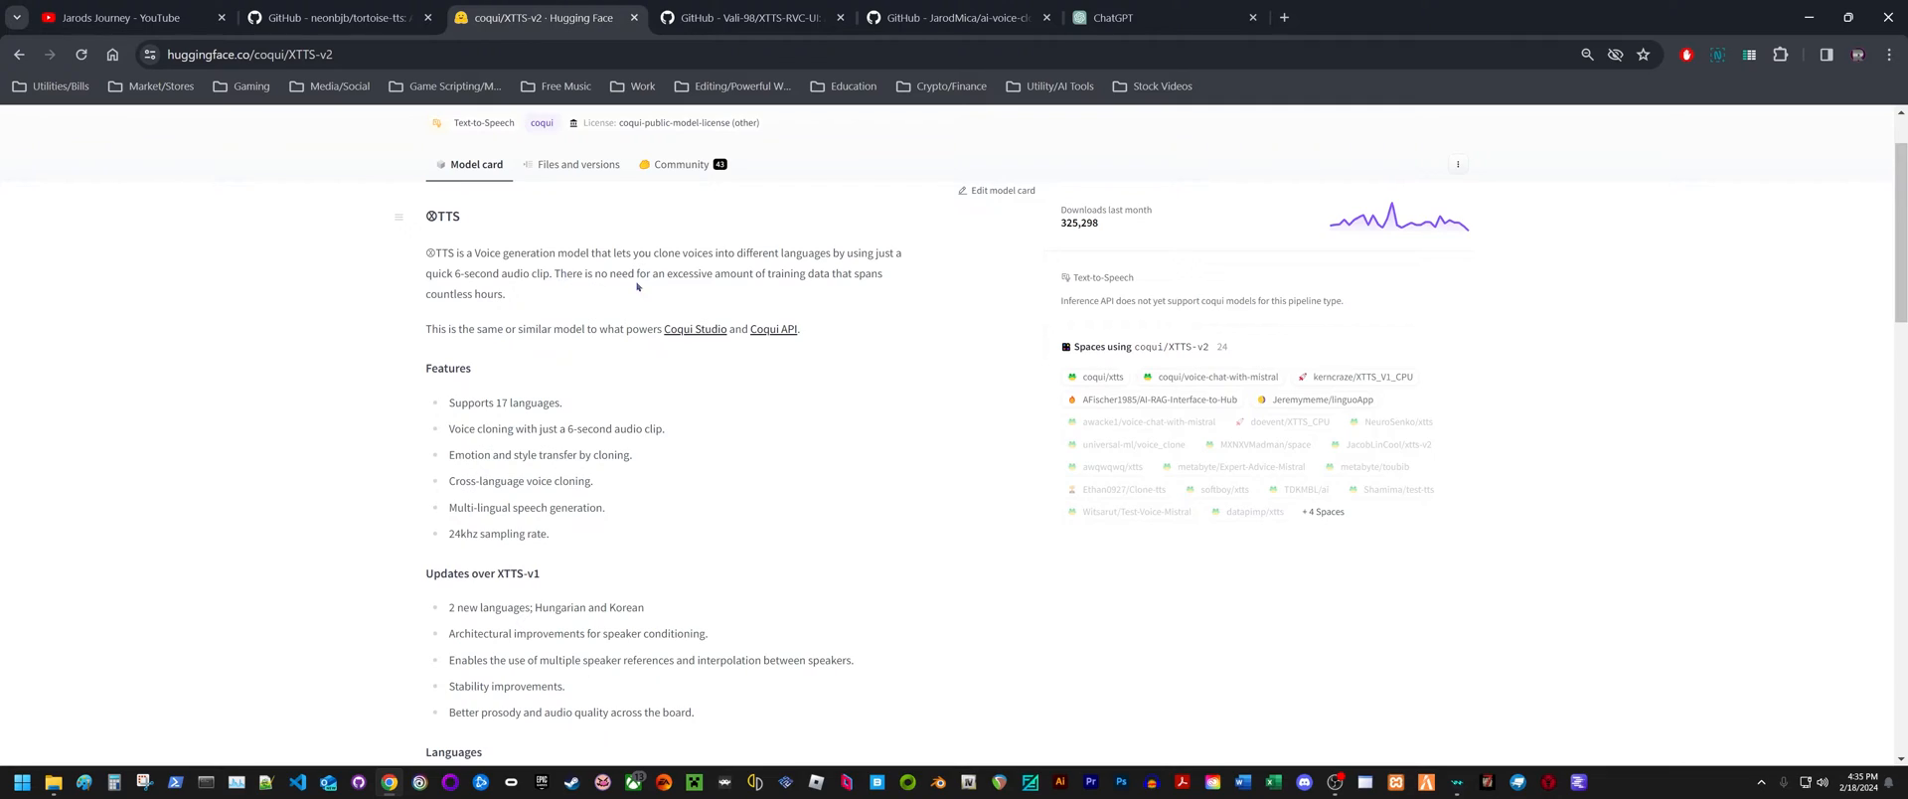
mouse_move(672, 251)
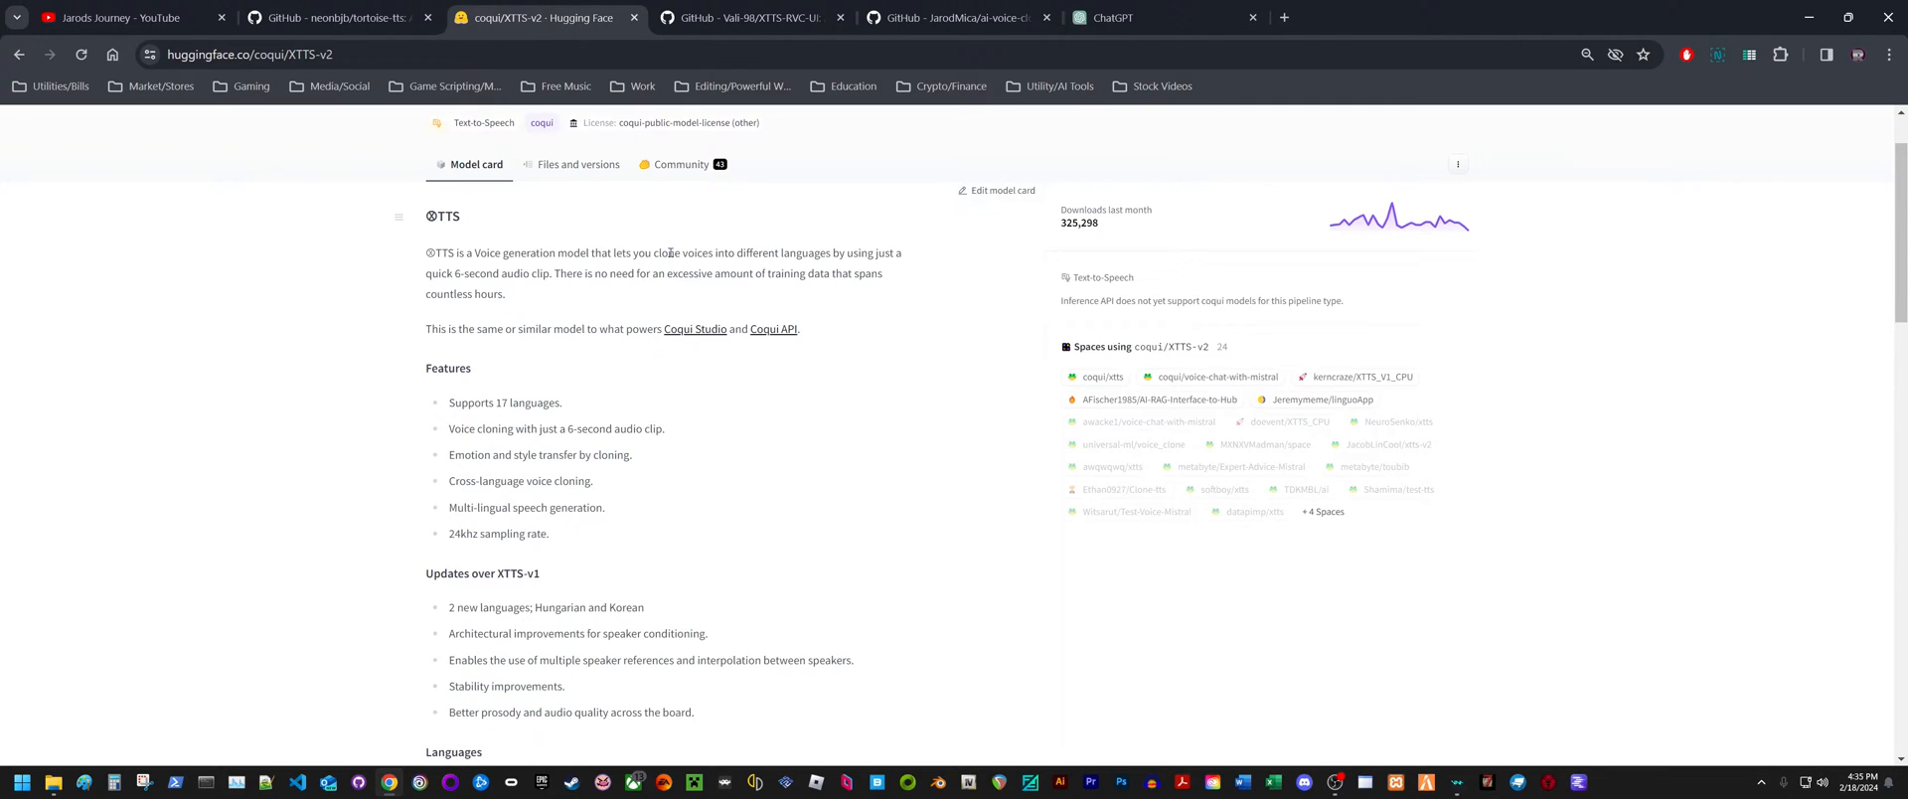
mouse_move(775, 274)
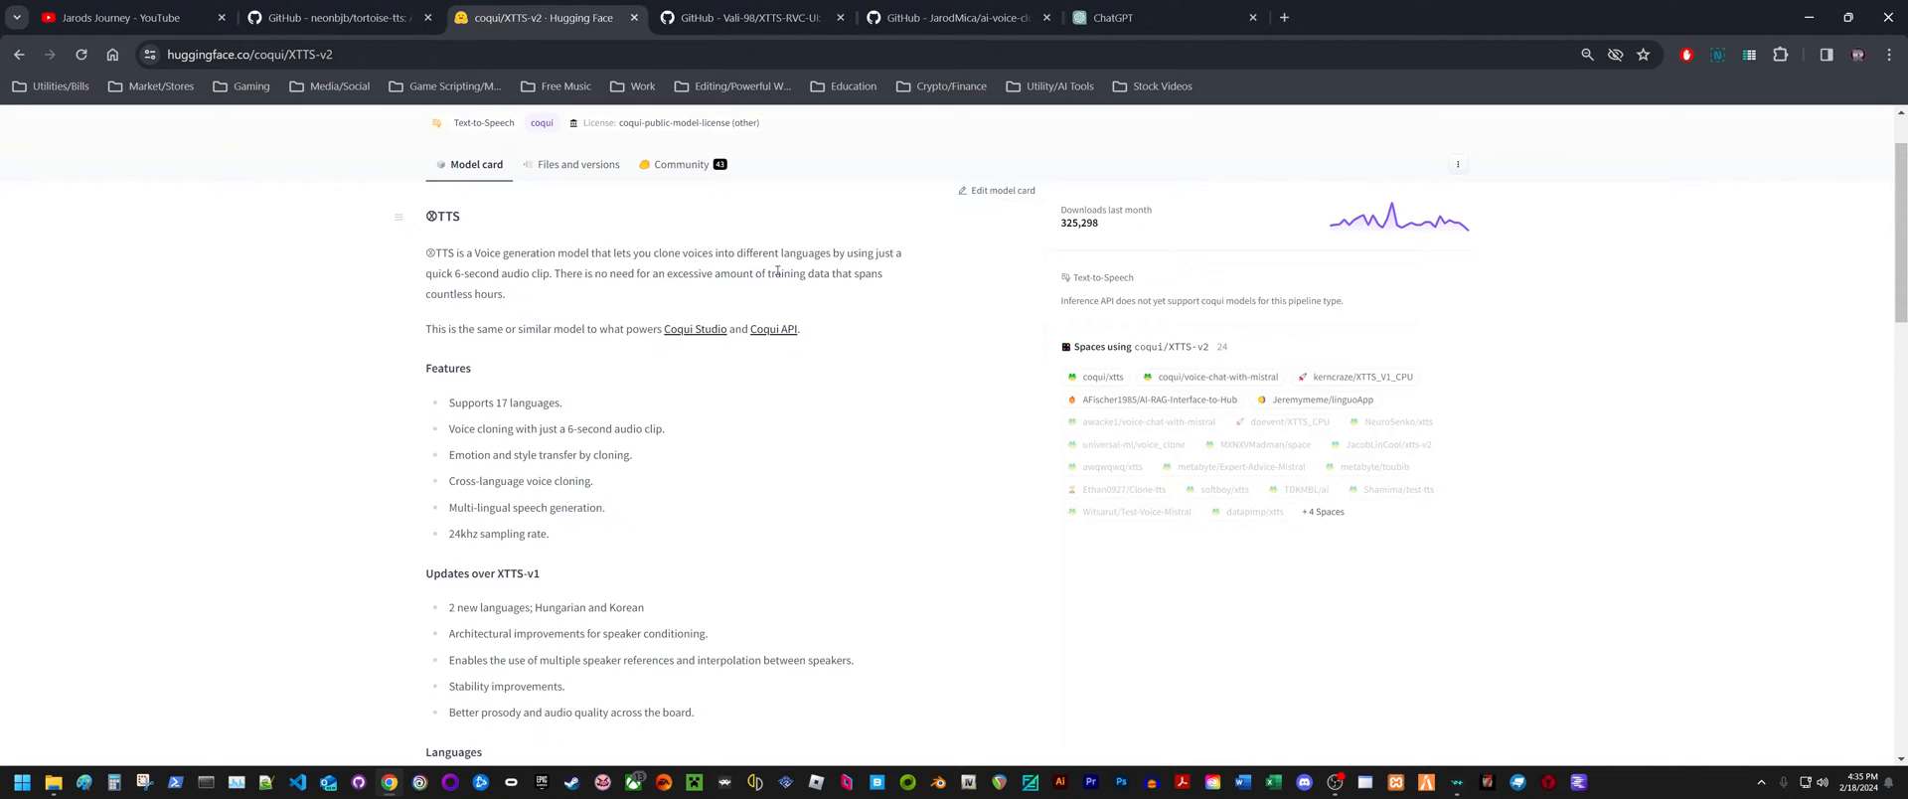
mouse_move(677, 205)
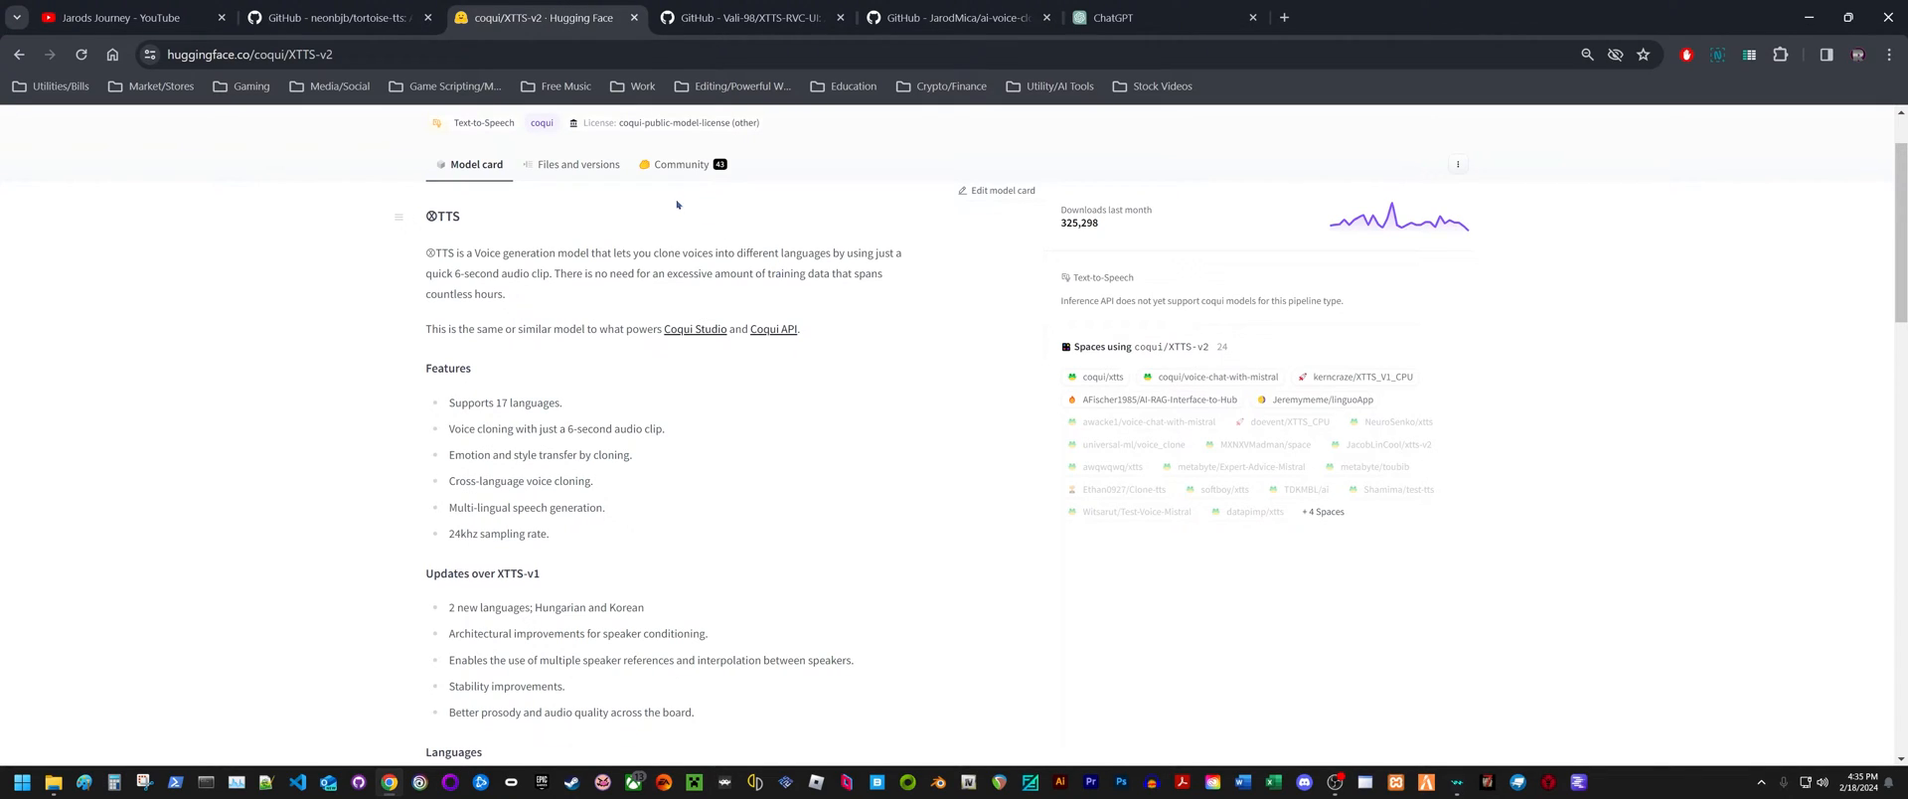
mouse_move(725, 240)
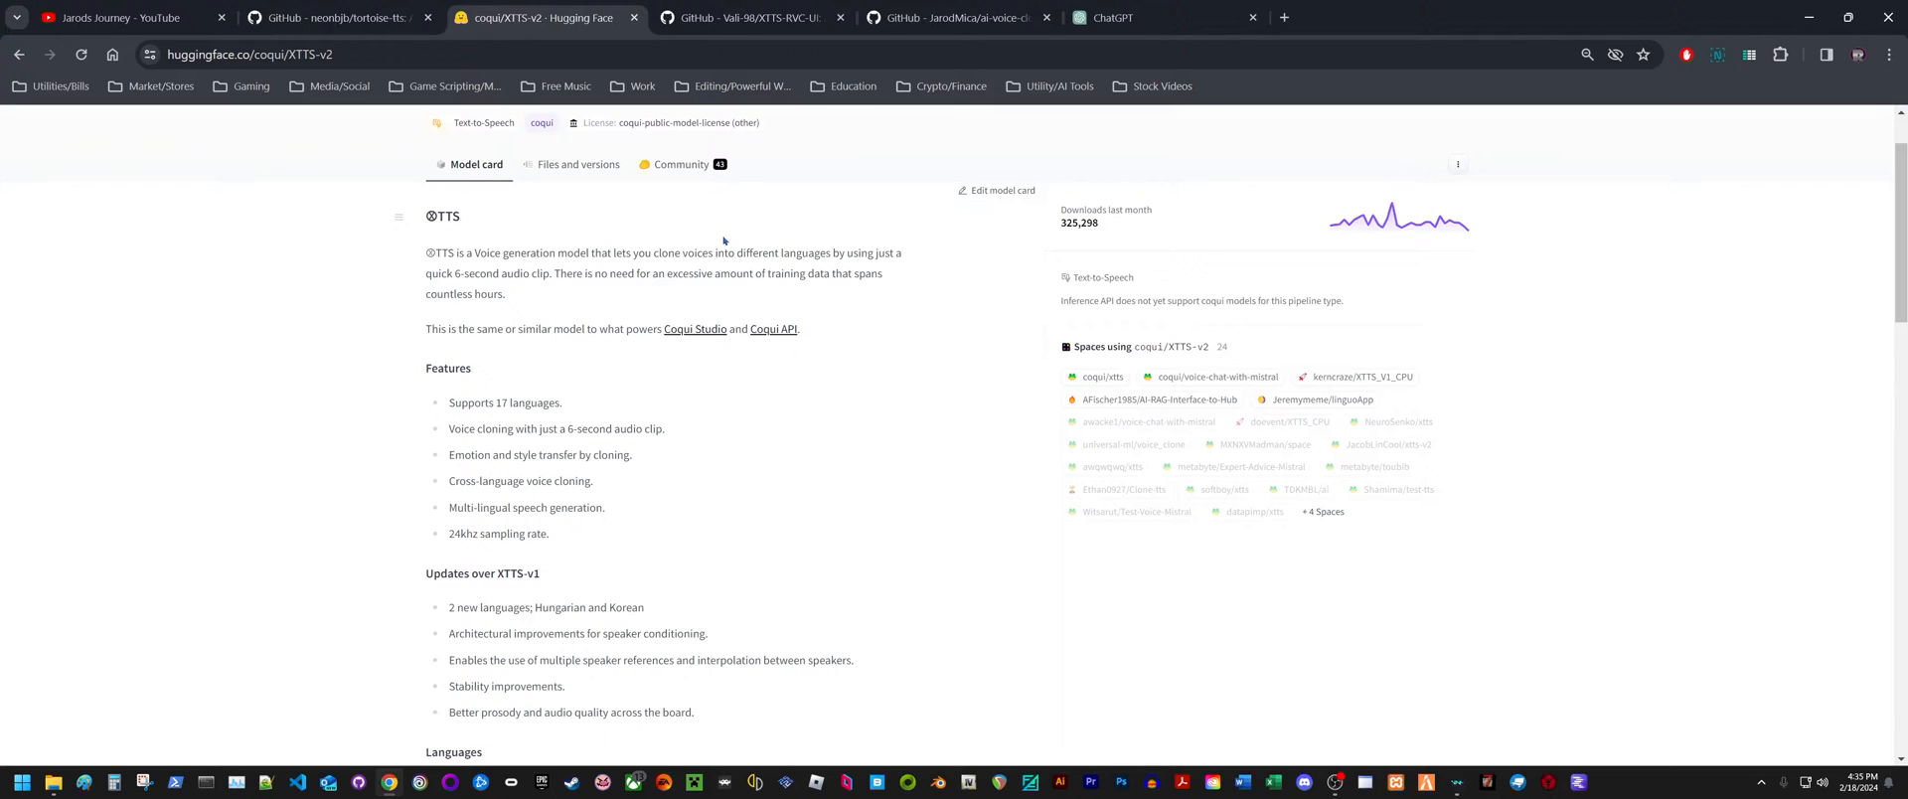
mouse_move(742, 238)
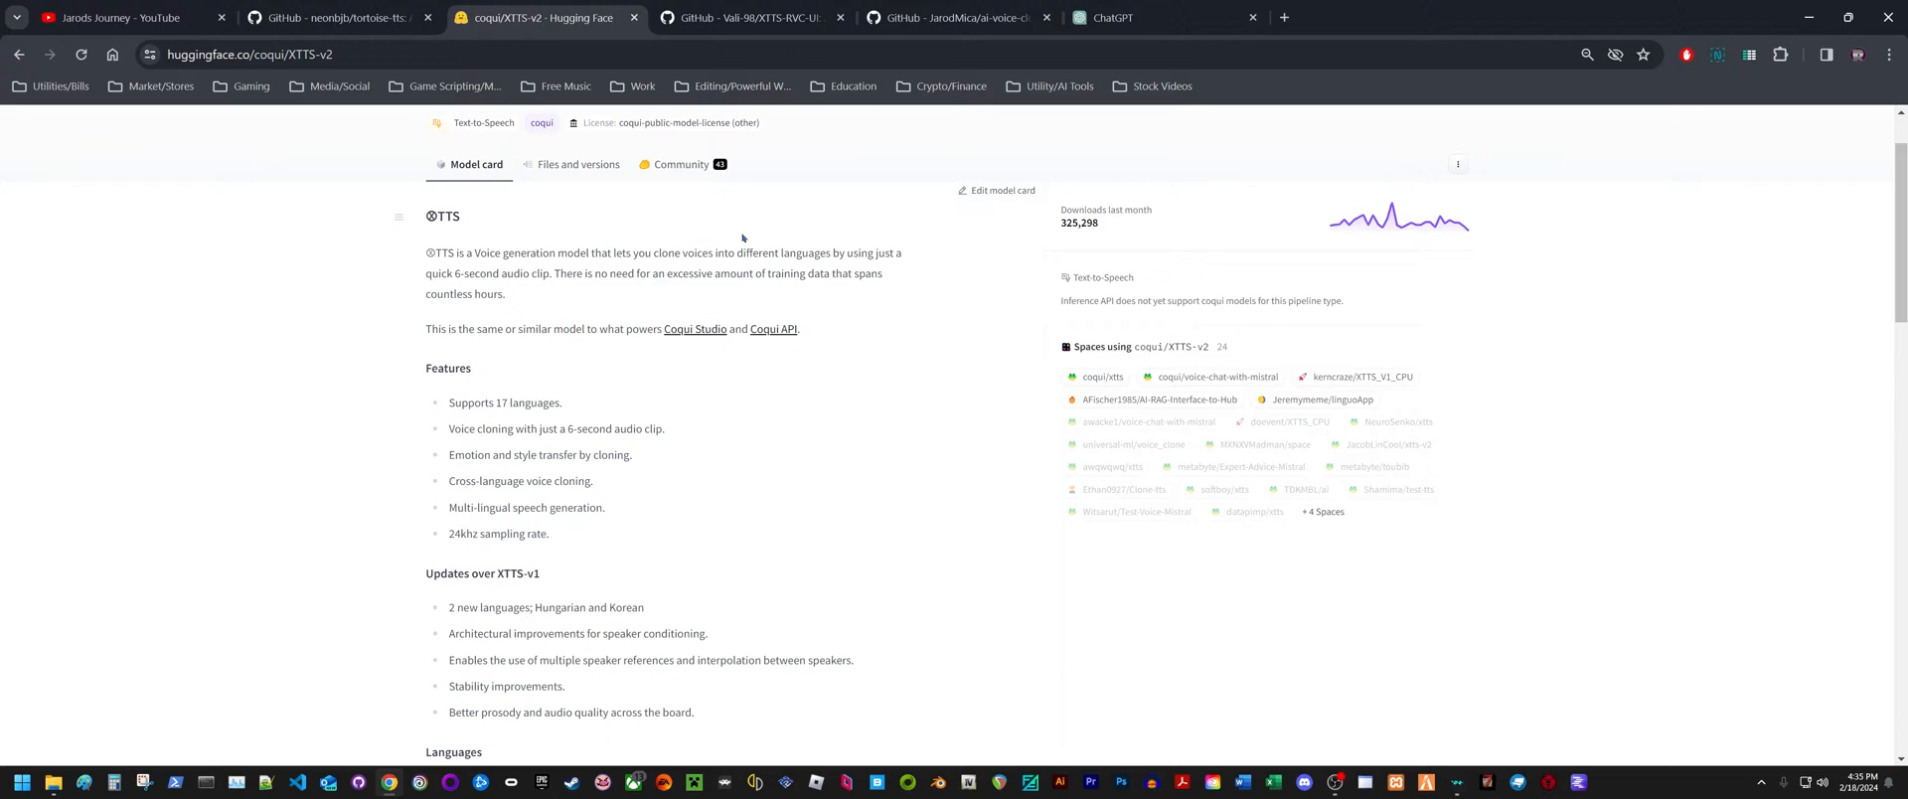
mouse_move(714, 273)
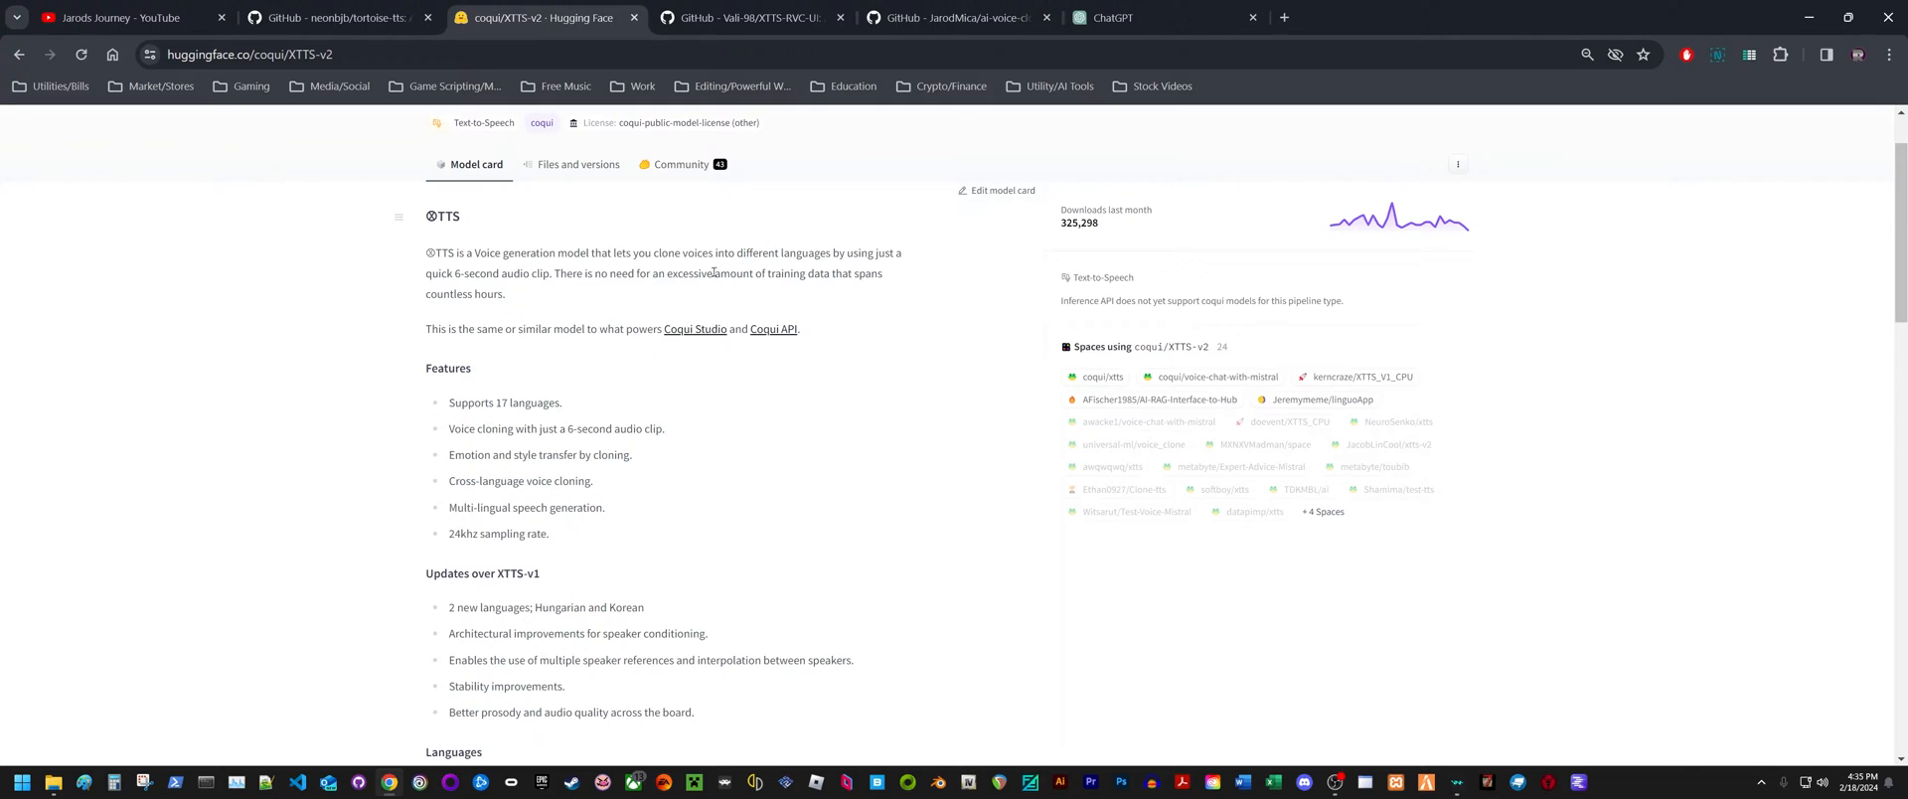
click(328, 18)
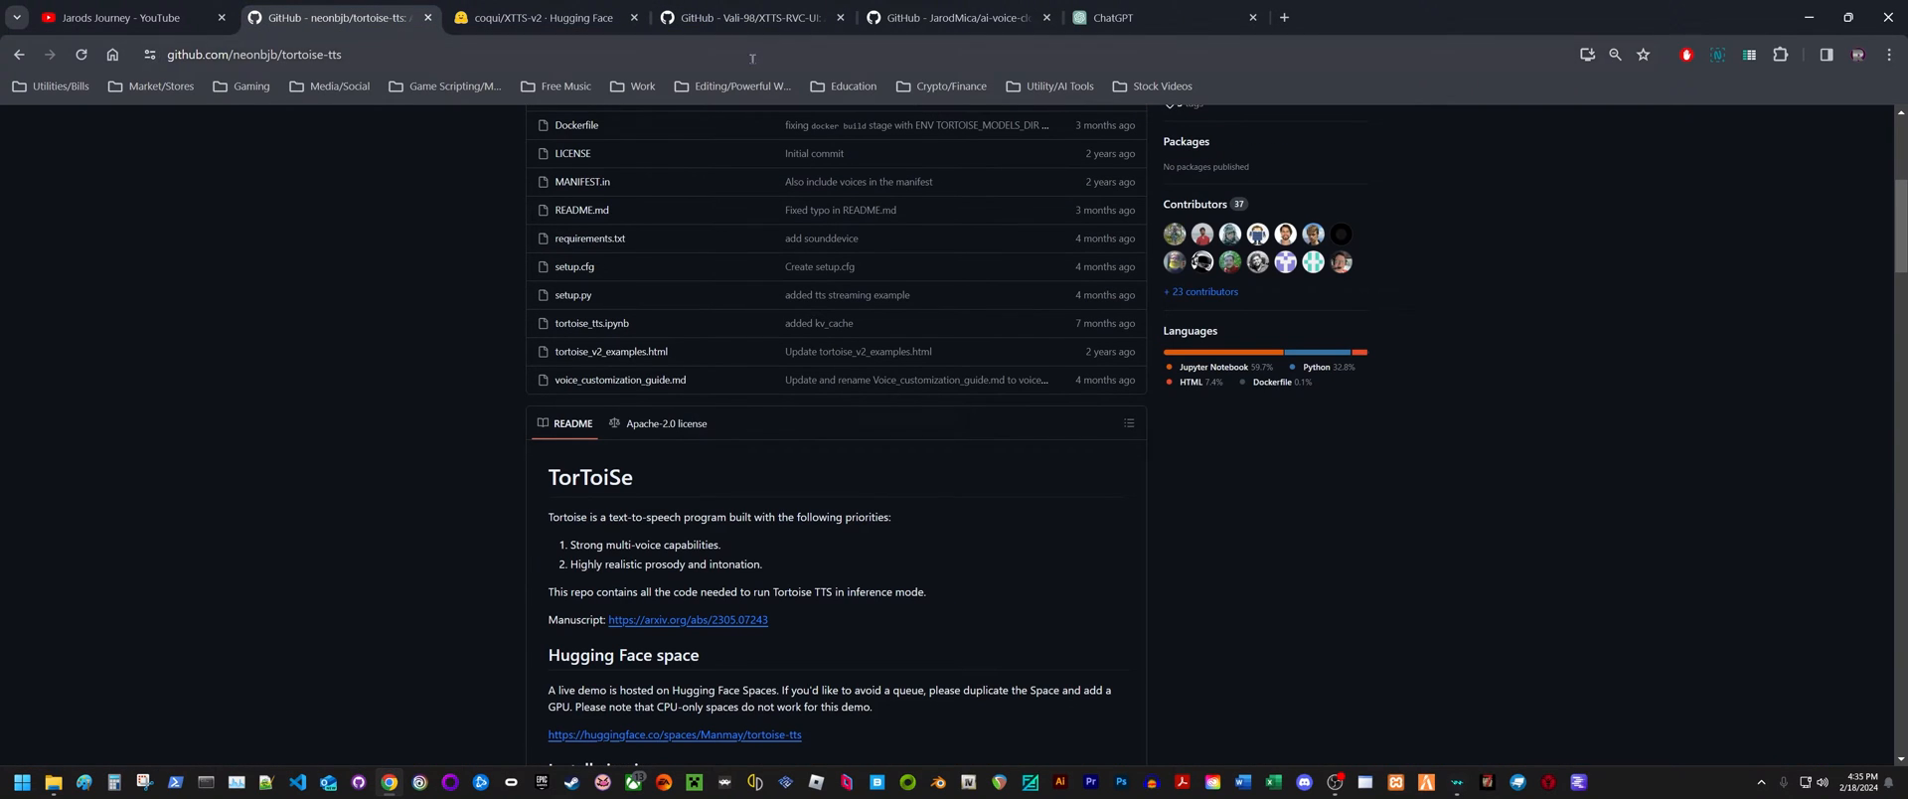
click(1124, 18)
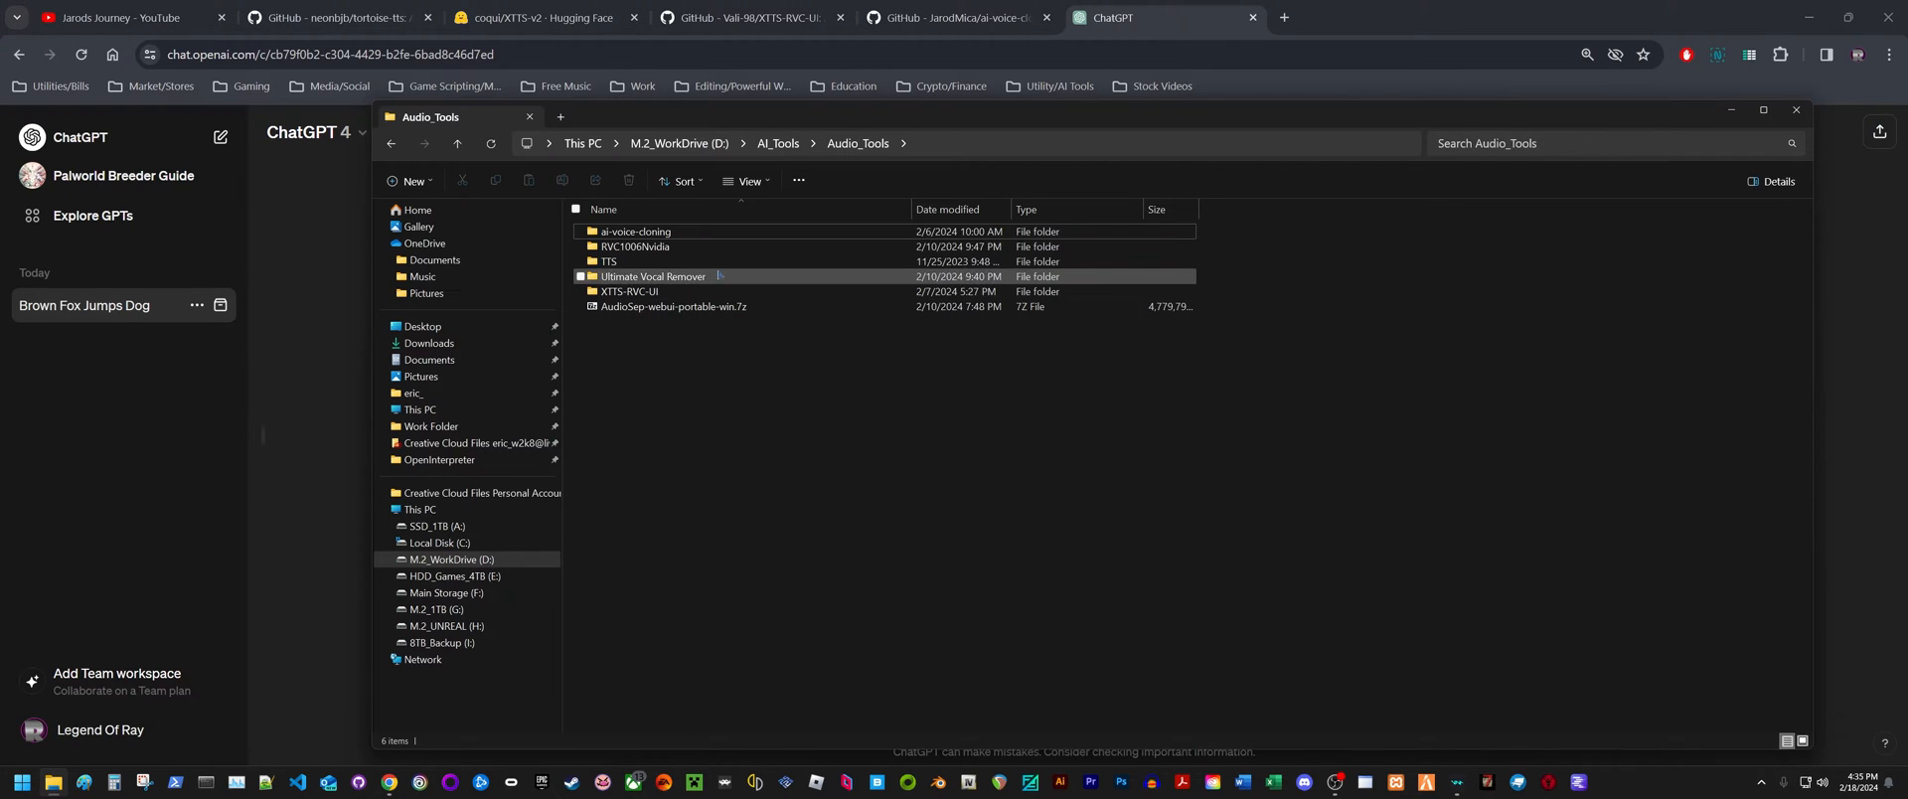
Open the ai-voice-cloning folder and launch start.bat
click(637, 231)
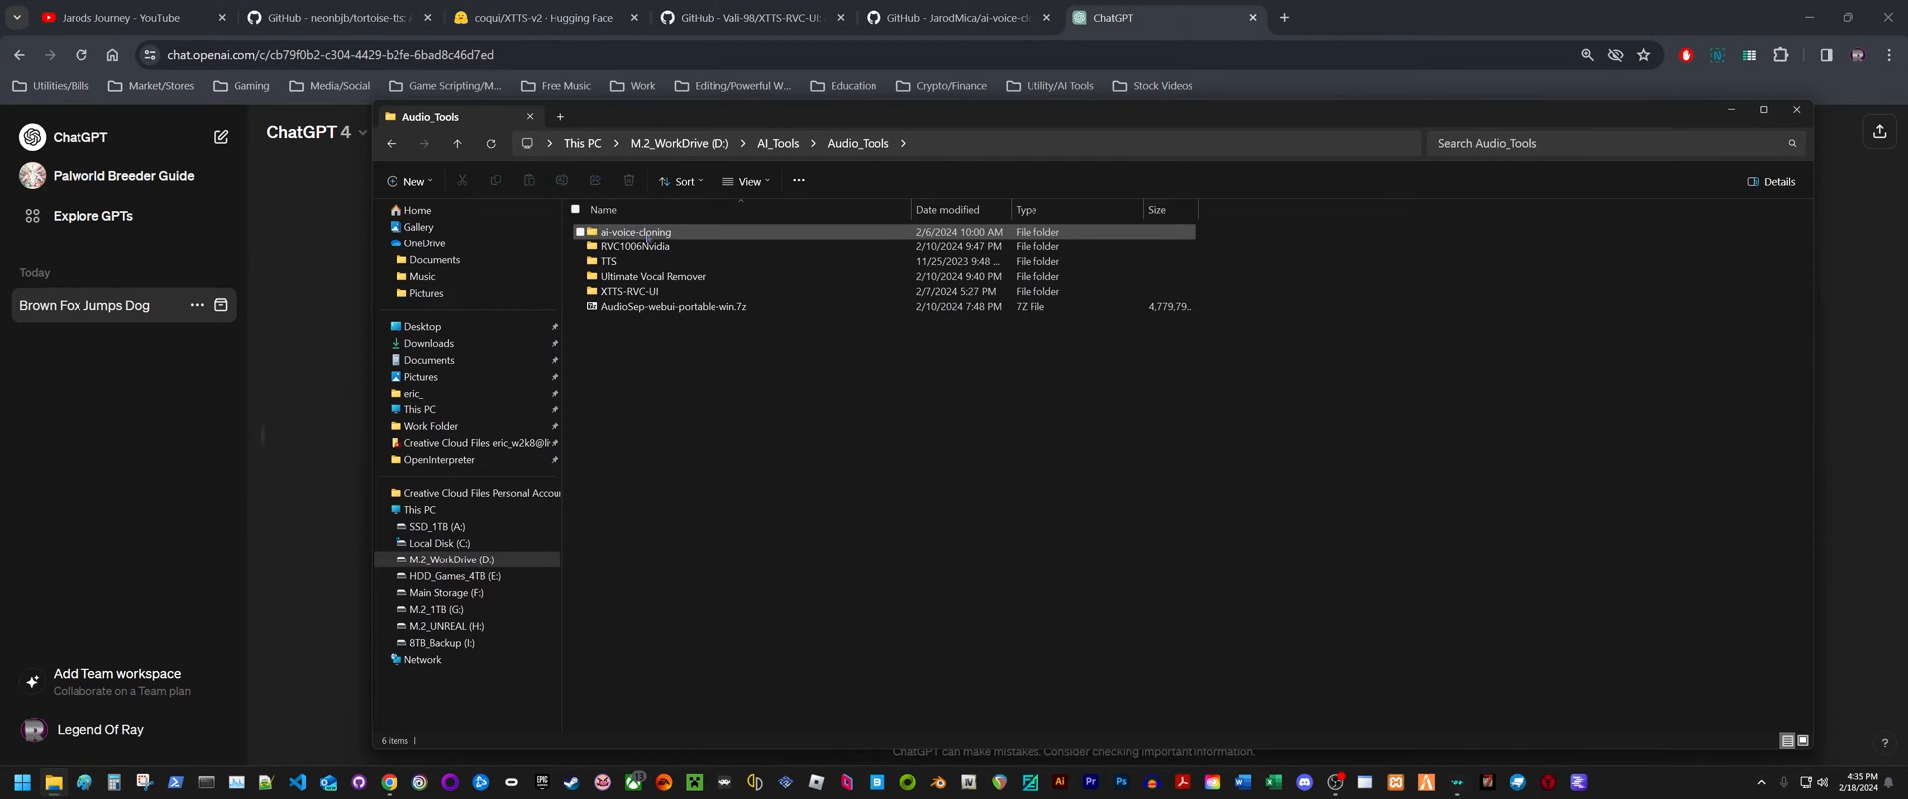
double_click(635, 230)
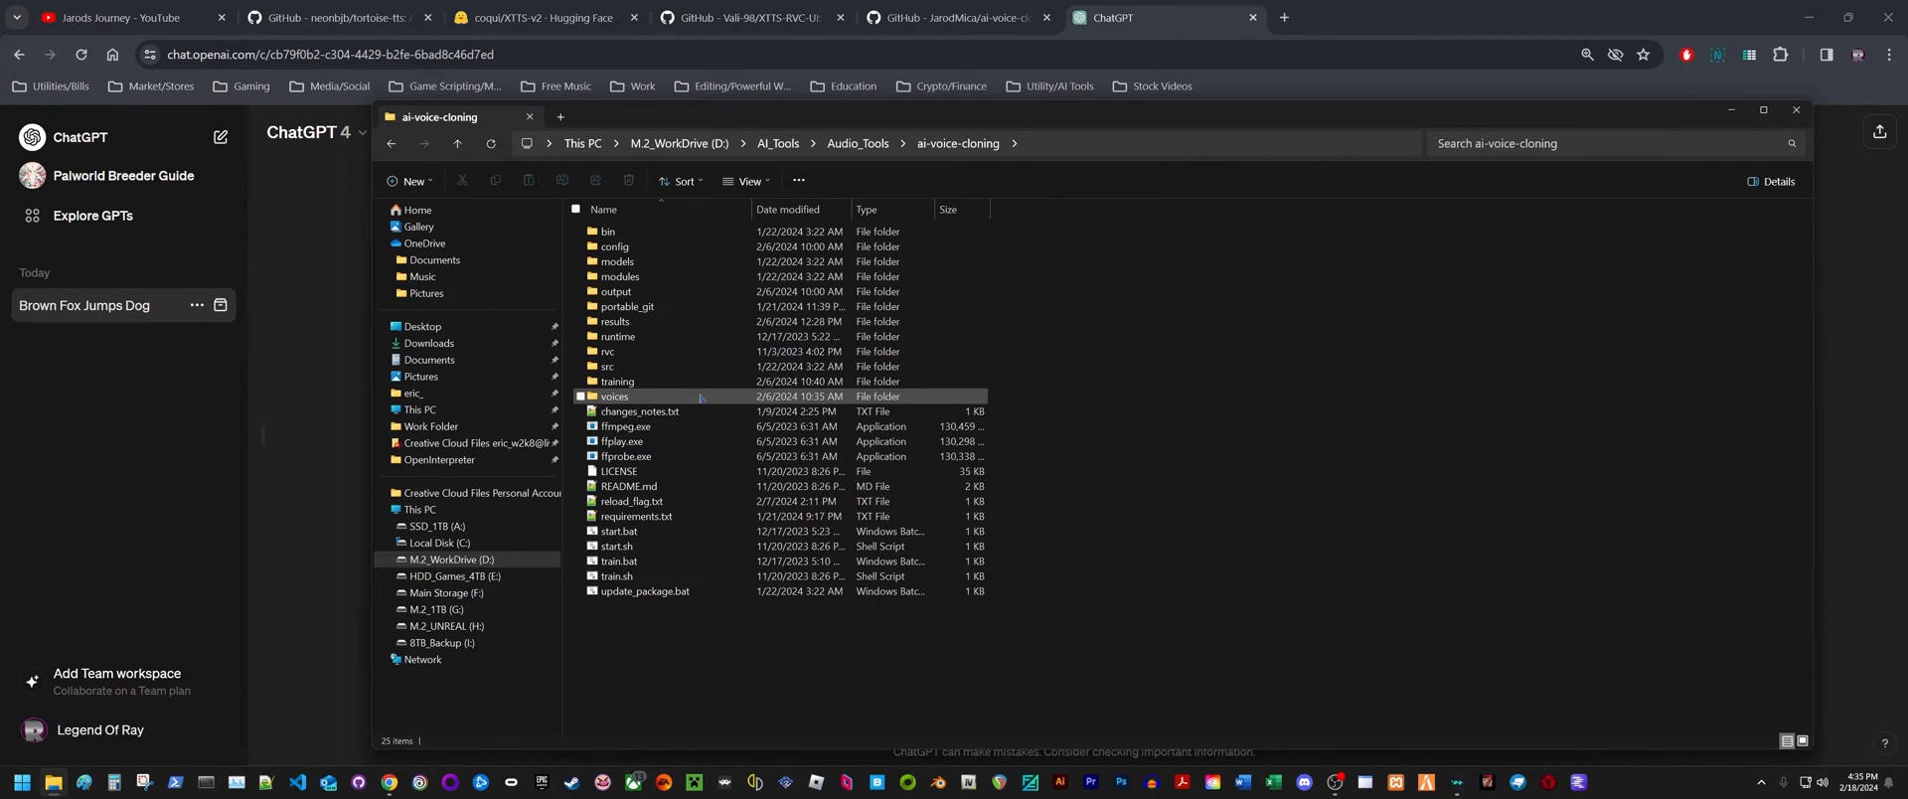
mouse_move(609, 366)
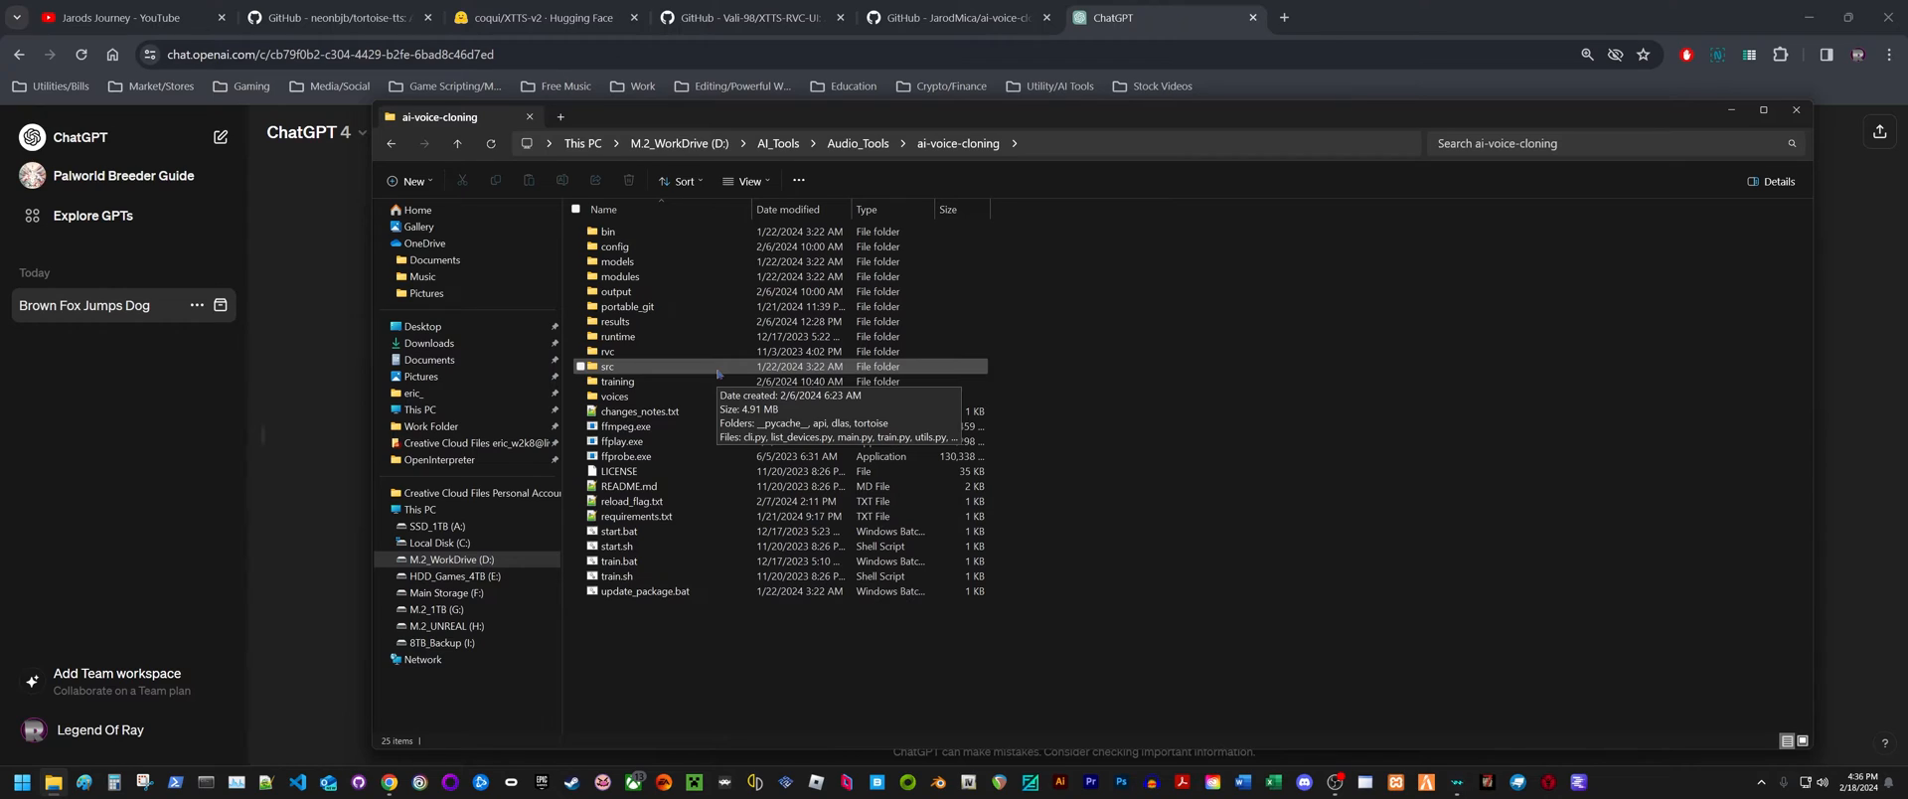
click(619, 531)
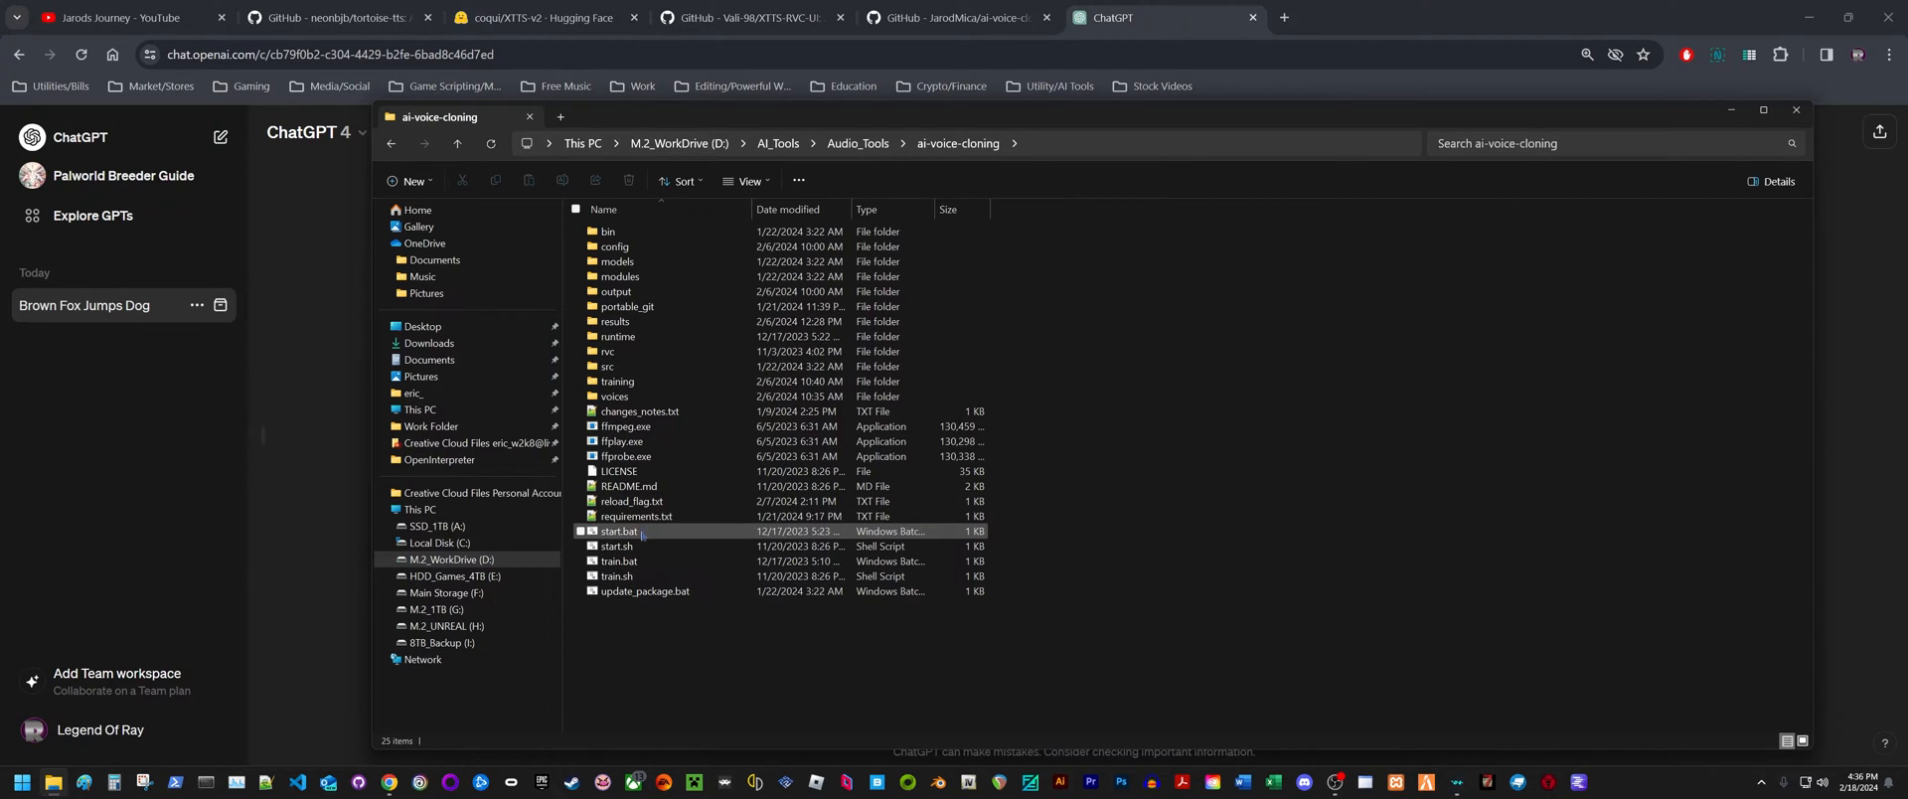
double_click(618, 531)
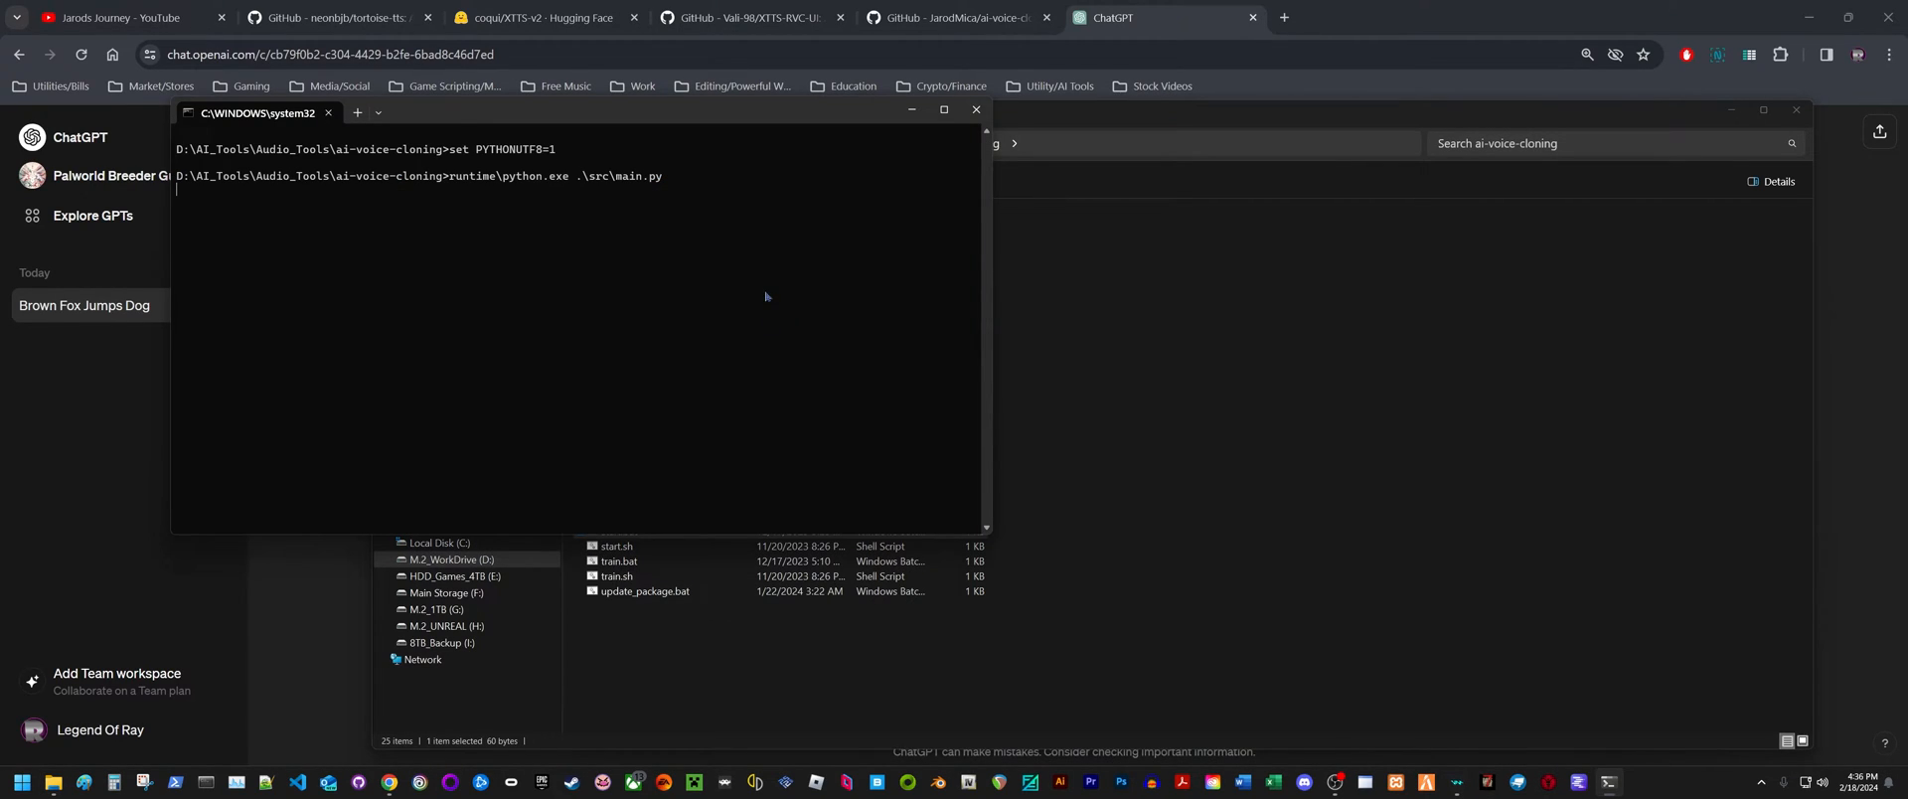
mouse_move(715, 278)
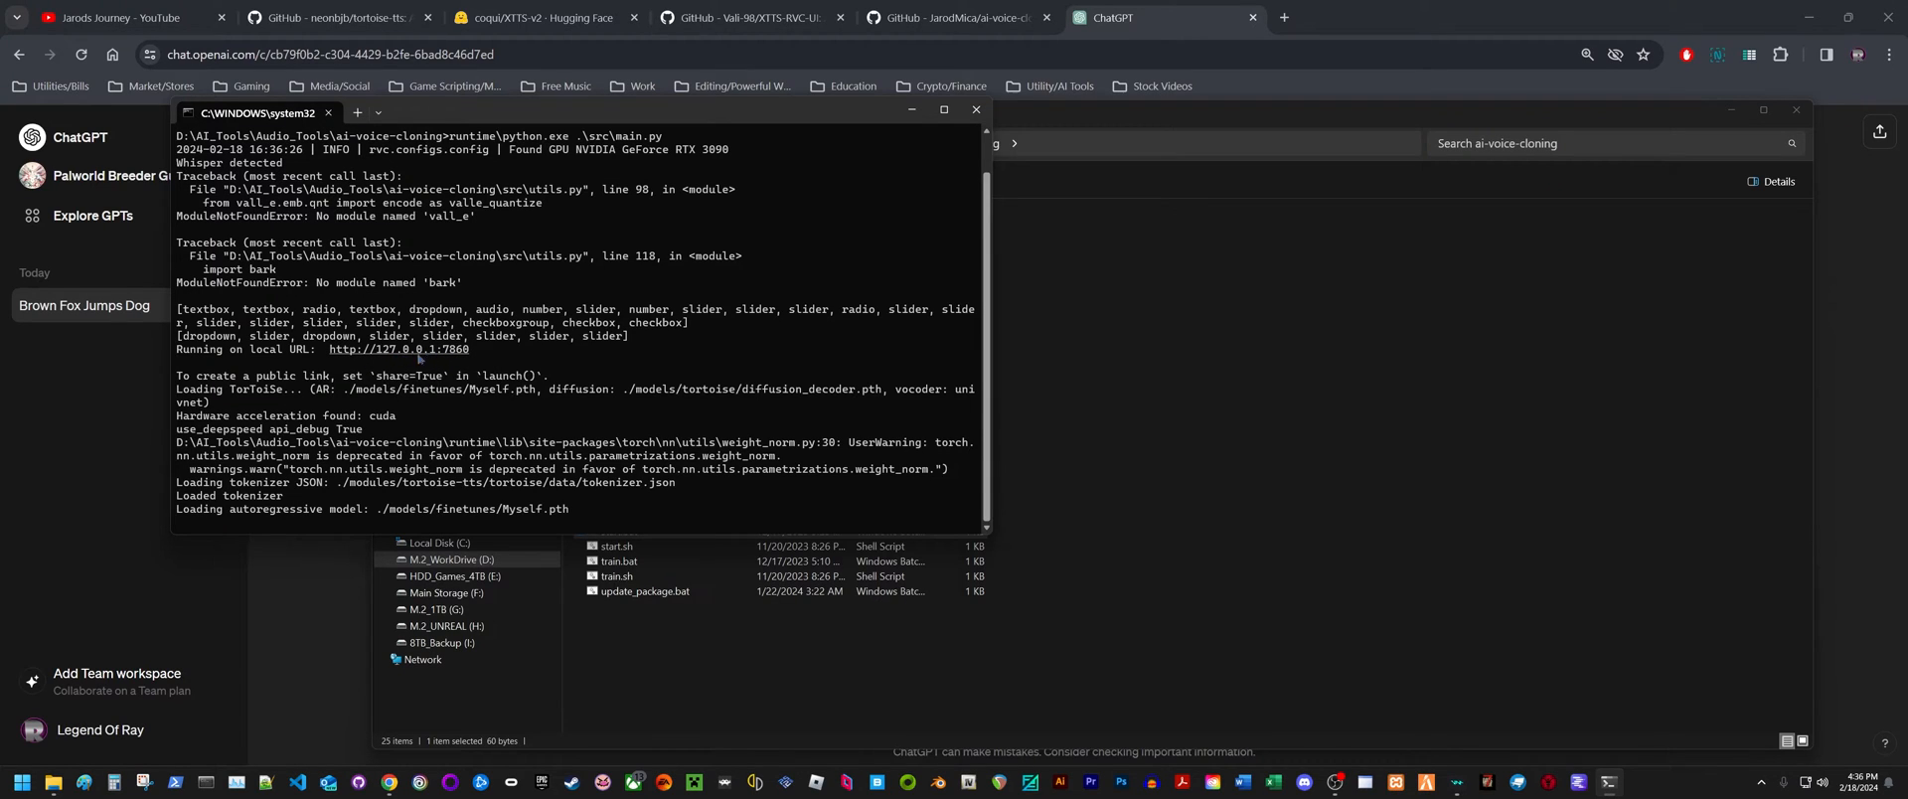
scroll(down, 3)
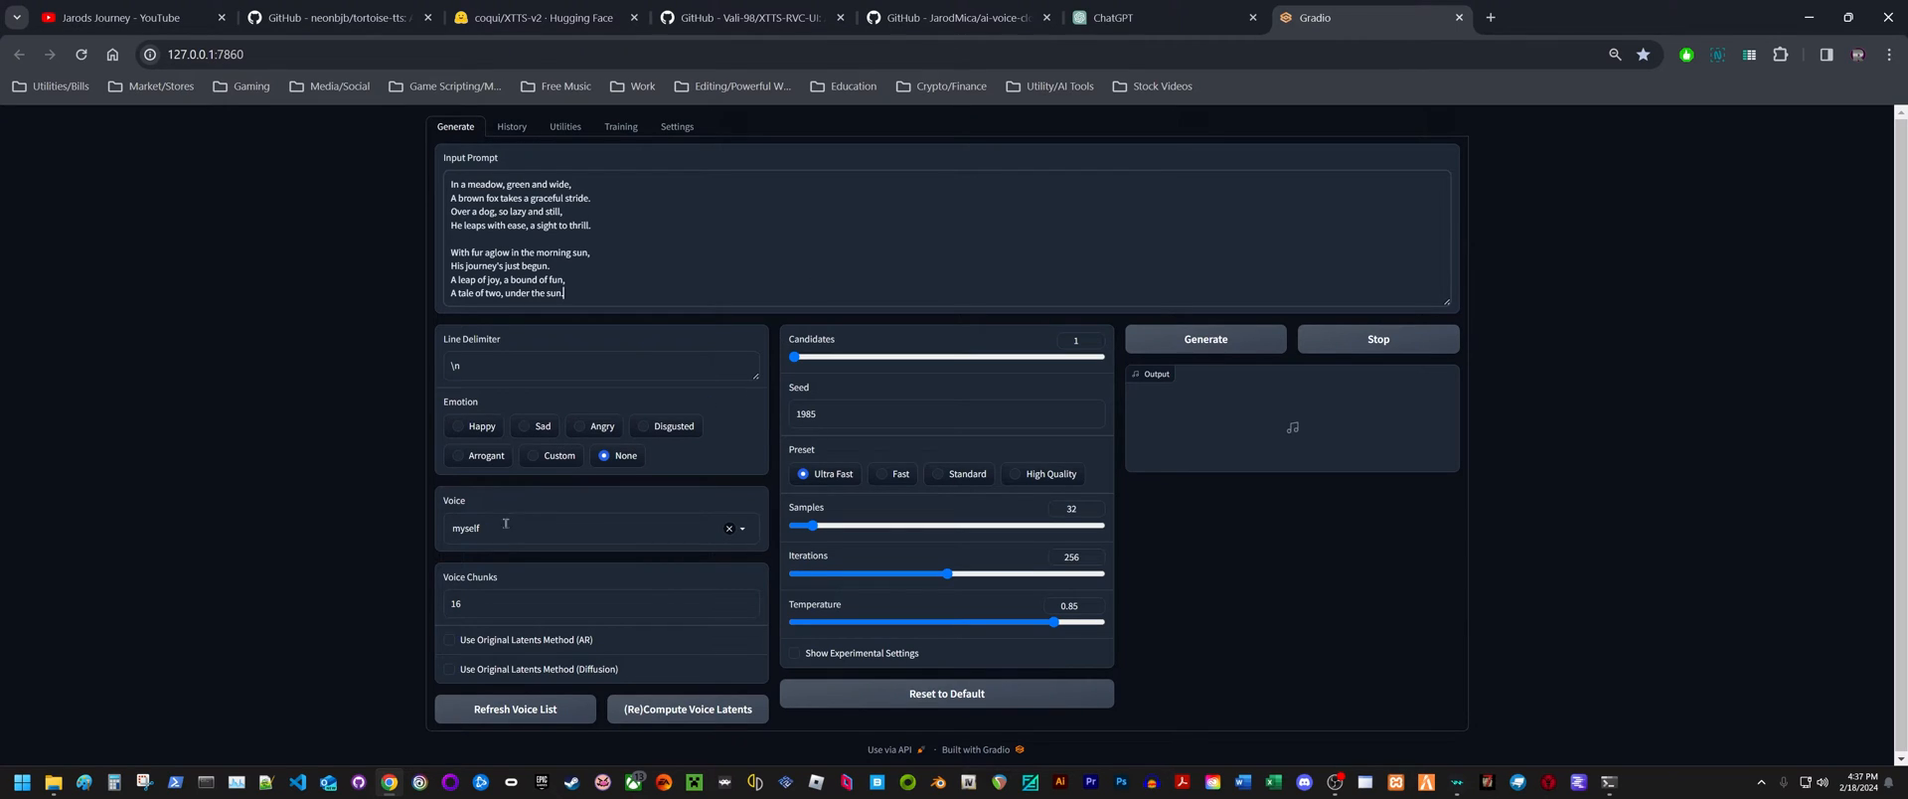
mouse_move(529, 533)
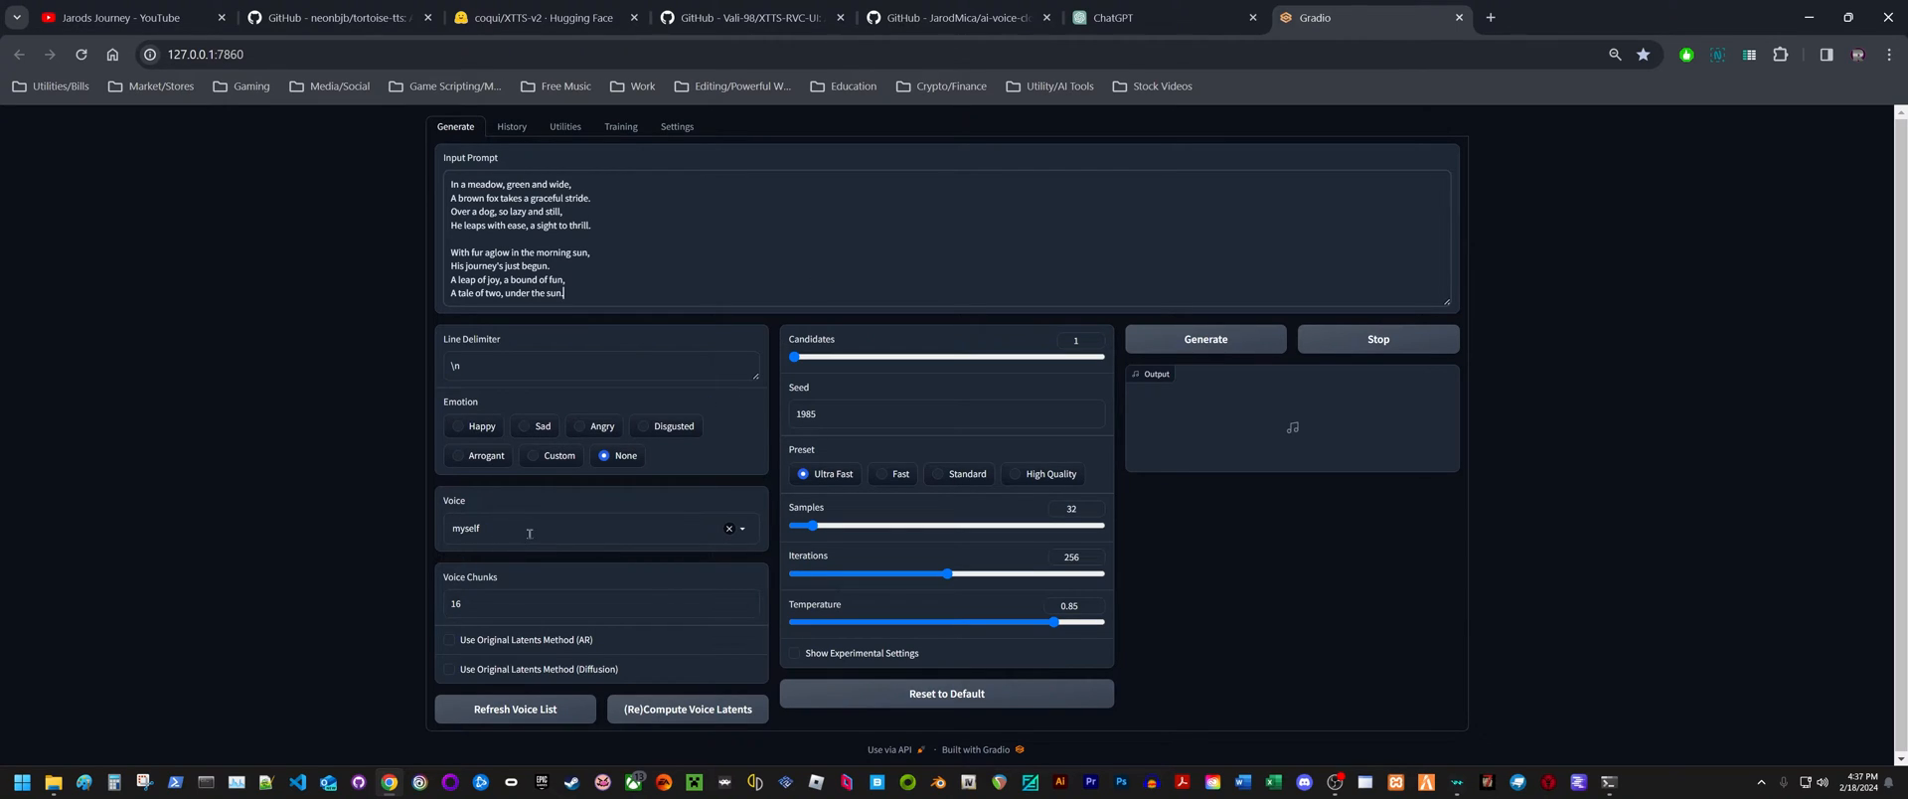
mouse_move(870, 487)
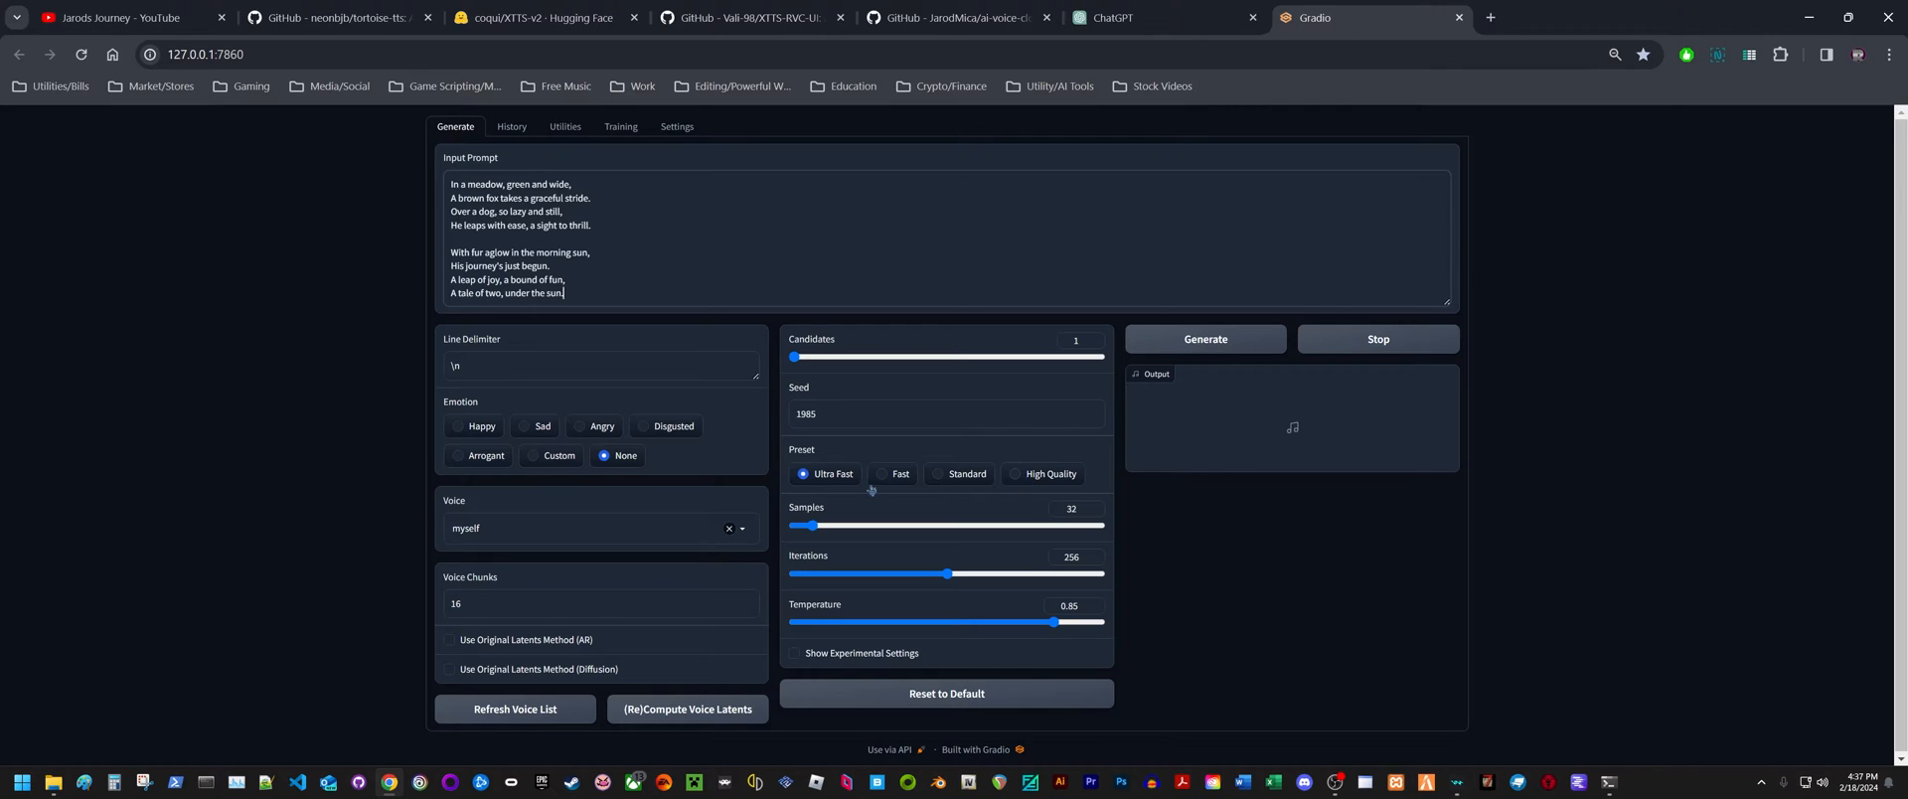
Show experimental settings to confirm RVC uses myself.pth and its index file
click(797, 653)
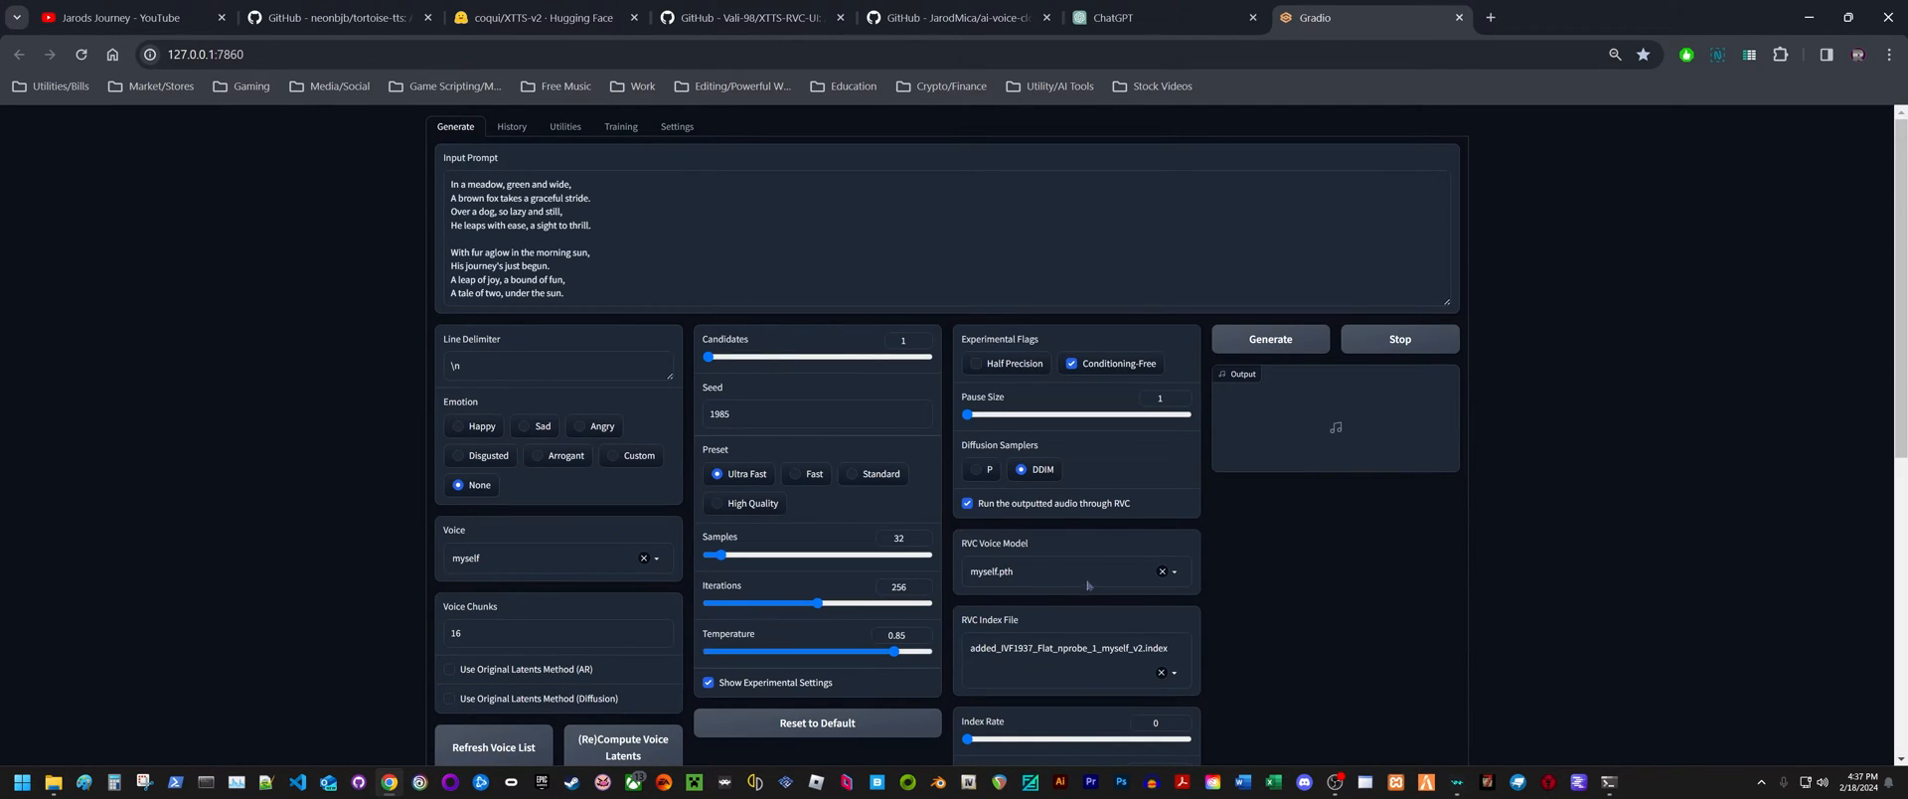
mouse_move(1024, 572)
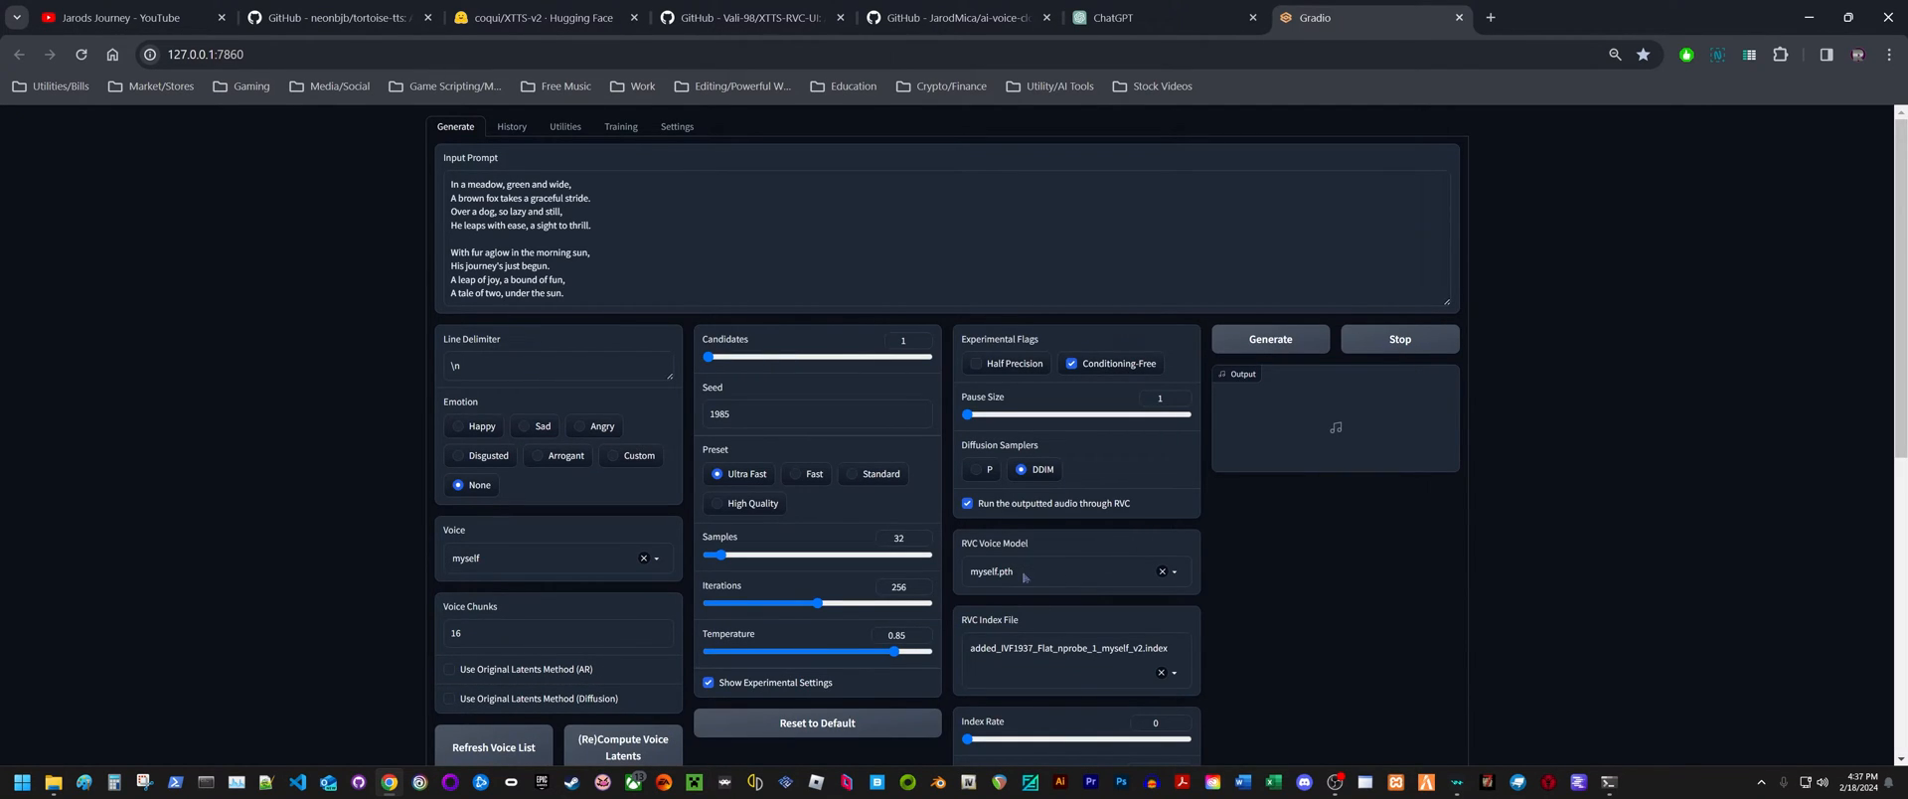
mouse_move(1327, 582)
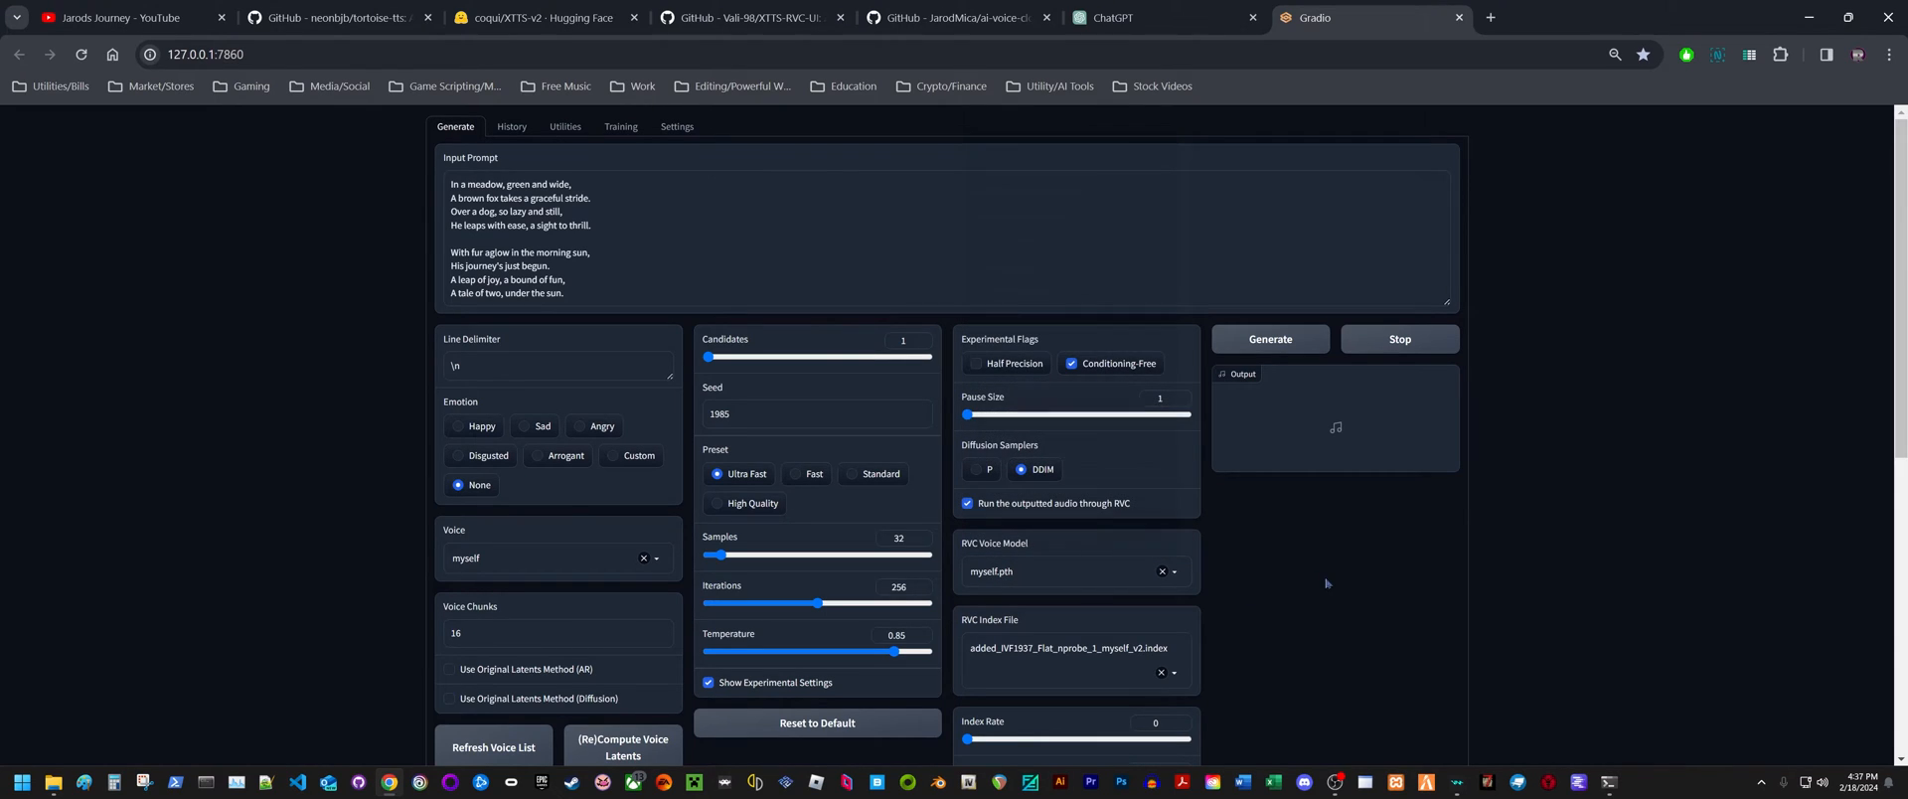
mouse_move(1063, 476)
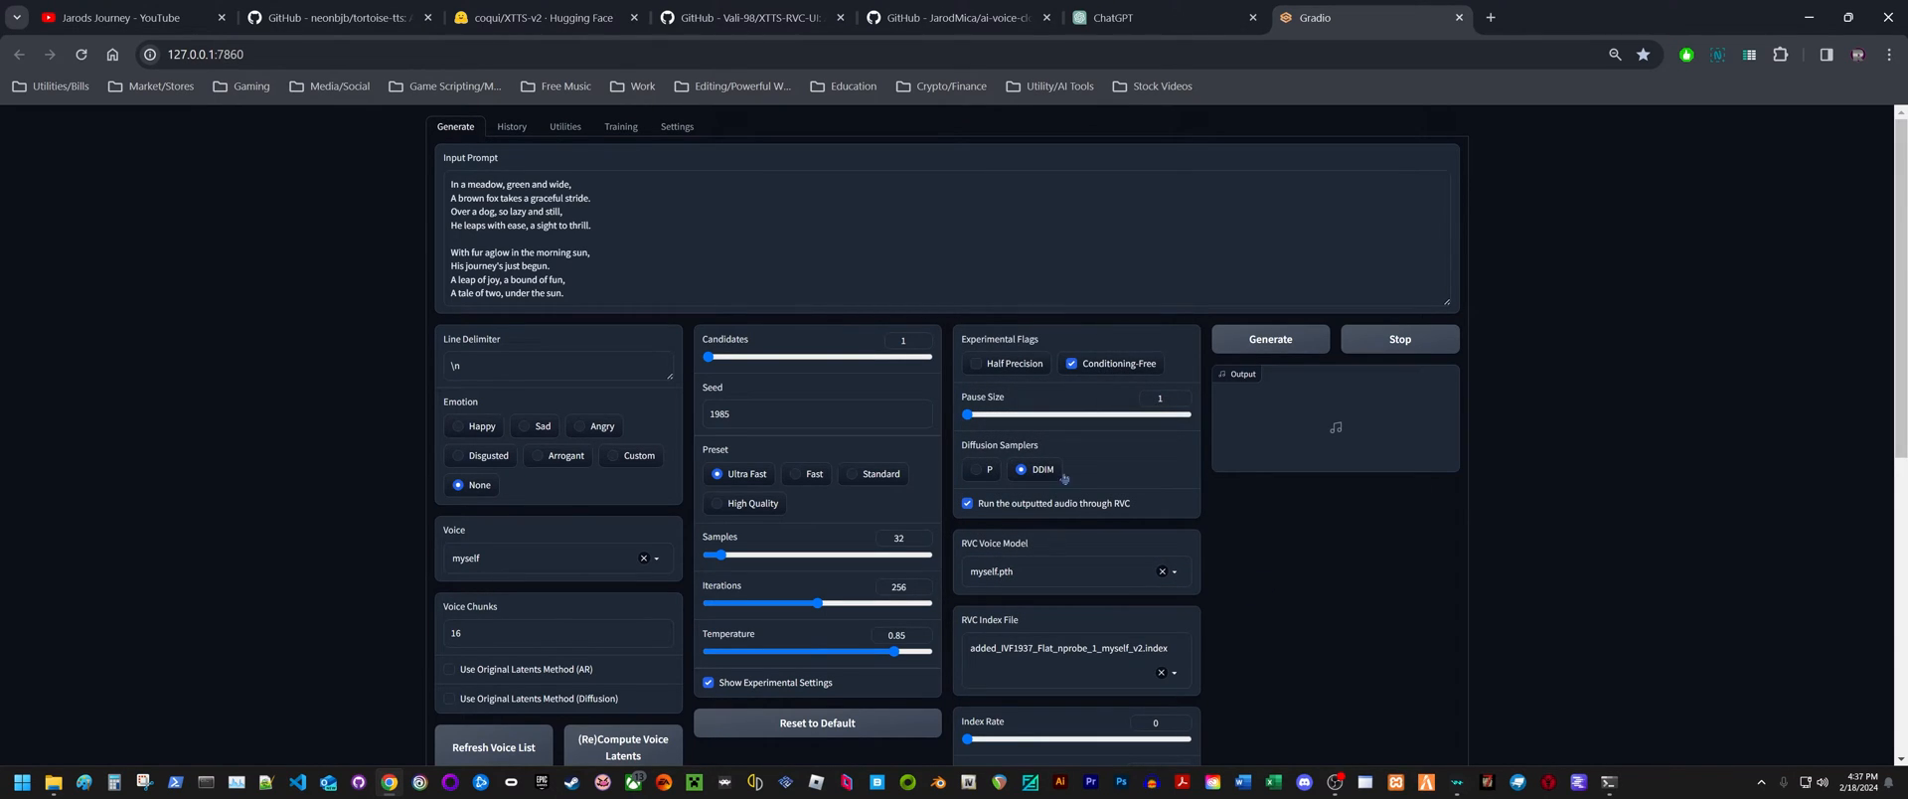
mouse_move(1087, 593)
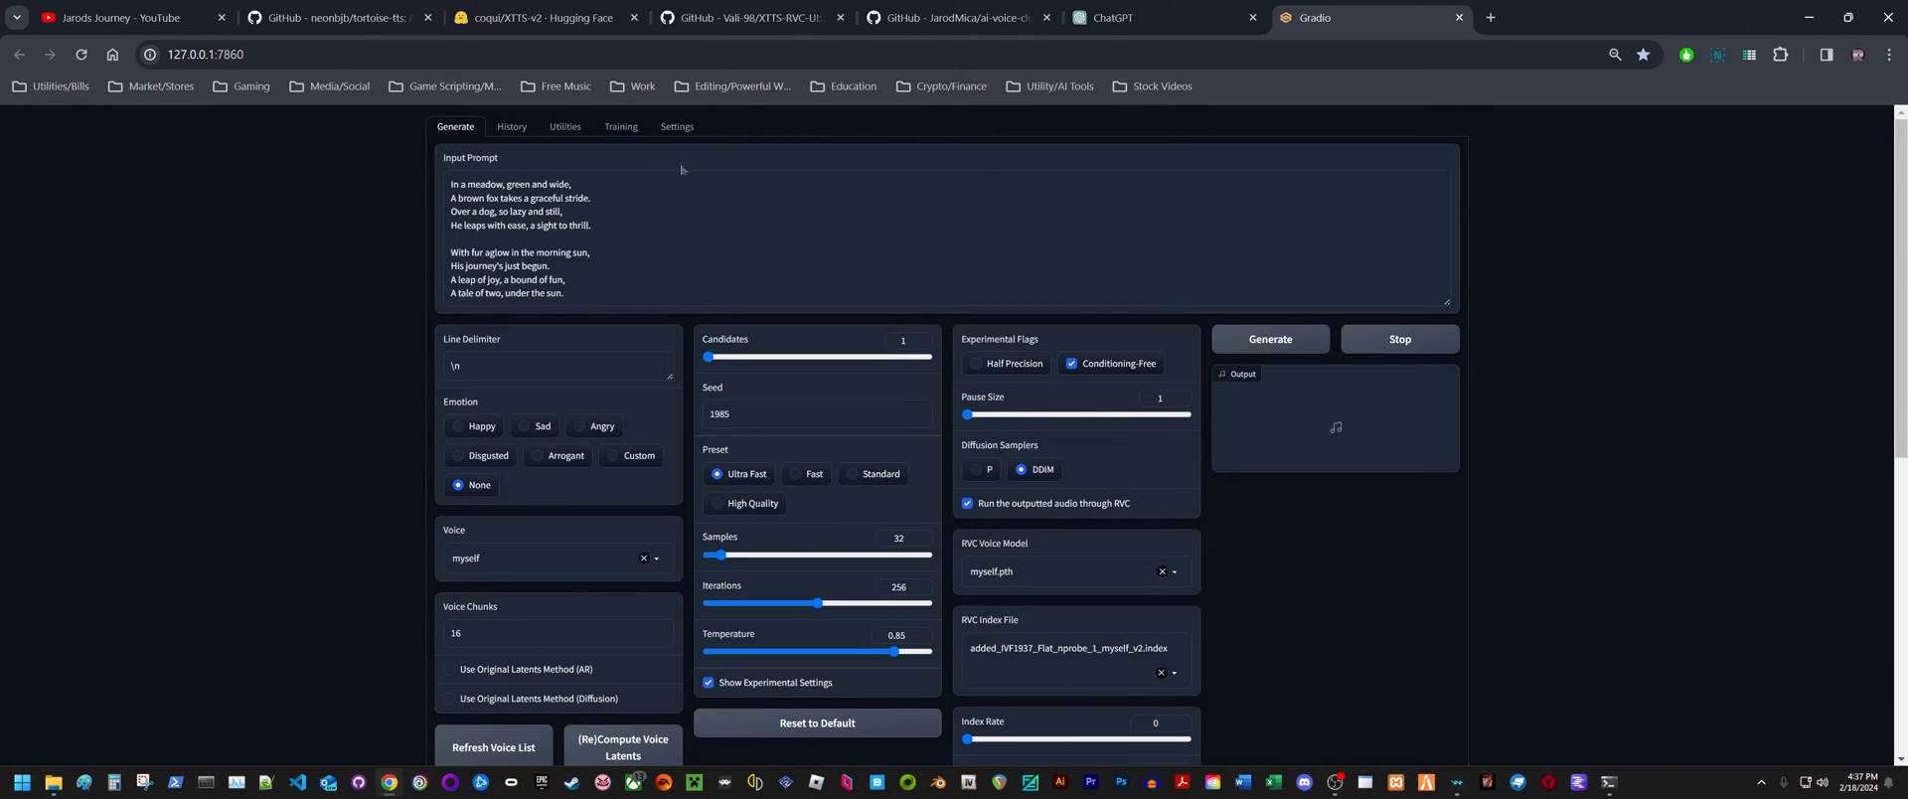
Confirm the Myself.pth autoregressive model in Settings, then review the Generate page's RVC options
click(683, 126)
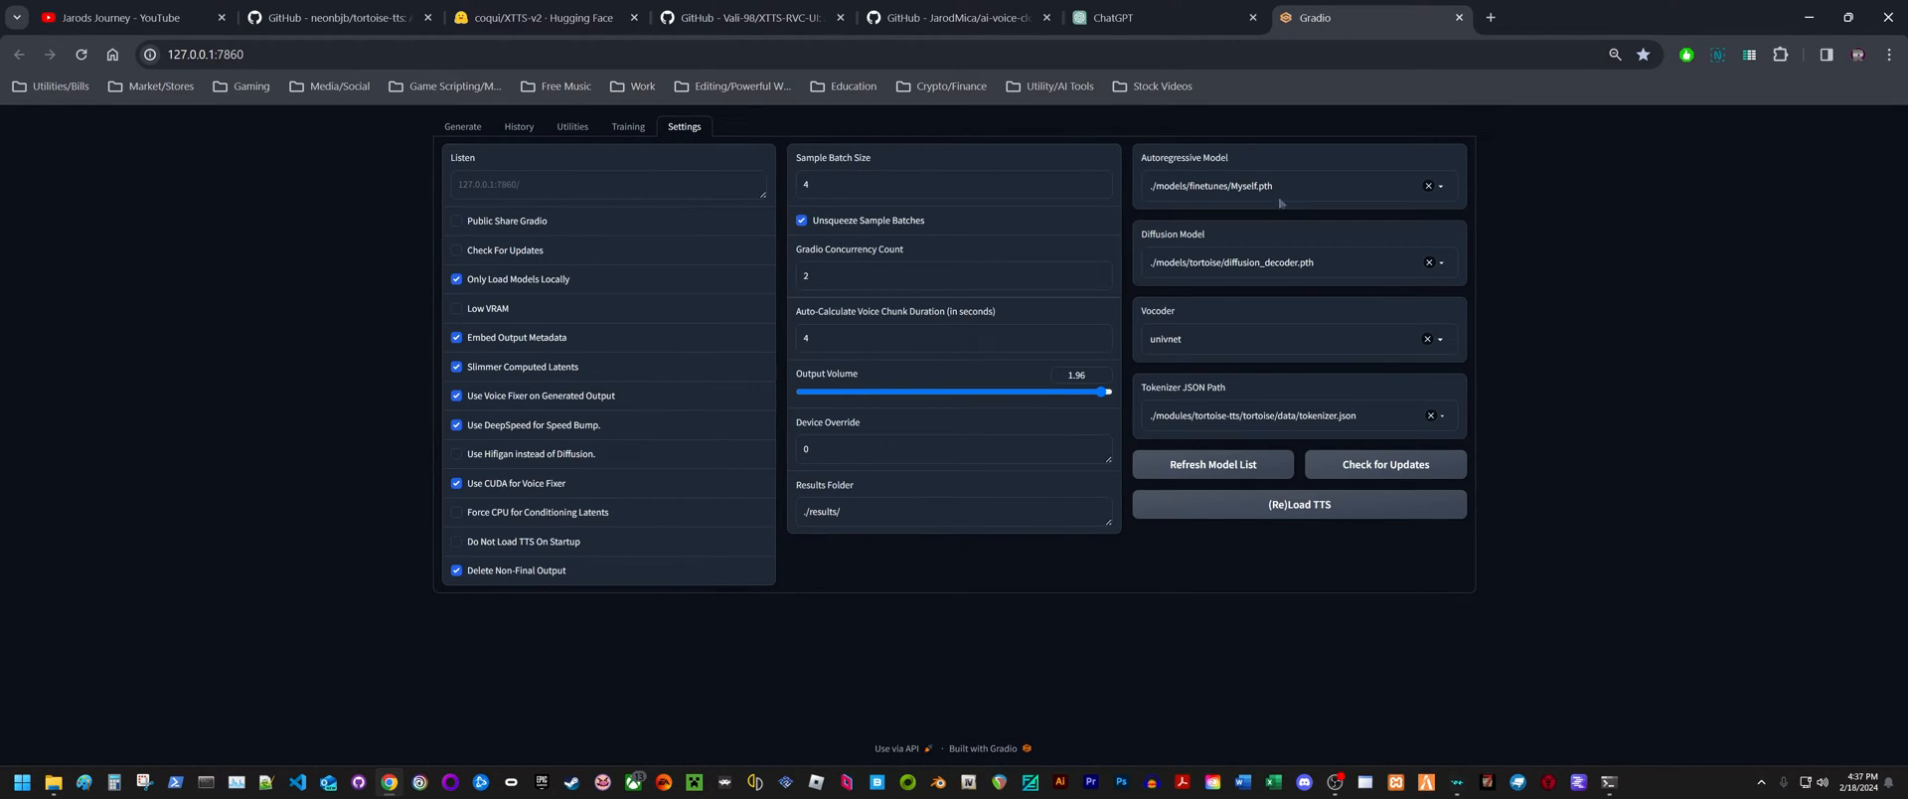
mouse_move(1231, 199)
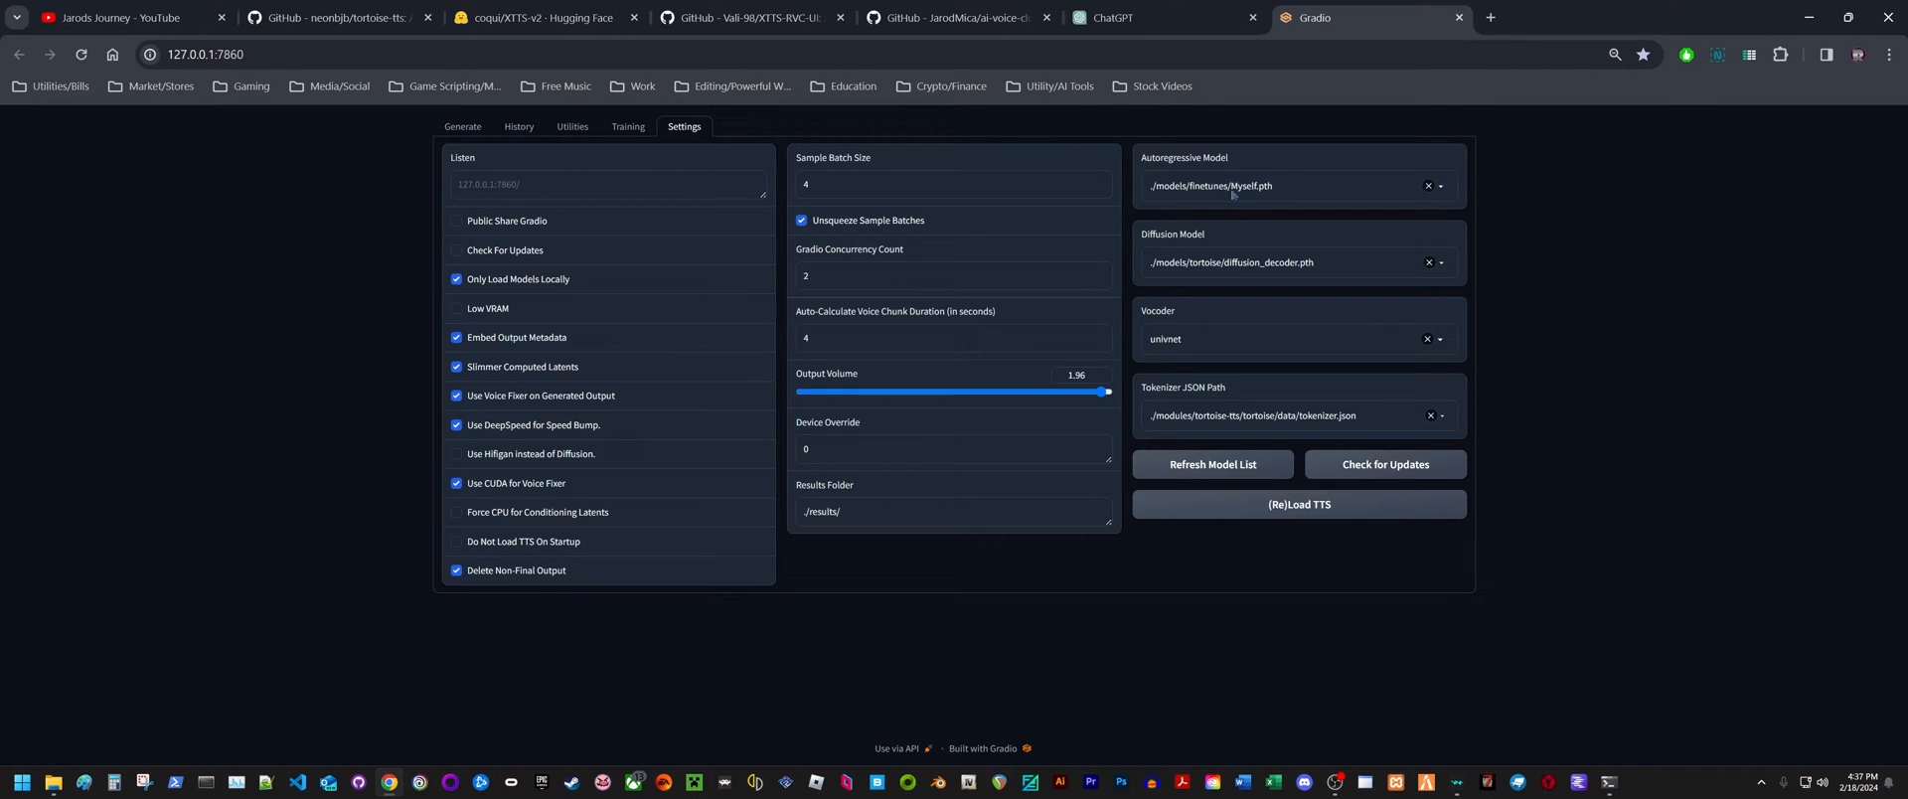
click(461, 126)
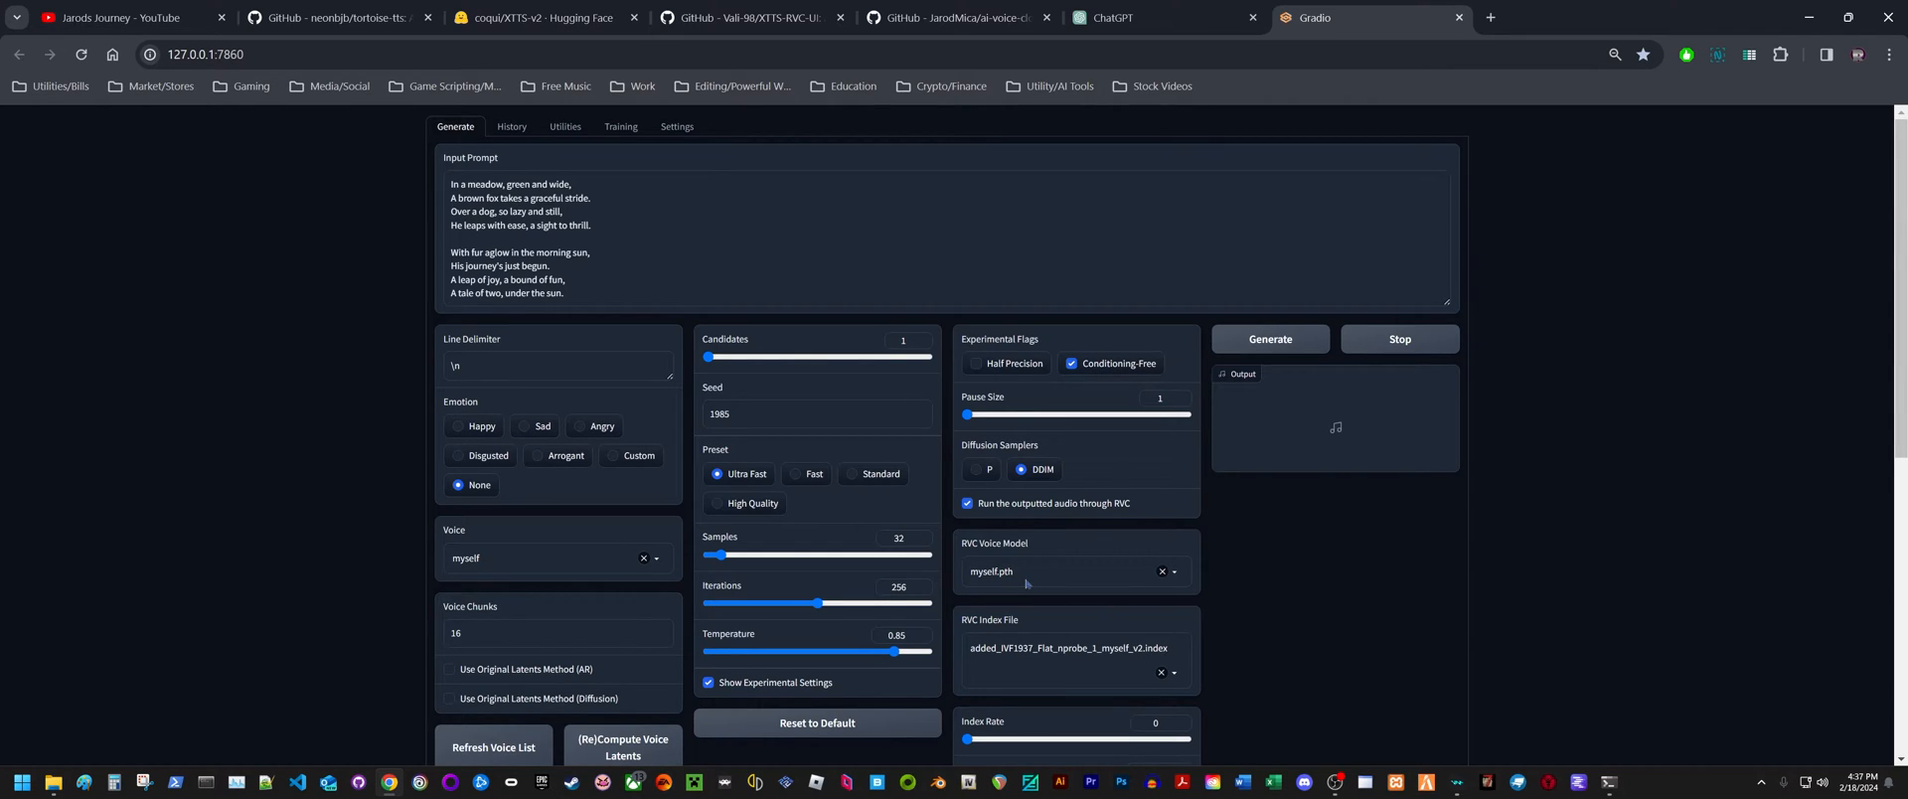
scroll(down, 3)
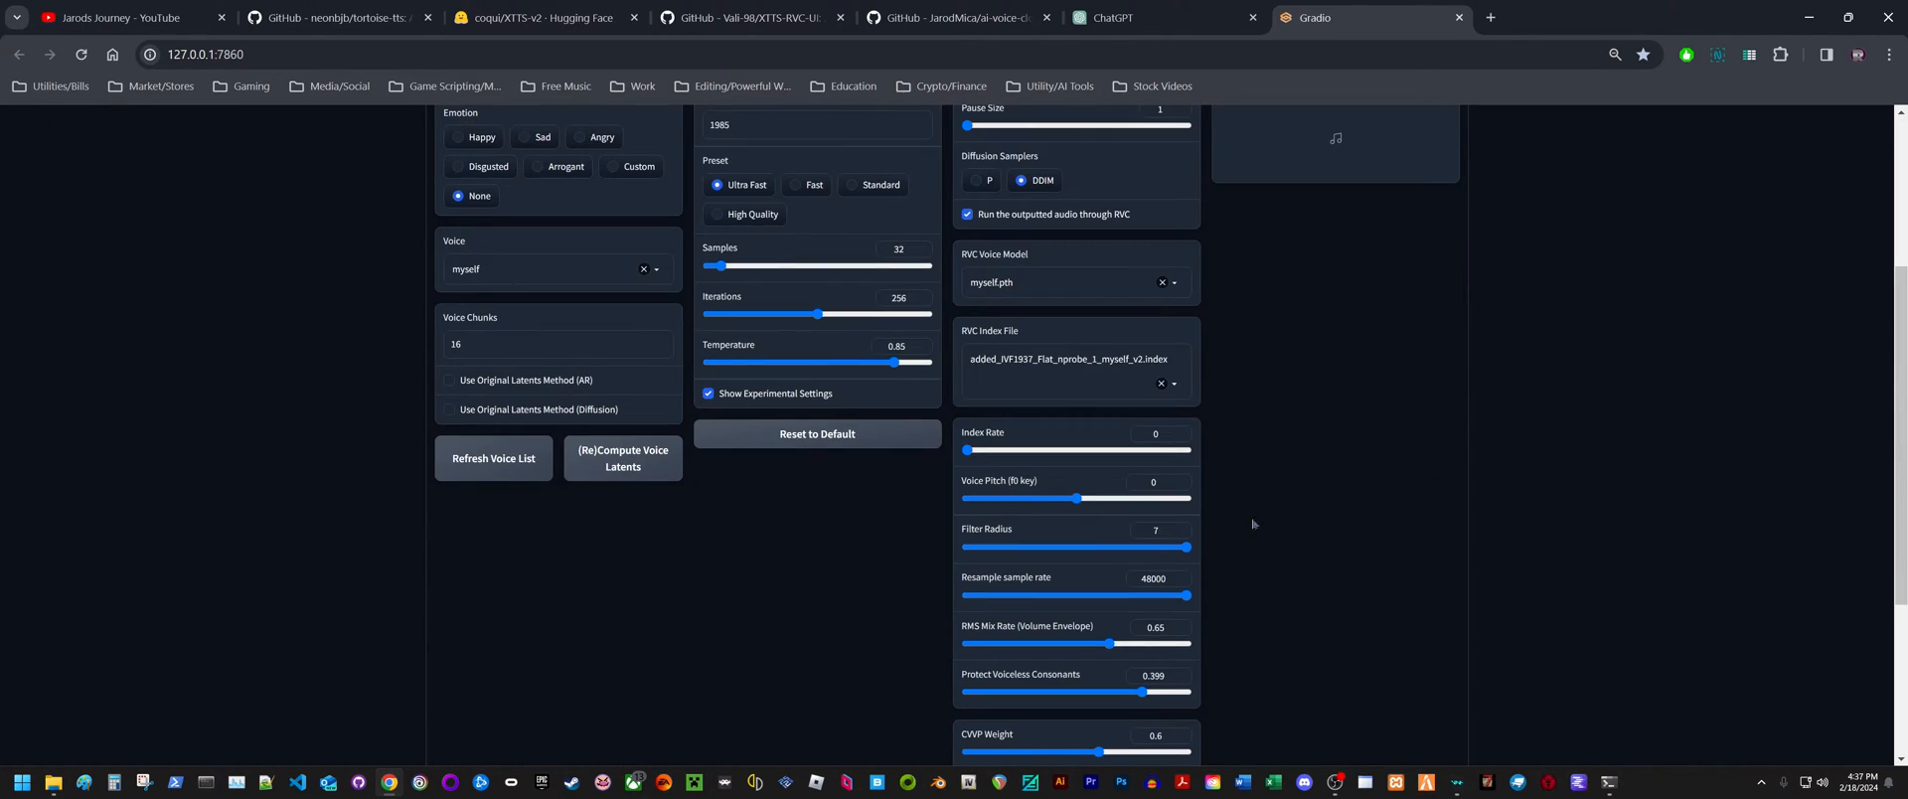
mouse_move(1316, 568)
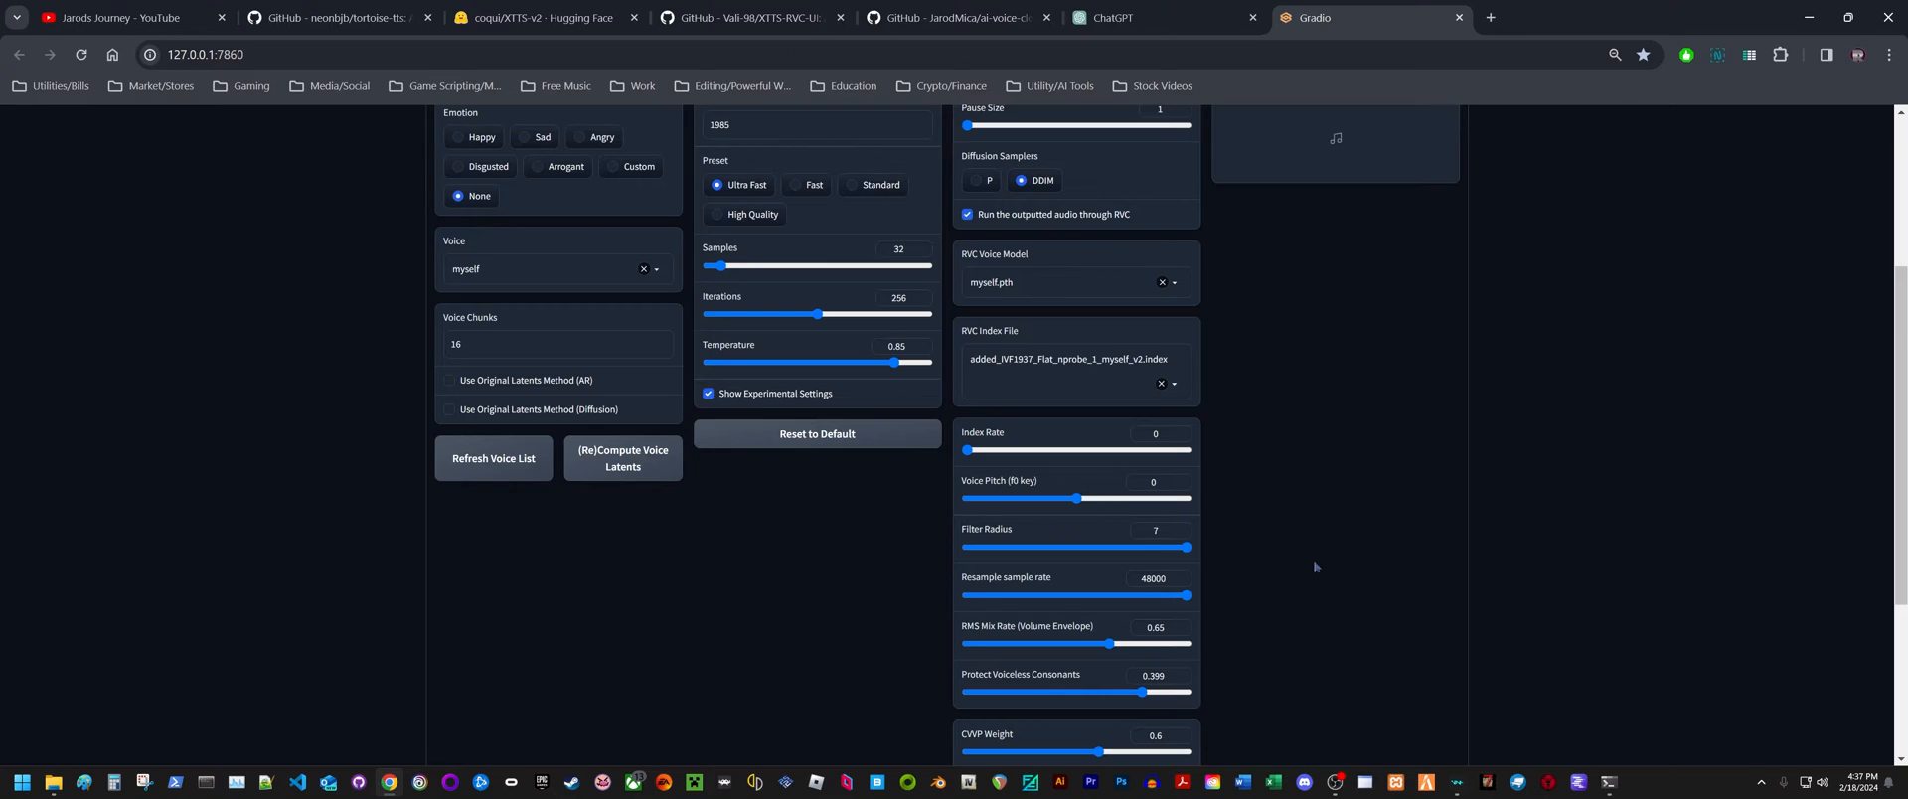
scroll(up, 3)
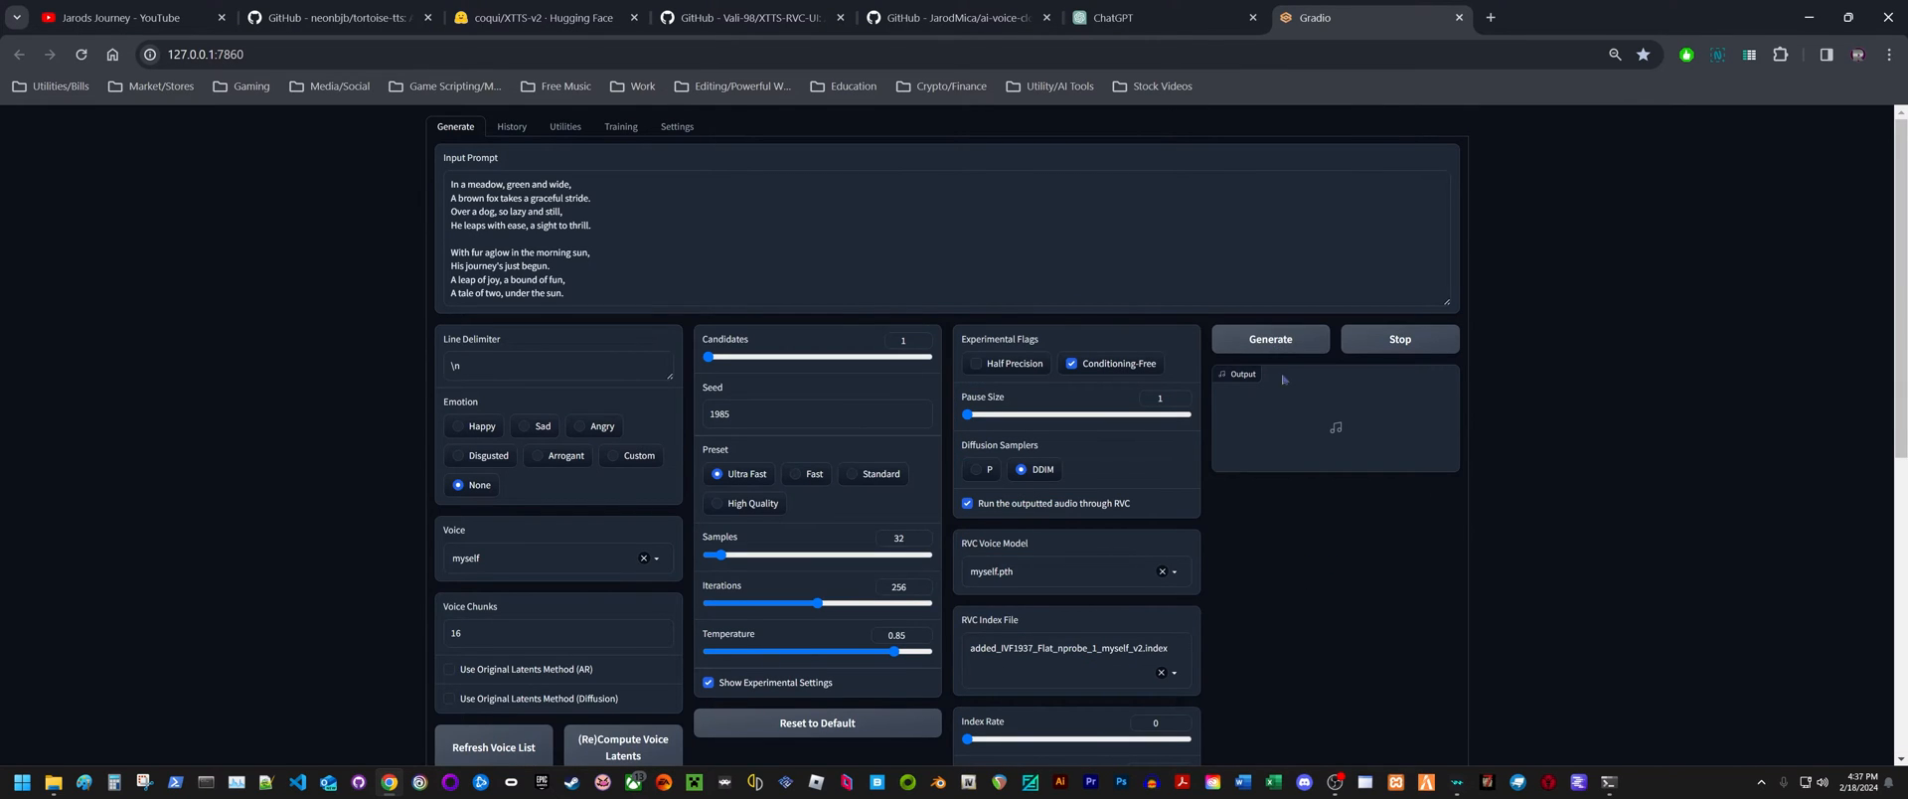
Start generating the poem reading in the myself voice, scrolling while it runs
click(1270, 339)
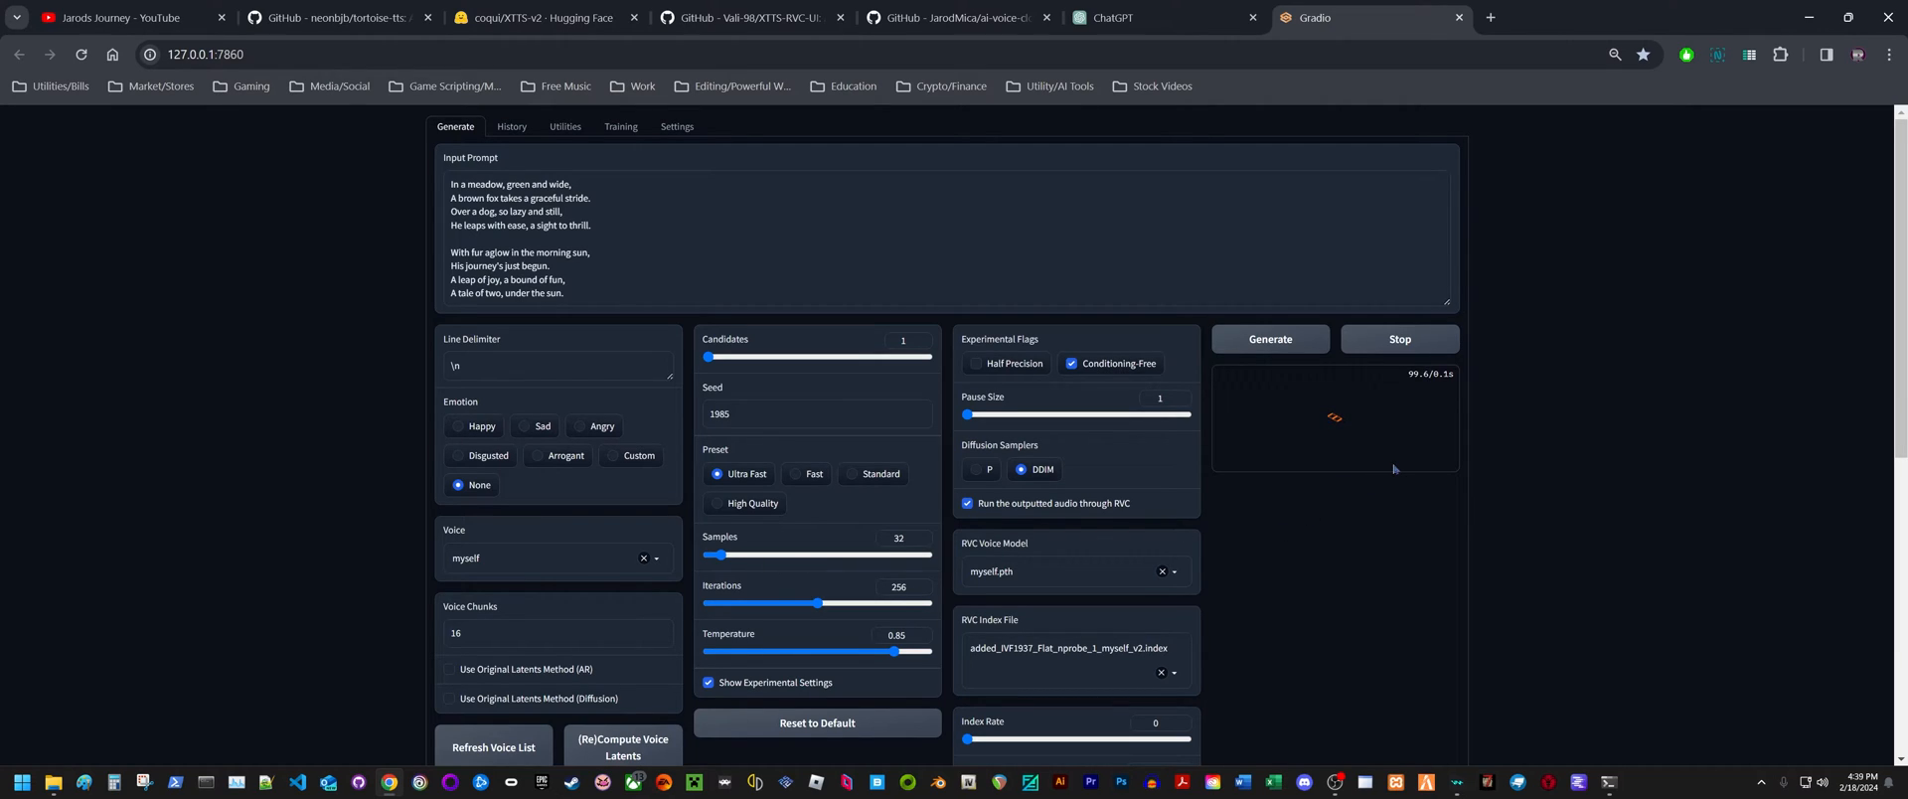
mouse_move(1411, 493)
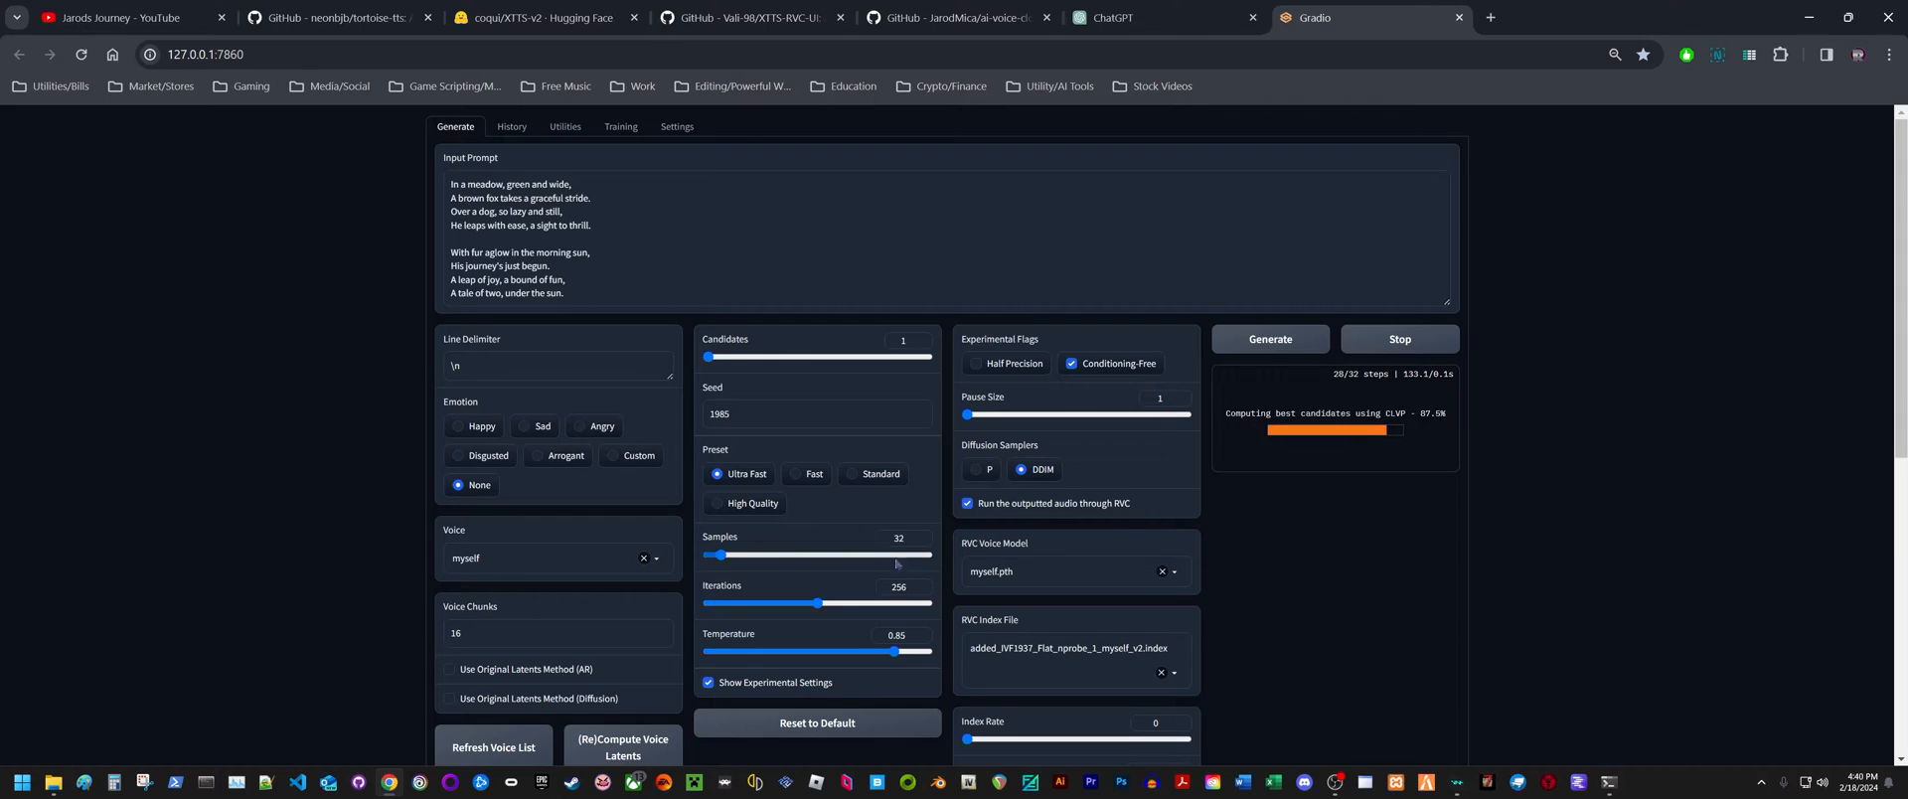
scroll(down, 3)
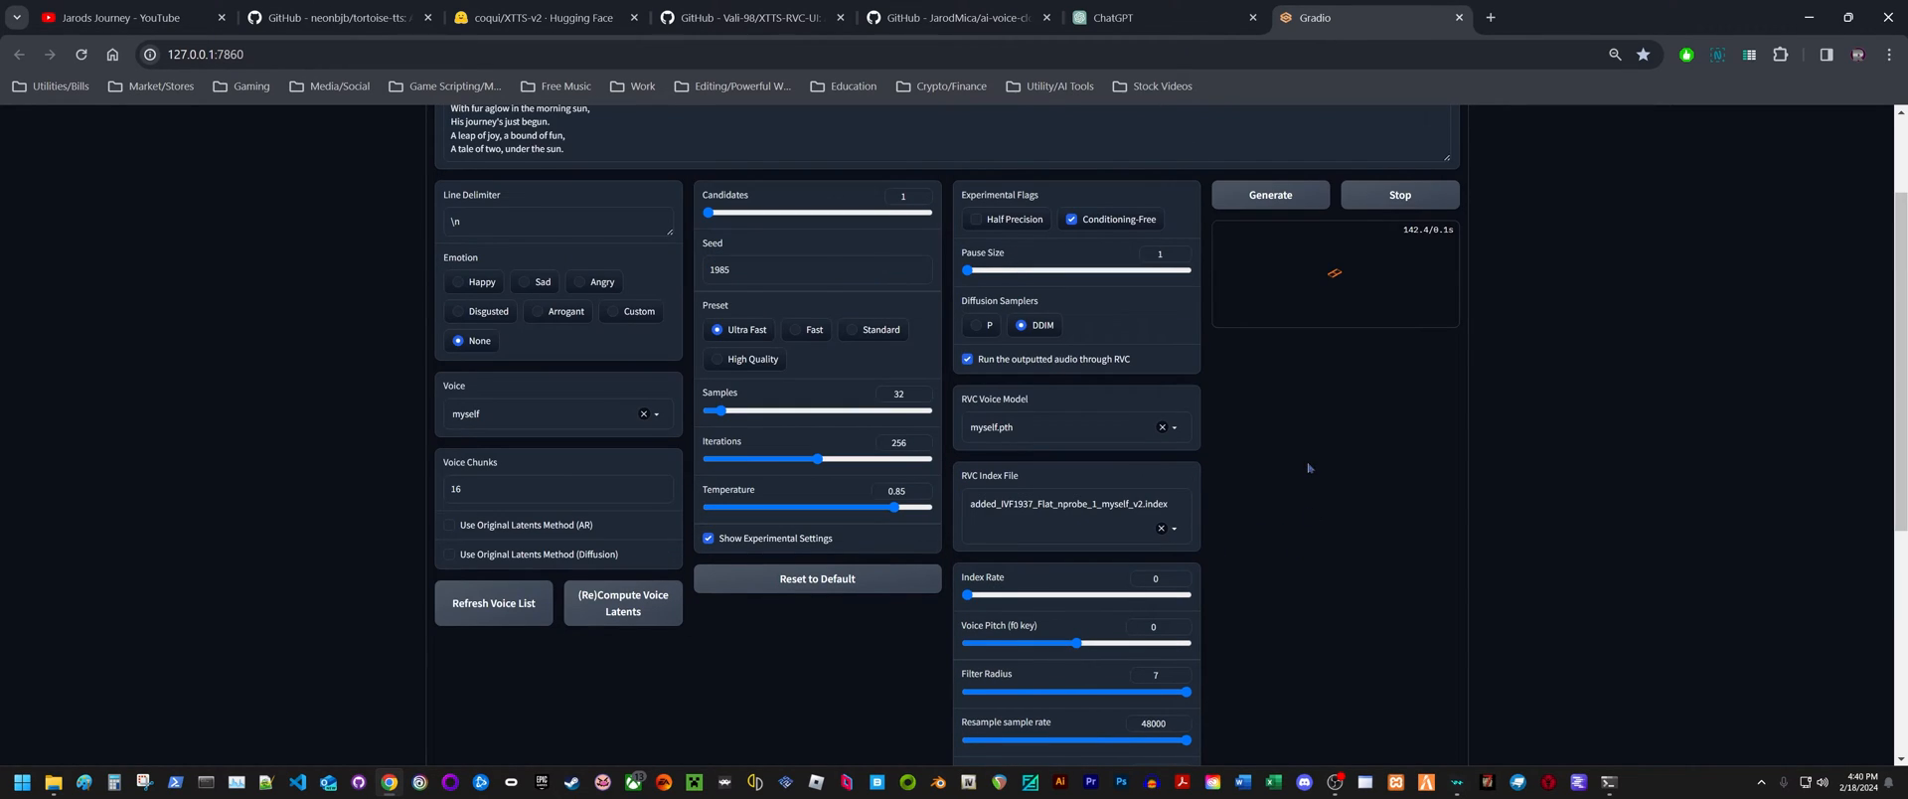
scroll(down, 3)
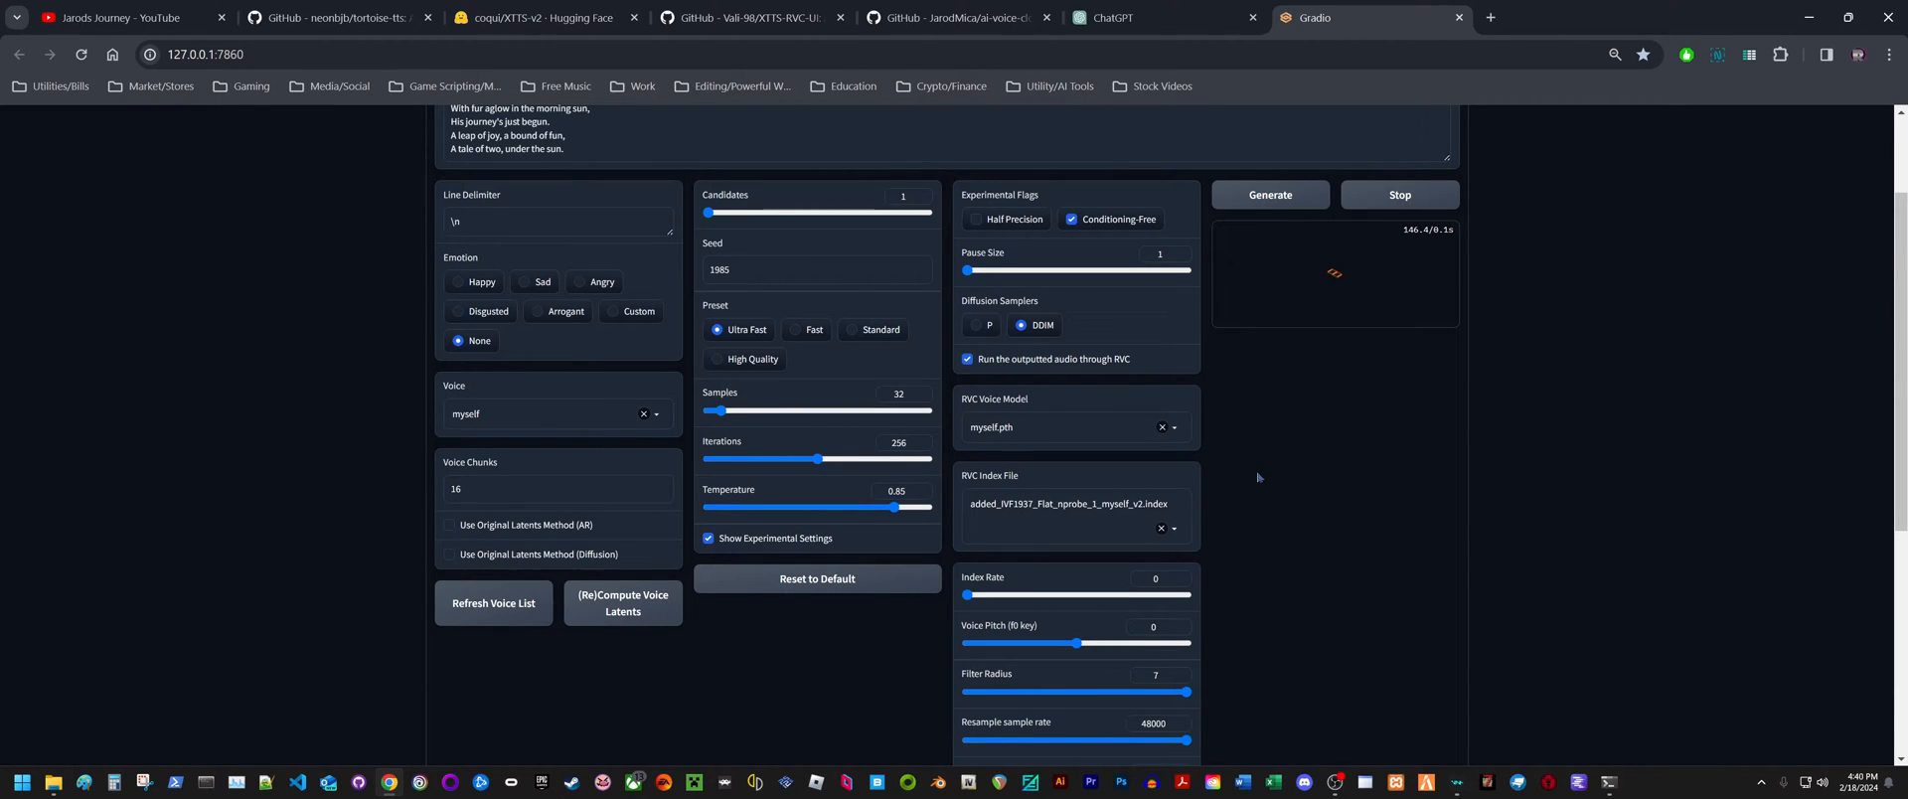
scroll(down, 3)
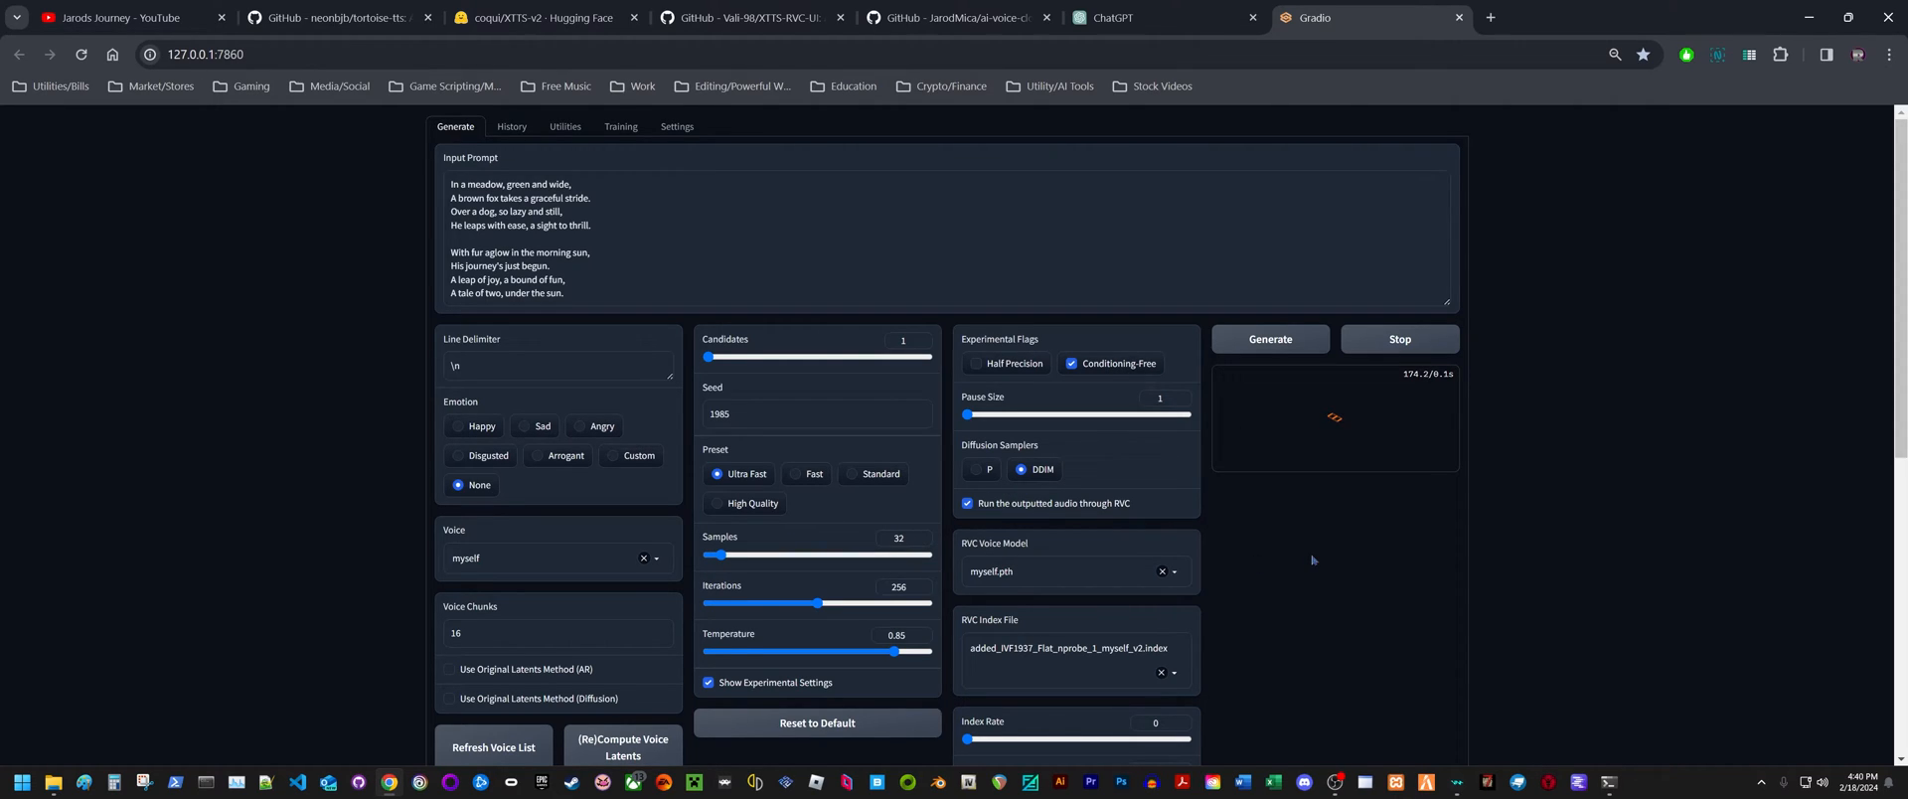
mouse_move(1282, 503)
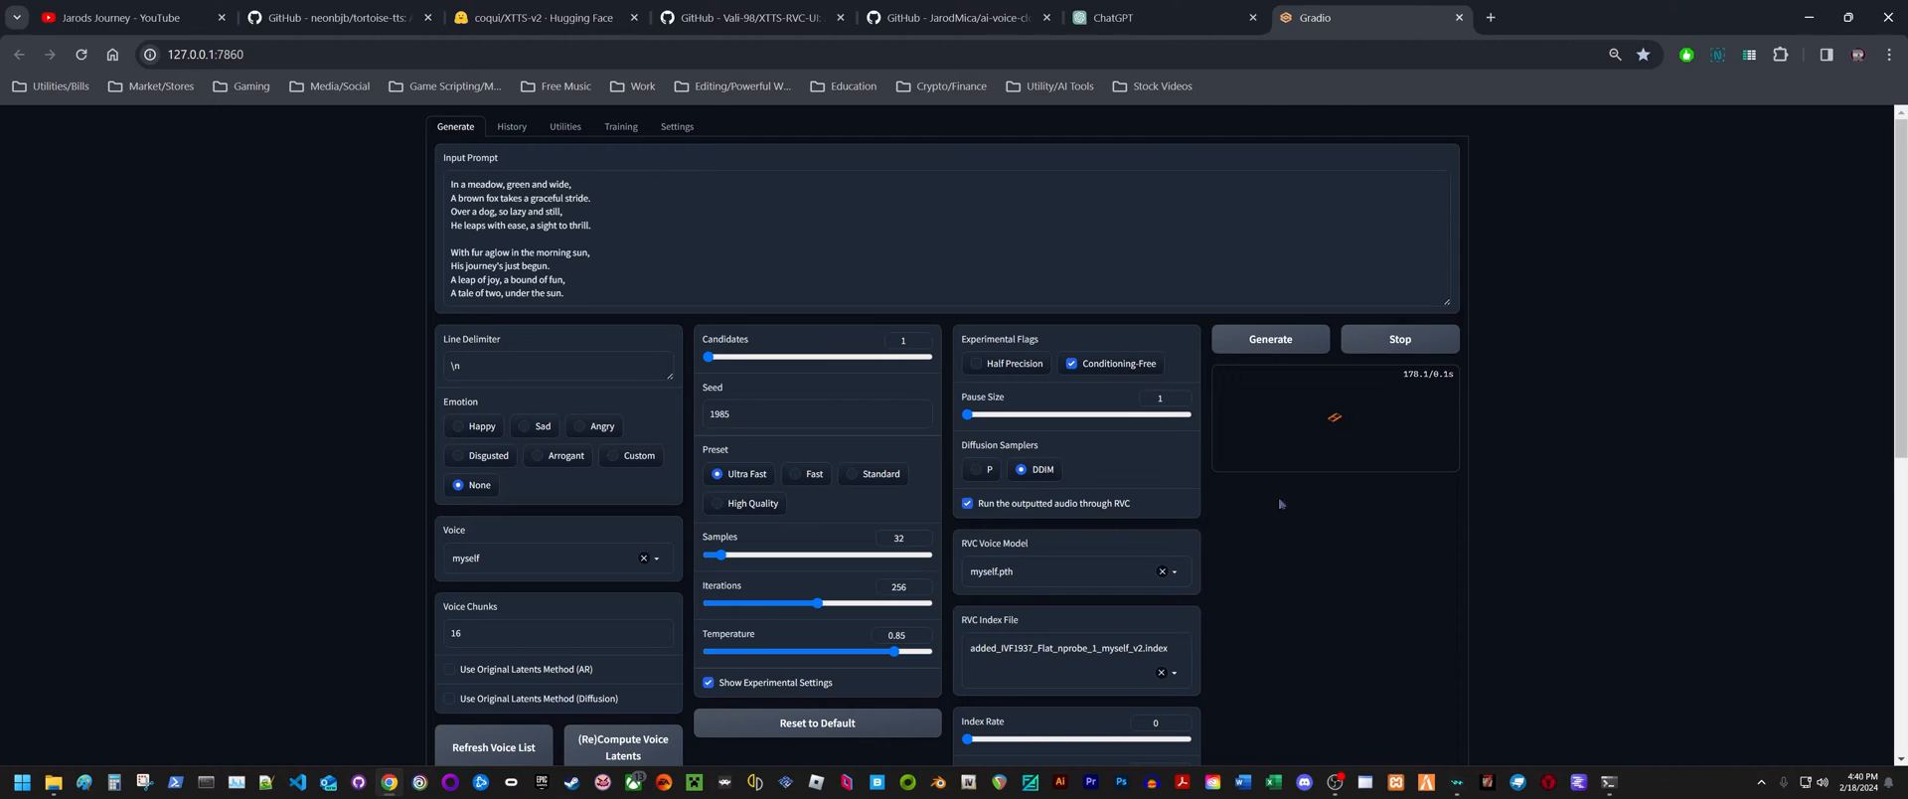
mouse_move(1236, 510)
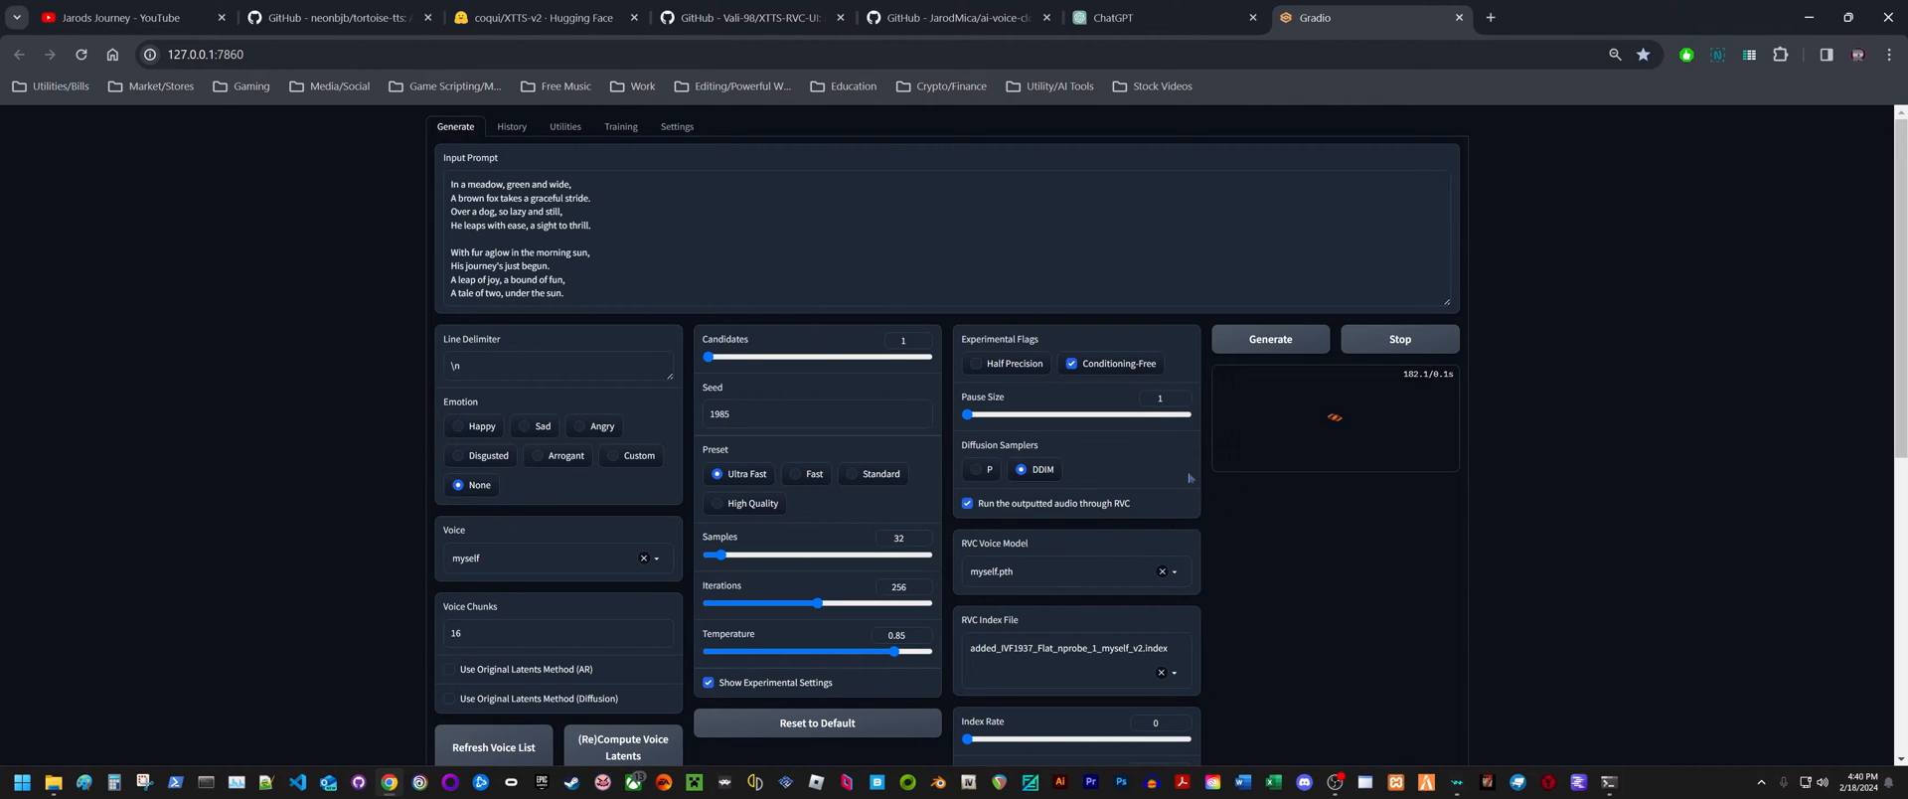
Wait for the poem generation to finish, checking the Settings tab in between
click(1270, 339)
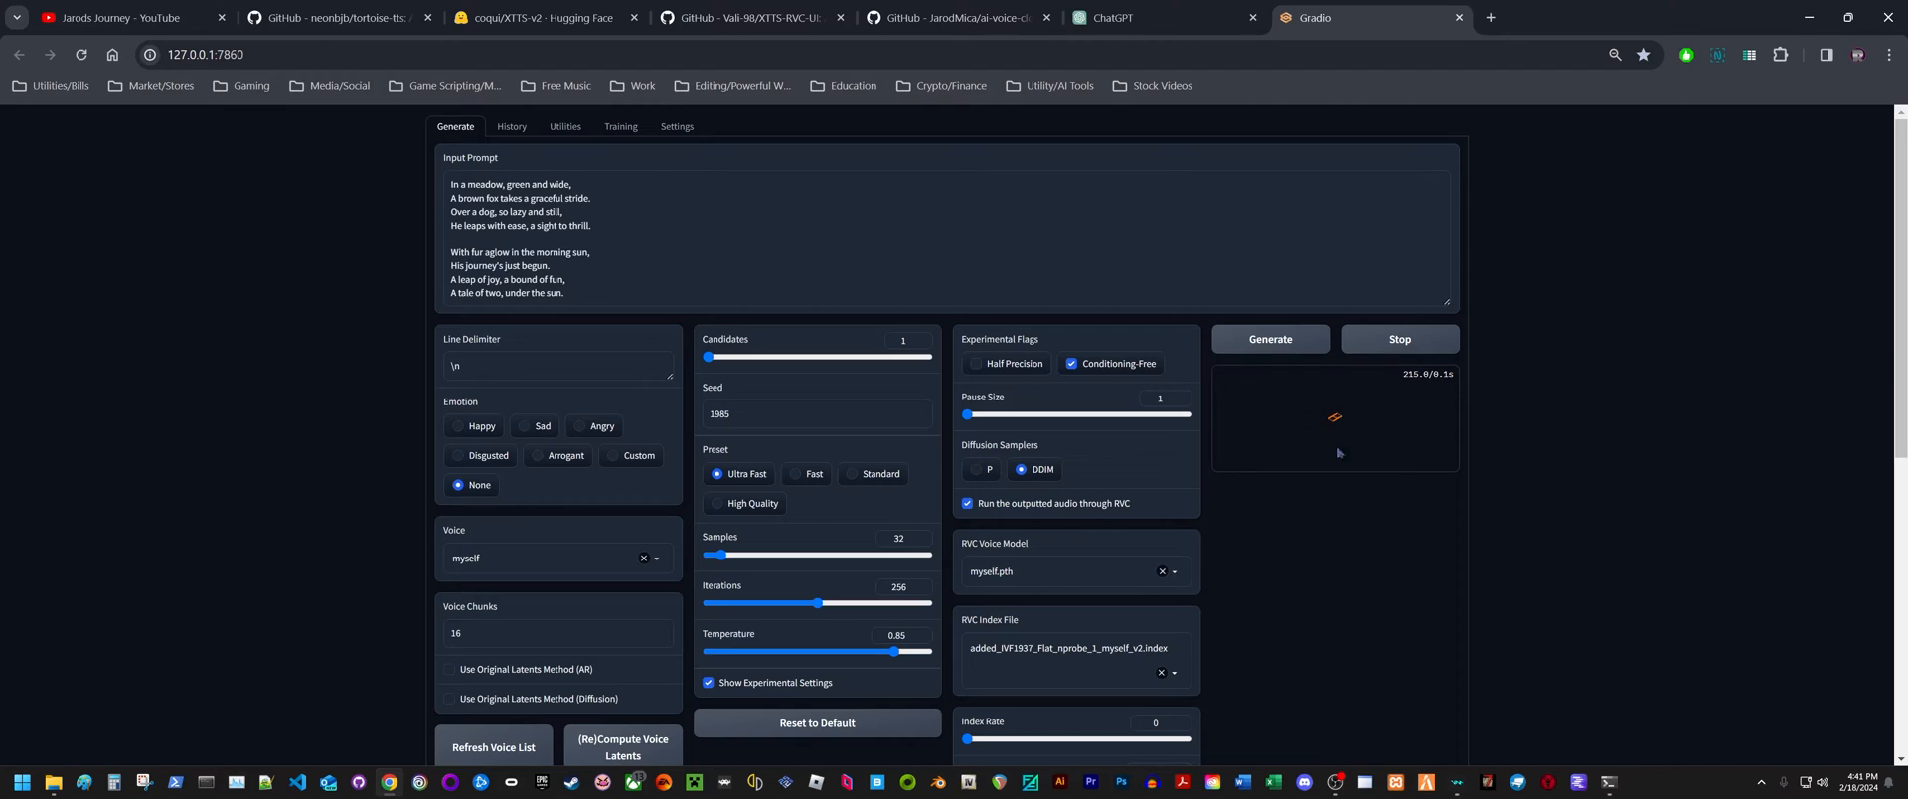
mouse_move(1339, 492)
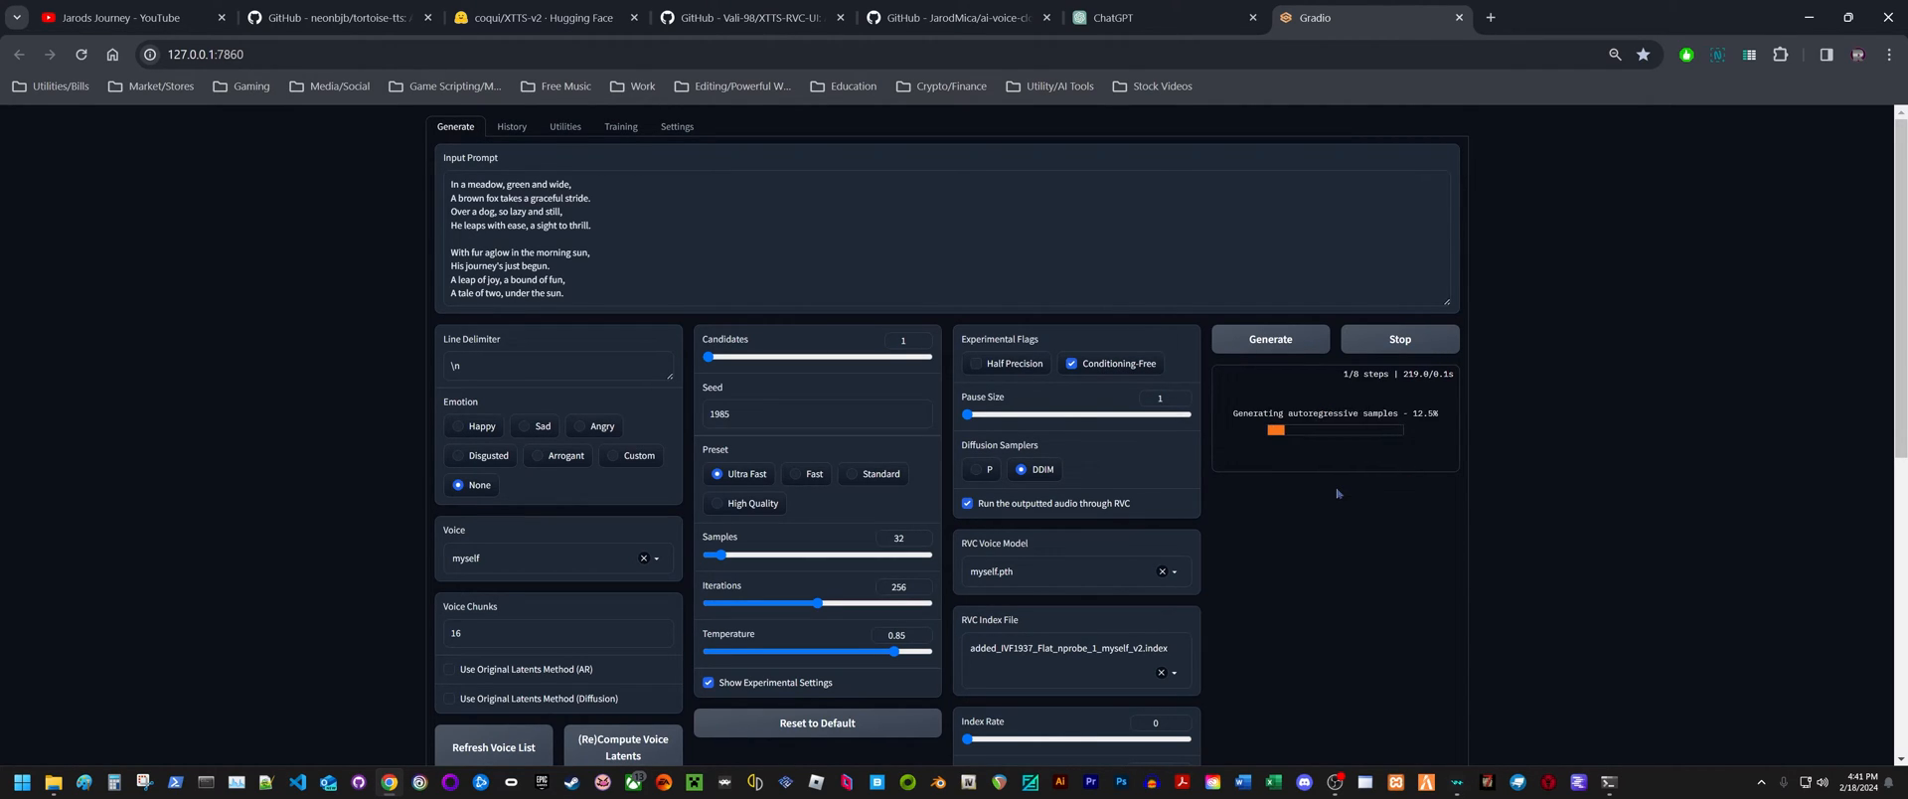
click(683, 126)
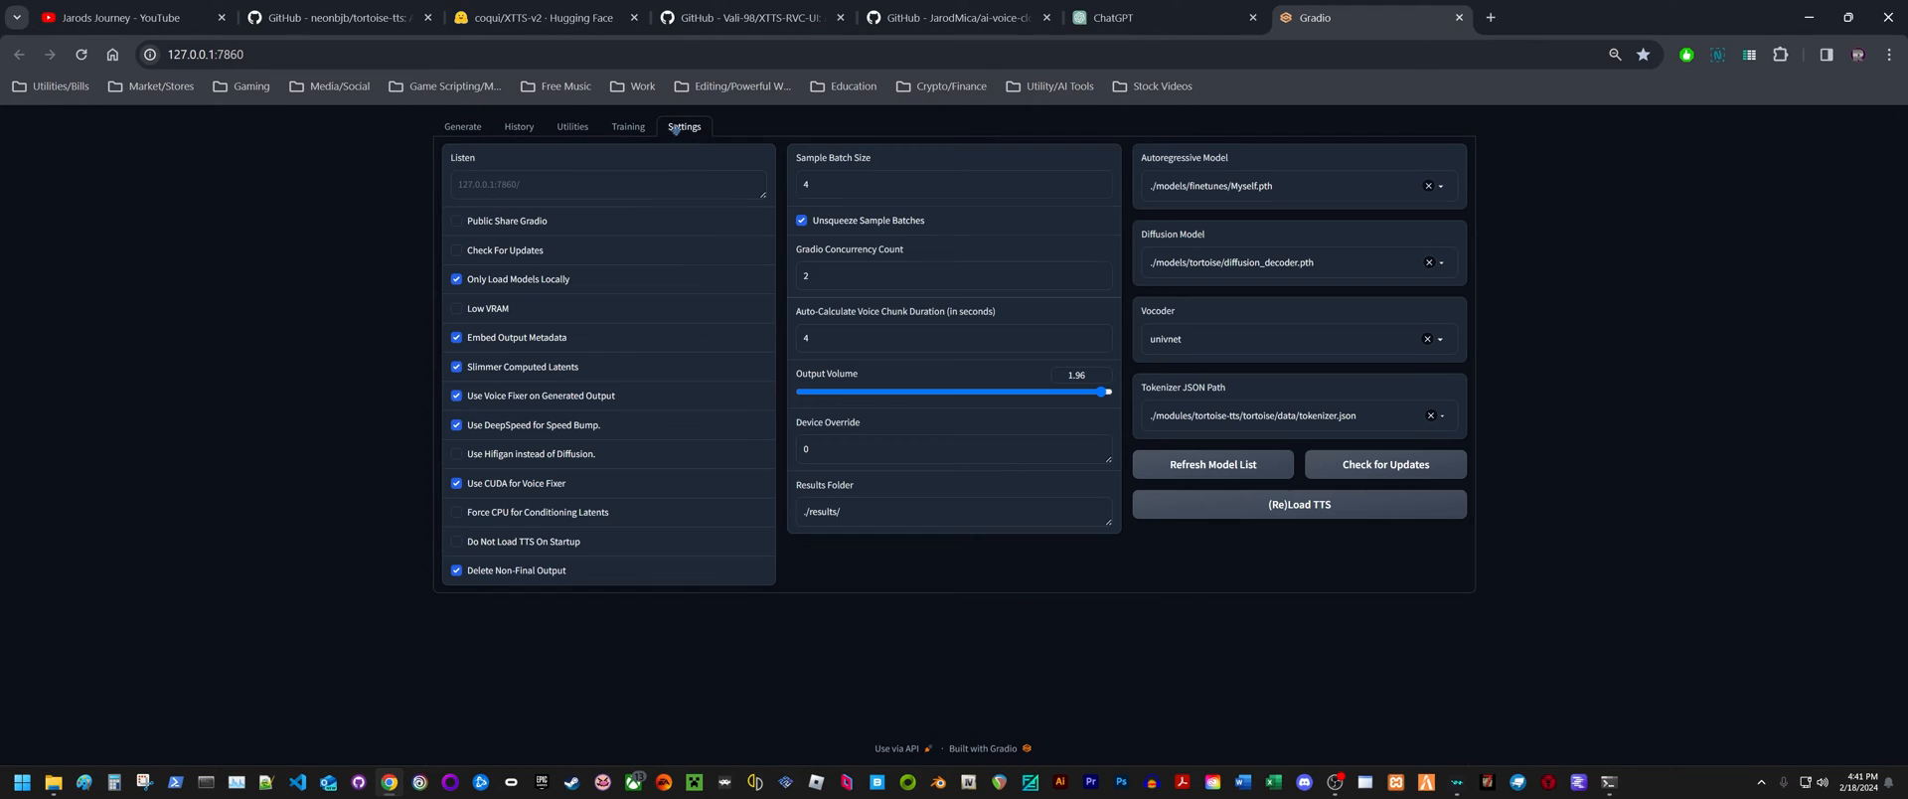
click(454, 126)
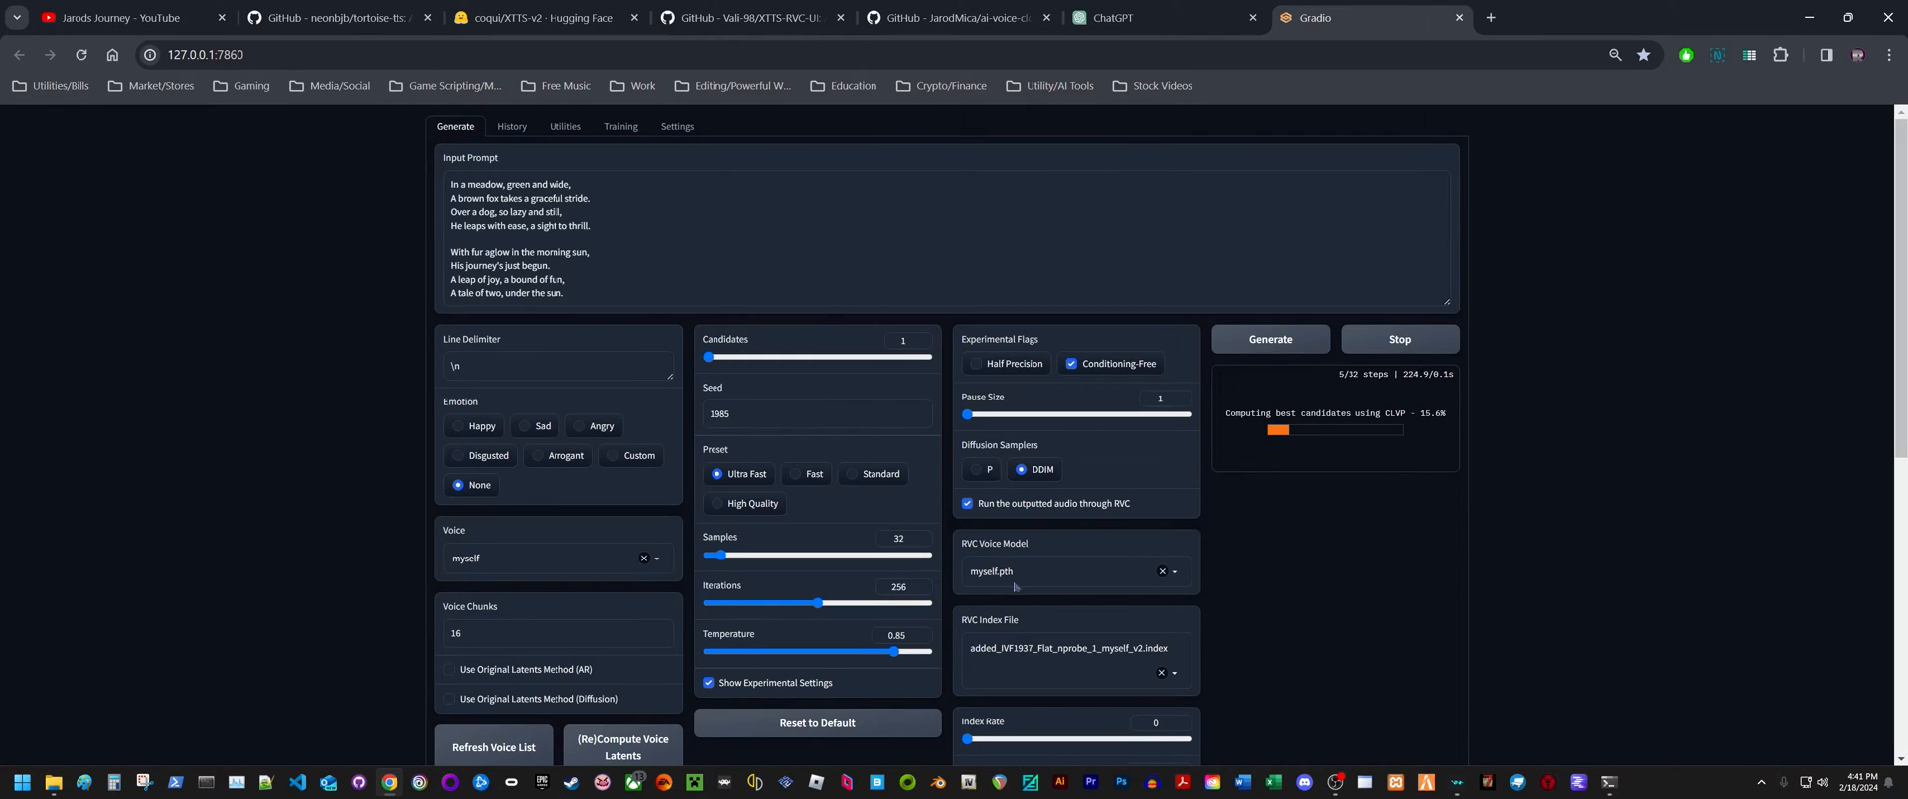
mouse_move(1288, 599)
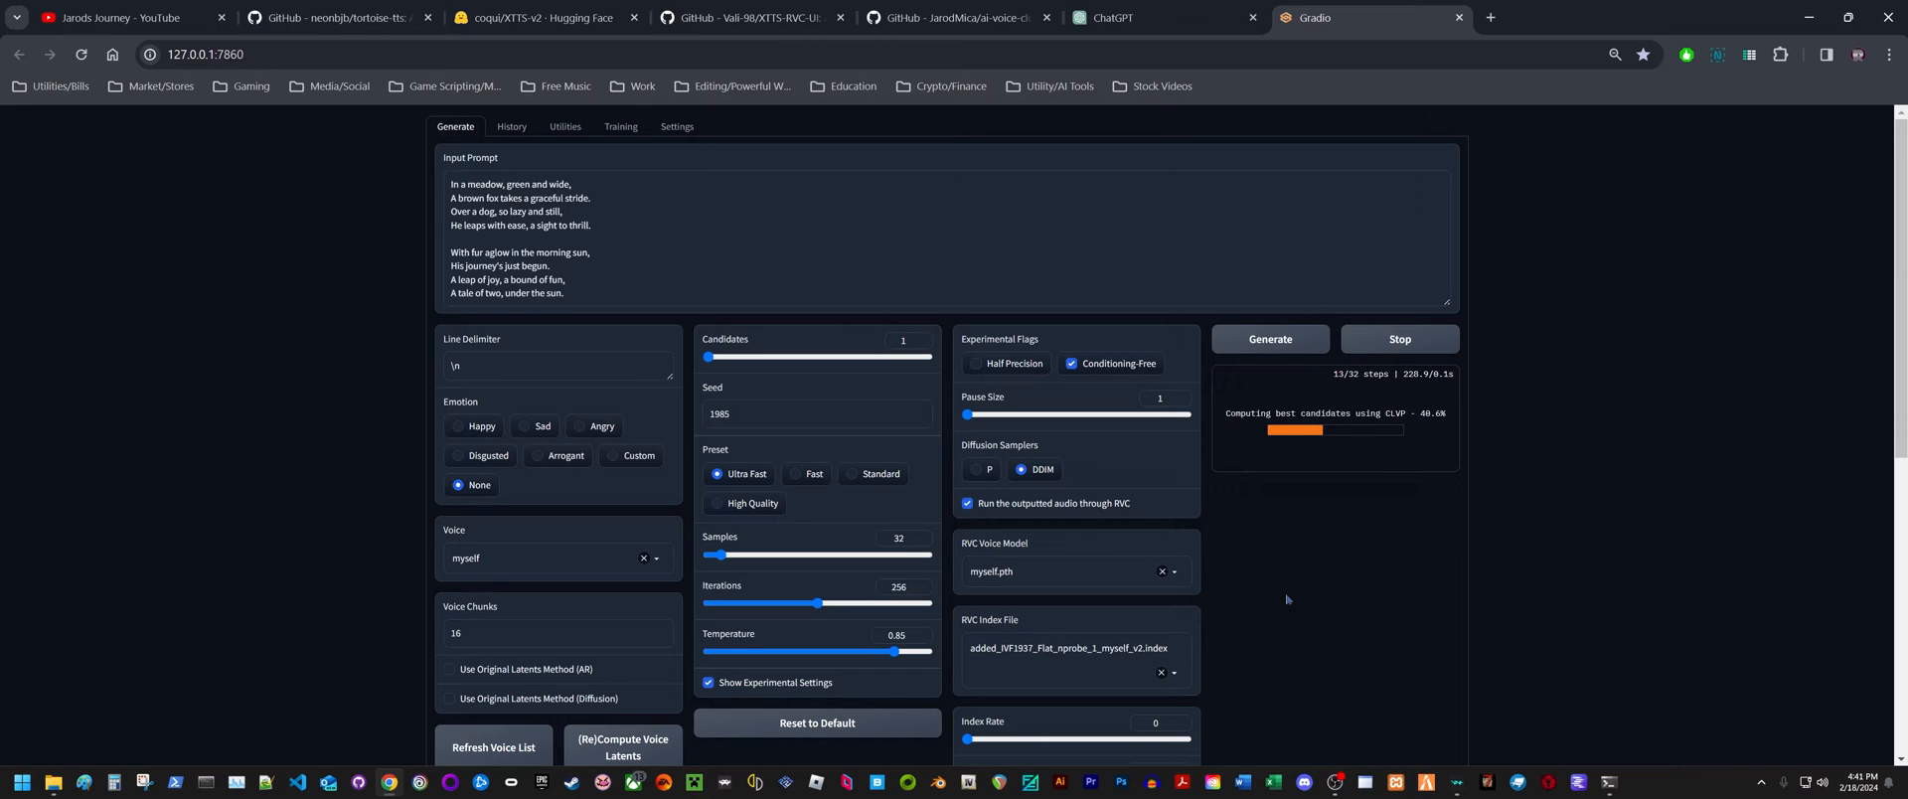
mouse_move(852, 537)
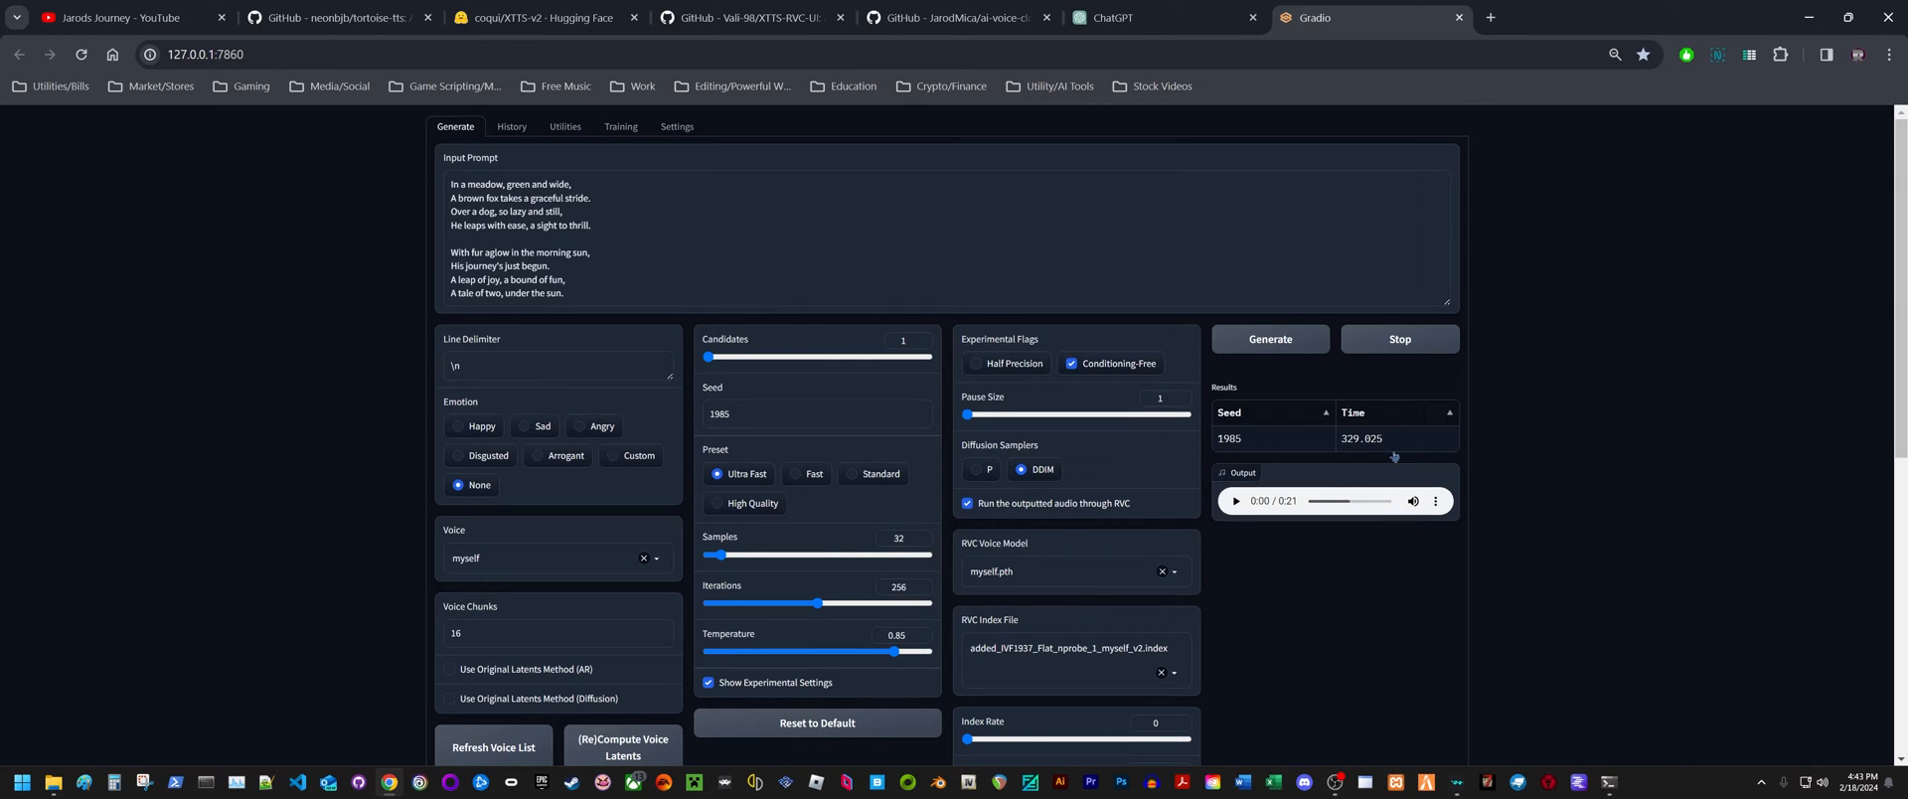
mouse_move(1353, 450)
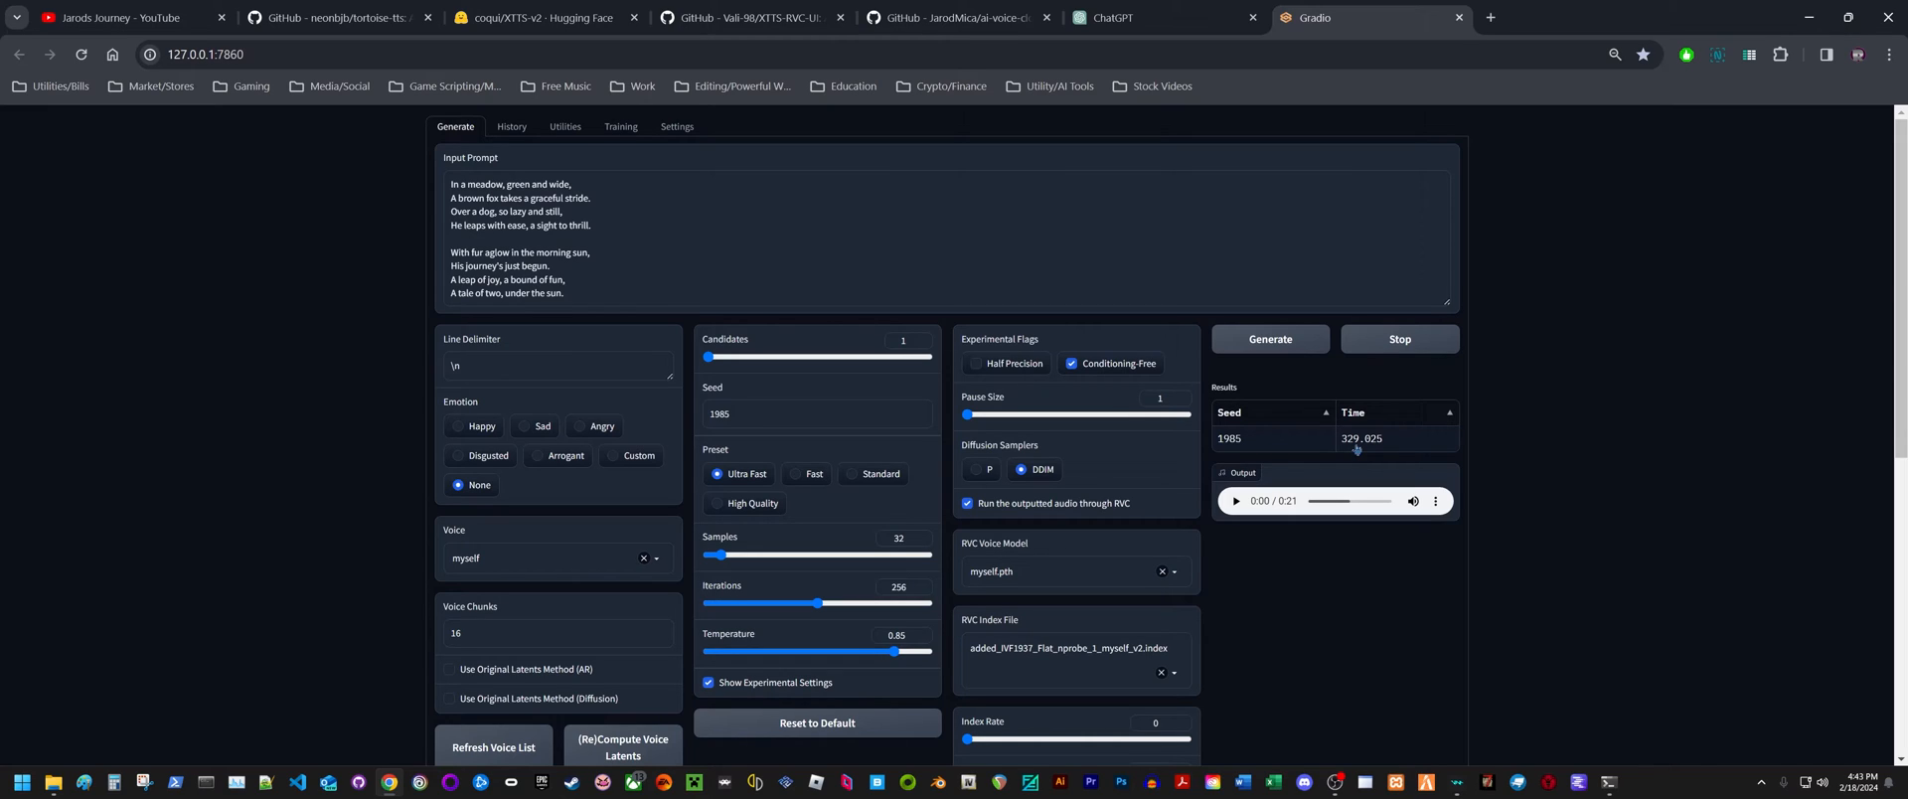
mouse_move(641, 283)
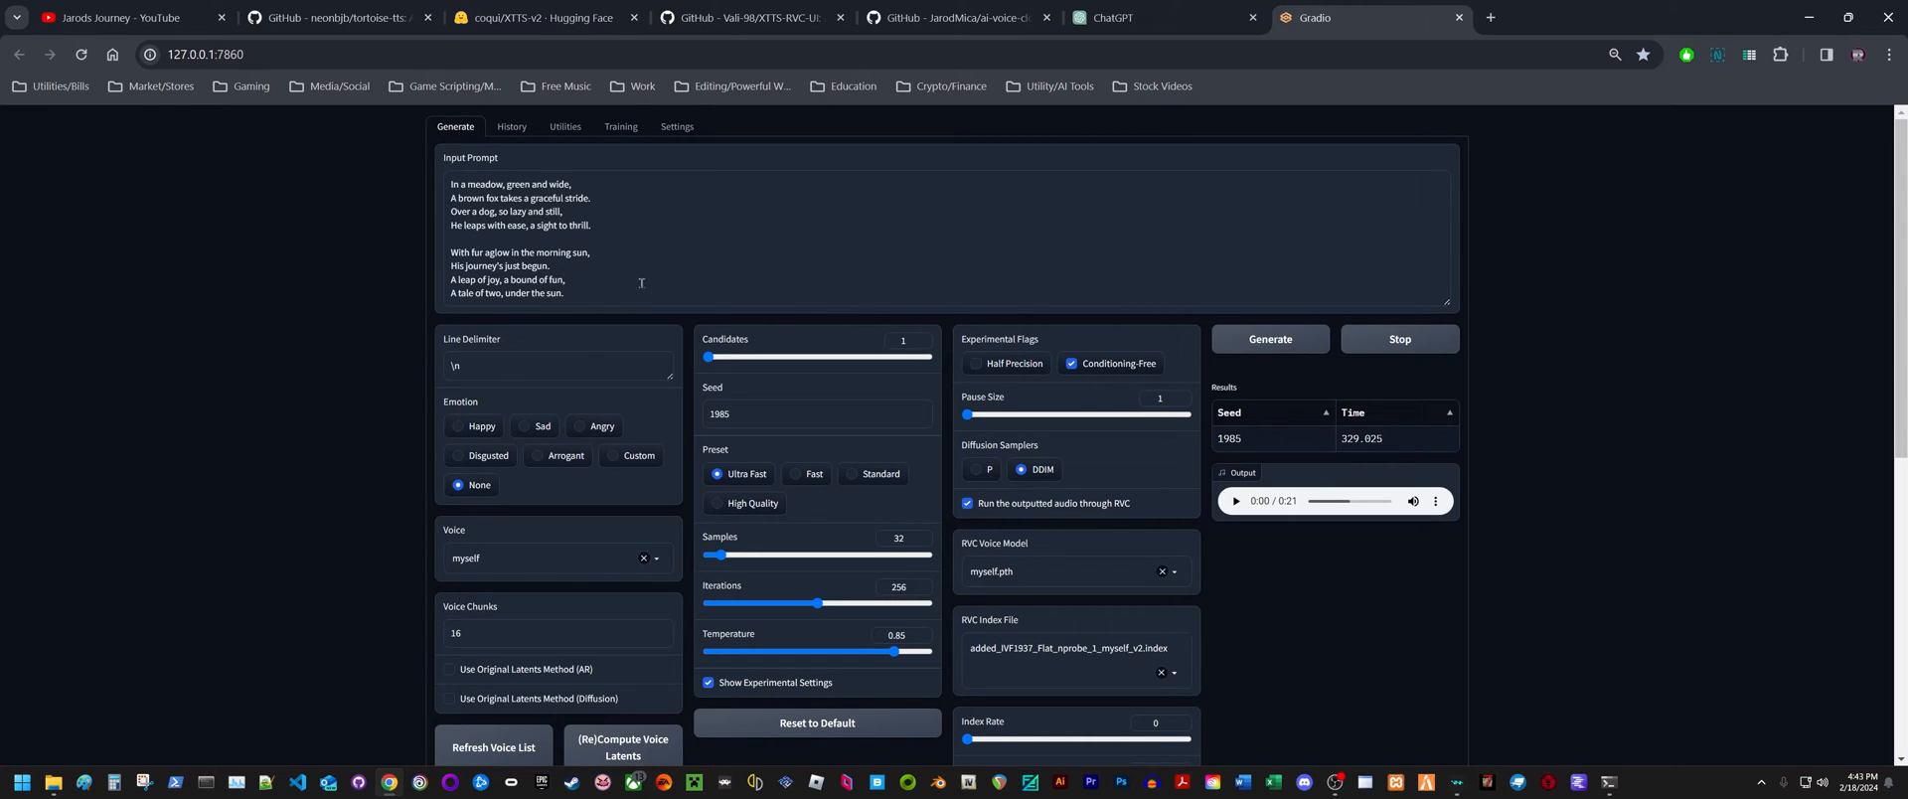
mouse_move(1462, 563)
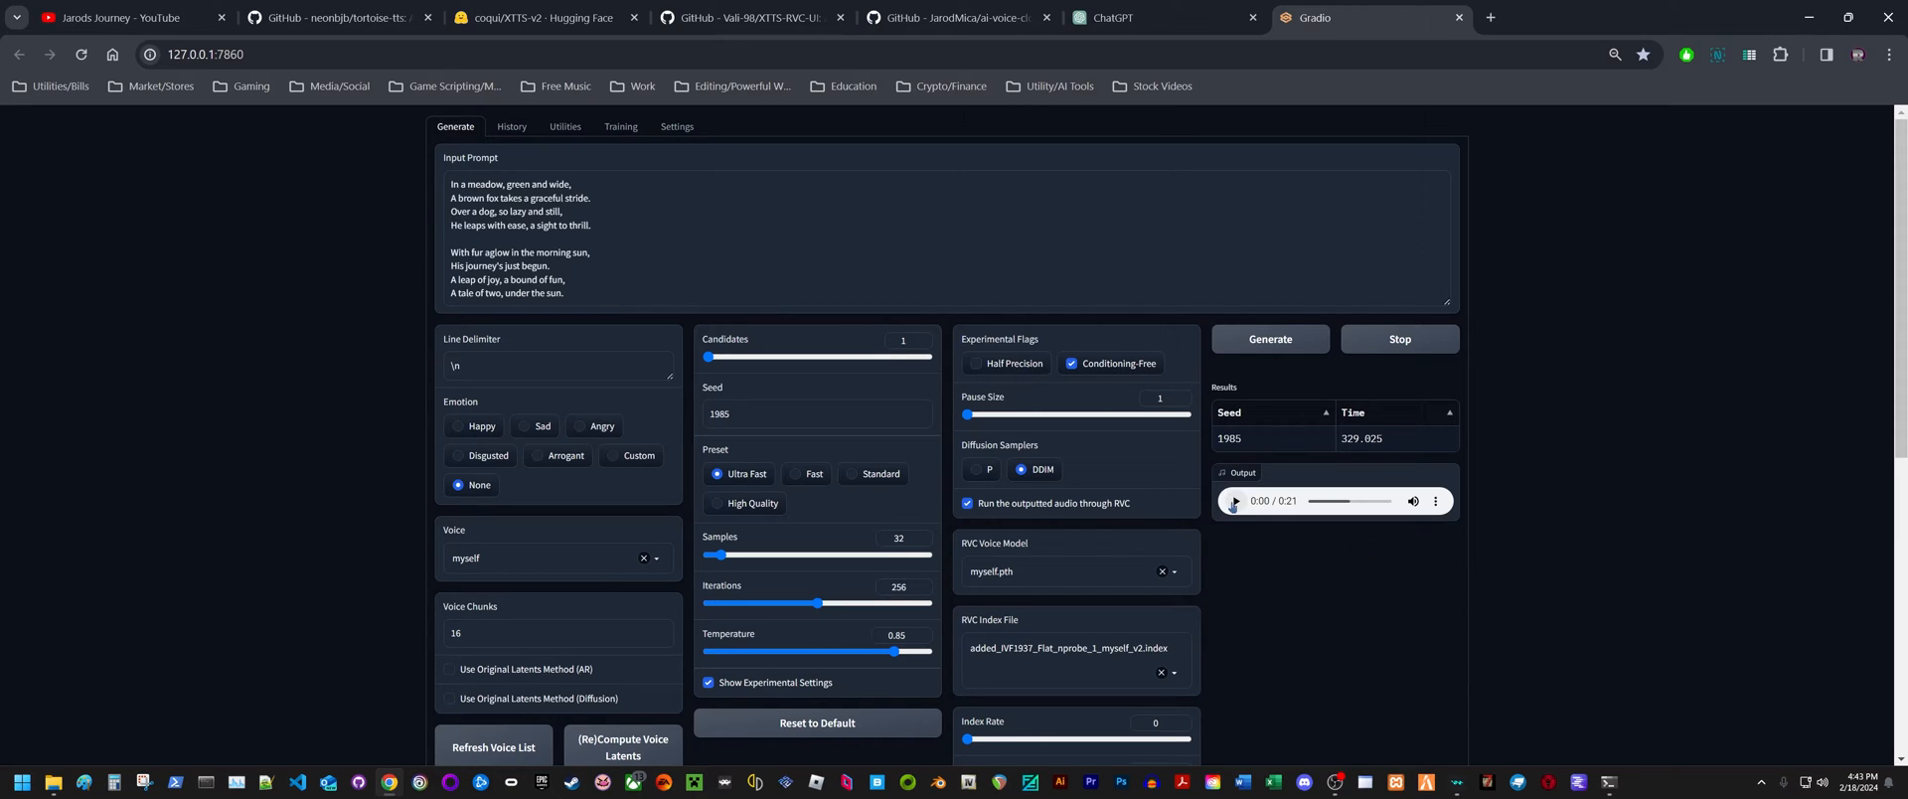
Play the 21-second generated poem clip through to 0:21
click(1234, 501)
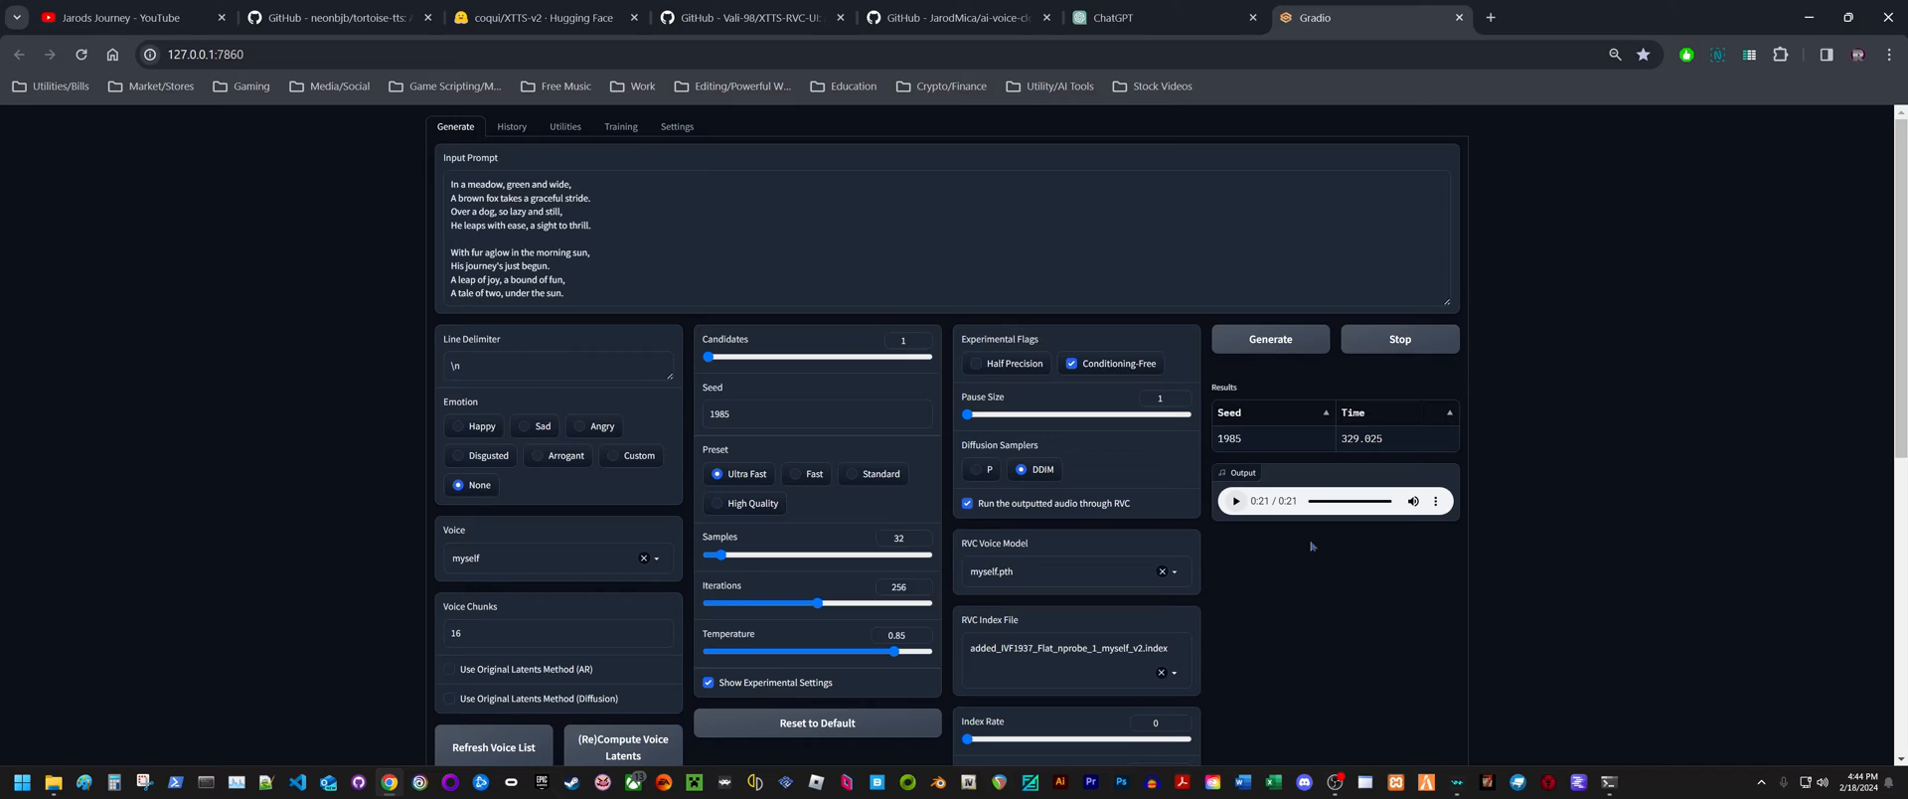
mouse_move(1305, 595)
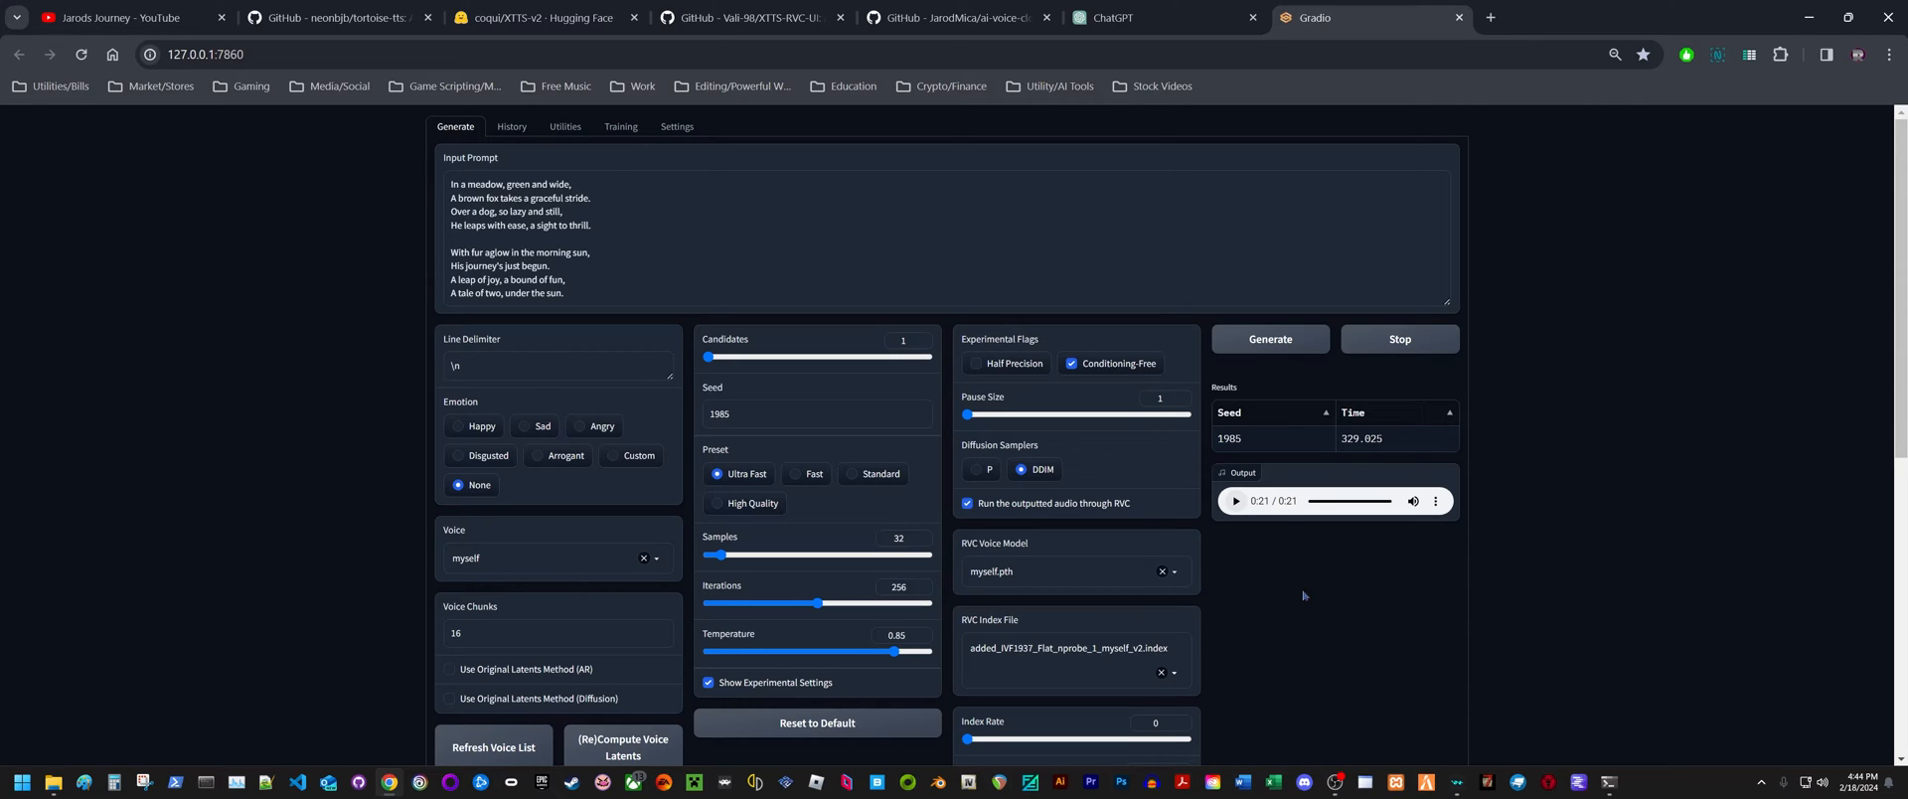
mouse_move(1346, 583)
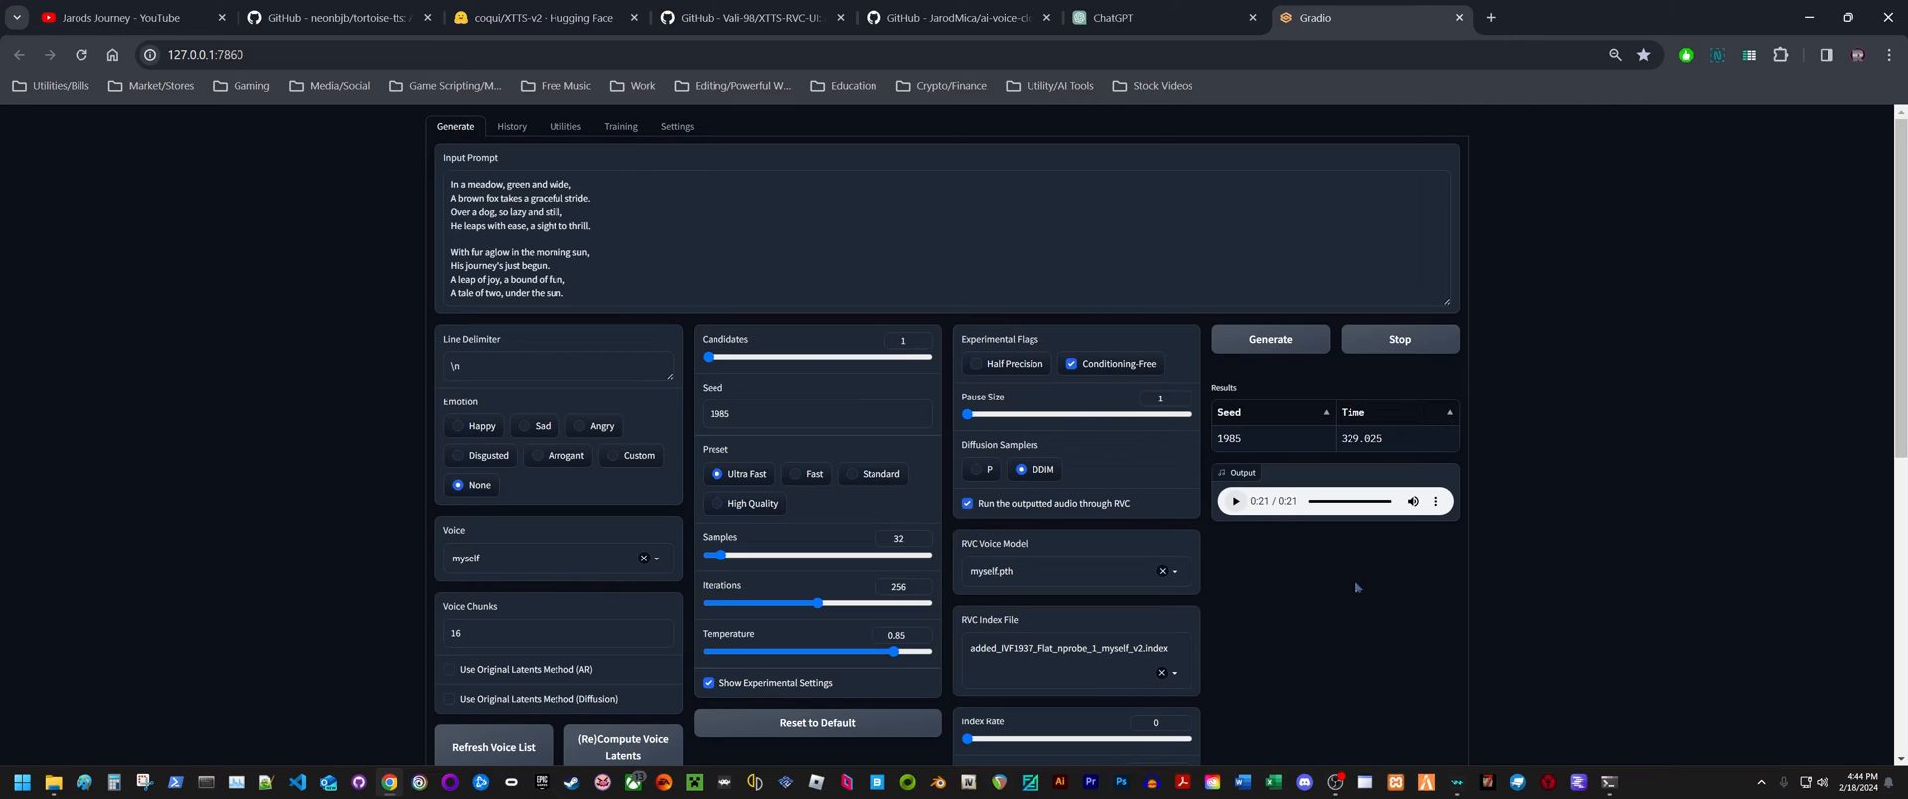
mouse_move(1331, 554)
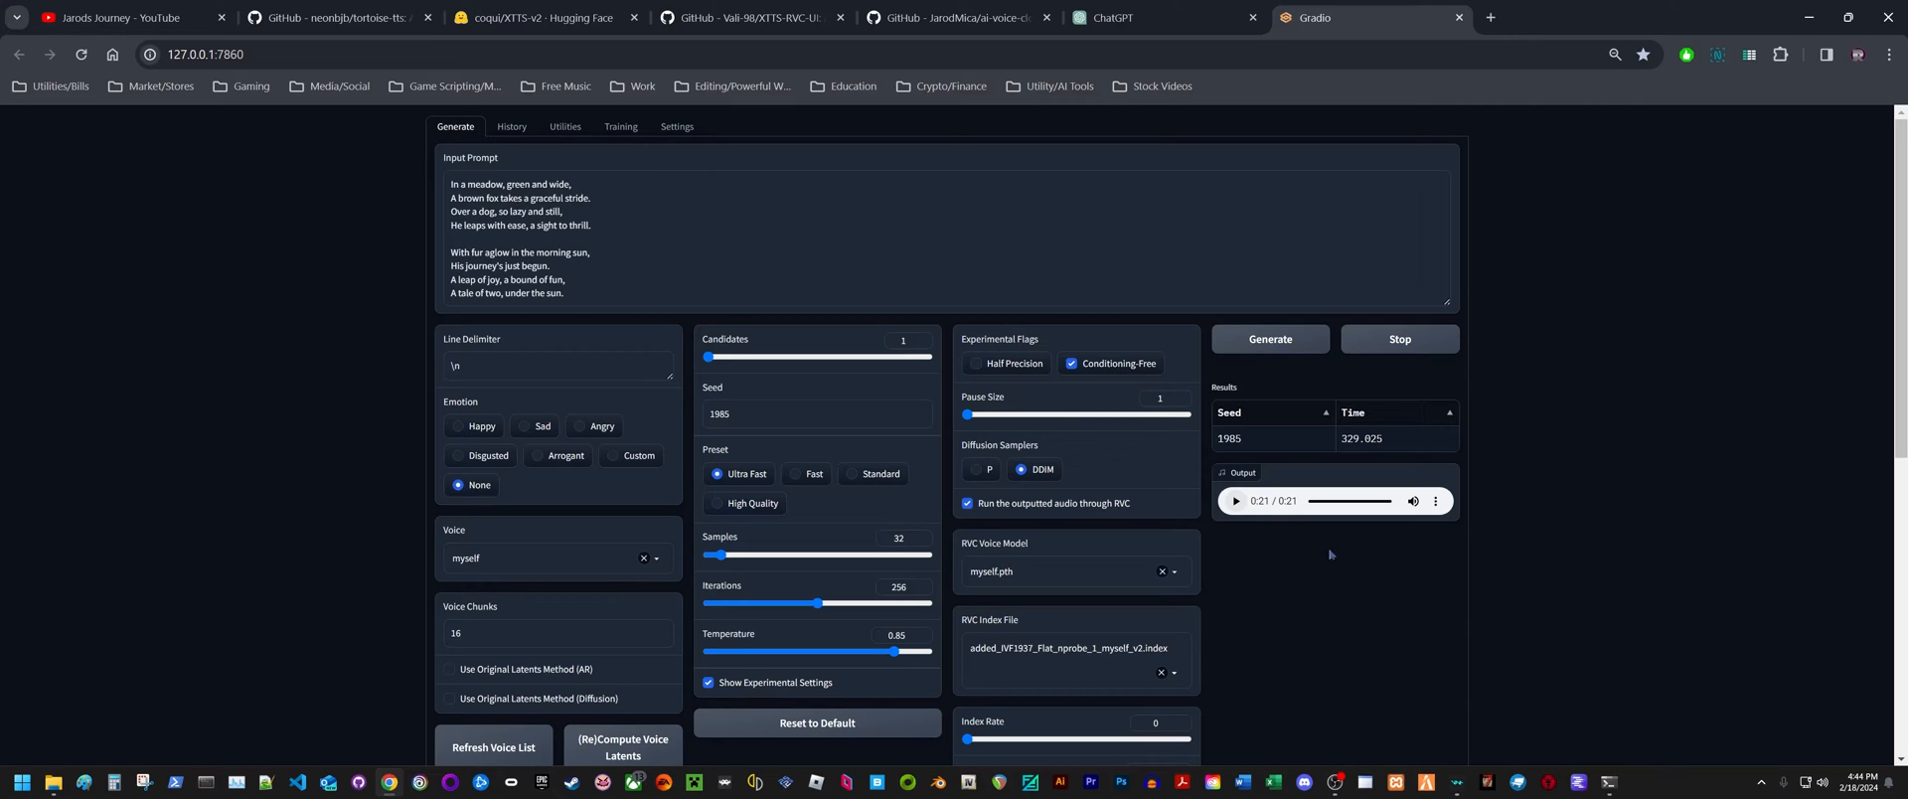
mouse_move(1381, 550)
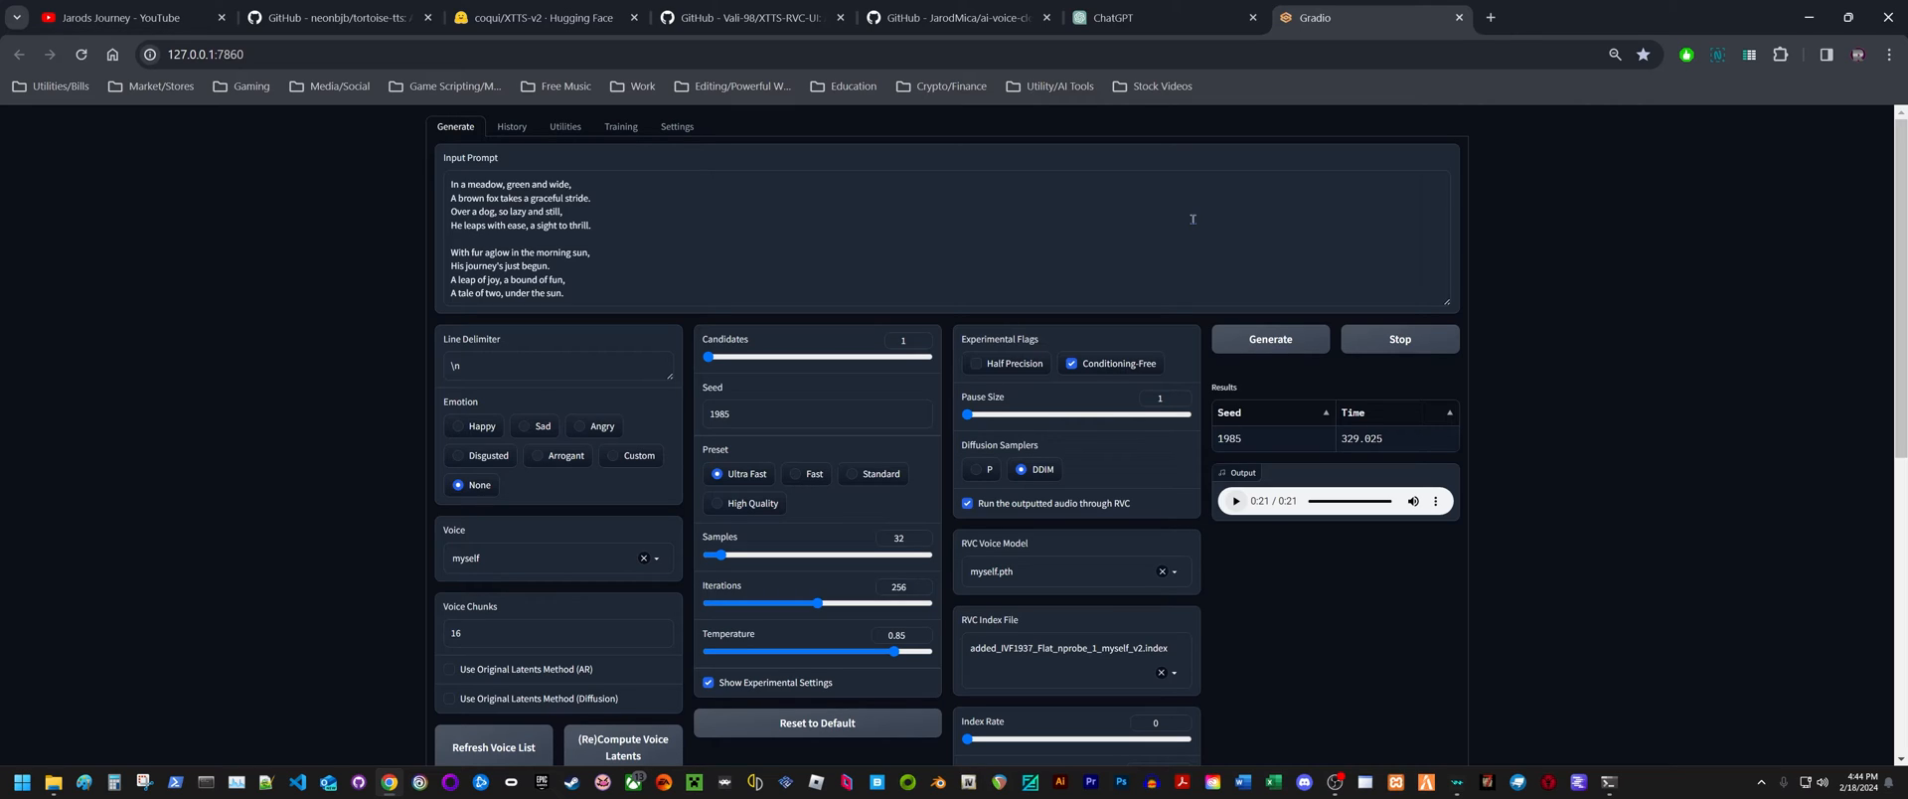
mouse_move(309, 568)
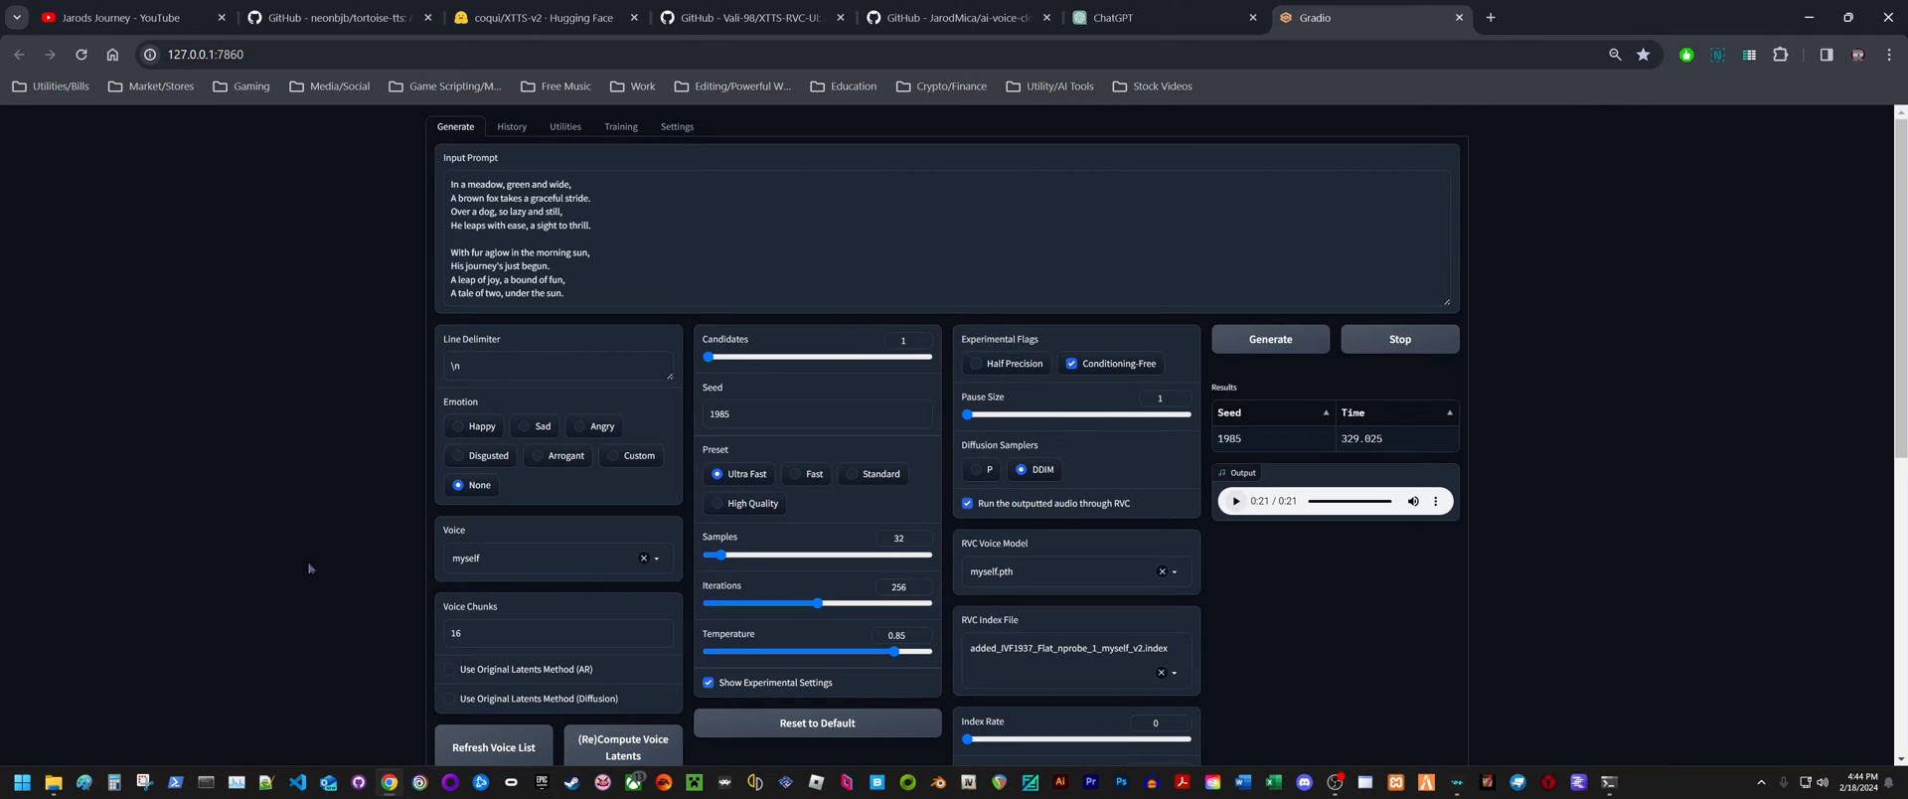
mouse_move(52, 788)
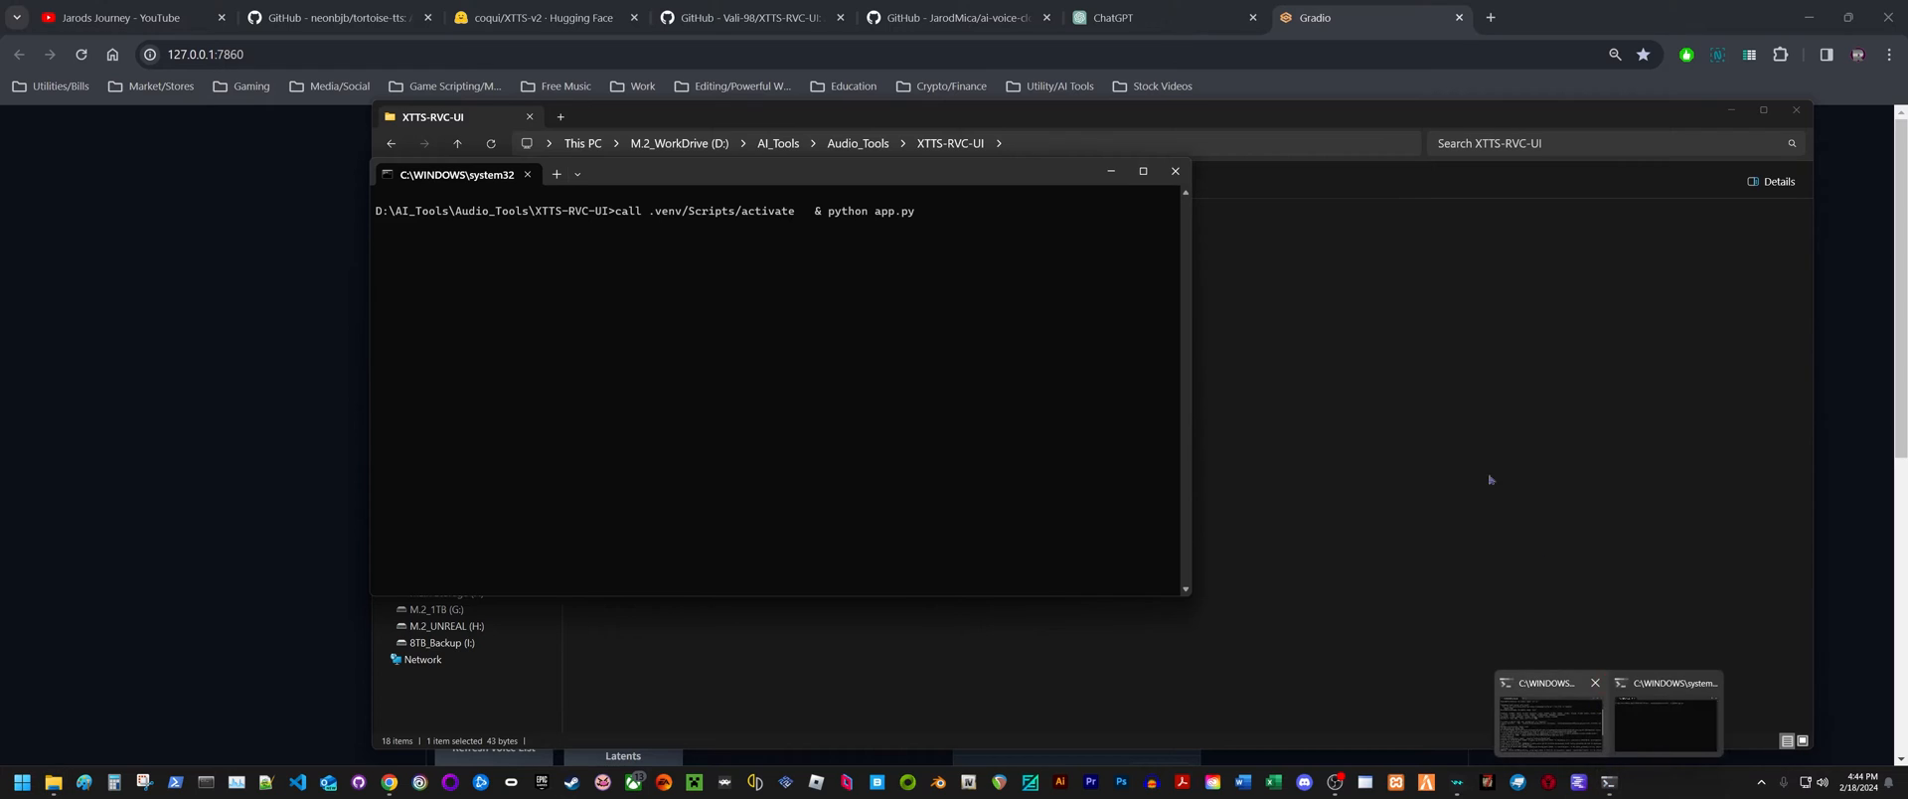
Start the XTTS-RVC app on localhost:5000 from the terminal and bring up its web page
click(1119, 17)
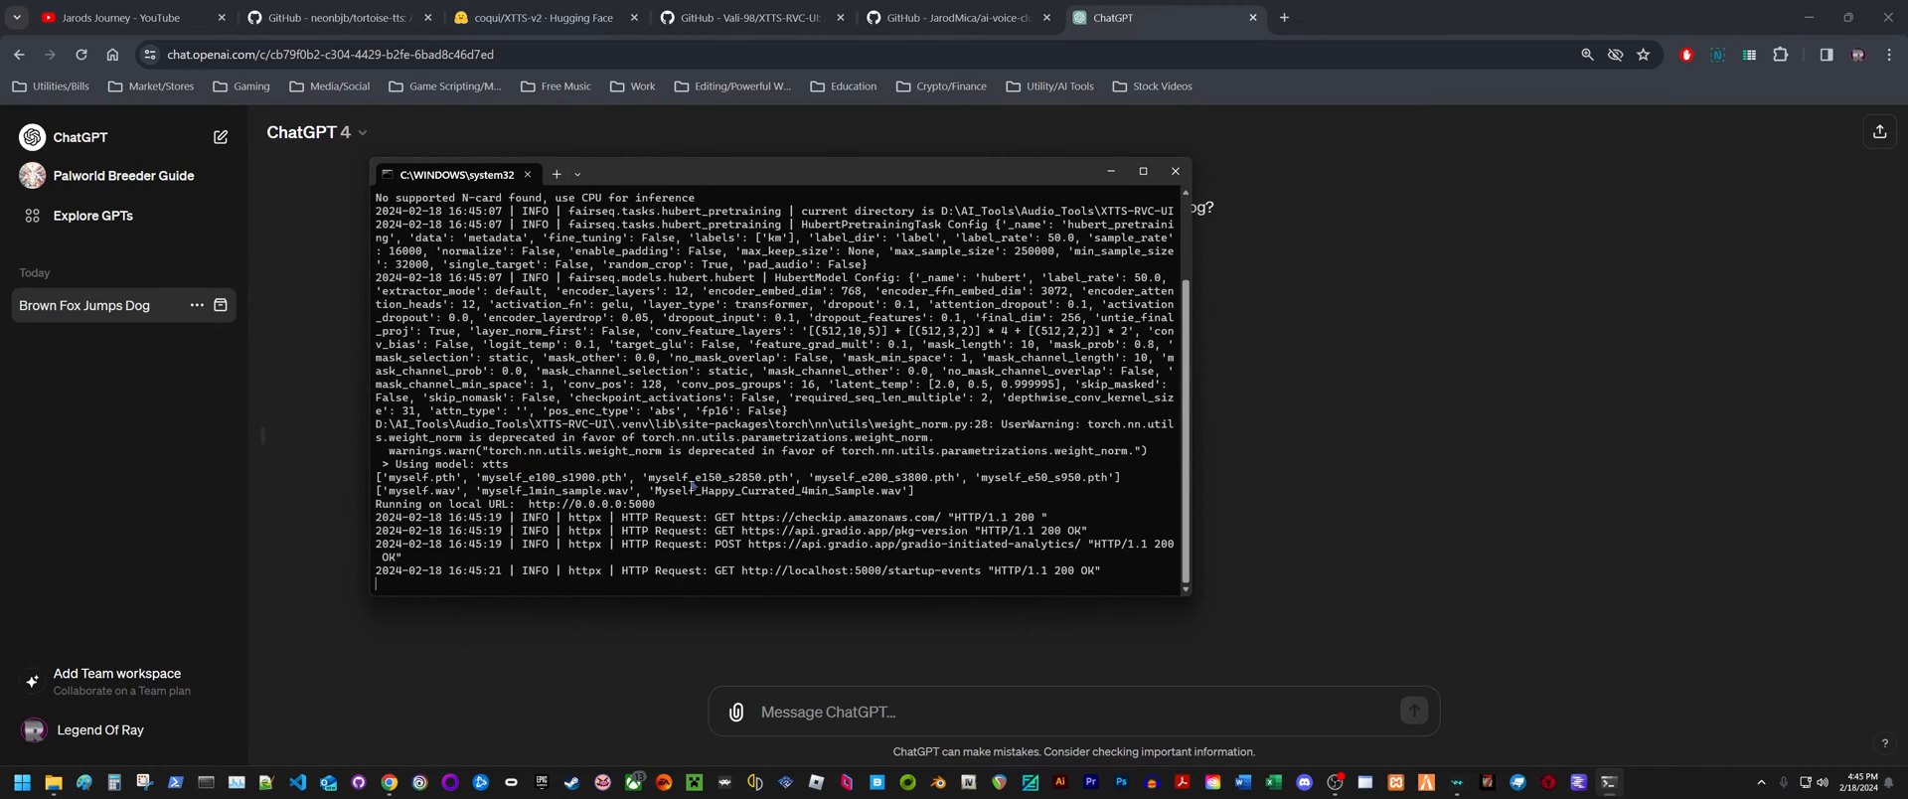
scroll(down, 3)
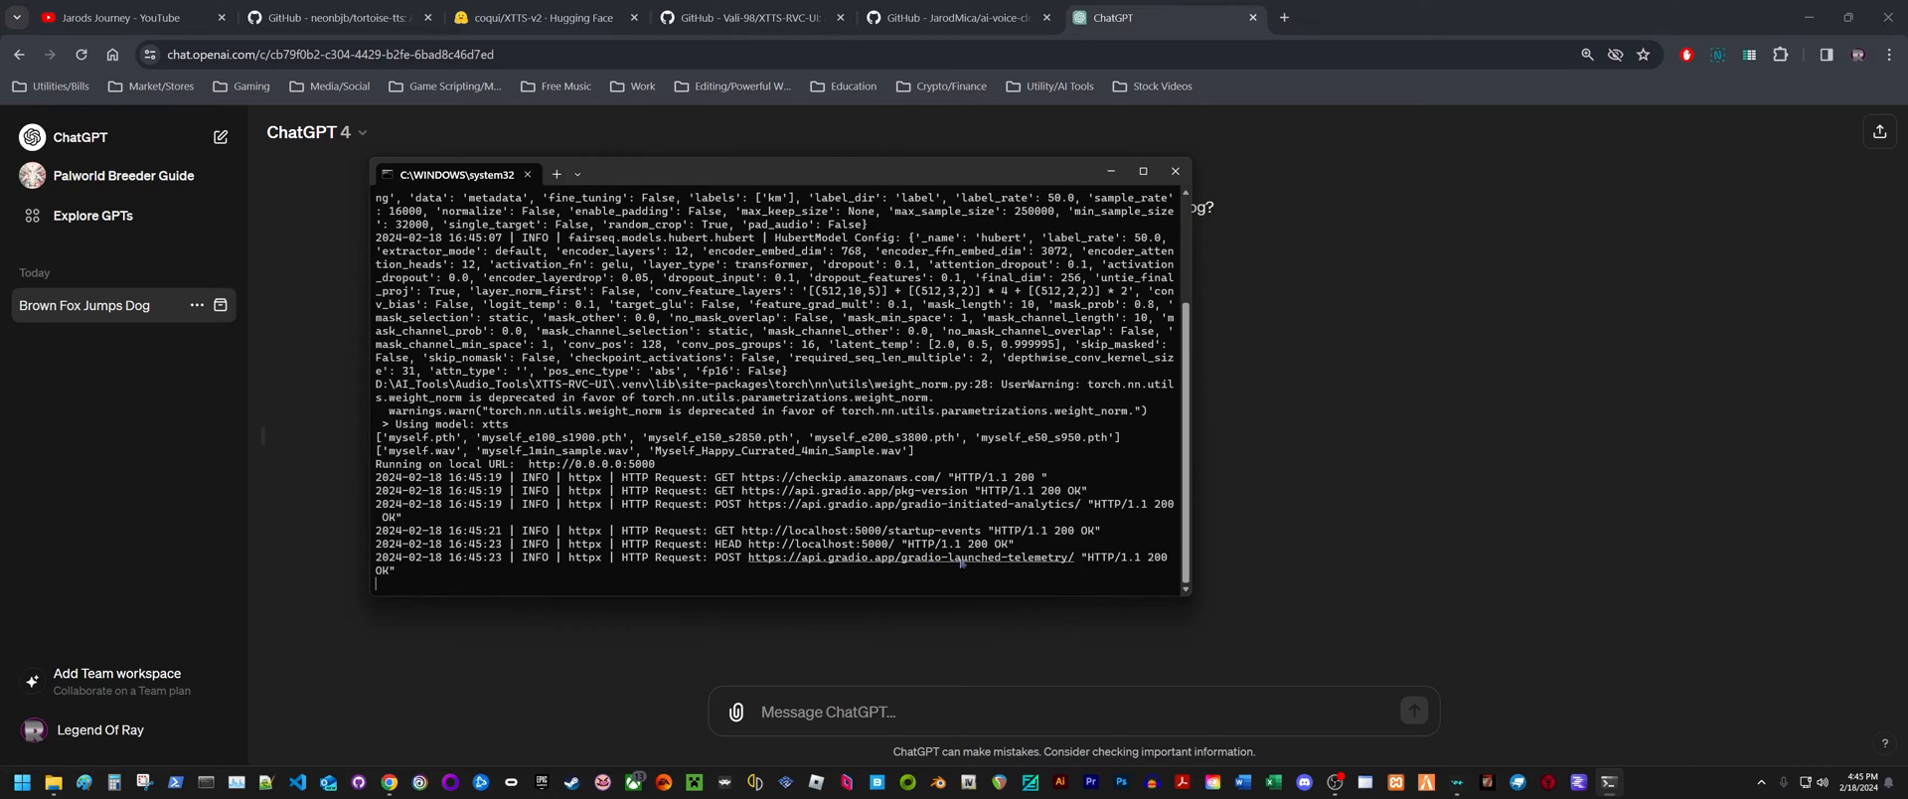
click(1315, 17)
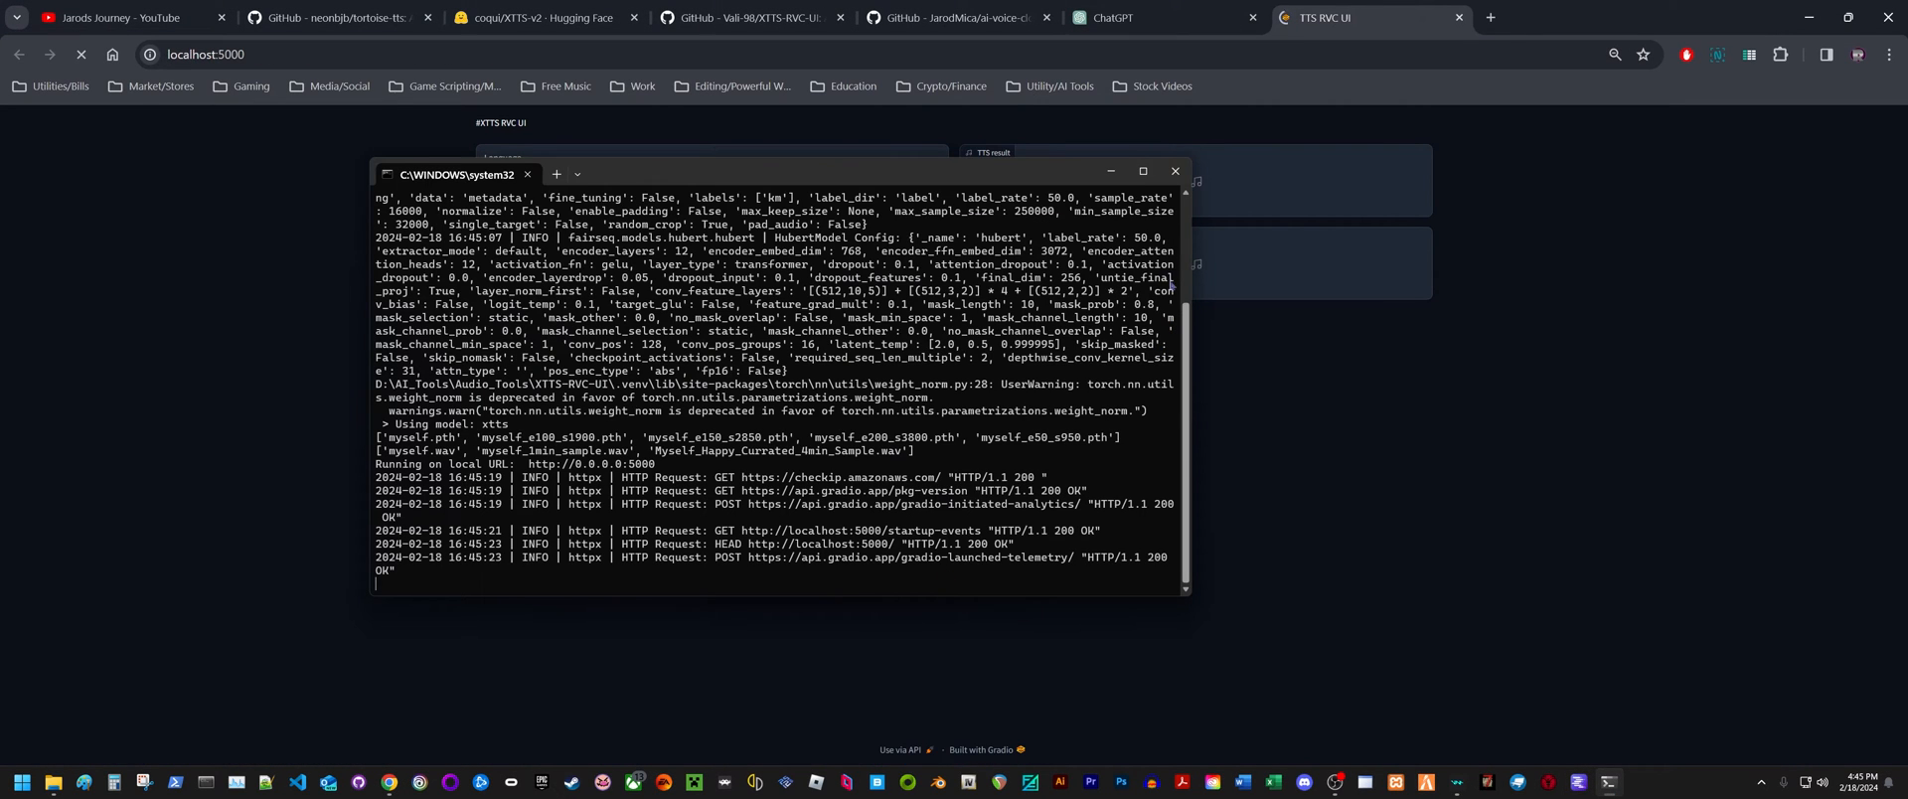
Set the Index Rate slider to 0.9 in the TTS RVC interface
click(1175, 171)
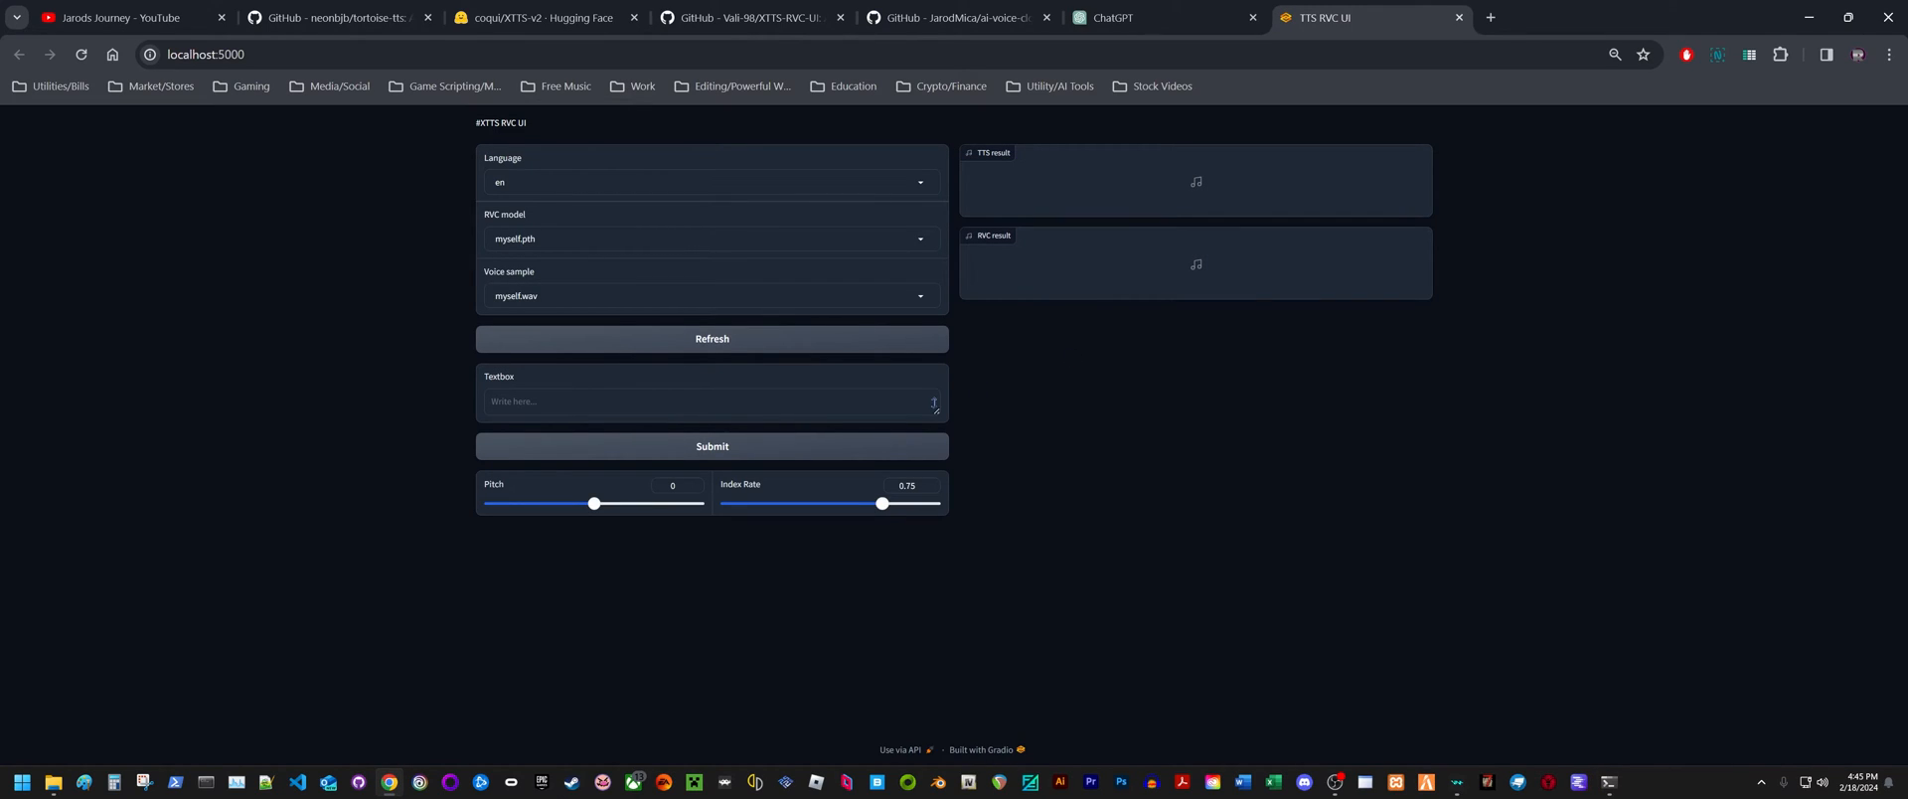
drag(880, 504, 912, 504)
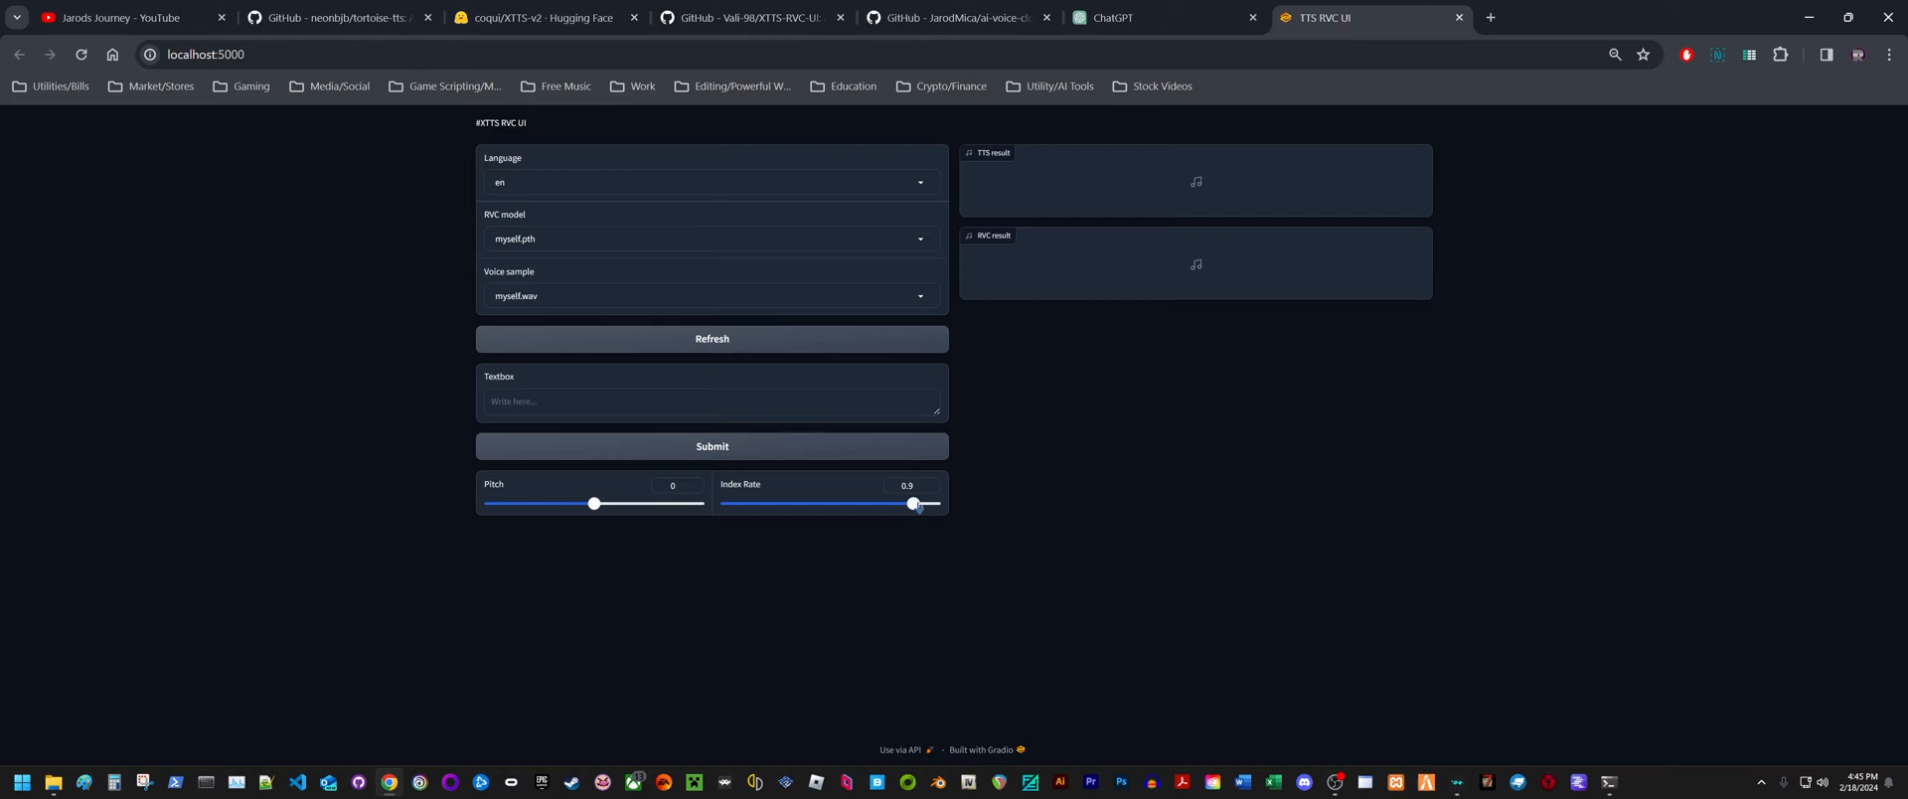
drag(914, 504, 904, 504)
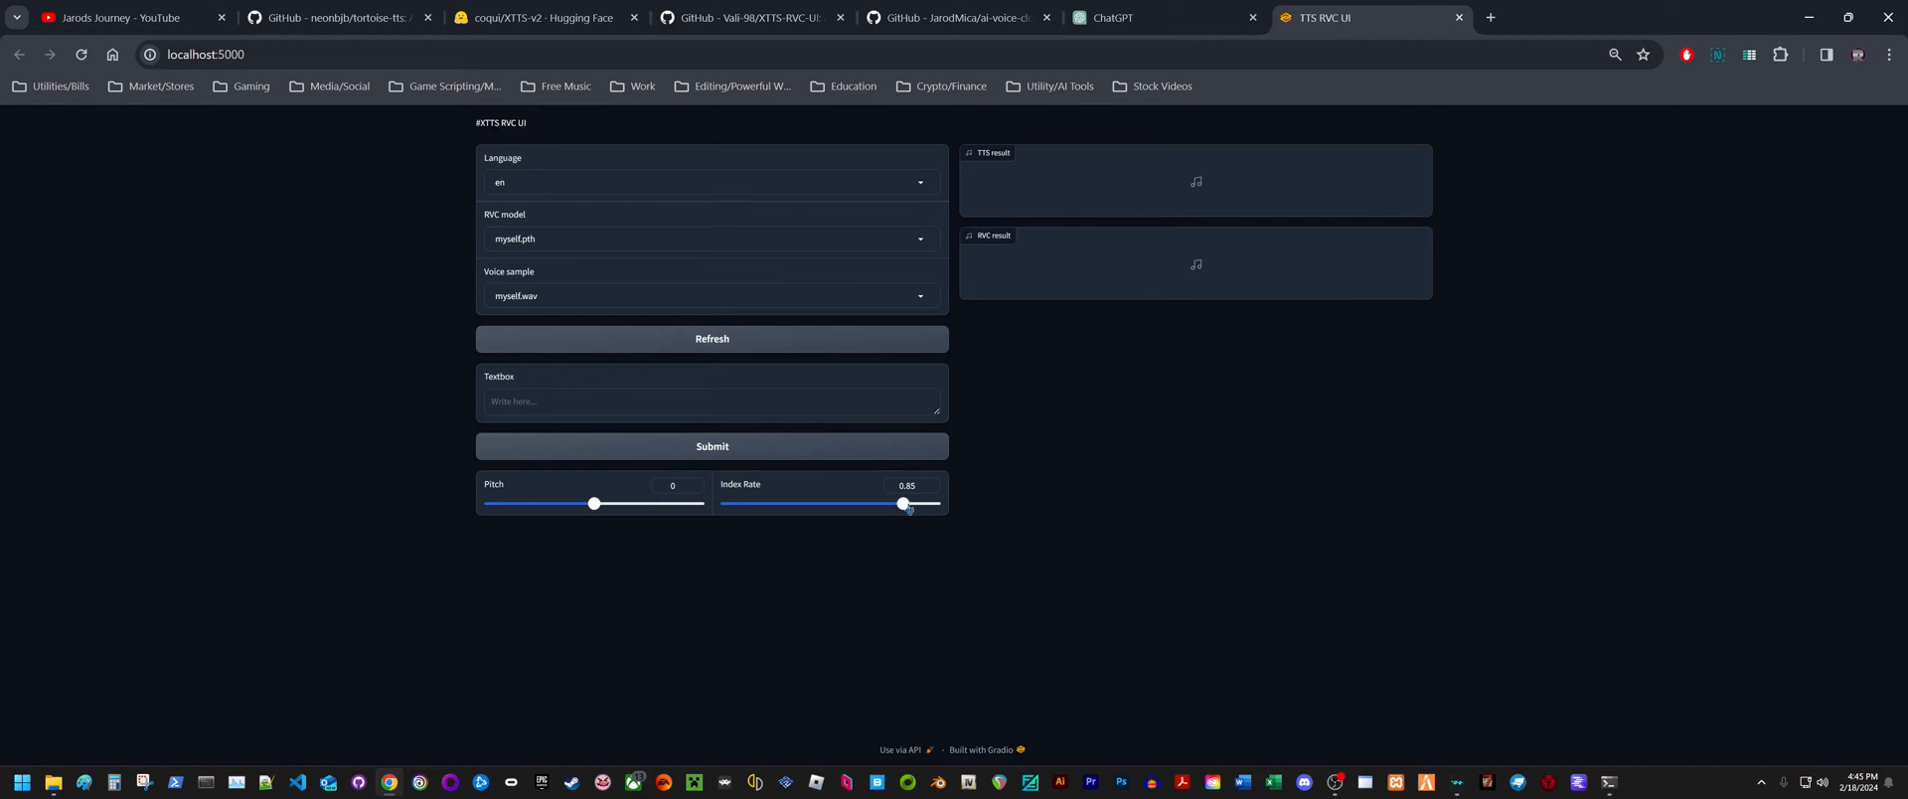
drag(903, 504, 913, 503)
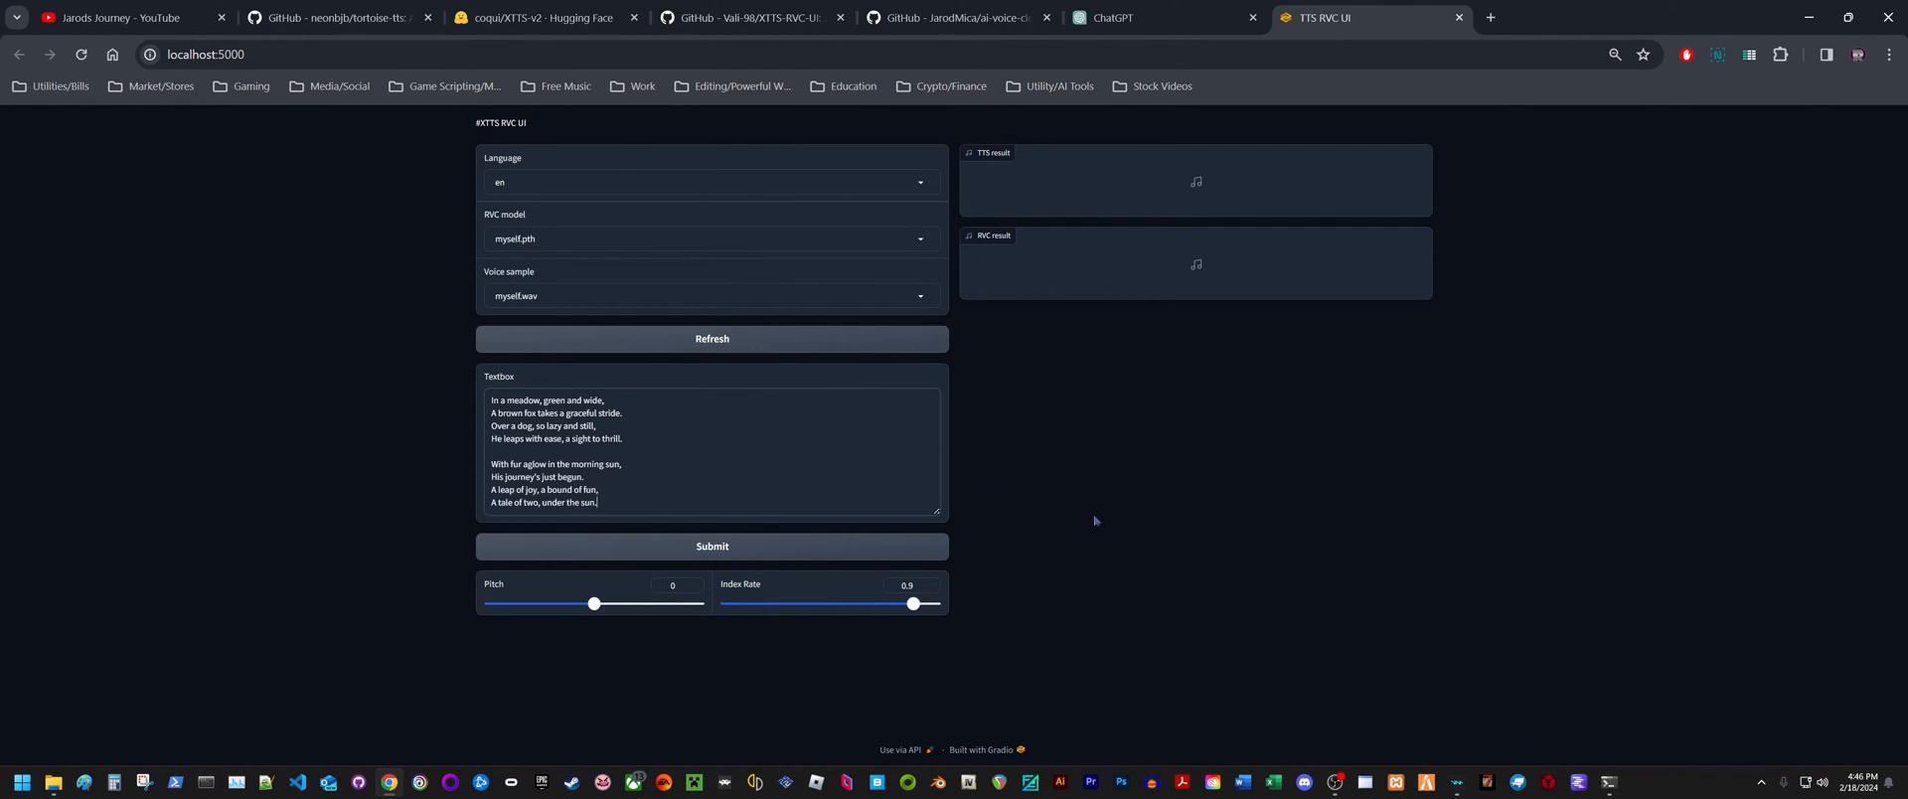
Raise Pitch to 2 and submit the poem for speech generation
drag(592, 604, 602, 605)
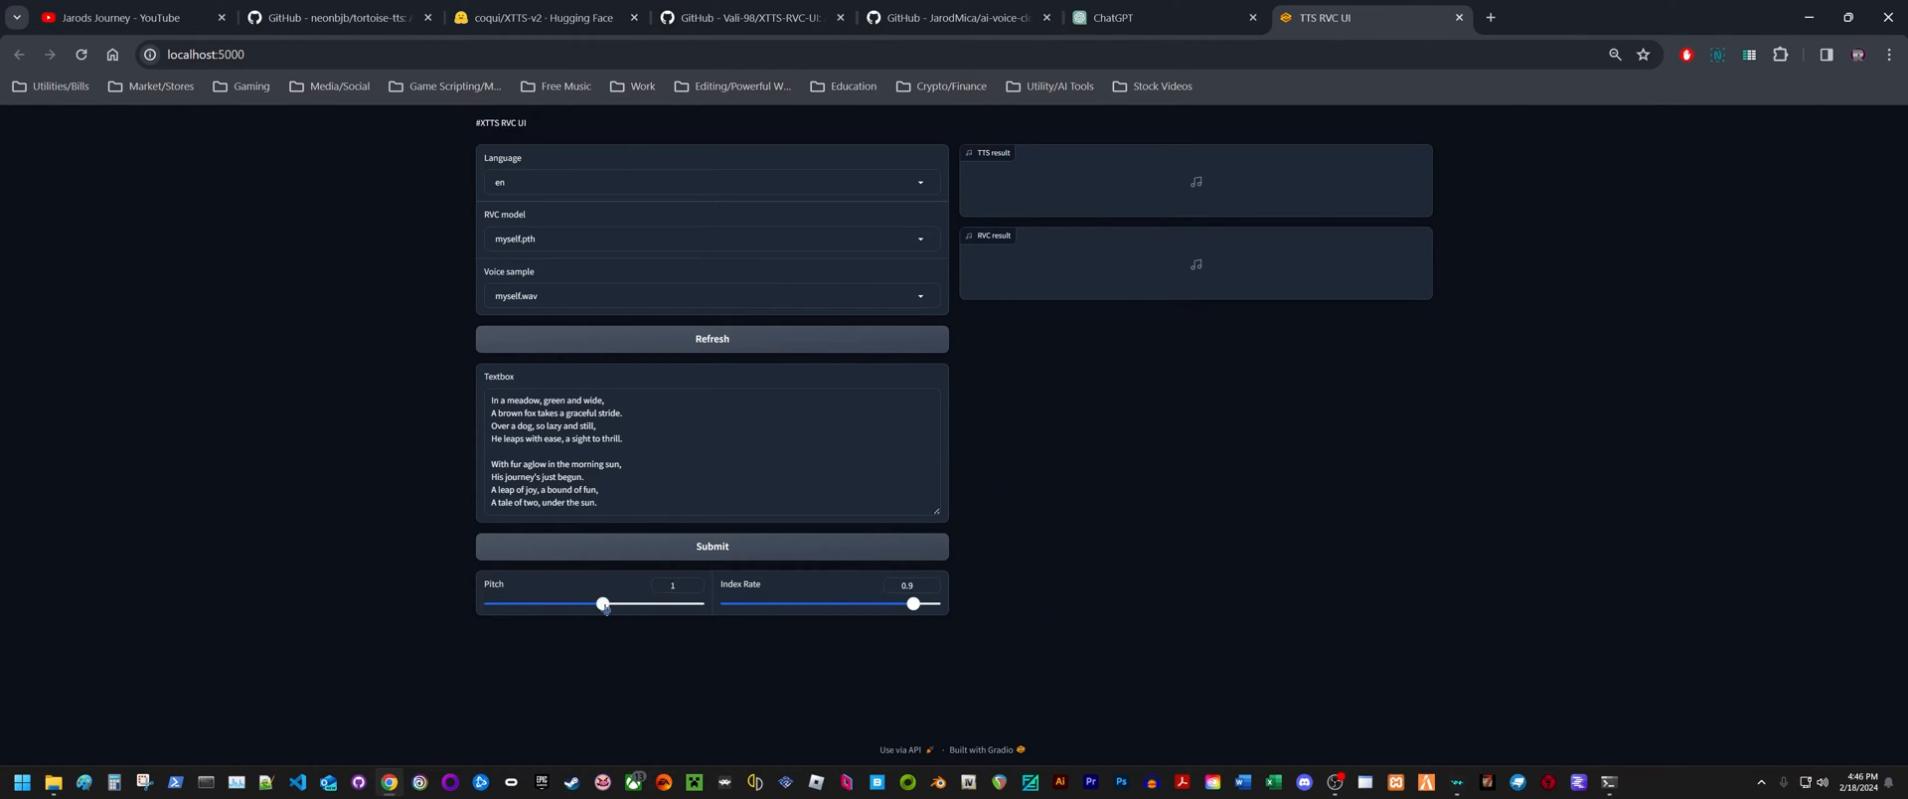
drag(601, 604, 611, 604)
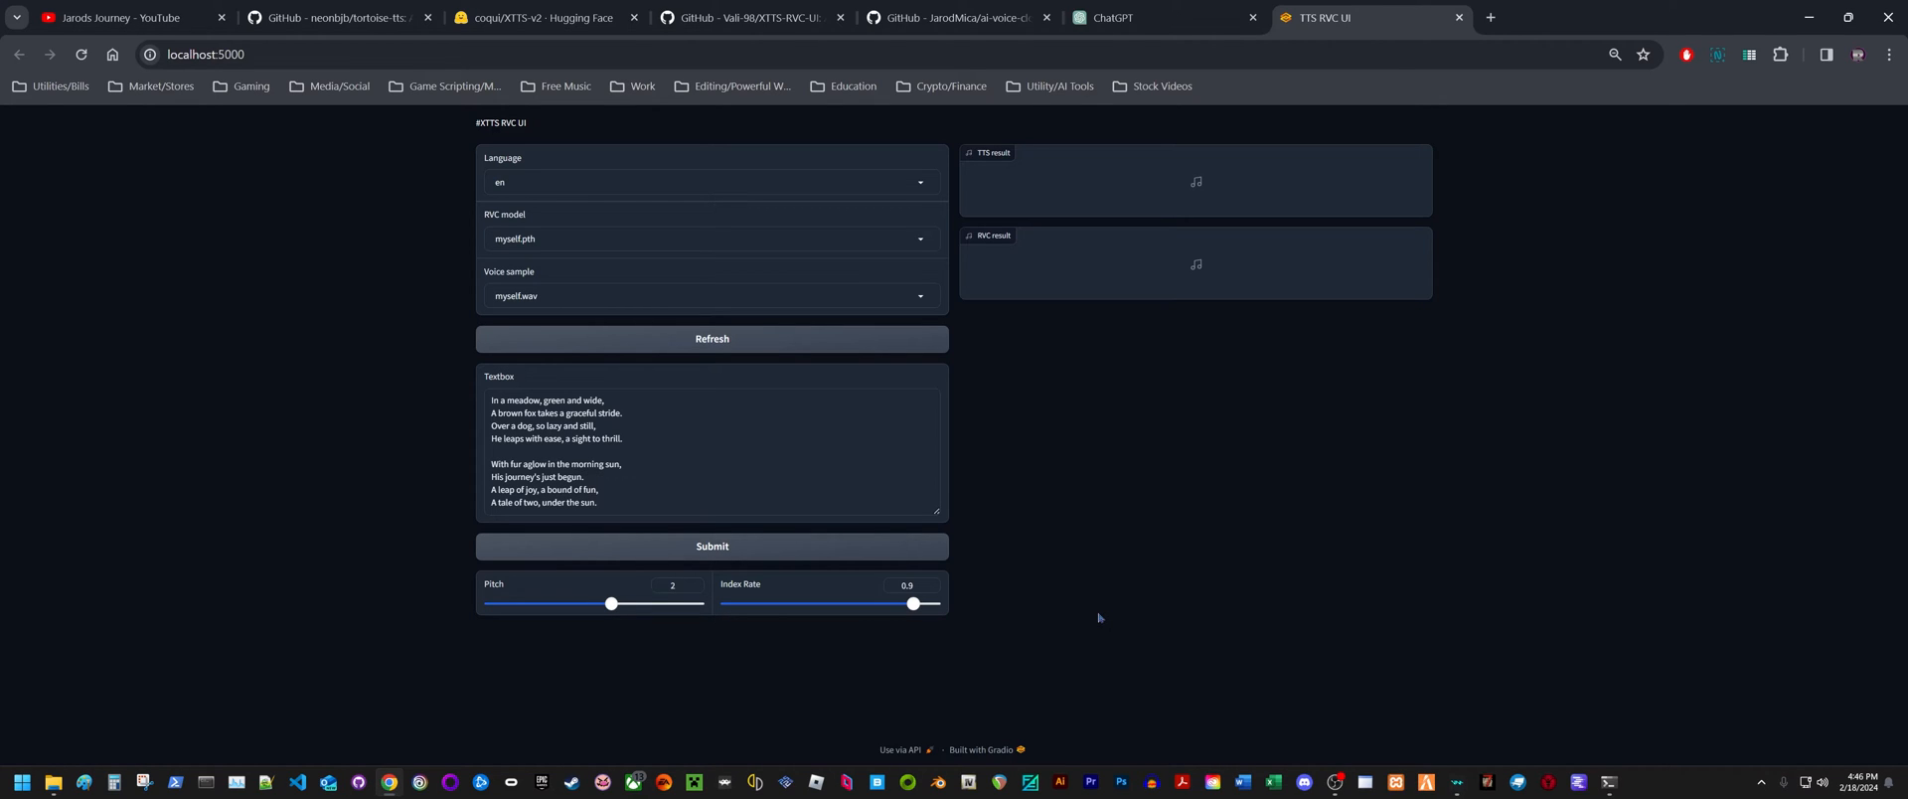
mouse_move(1118, 313)
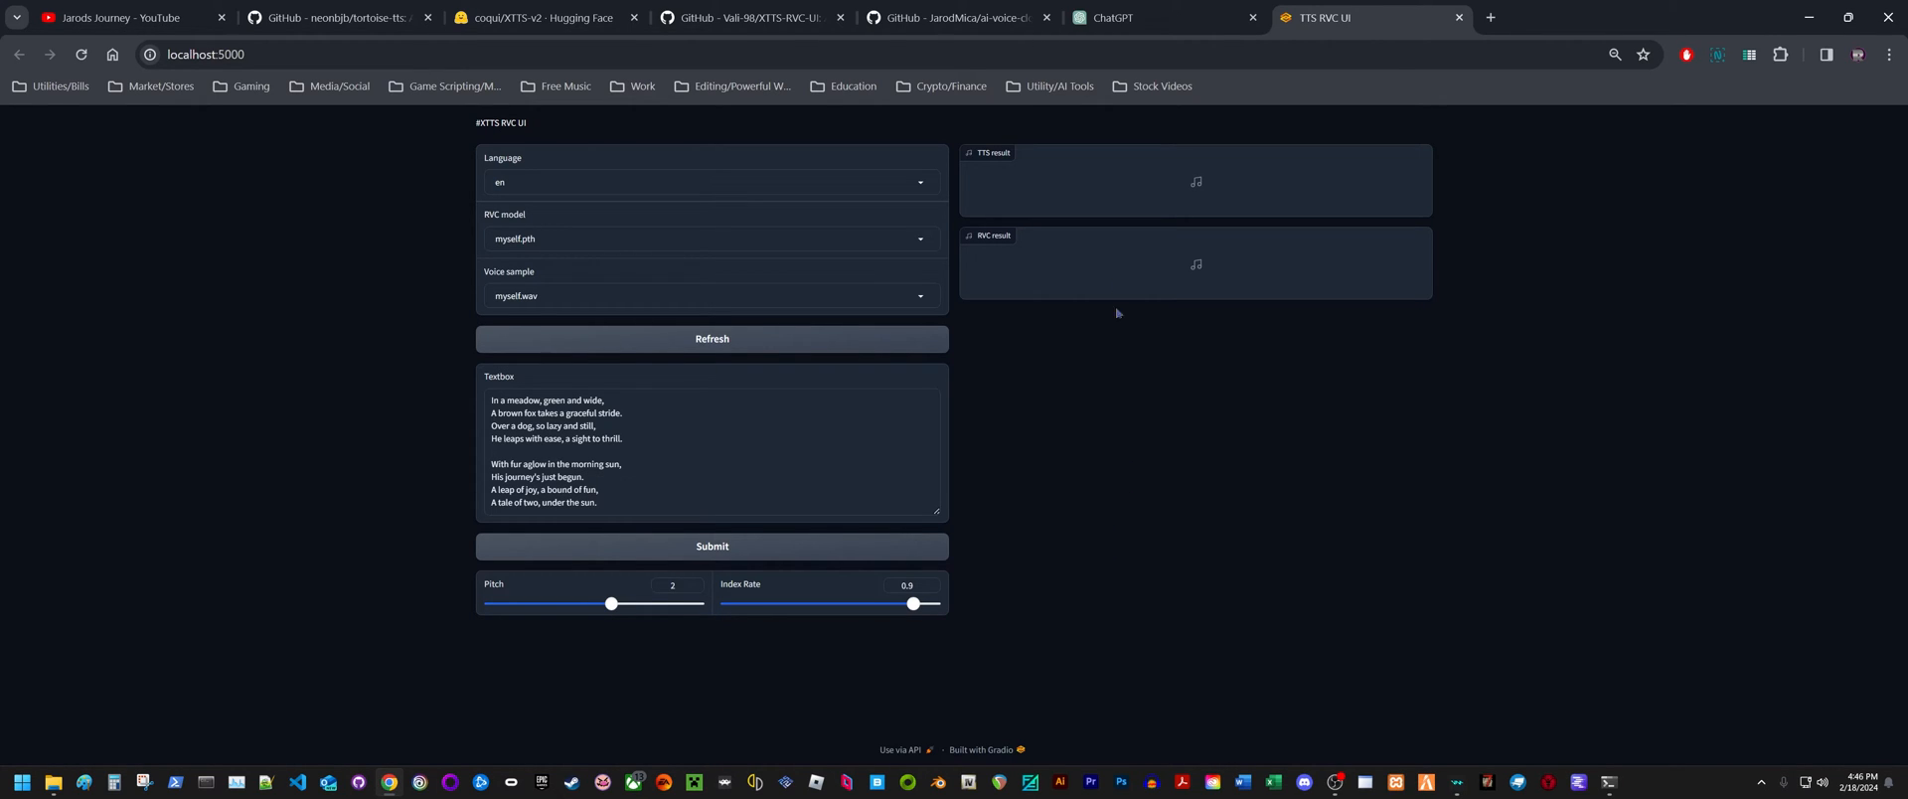
mouse_move(1161, 378)
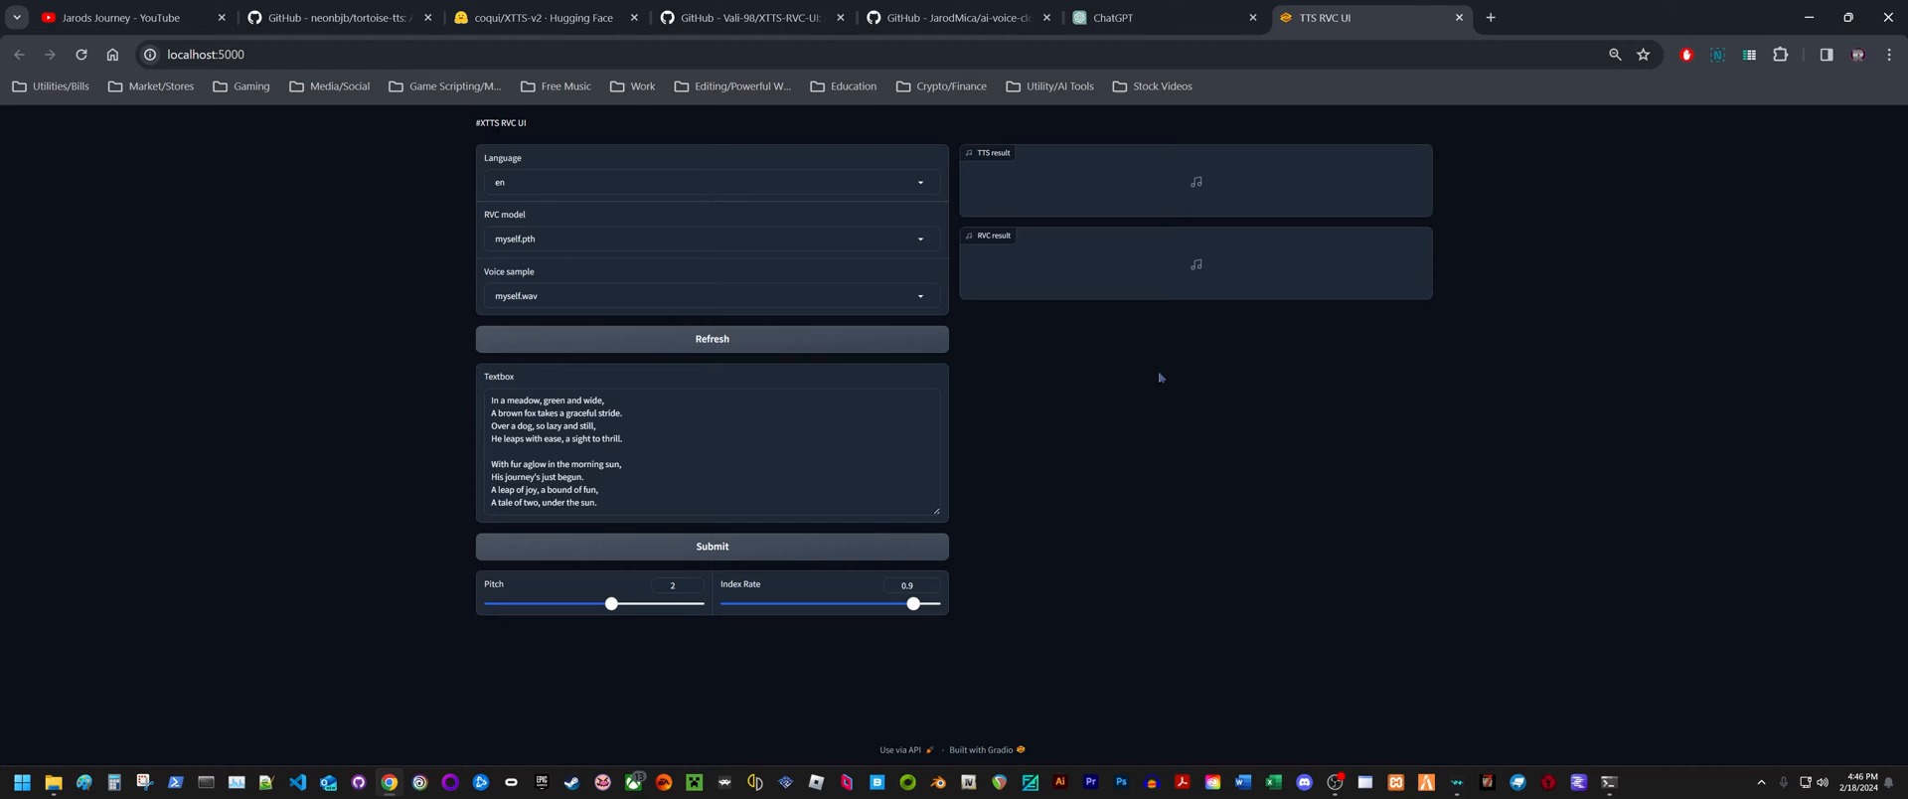
mouse_move(1065, 185)
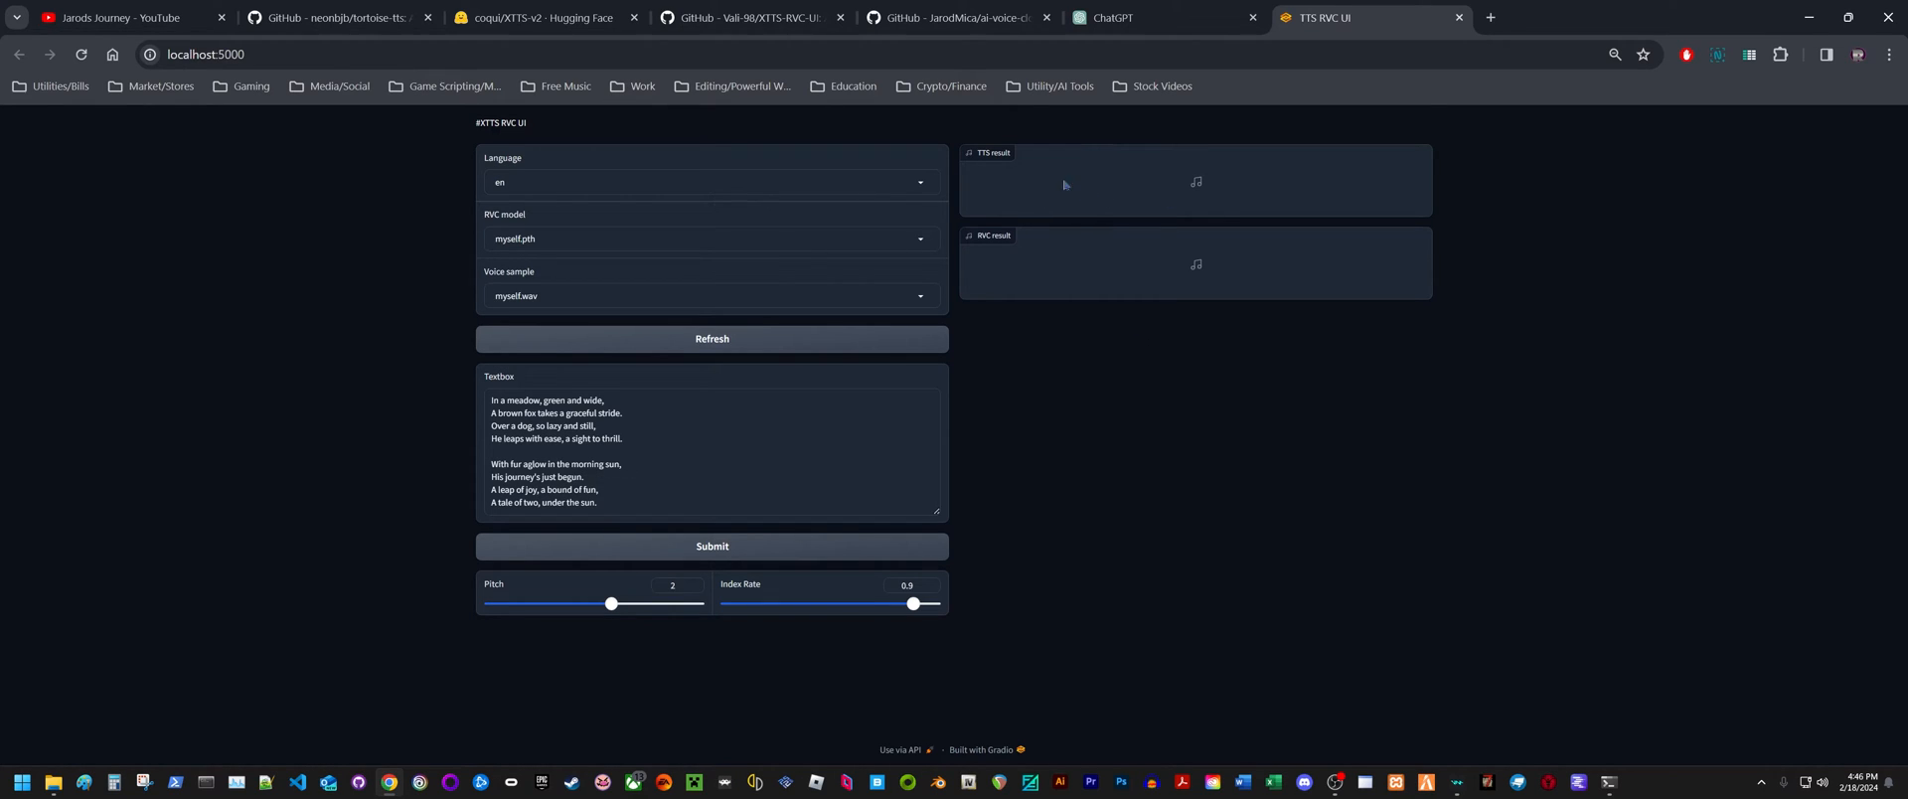
mouse_move(1095, 280)
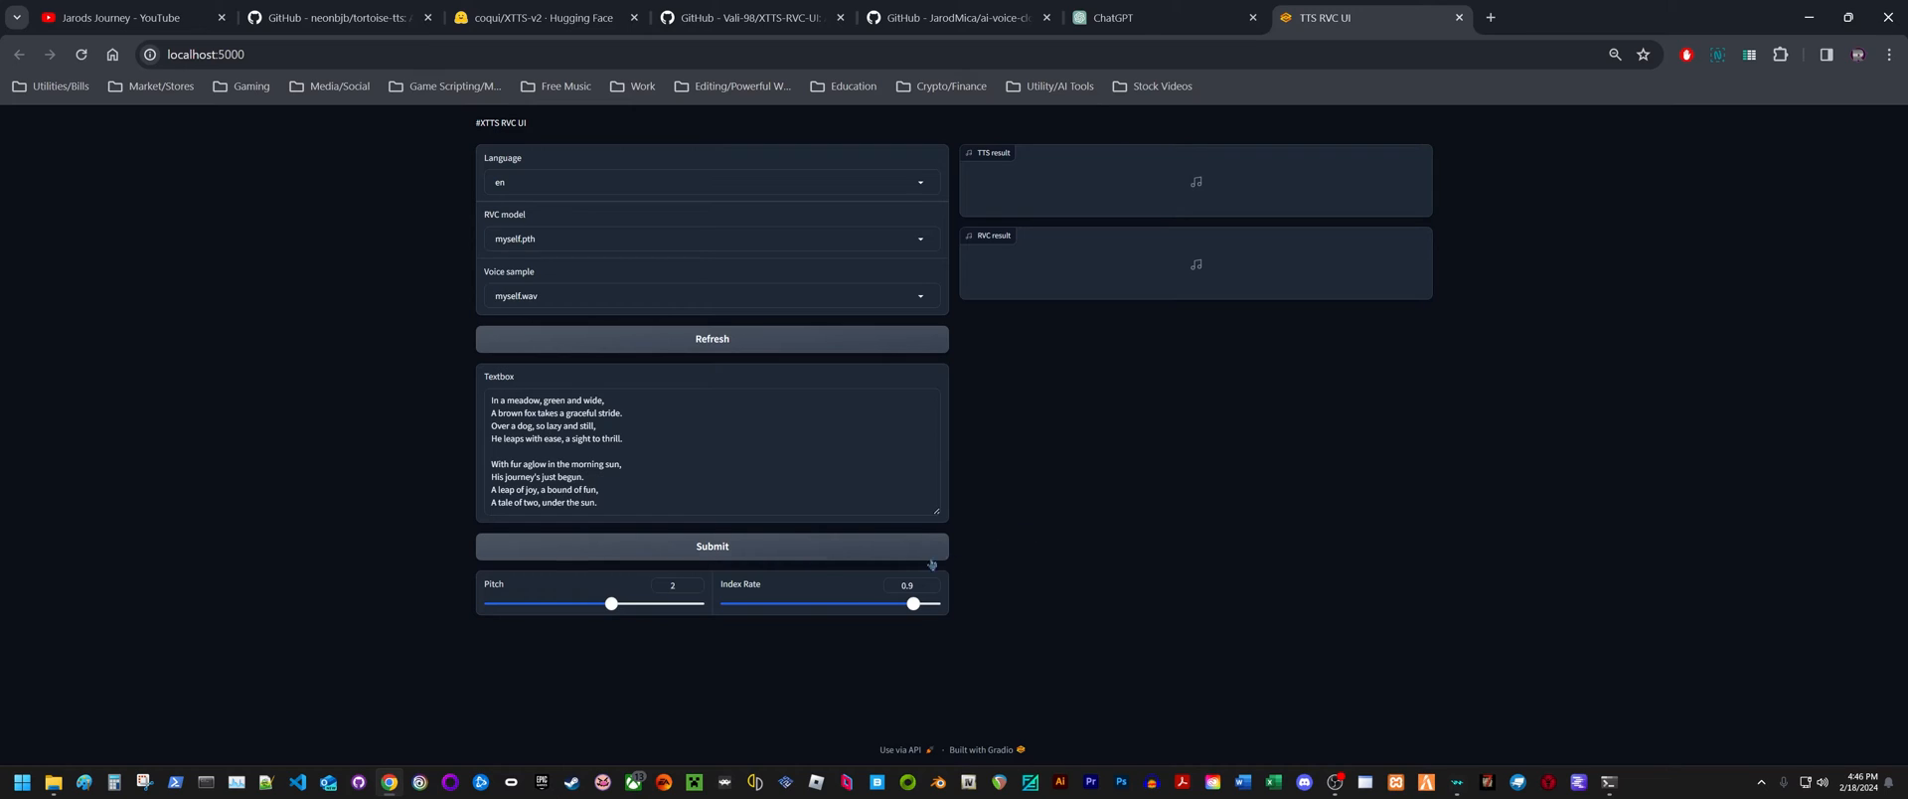
click(711, 546)
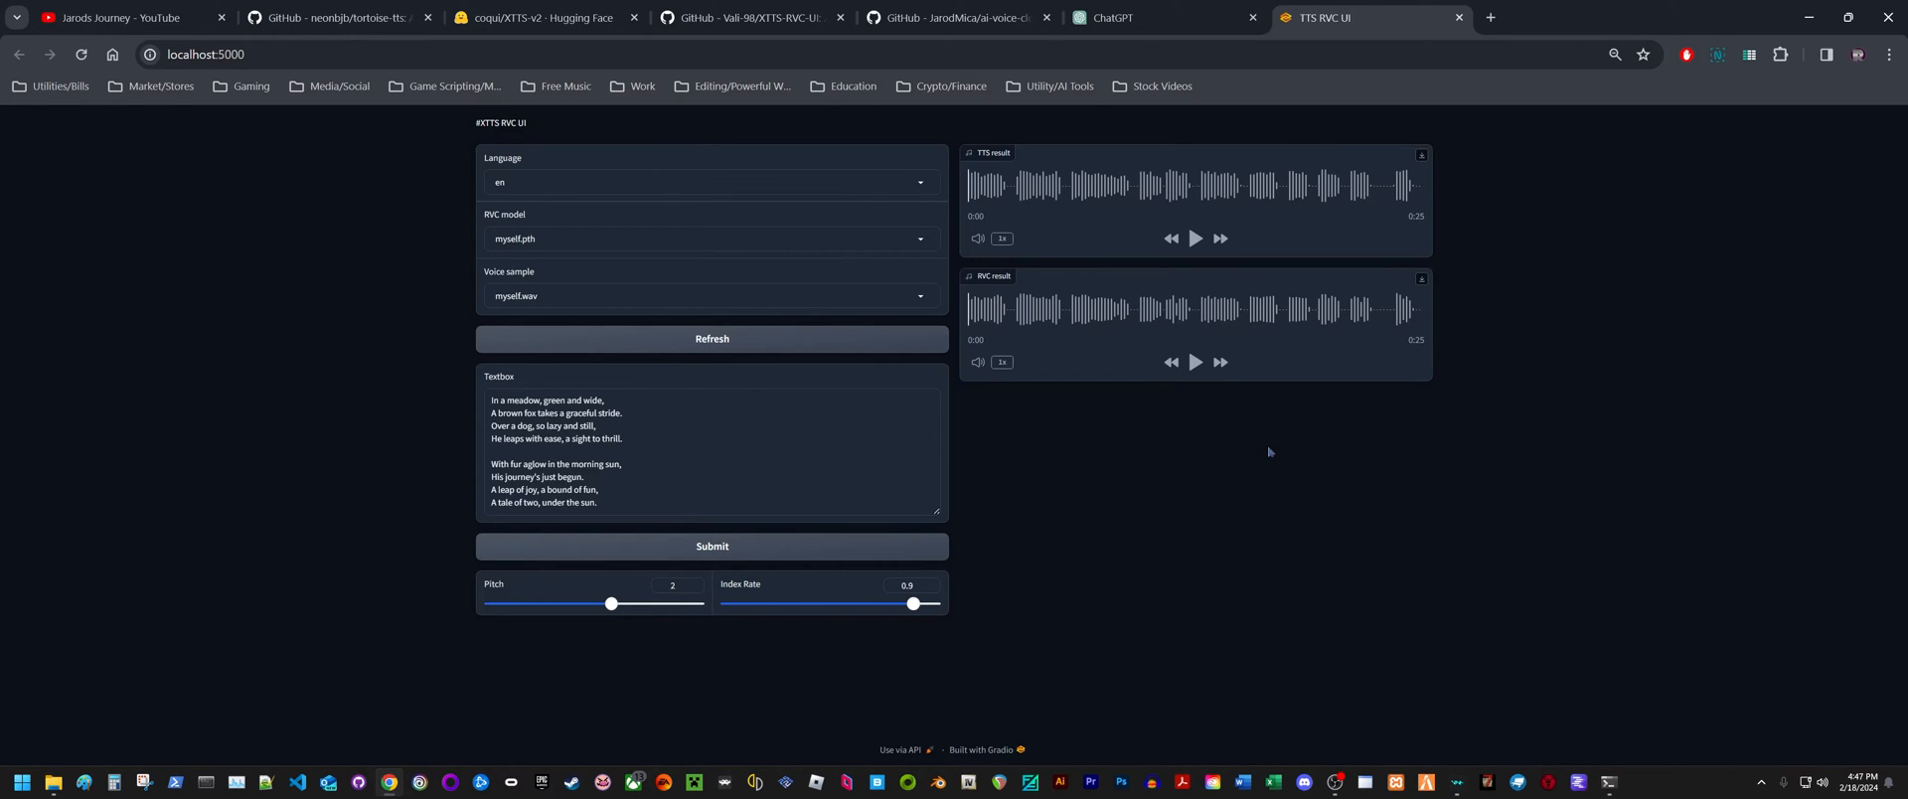
mouse_move(1278, 371)
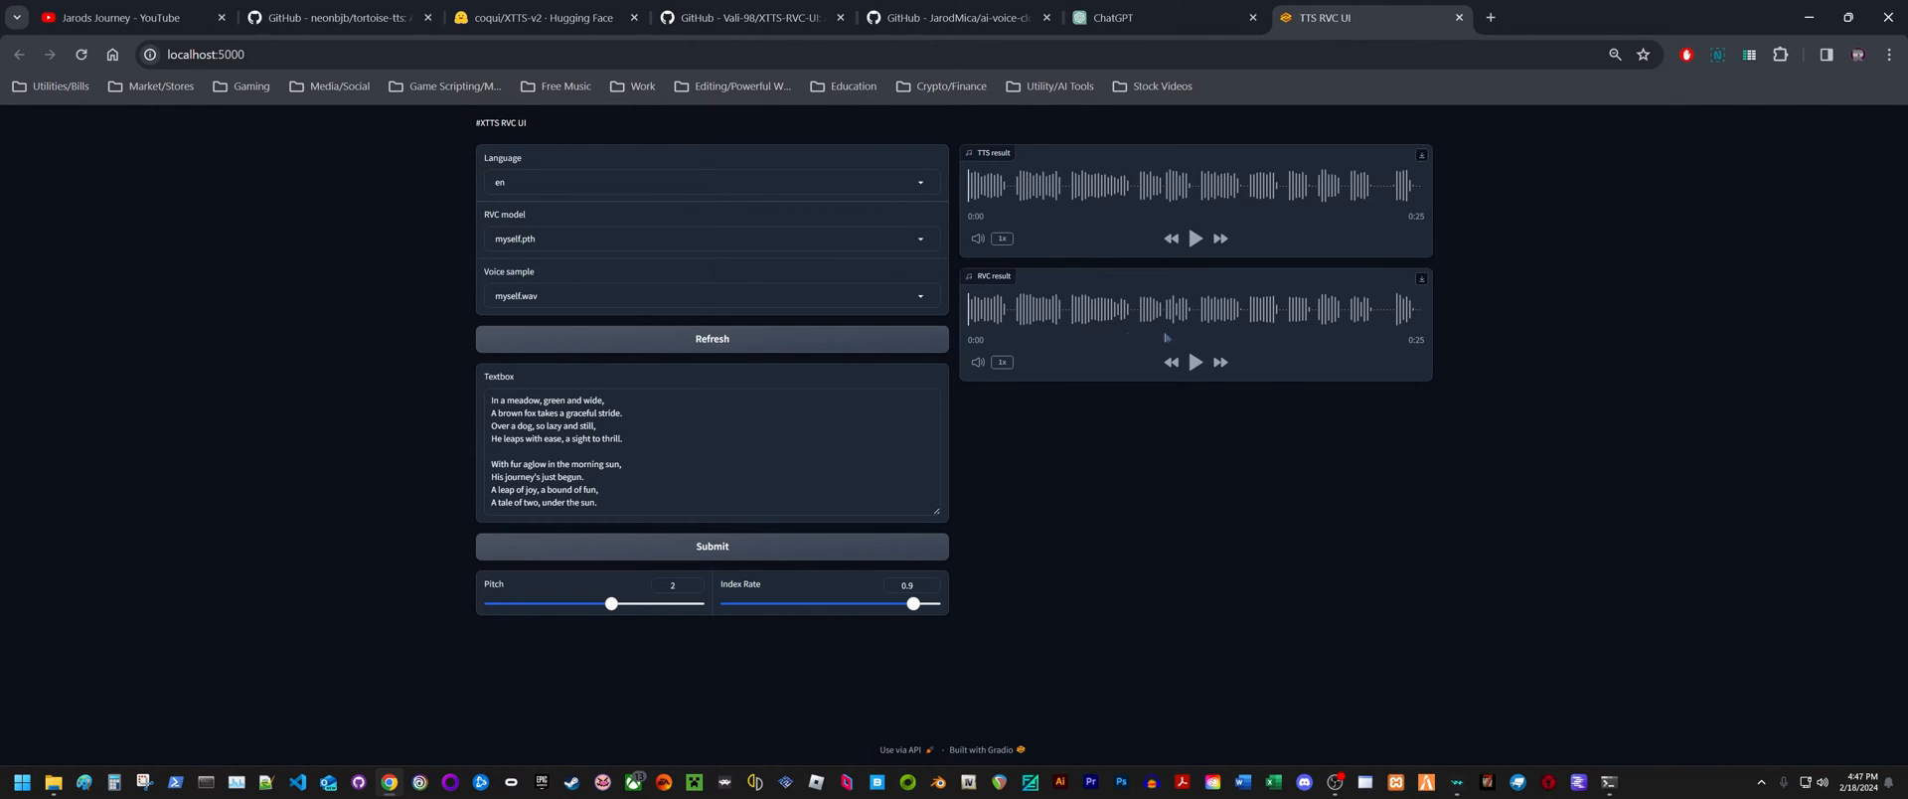
mouse_move(1029, 353)
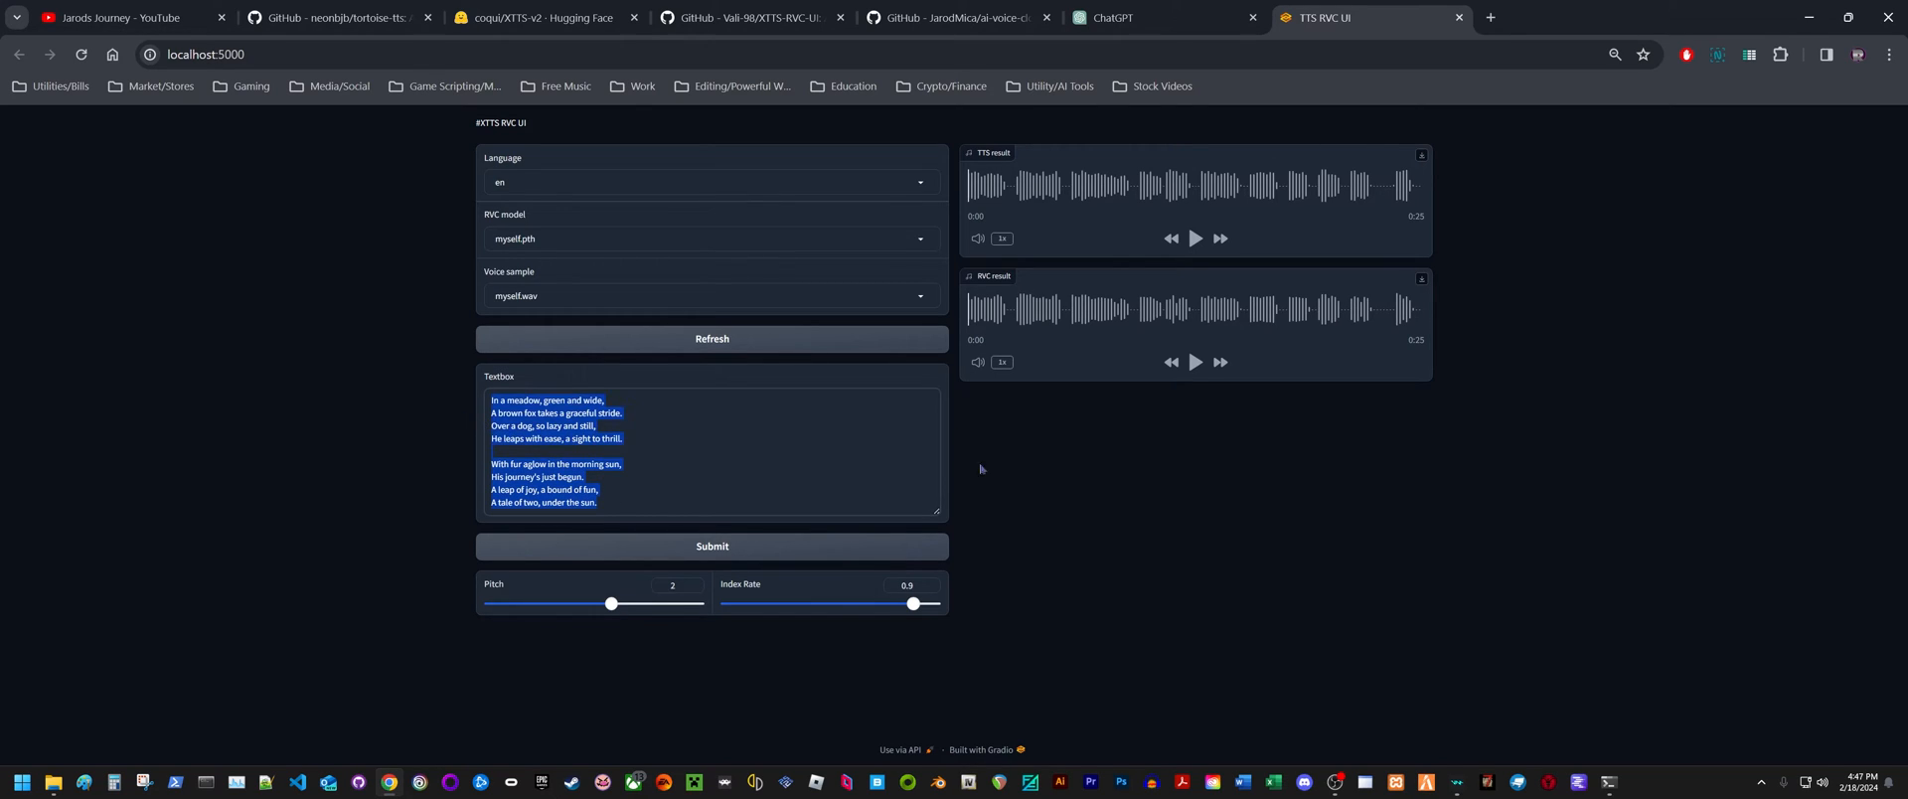
Play the 25-second RVC poem reading through to 0:25
click(1194, 363)
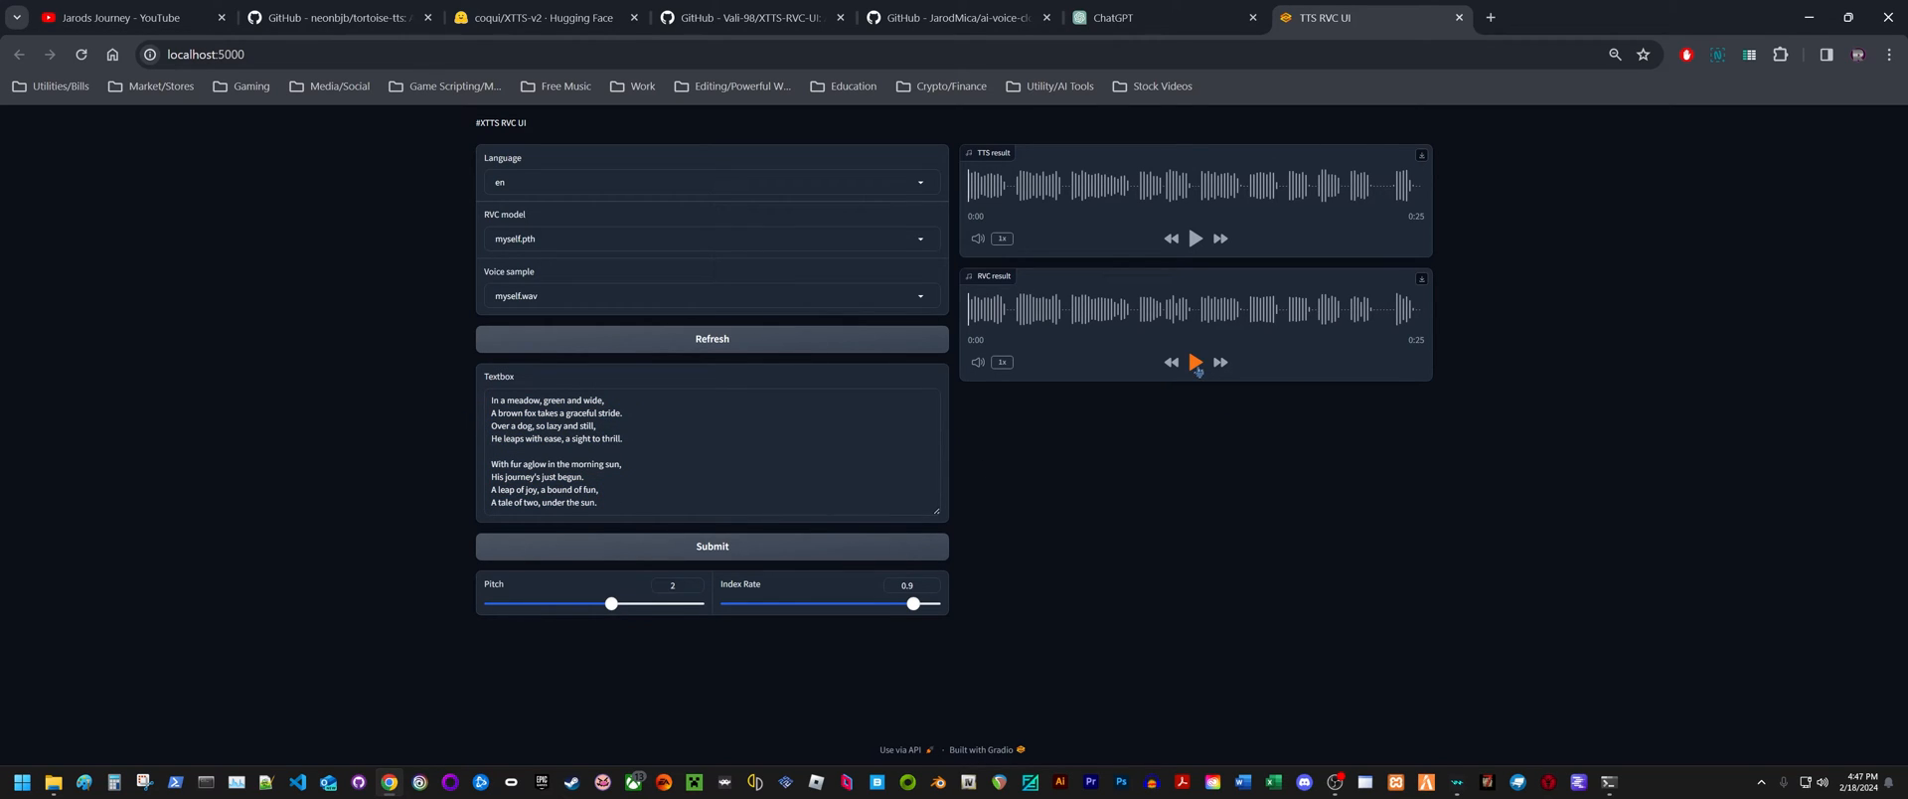
click(1195, 363)
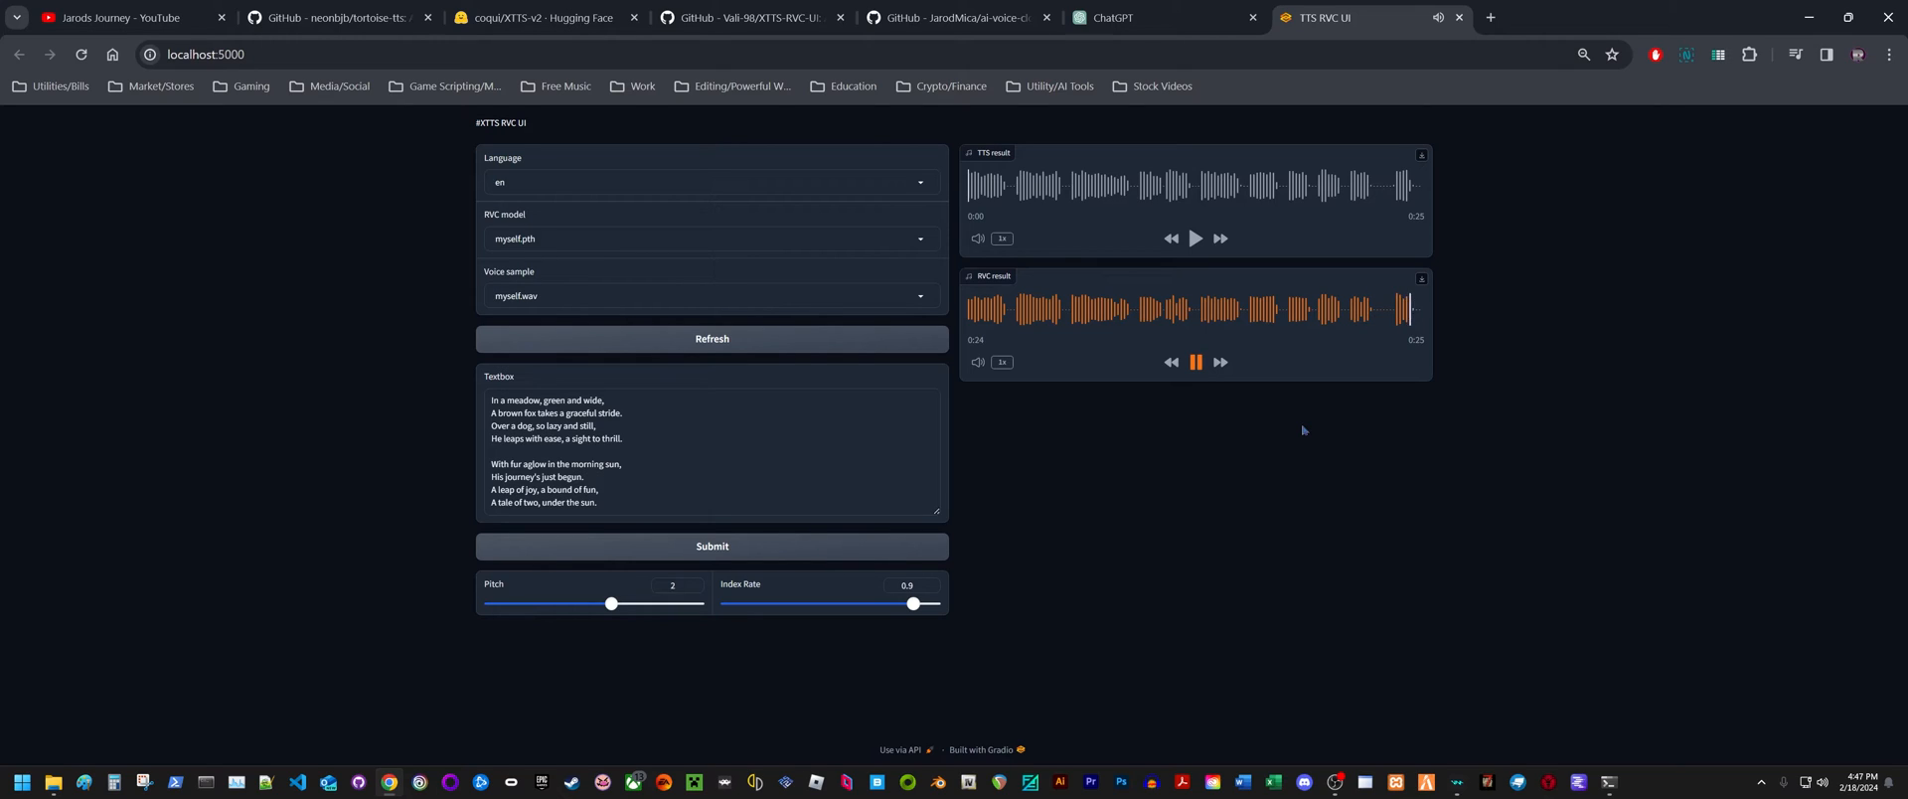
click(1194, 363)
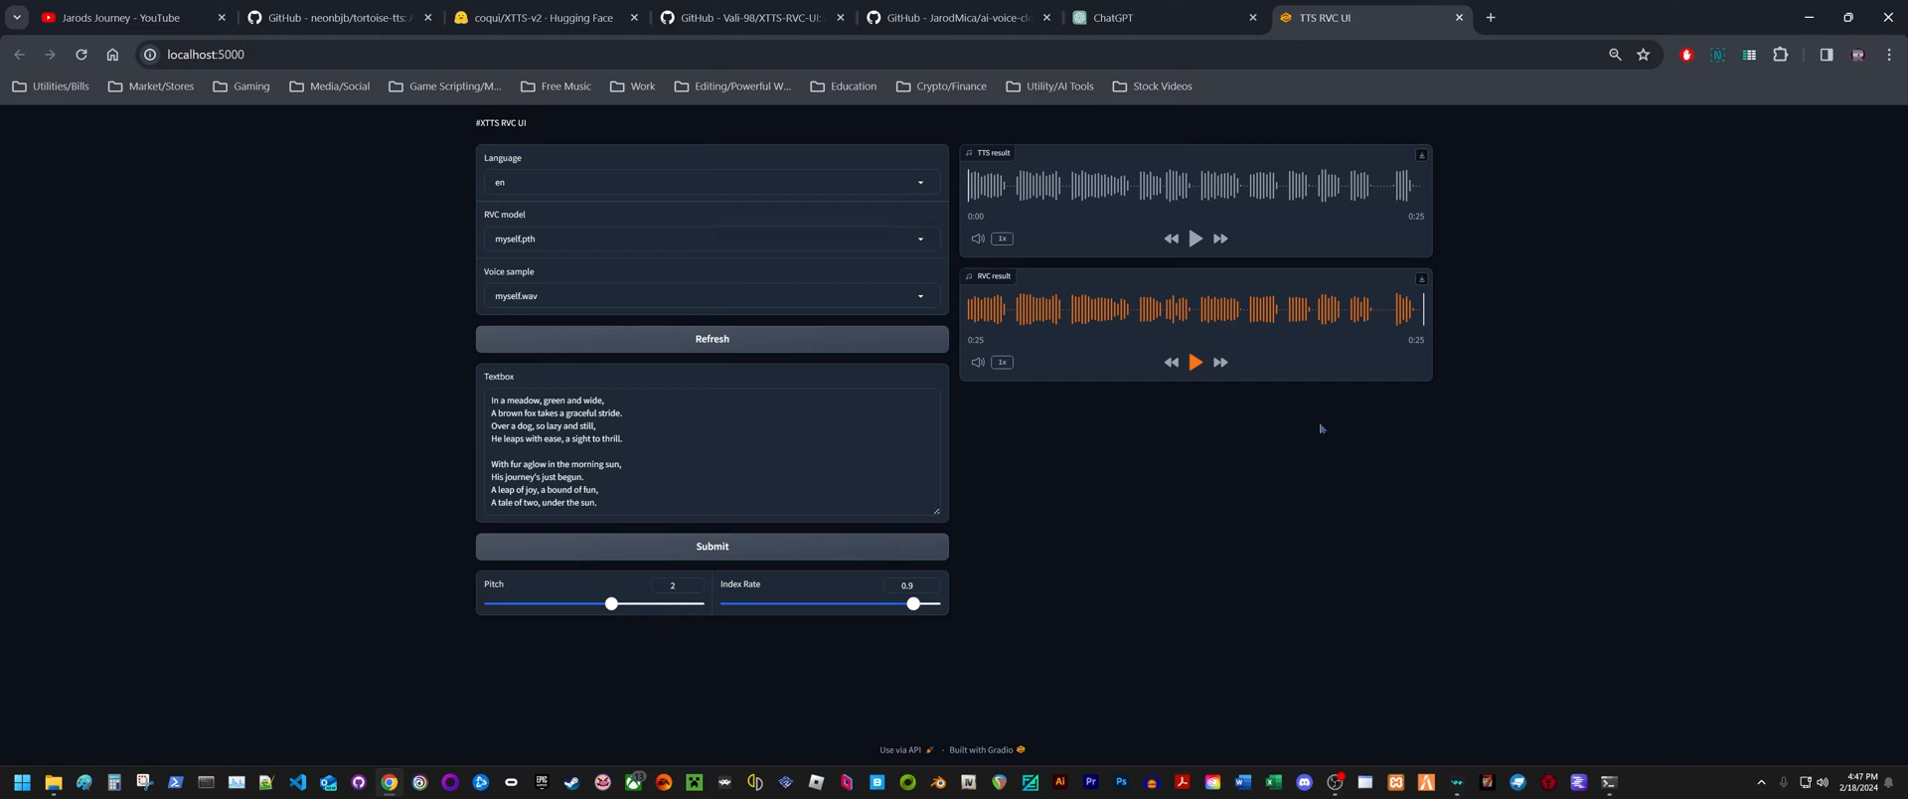
mouse_move(1055, 365)
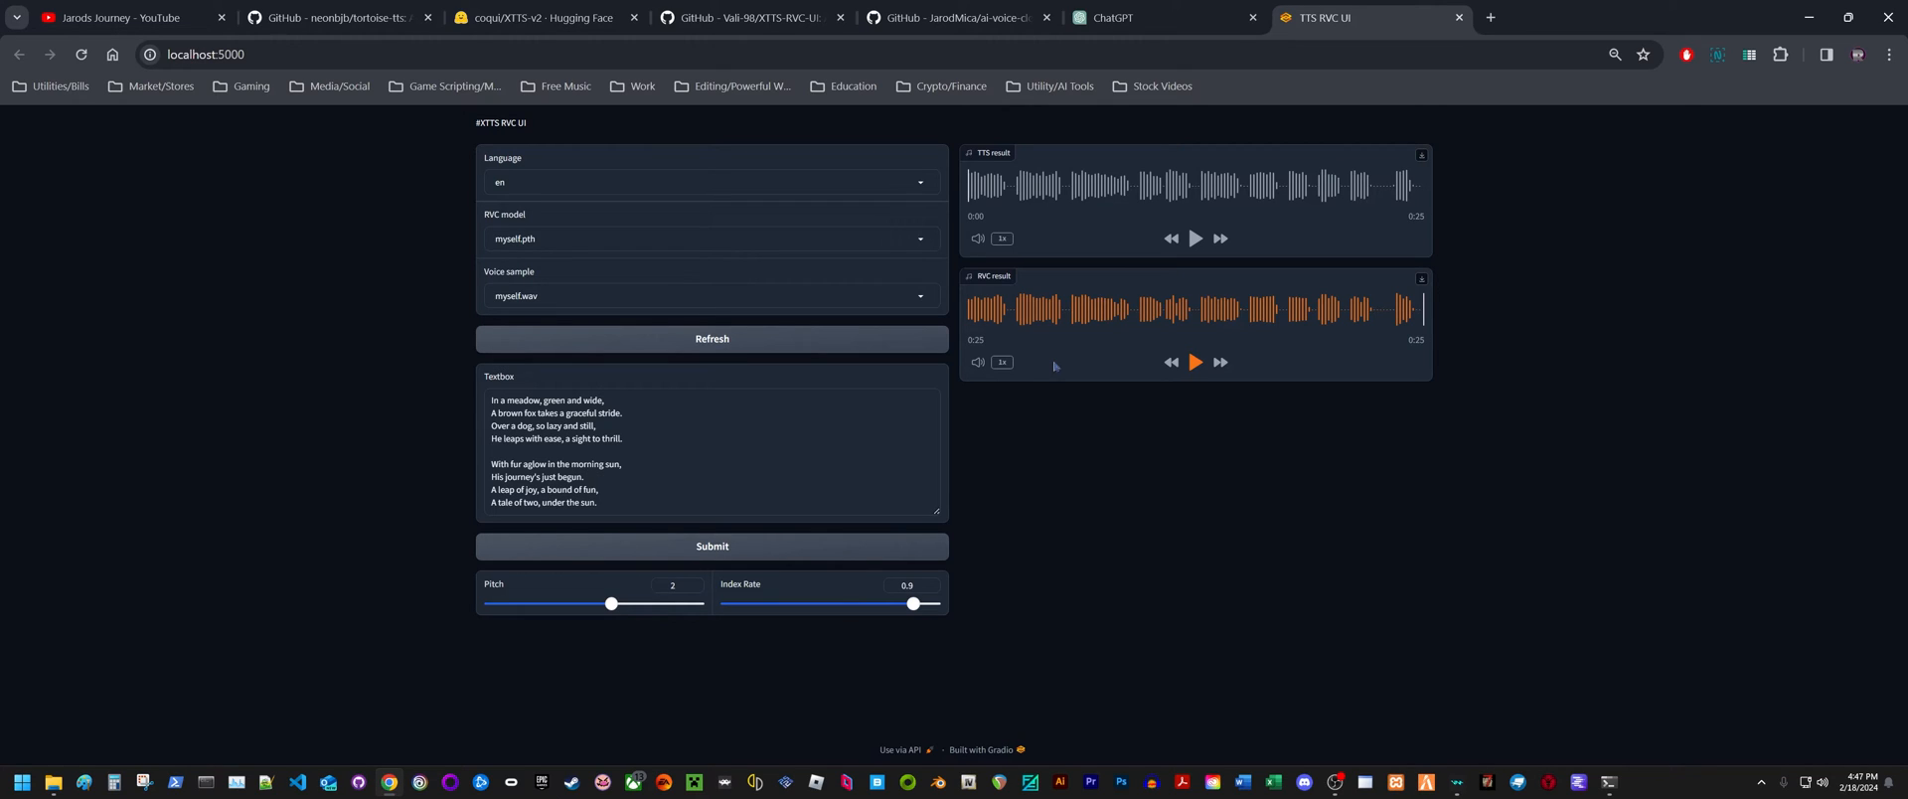
mouse_move(1387, 413)
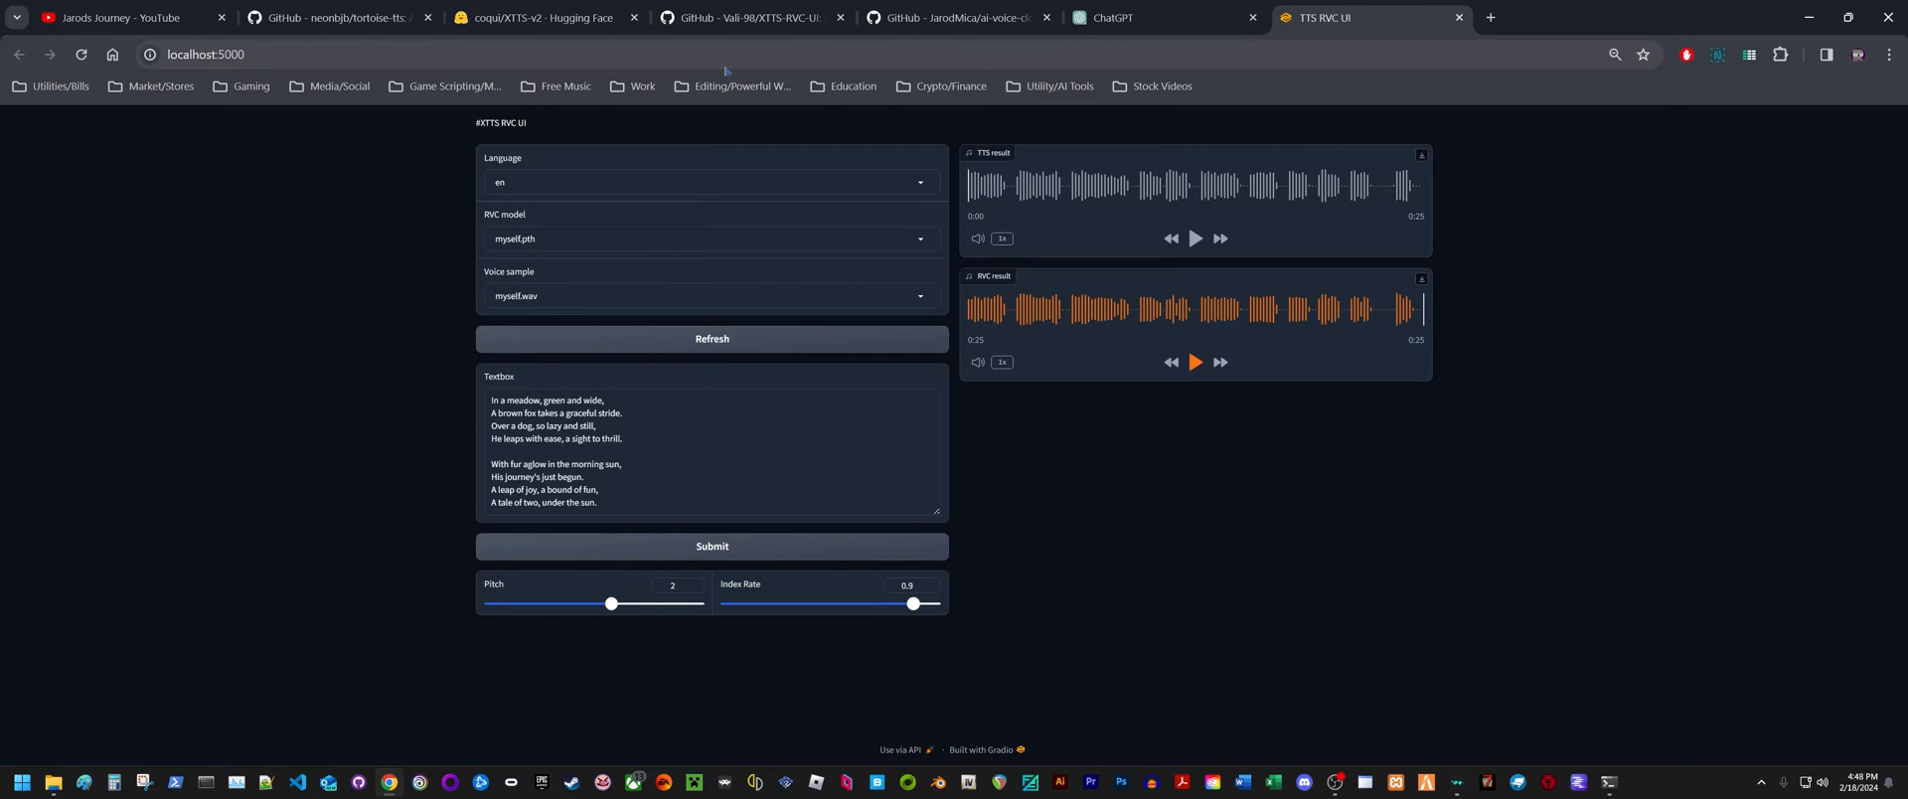
click(119, 21)
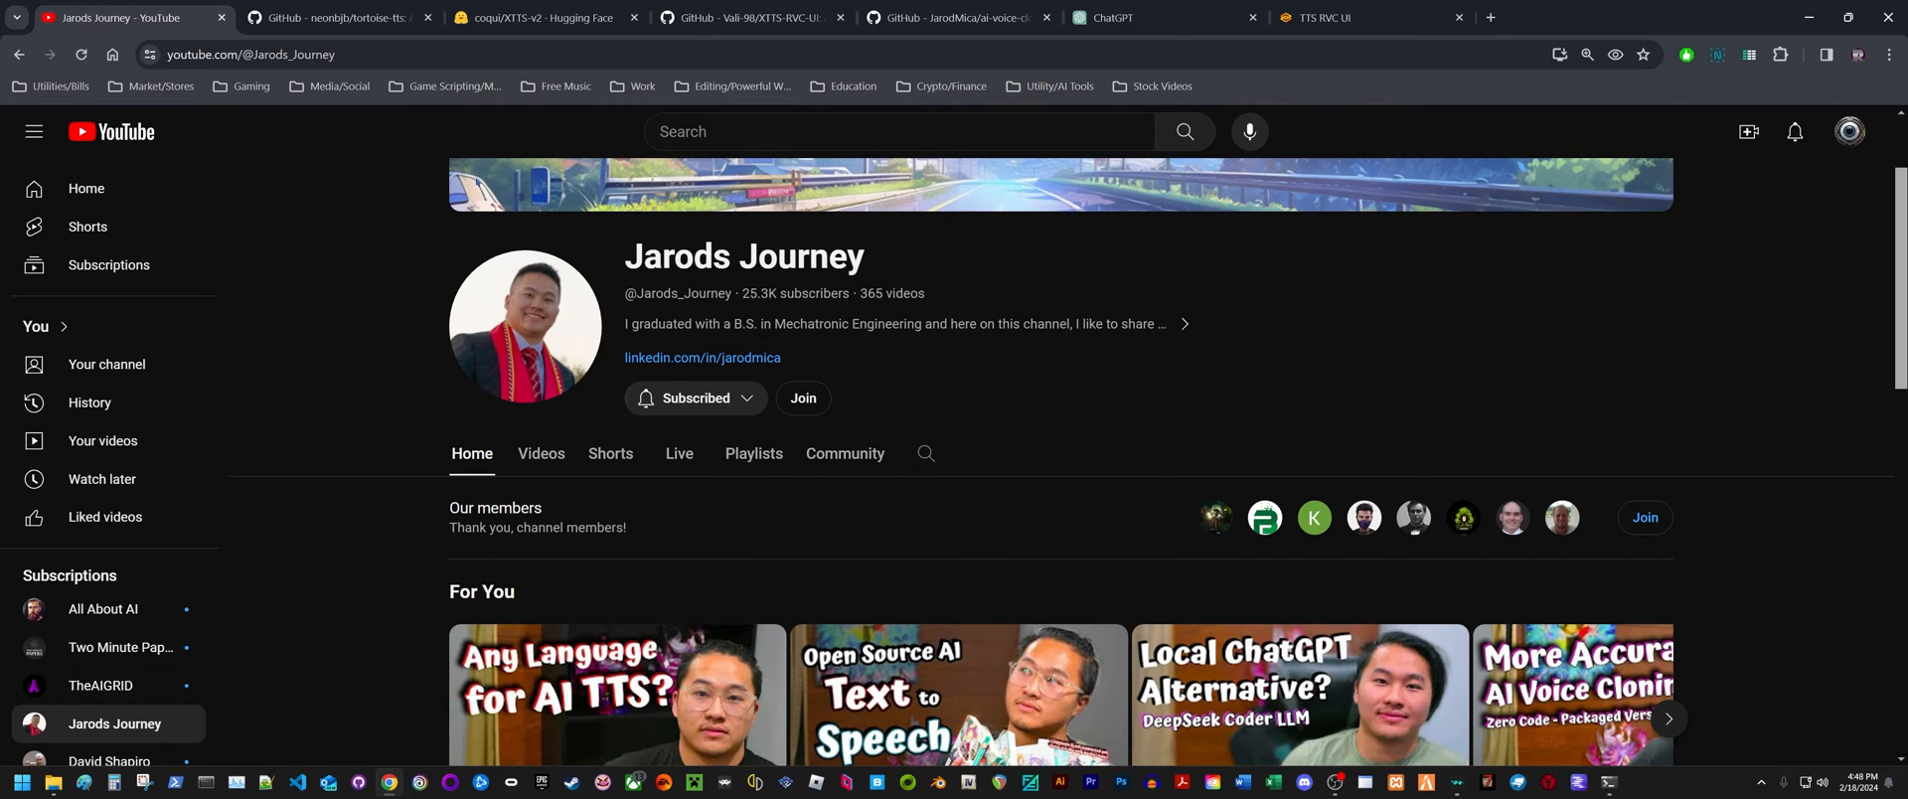
scroll(down, 3)
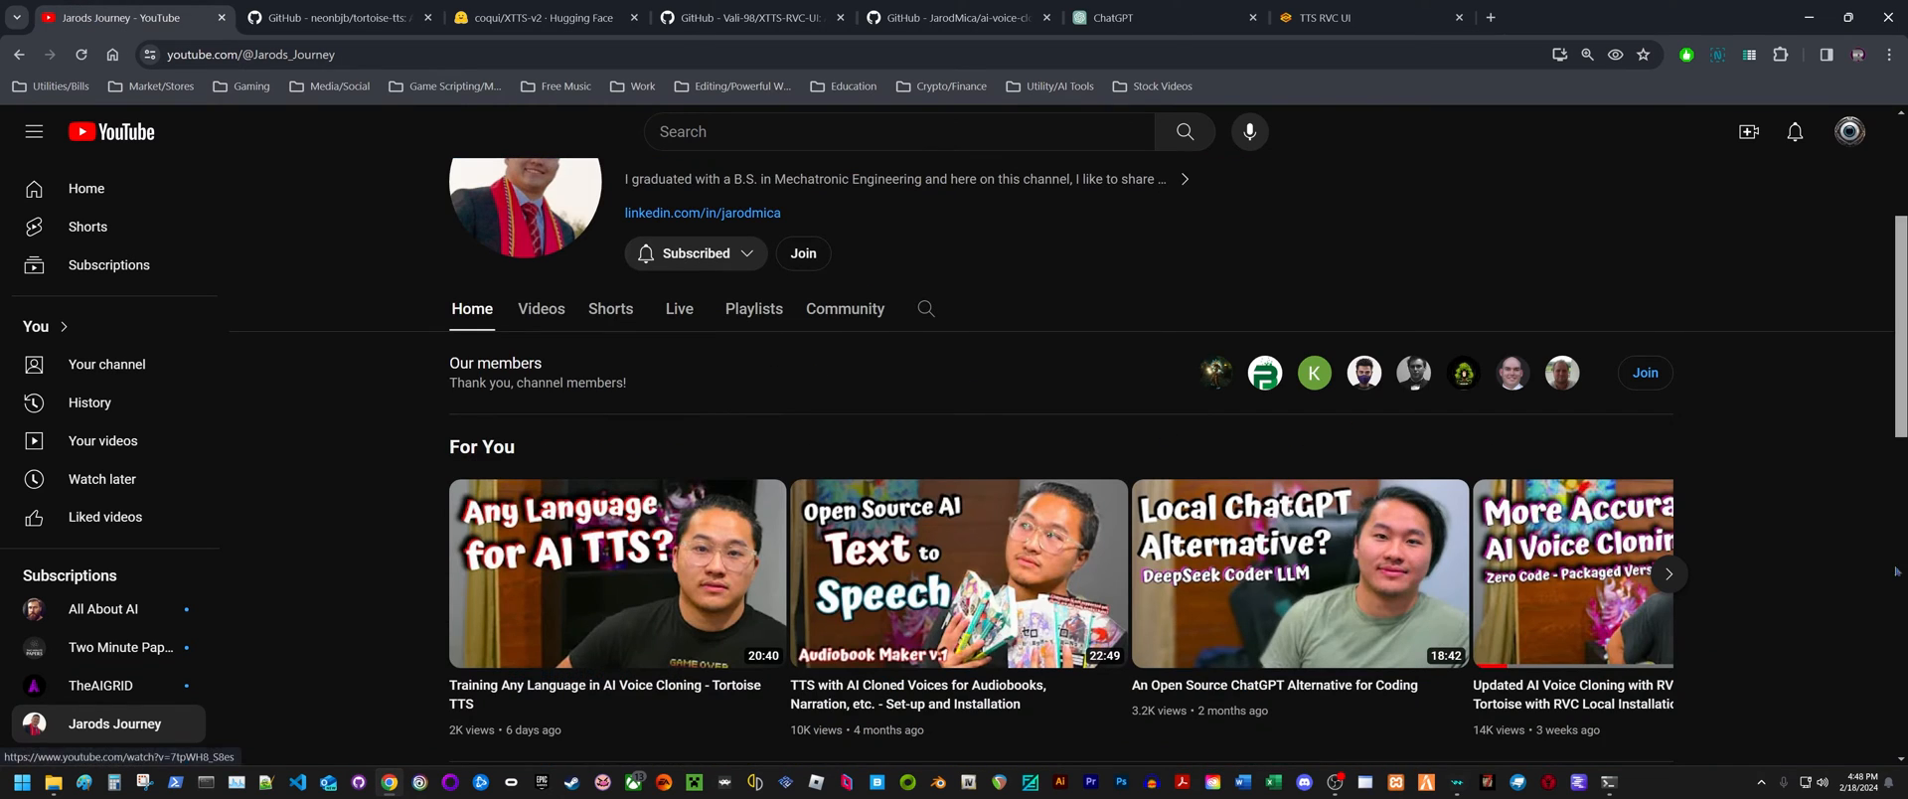
click(1670, 574)
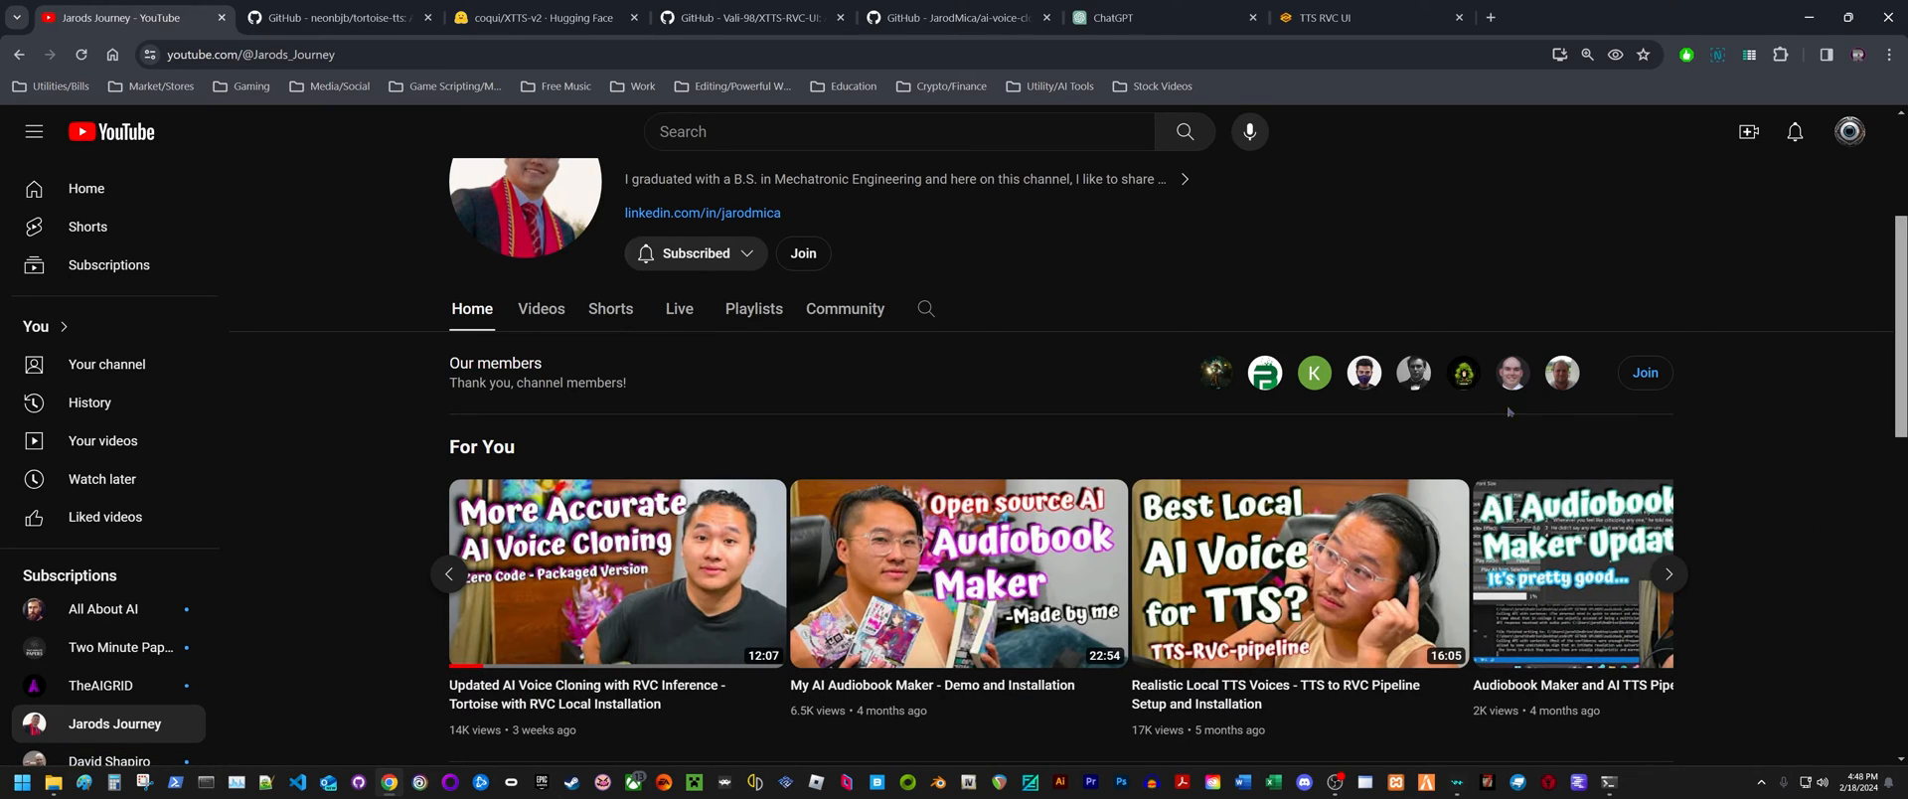
mouse_move(1668, 573)
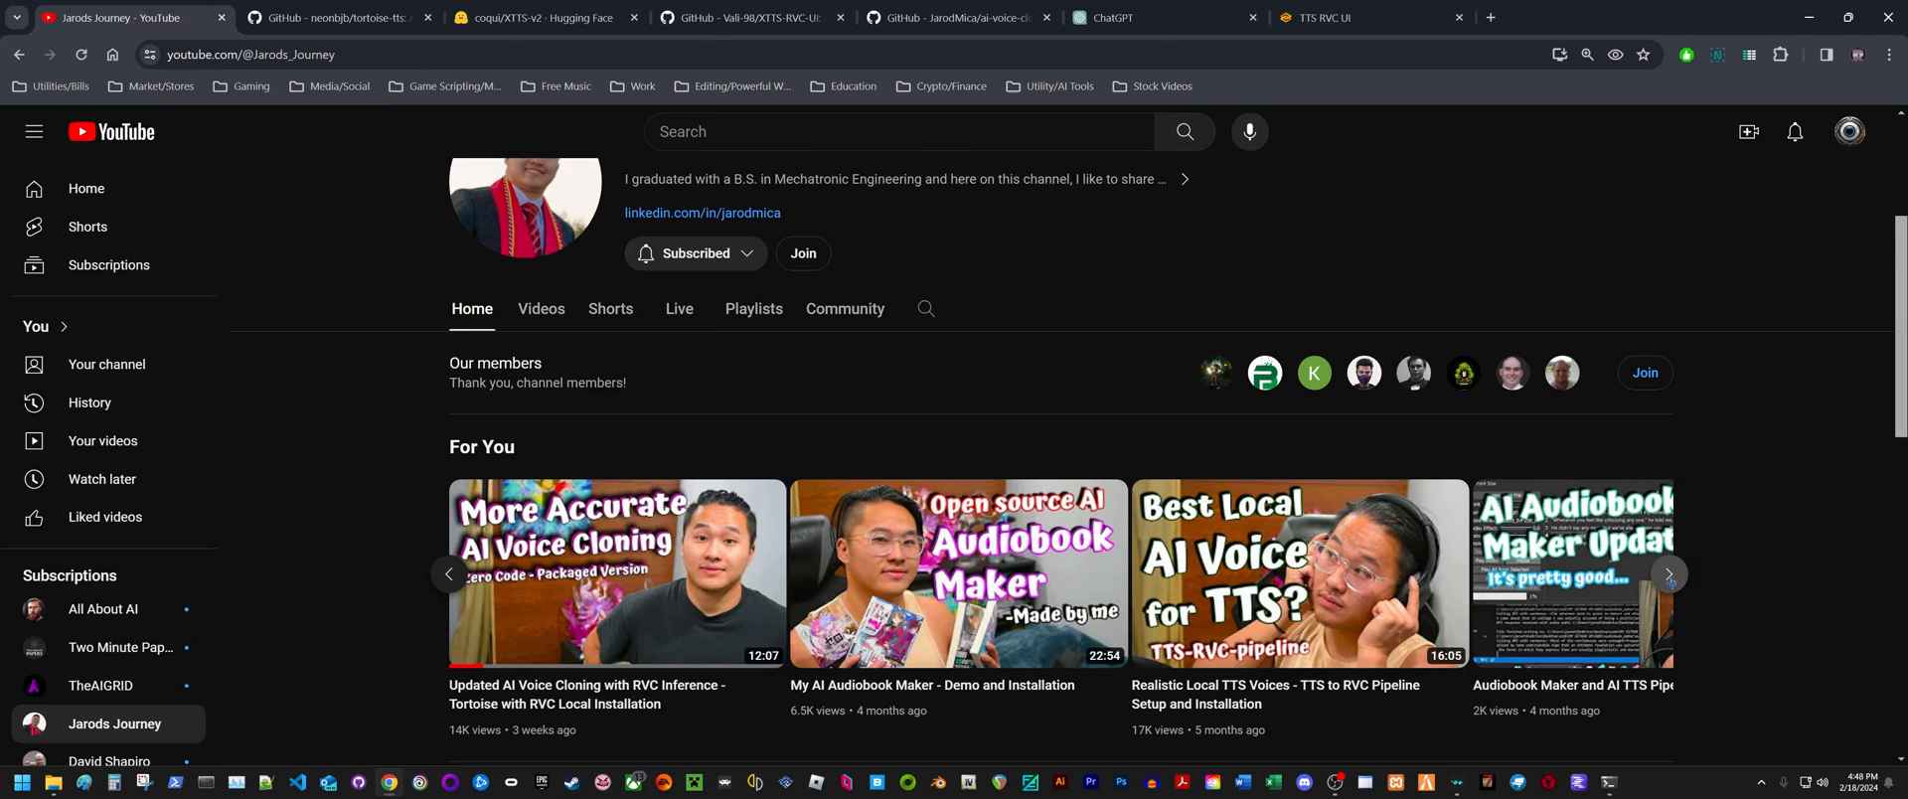
click(1670, 574)
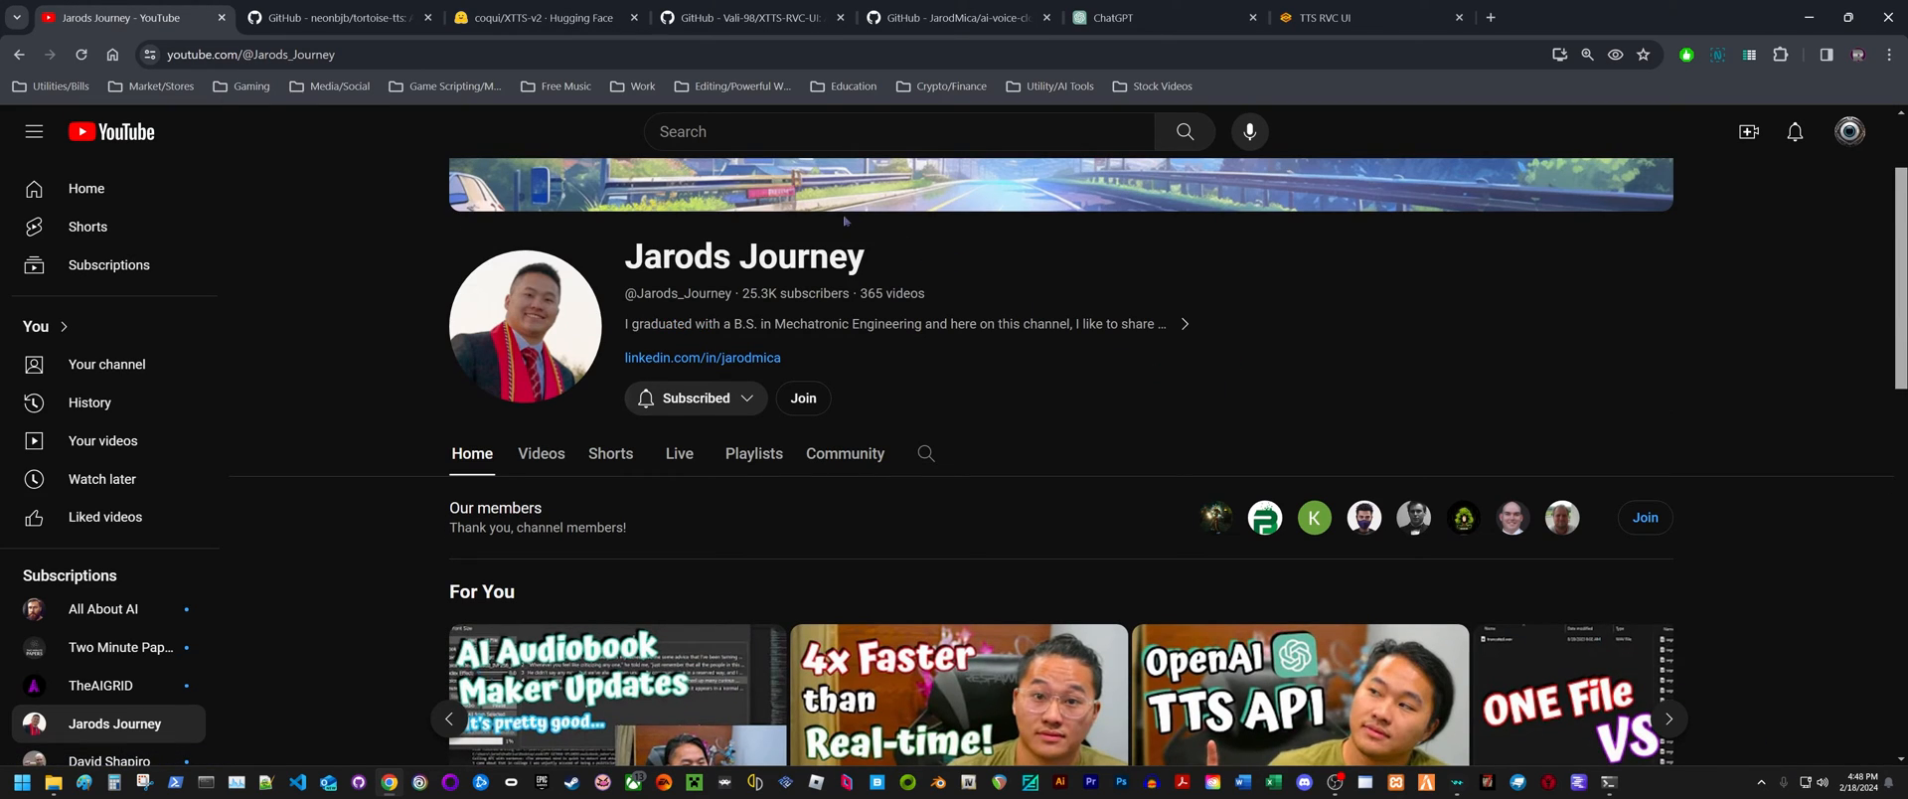
click(1339, 18)
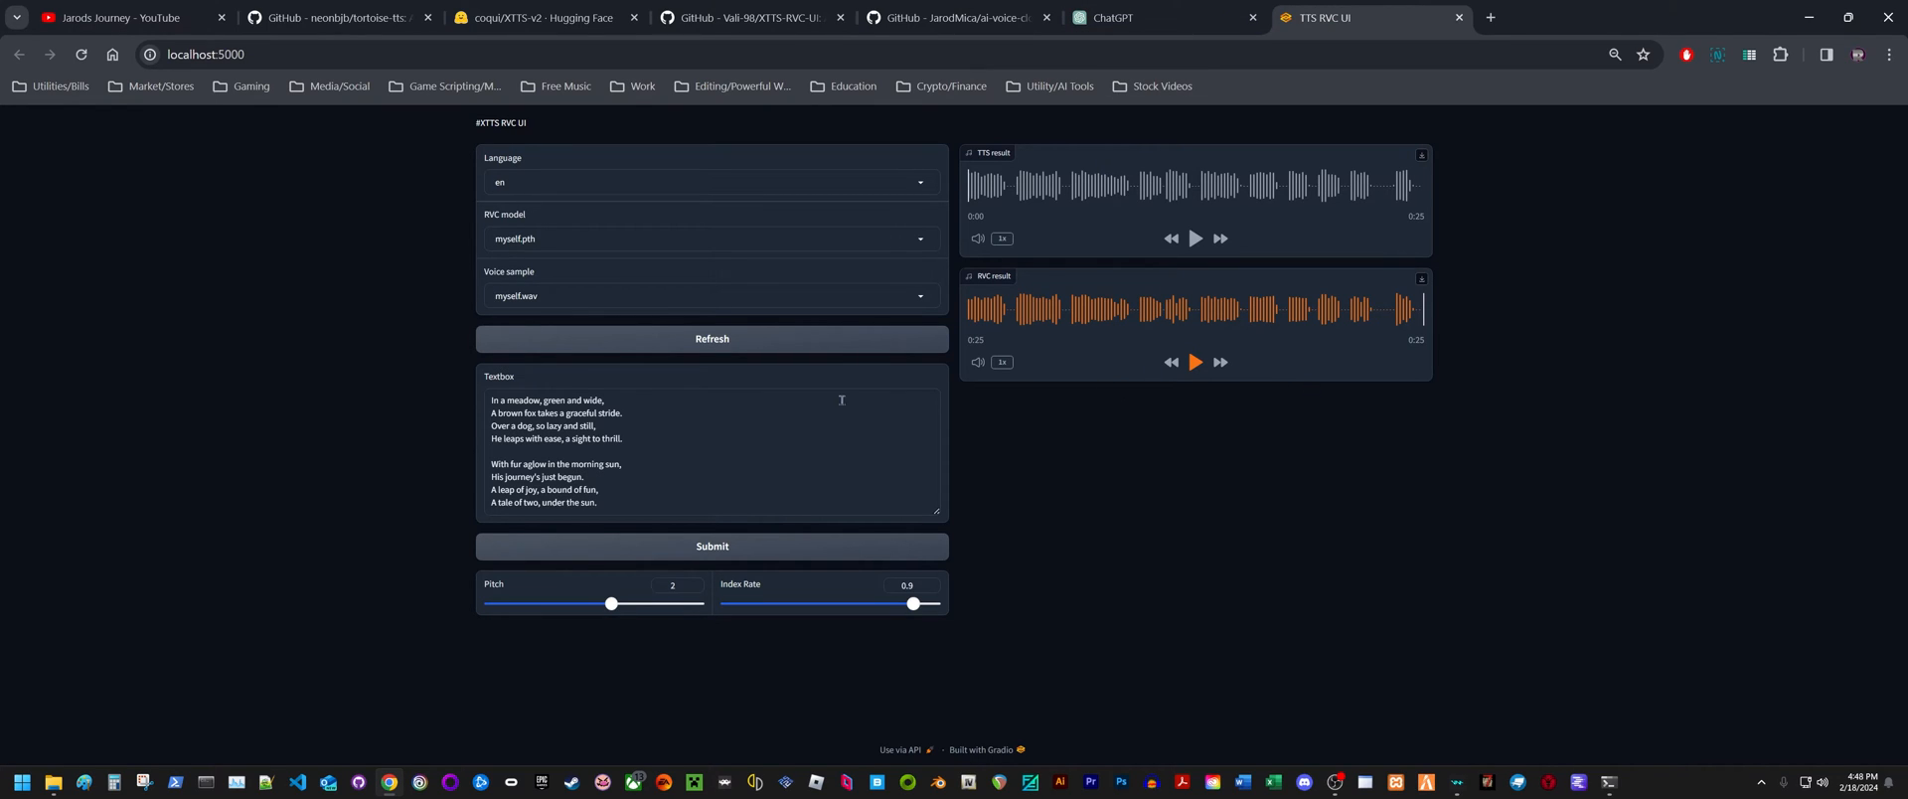
mouse_move(916, 444)
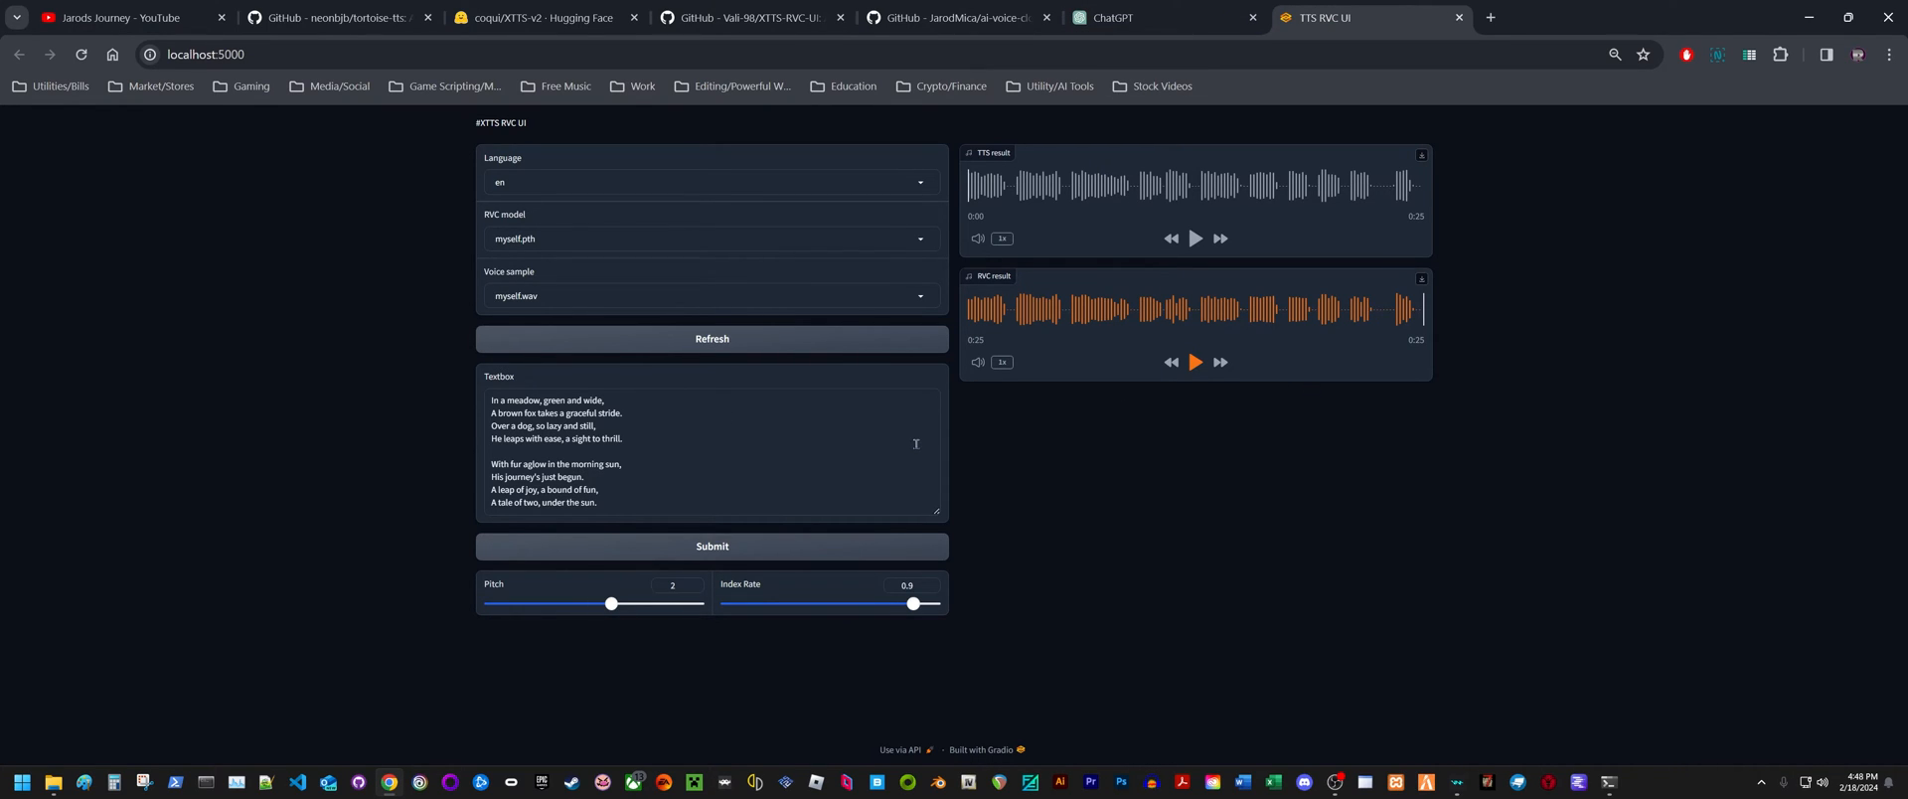
mouse_move(1109, 473)
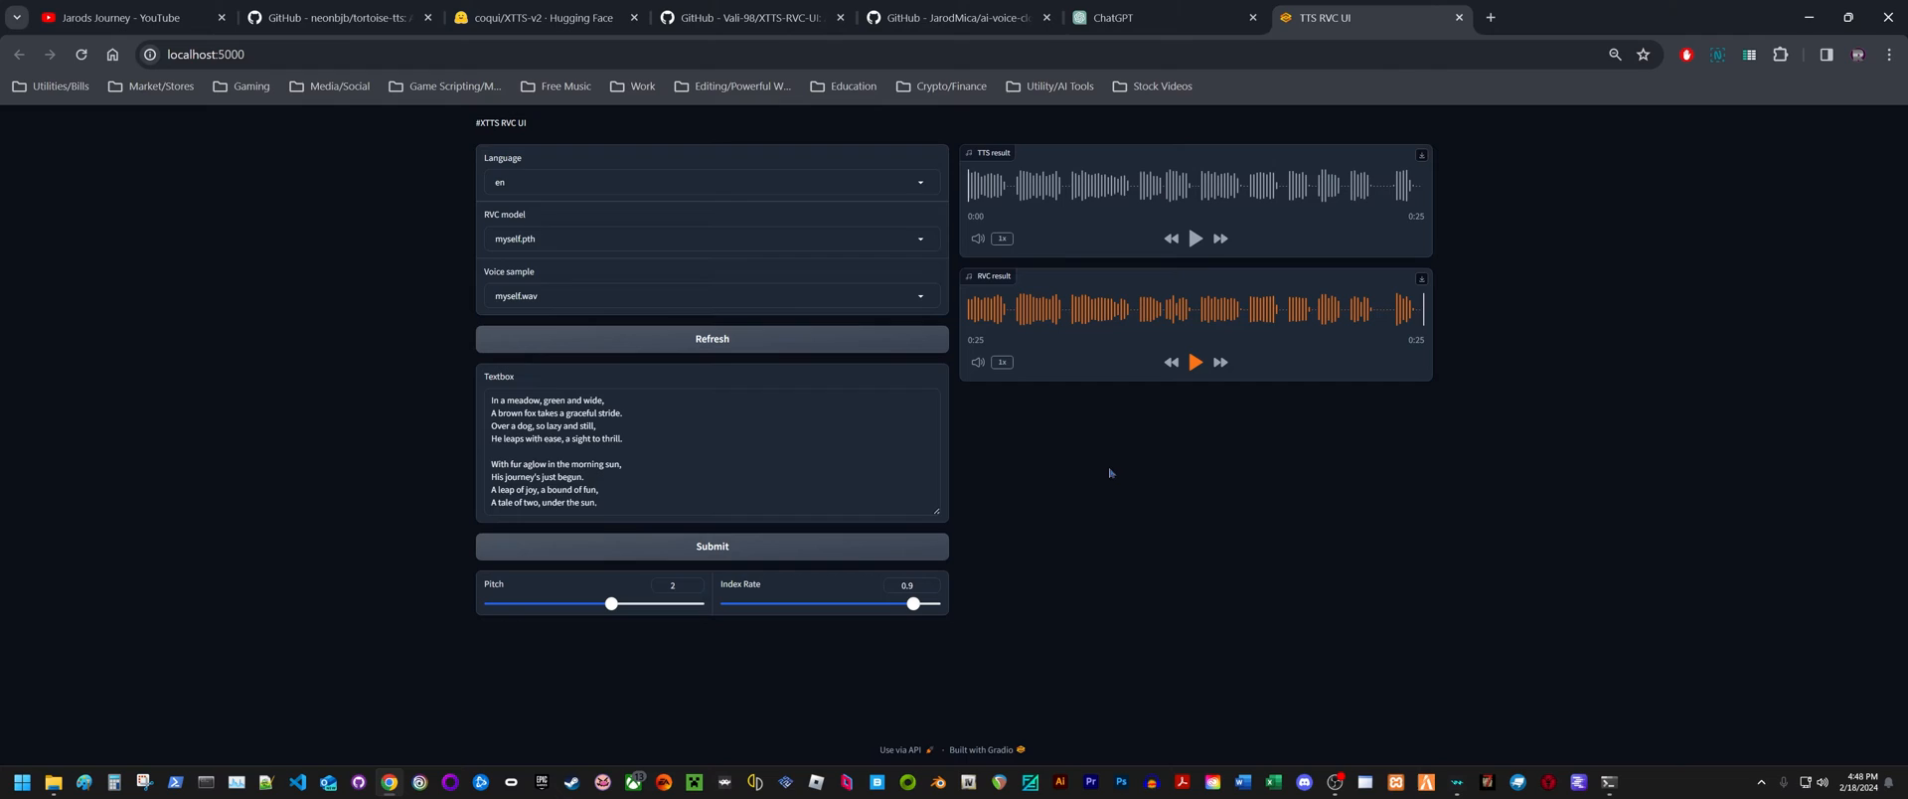
mouse_move(1243, 419)
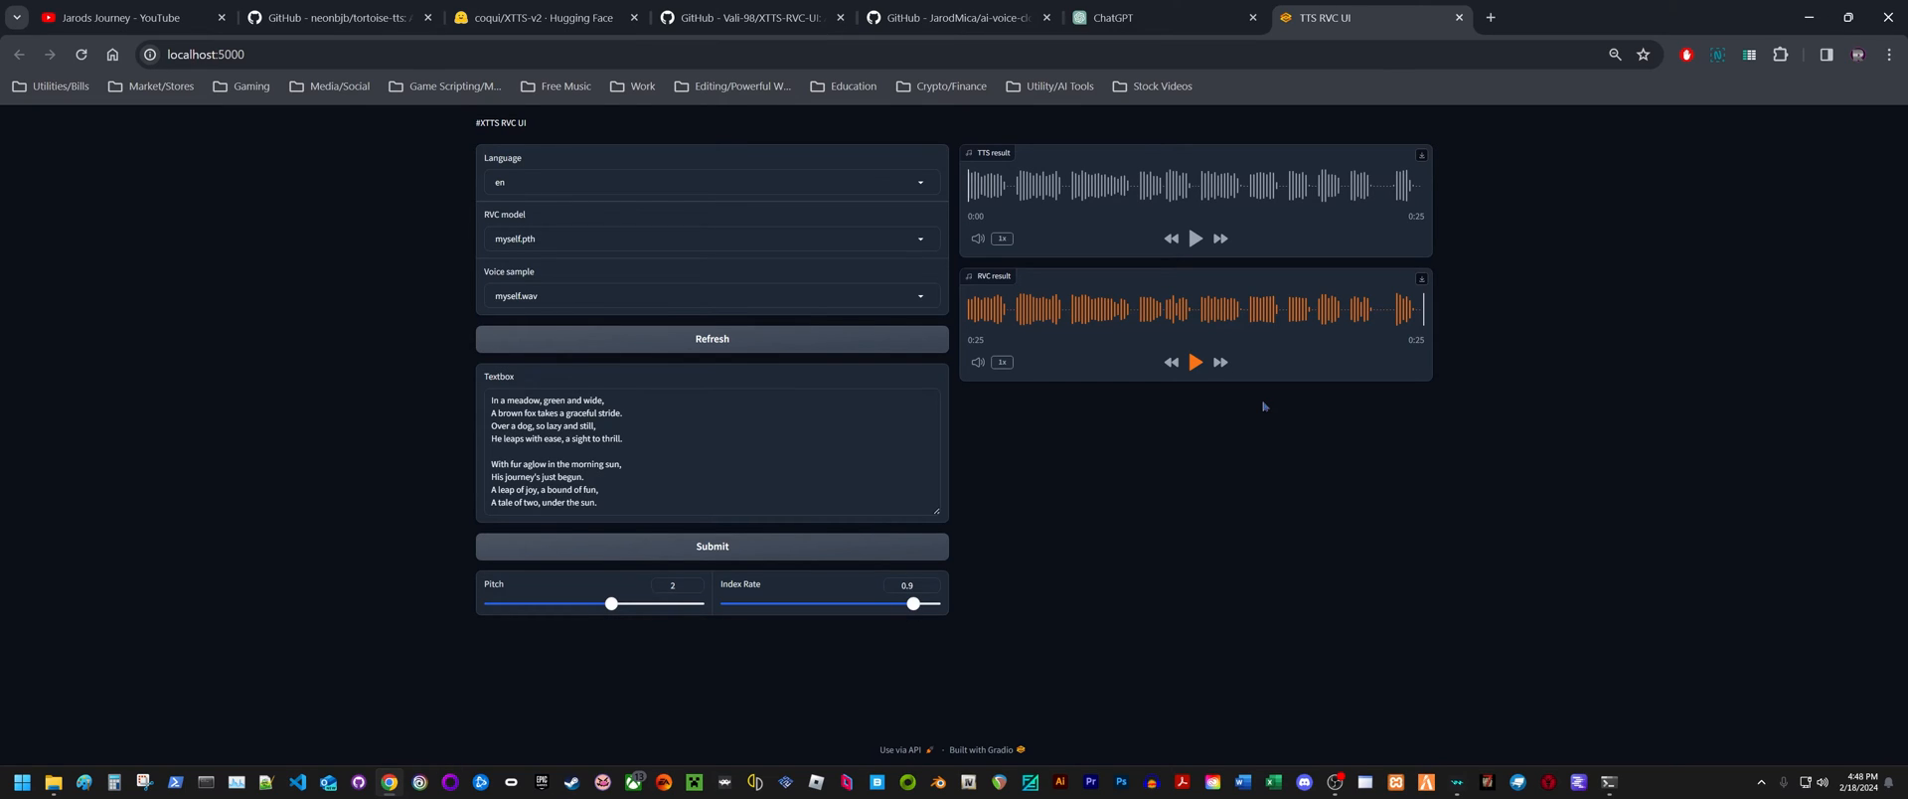
mouse_move(1336, 371)
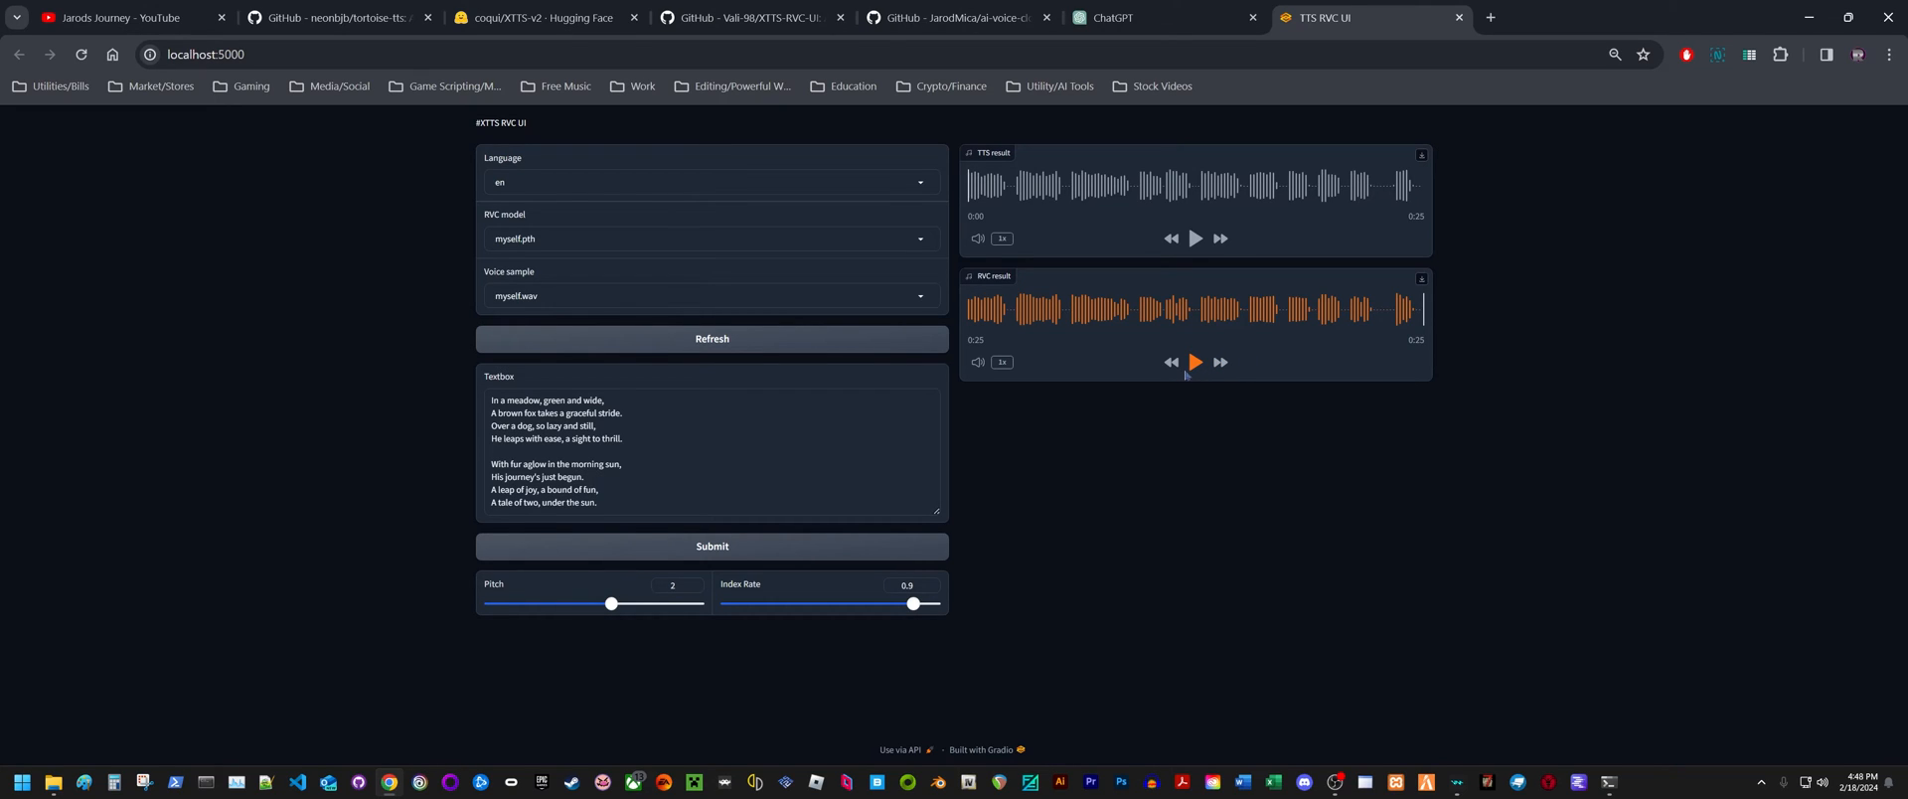
mouse_move(1181, 377)
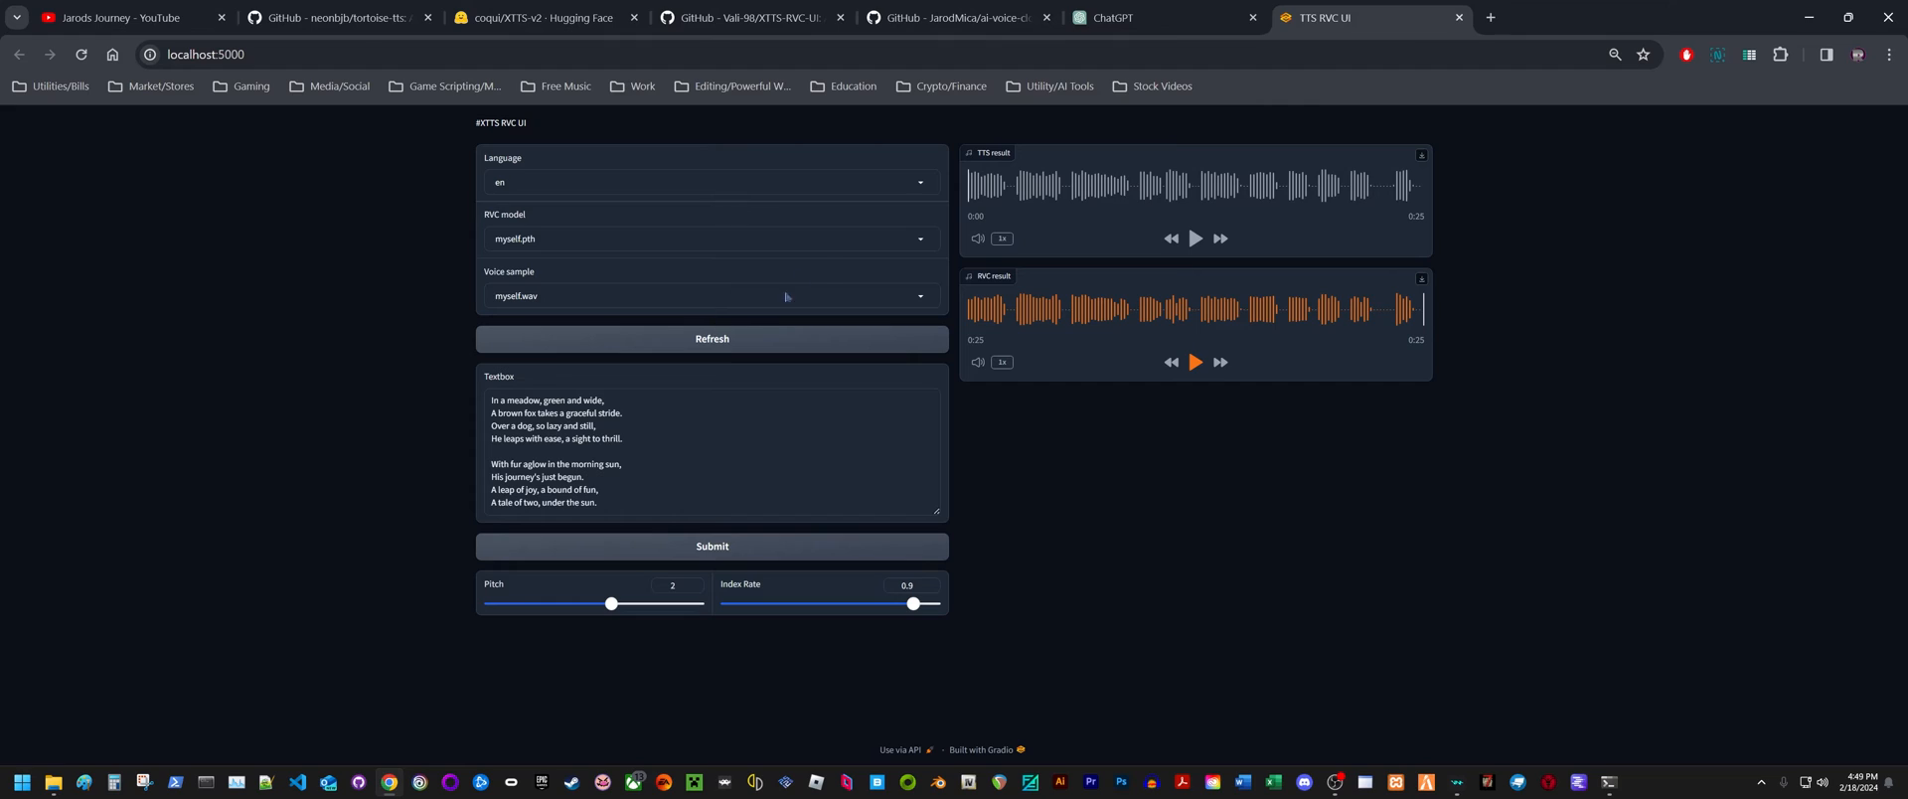
mouse_move(831, 271)
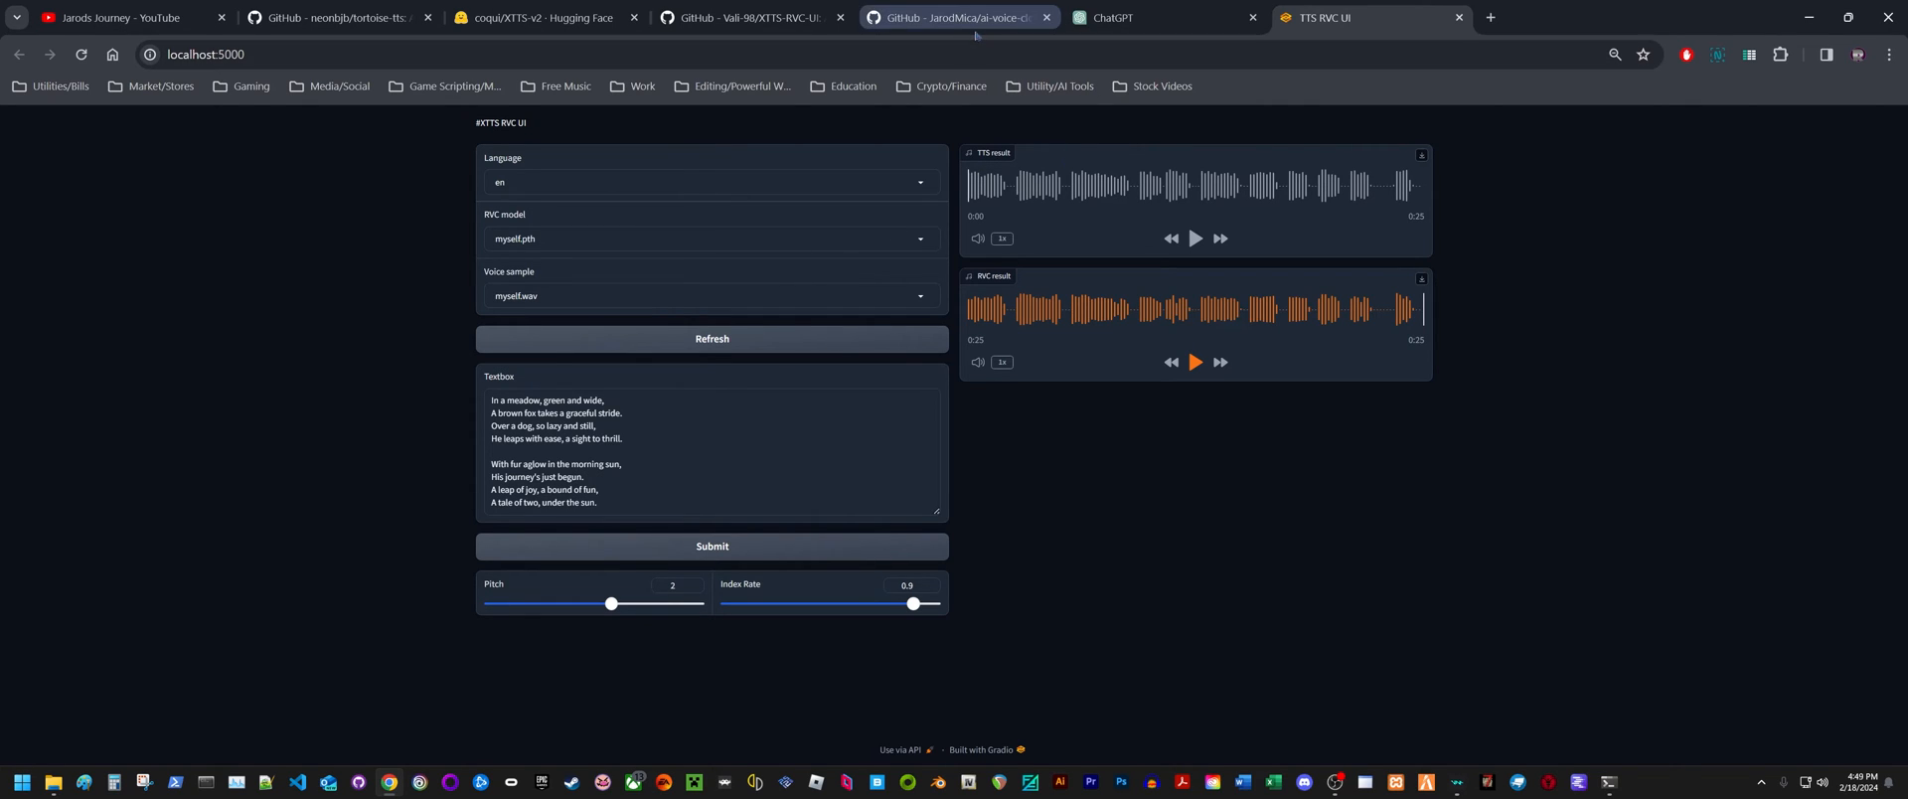
mouse_move(970, 17)
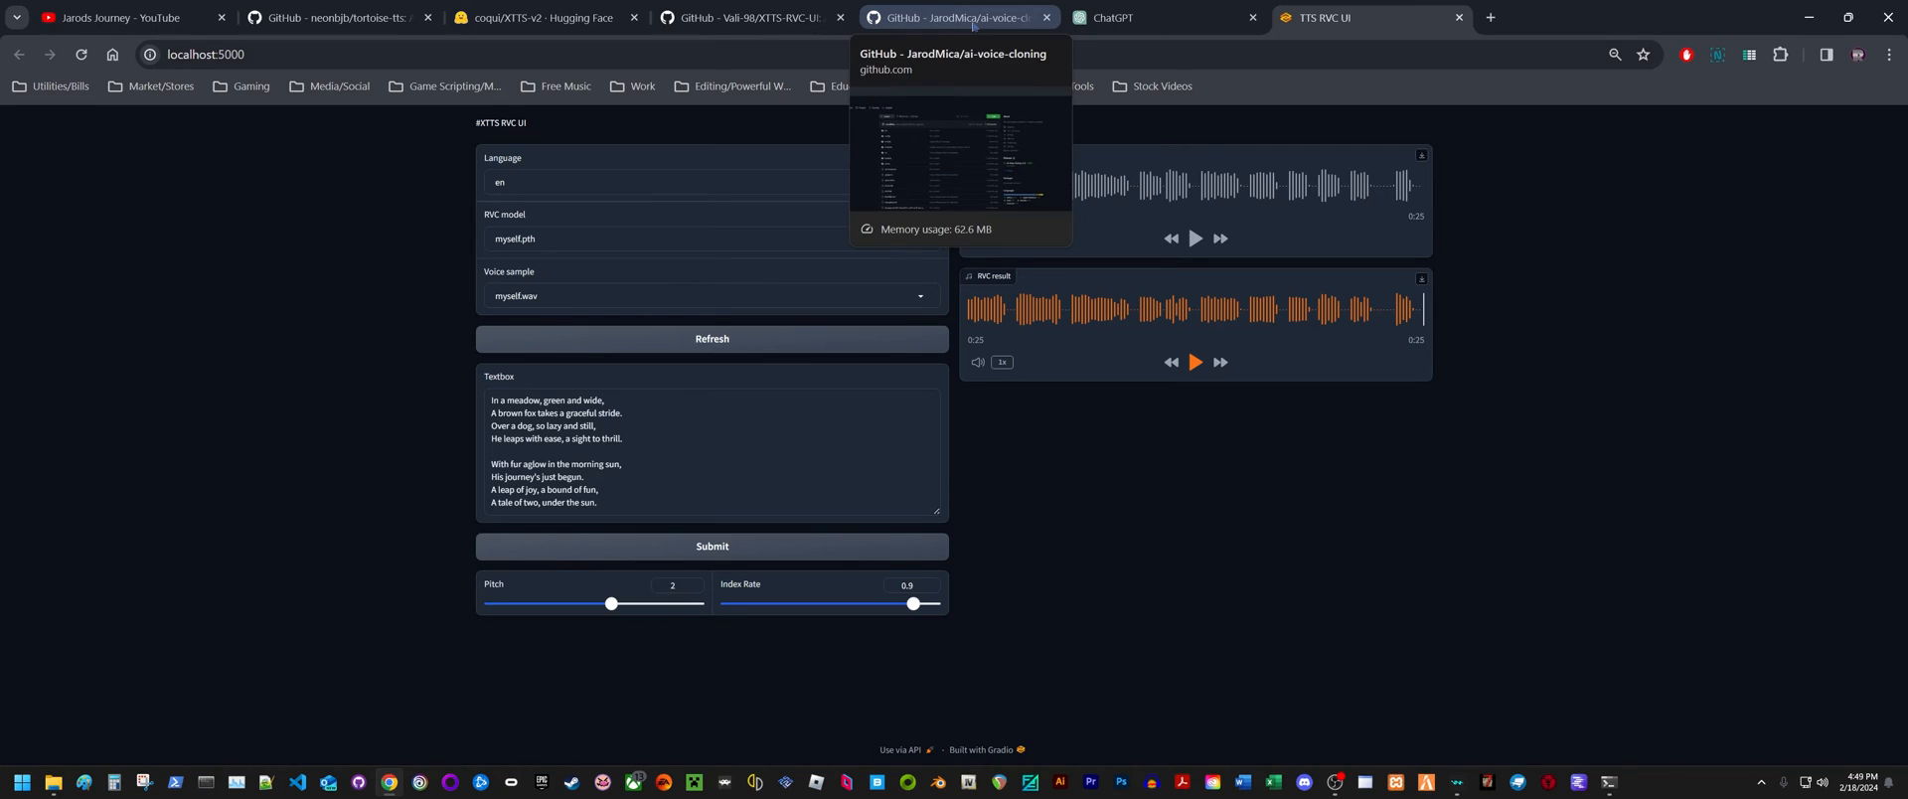
Scroll the Vali-98/XTTS-RVC-UI README to Usage, highlighting the git clone command
click(758, 18)
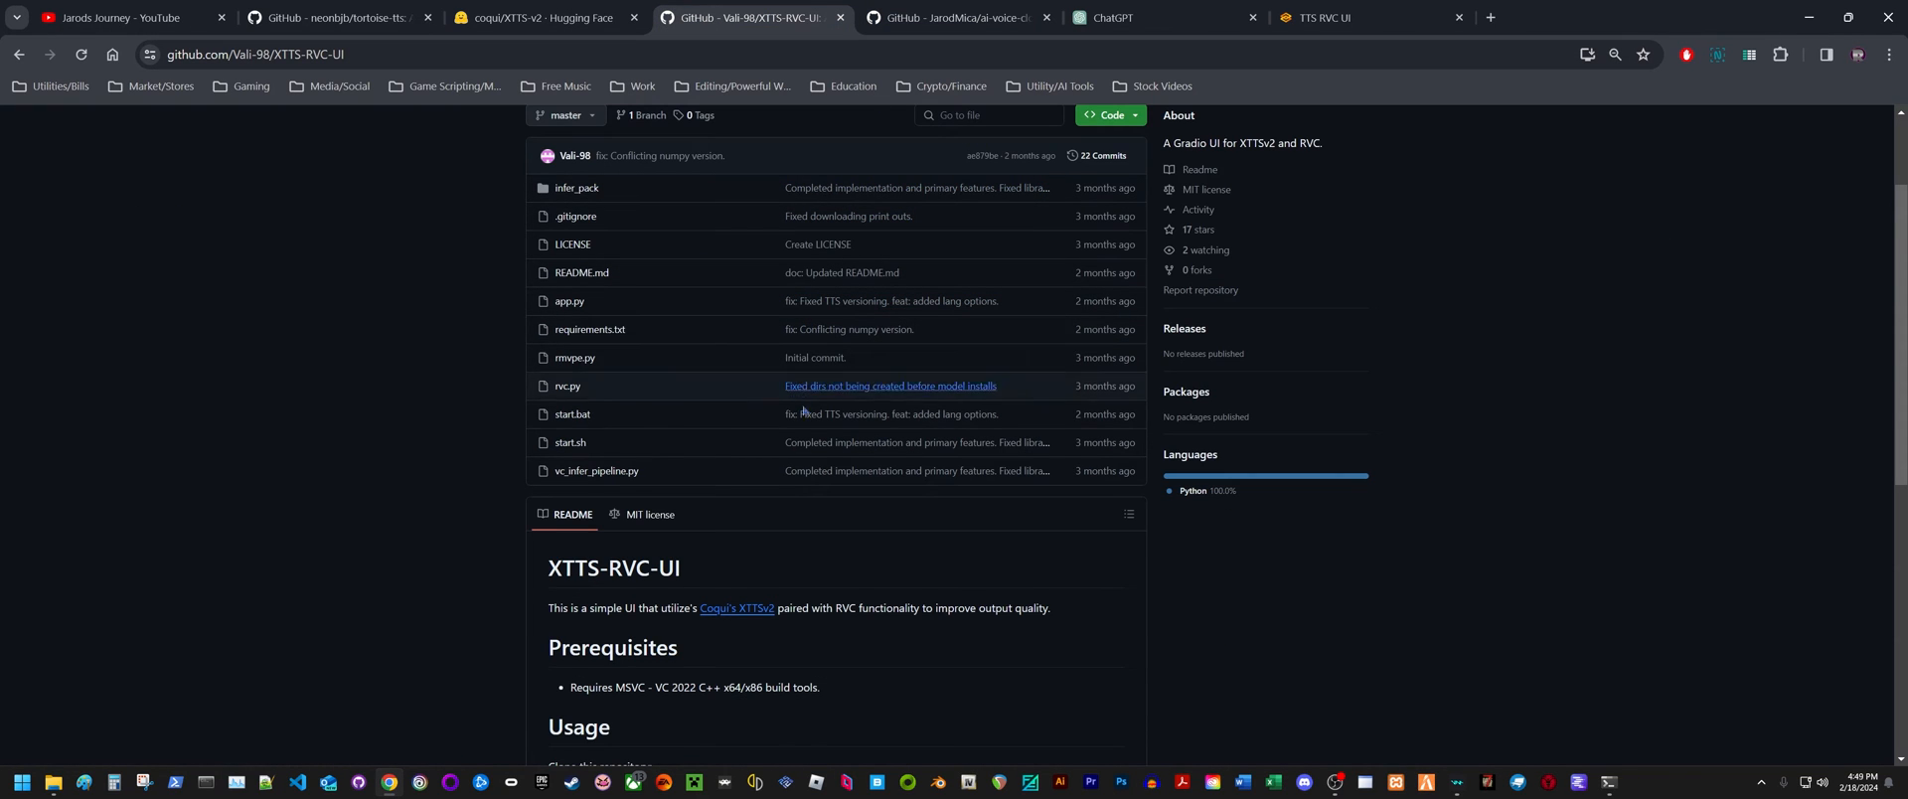
mouse_move(866, 476)
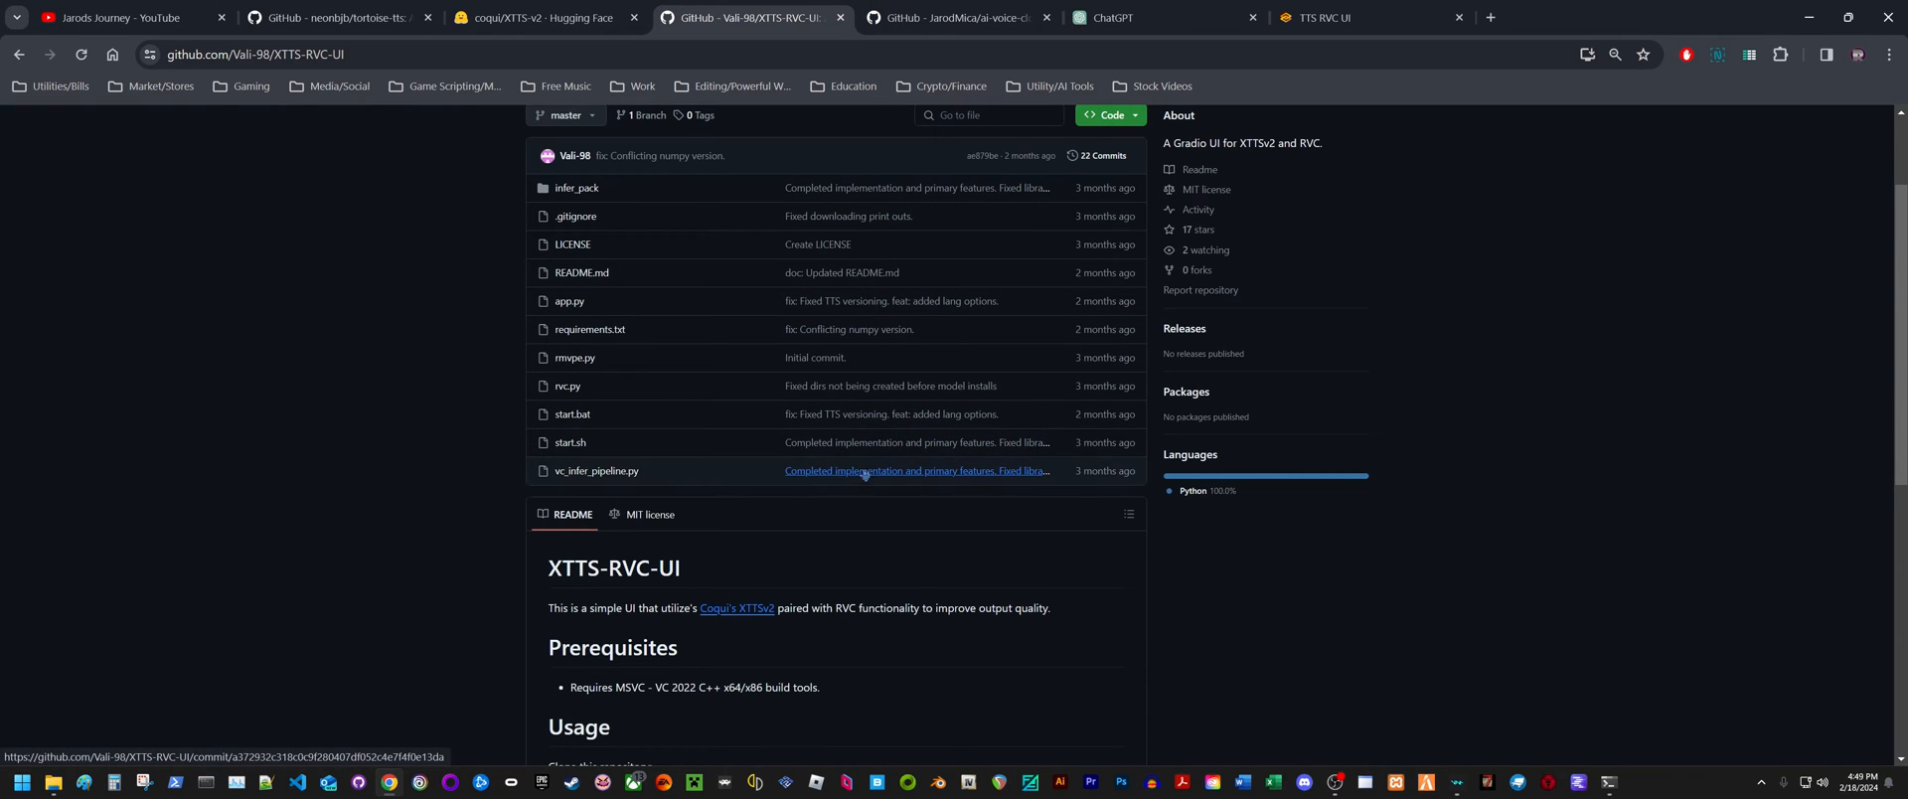
mouse_move(993, 516)
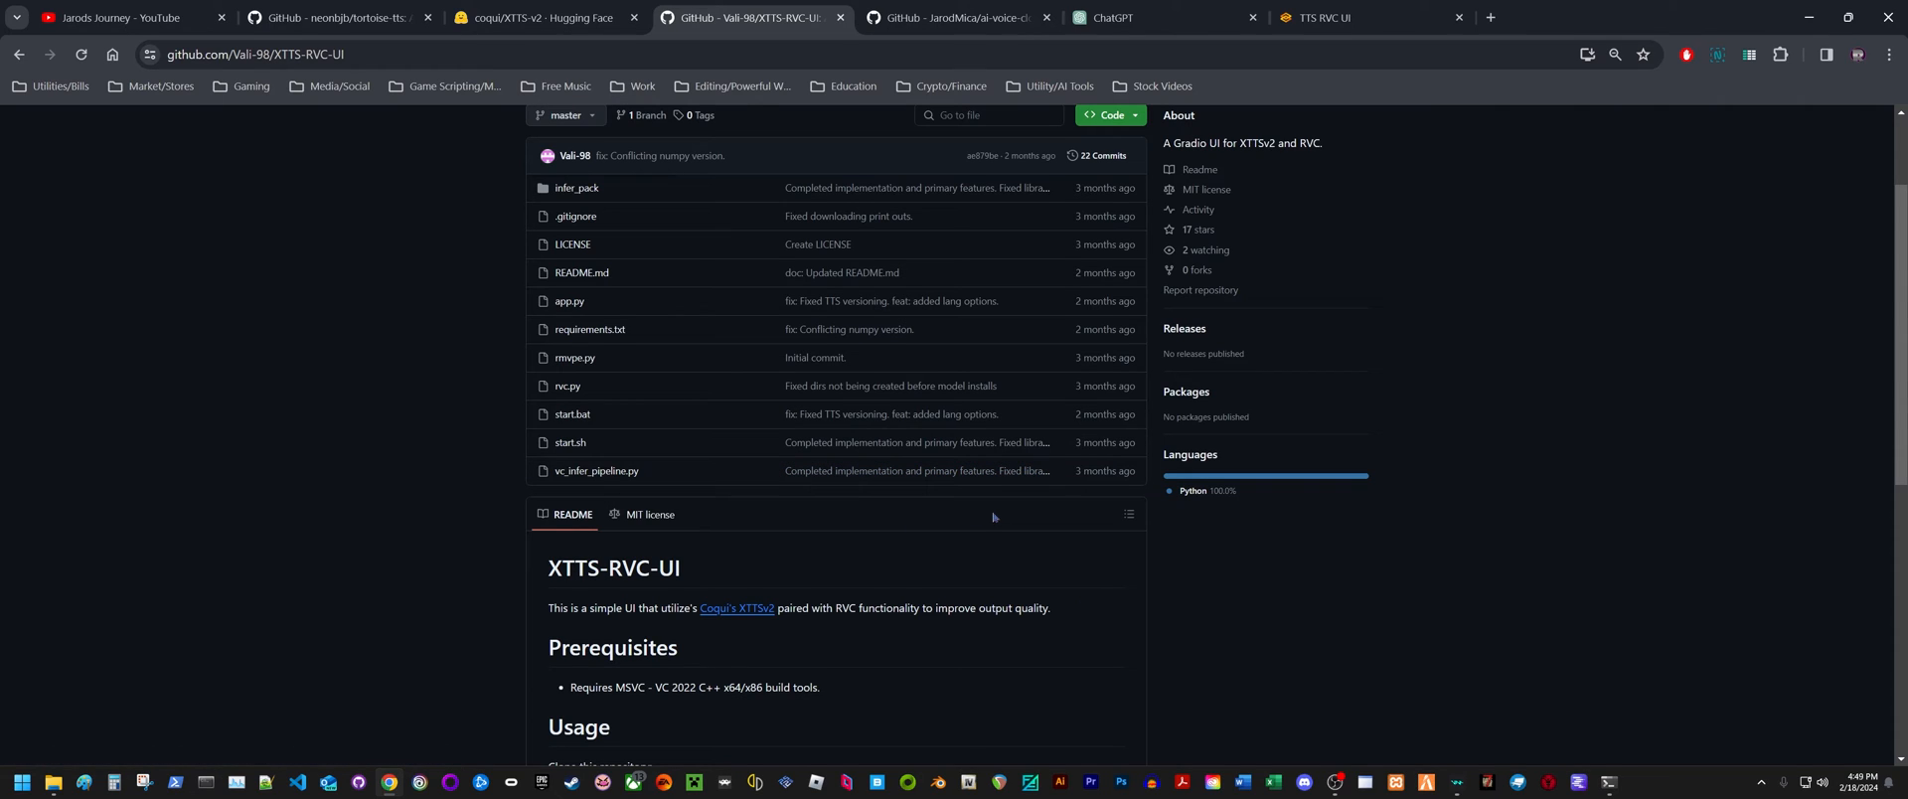
mouse_move(973, 530)
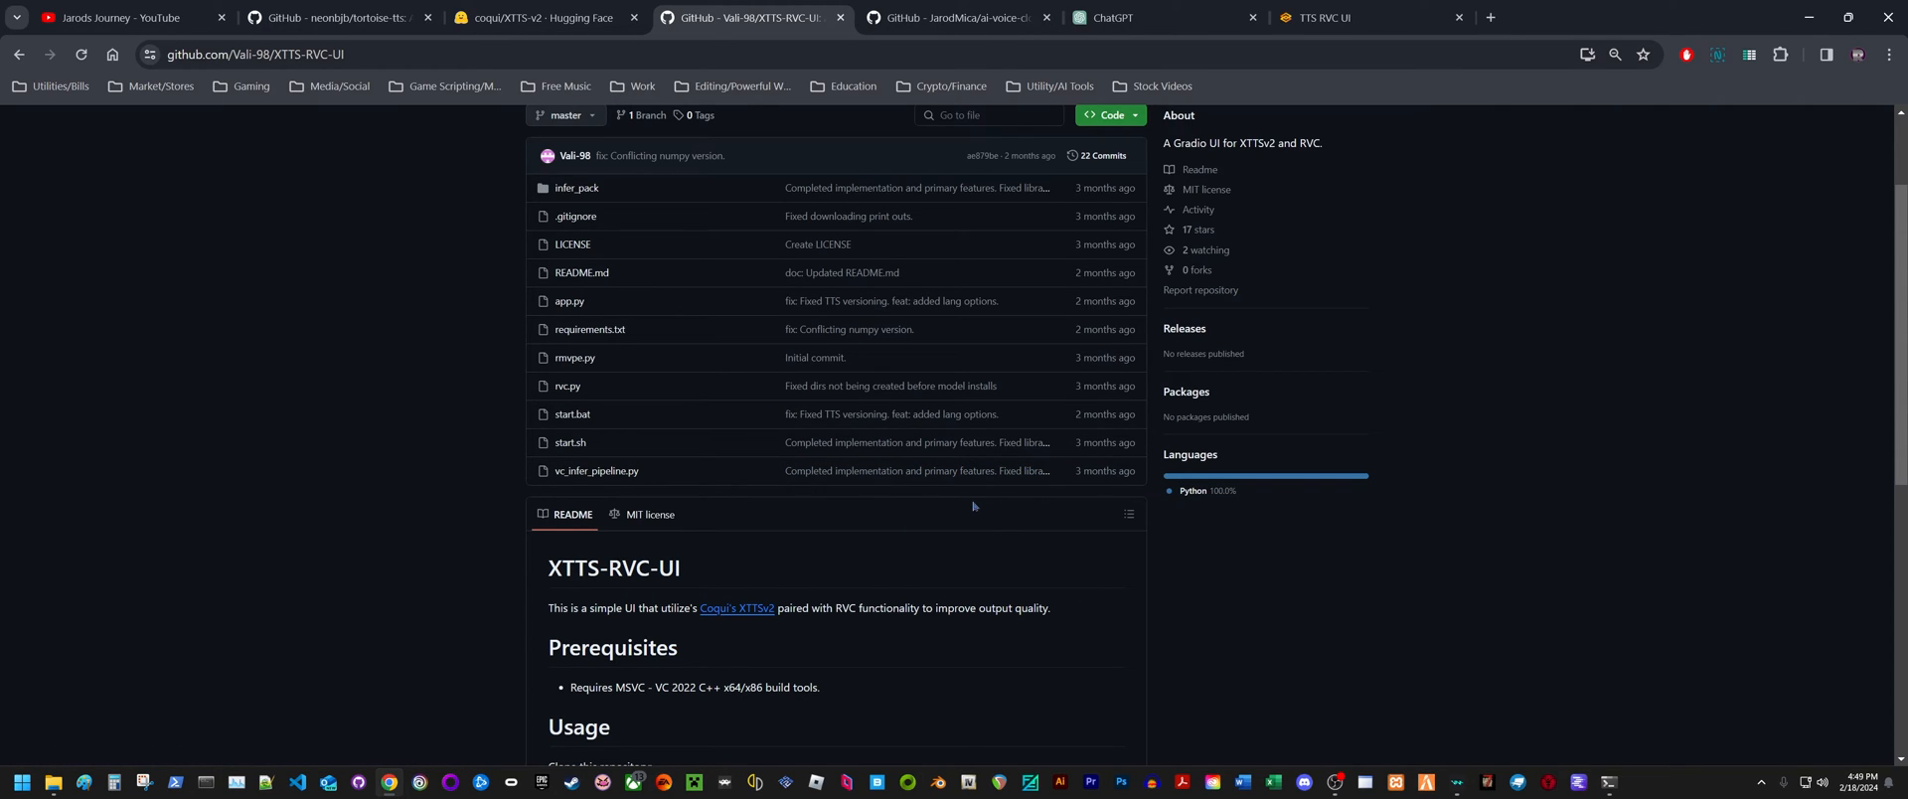
scroll(down, 3)
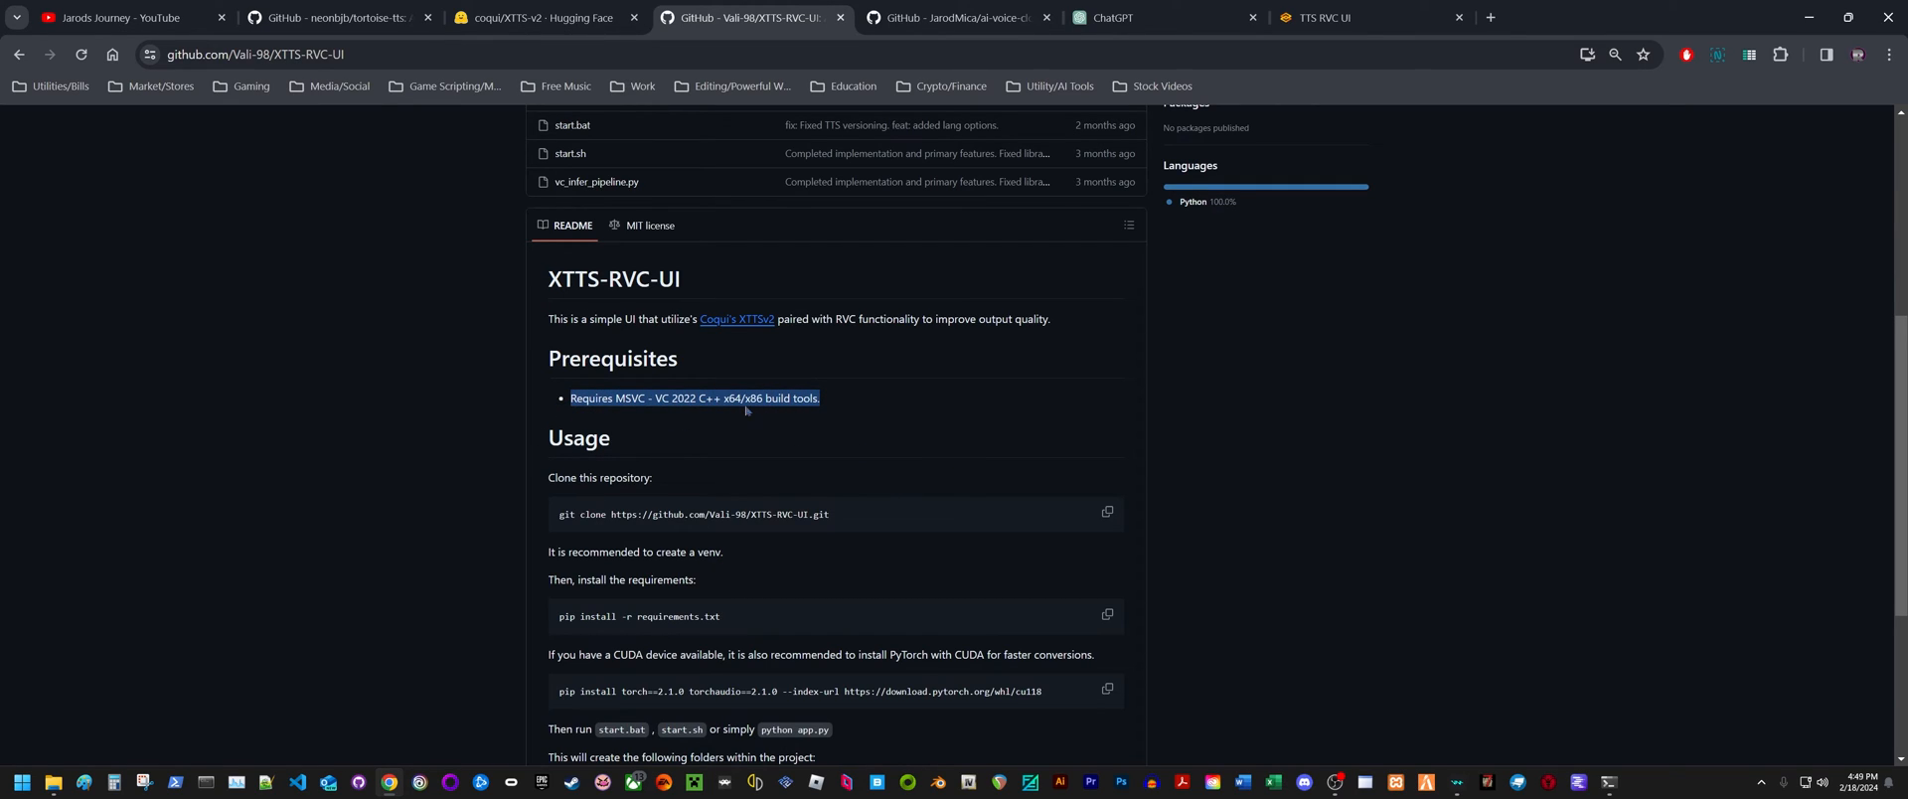
scroll(down, 3)
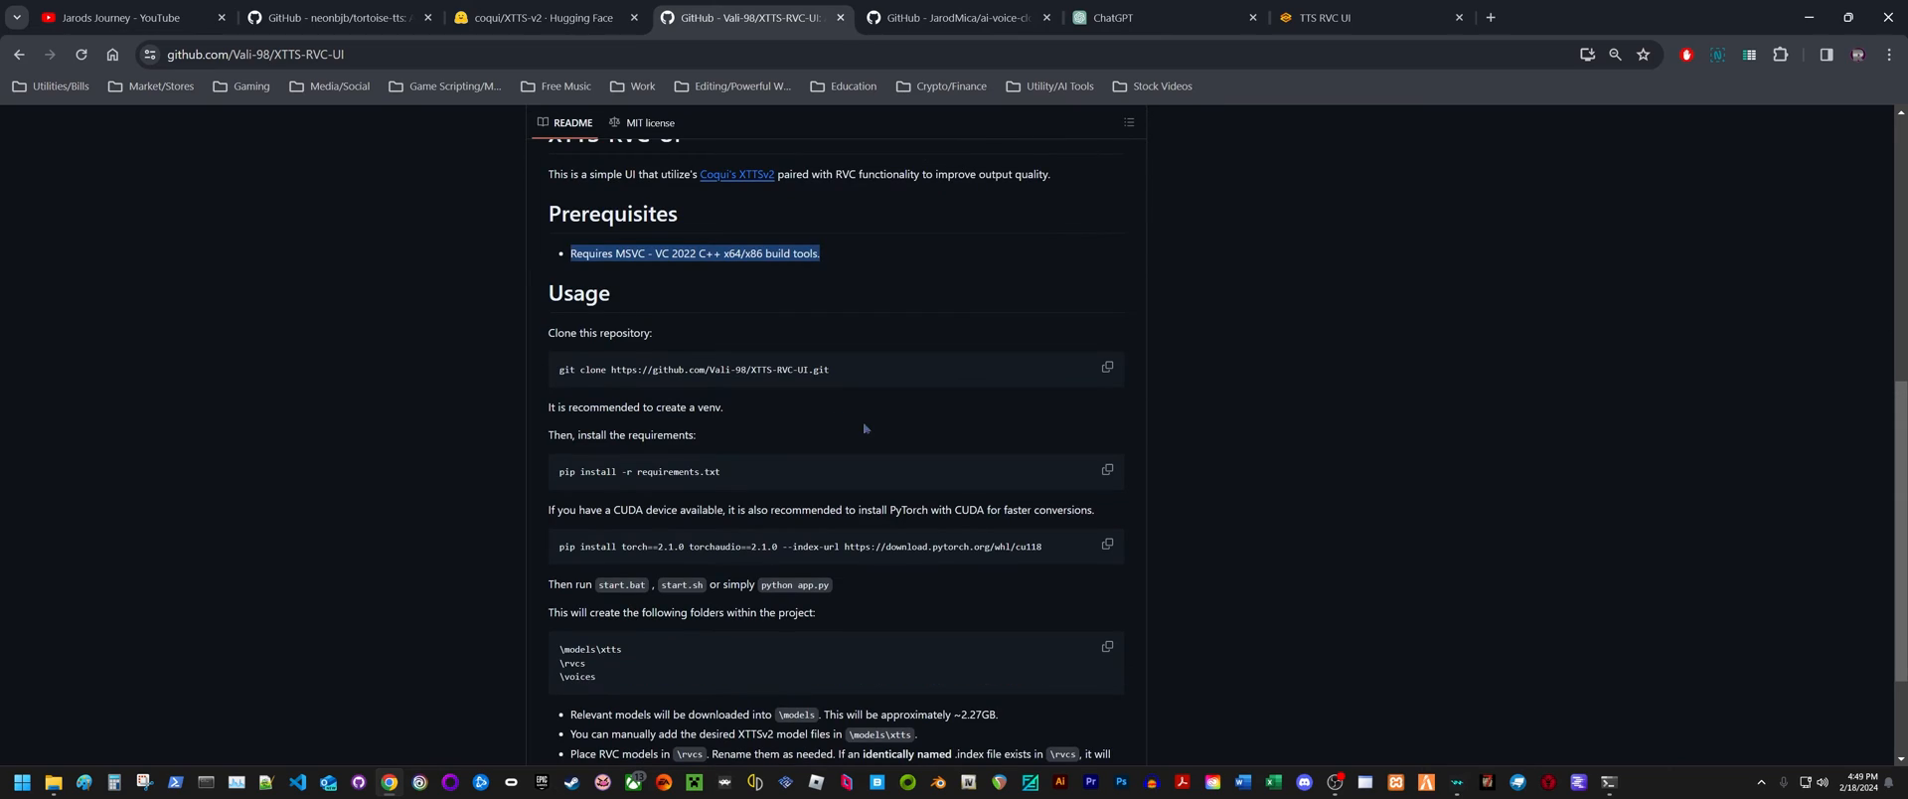
double_click(693, 370)
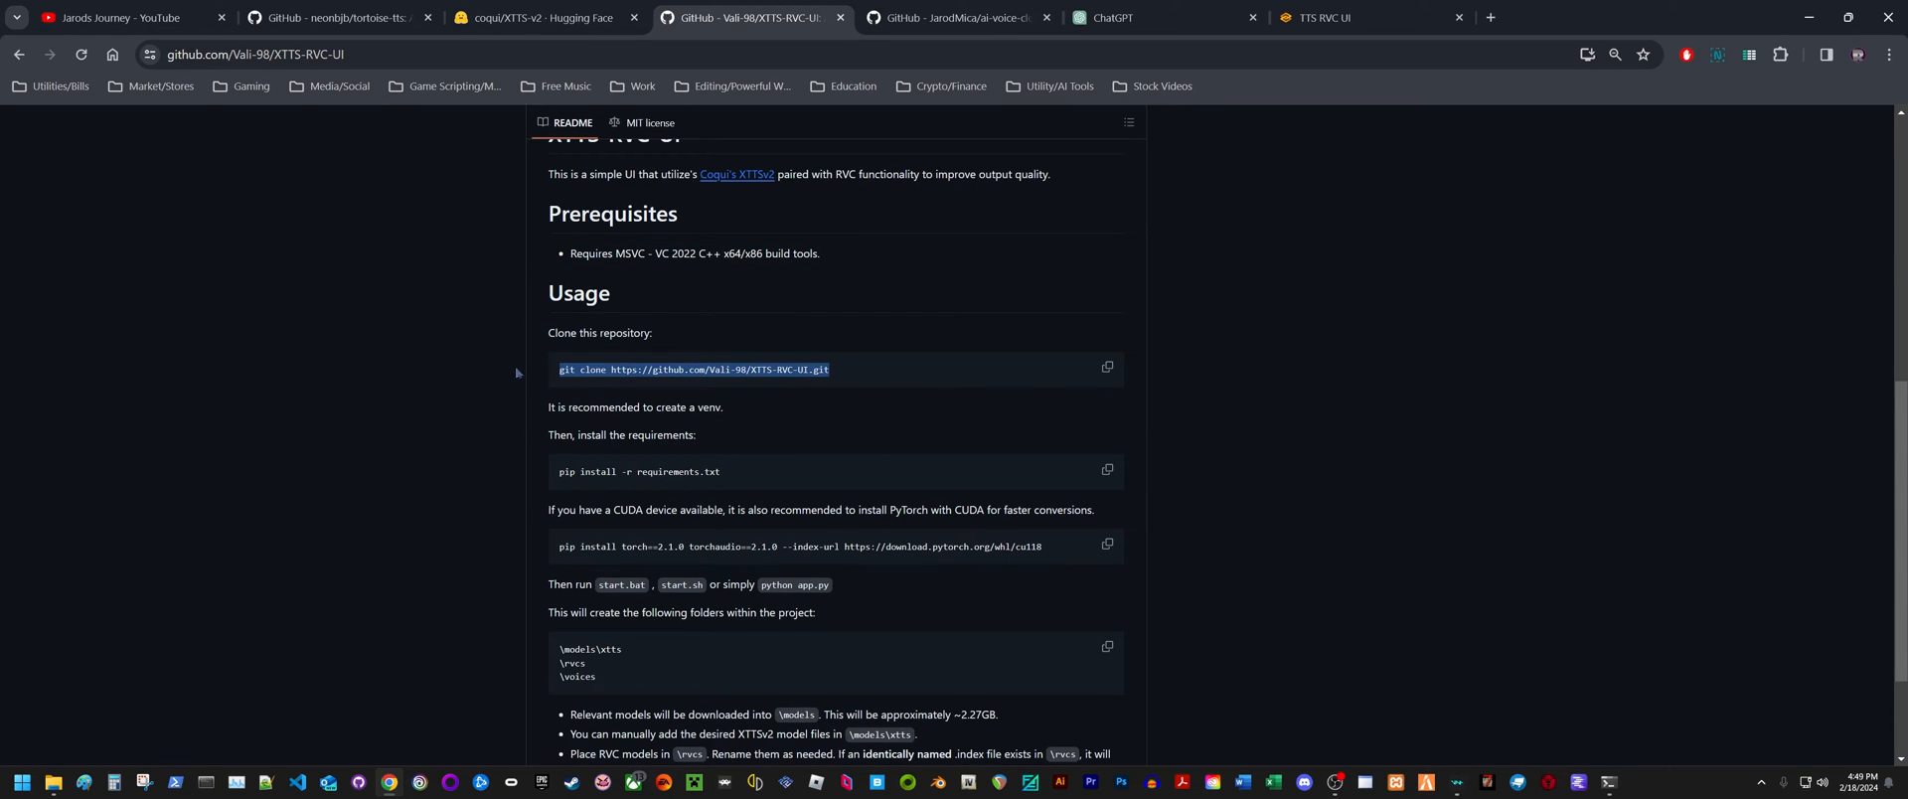
scroll(down, 3)
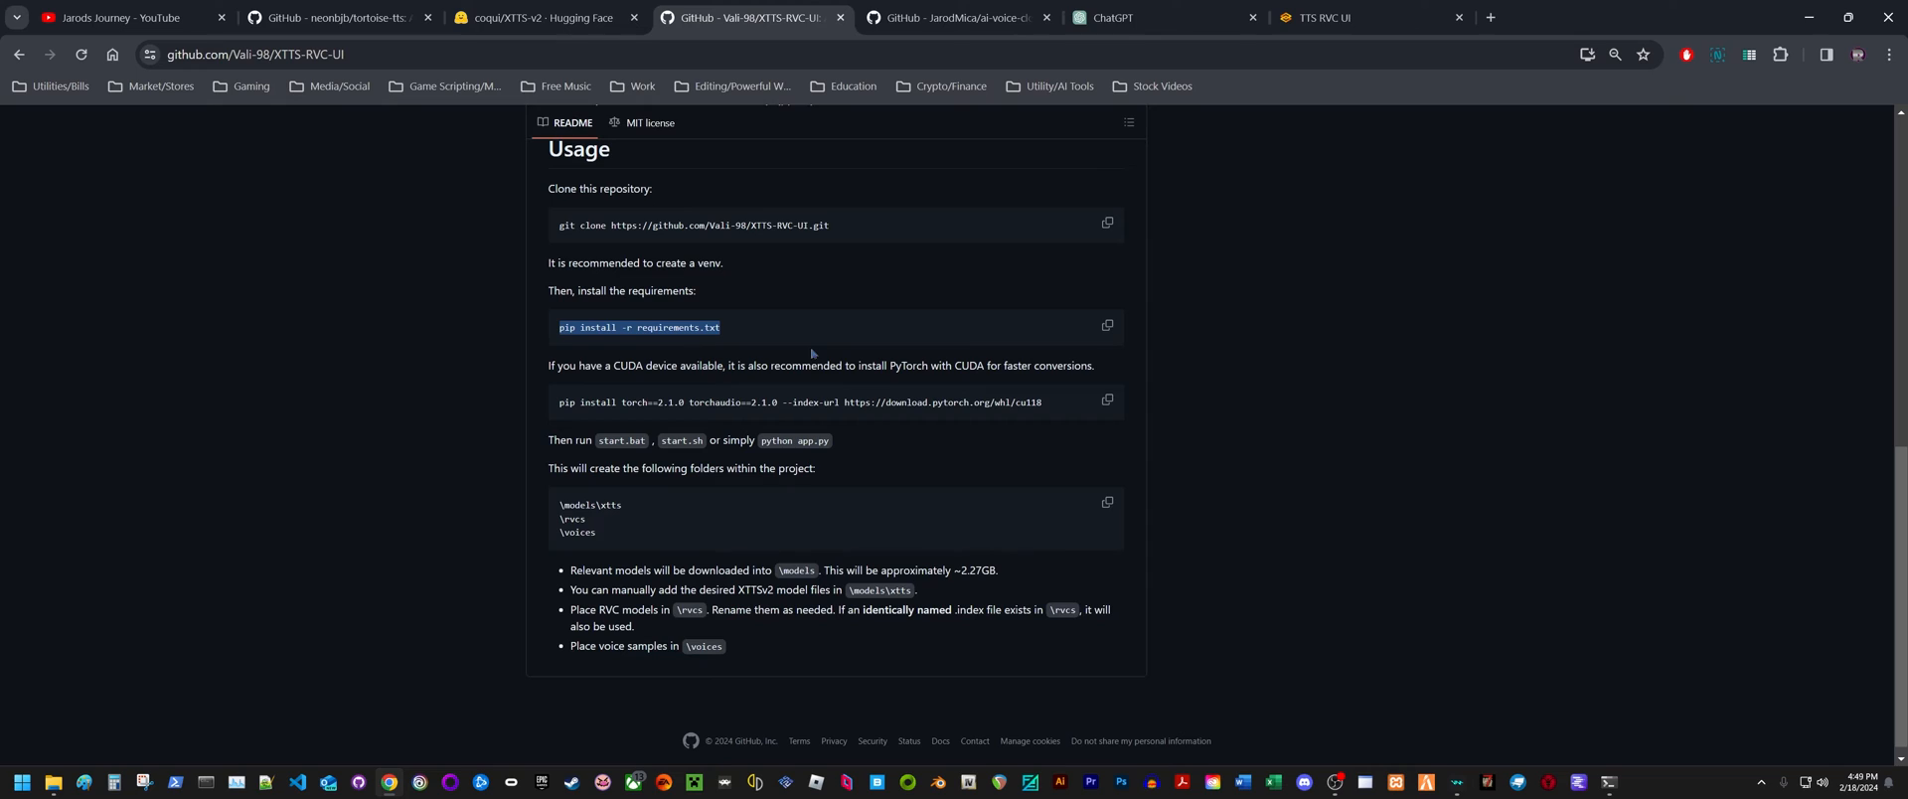
mouse_move(1023, 342)
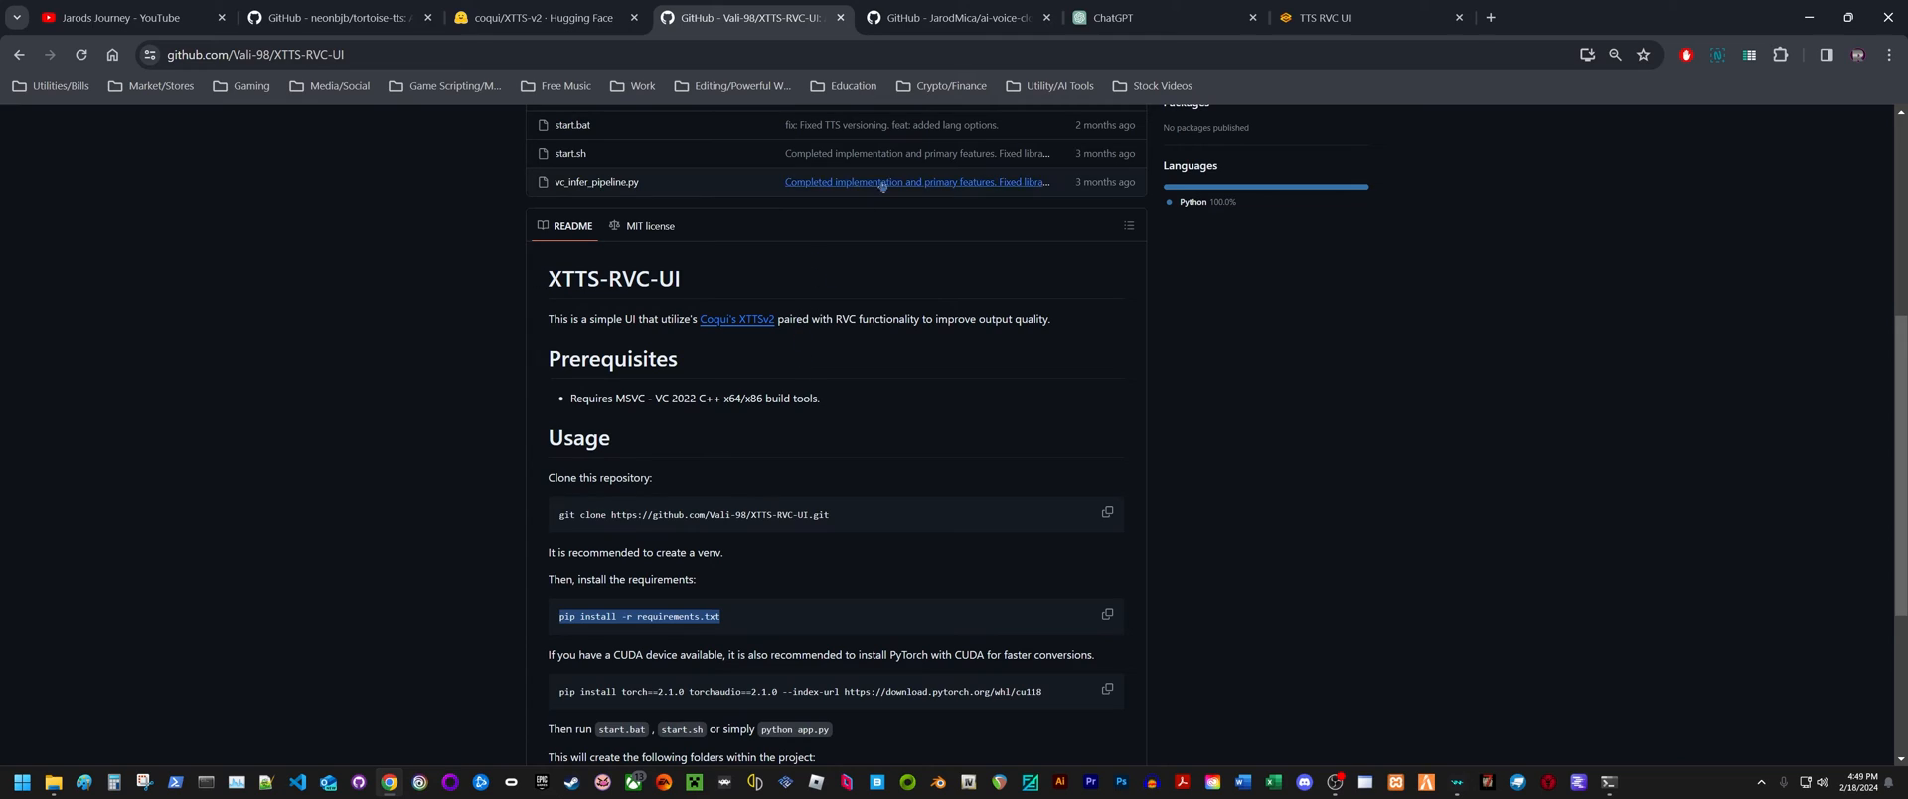
Return to the XTTS RVC UI tab holding the poem readings
click(1338, 17)
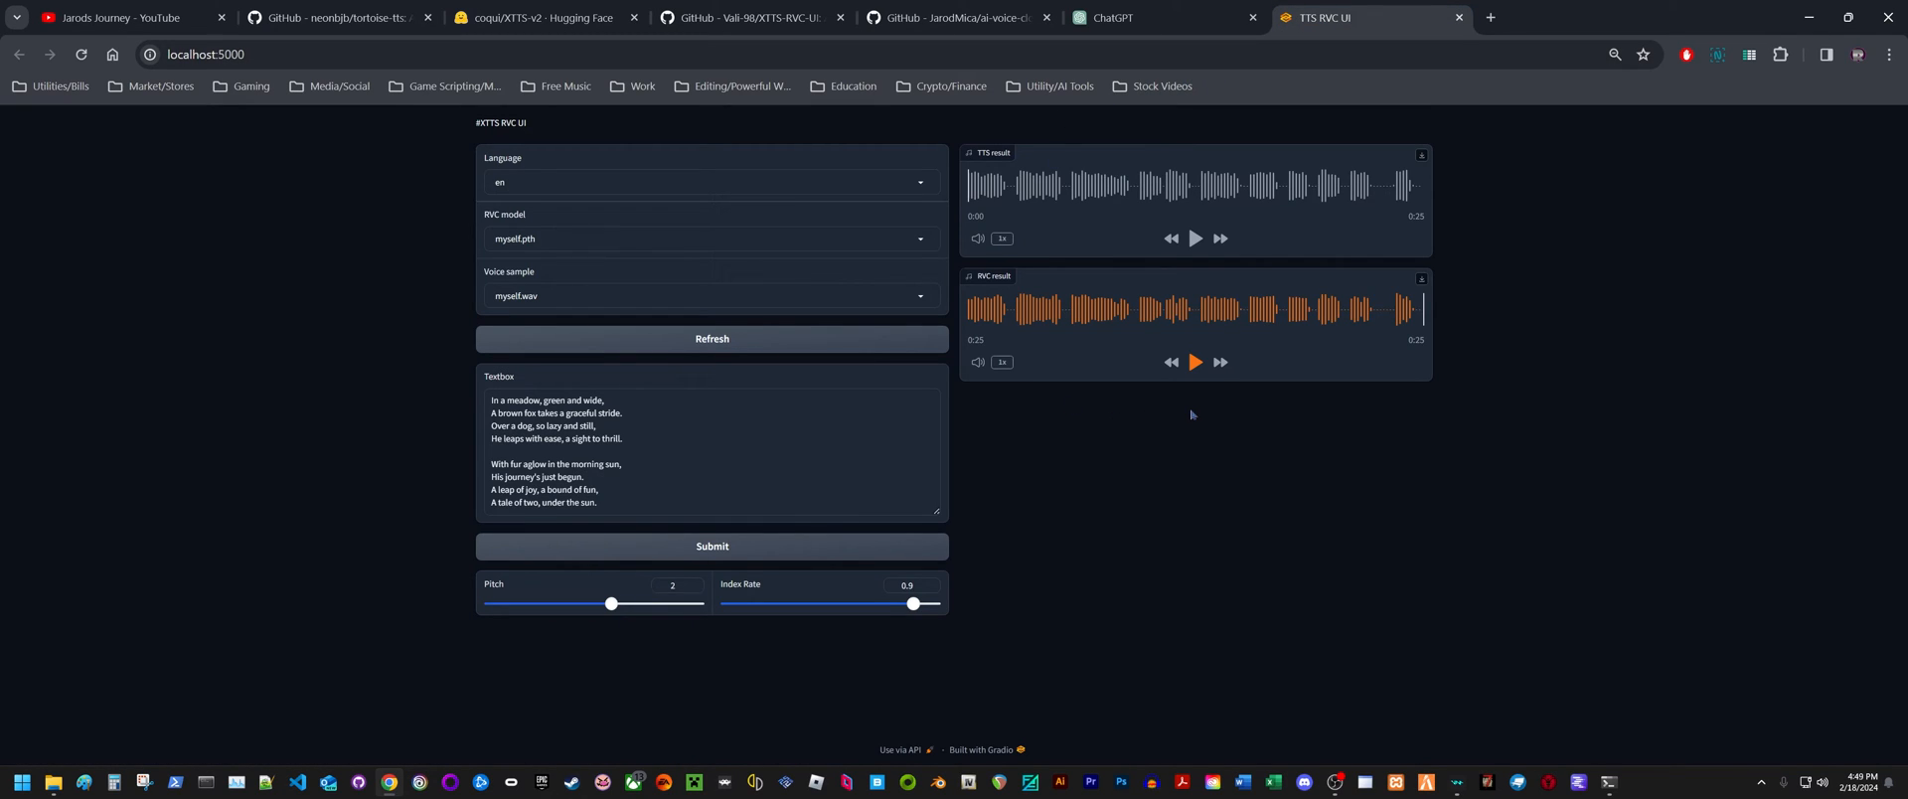
mouse_move(1346, 429)
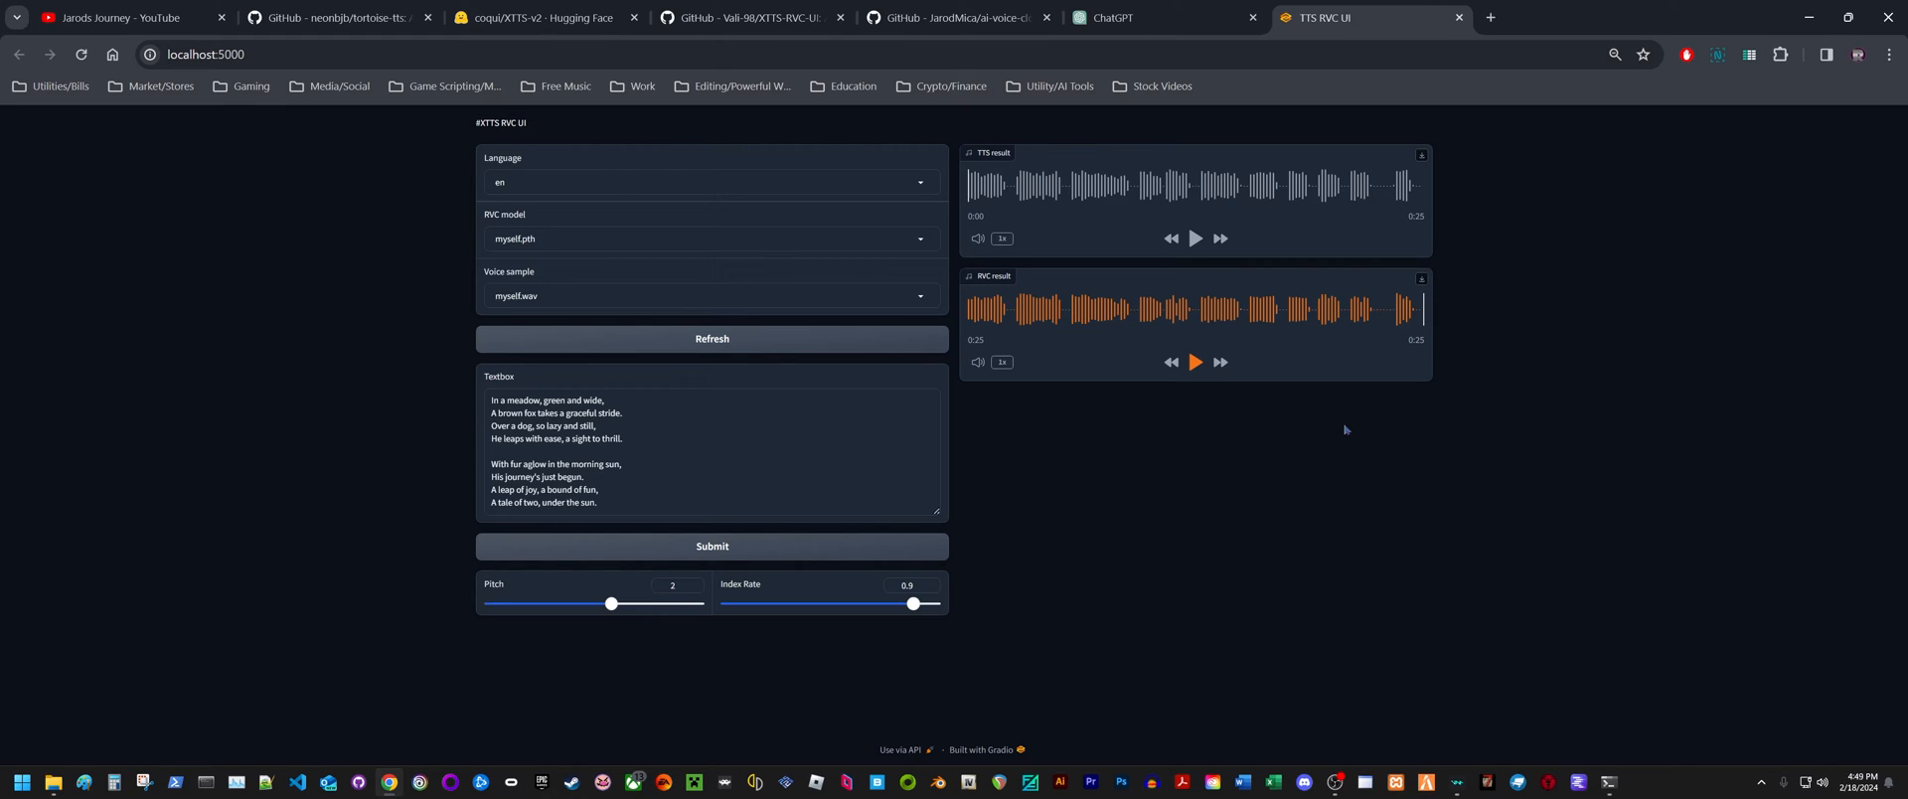
mouse_move(1343, 430)
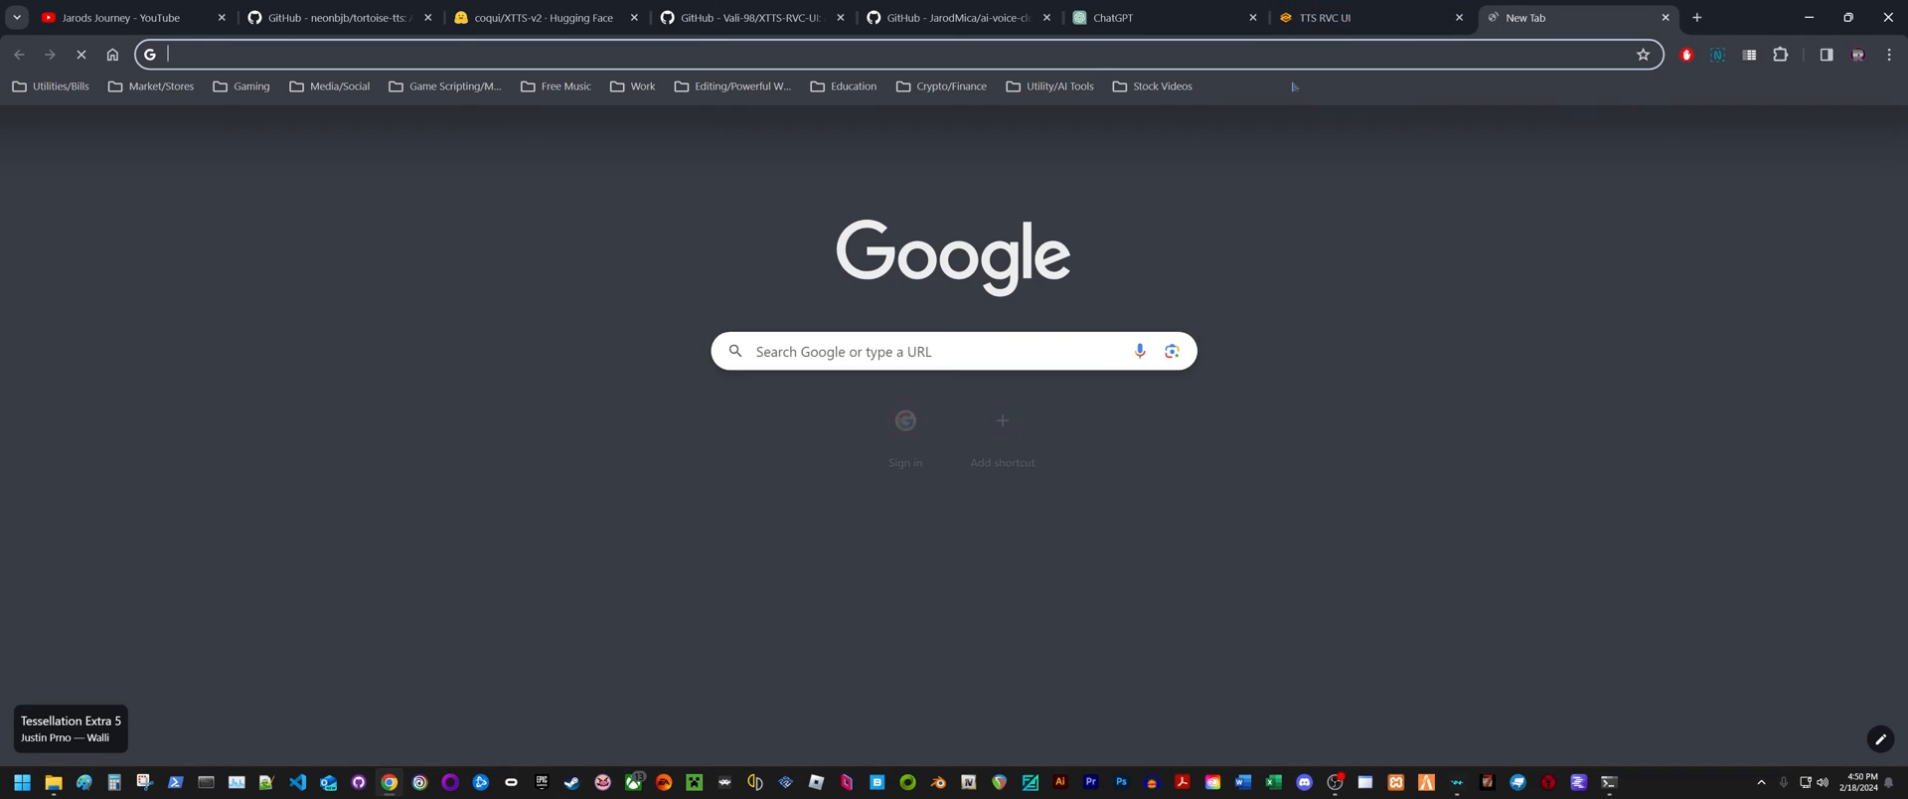
Open ElevenLabs speech synthesis from the AI Tools bookmarks folder
click(1059, 87)
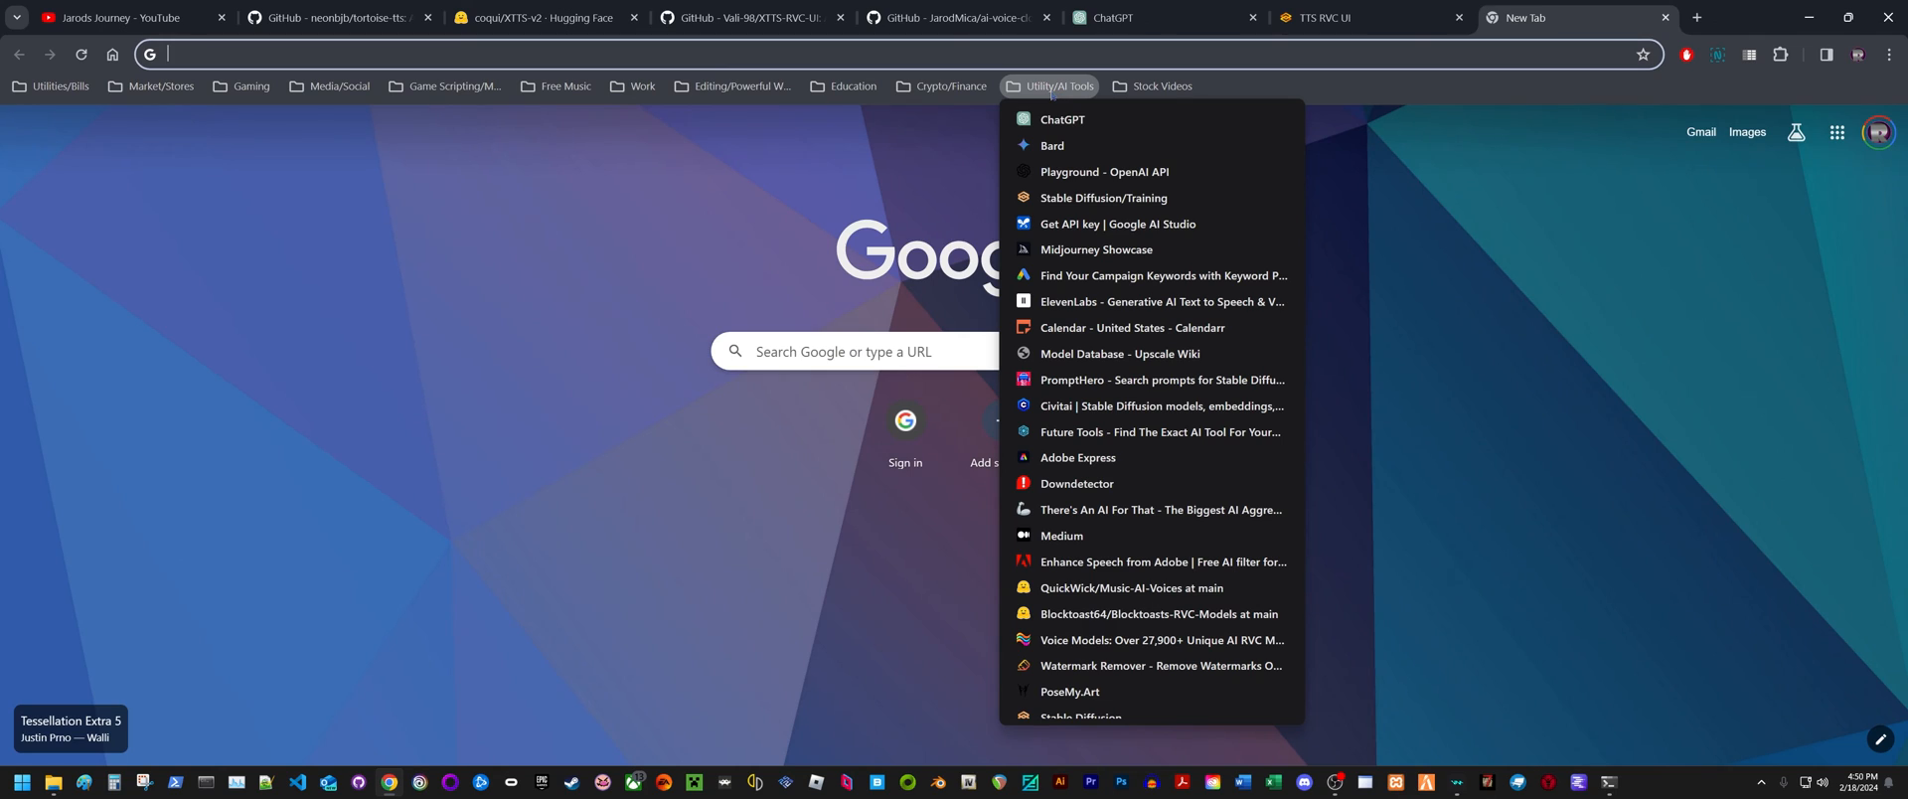
click(1163, 301)
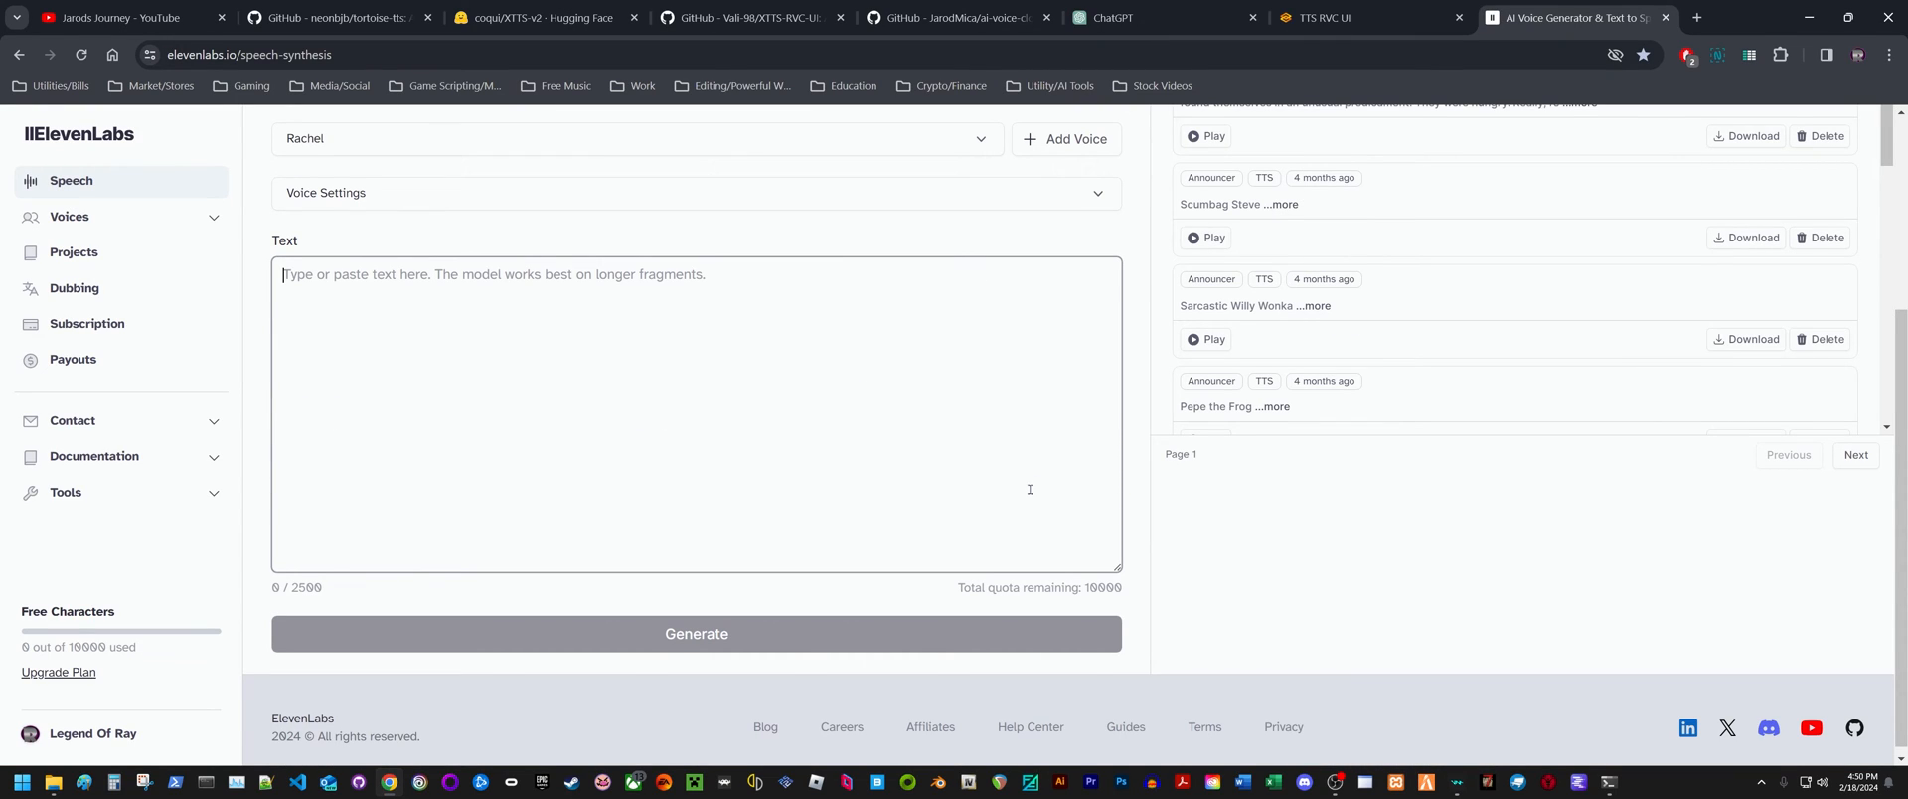
mouse_move(985, 518)
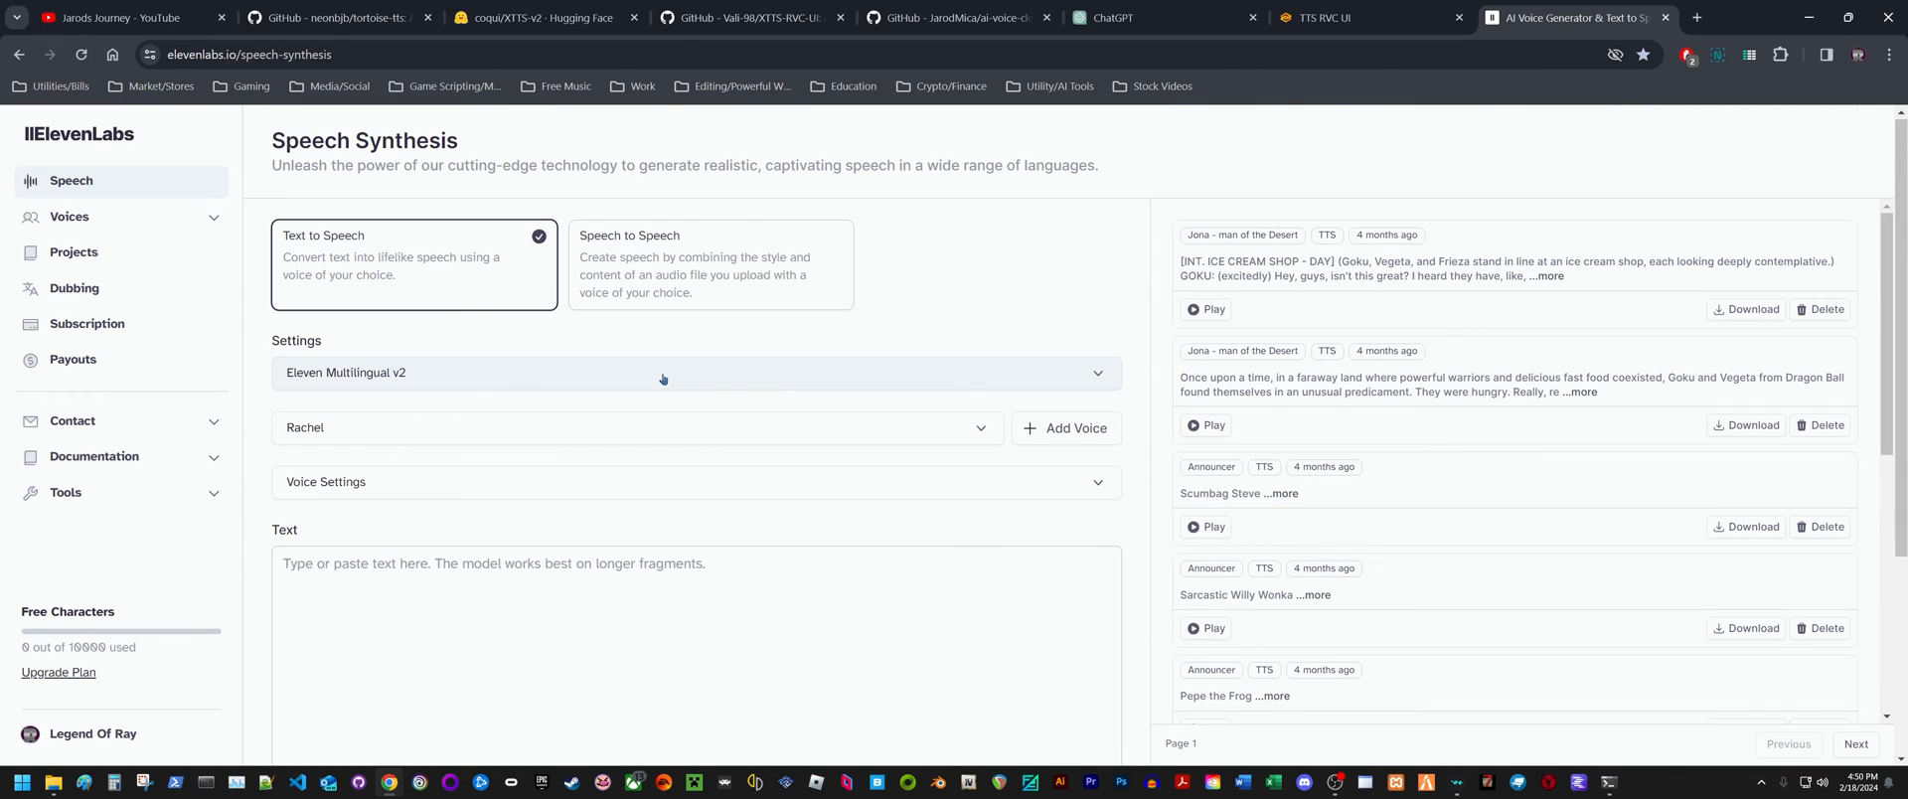
click(88, 323)
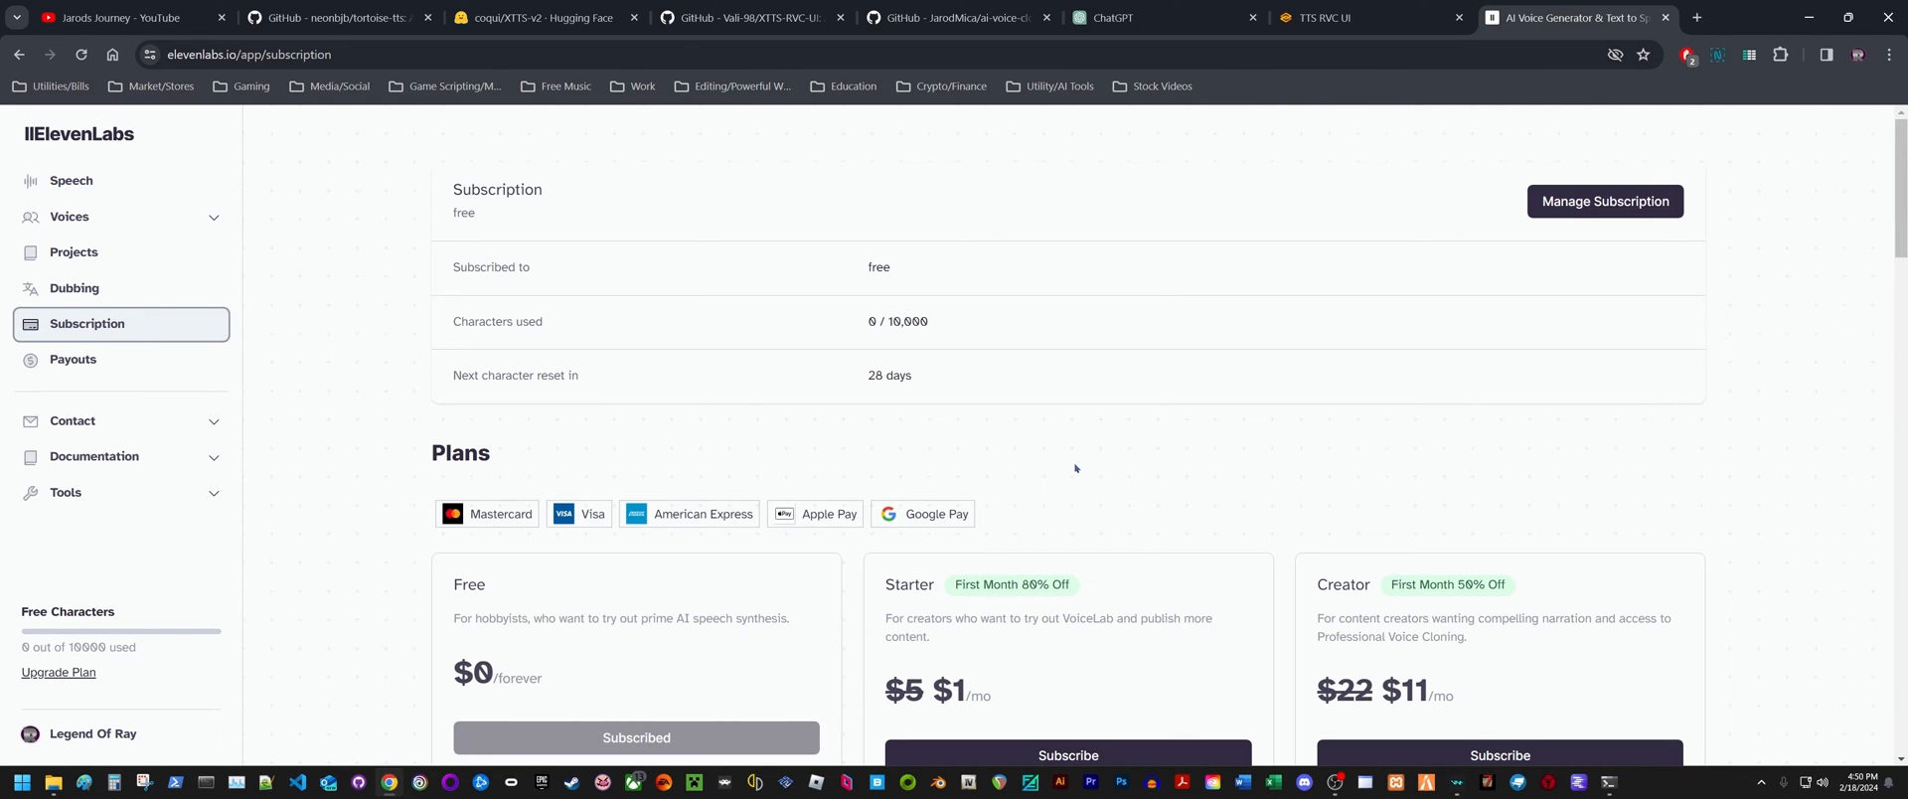
mouse_move(1339, 449)
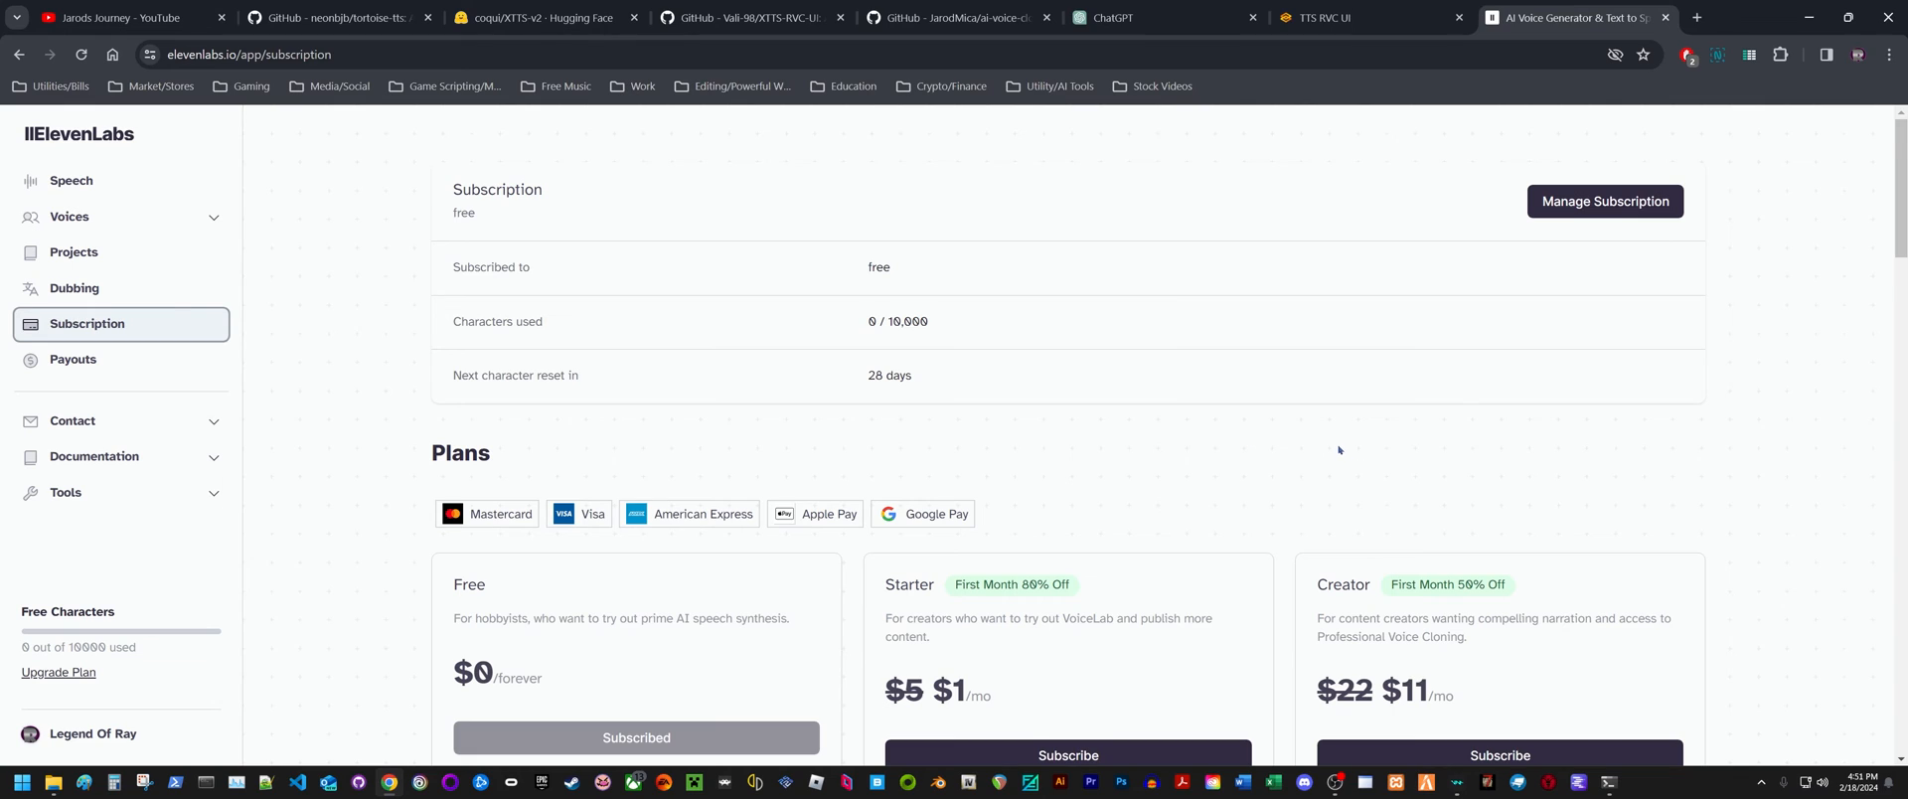
scroll(down, 3)
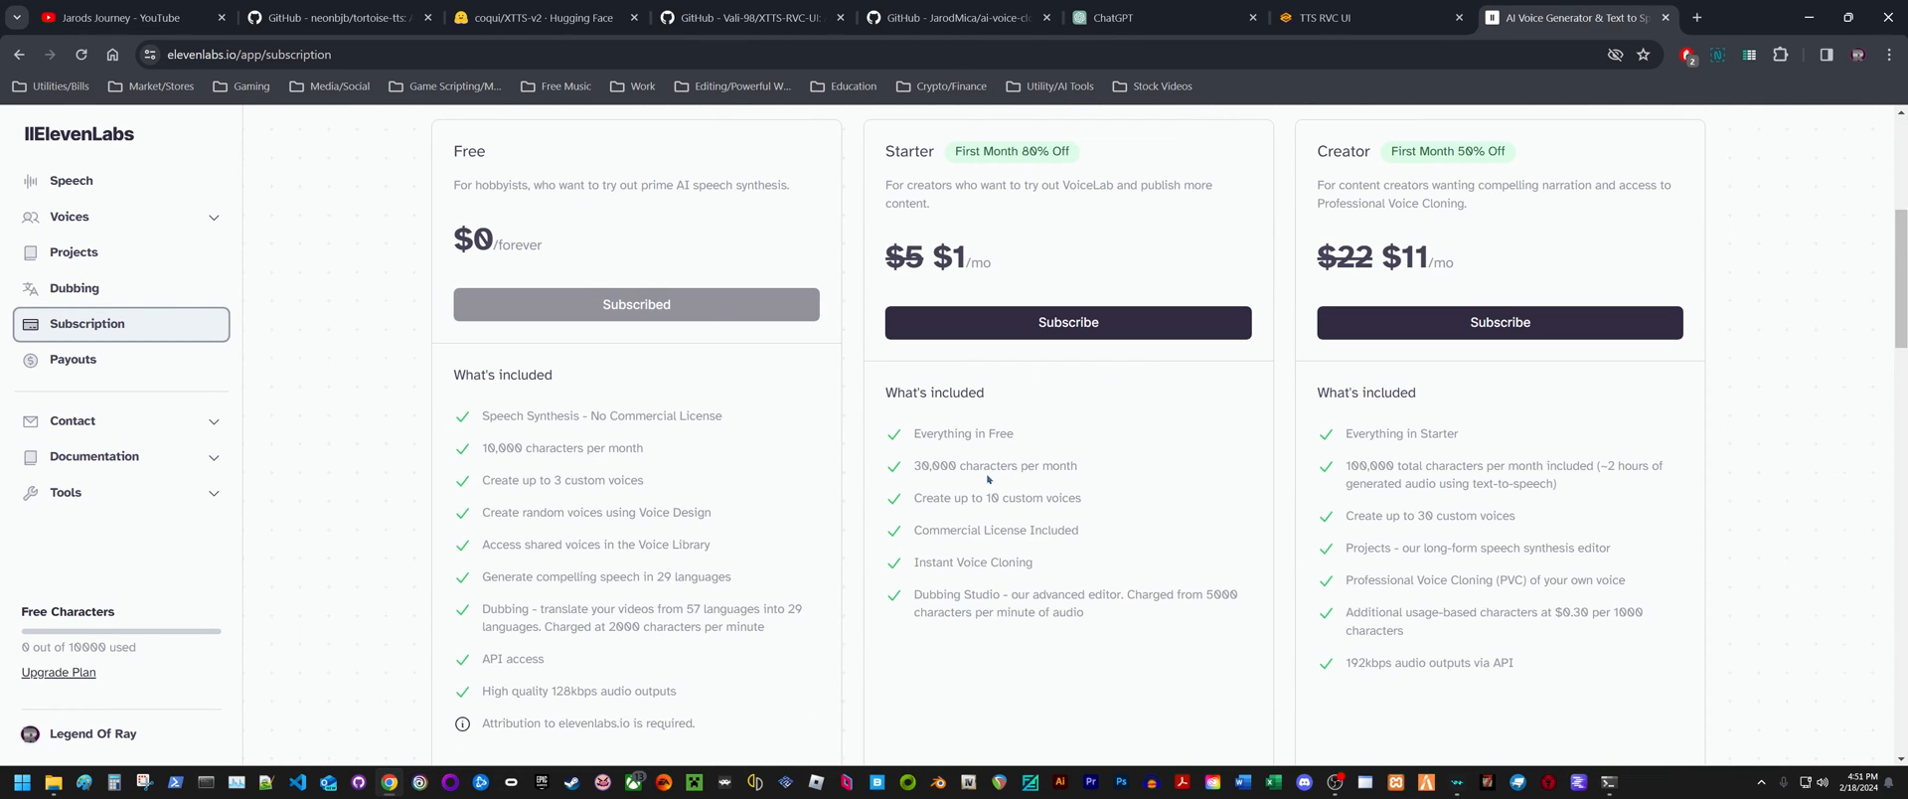
double_click(935, 466)
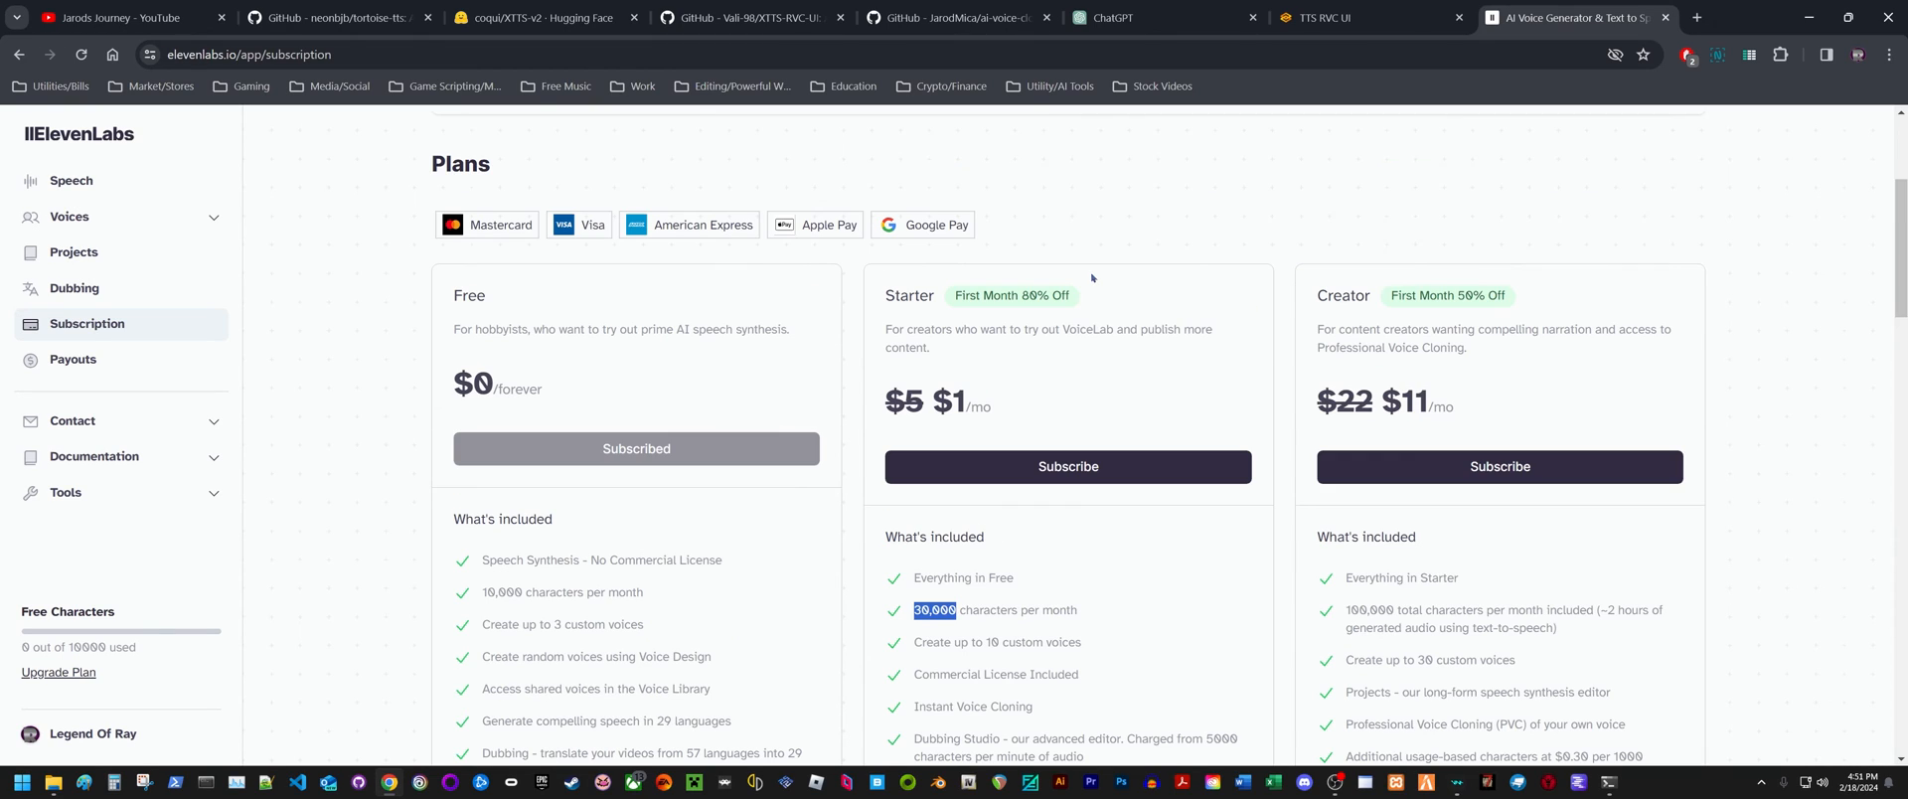
mouse_move(1446, 405)
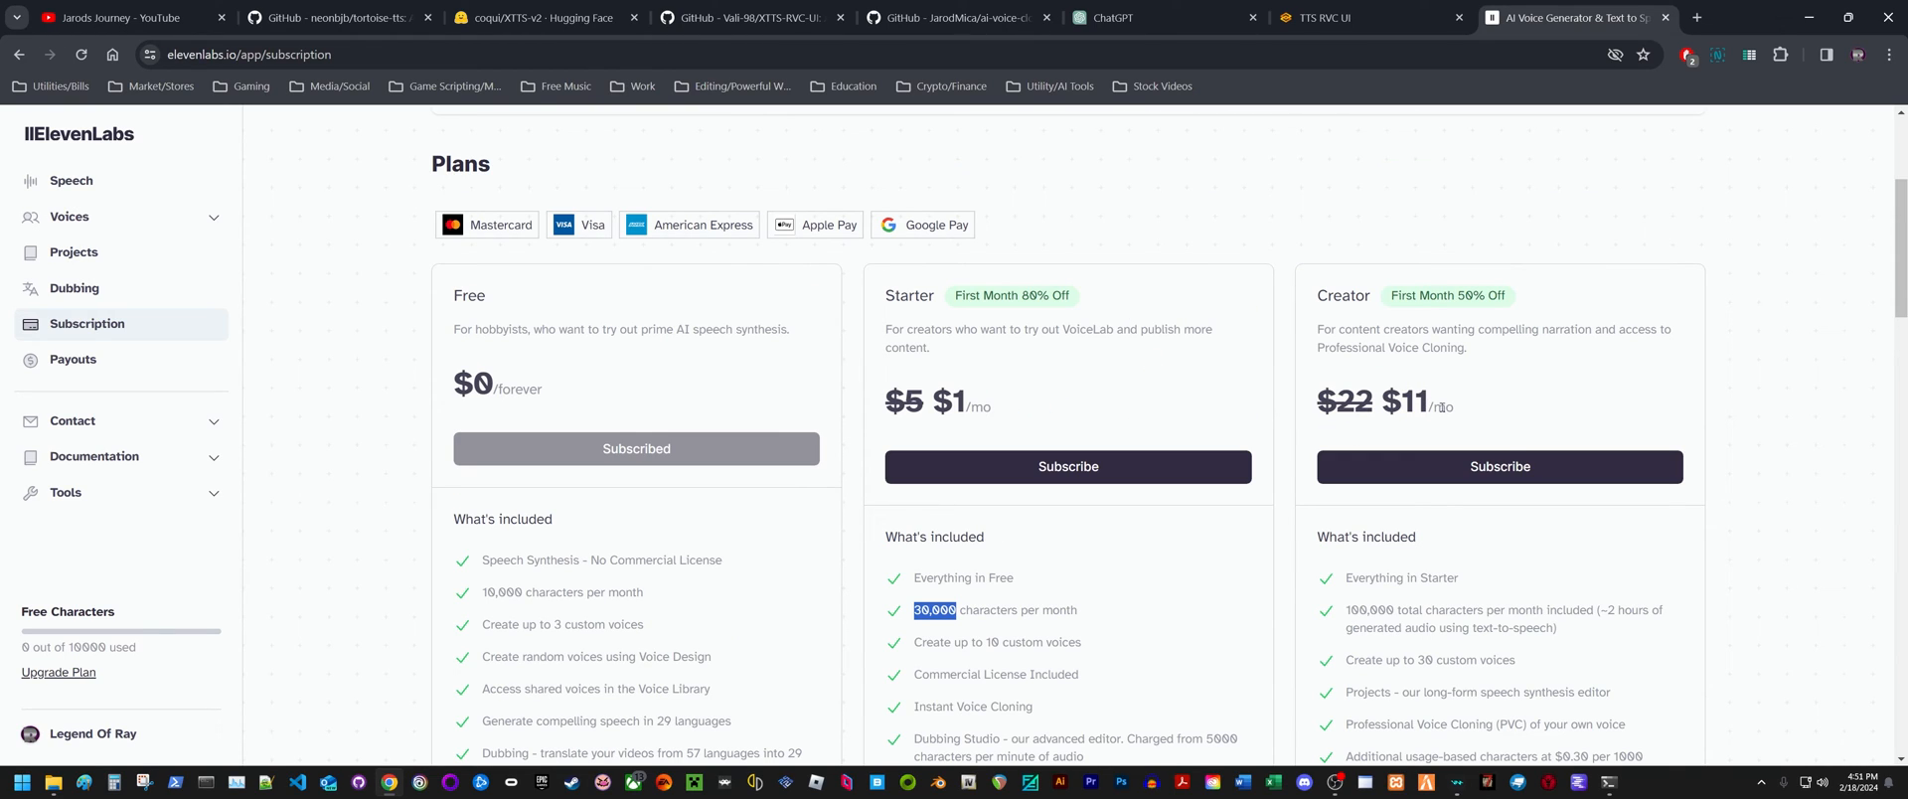
scroll(down, 3)
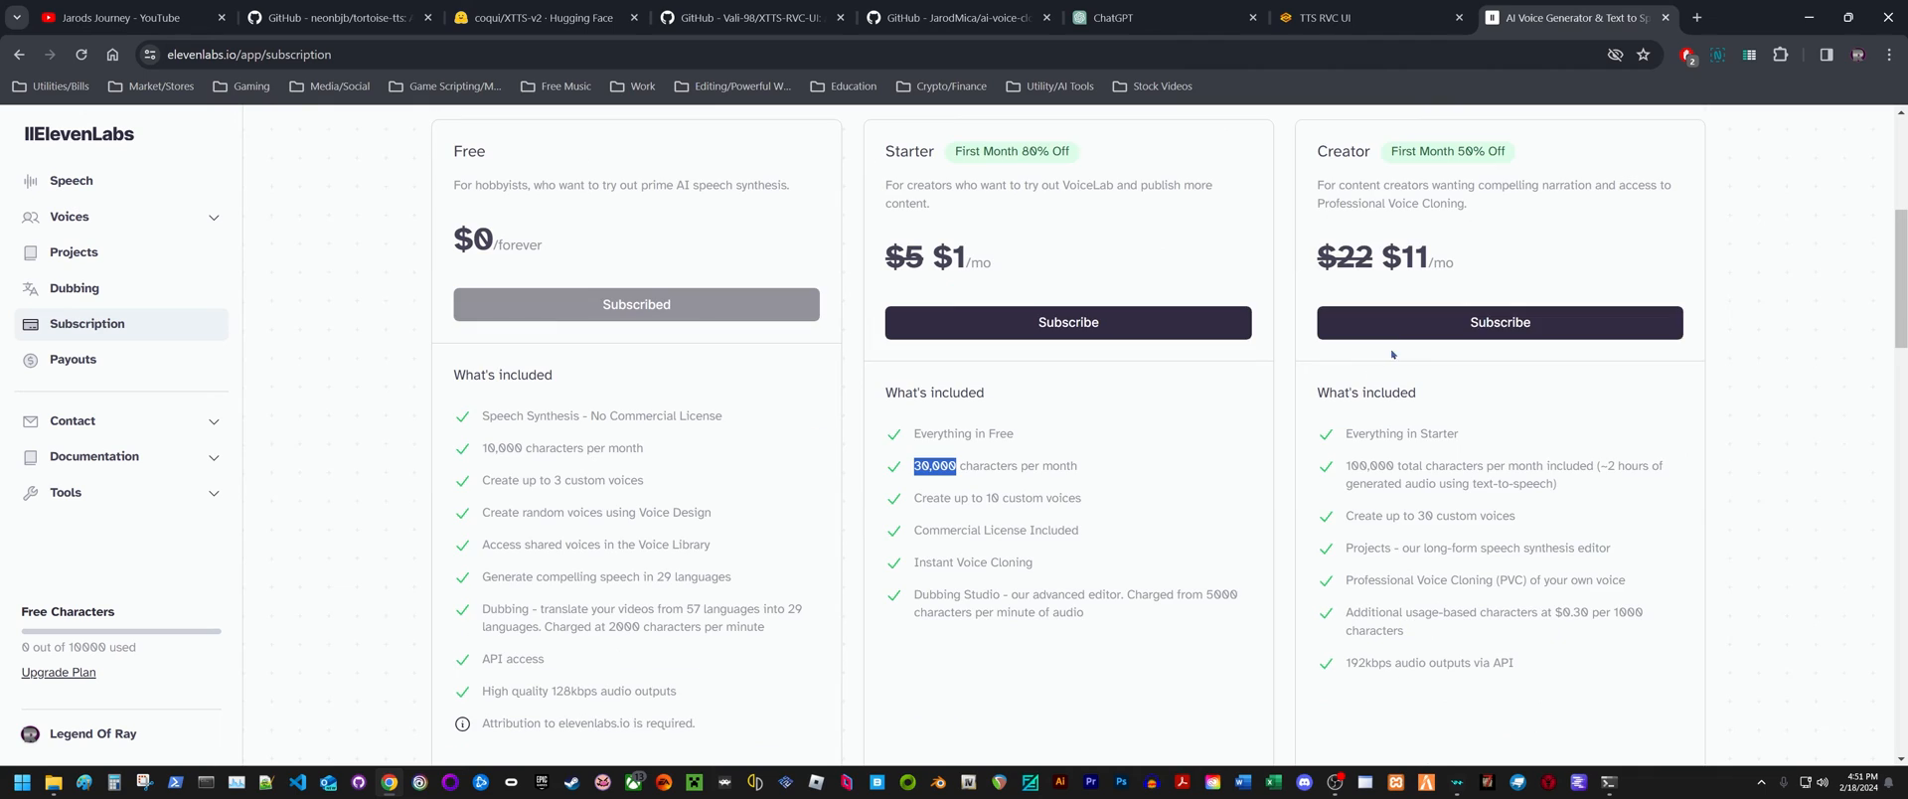
mouse_move(1480, 372)
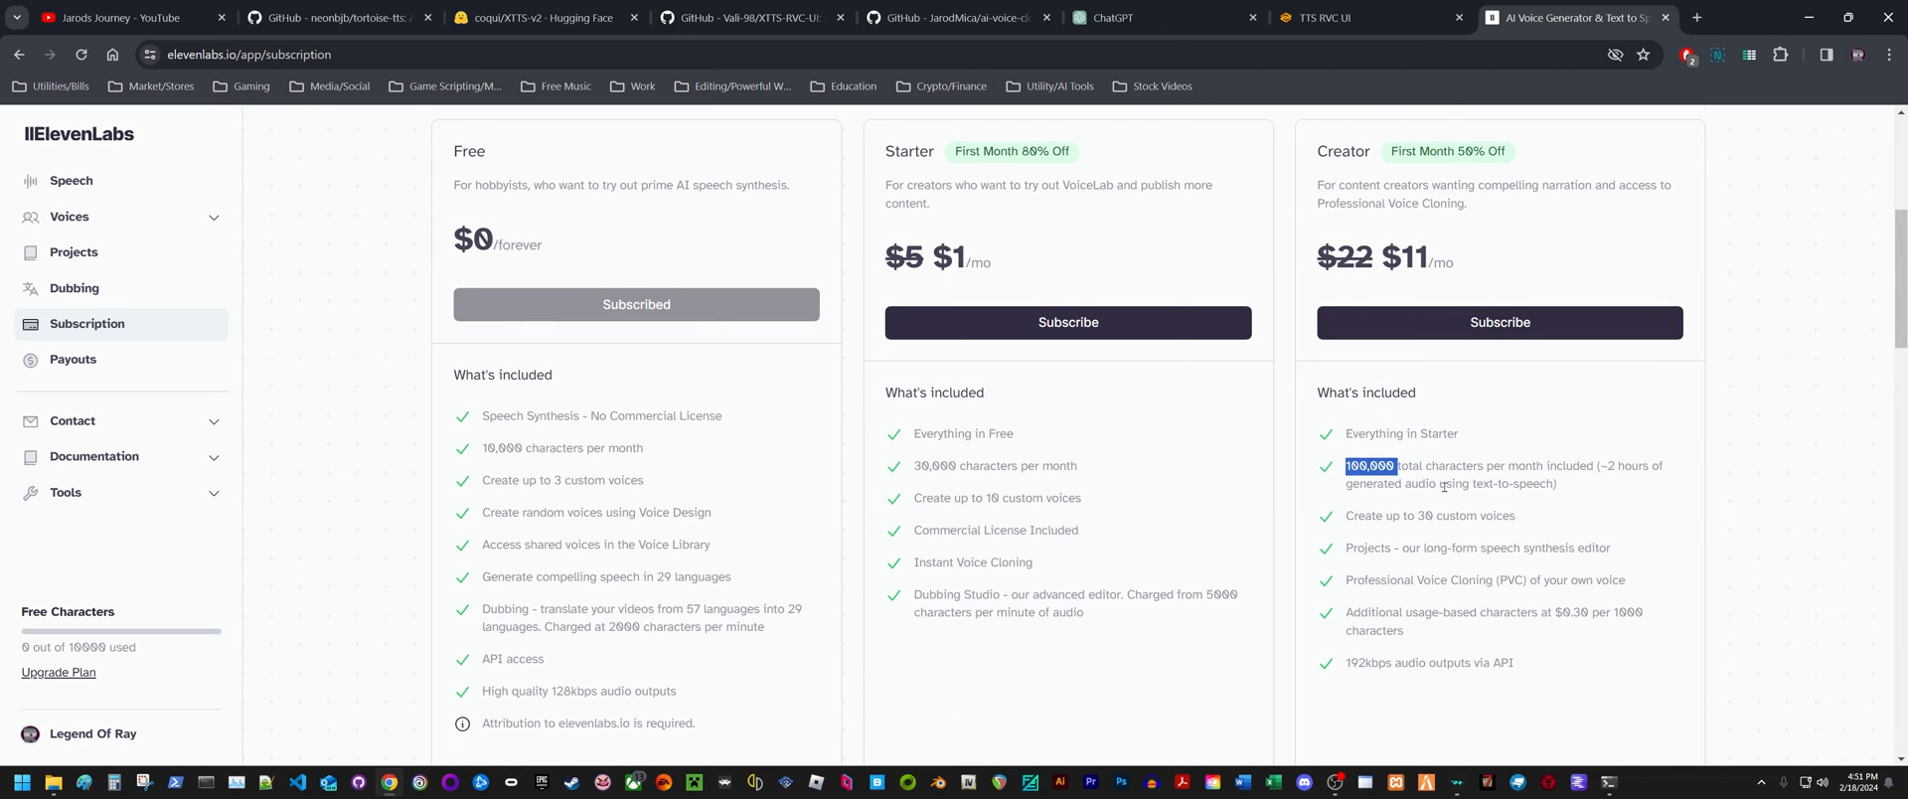
mouse_move(1519, 395)
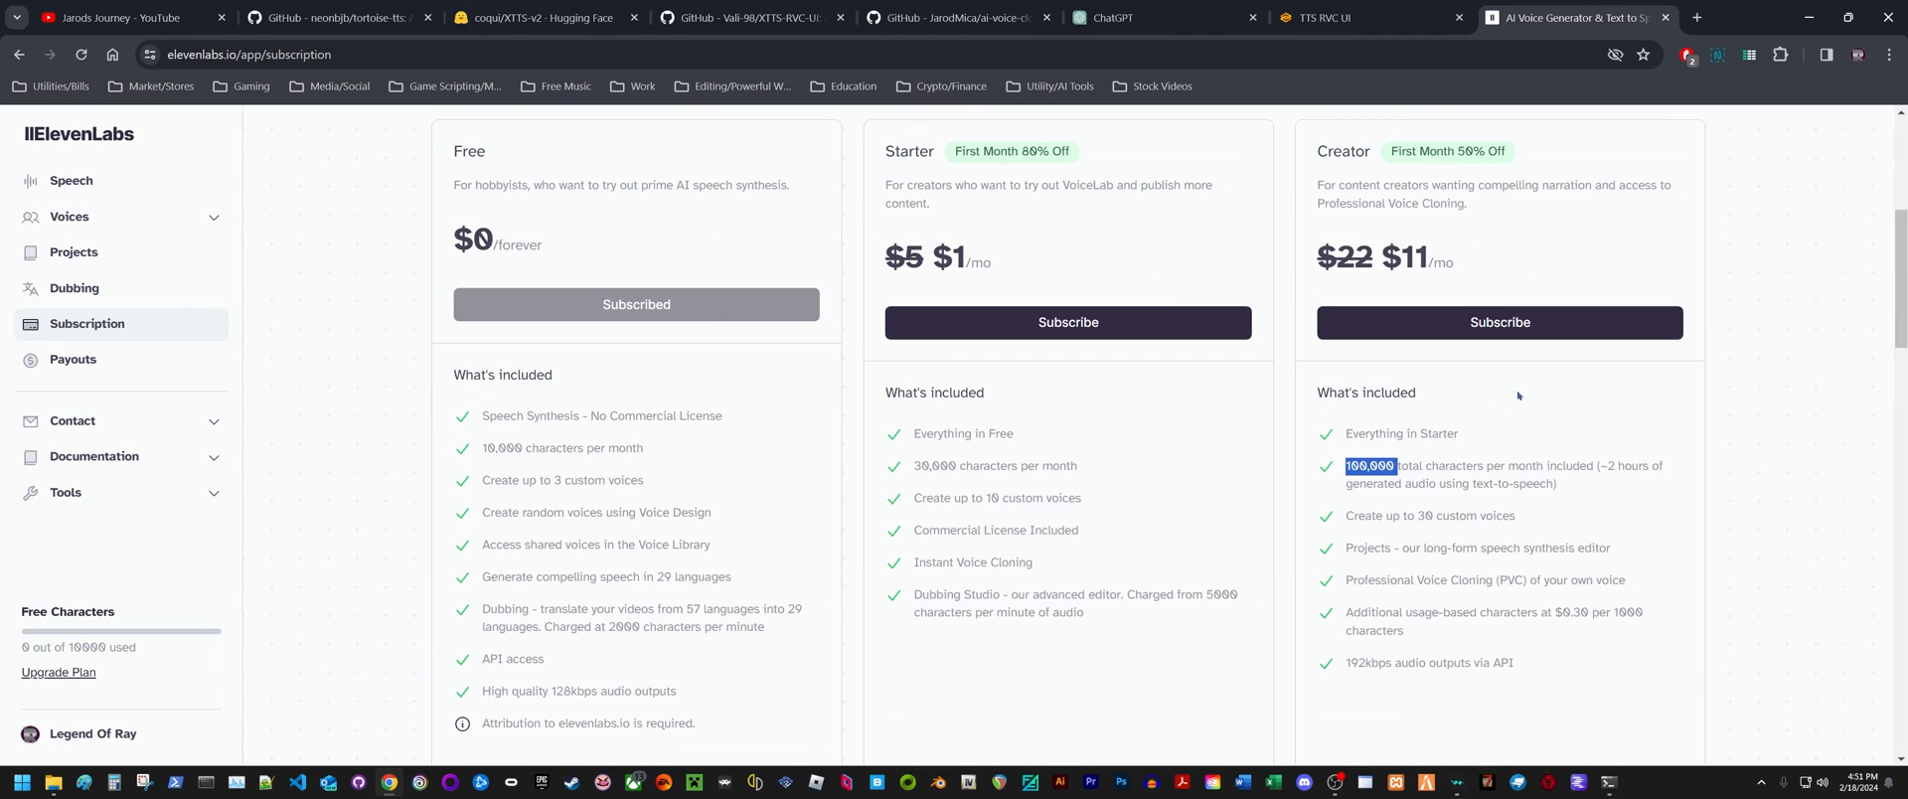
mouse_move(1374, 519)
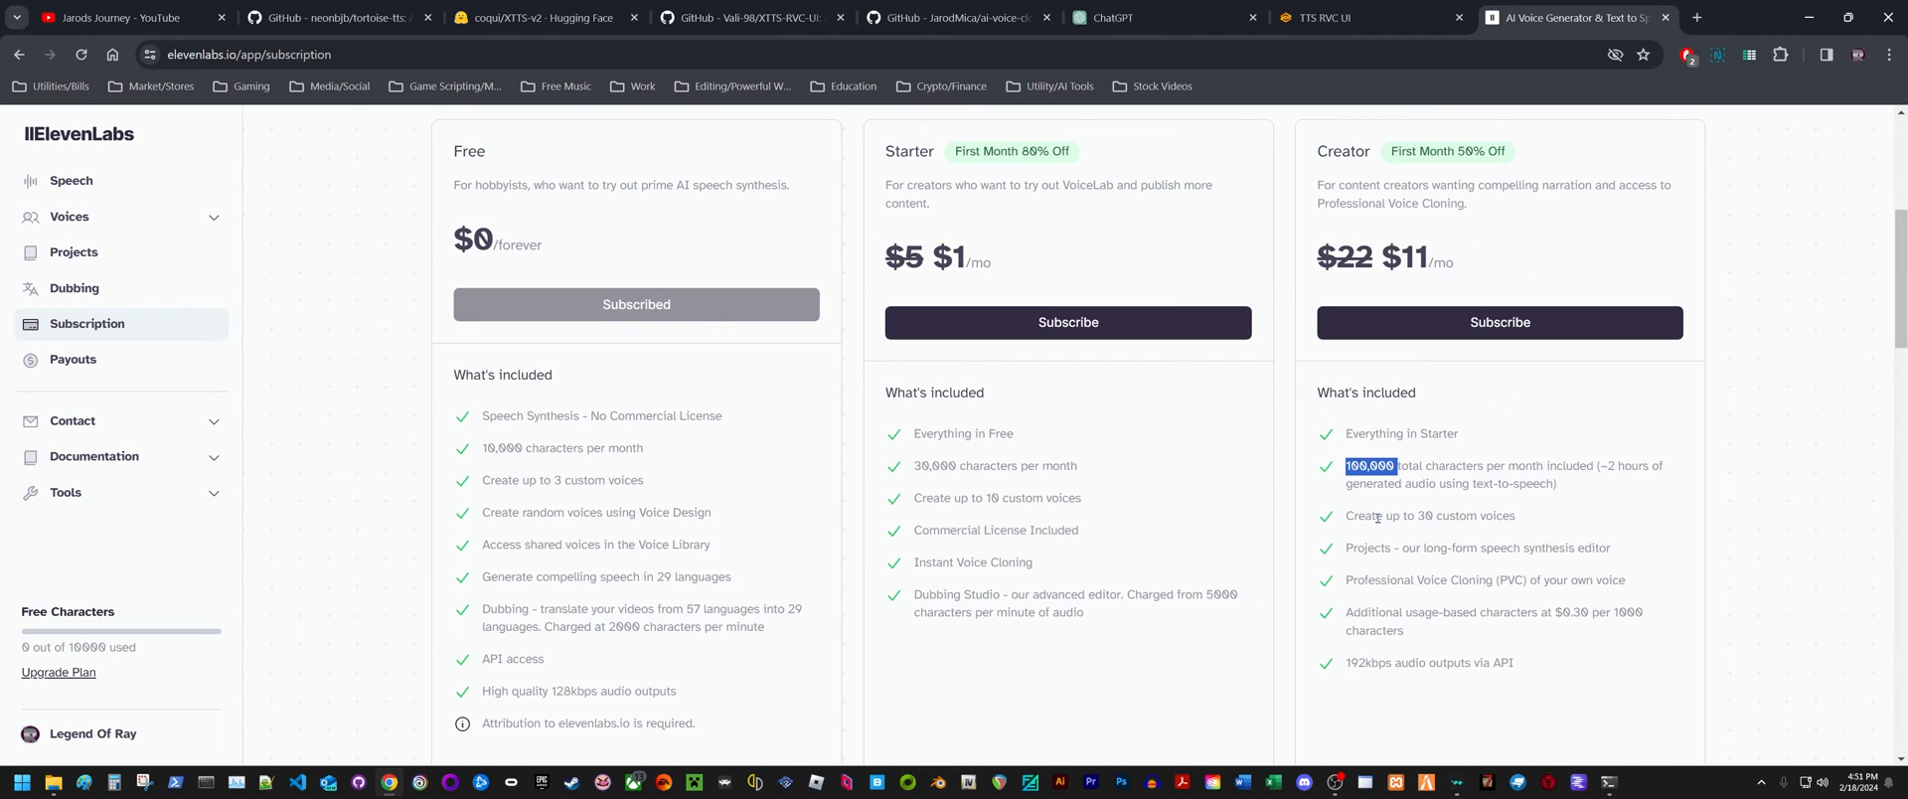
mouse_move(1523, 504)
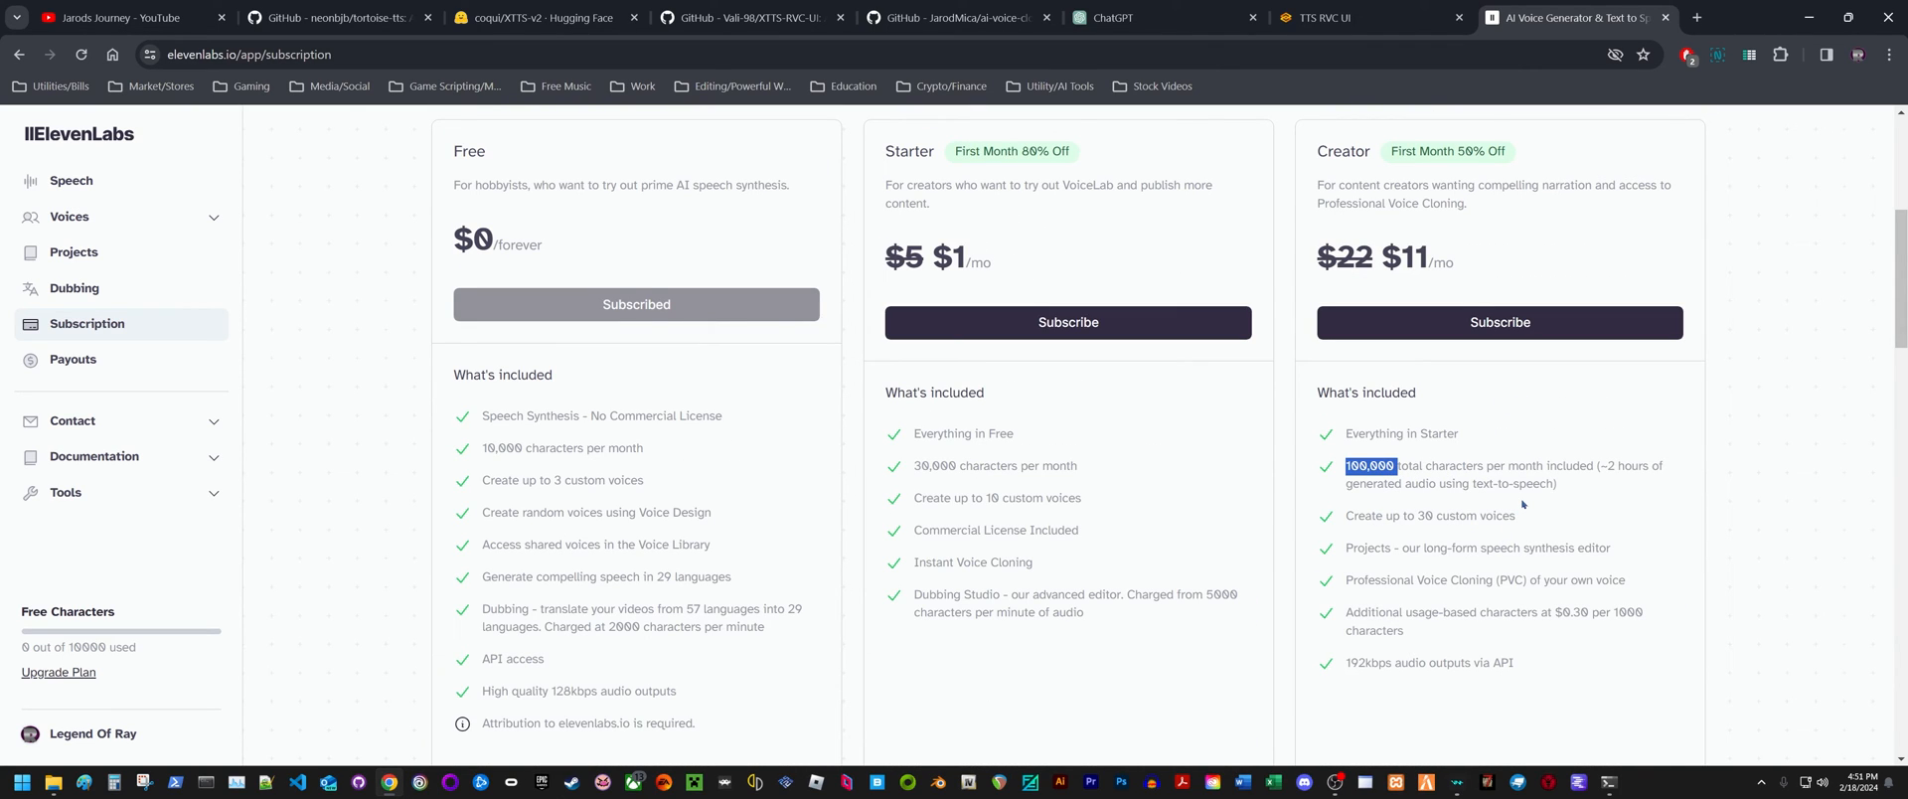
mouse_move(1513, 536)
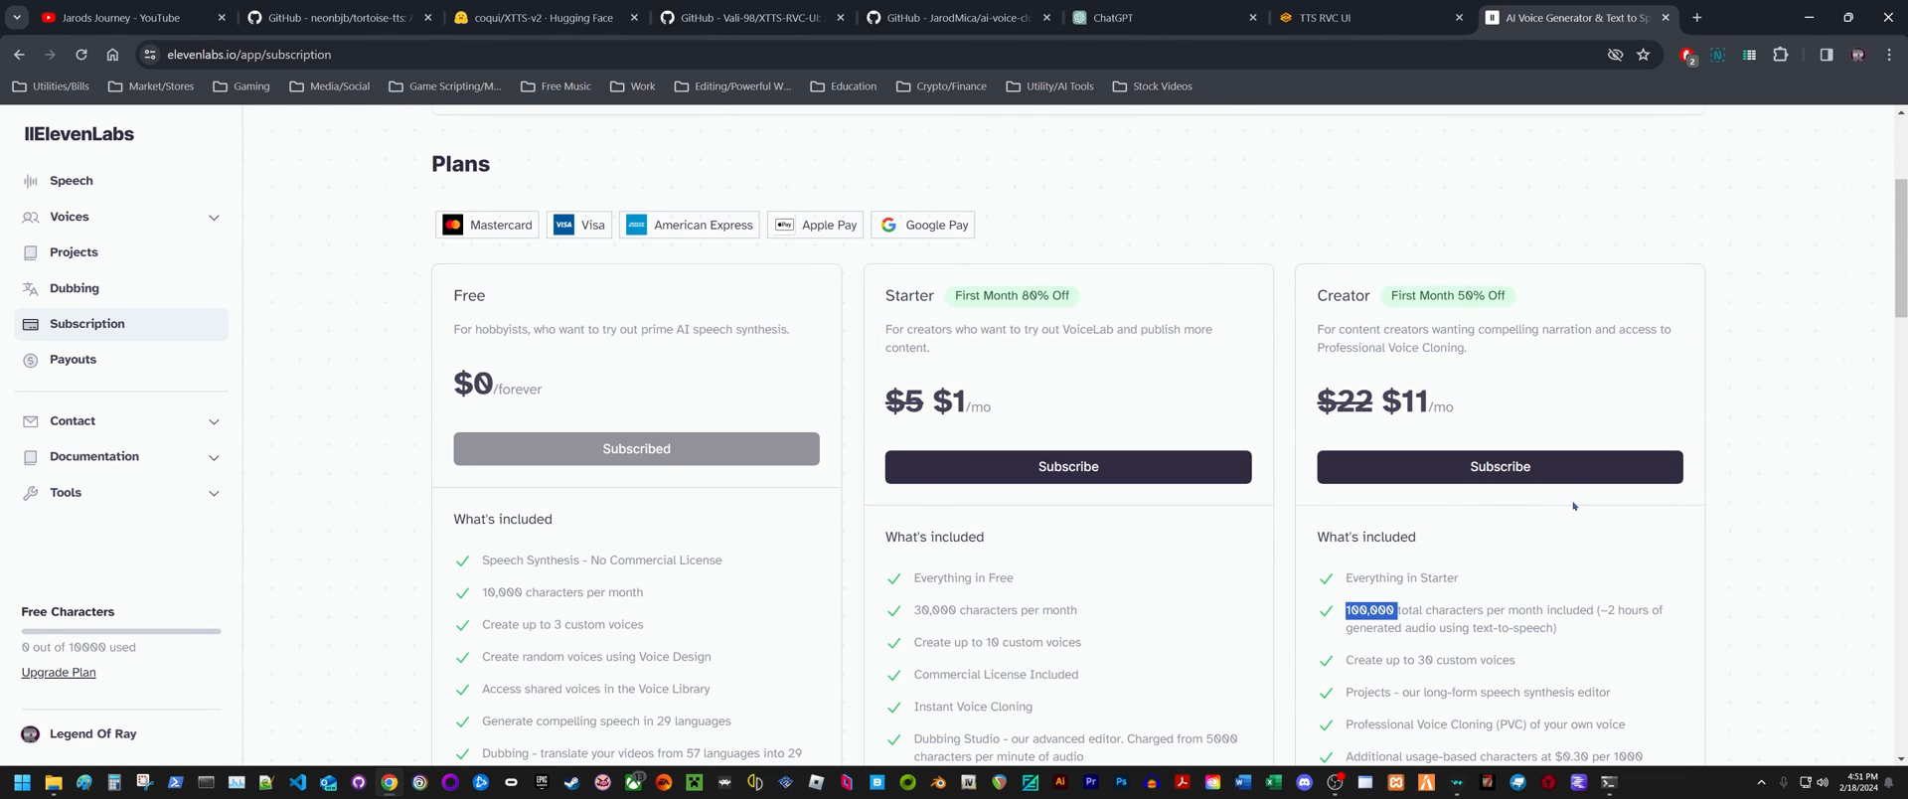
scroll(down, 3)
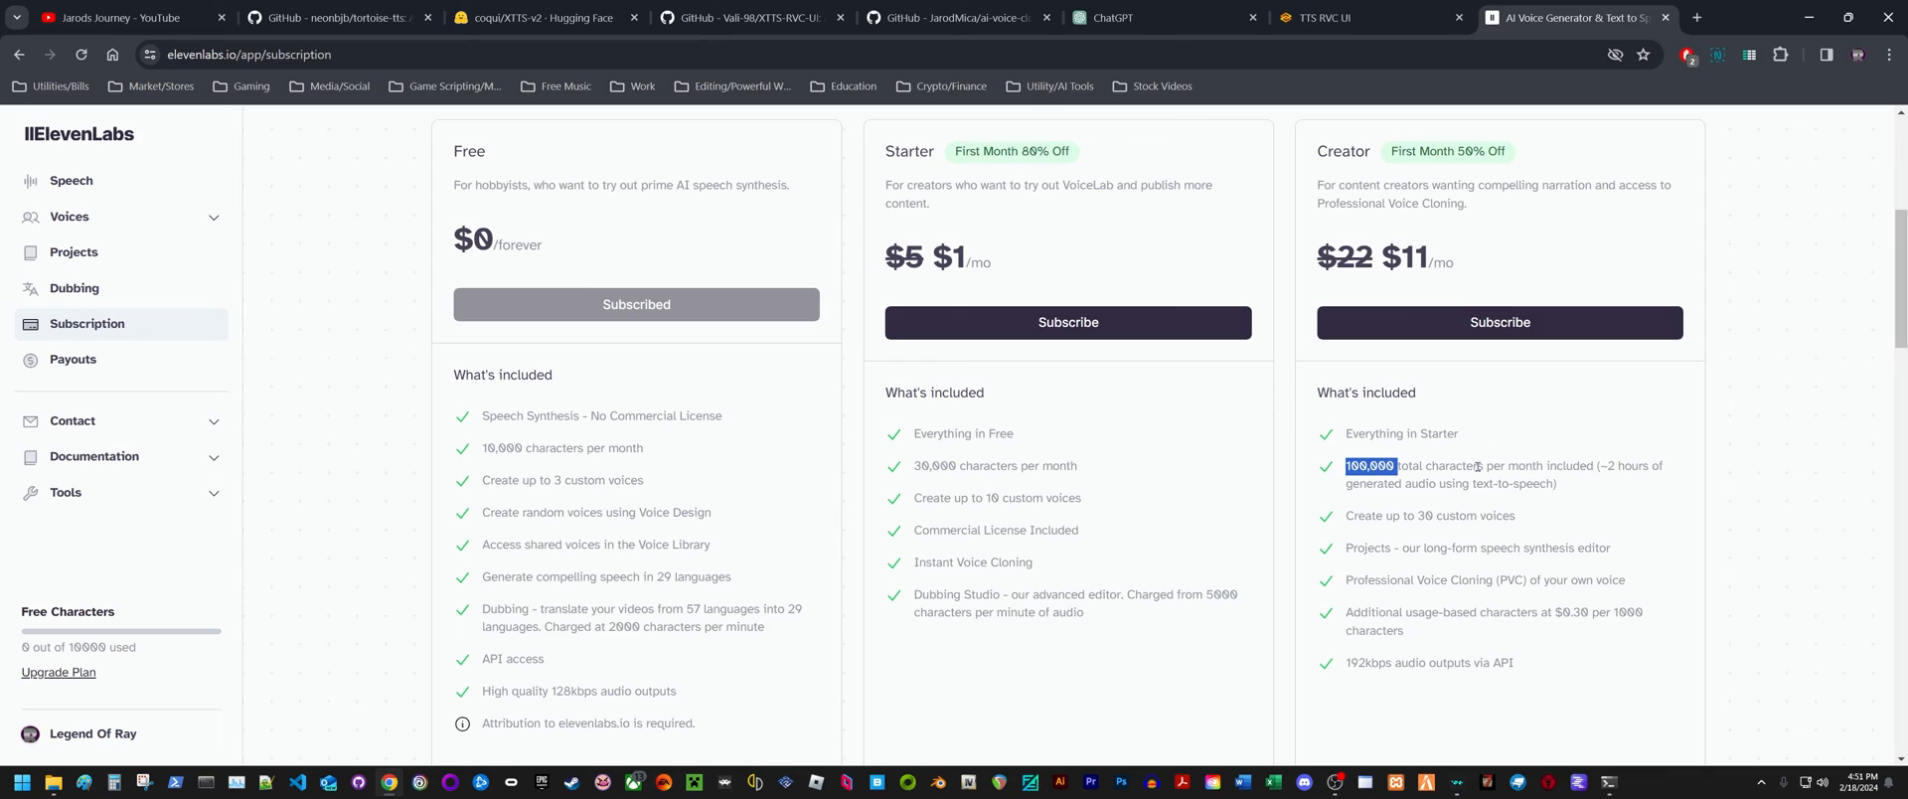
mouse_move(1511, 515)
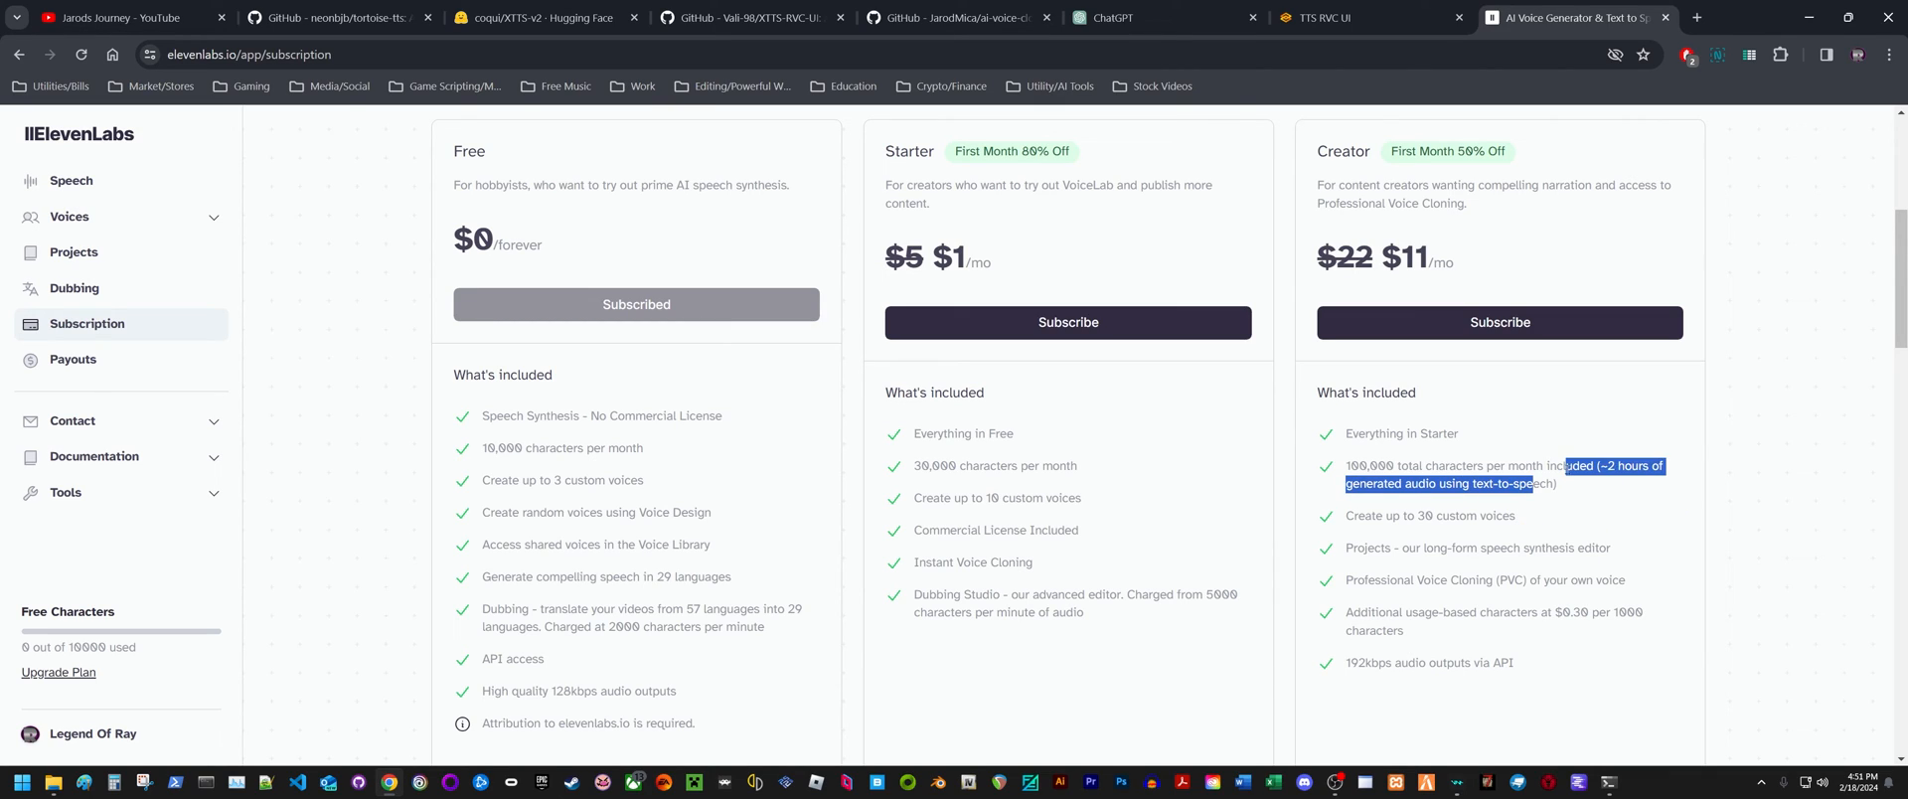
click(1535, 496)
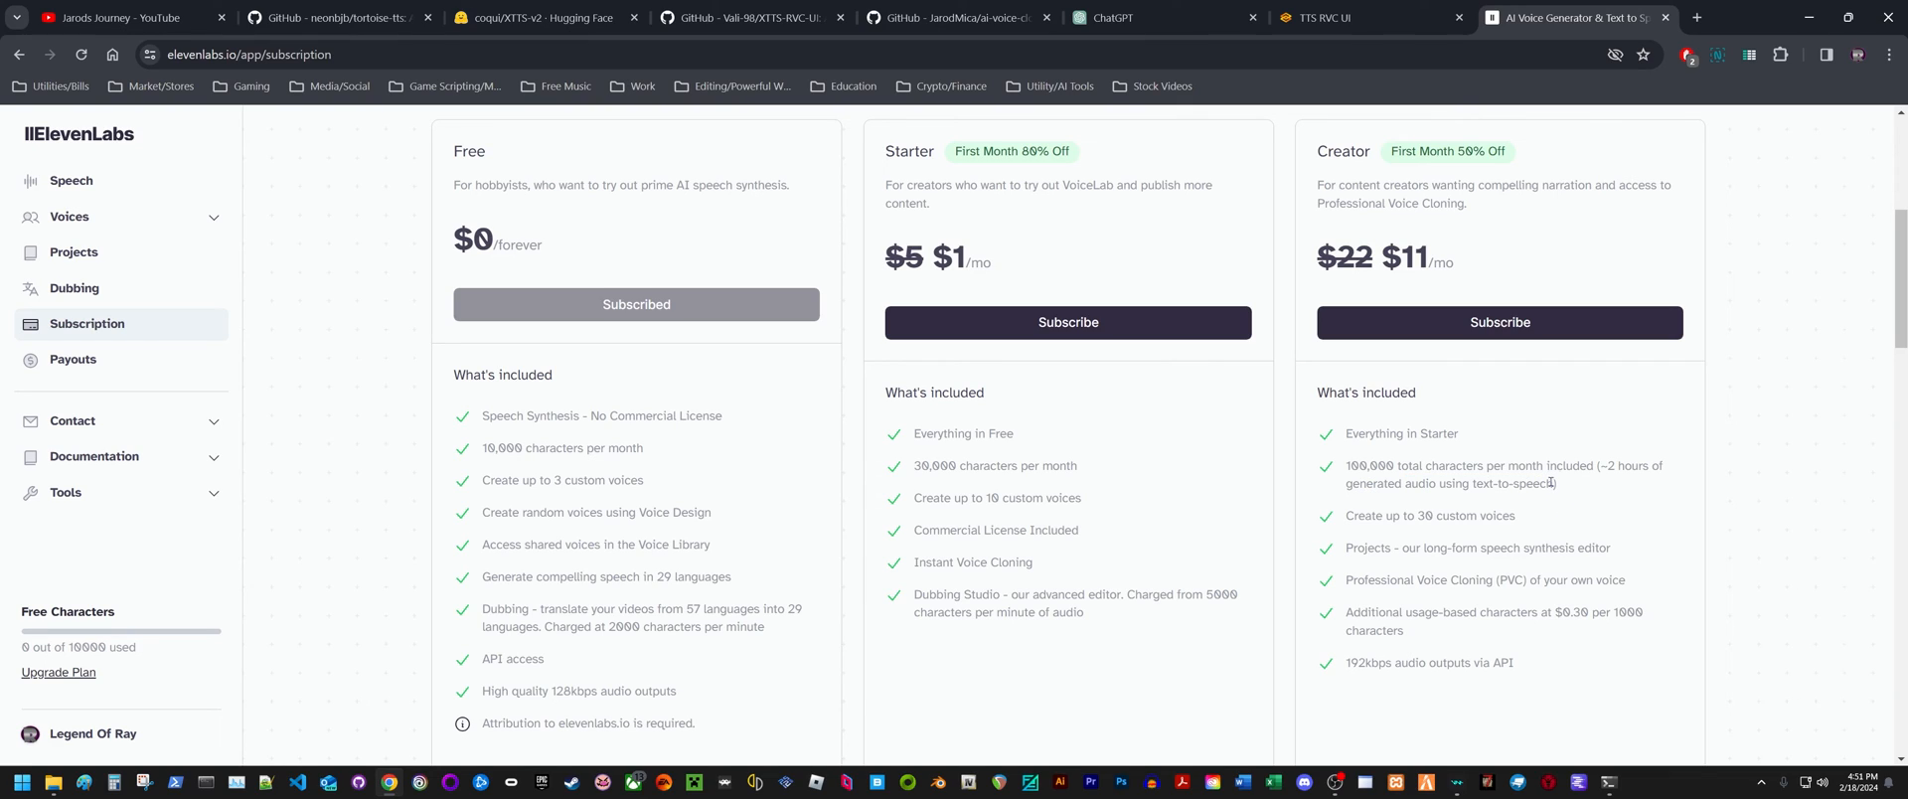
drag(1604, 466, 1555, 484)
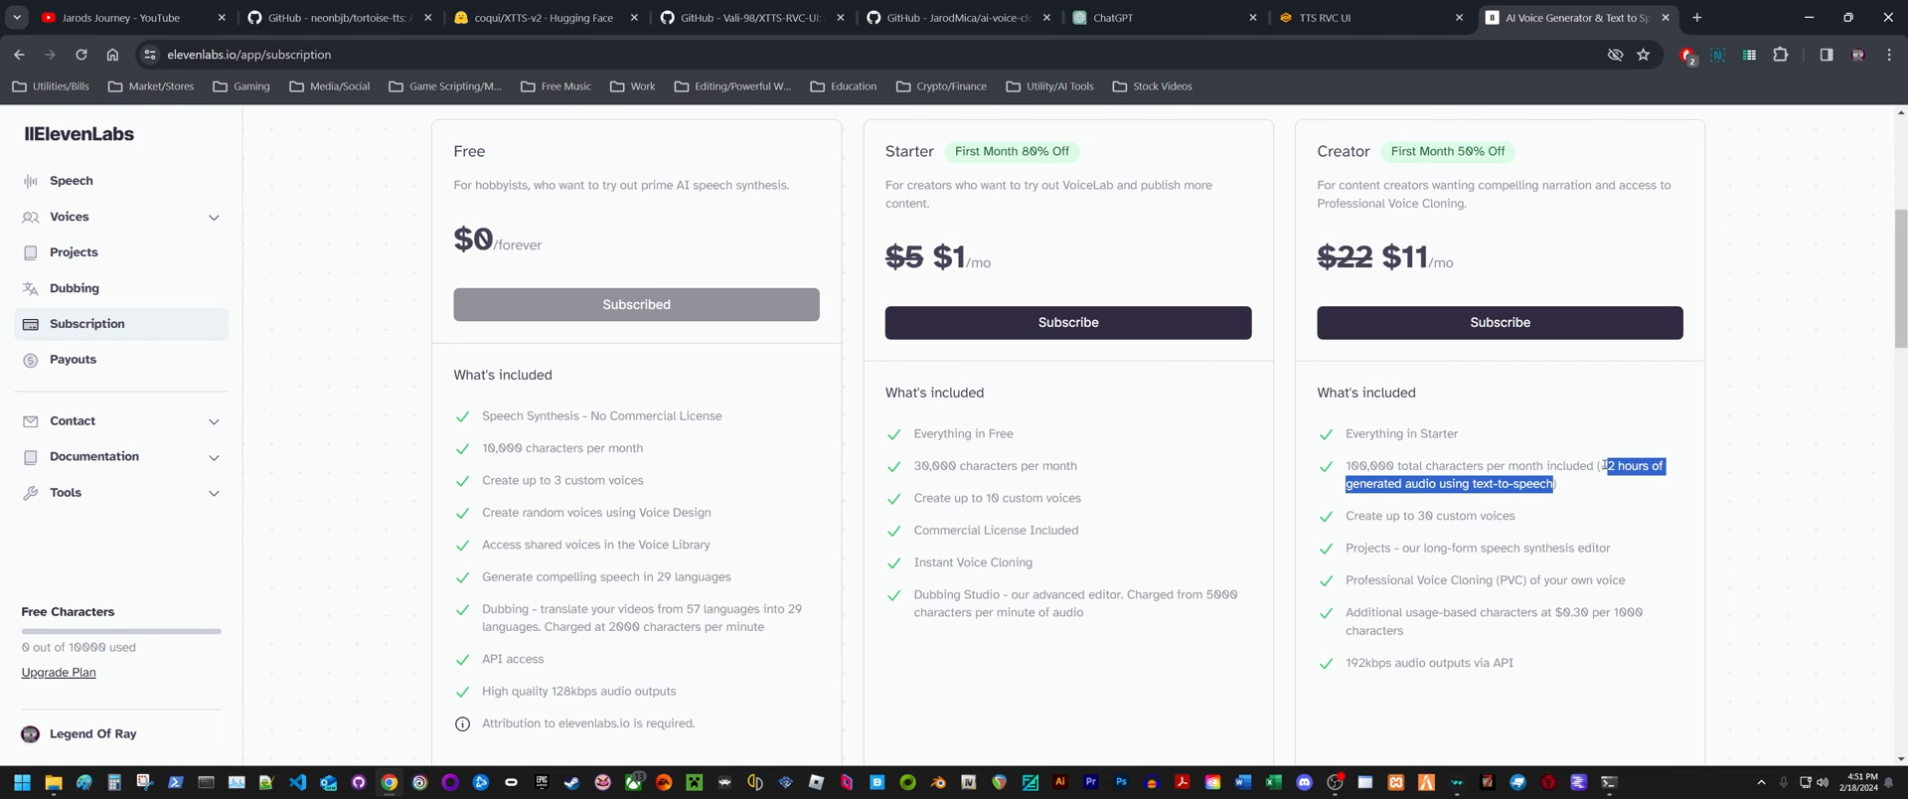
click(1576, 489)
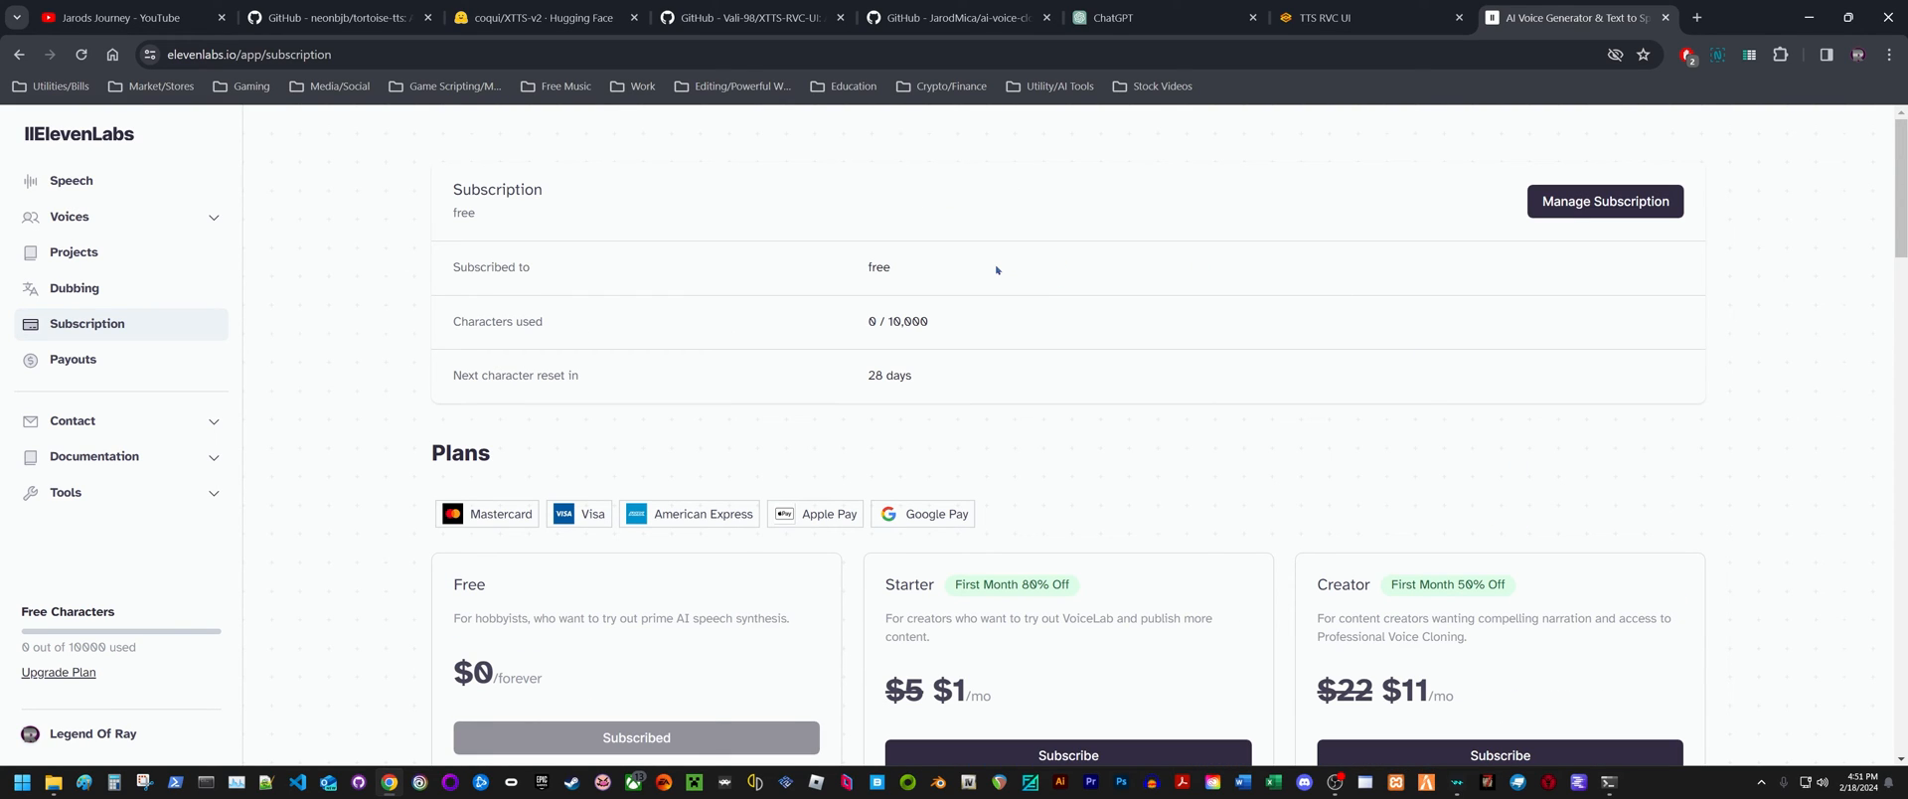
mouse_move(1307, 277)
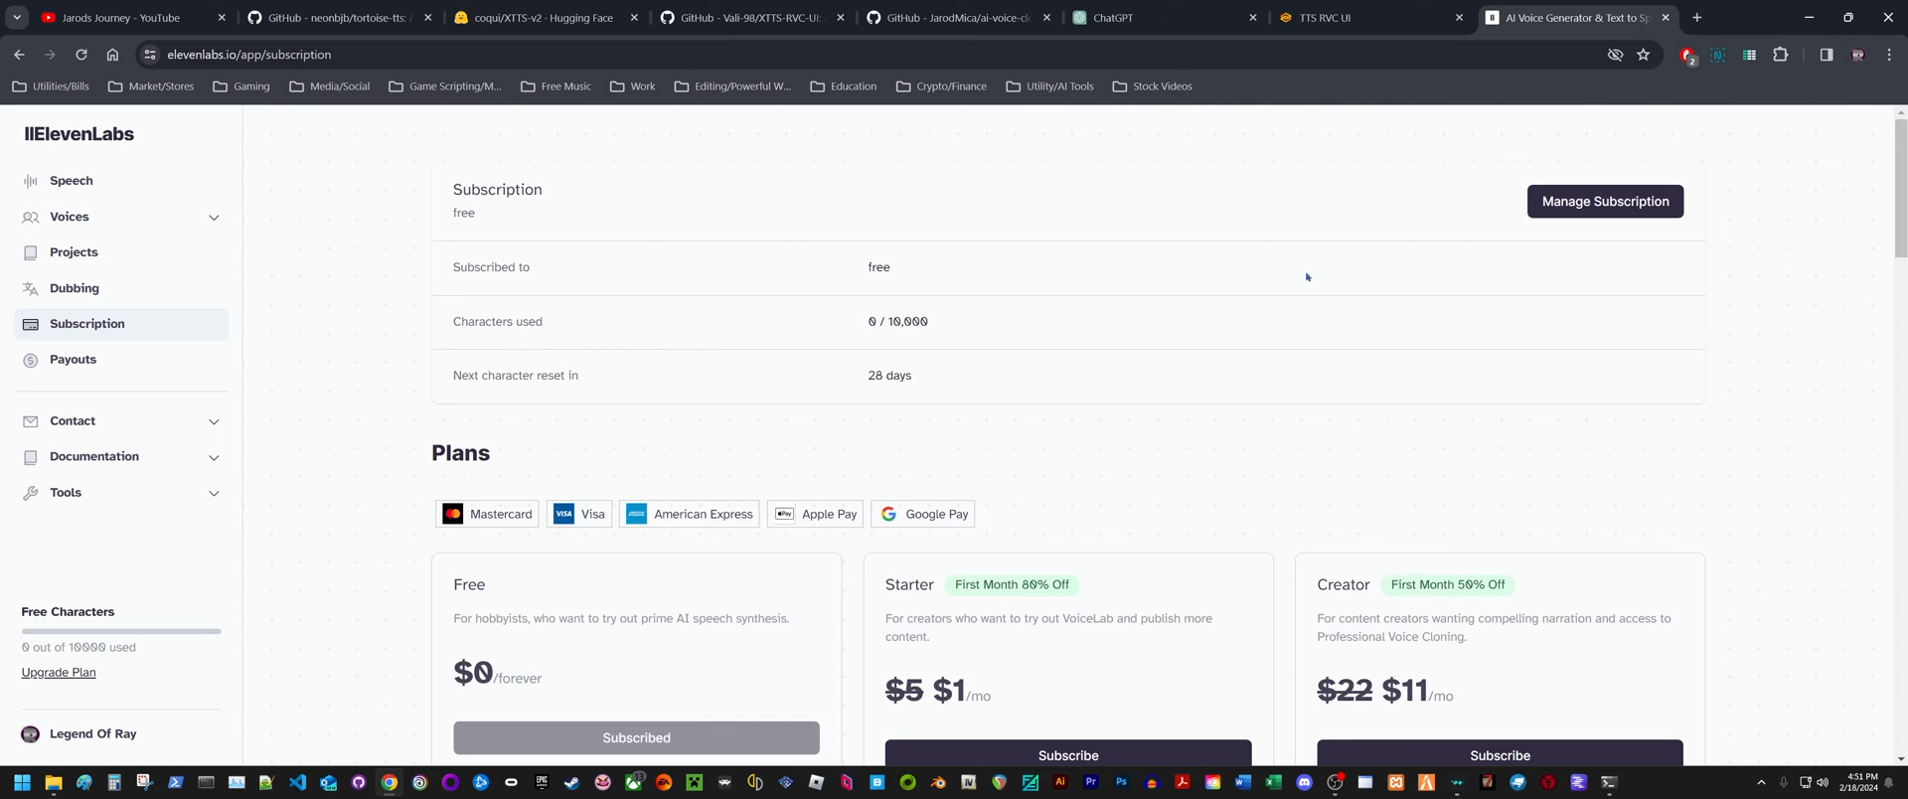
mouse_move(1237, 374)
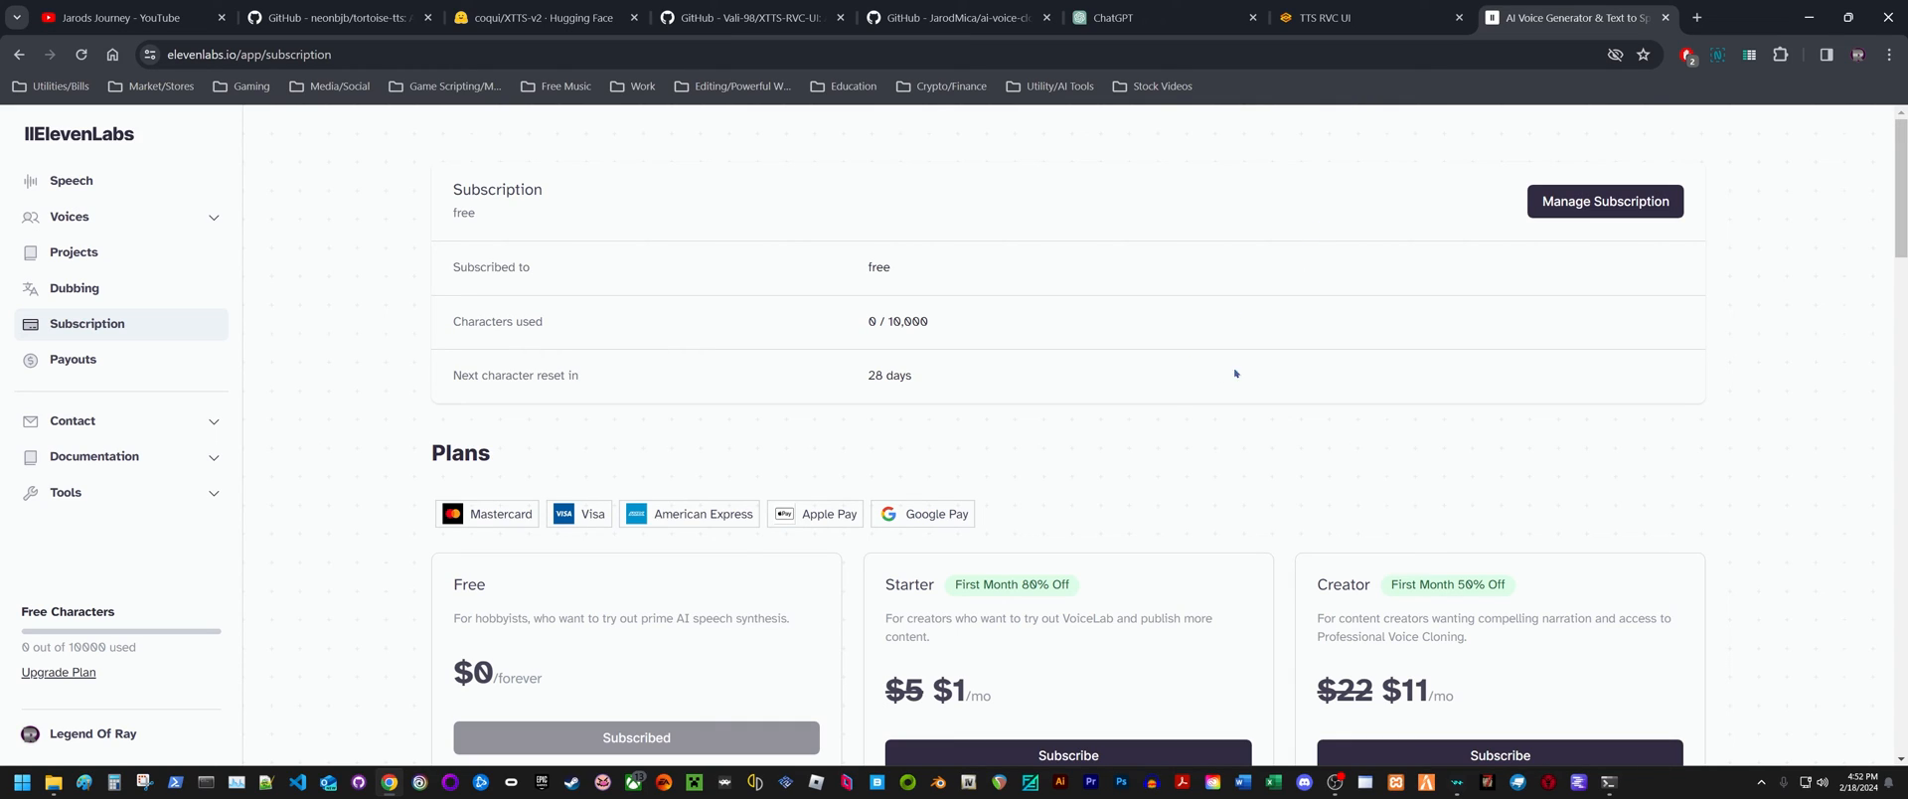
mouse_move(1527, 433)
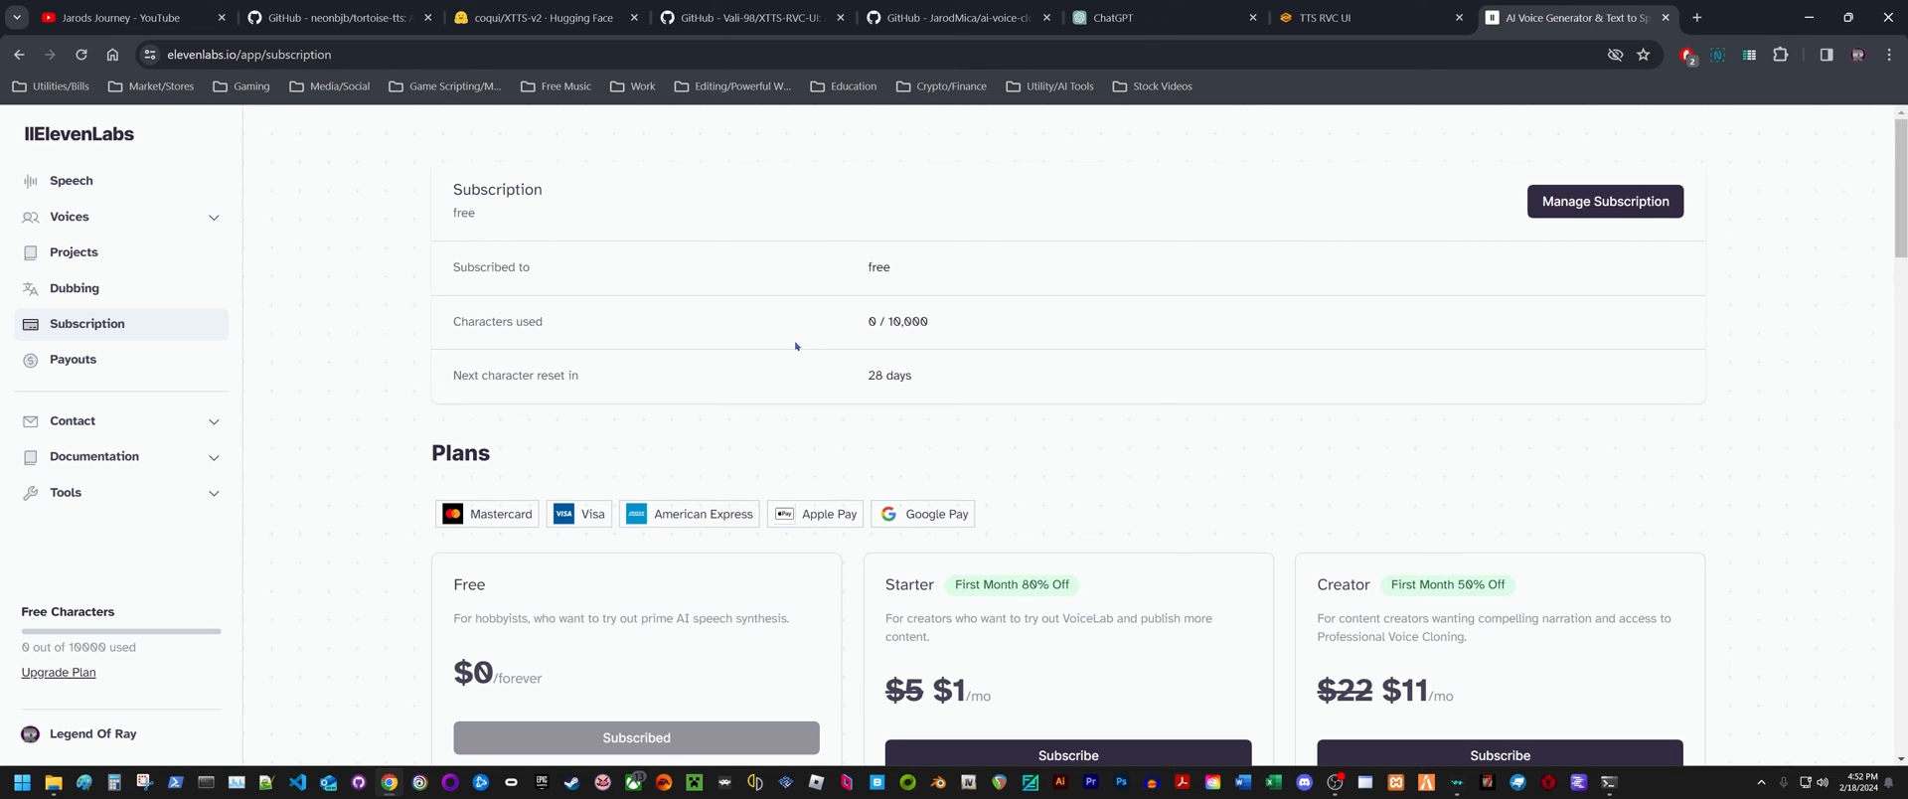
mouse_move(981, 350)
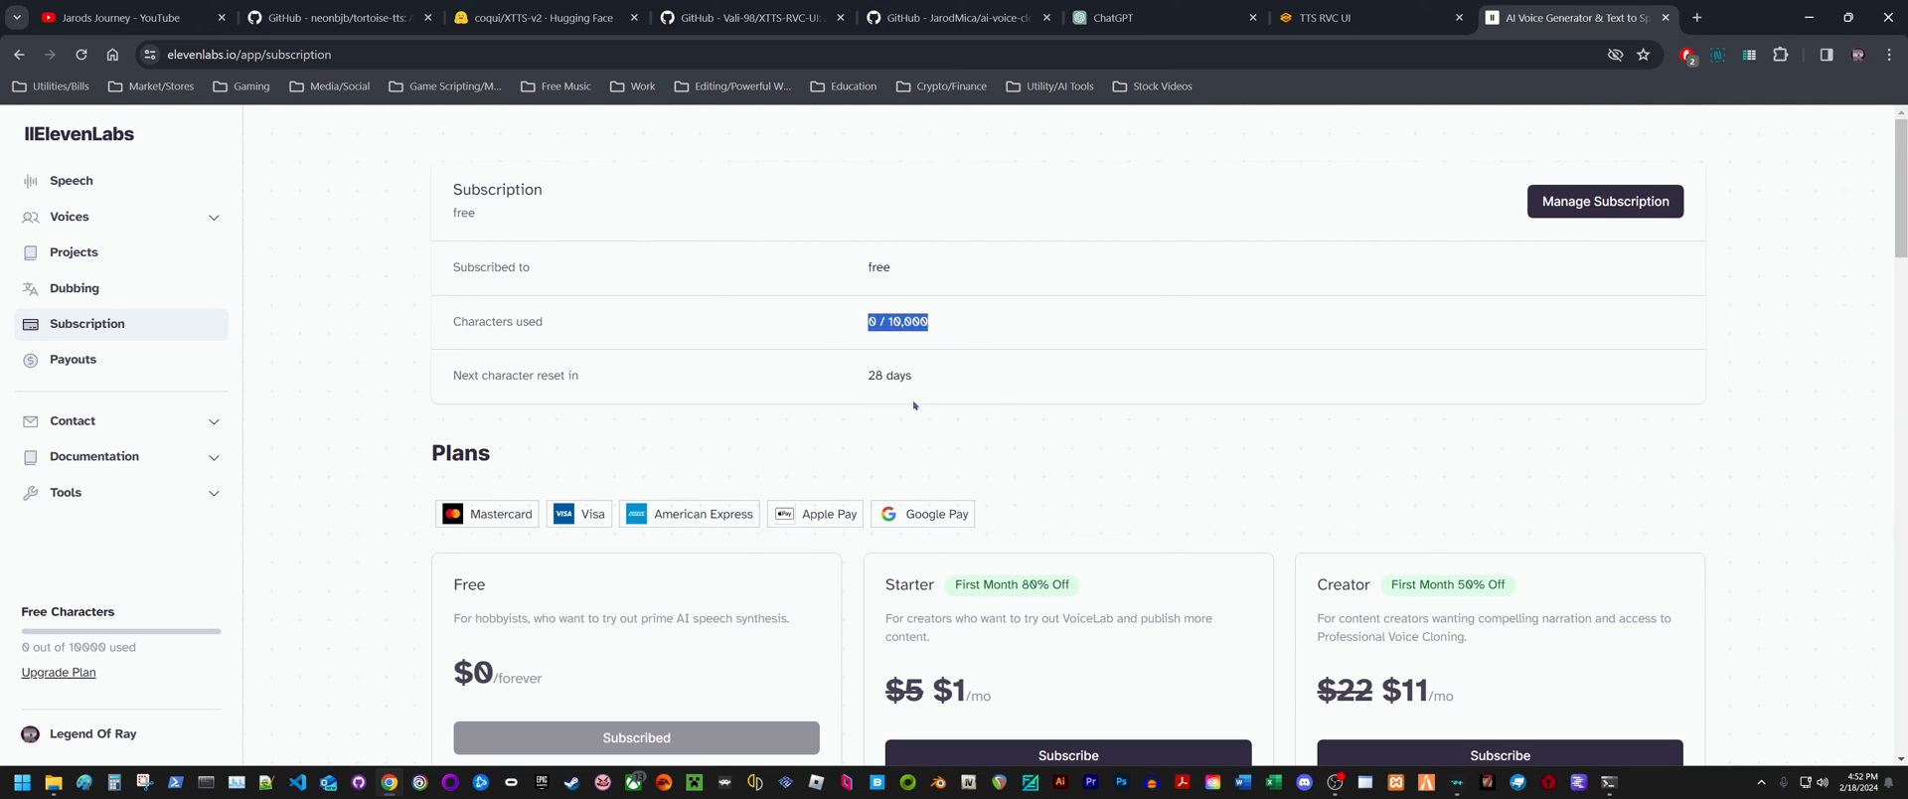
mouse_move(1022, 407)
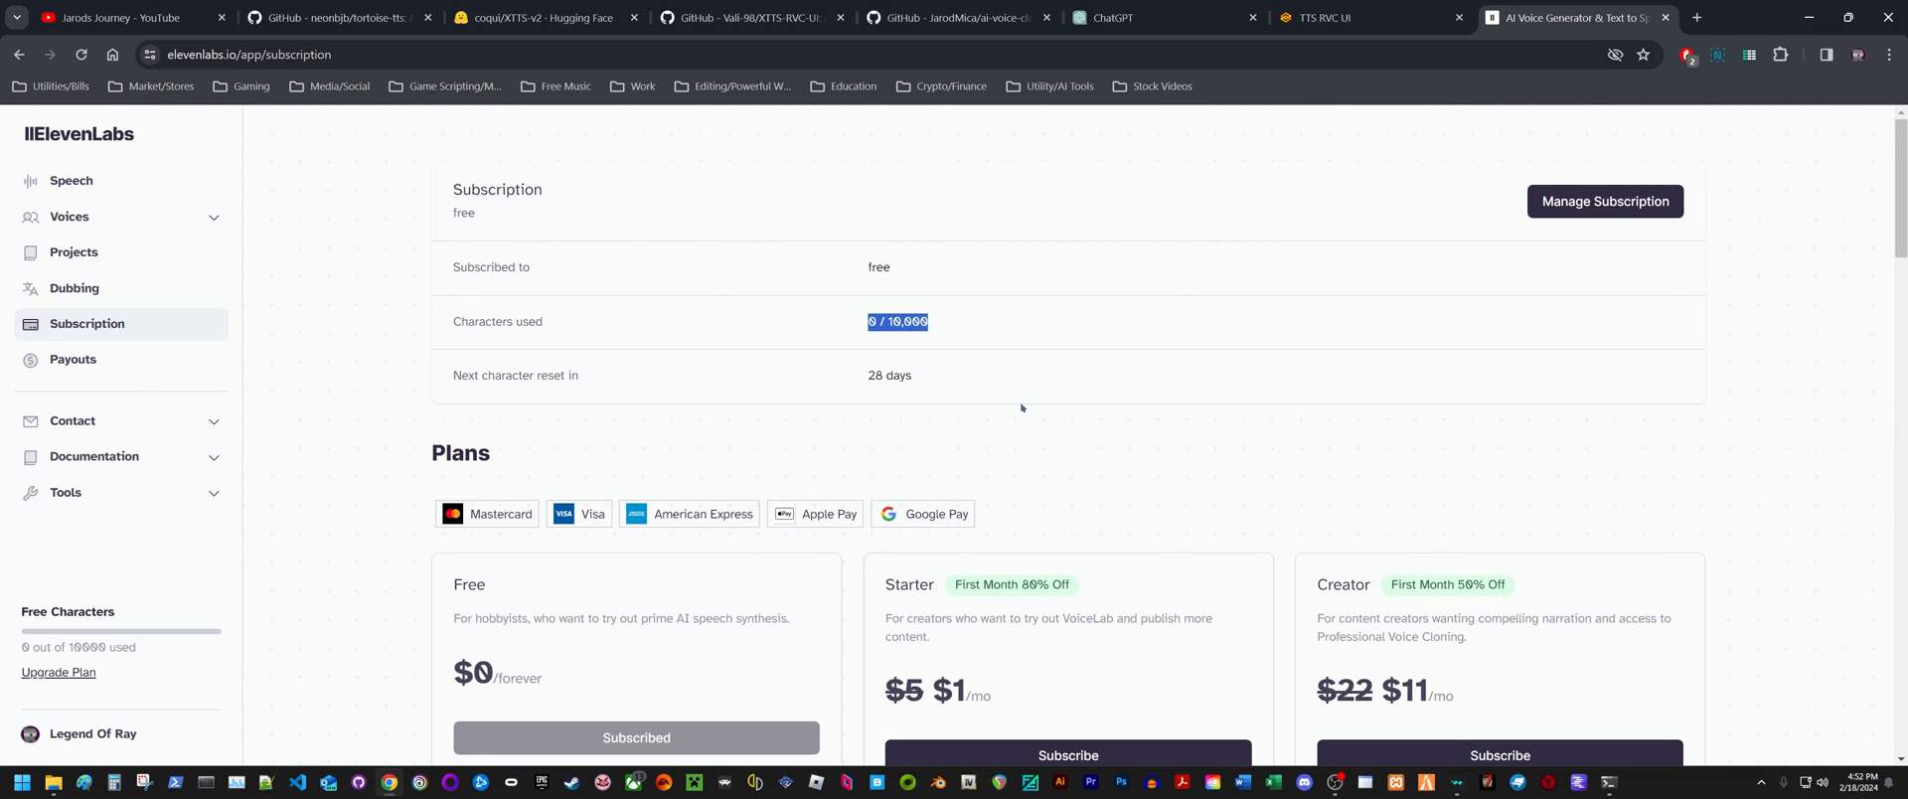
mouse_move(1011, 380)
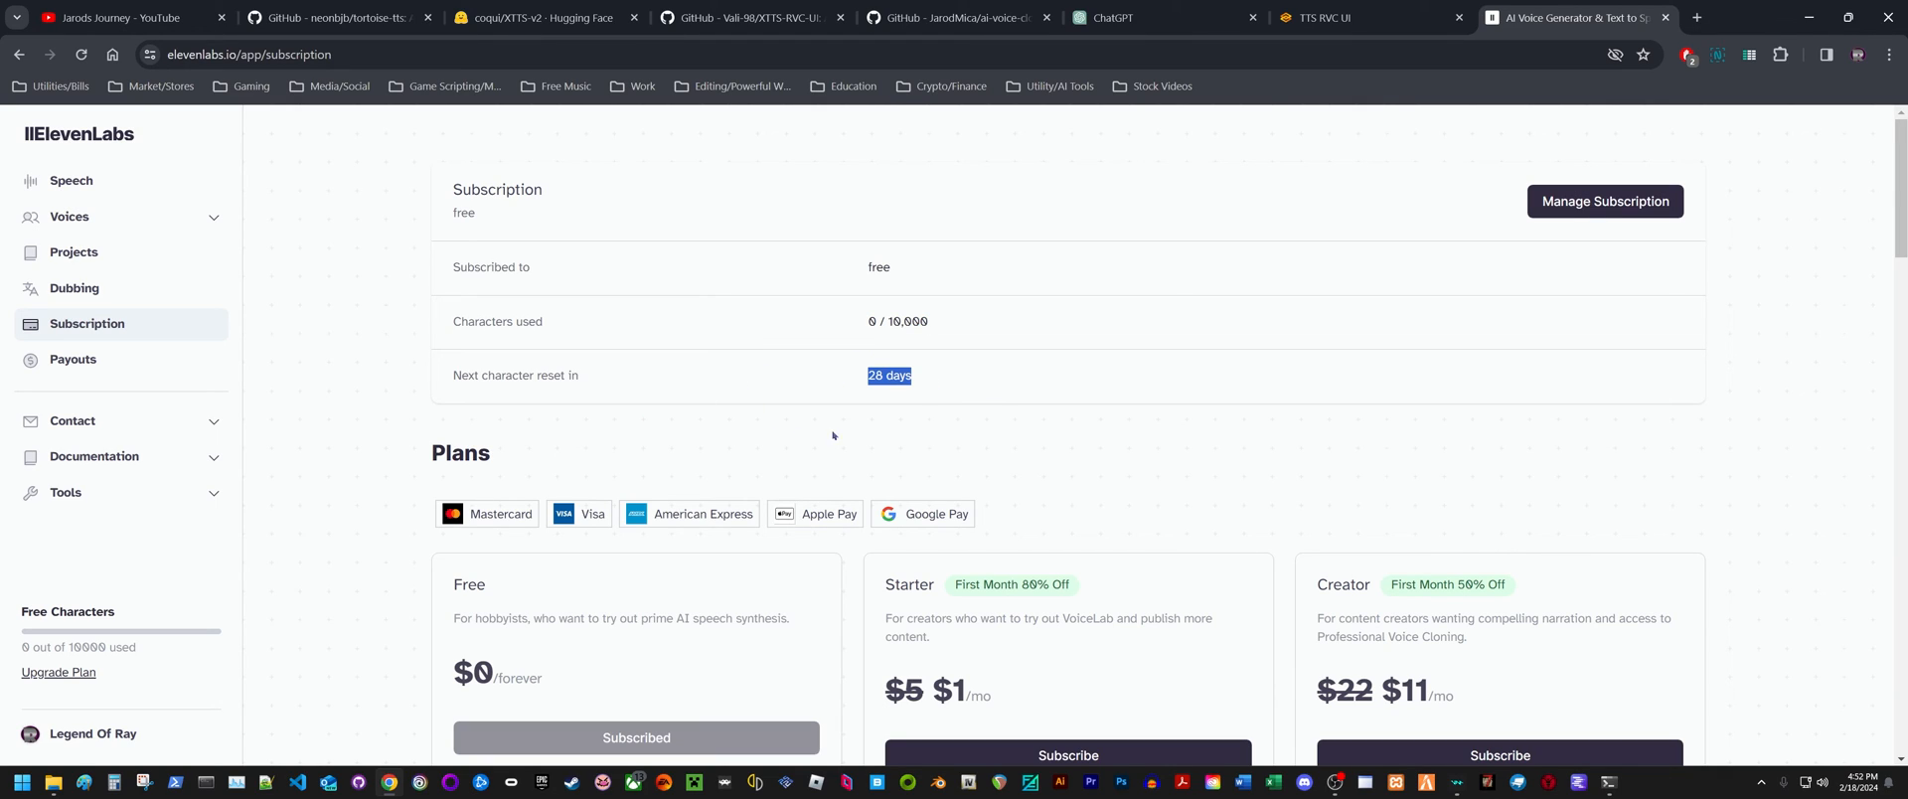
mouse_move(1056, 393)
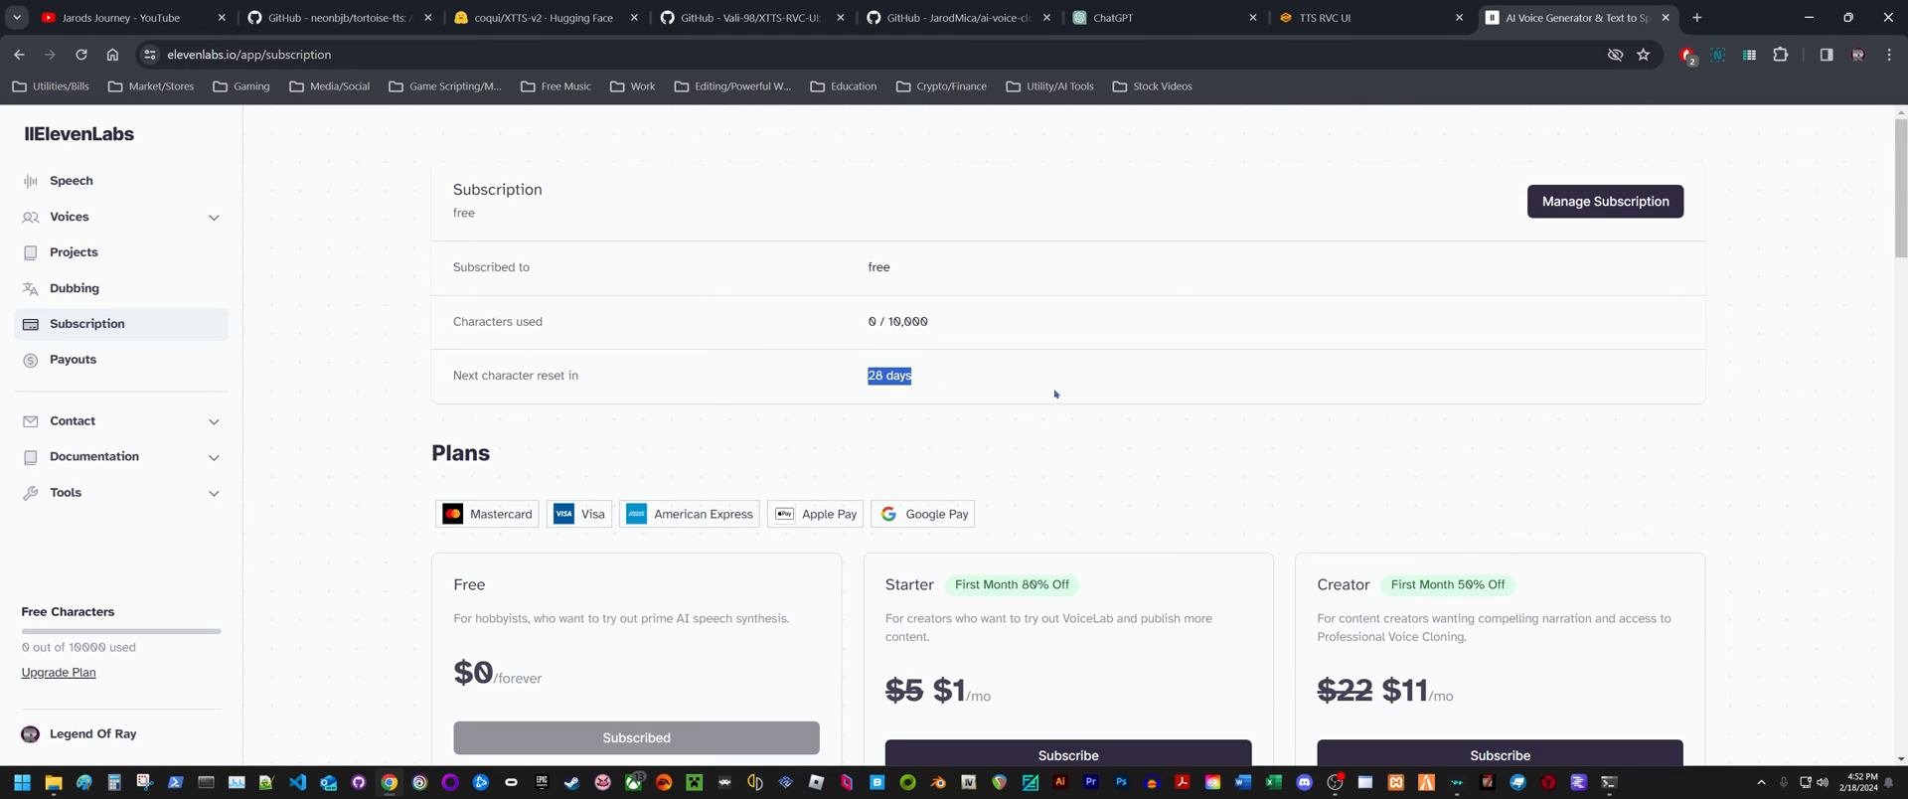
mouse_move(1144, 375)
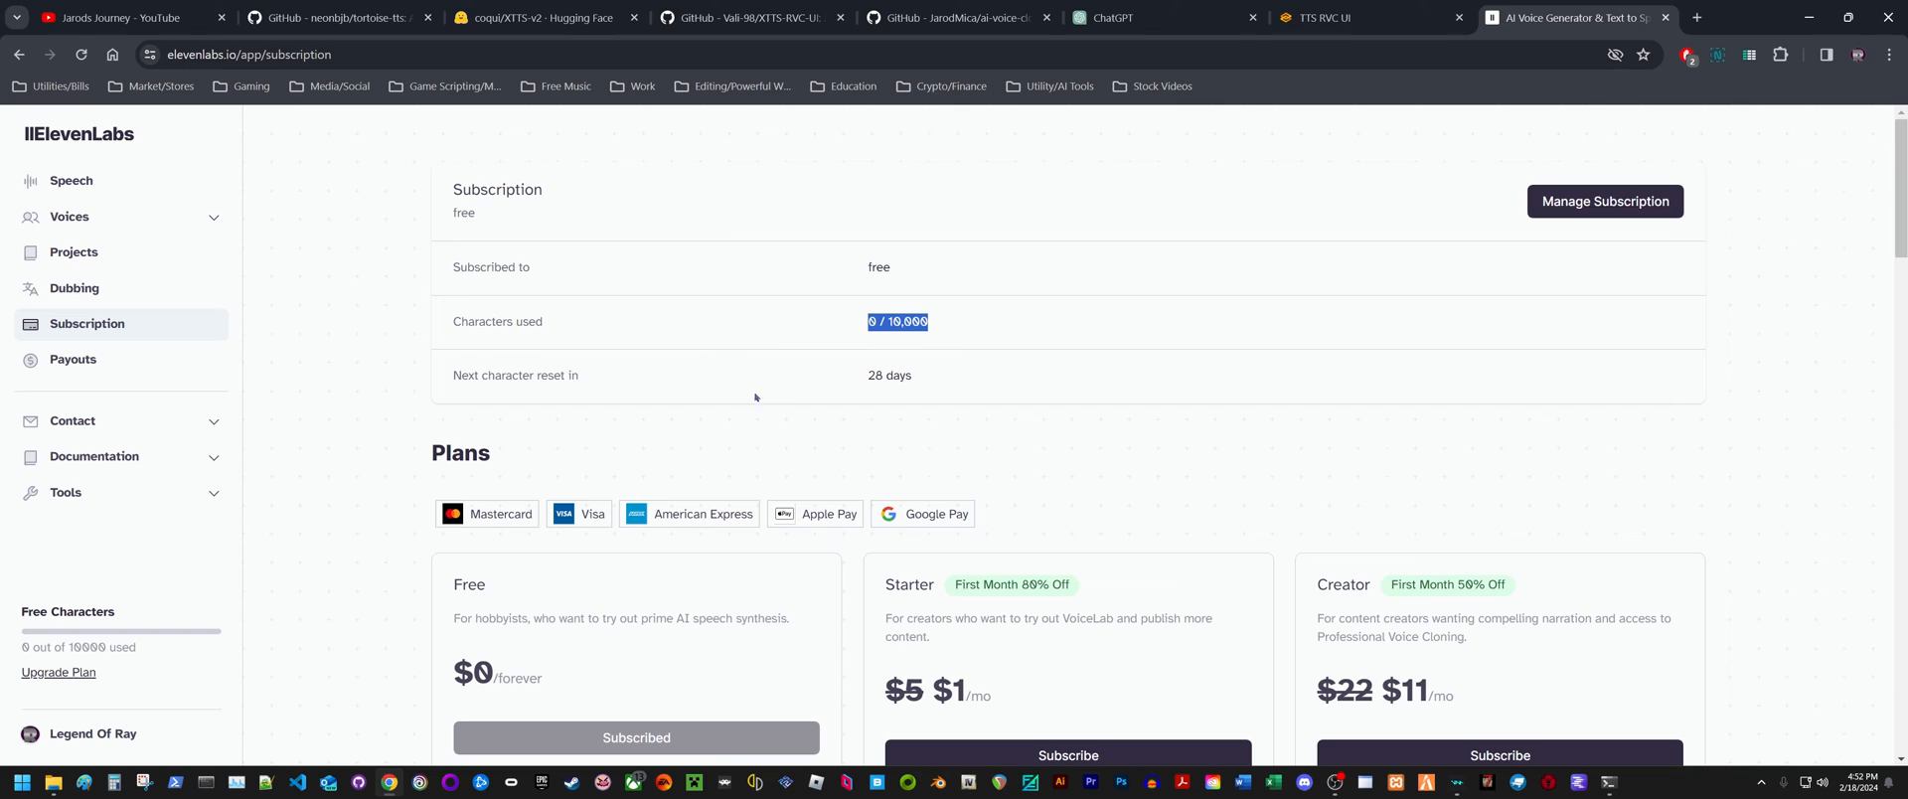
scroll(down, 3)
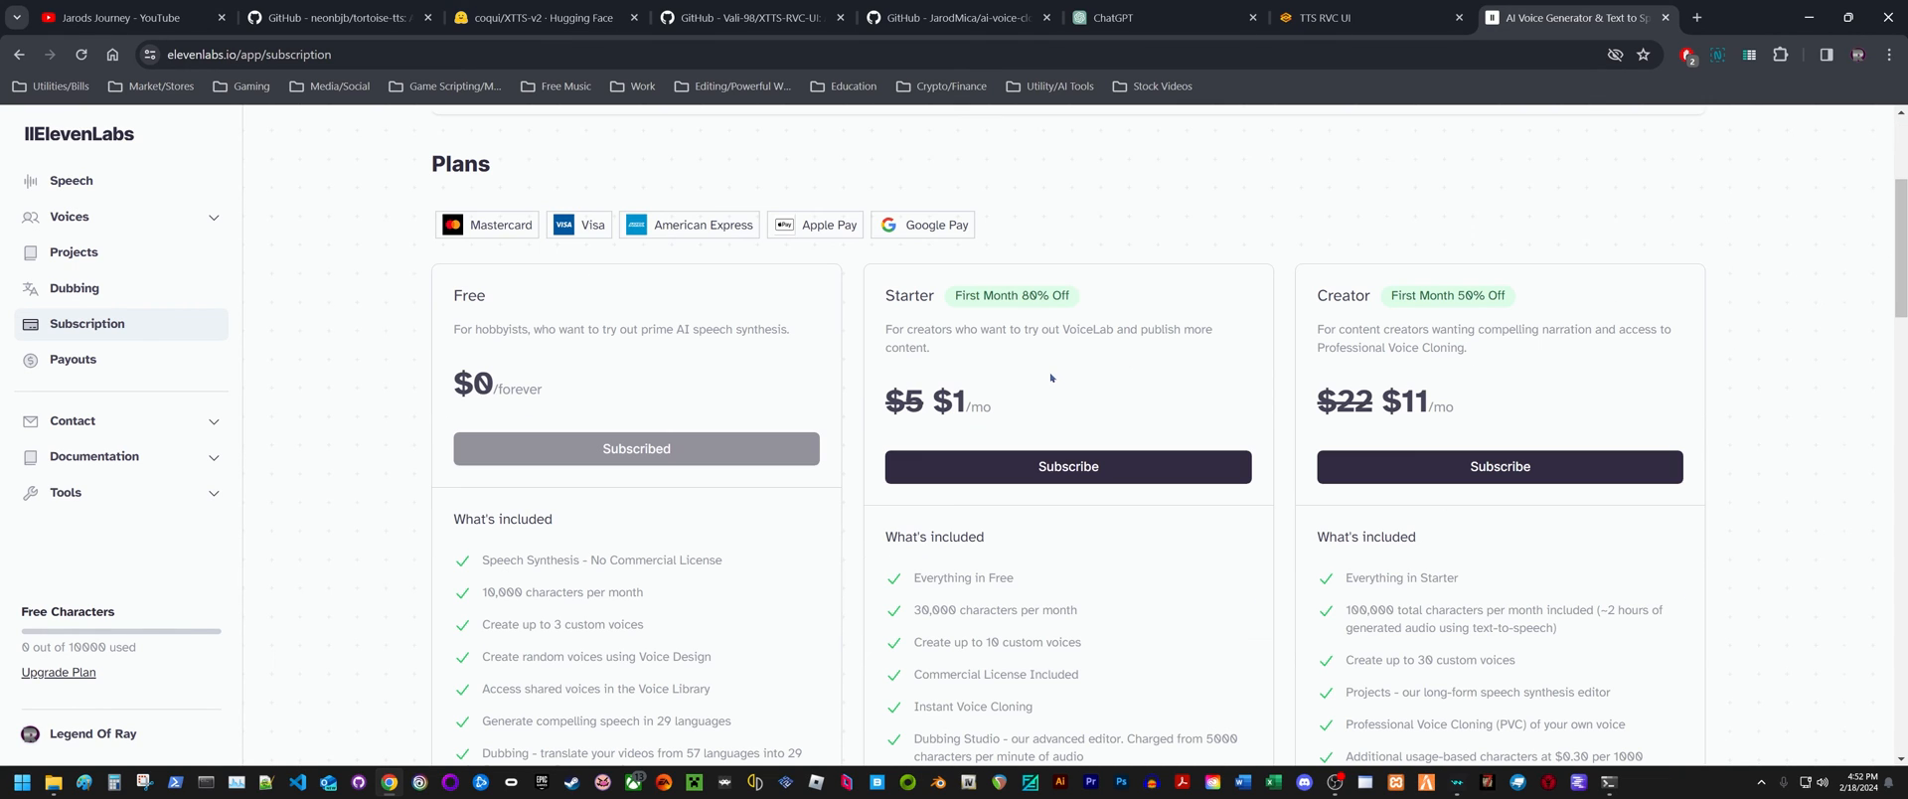
scroll(down, 3)
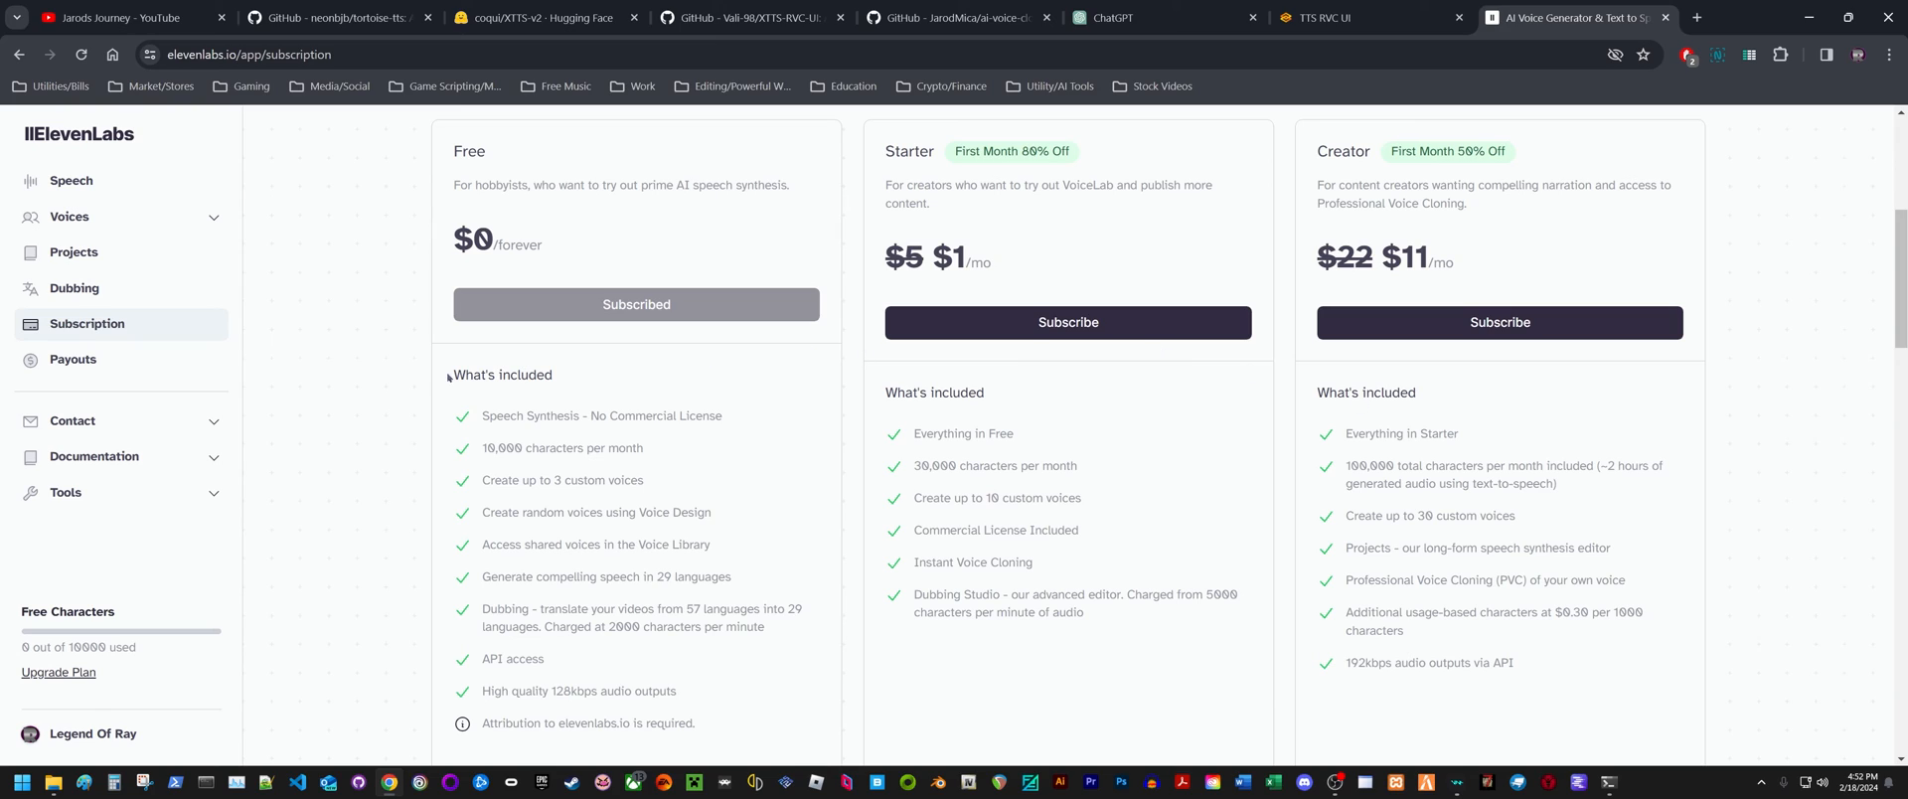
mouse_move(1376, 507)
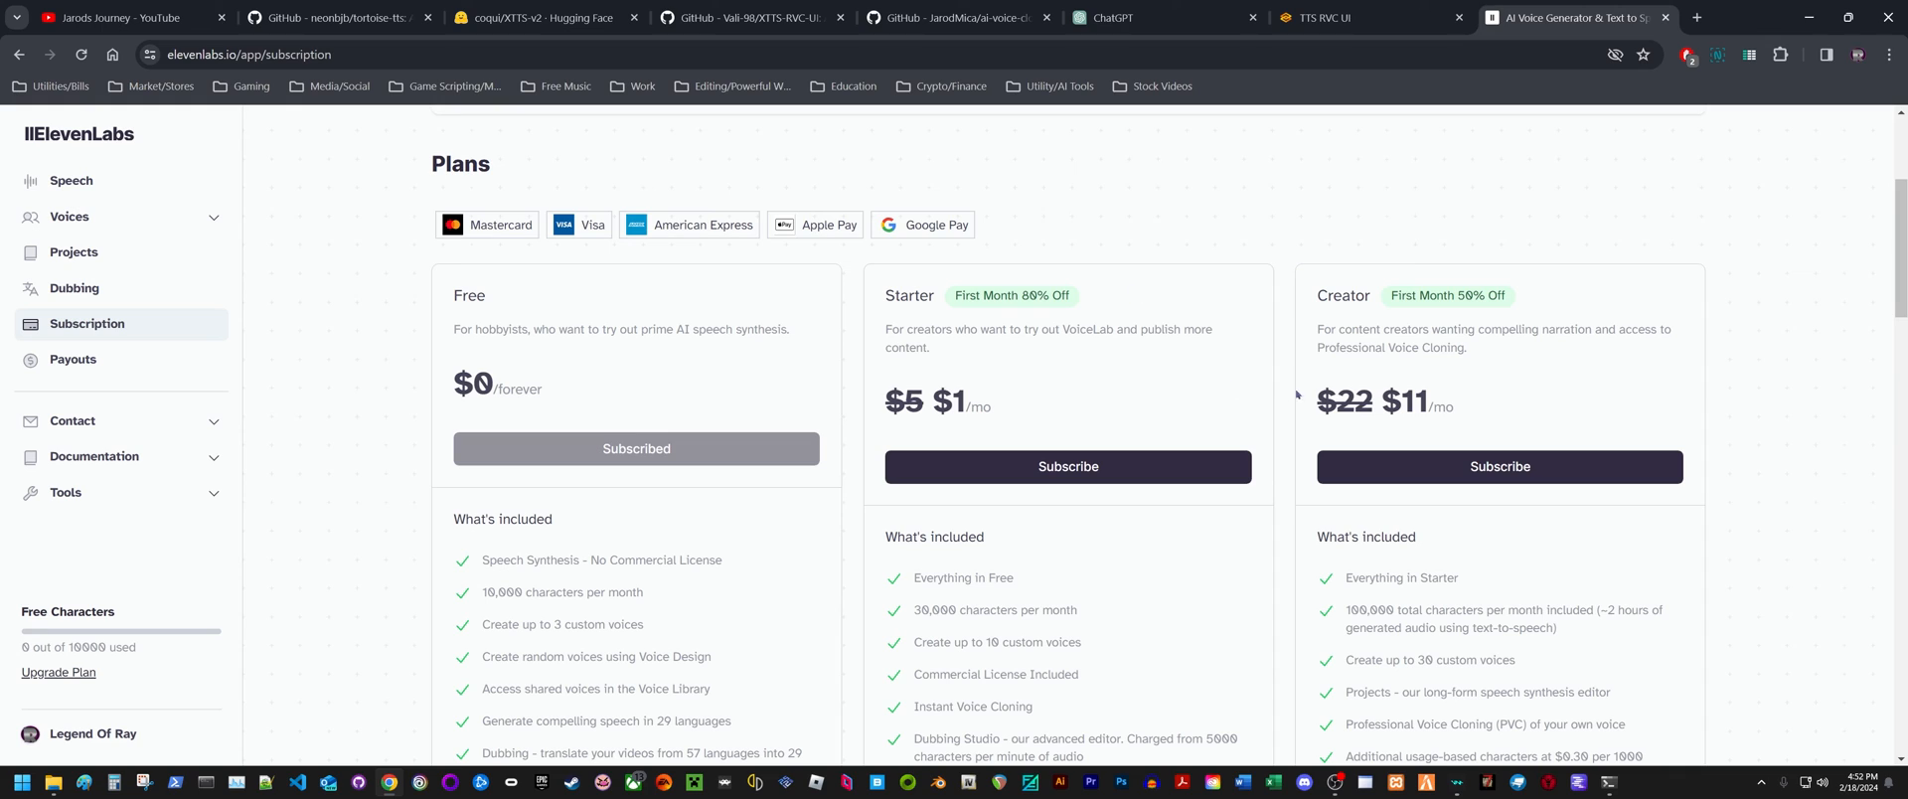
mouse_move(1437, 402)
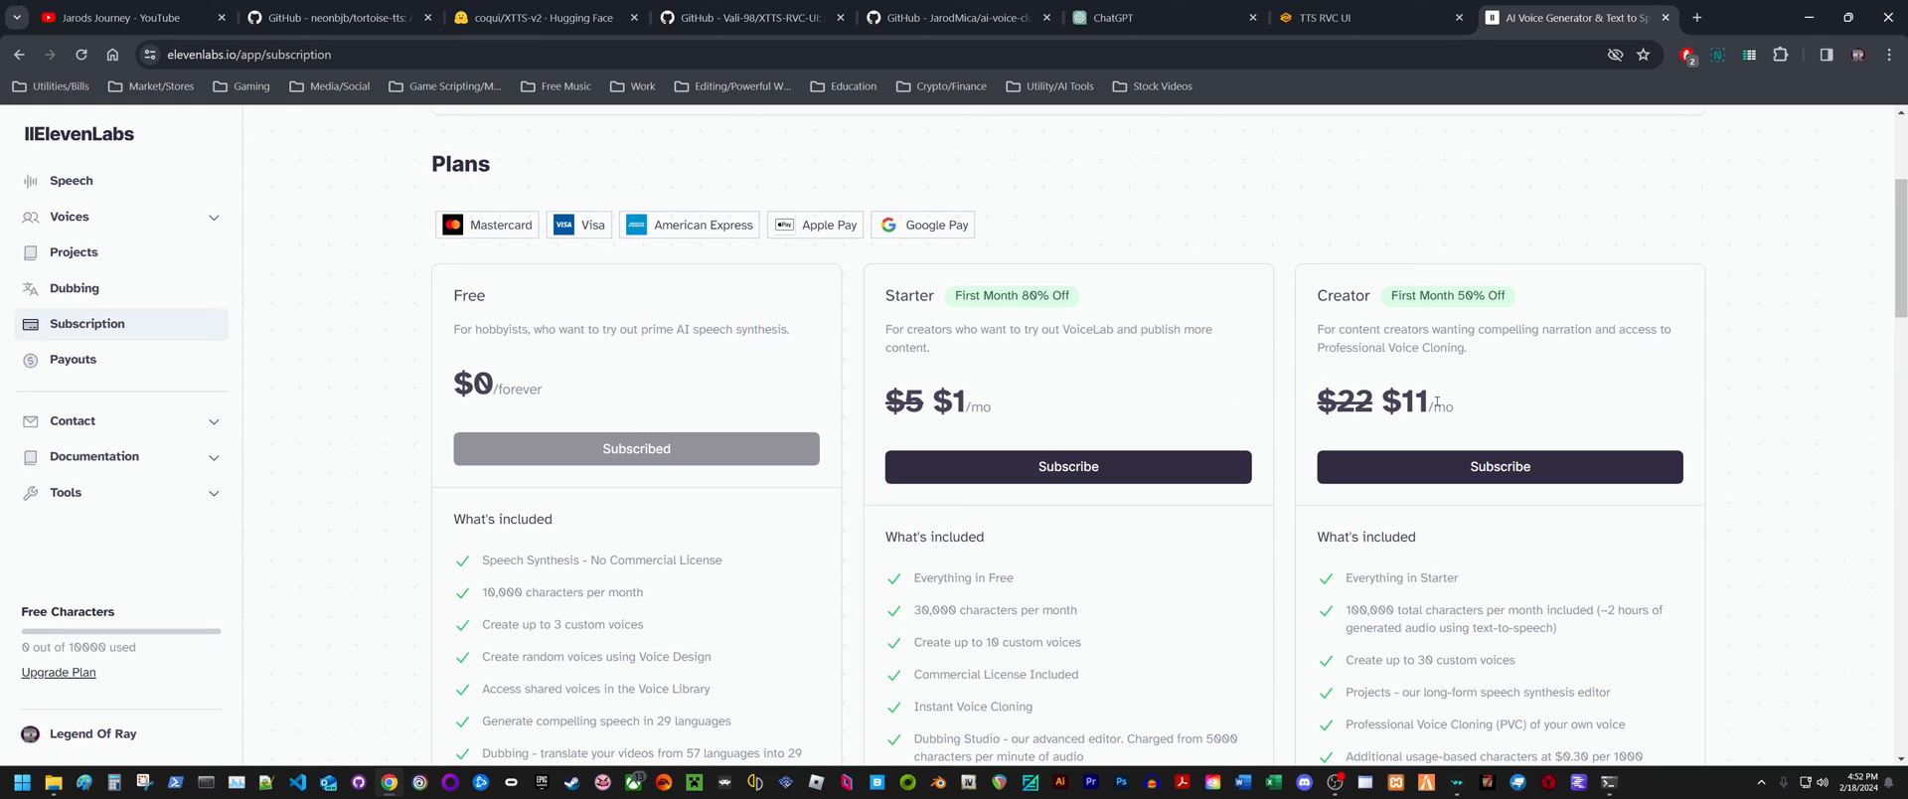
Switch back to the localhost:5000 XTTS RVC UI tab with both poem readings
click(1328, 17)
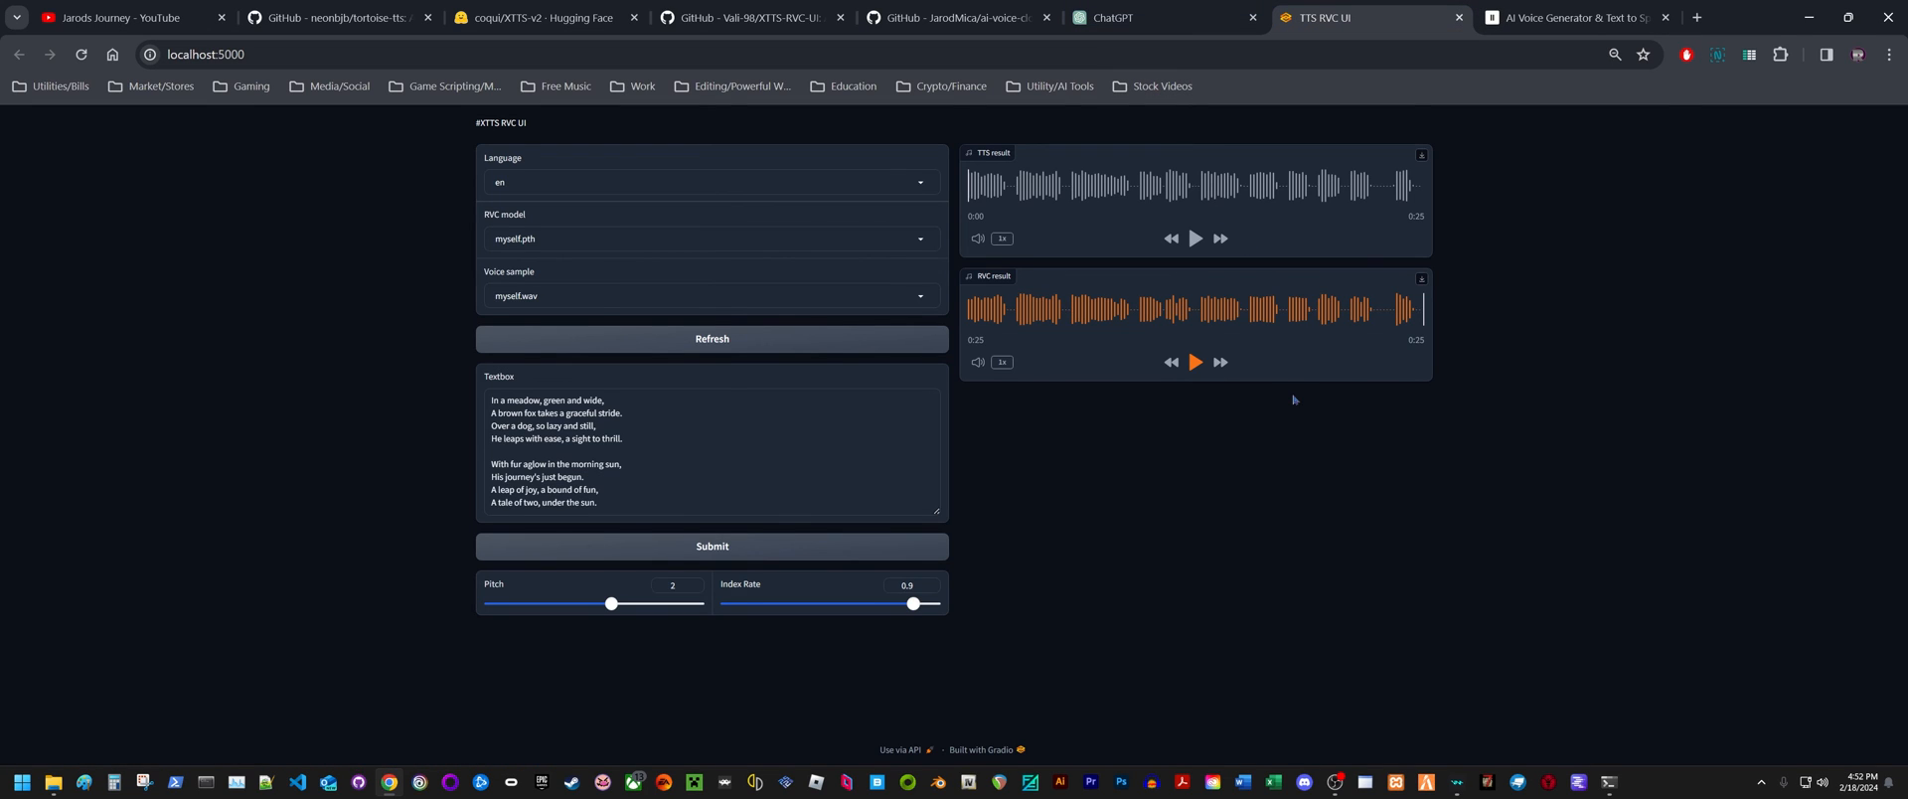
mouse_move(1297, 398)
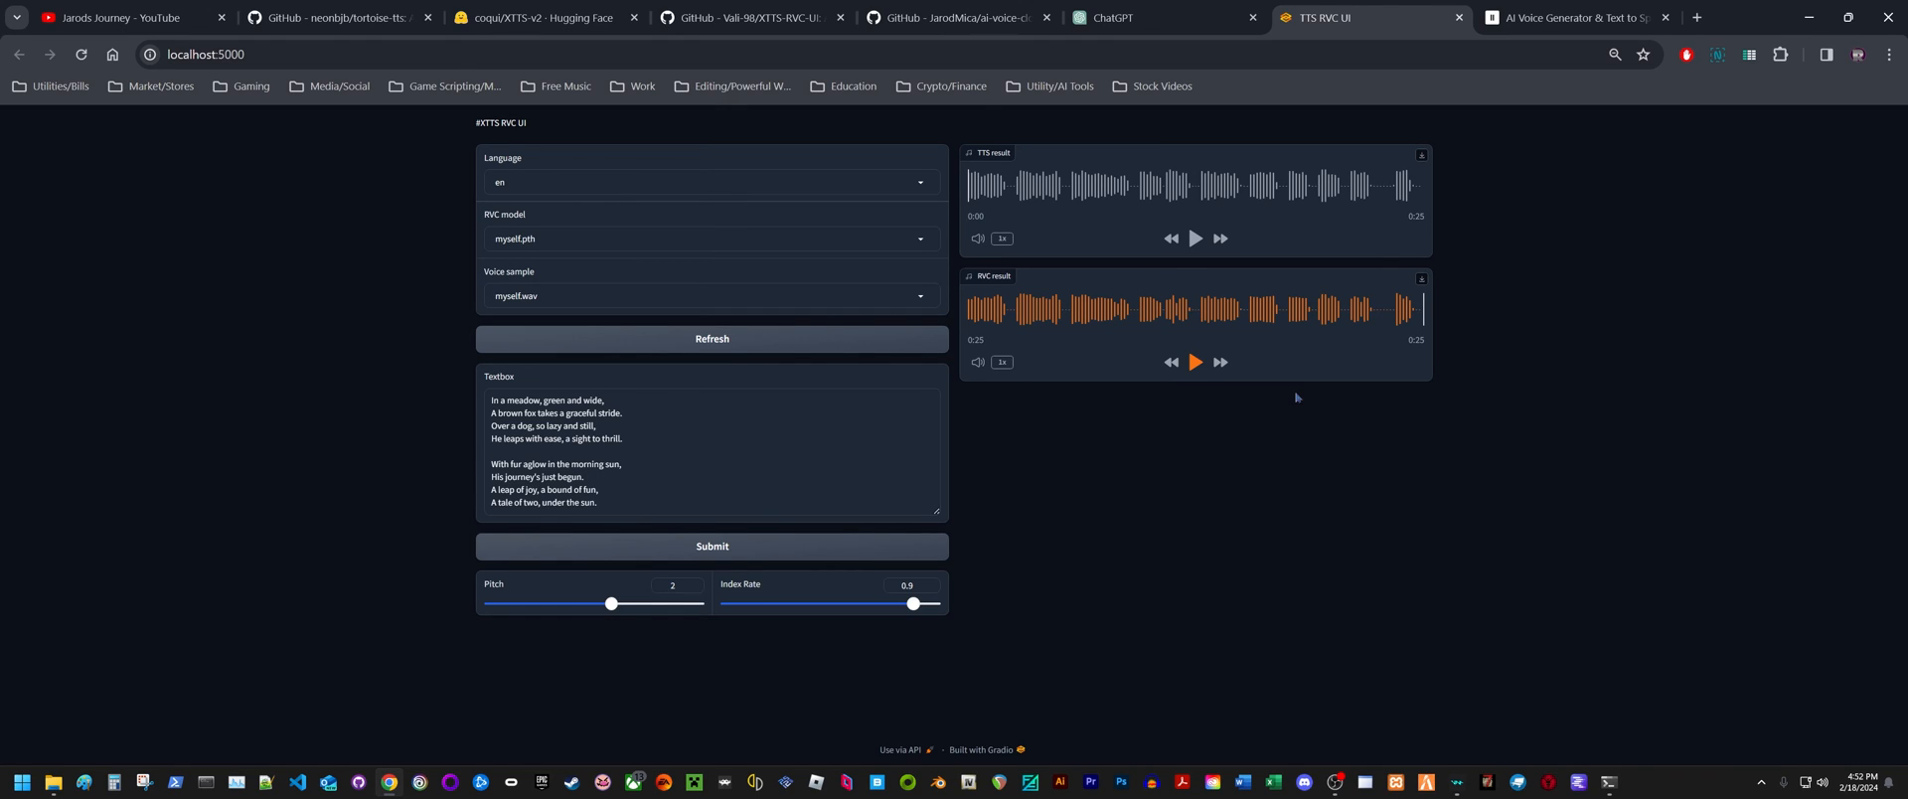
mouse_move(1393, 415)
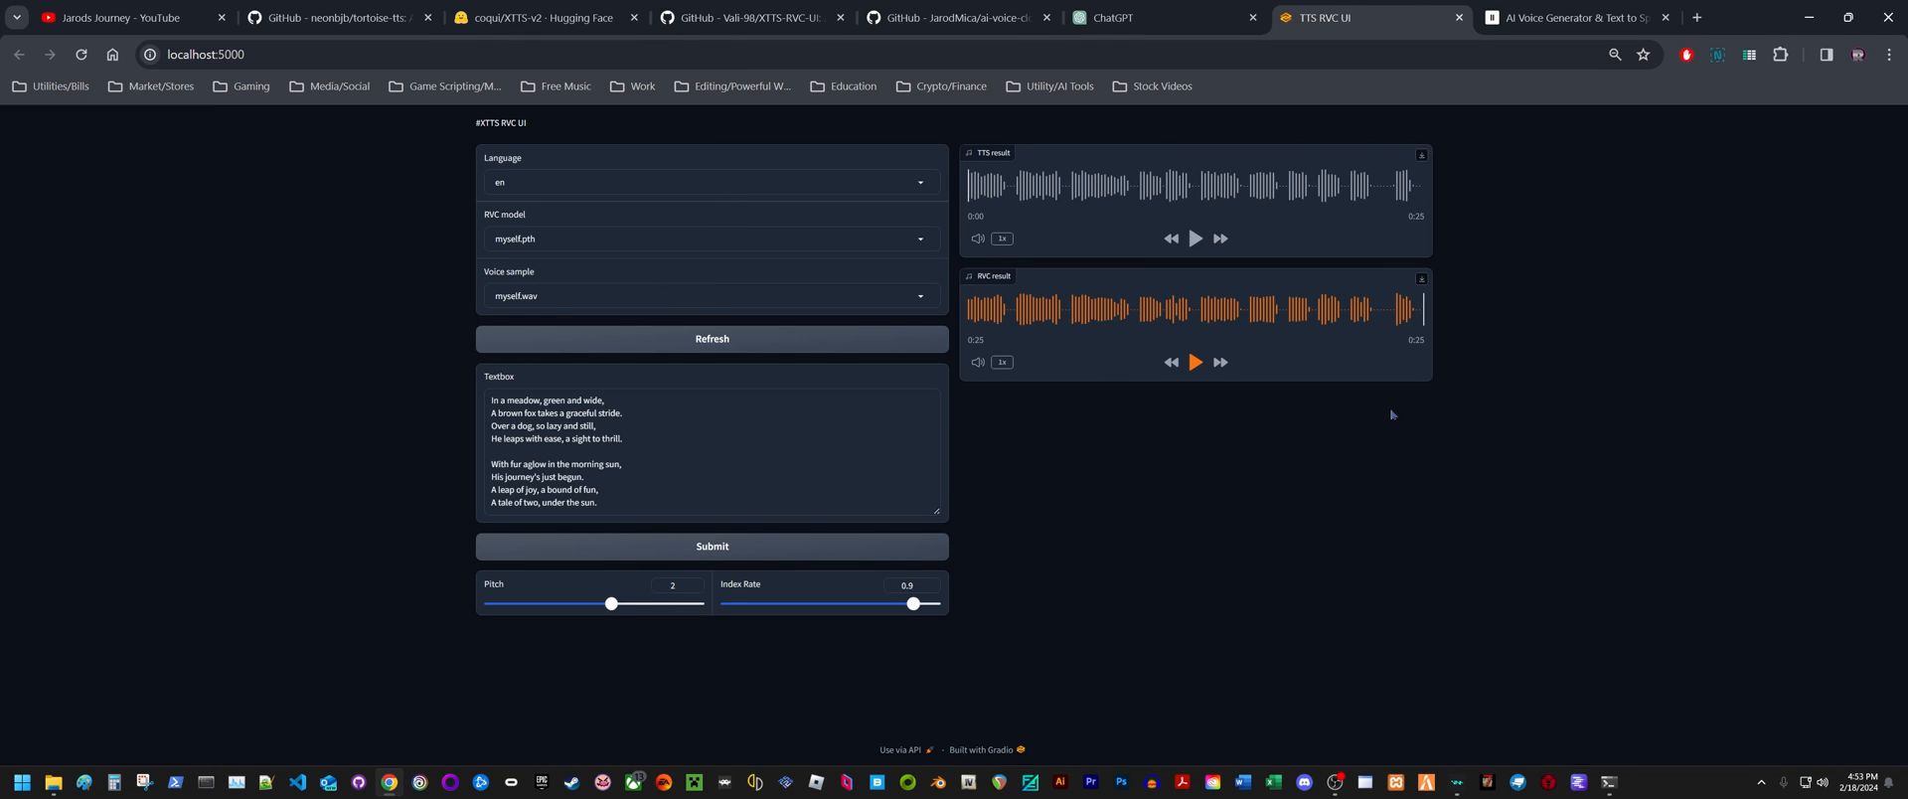
mouse_move(1230, 126)
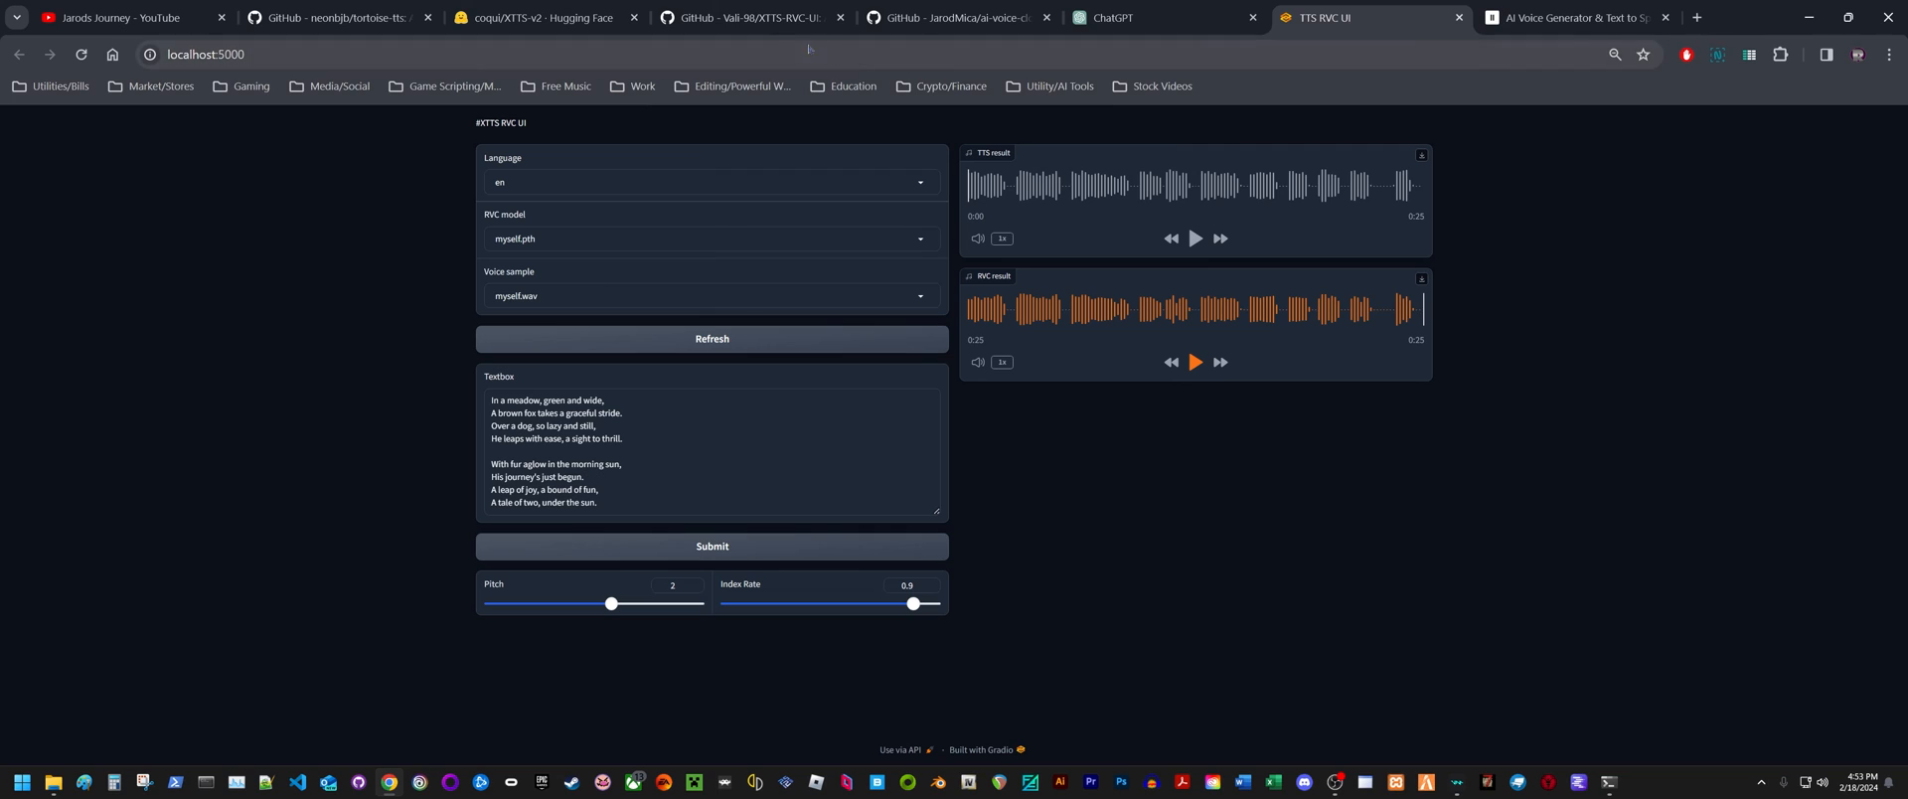
Return to the Vali-98/XTTS-RVC-UI GitHub tab, scrolled up to its file list
click(759, 18)
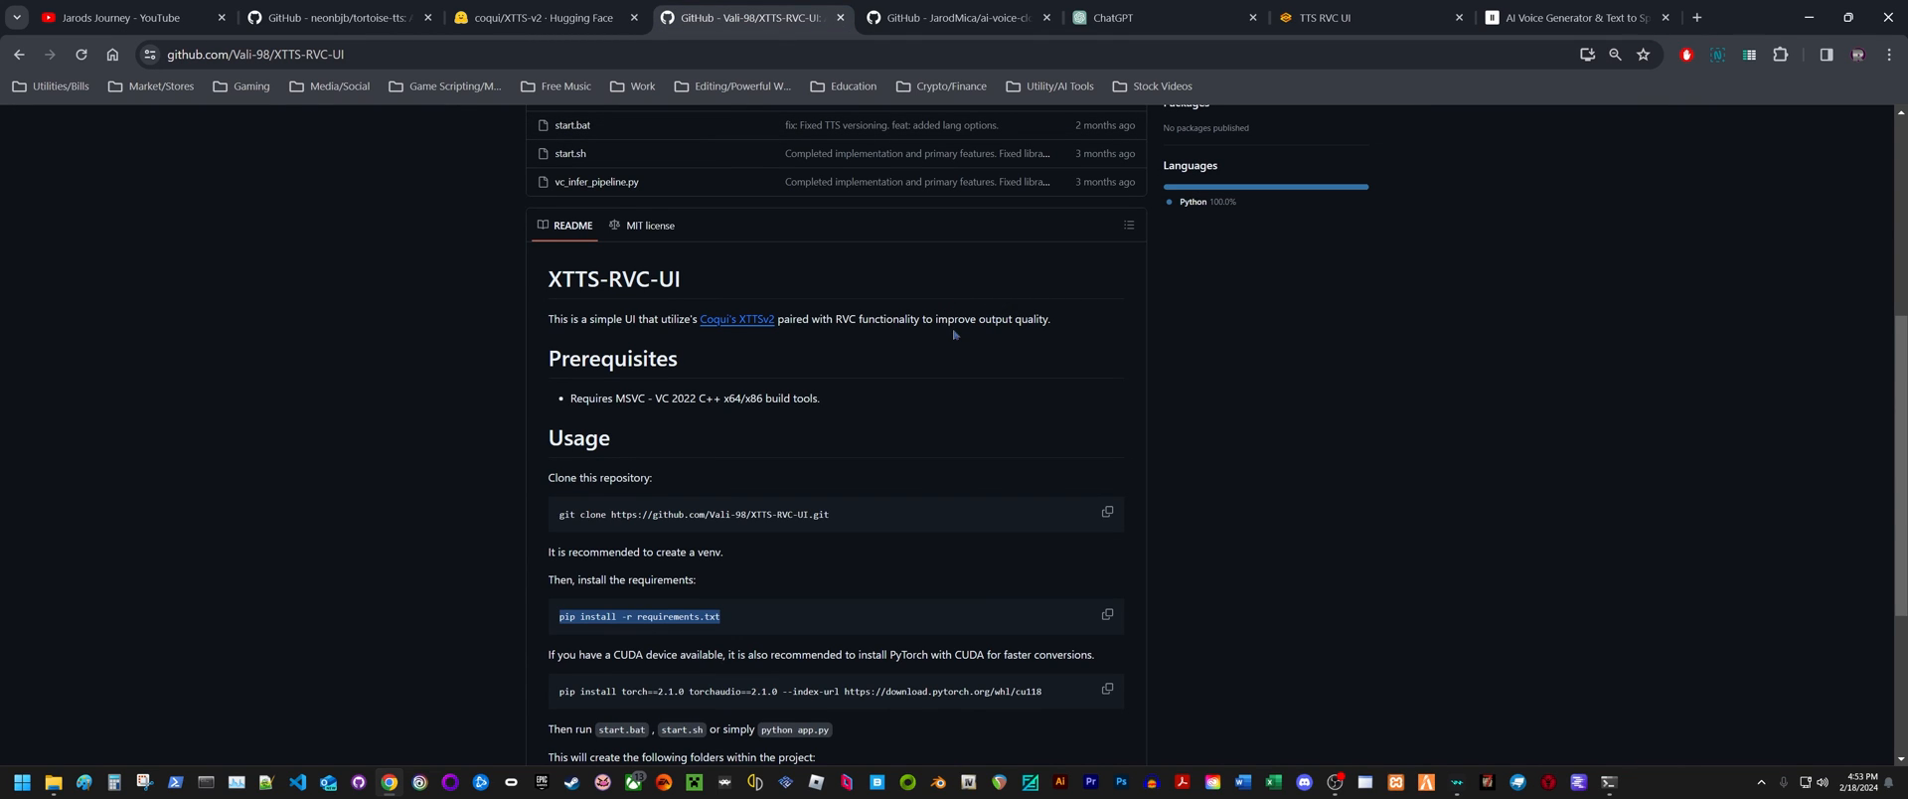
scroll(up, 3)
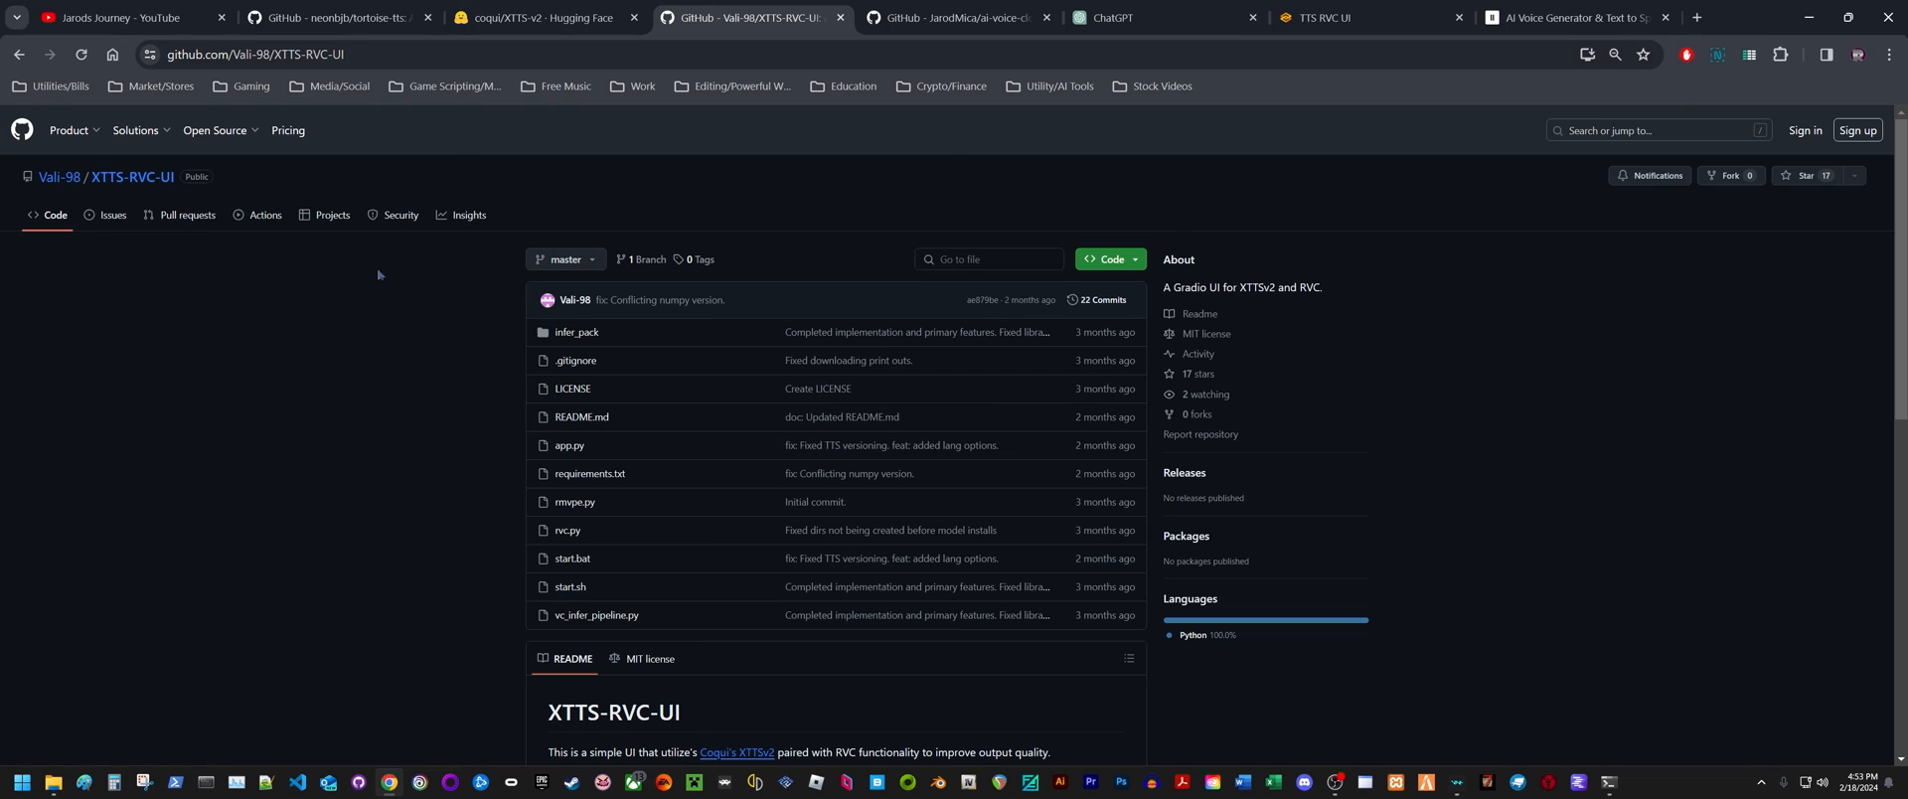
mouse_move(263, 216)
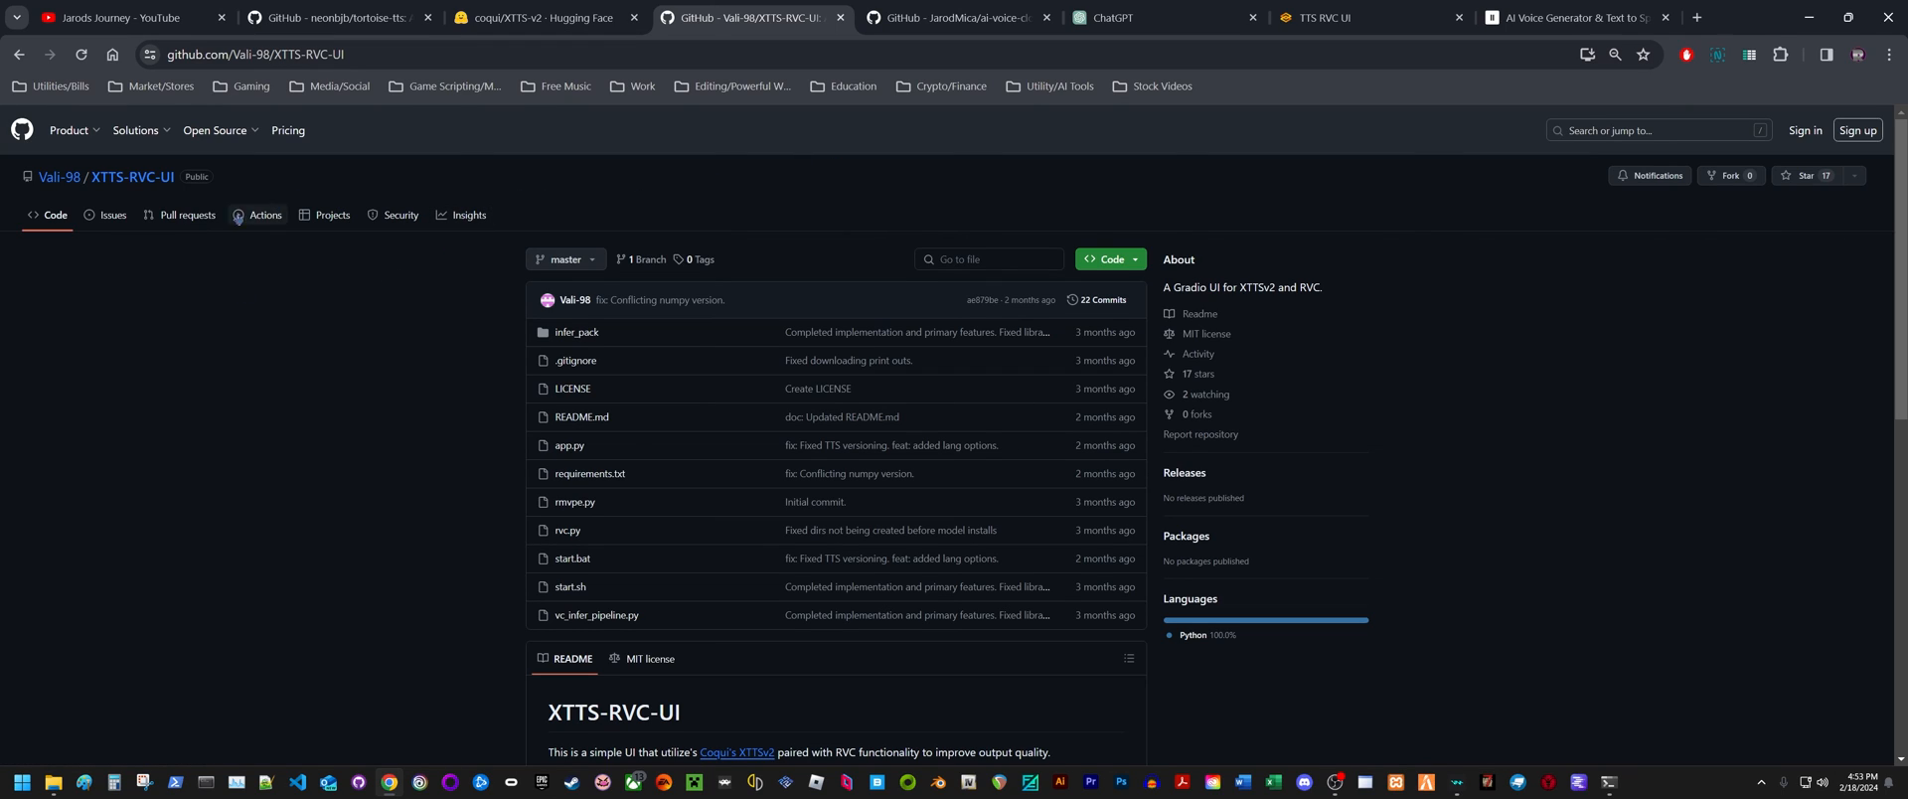
mouse_move(154, 190)
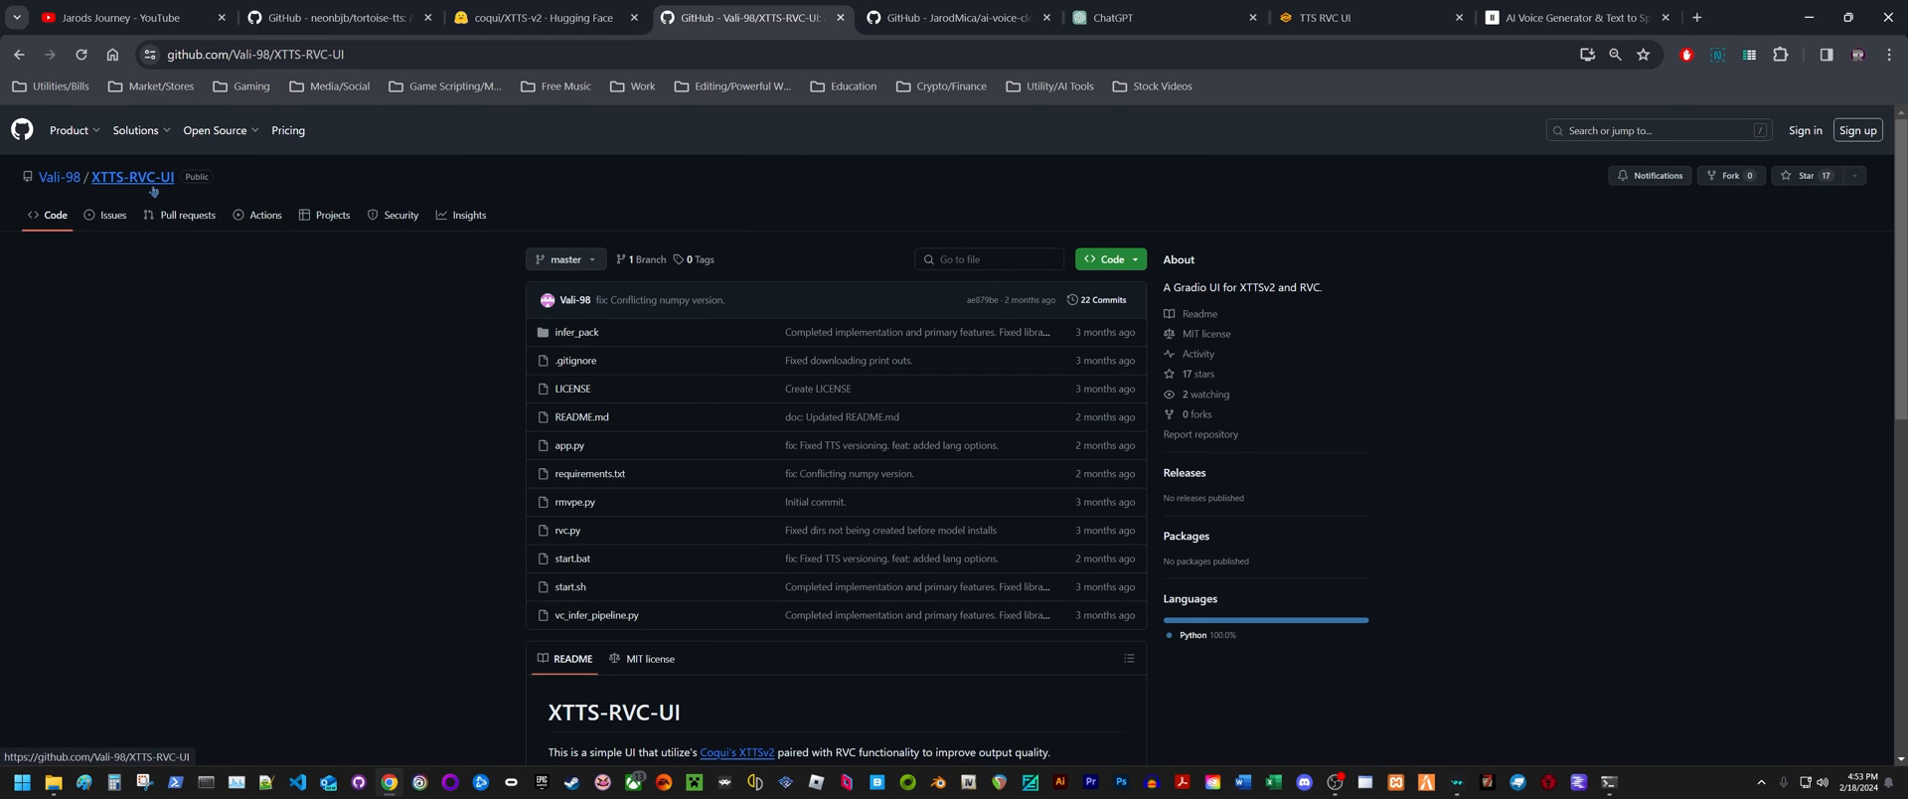
Switch to the JarodMica/ai-voice-cloning repository tab
click(957, 18)
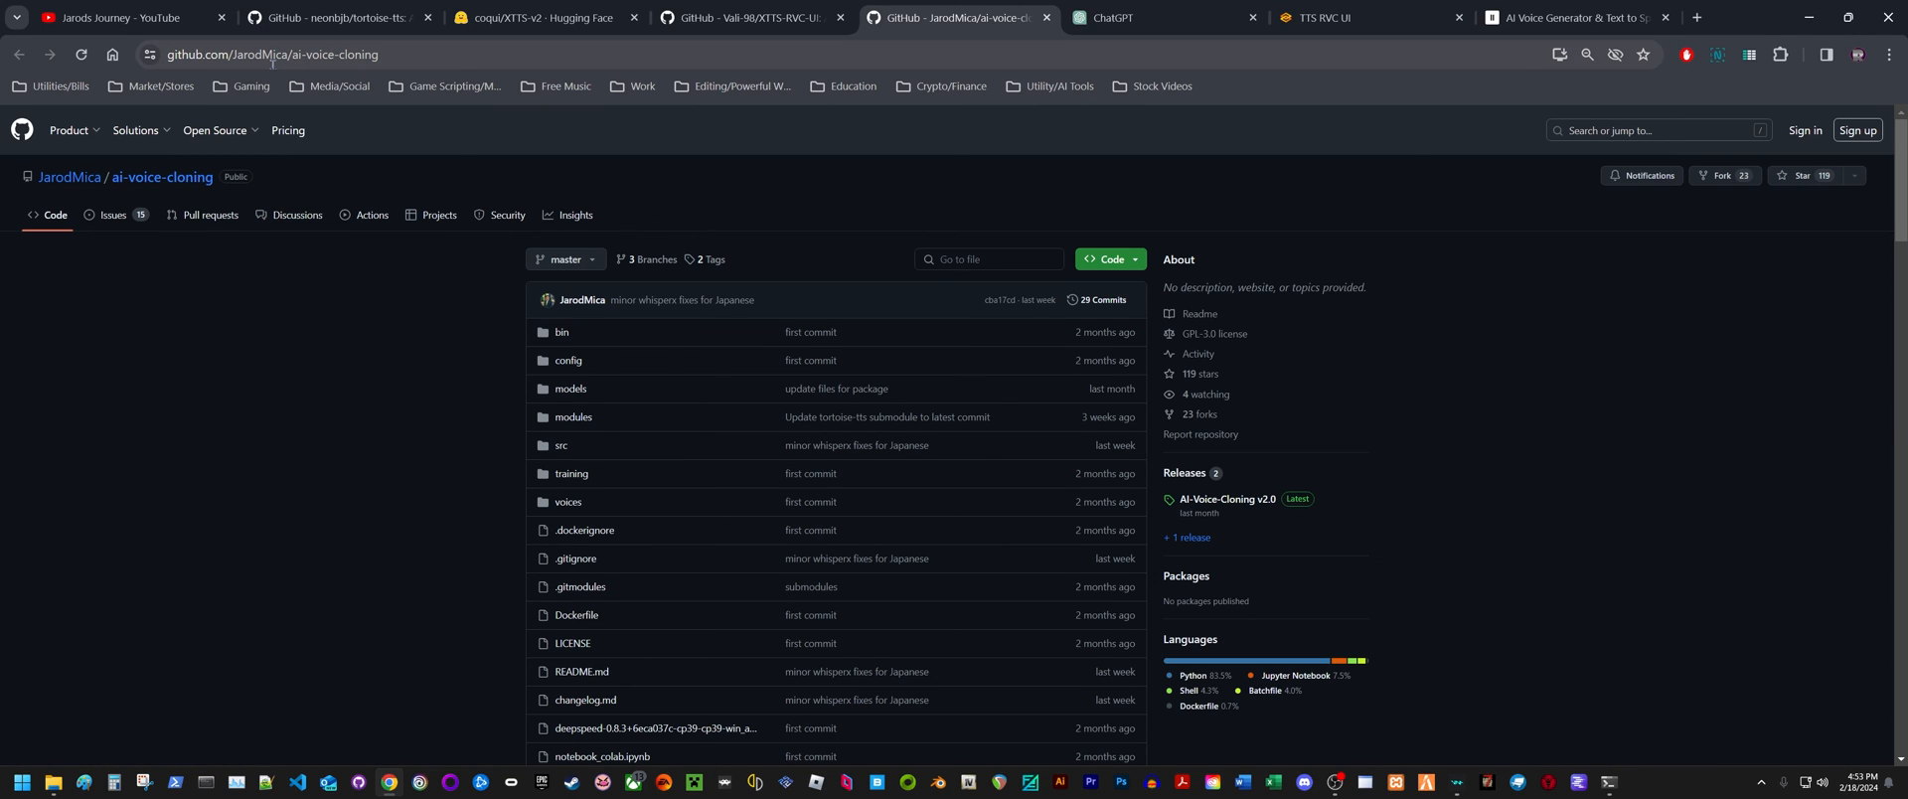
mouse_move(550, 161)
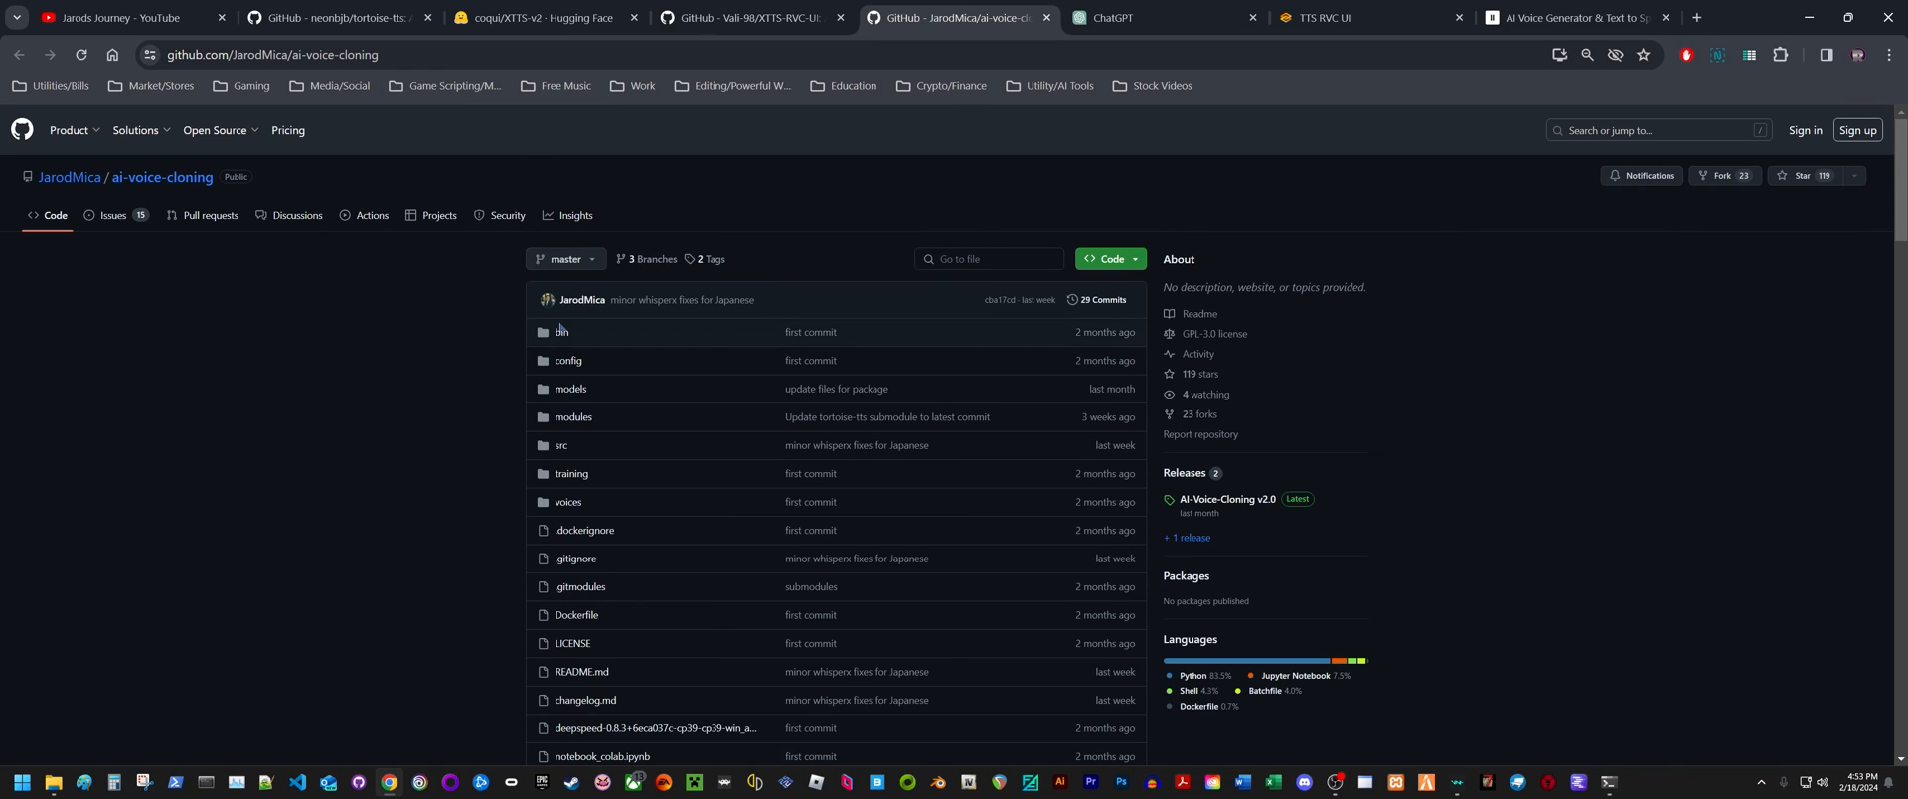
mouse_move(890, 457)
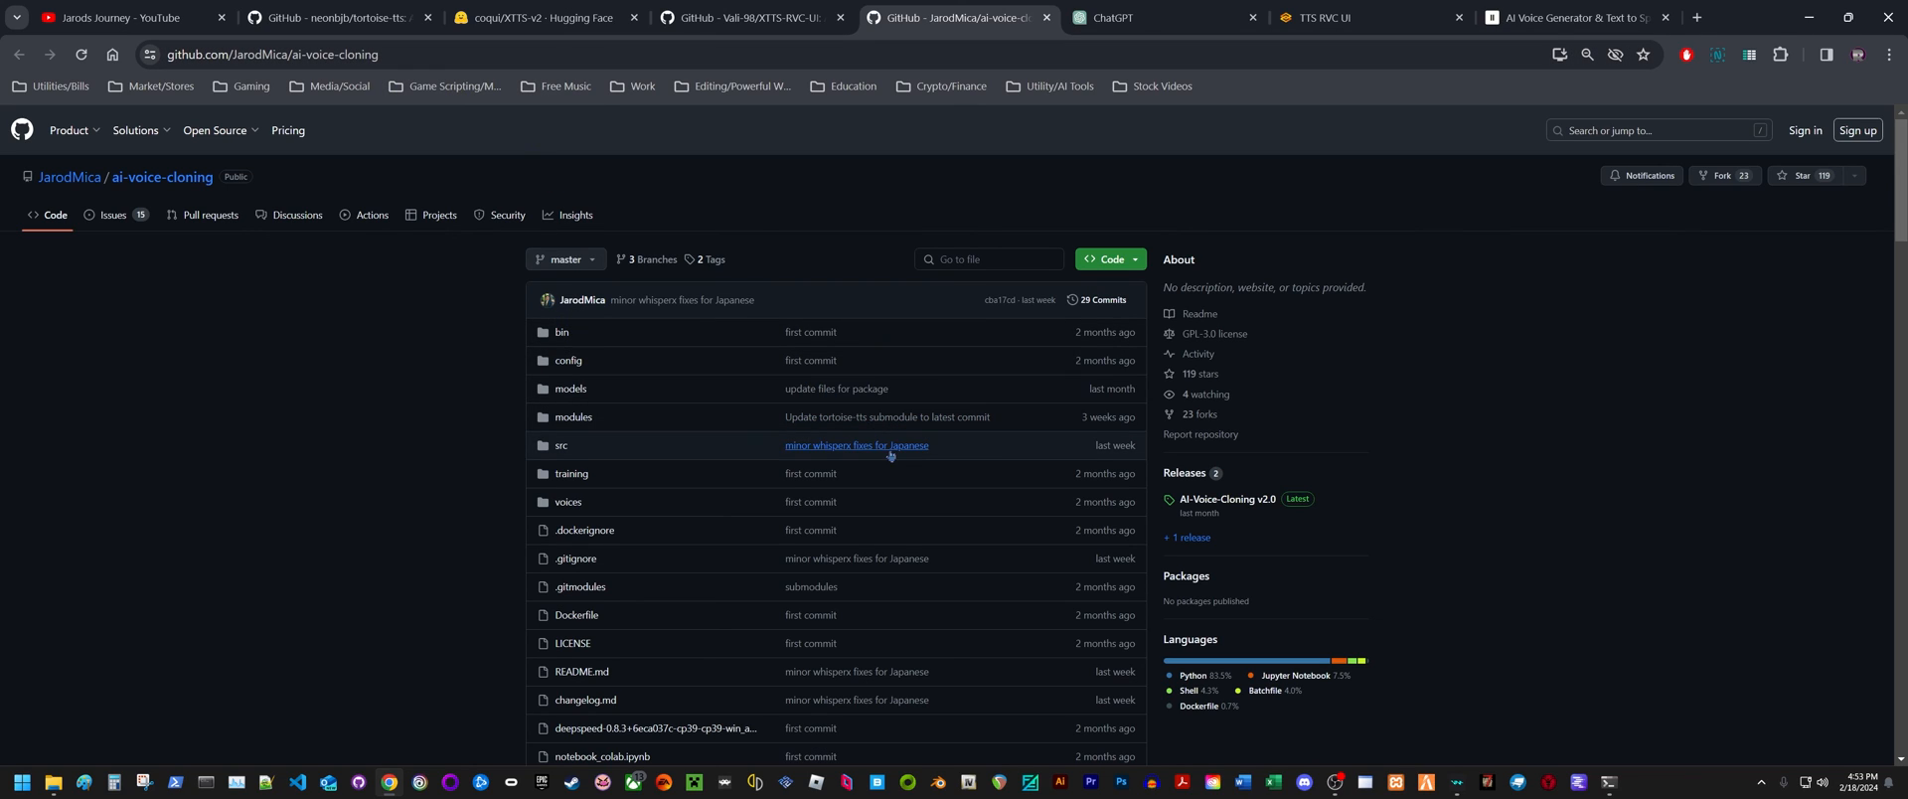
mouse_move(1232, 550)
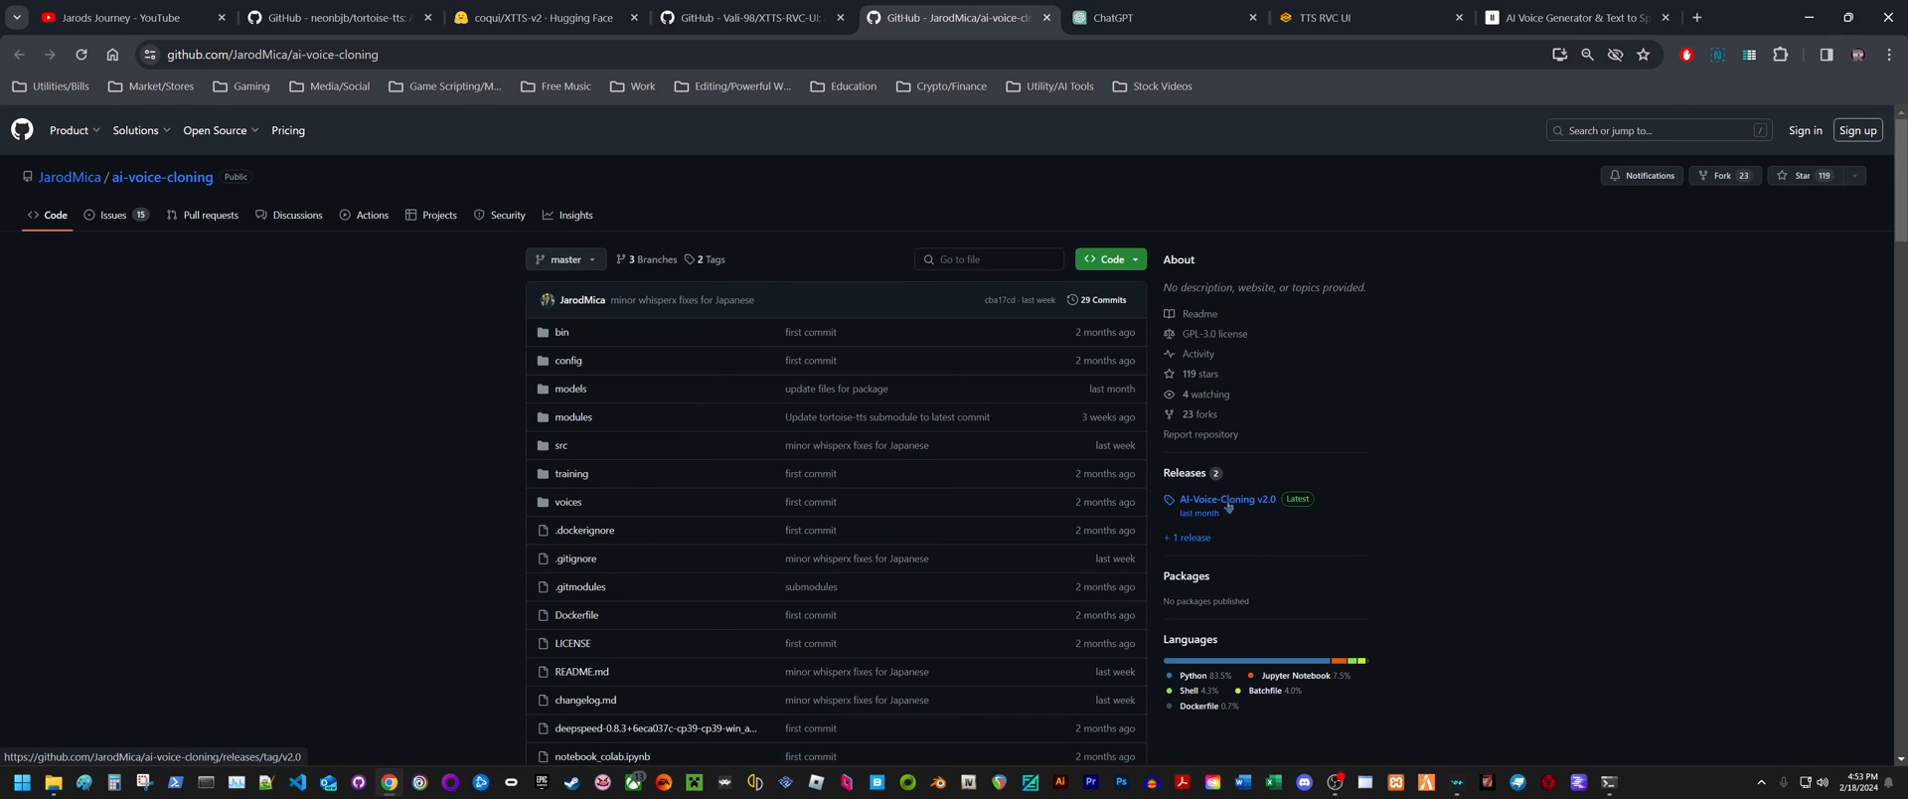
Open the AI-Voice-Cloning v2.0 release from the repository's Releases sidebar
click(1226, 499)
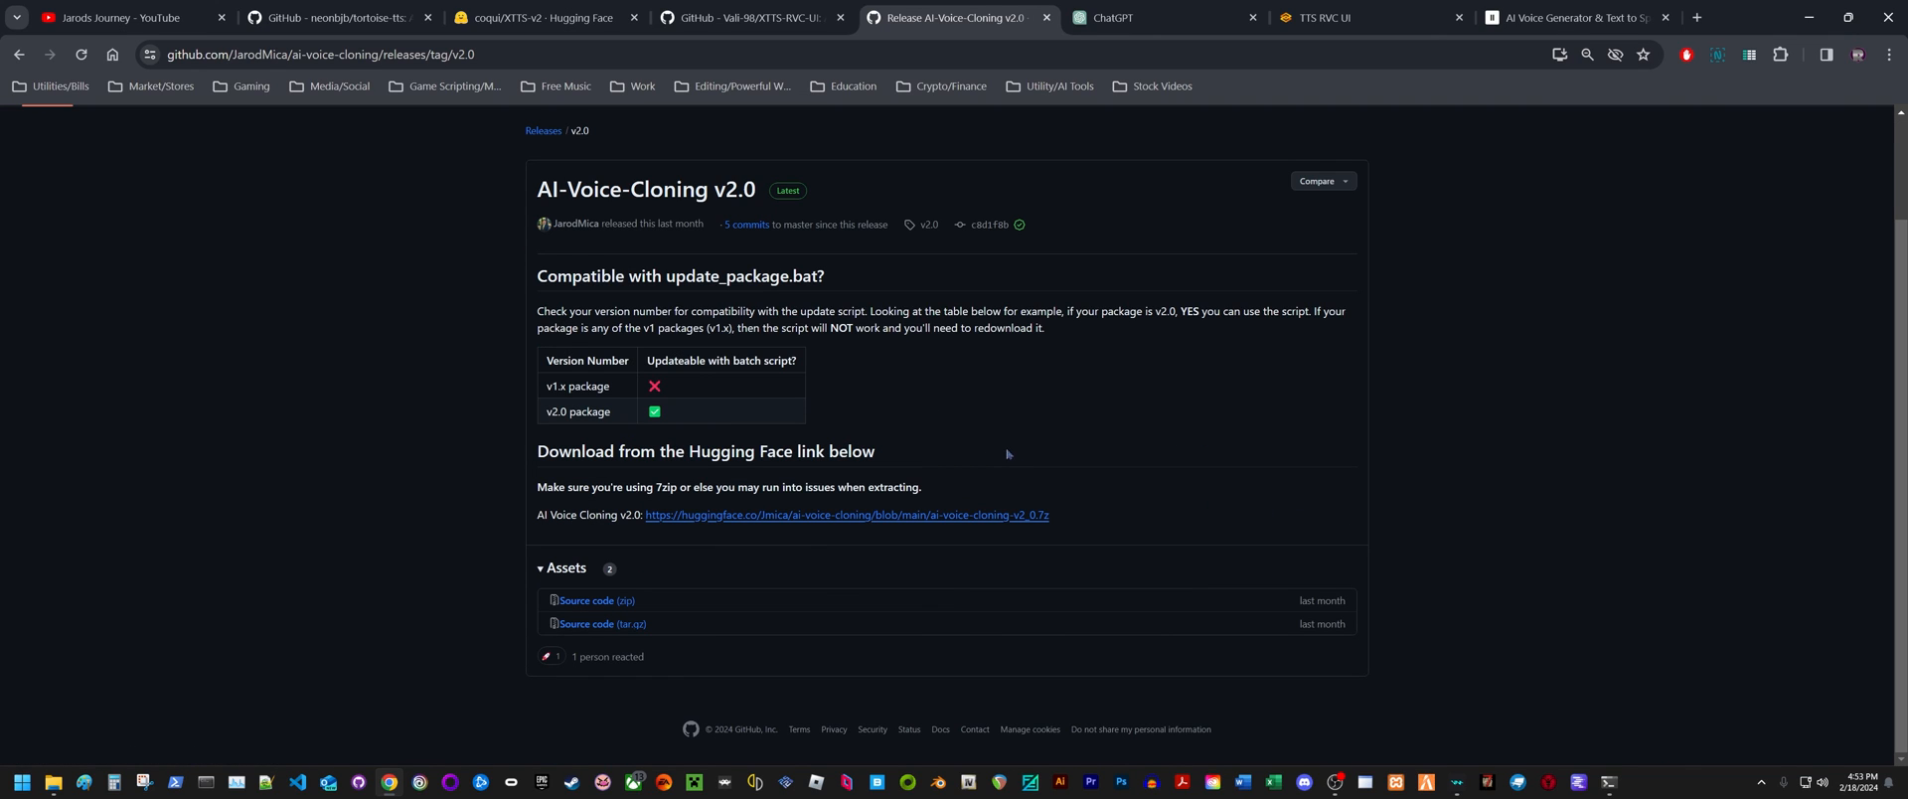
mouse_move(837, 521)
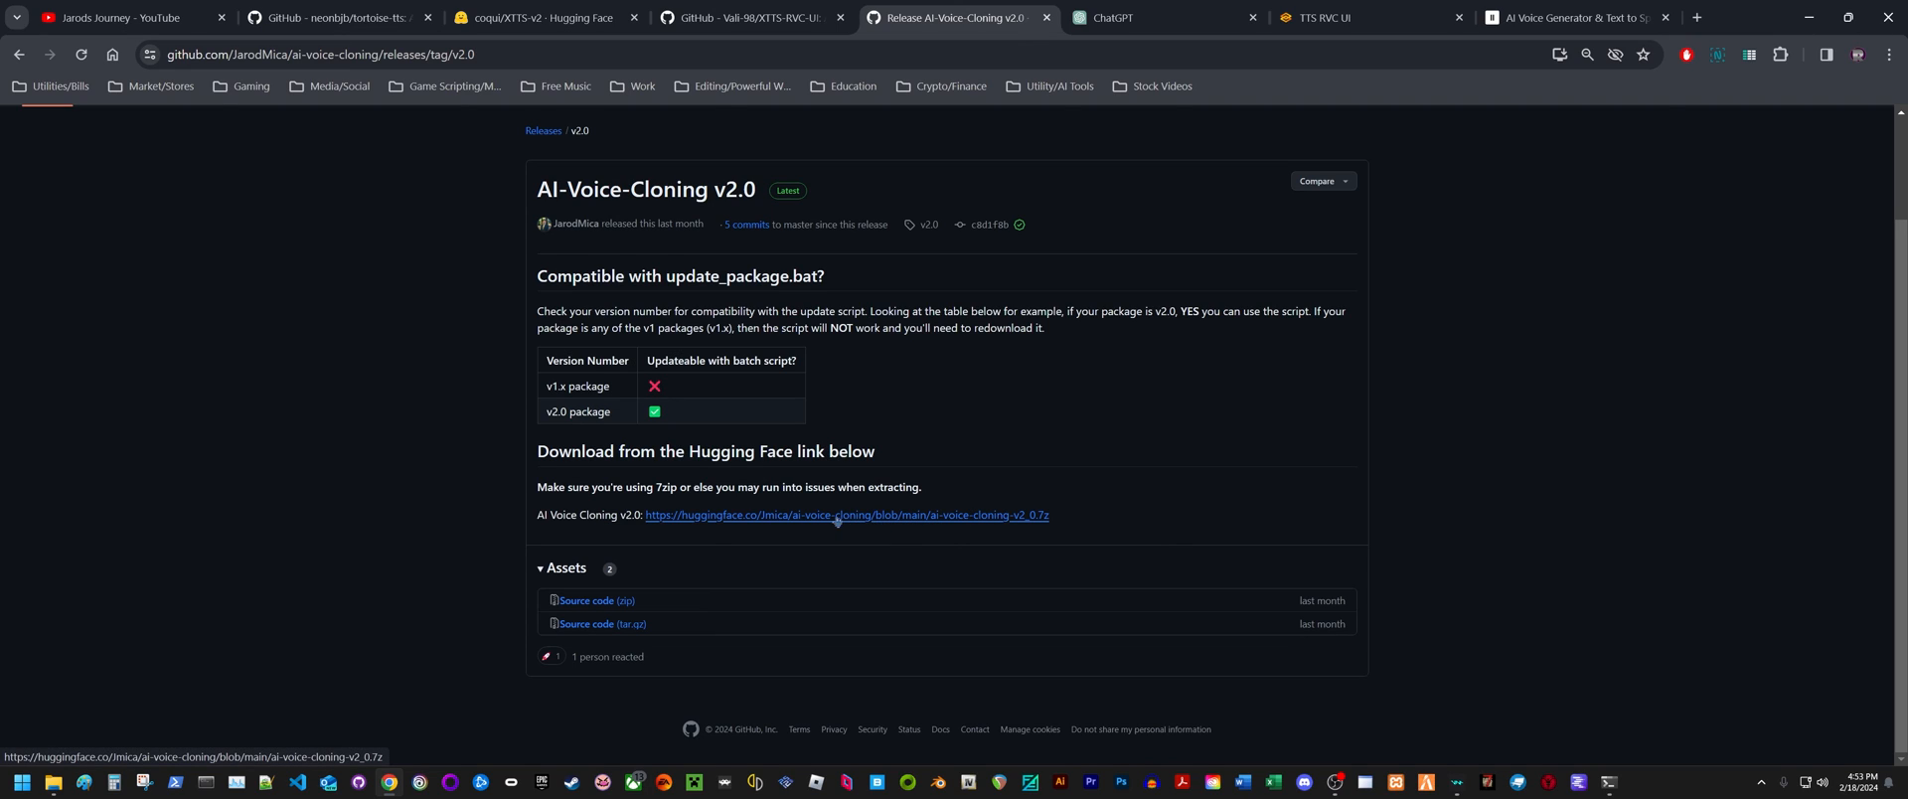
mouse_move(1027, 527)
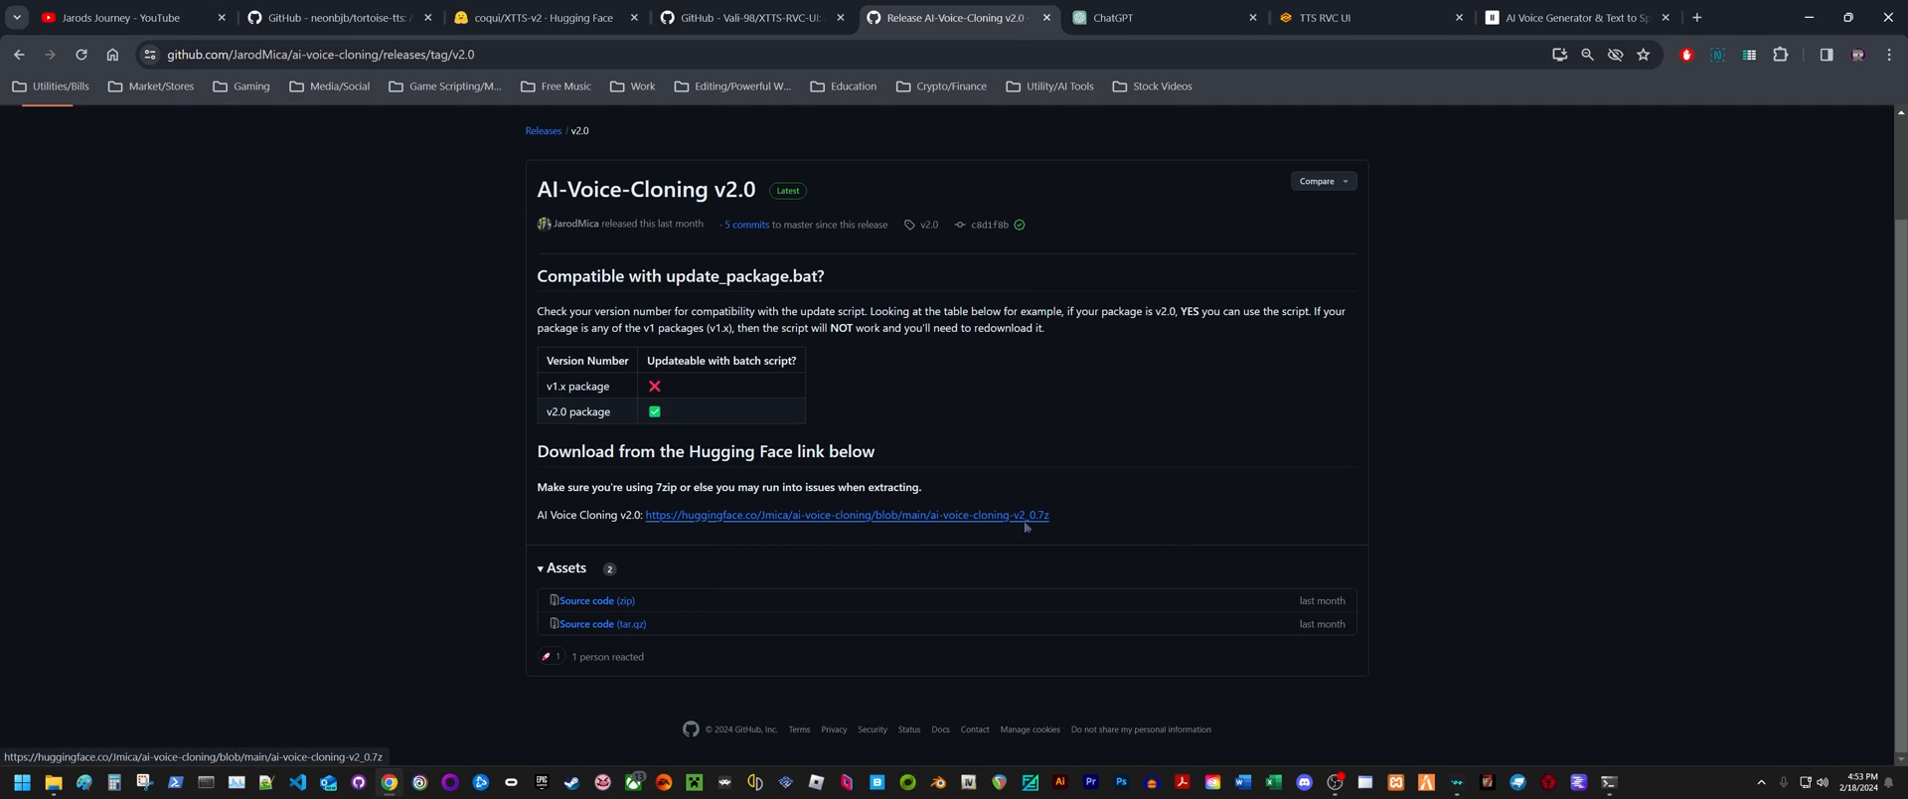
mouse_move(1001, 530)
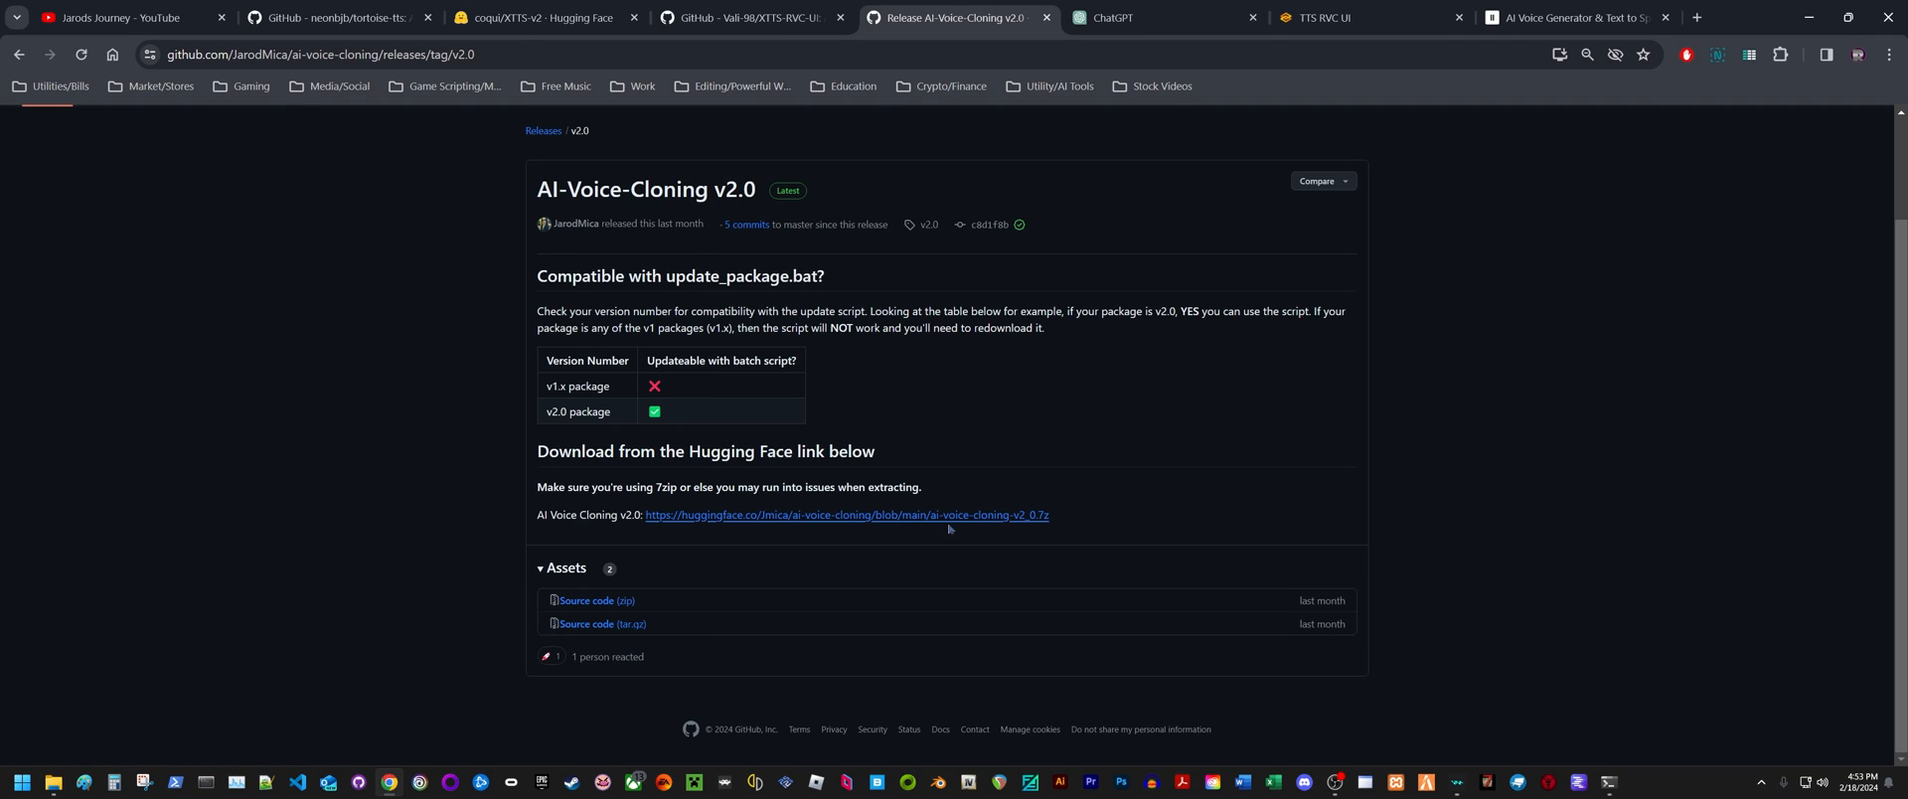
mouse_move(974, 527)
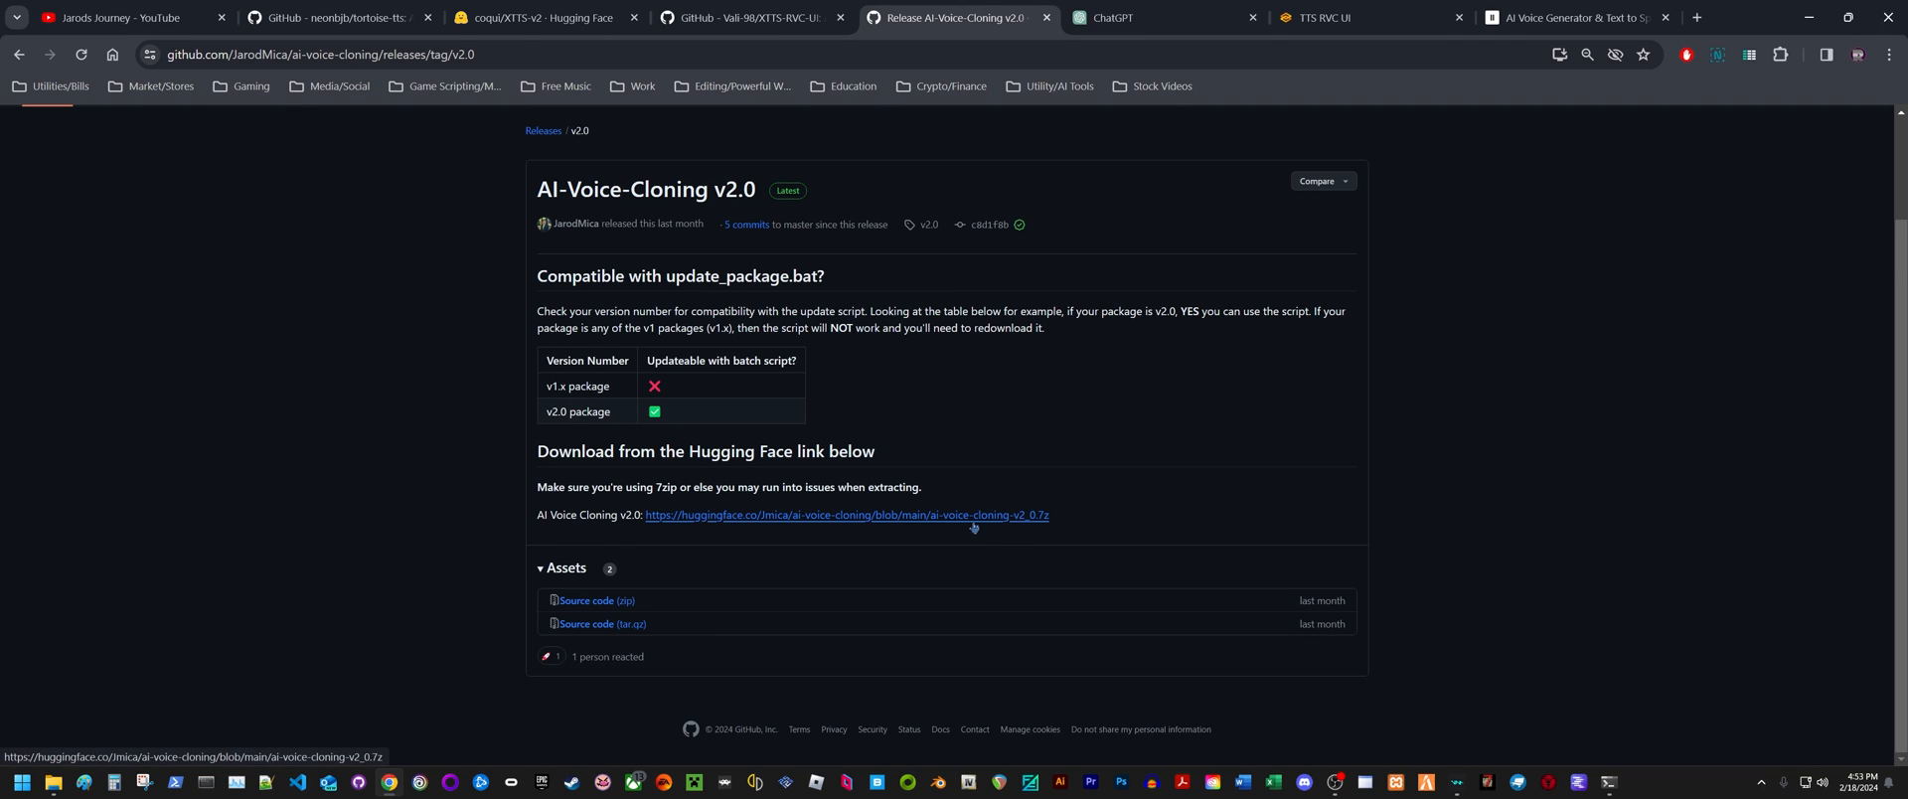
mouse_move(993, 527)
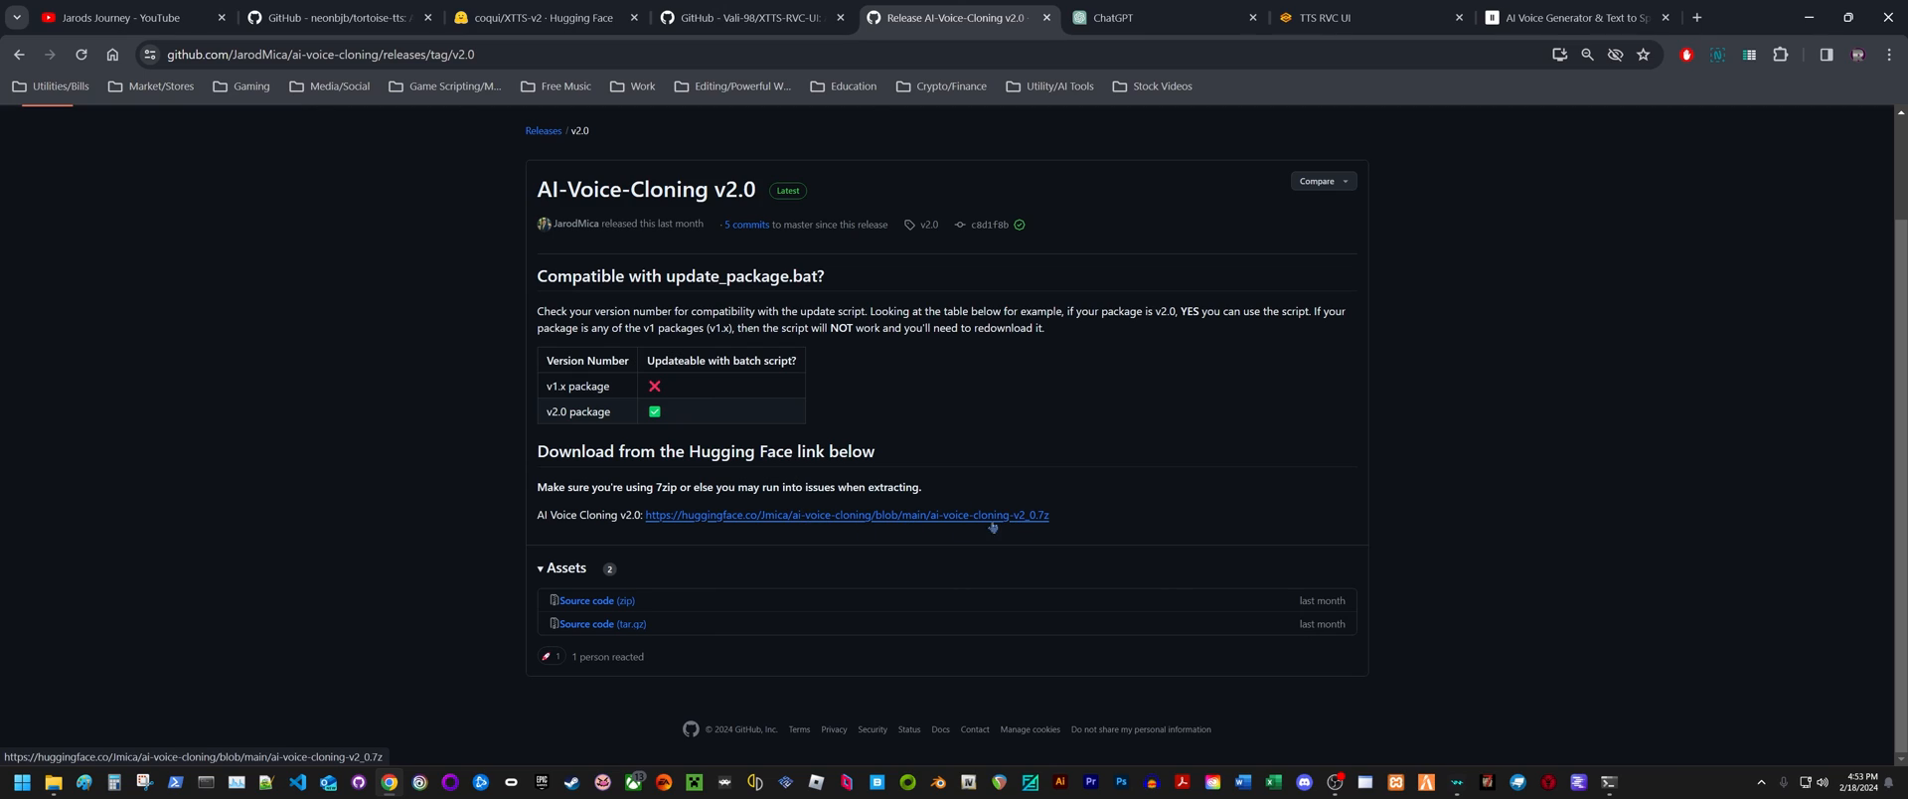
mouse_move(801, 526)
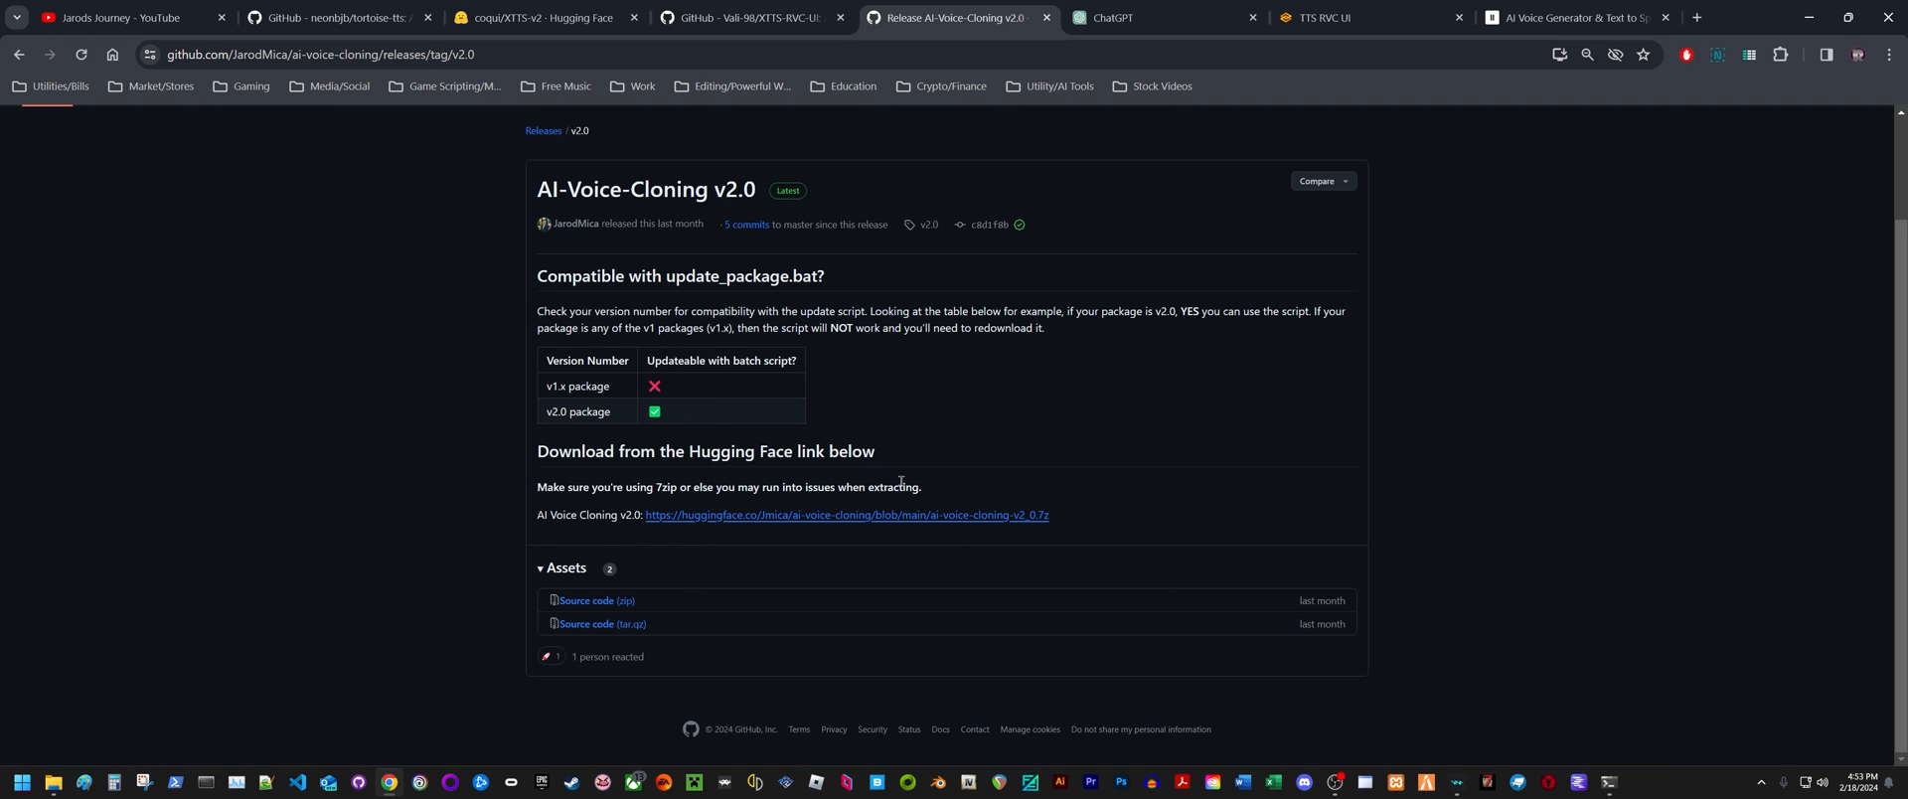
mouse_move(1049, 191)
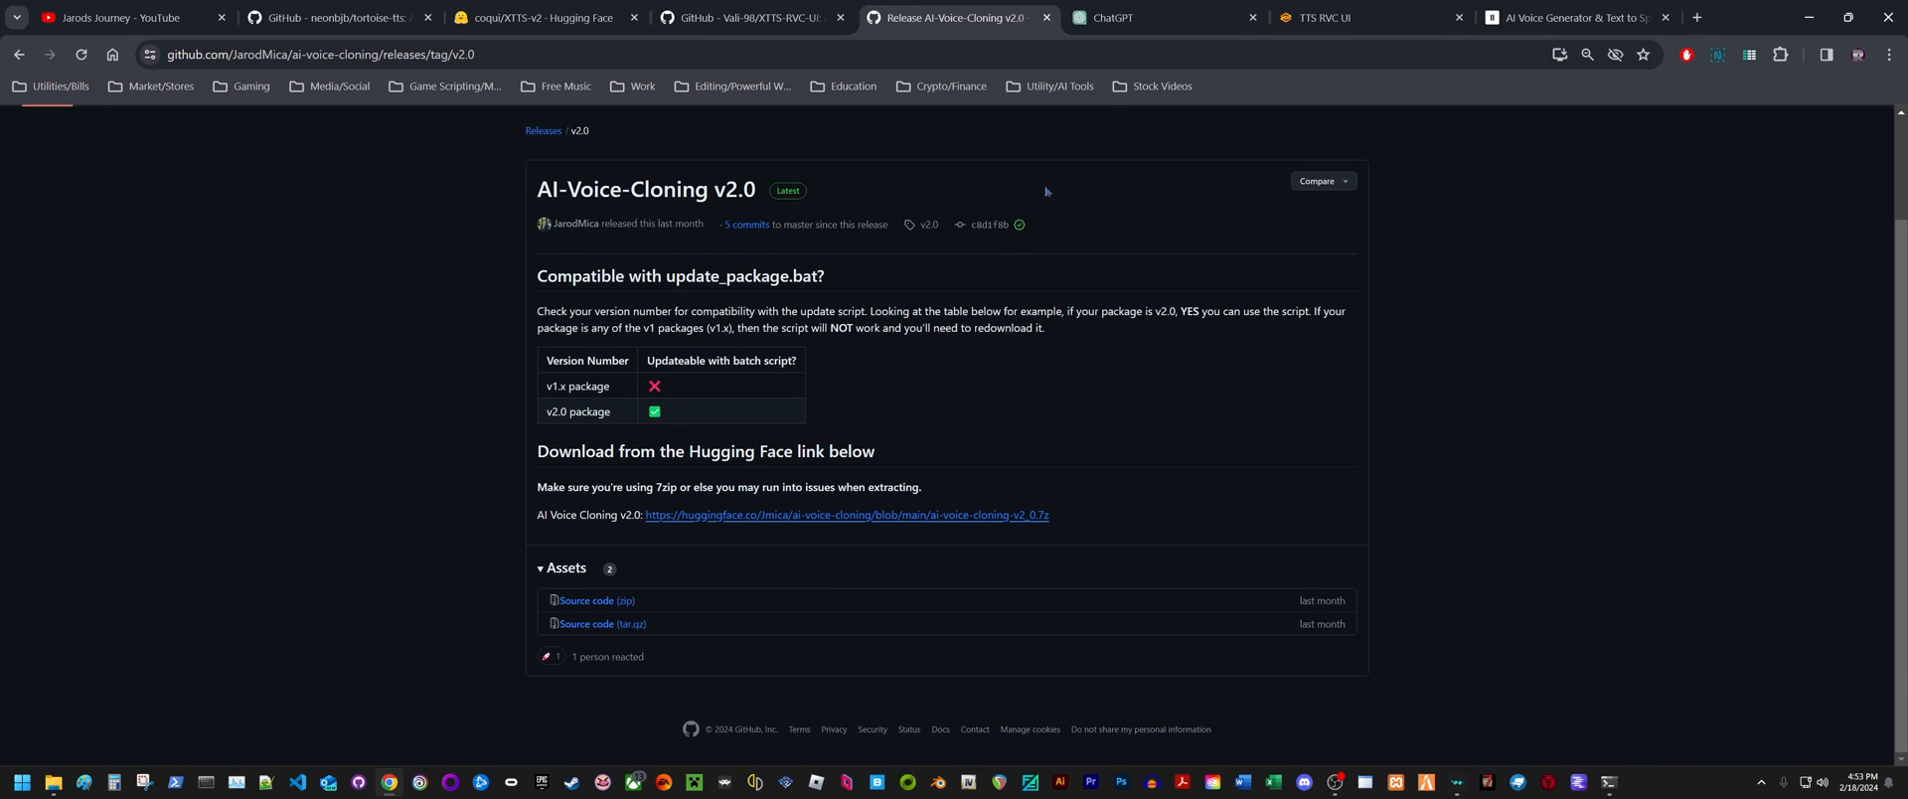
mouse_move(1157, 510)
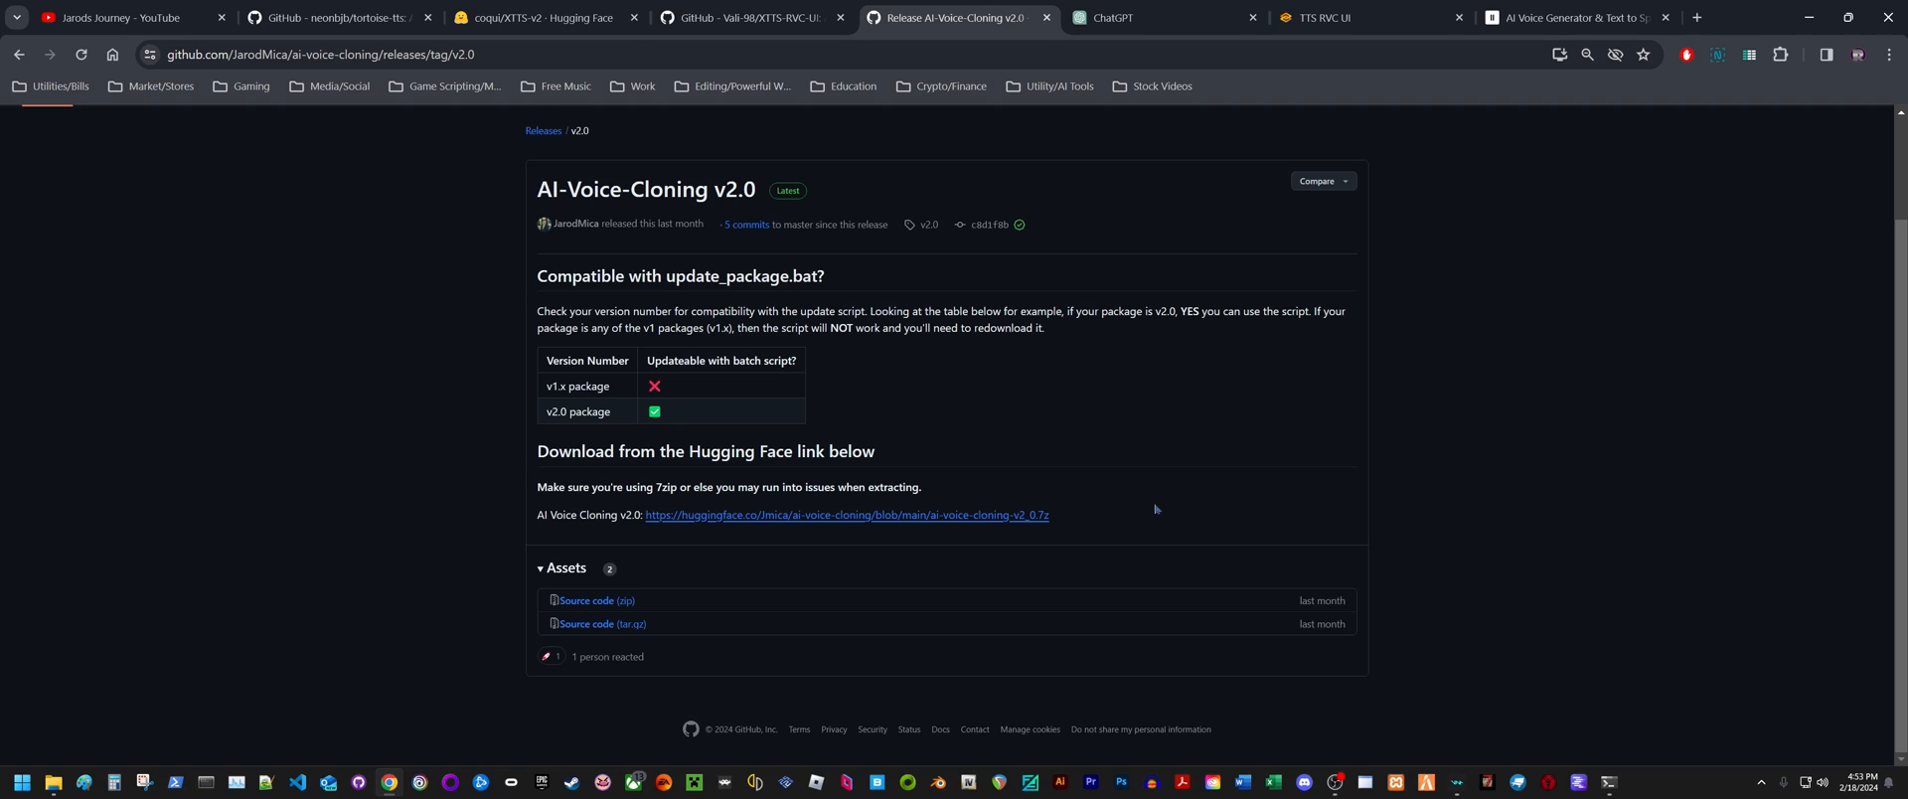
mouse_move(1115, 511)
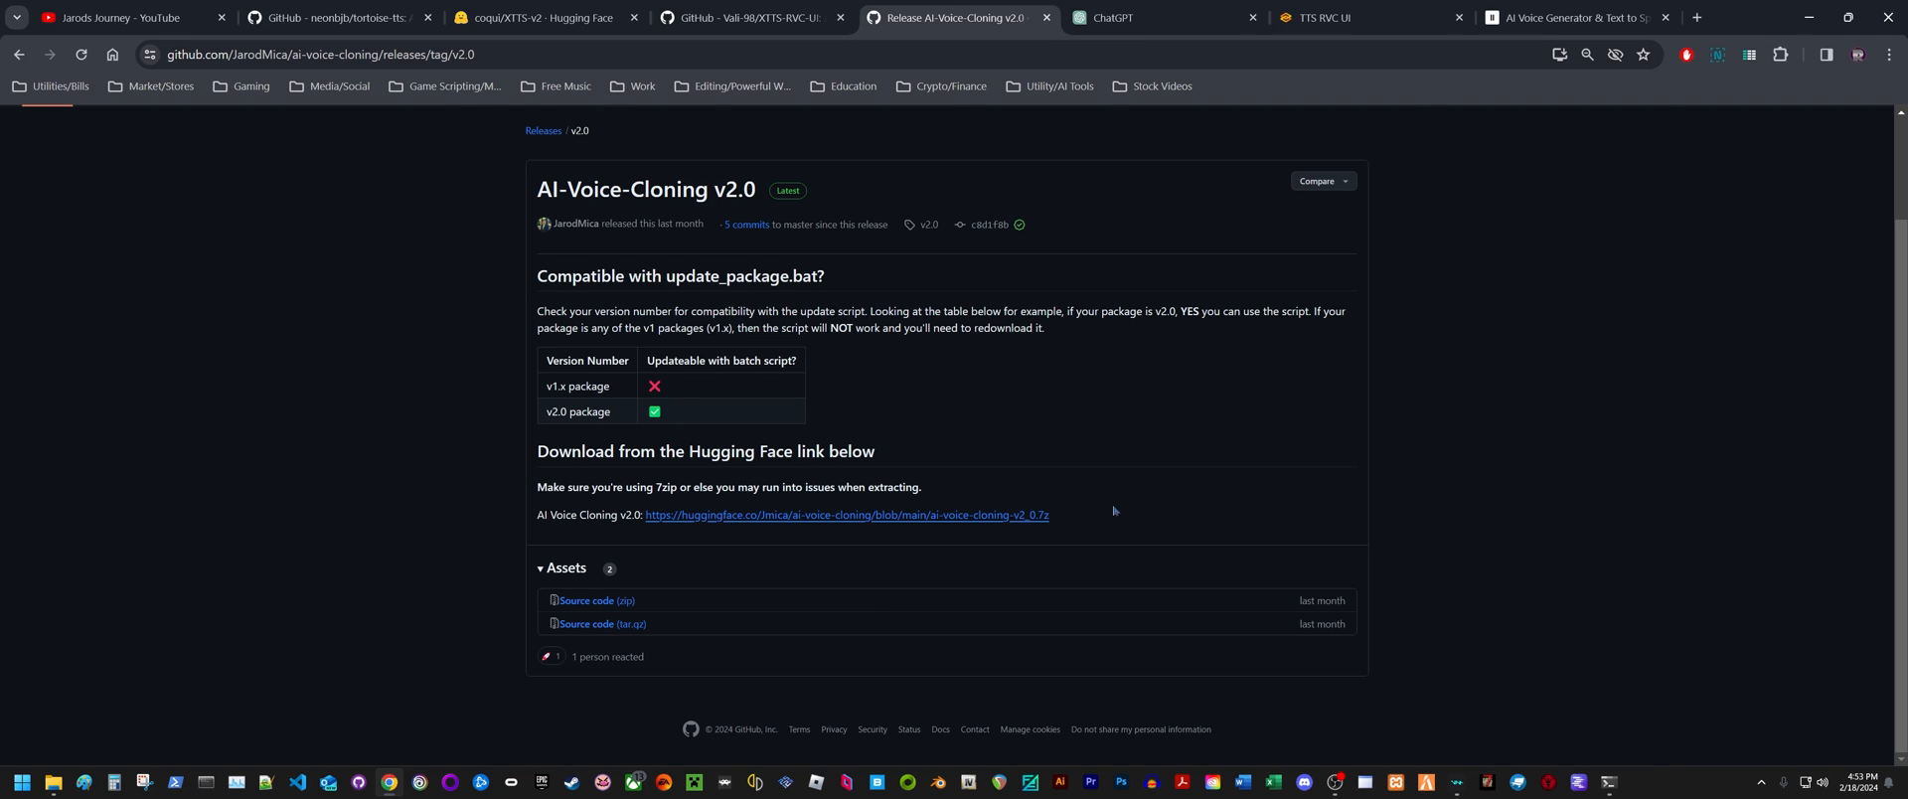
mouse_move(1010, 530)
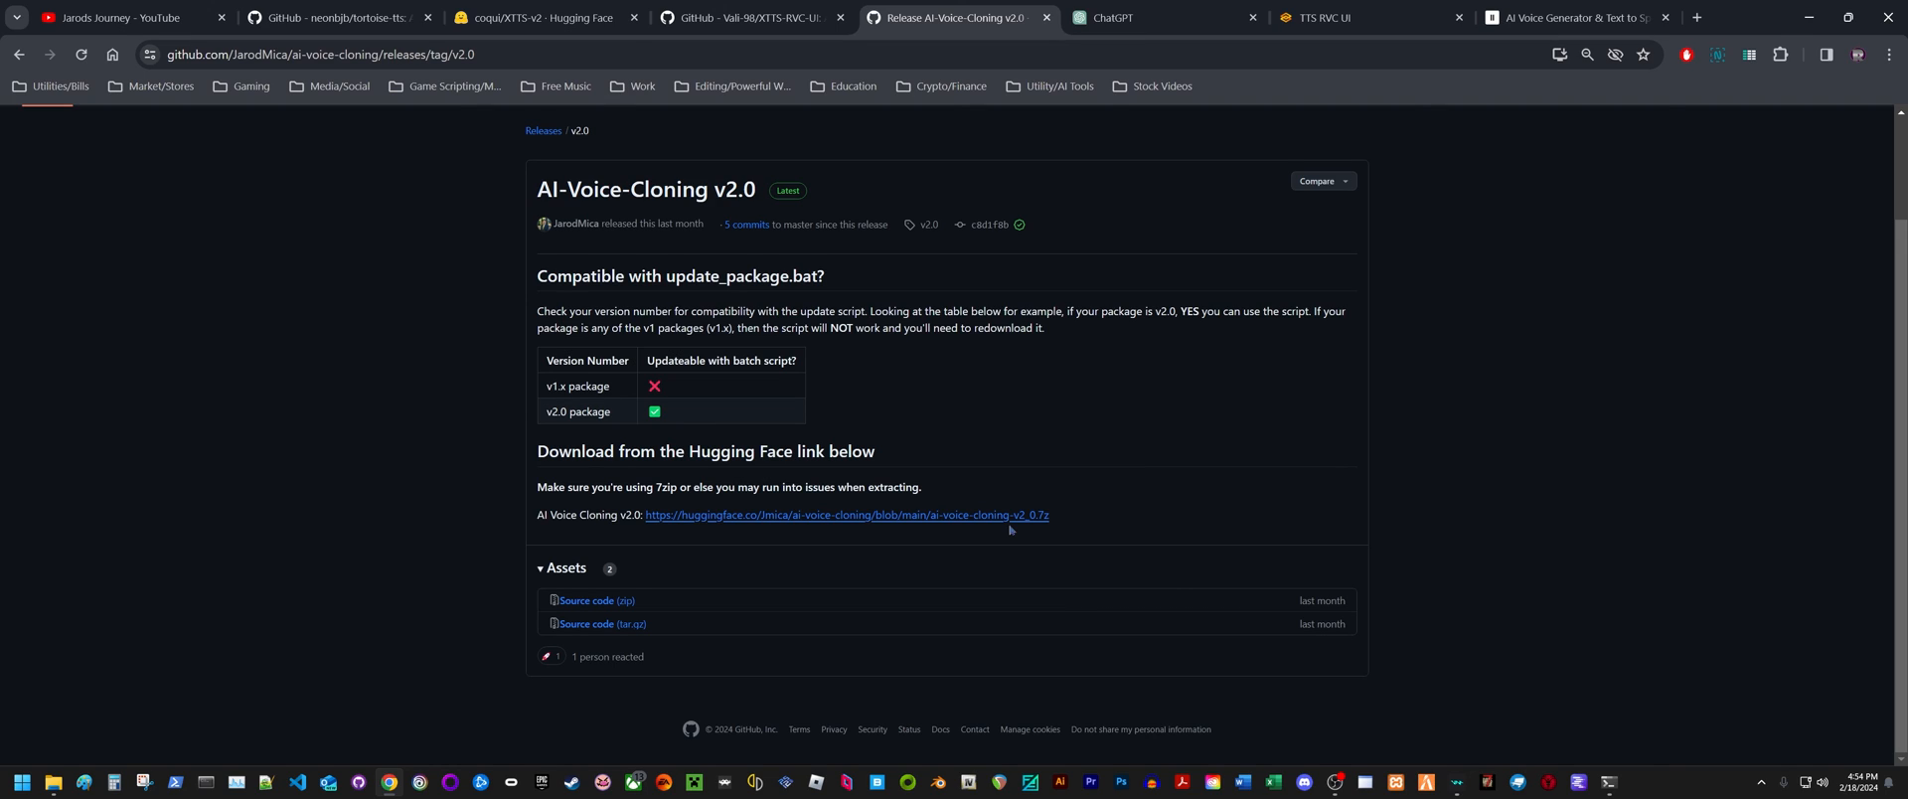
mouse_move(1132, 371)
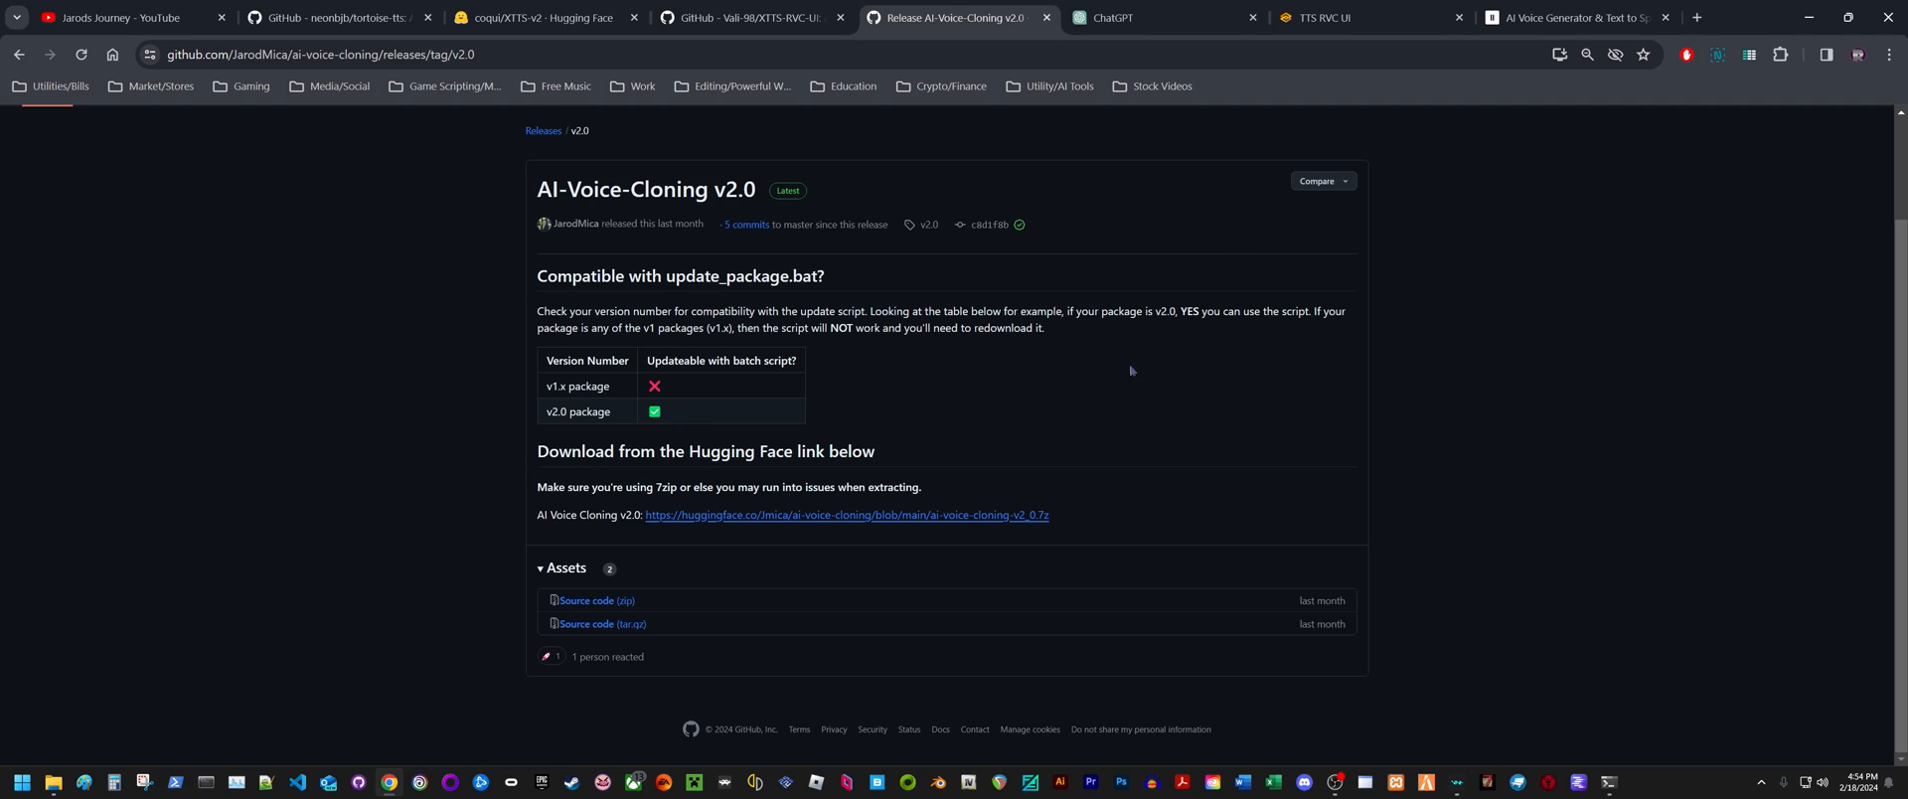
mouse_move(1249, 404)
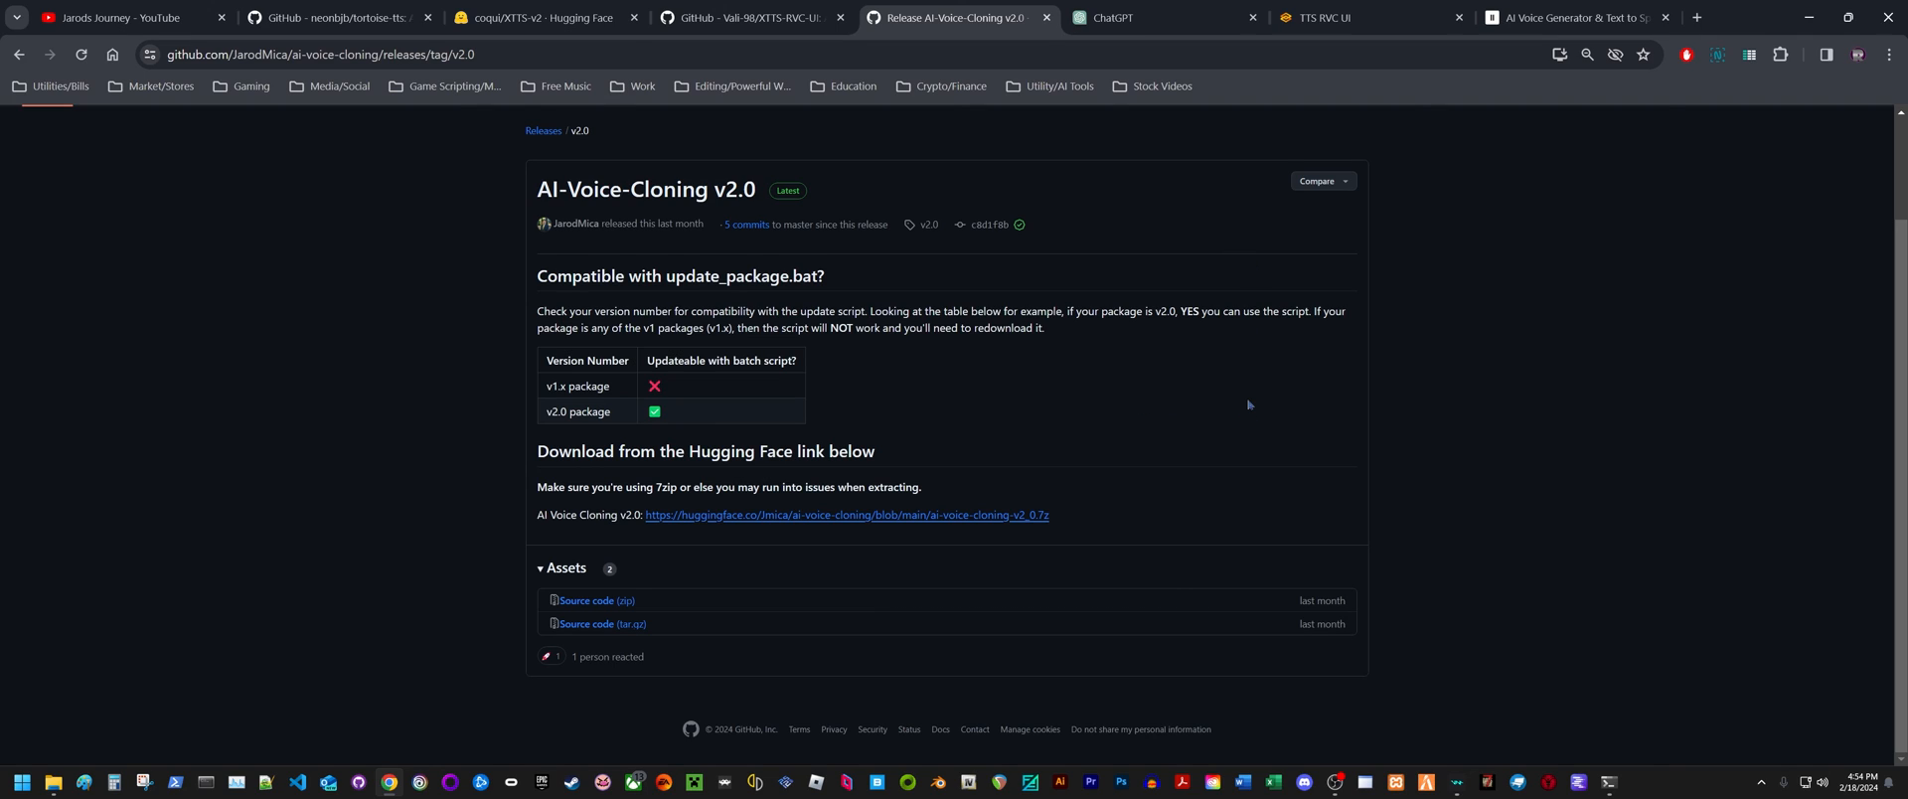
mouse_move(1206, 421)
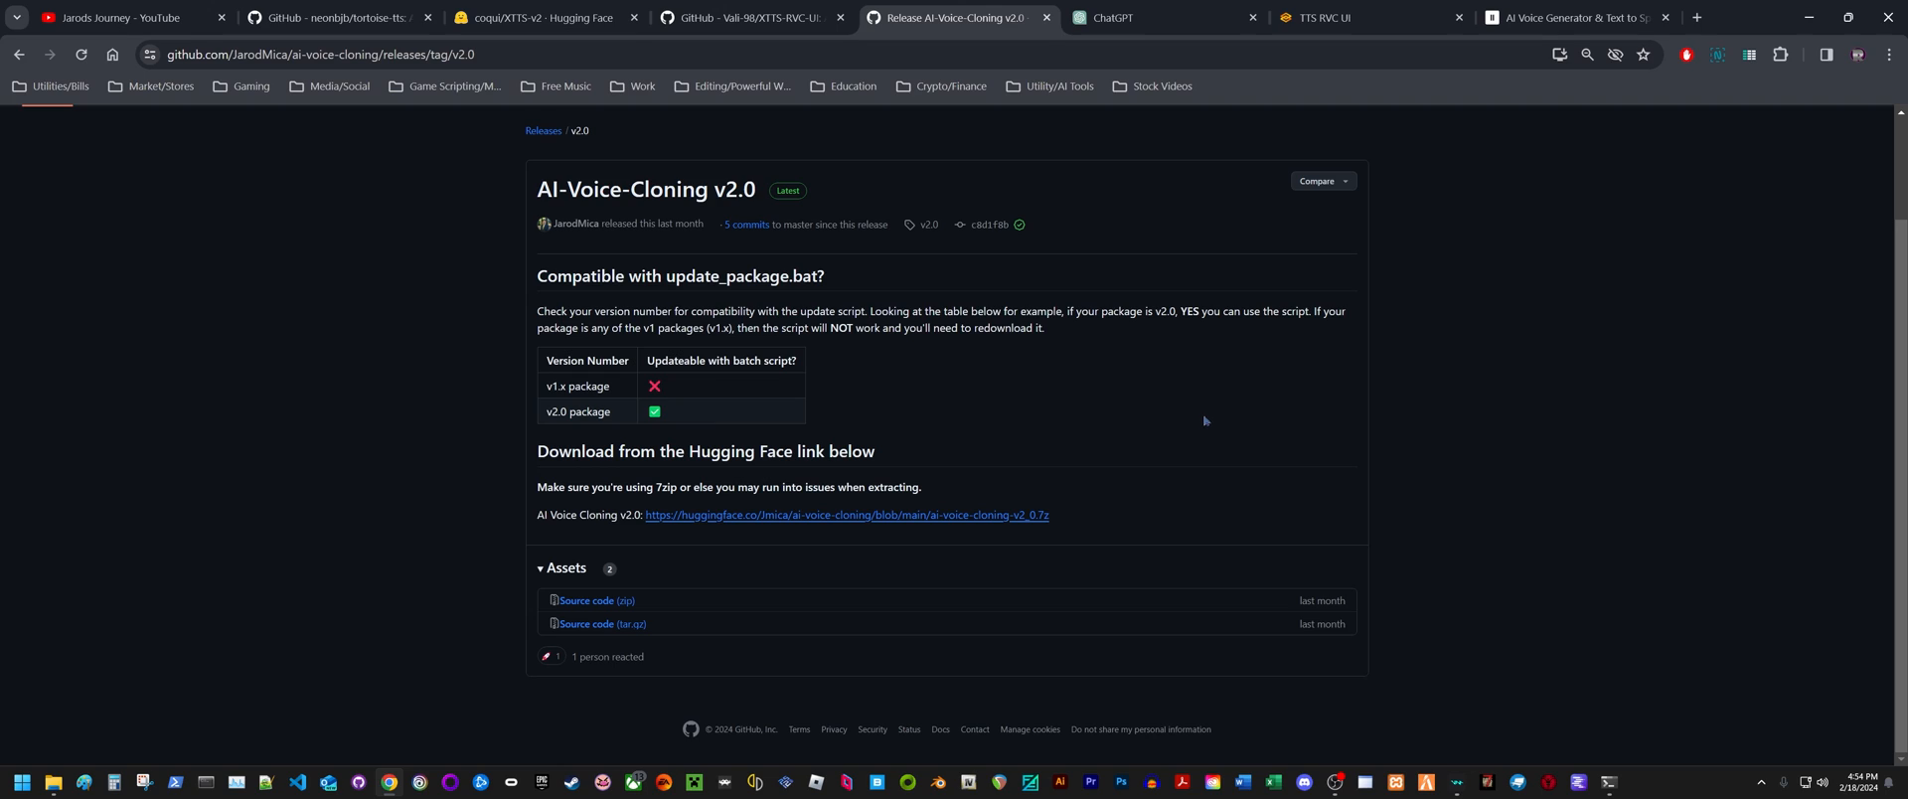
mouse_move(1236, 379)
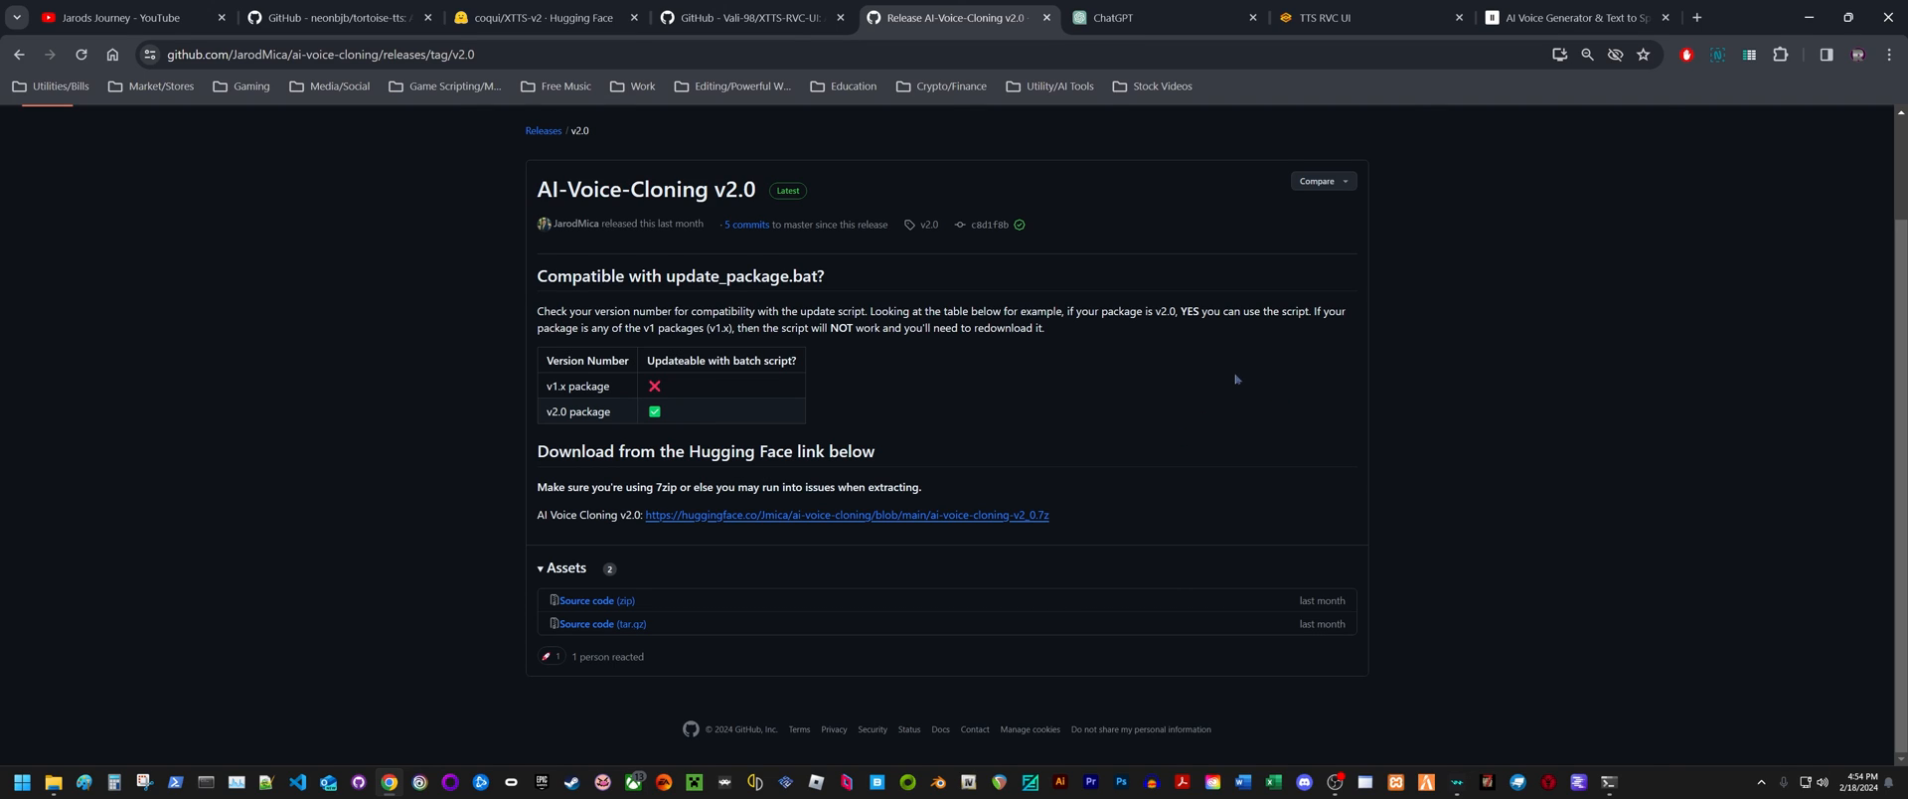
mouse_move(1123, 400)
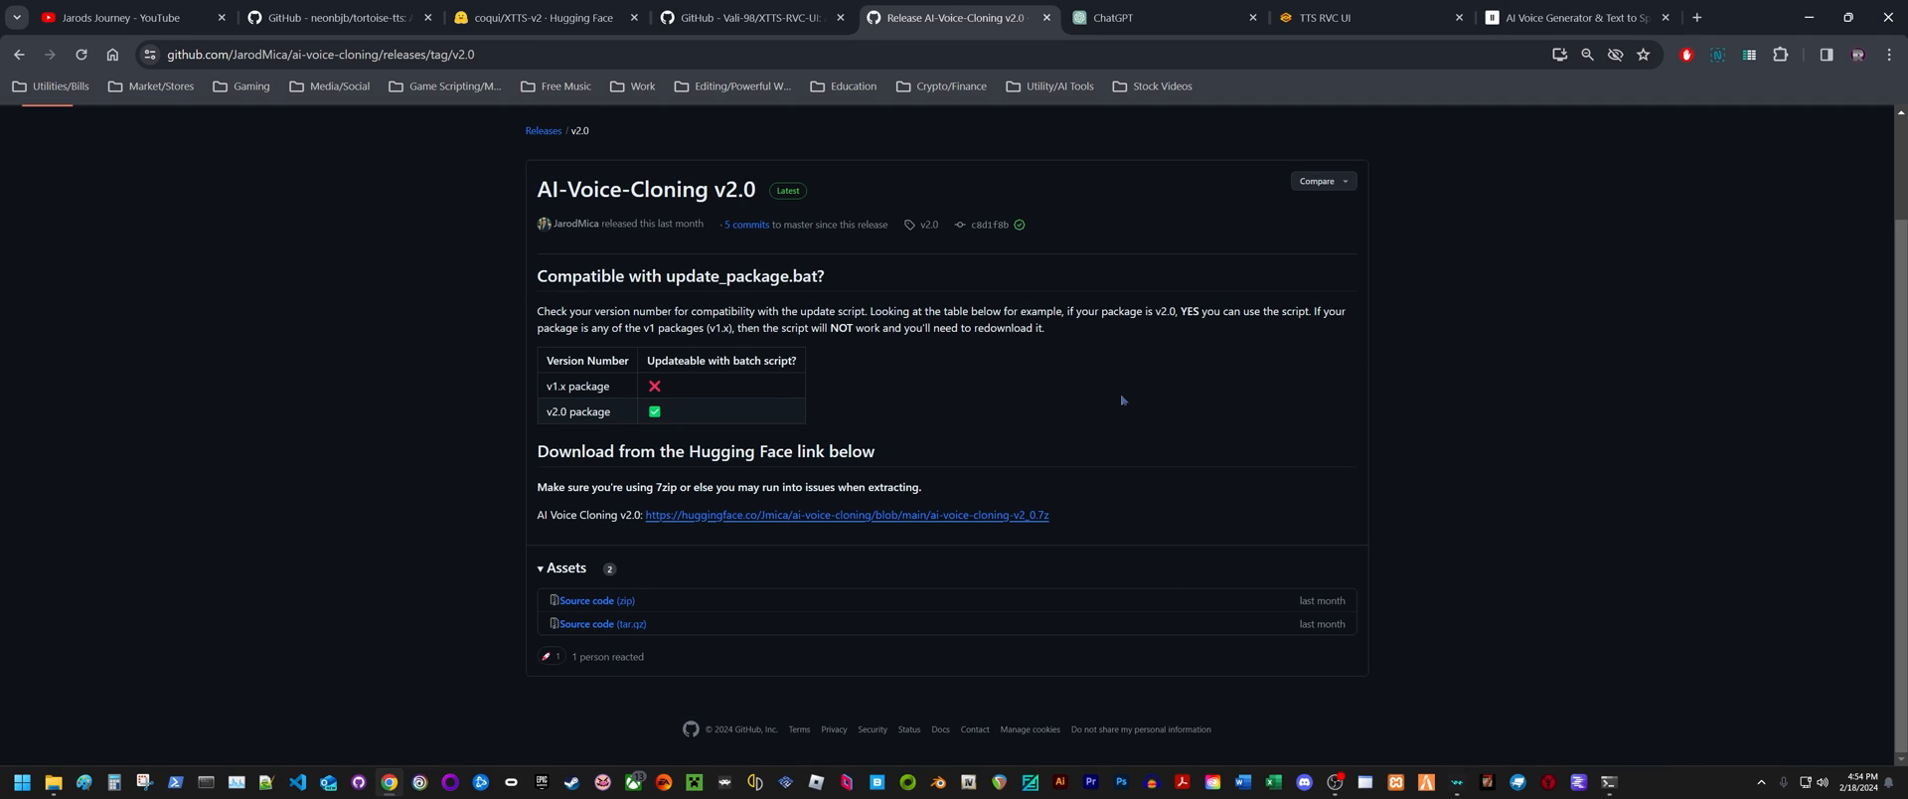
Return to the XTTS RVC UI tab showing the fox poem's 25-second TTS and RVC readings
click(1323, 18)
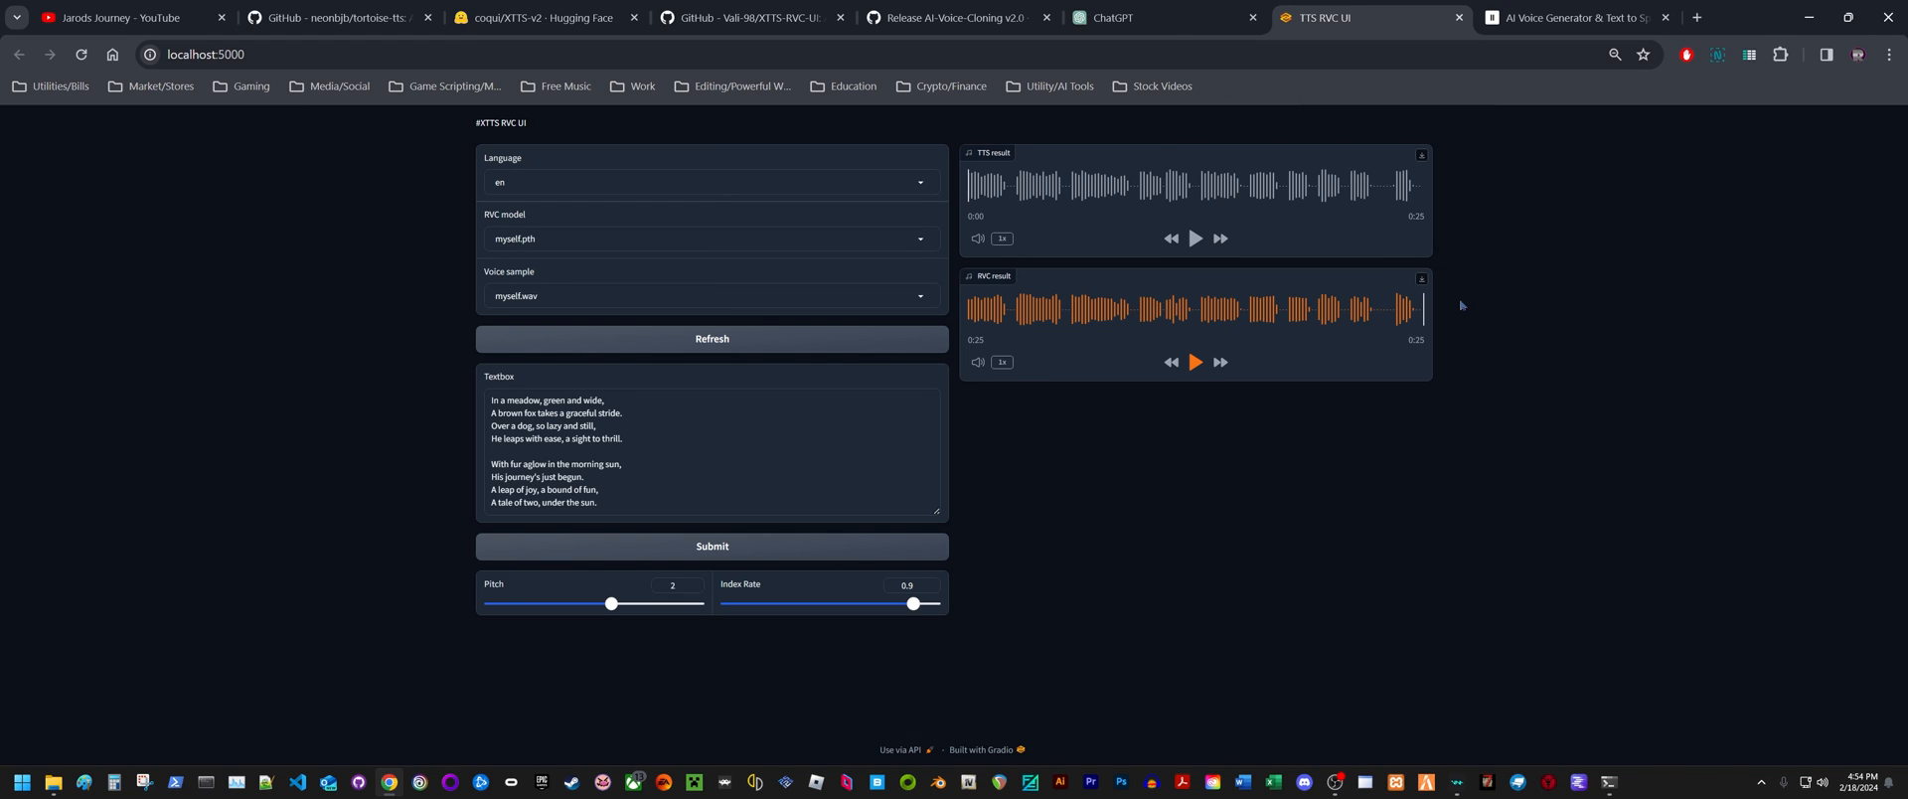
mouse_move(1532, 347)
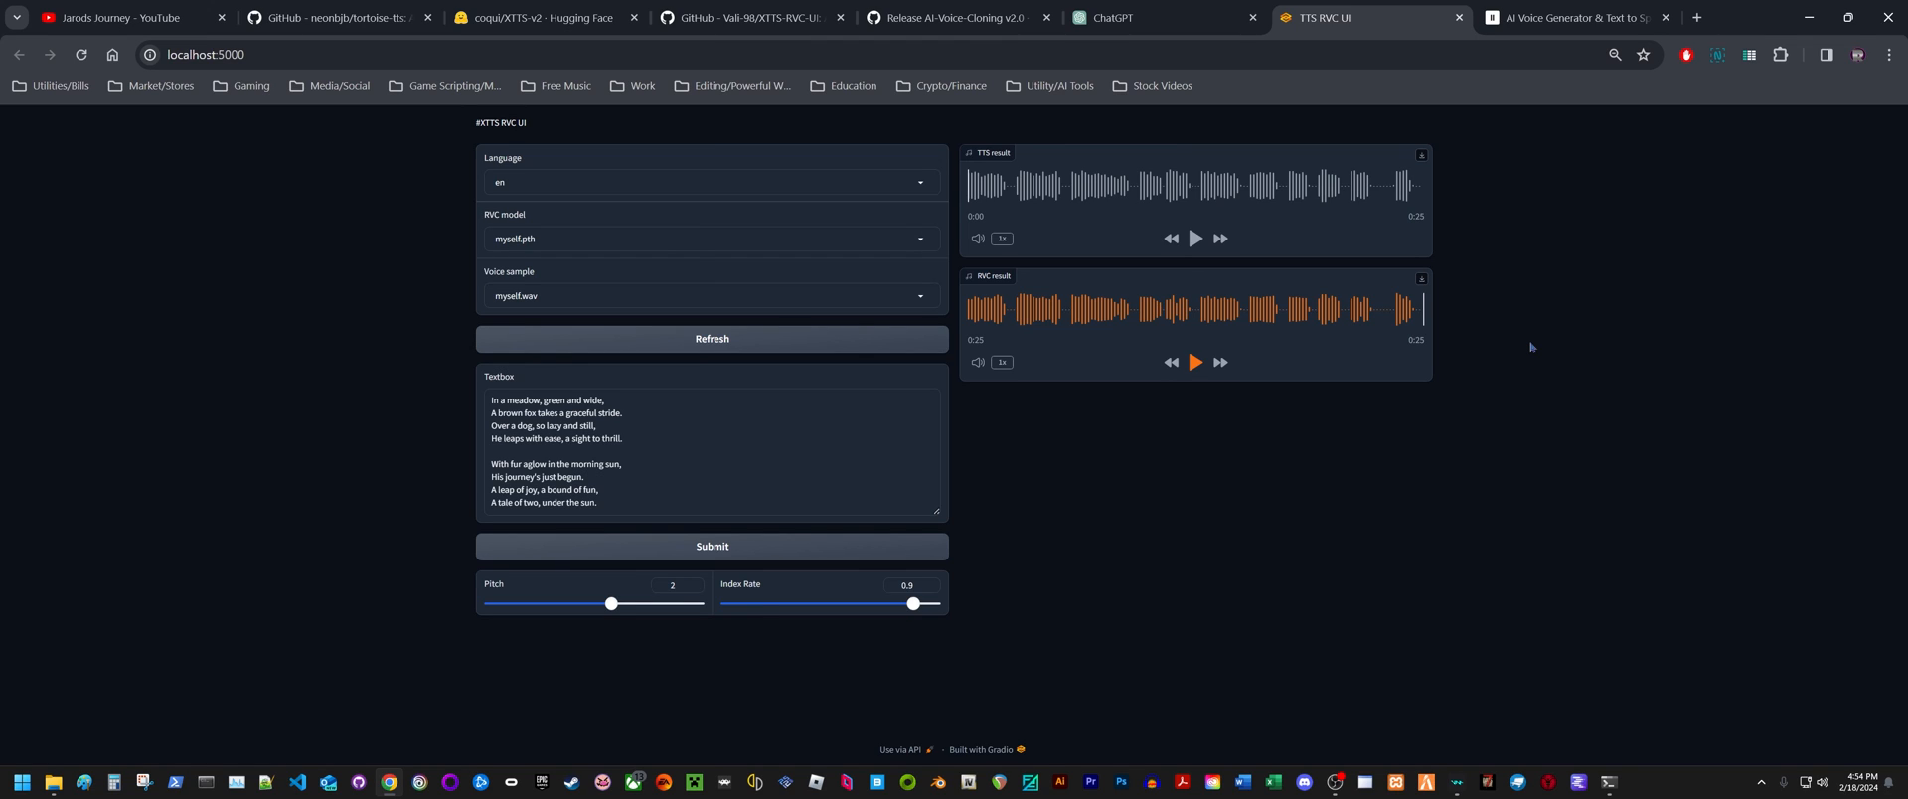
mouse_move(1536, 359)
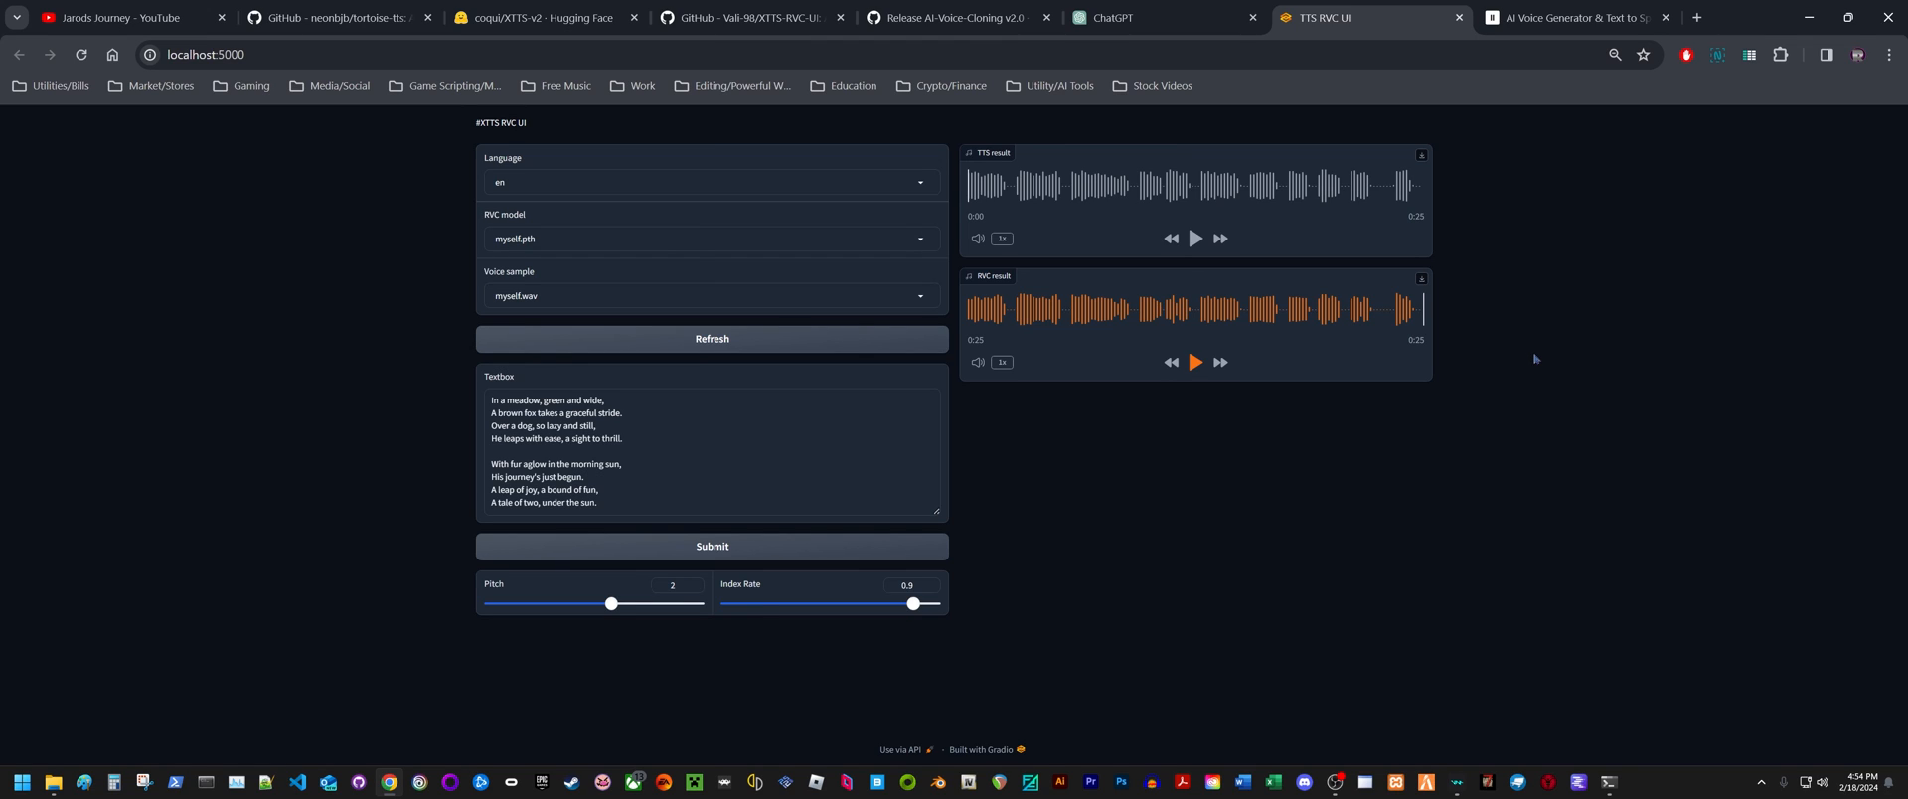